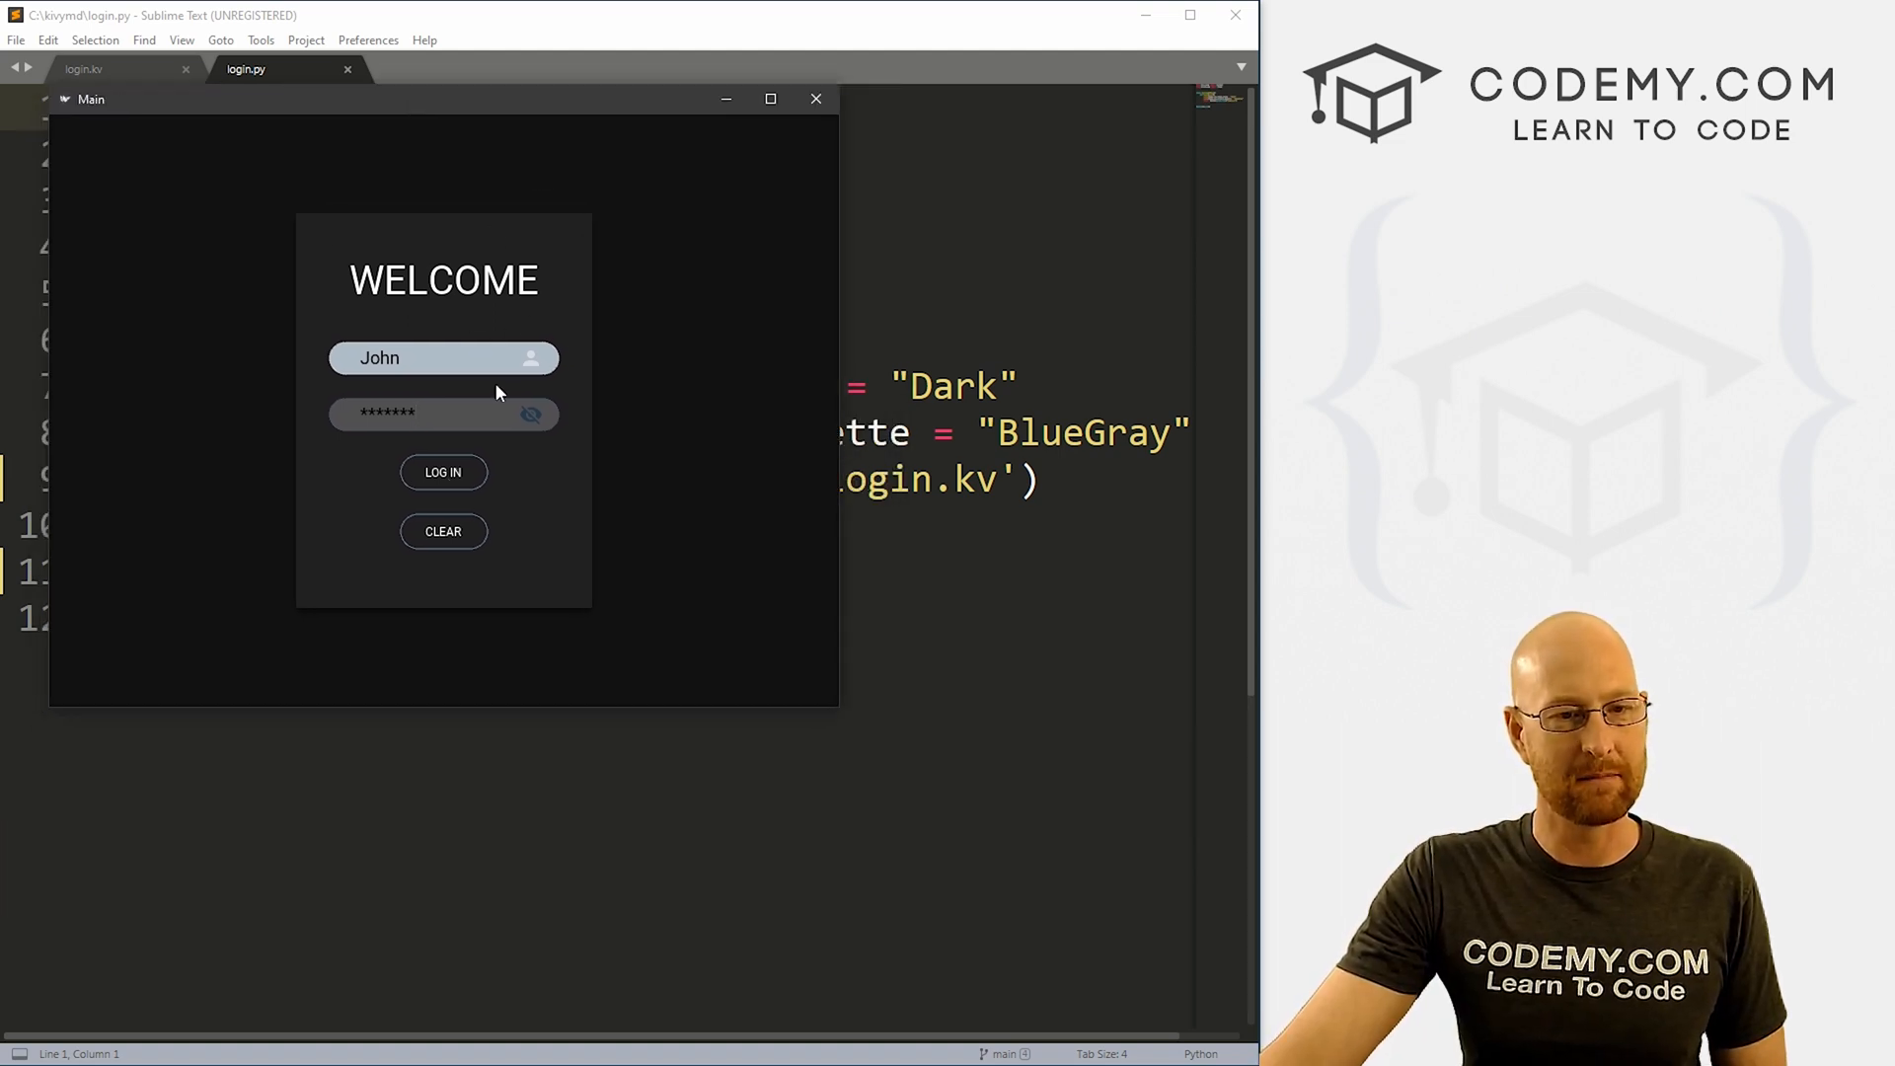
{"action": "mouse_move", "coordinate": [574, 407]}
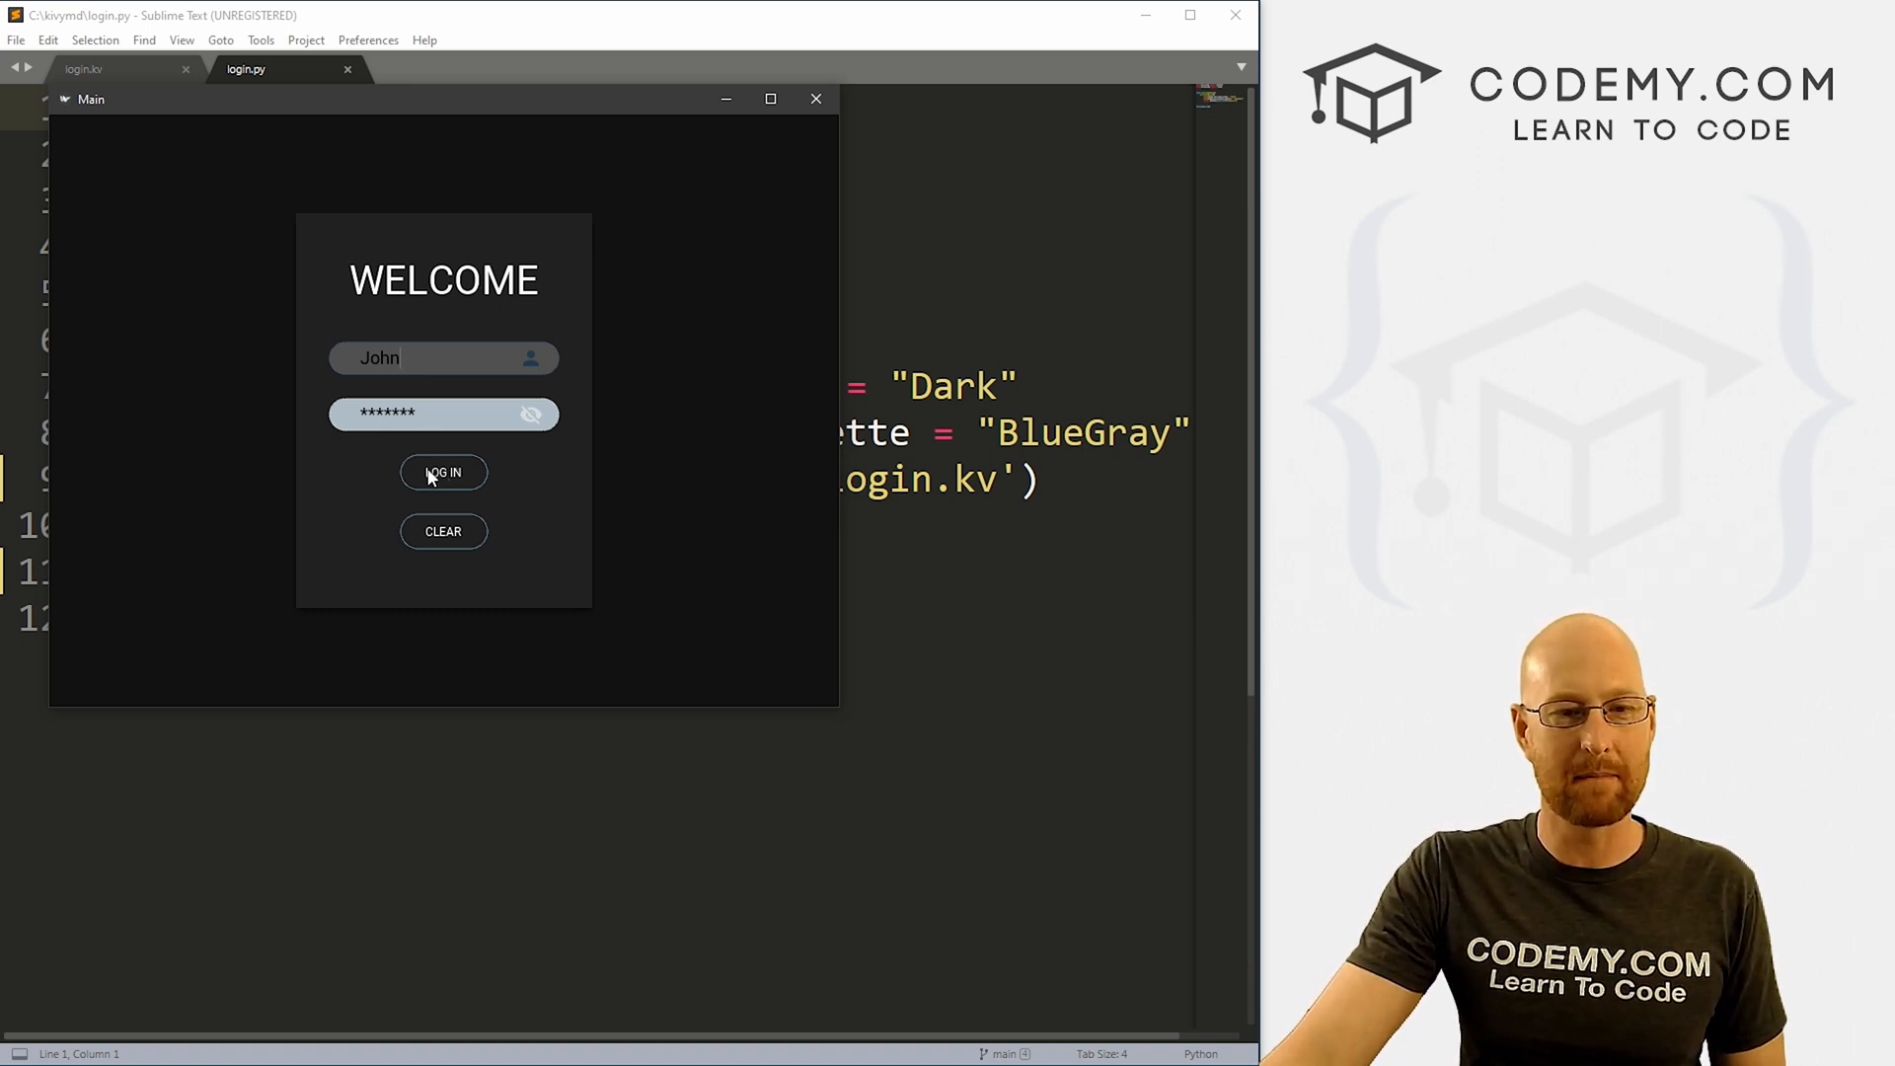
Log in to see the 'Sup John!' greeting, then clear the label back to WELCOME with empty fields
{"action": "left_click", "coordinate": [443, 472]}
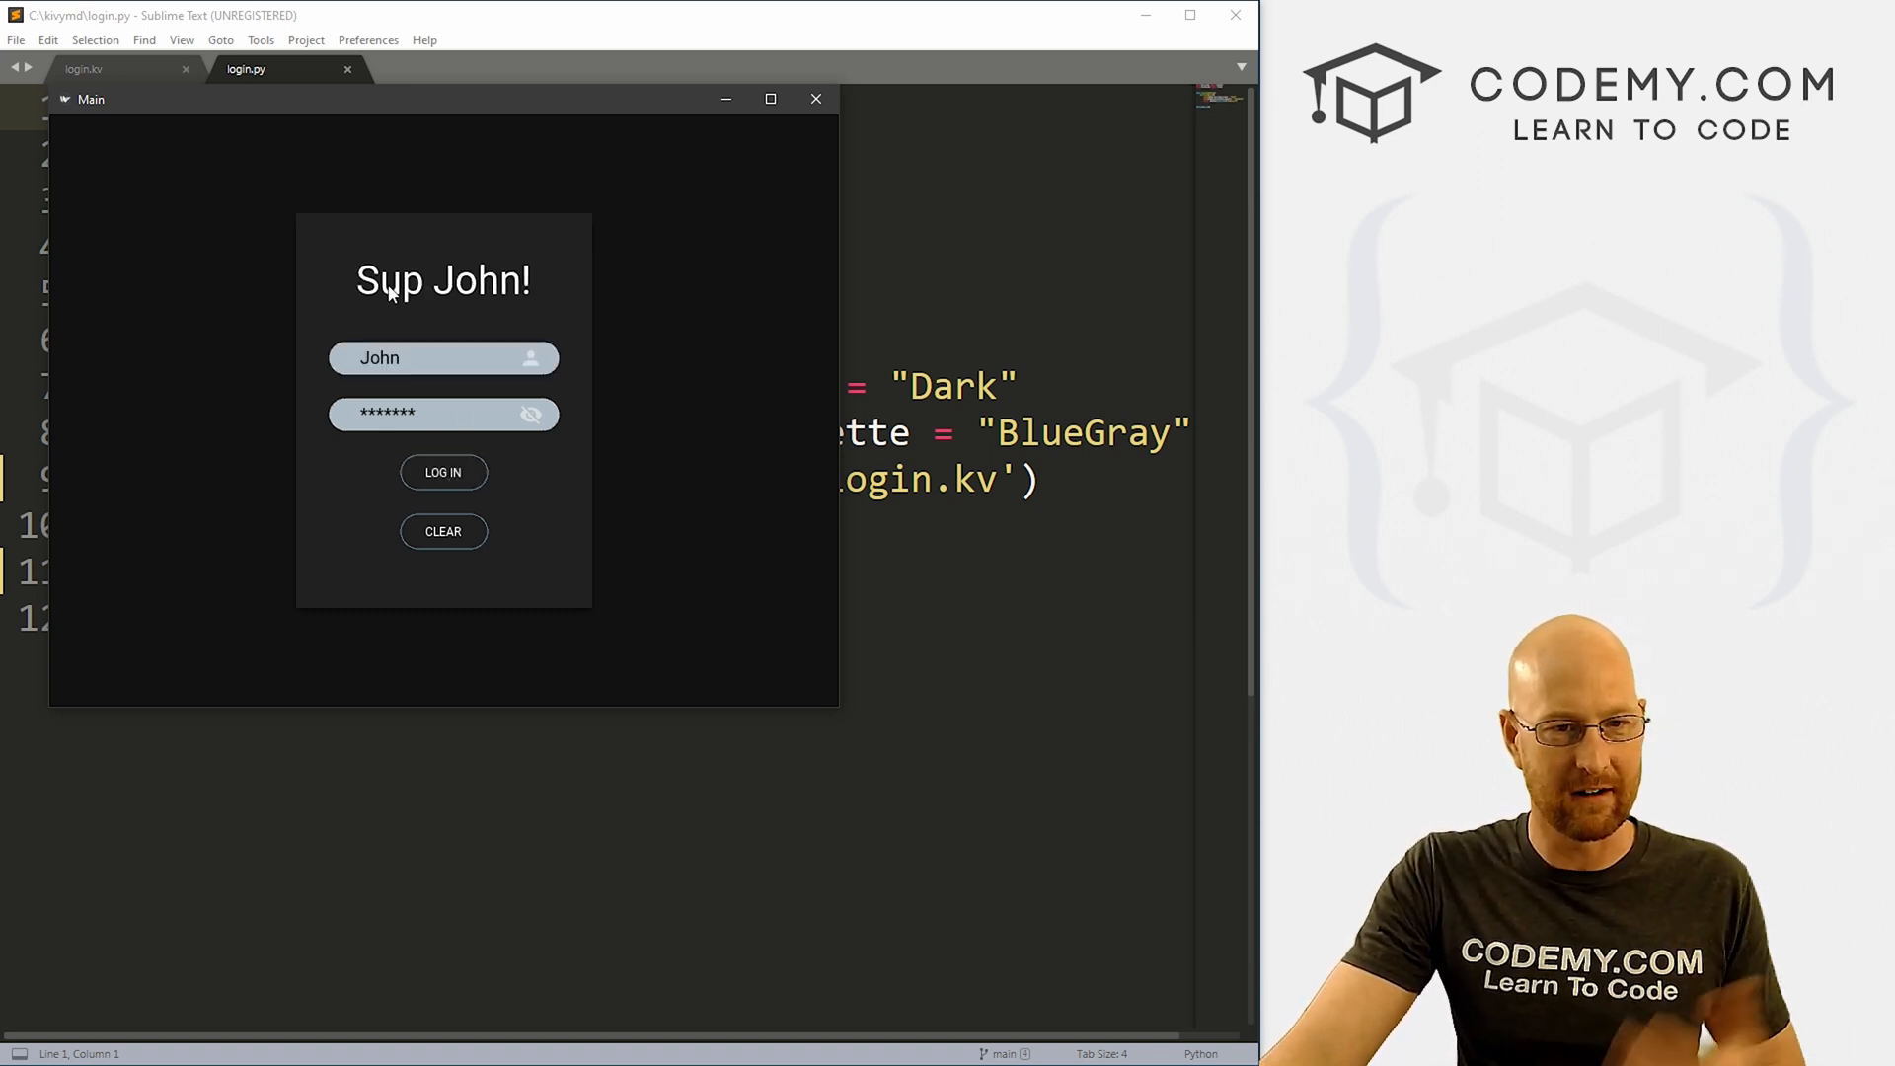
{"action": "left_click", "coordinate": [443, 531]}
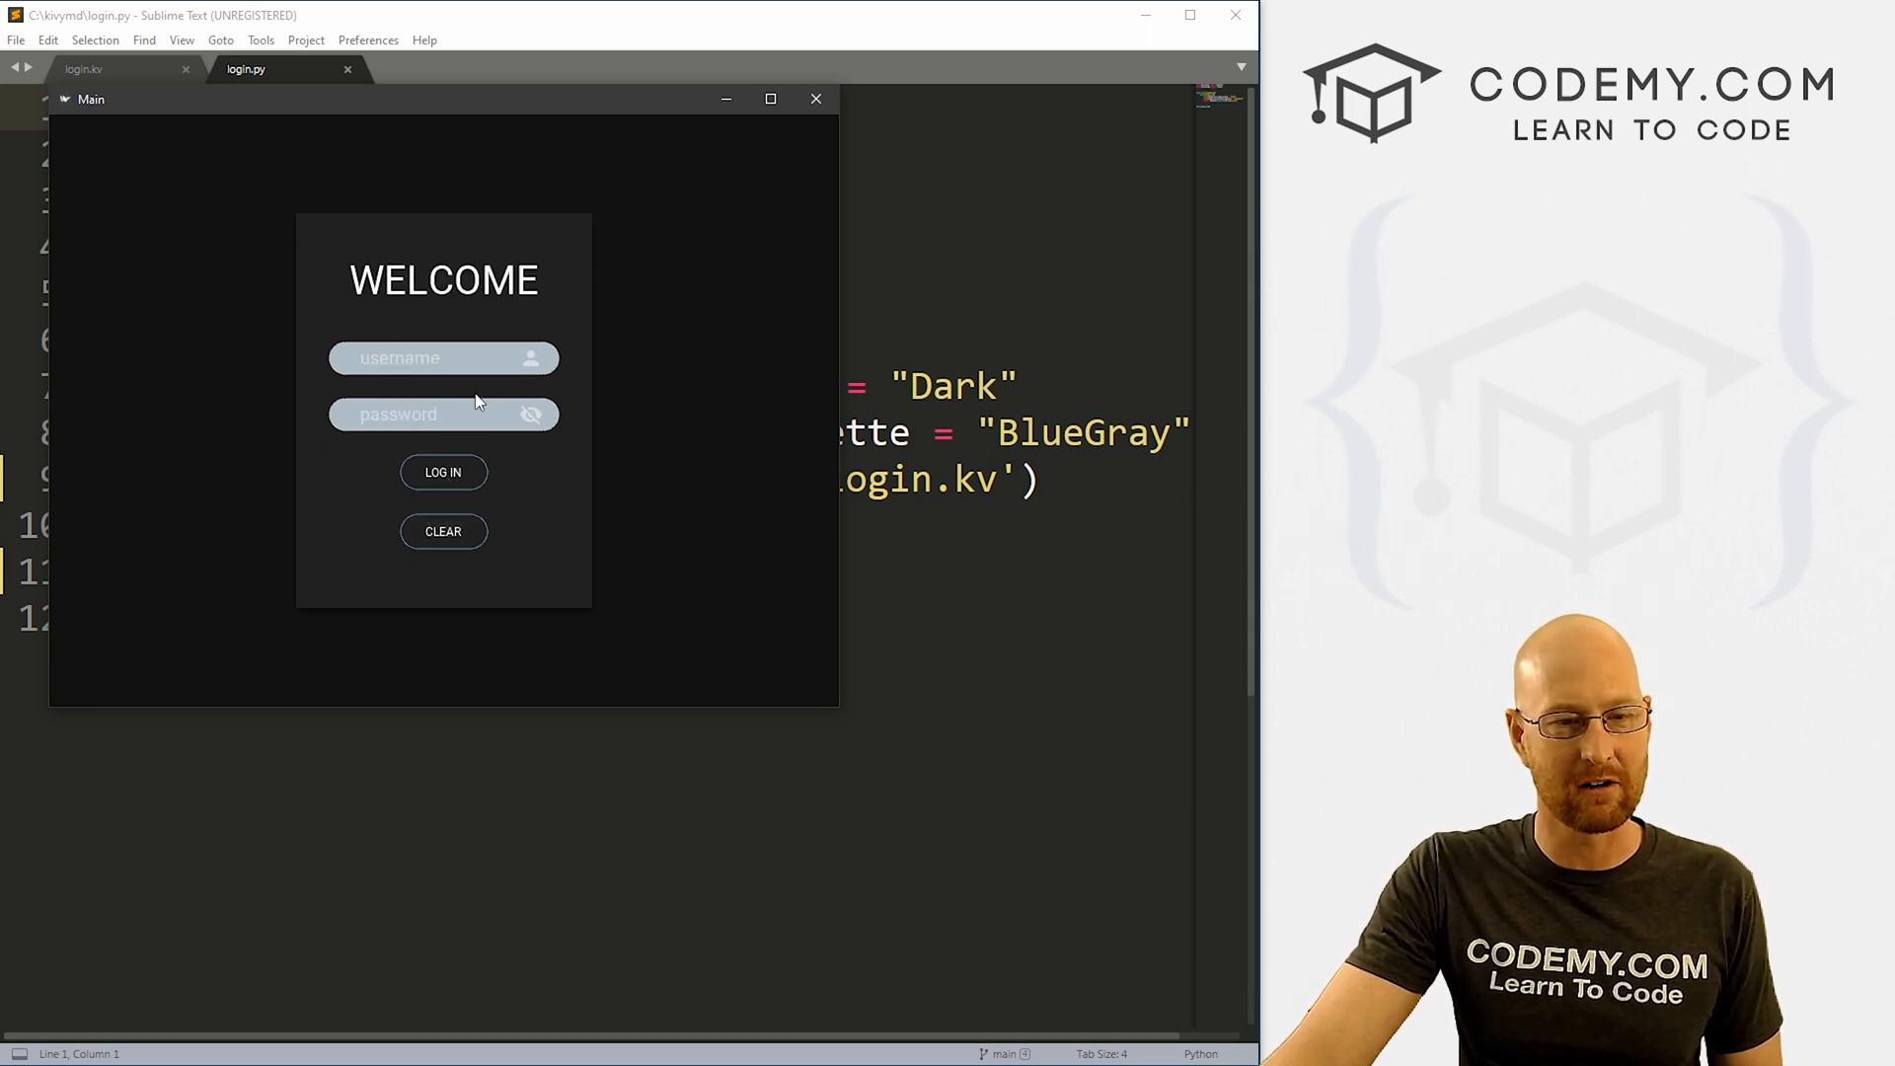
{"action": "mouse_move", "coordinate": [679, 377]}
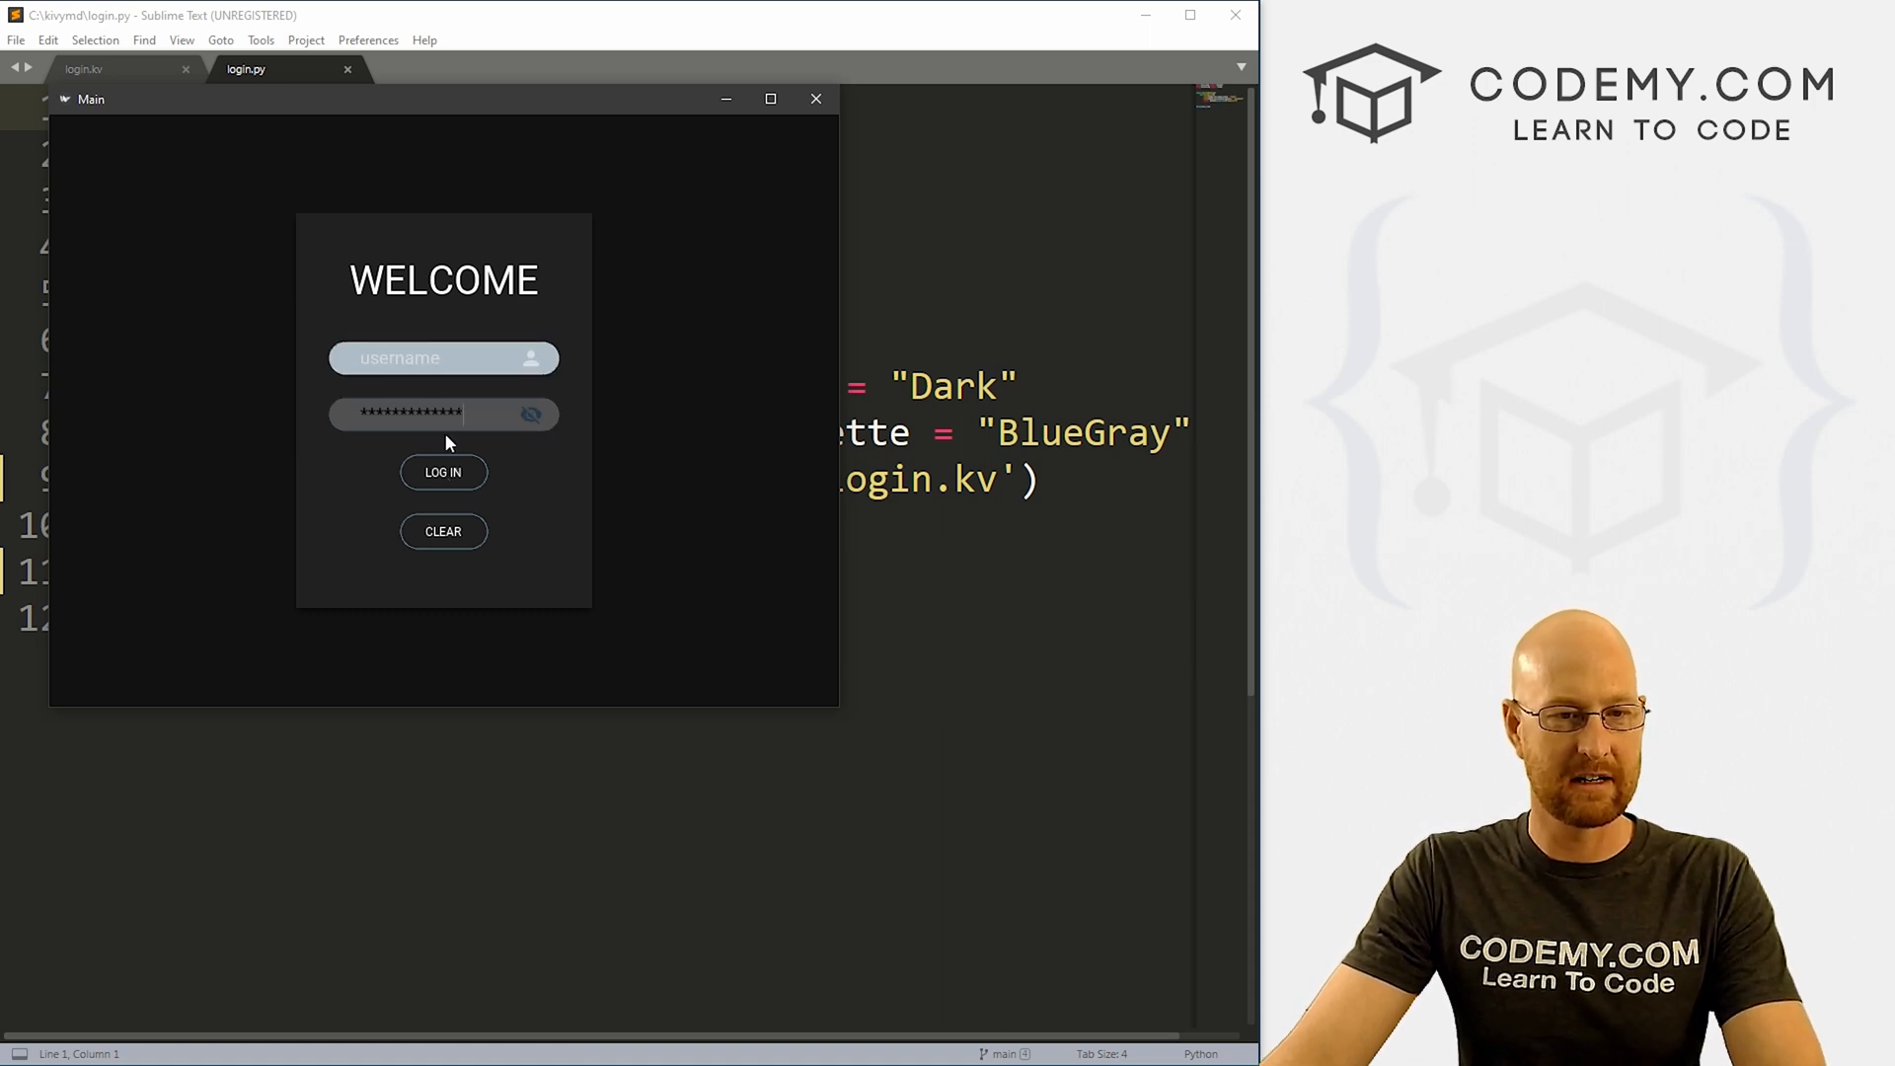
{"action": "left_click", "coordinate": [443, 472]}
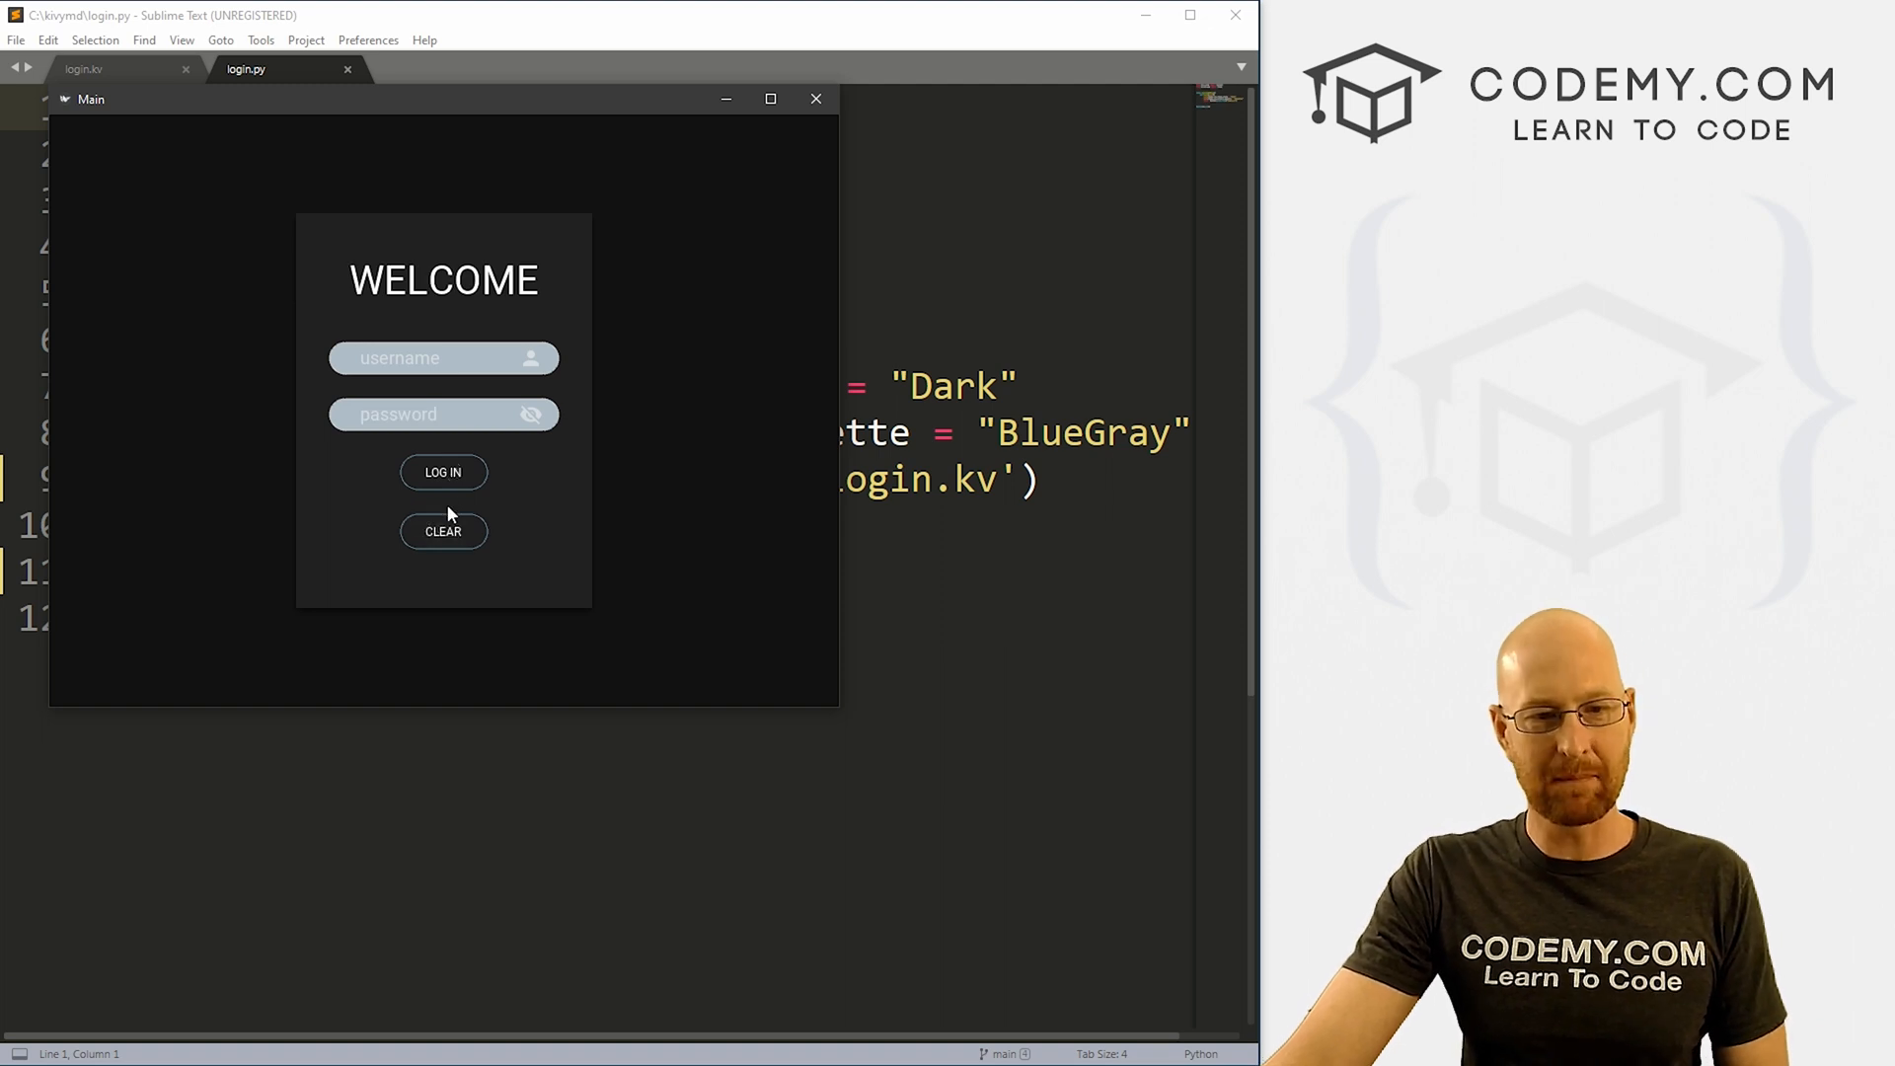
{"action": "mouse_move", "coordinate": [671, 349]}
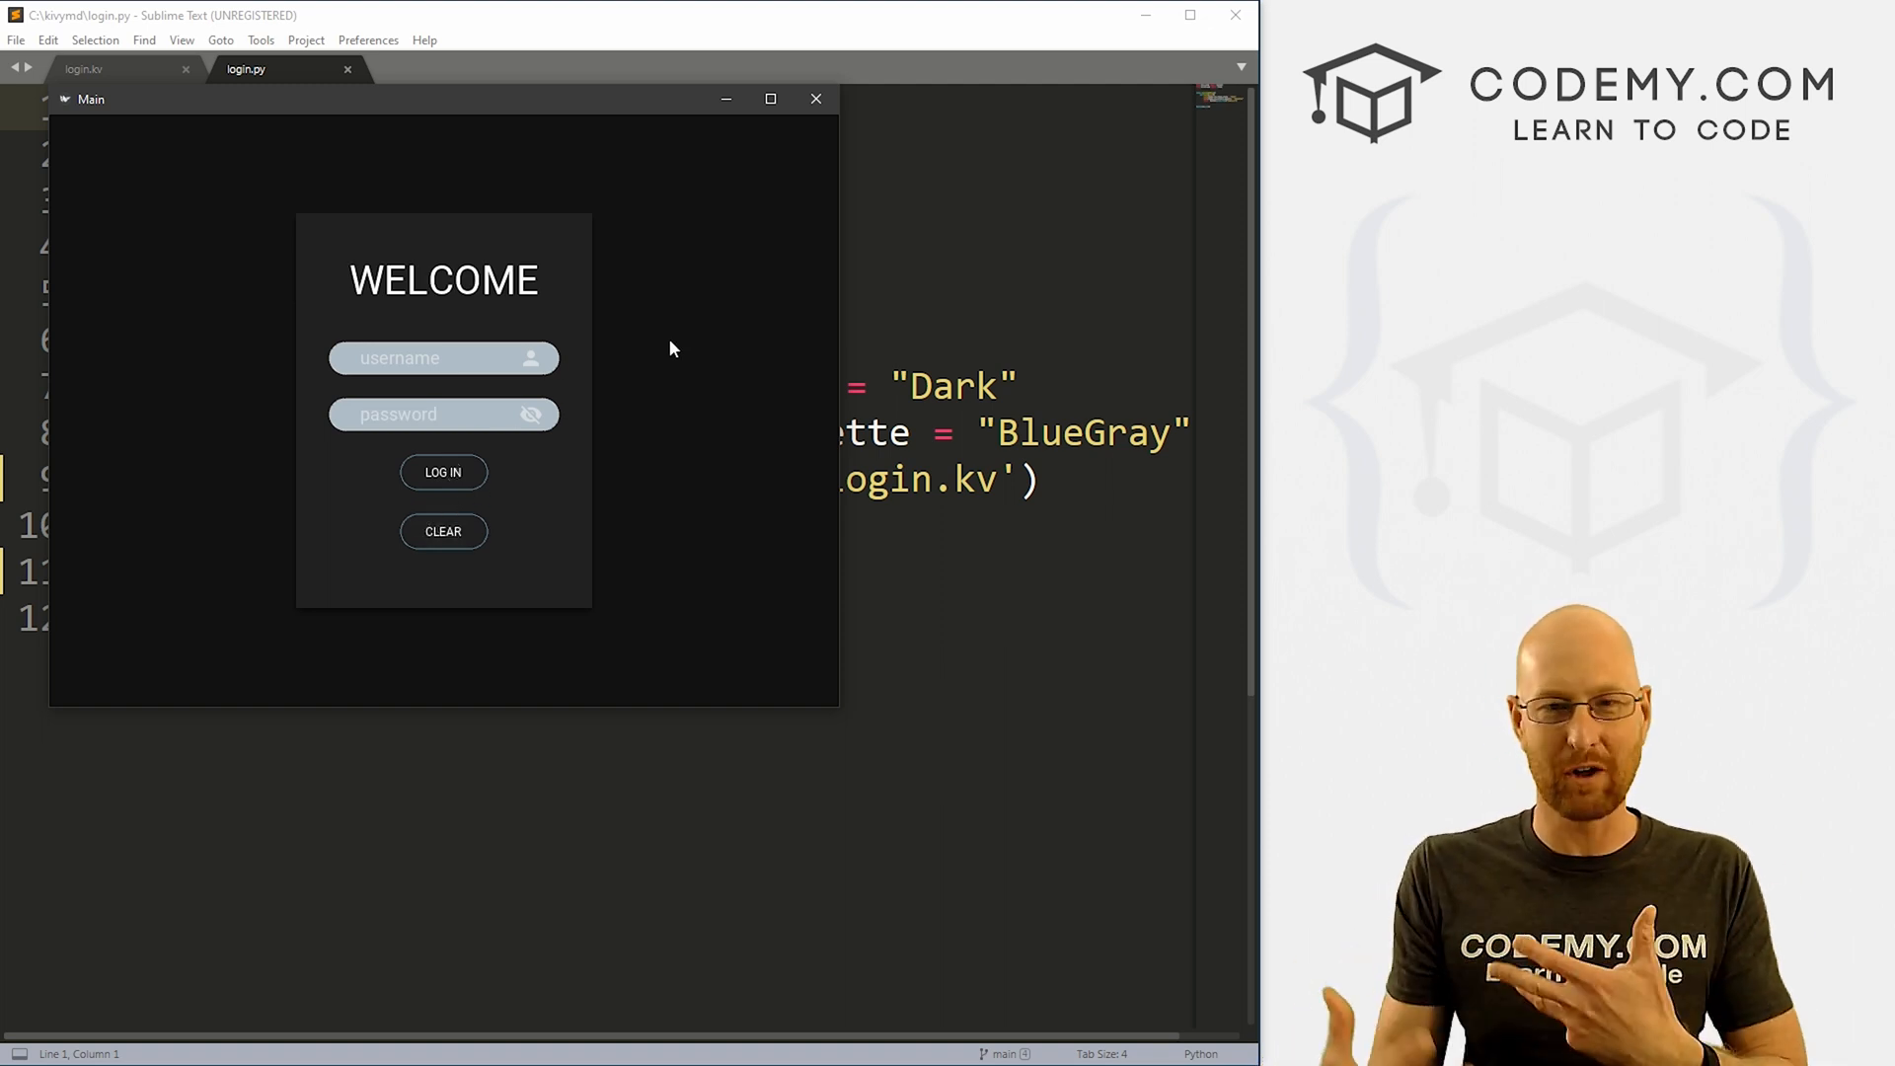
{"action": "mouse_move", "coordinate": [483, 235]}
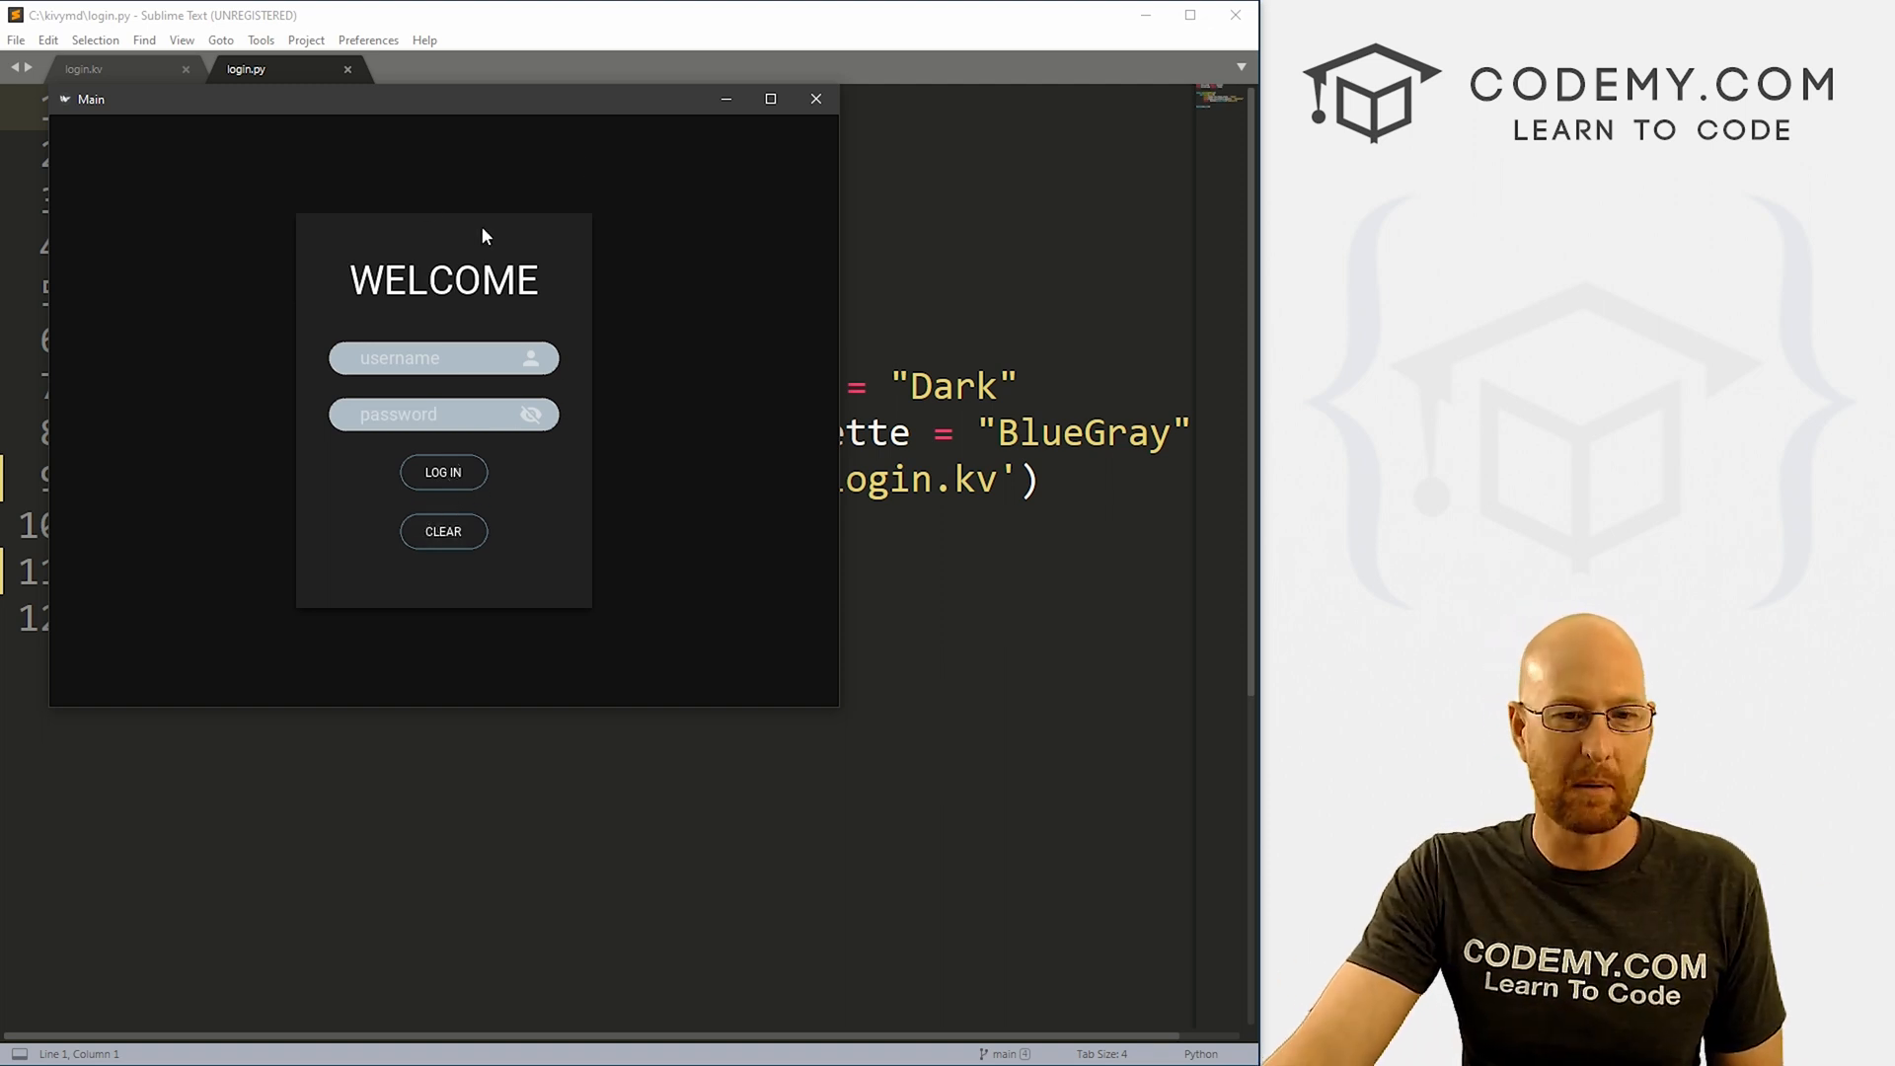
Close the demo window and show login.py with MainApp loading 'login.kv'
{"action": "left_click", "coordinate": [815, 99]}
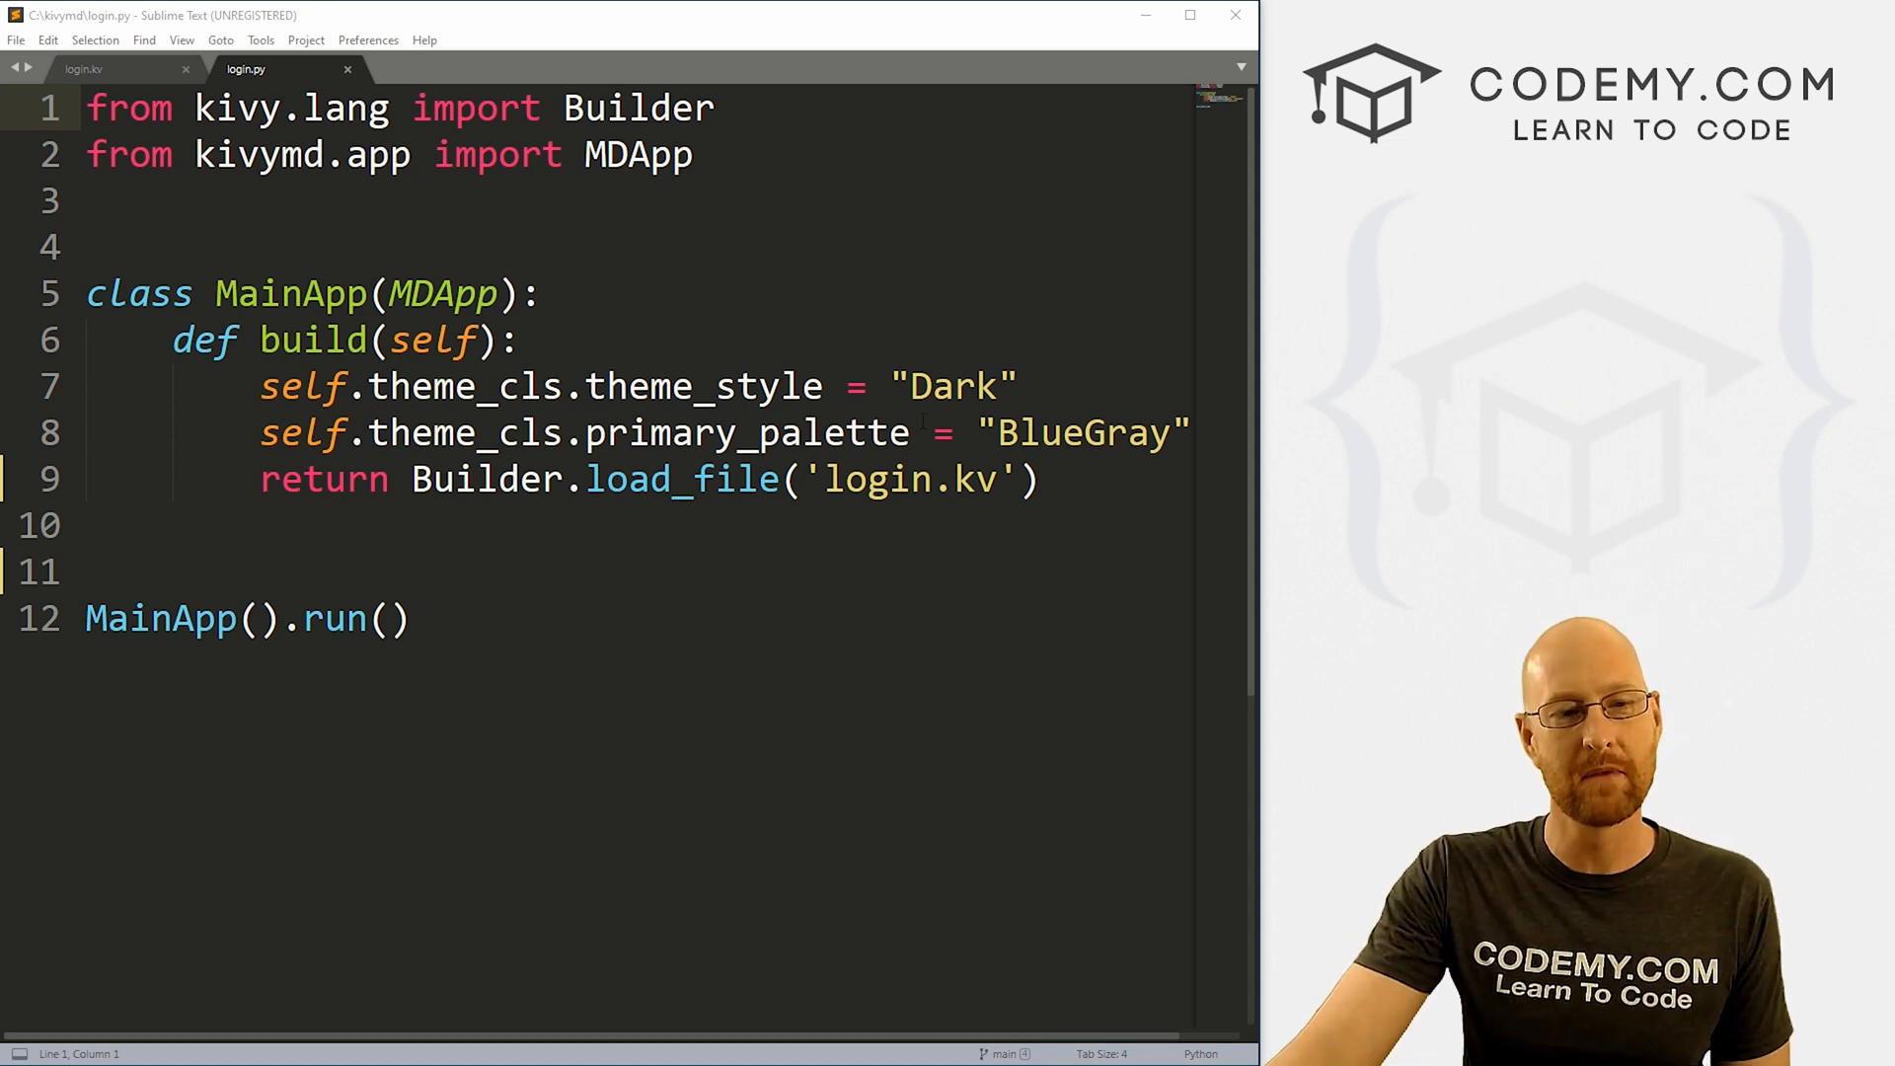
{"action": "left_click", "coordinate": [691, 154]}
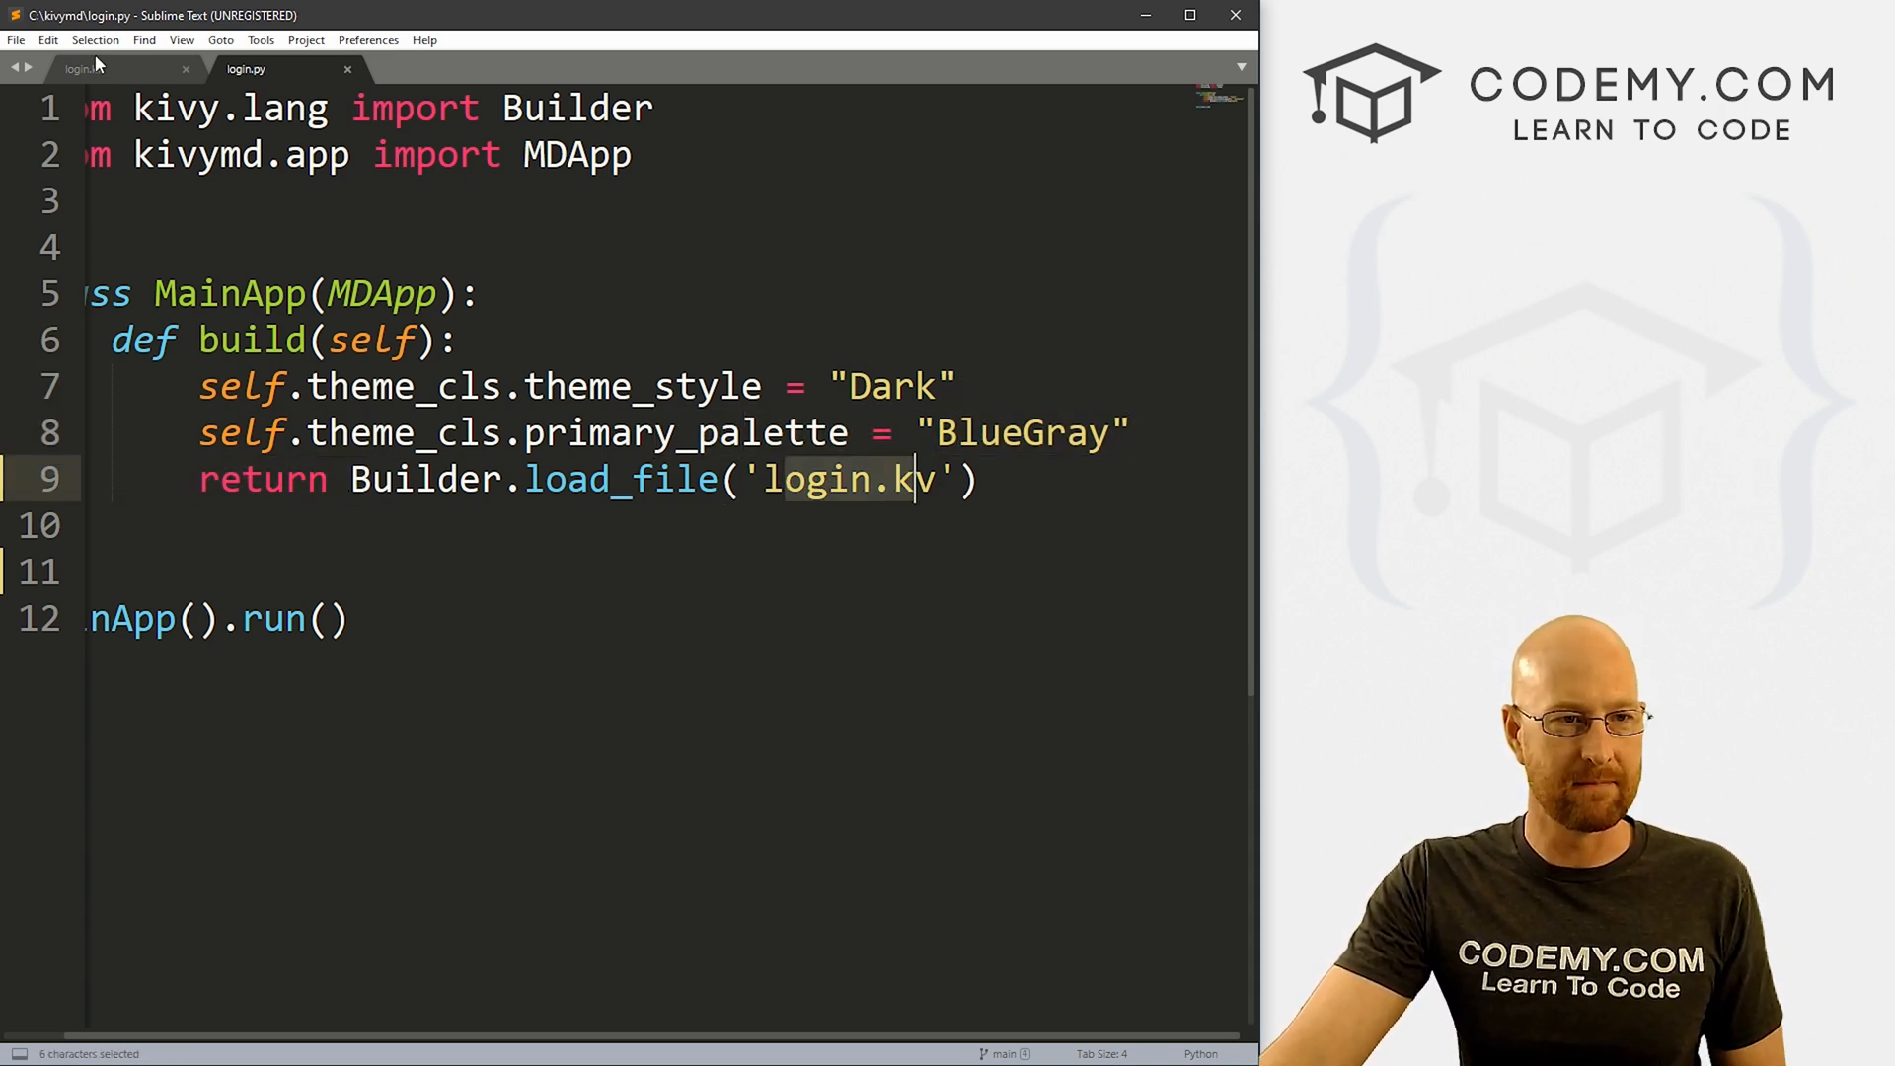
Add an MDCard to login.kv with size_hint None, size 300x400 and pos_hint centred at 0.5, 0.5
{"action": "left_click", "coordinate": [83, 69]}
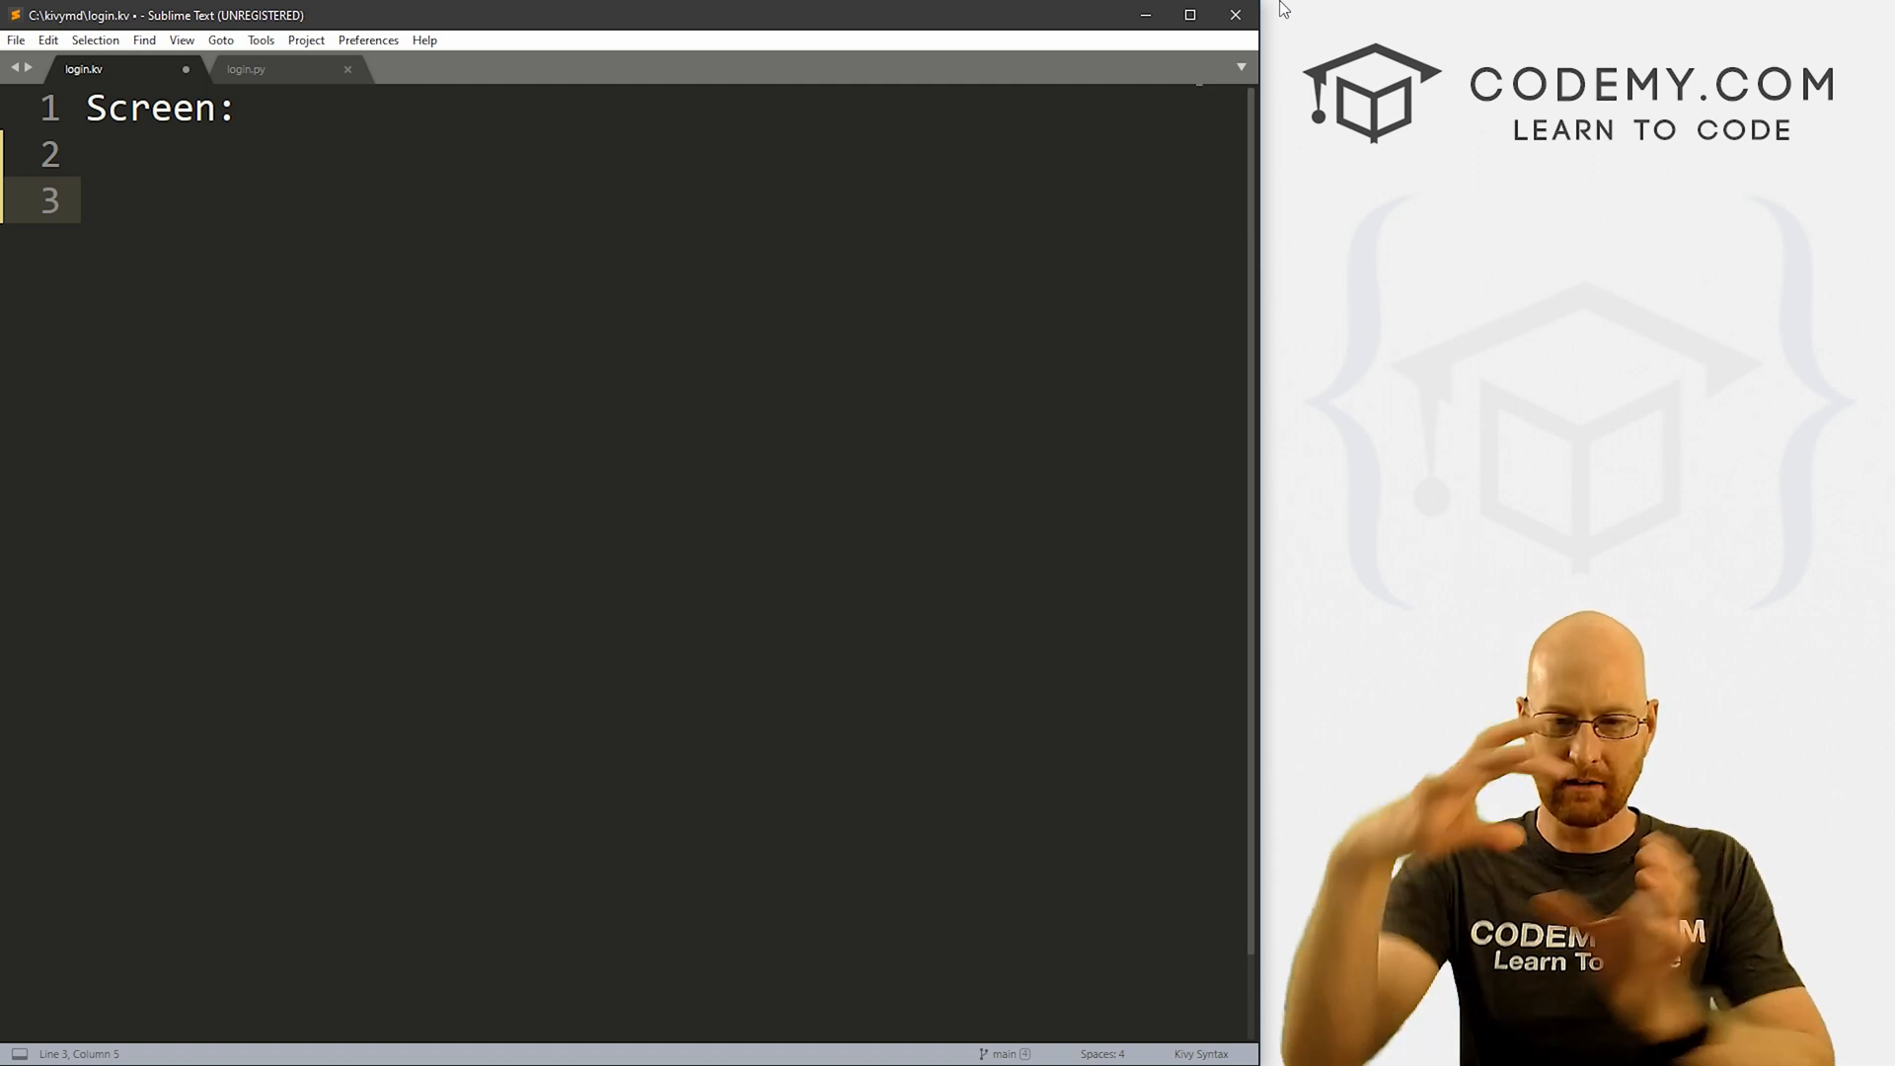
{"action": "type", "text": "M"}
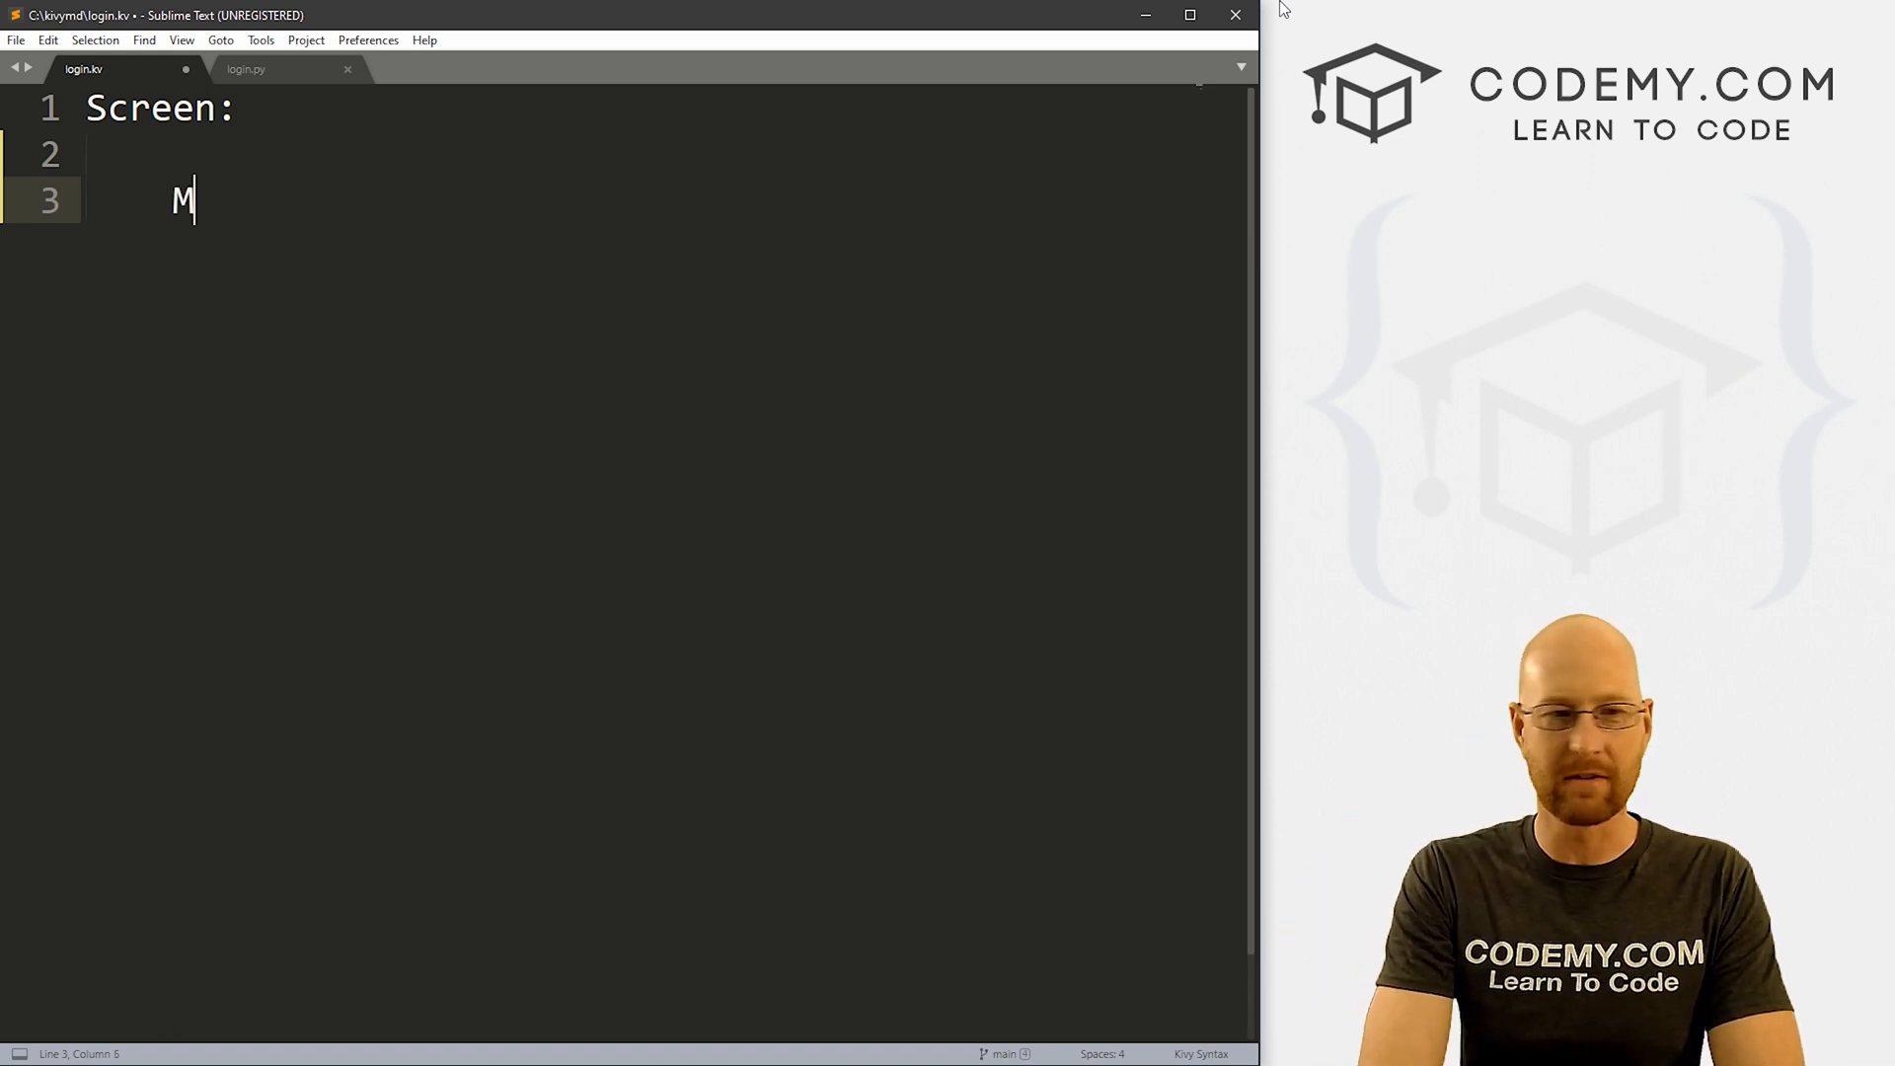
{"action": "type", "text": "DCard:"}
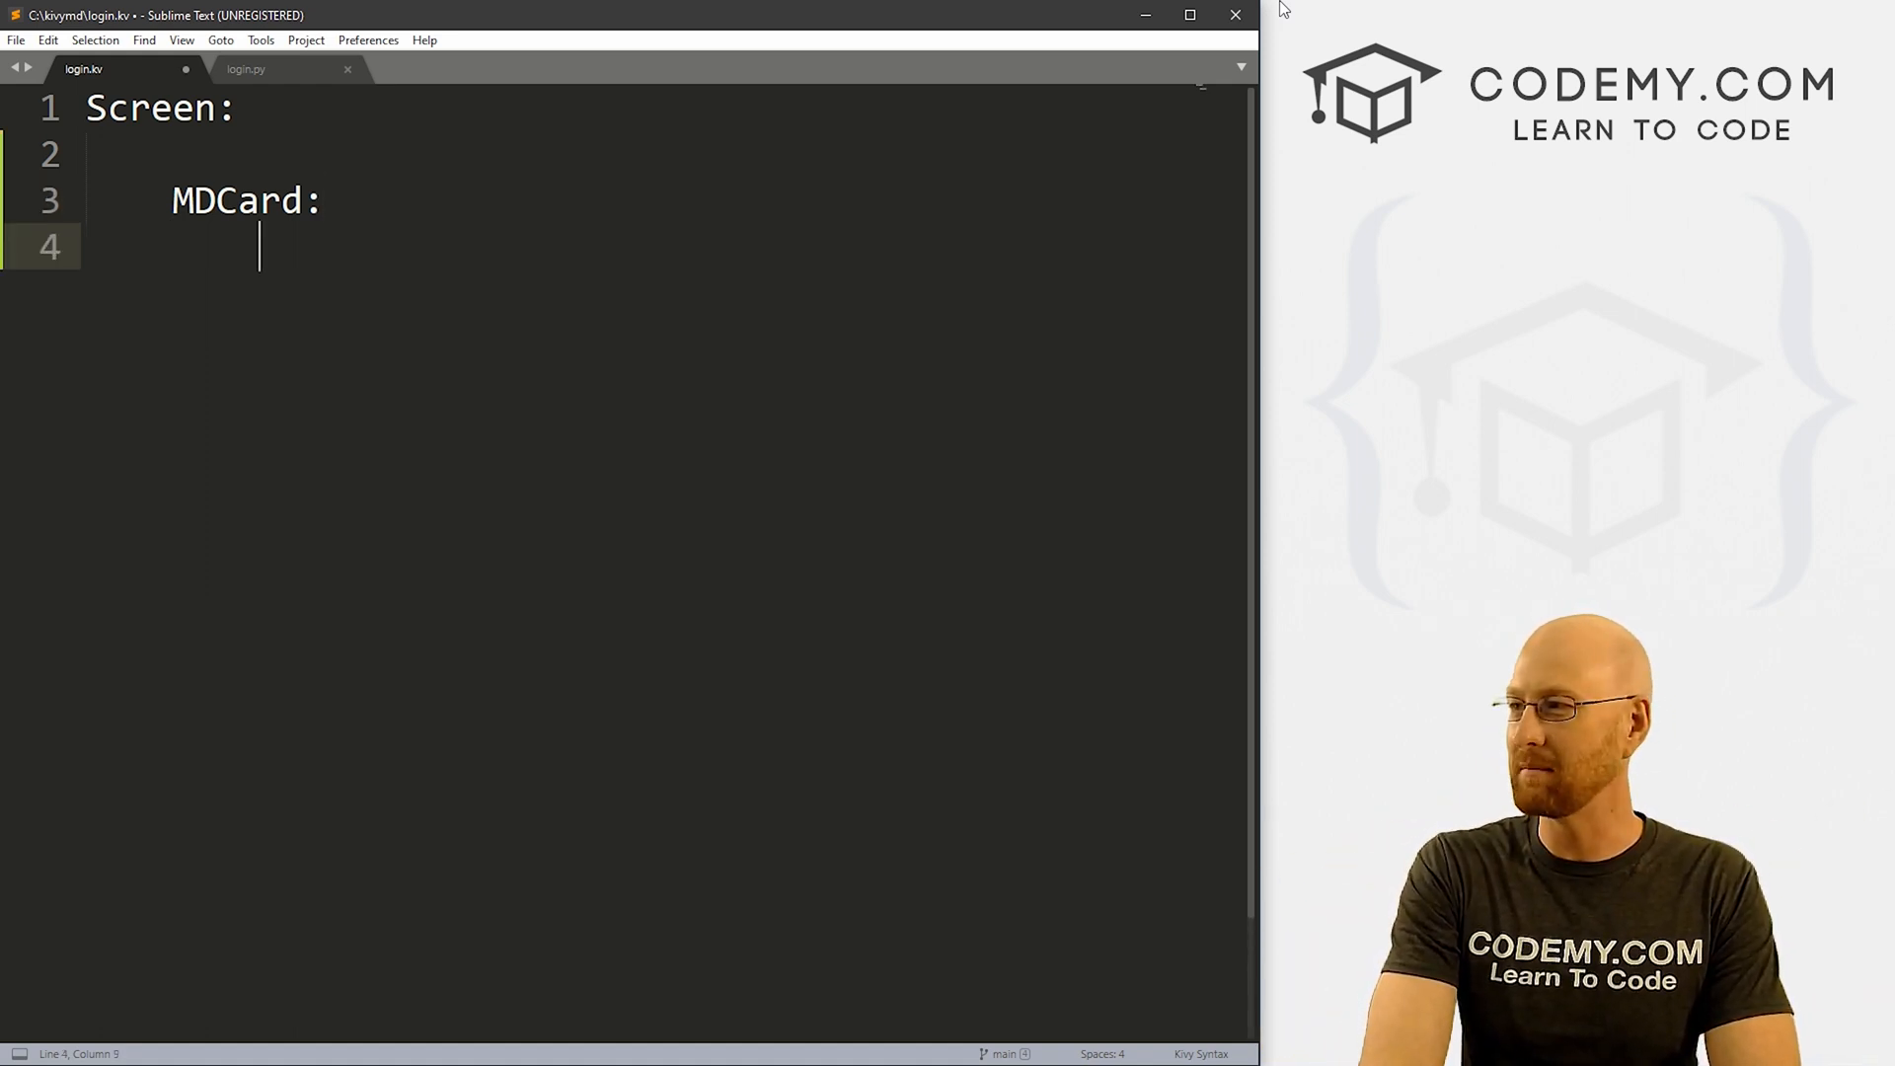
{"action": "type", "text": "size_hi"}
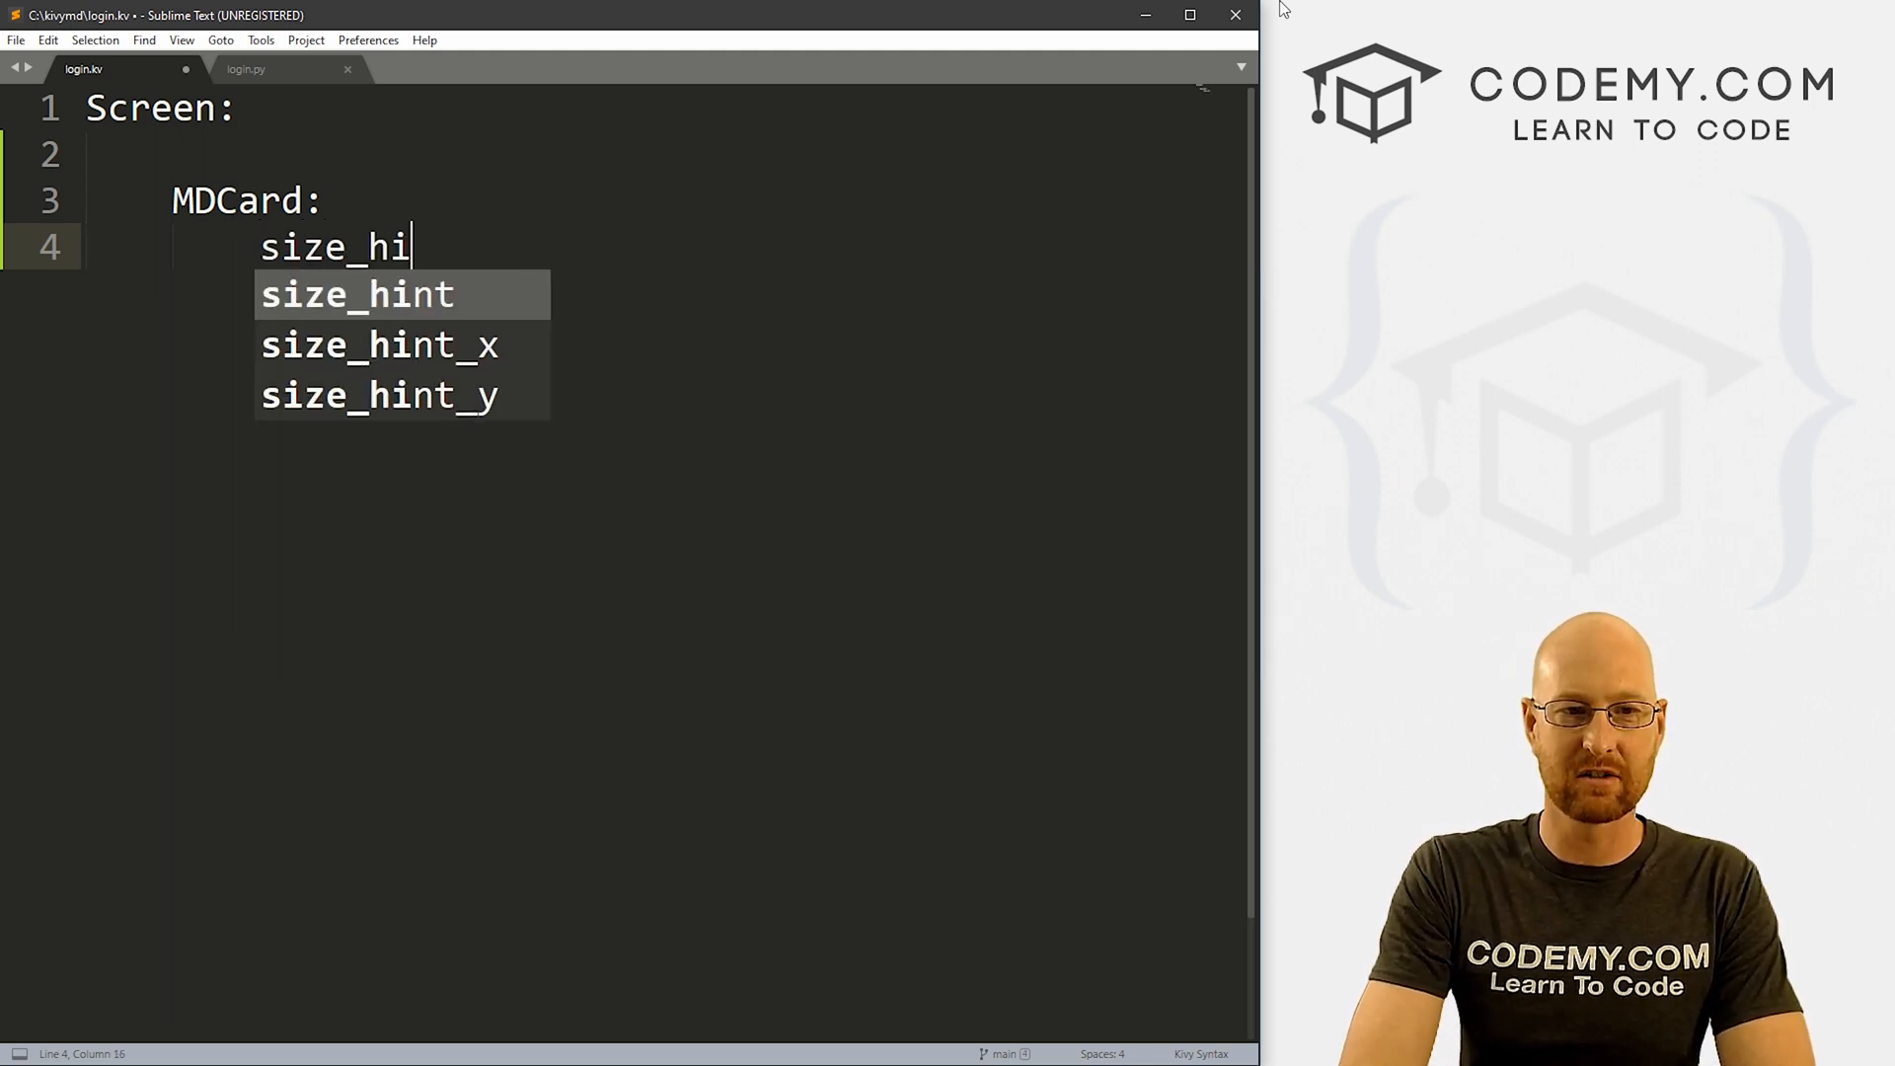
{"action": "type", "text": "nt: None, None"}
{"action": "type", "text": "size"}
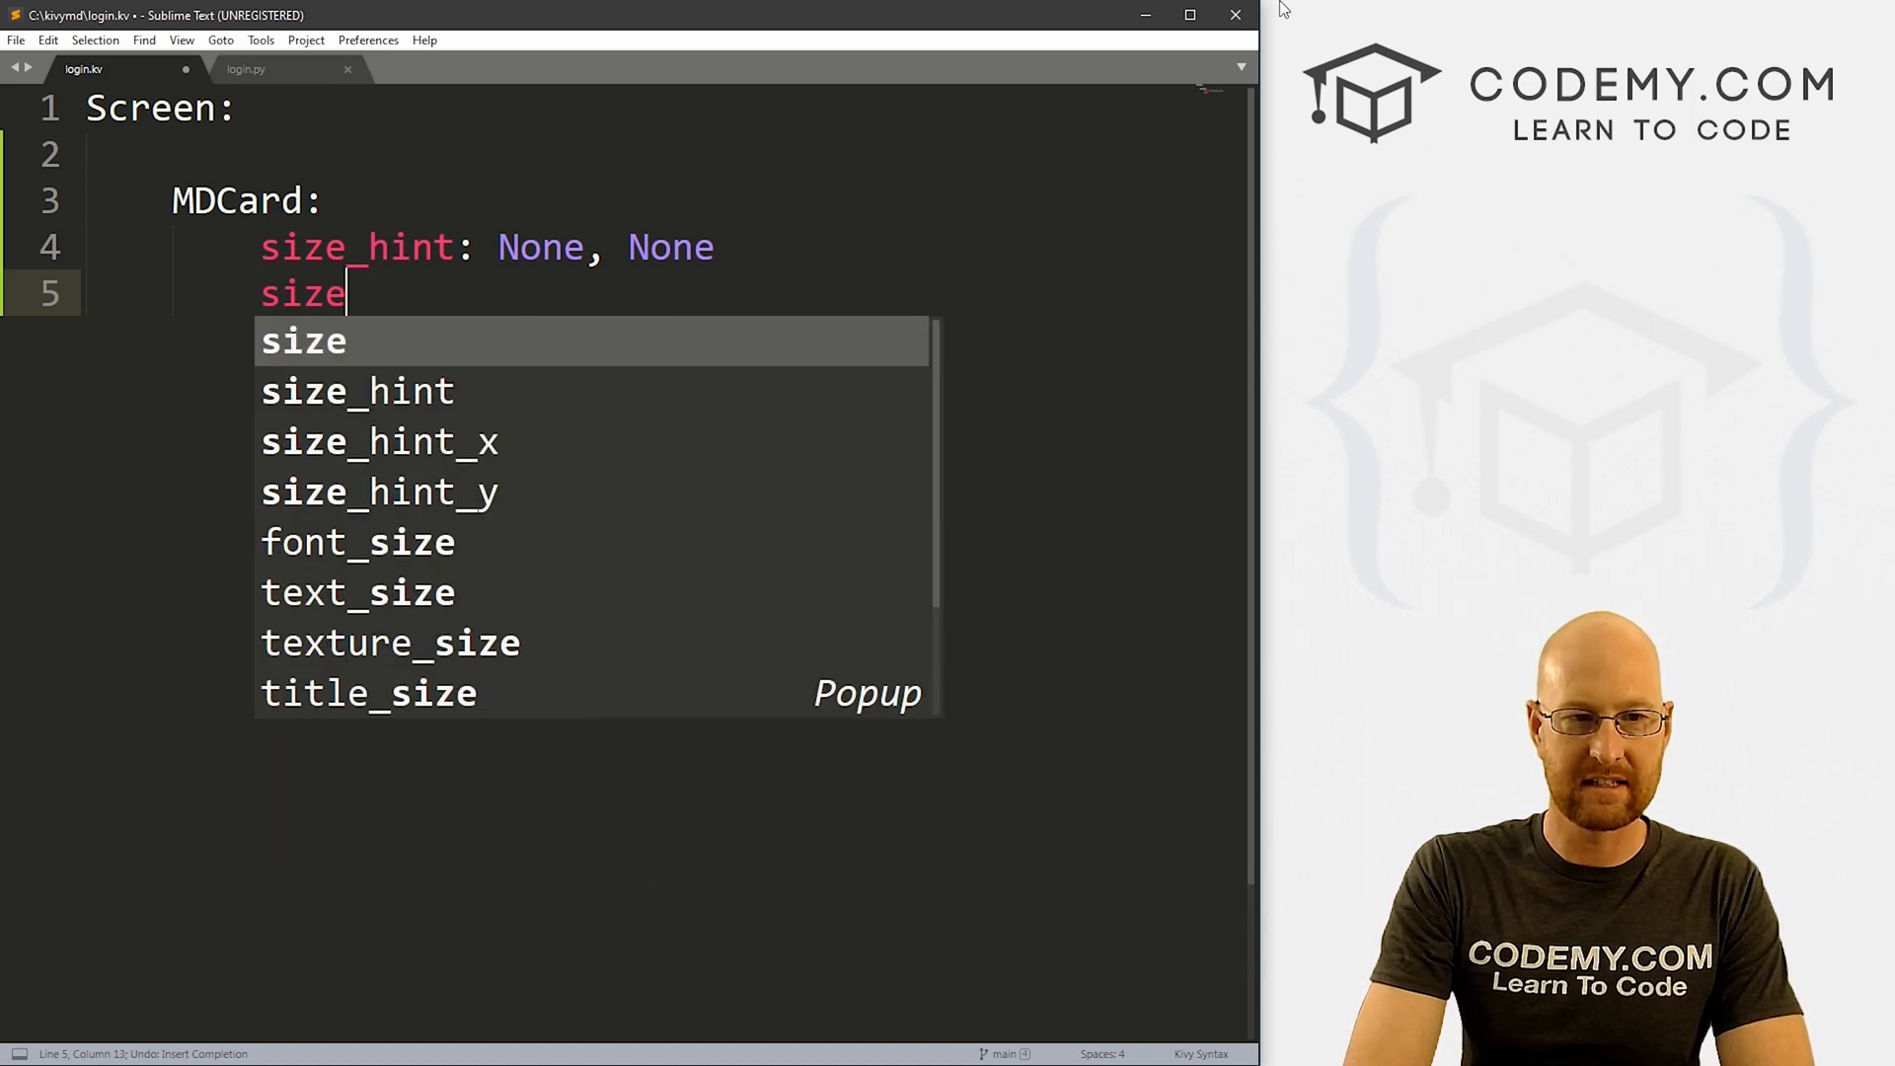
{"action": "type", "text": ": 300, 3"}
{"action": "type", "text": "pos_hint:"}
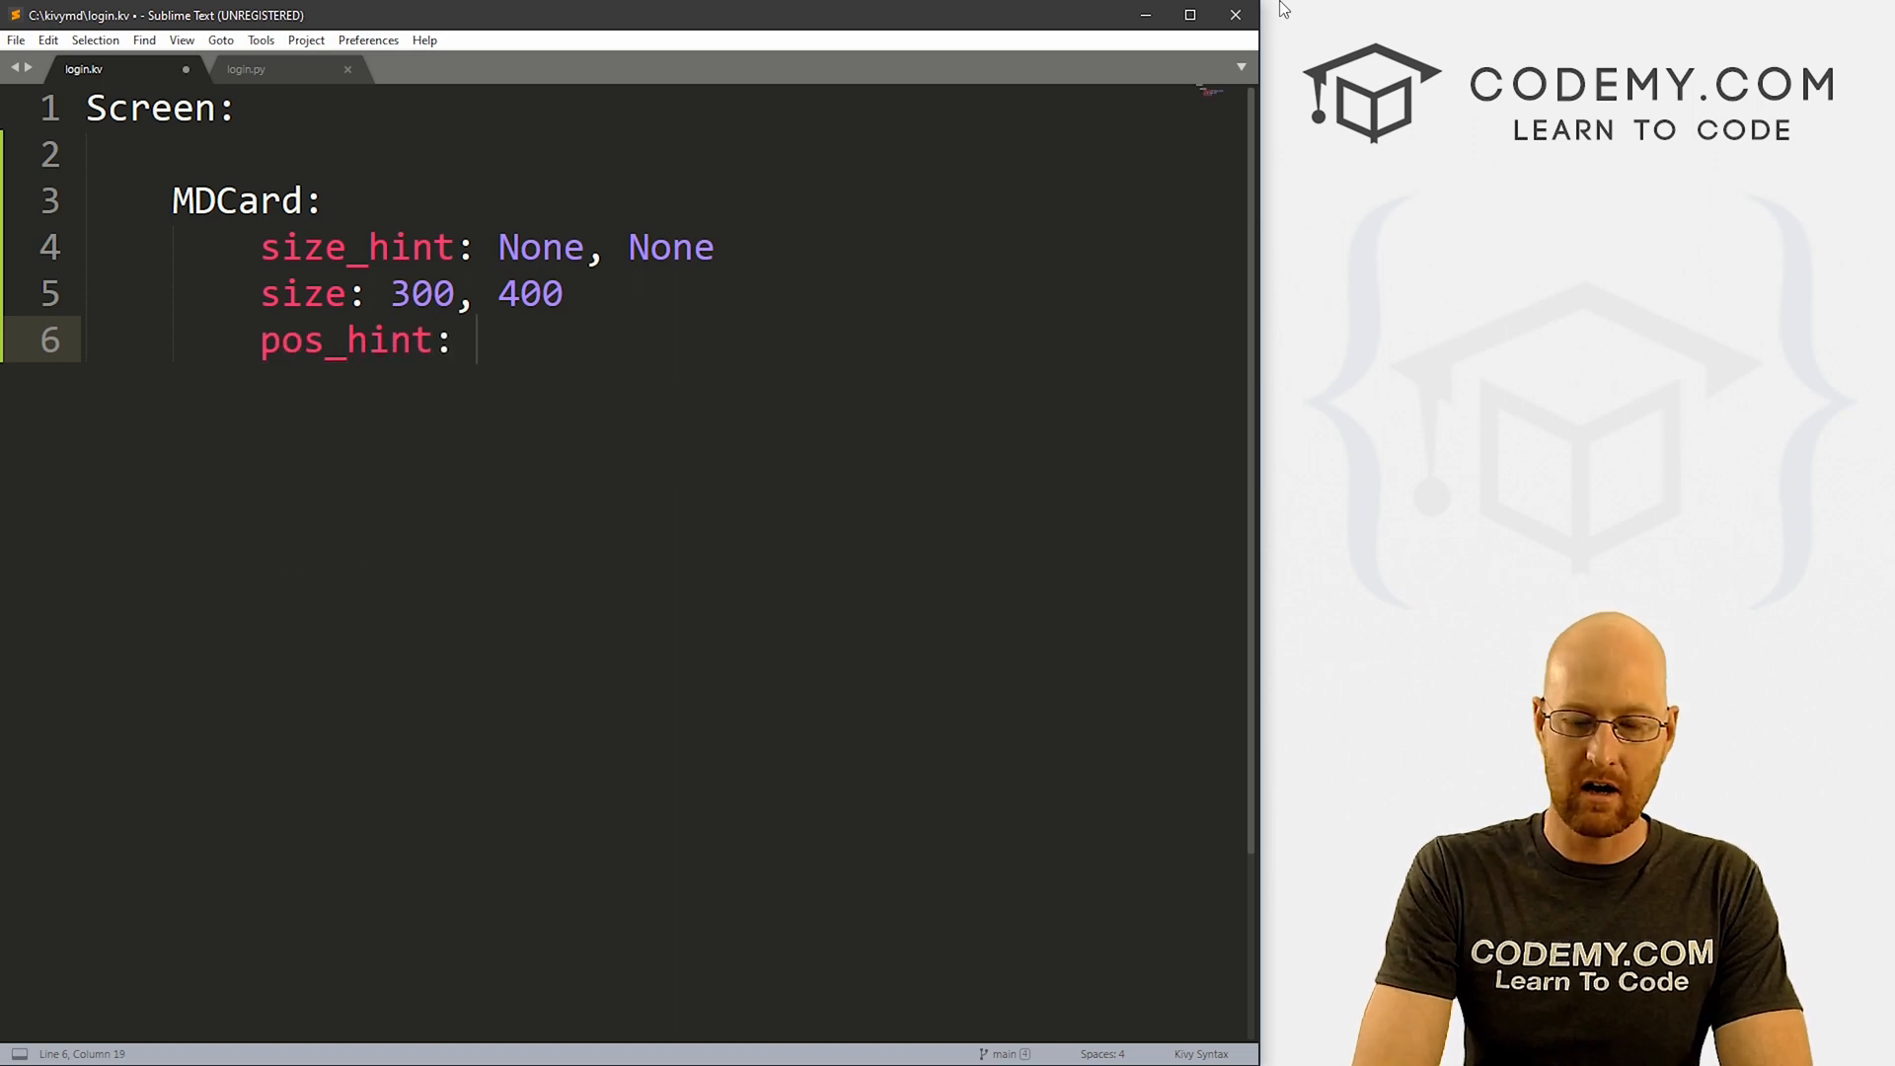
{"action": "type", "text": "{}"}
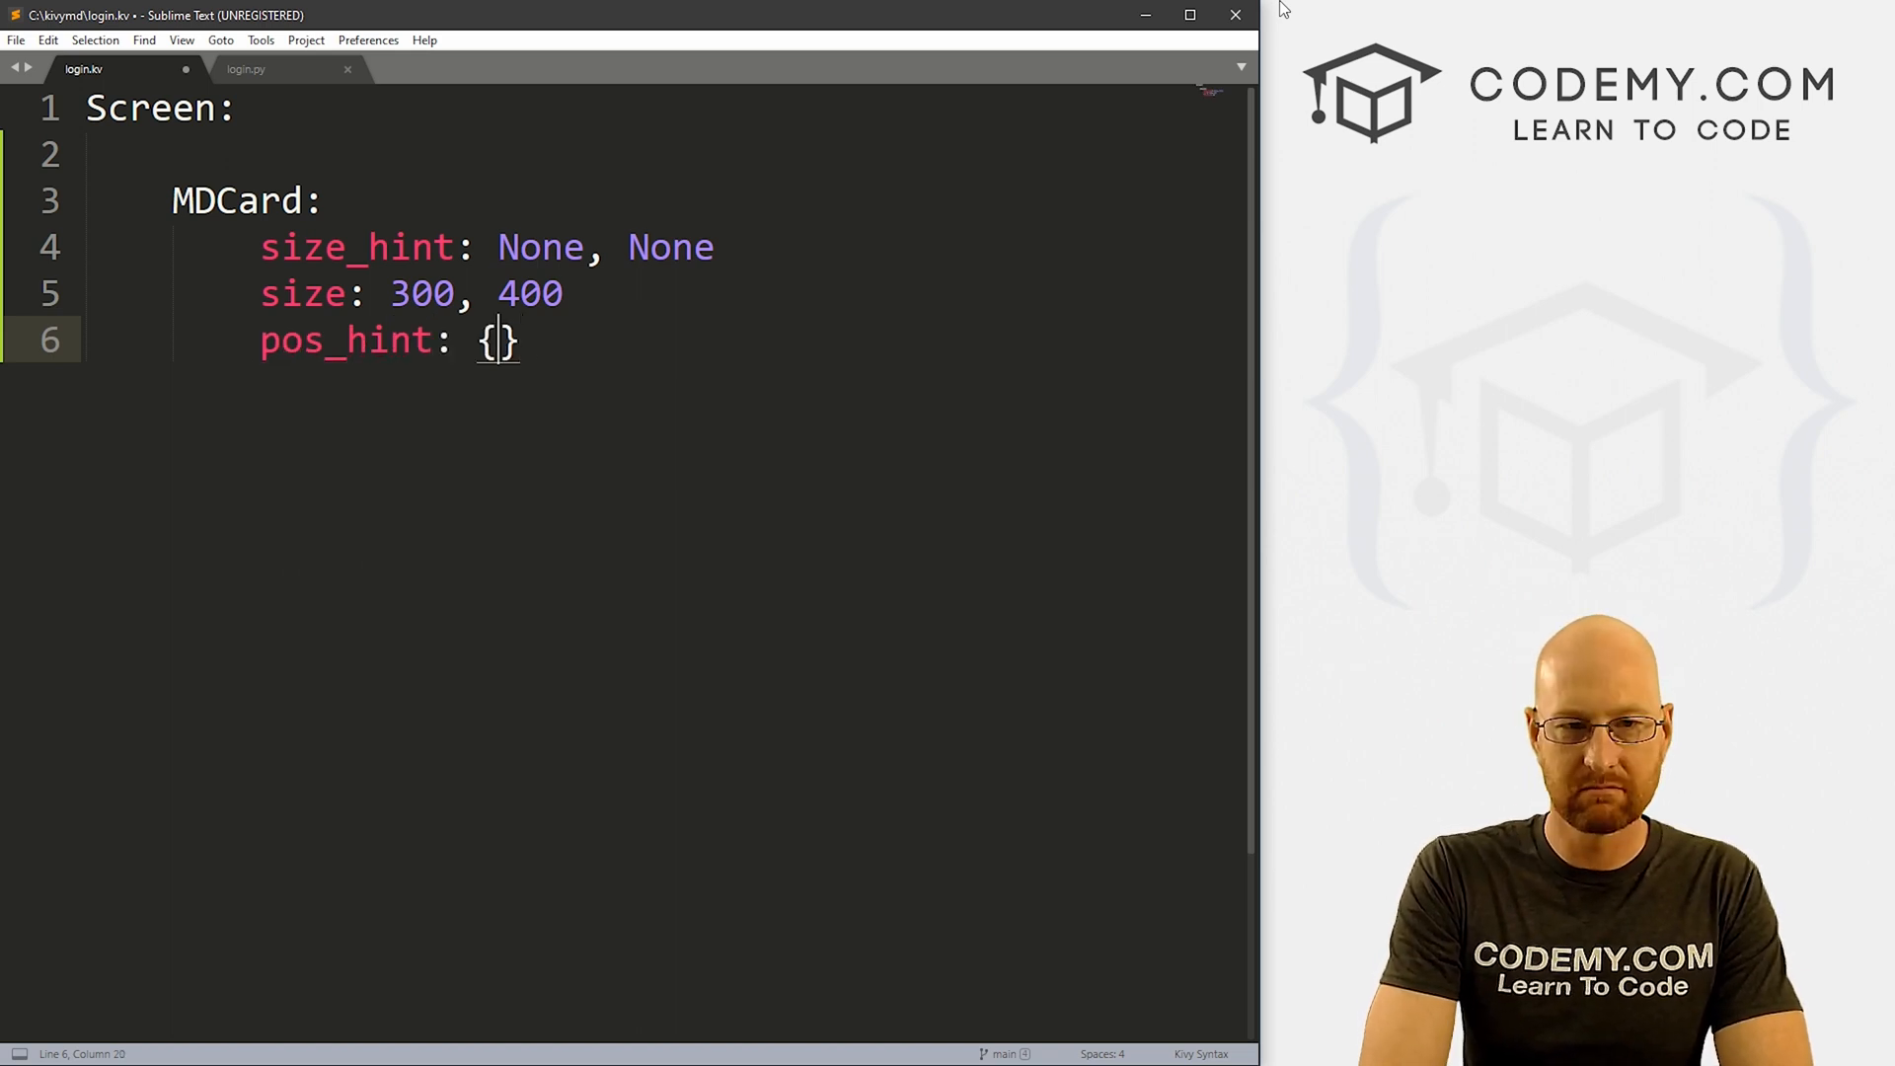
{"action": "type", "text": "\"center\""}
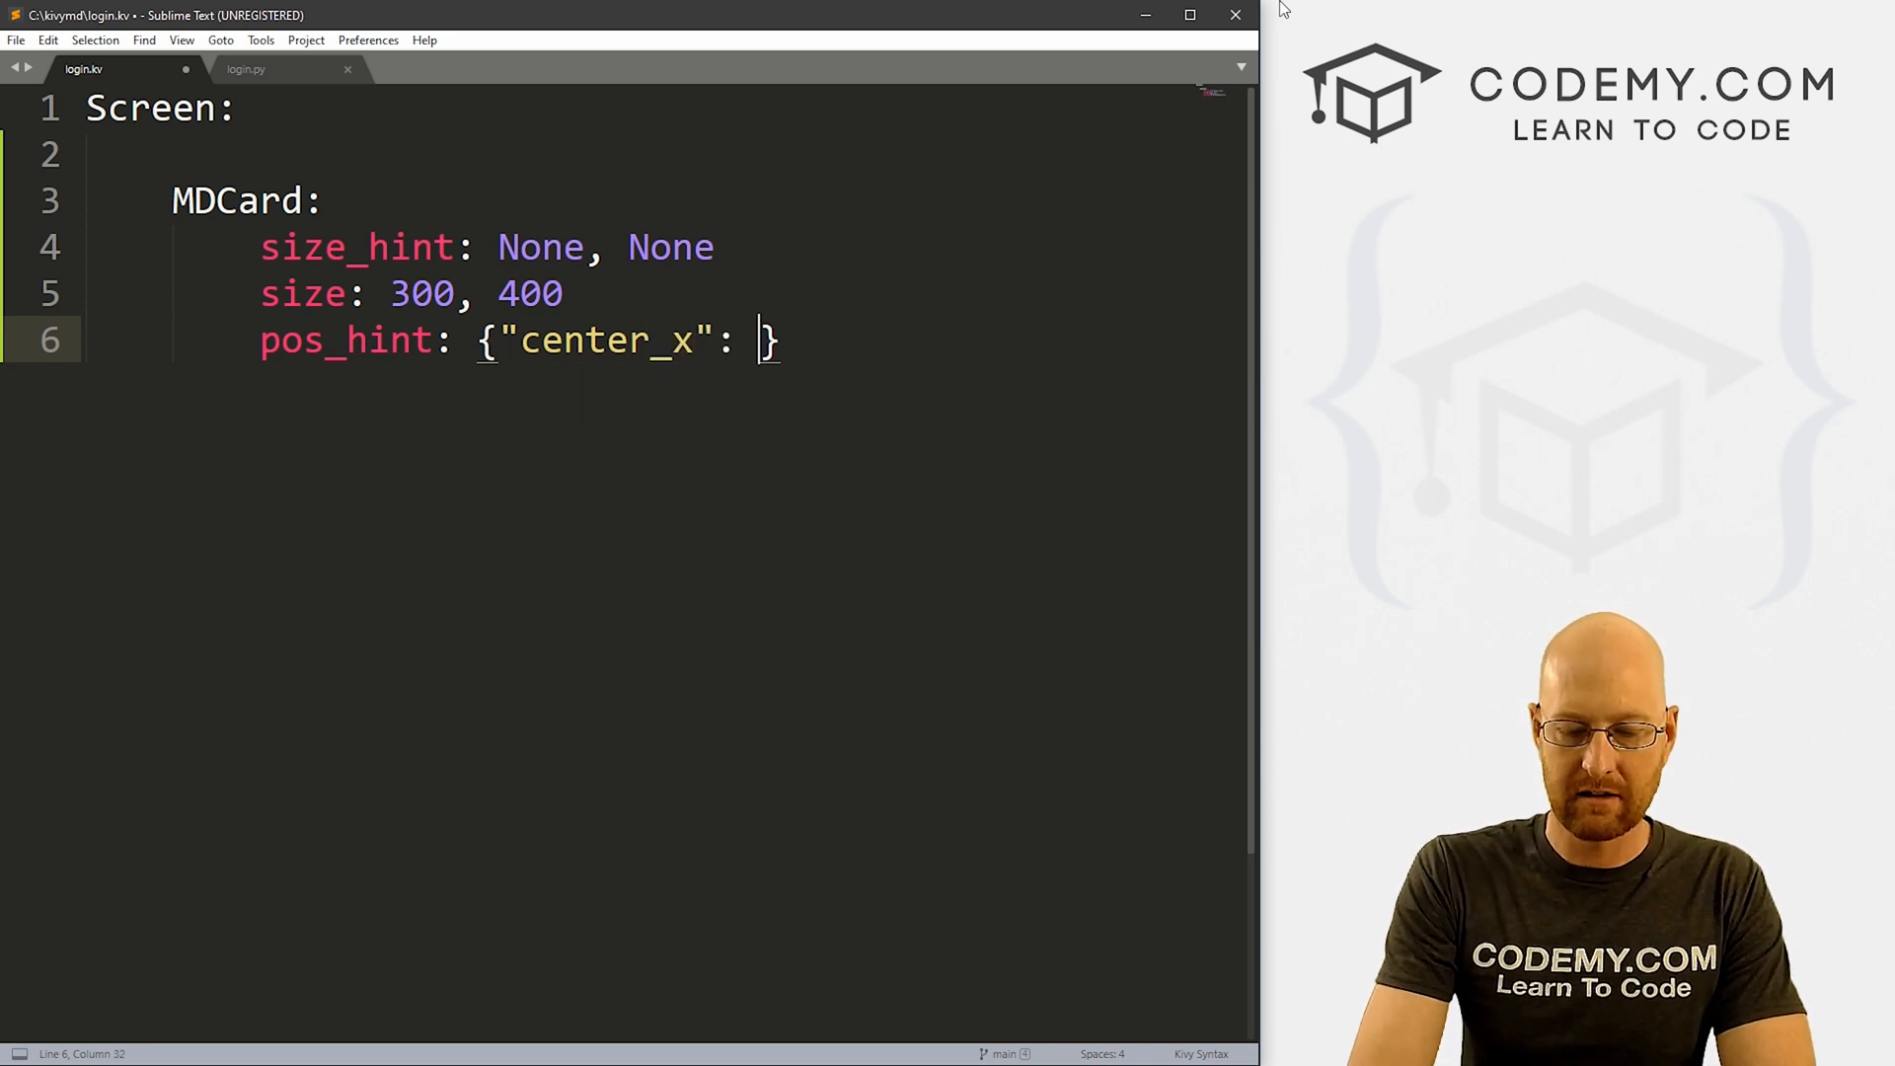
{"action": "type", "text": "0.5"}
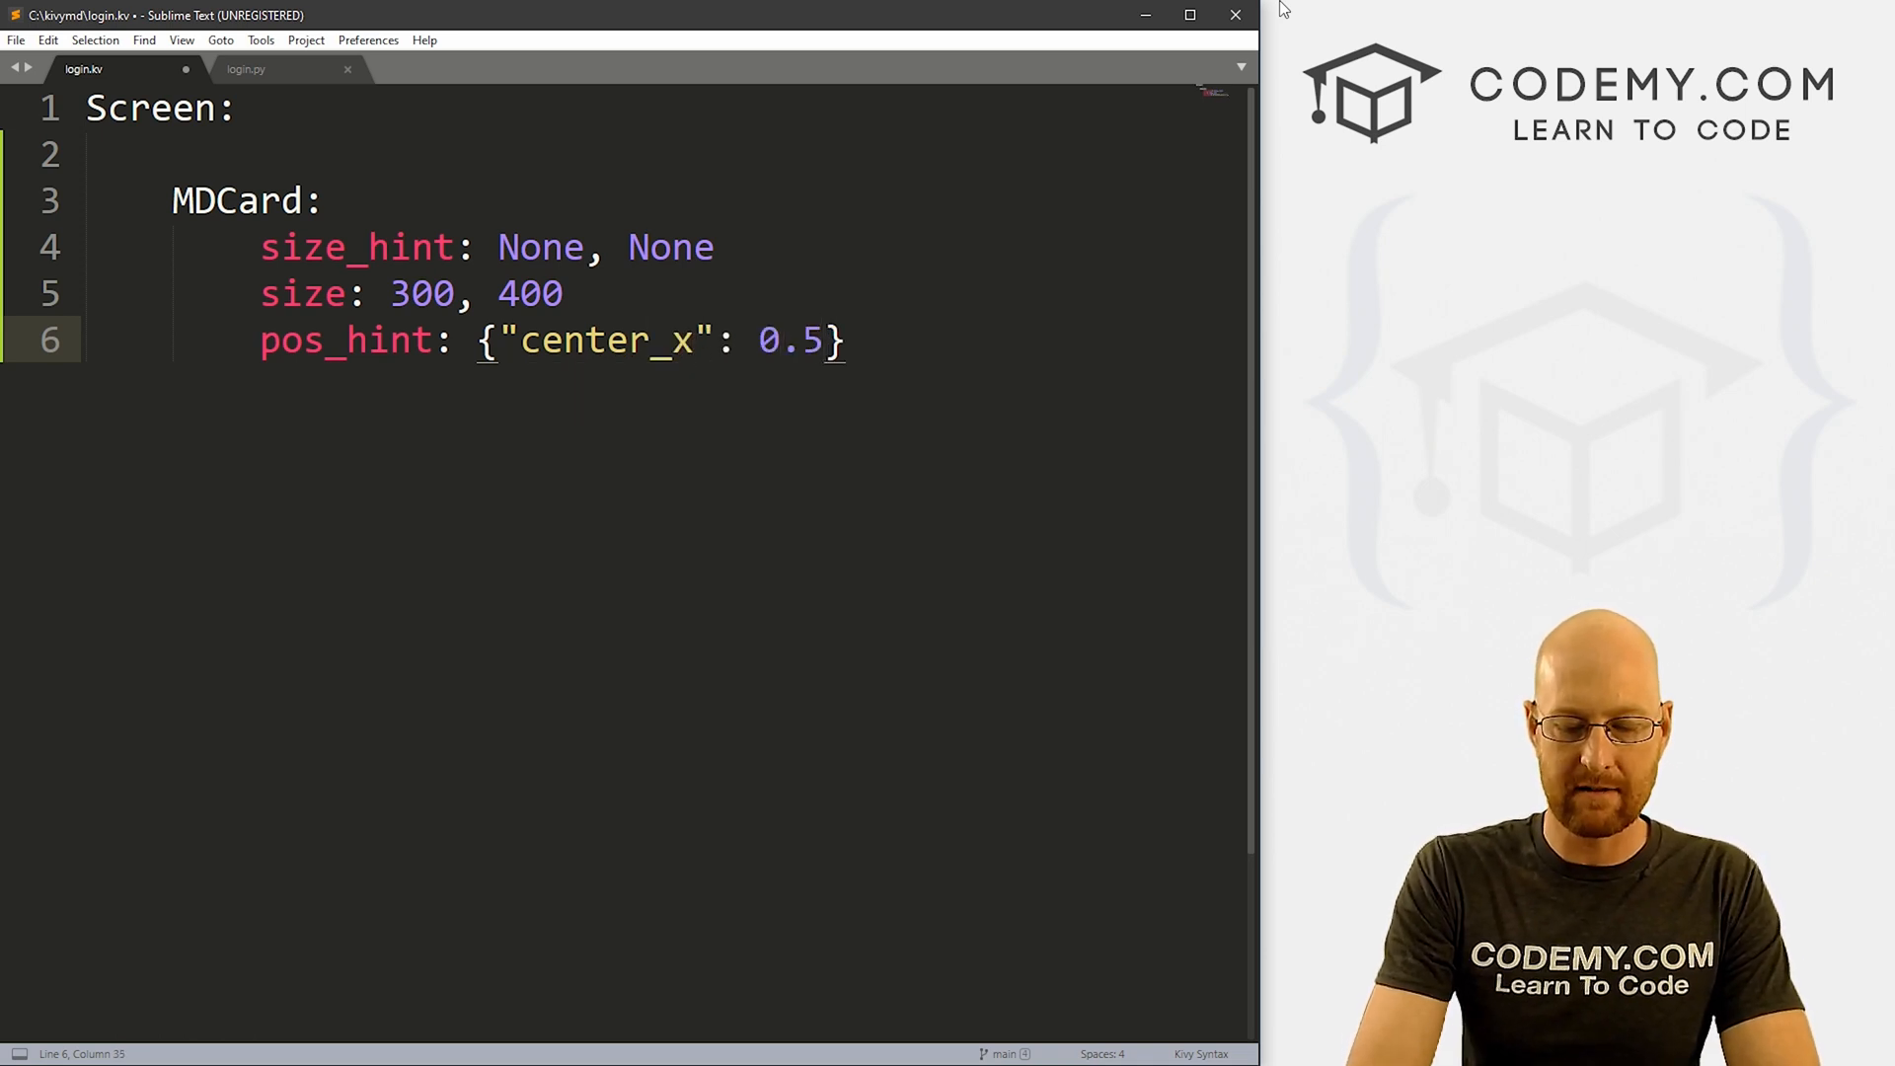
{"action": "type", "text": ", \"center_+\""}
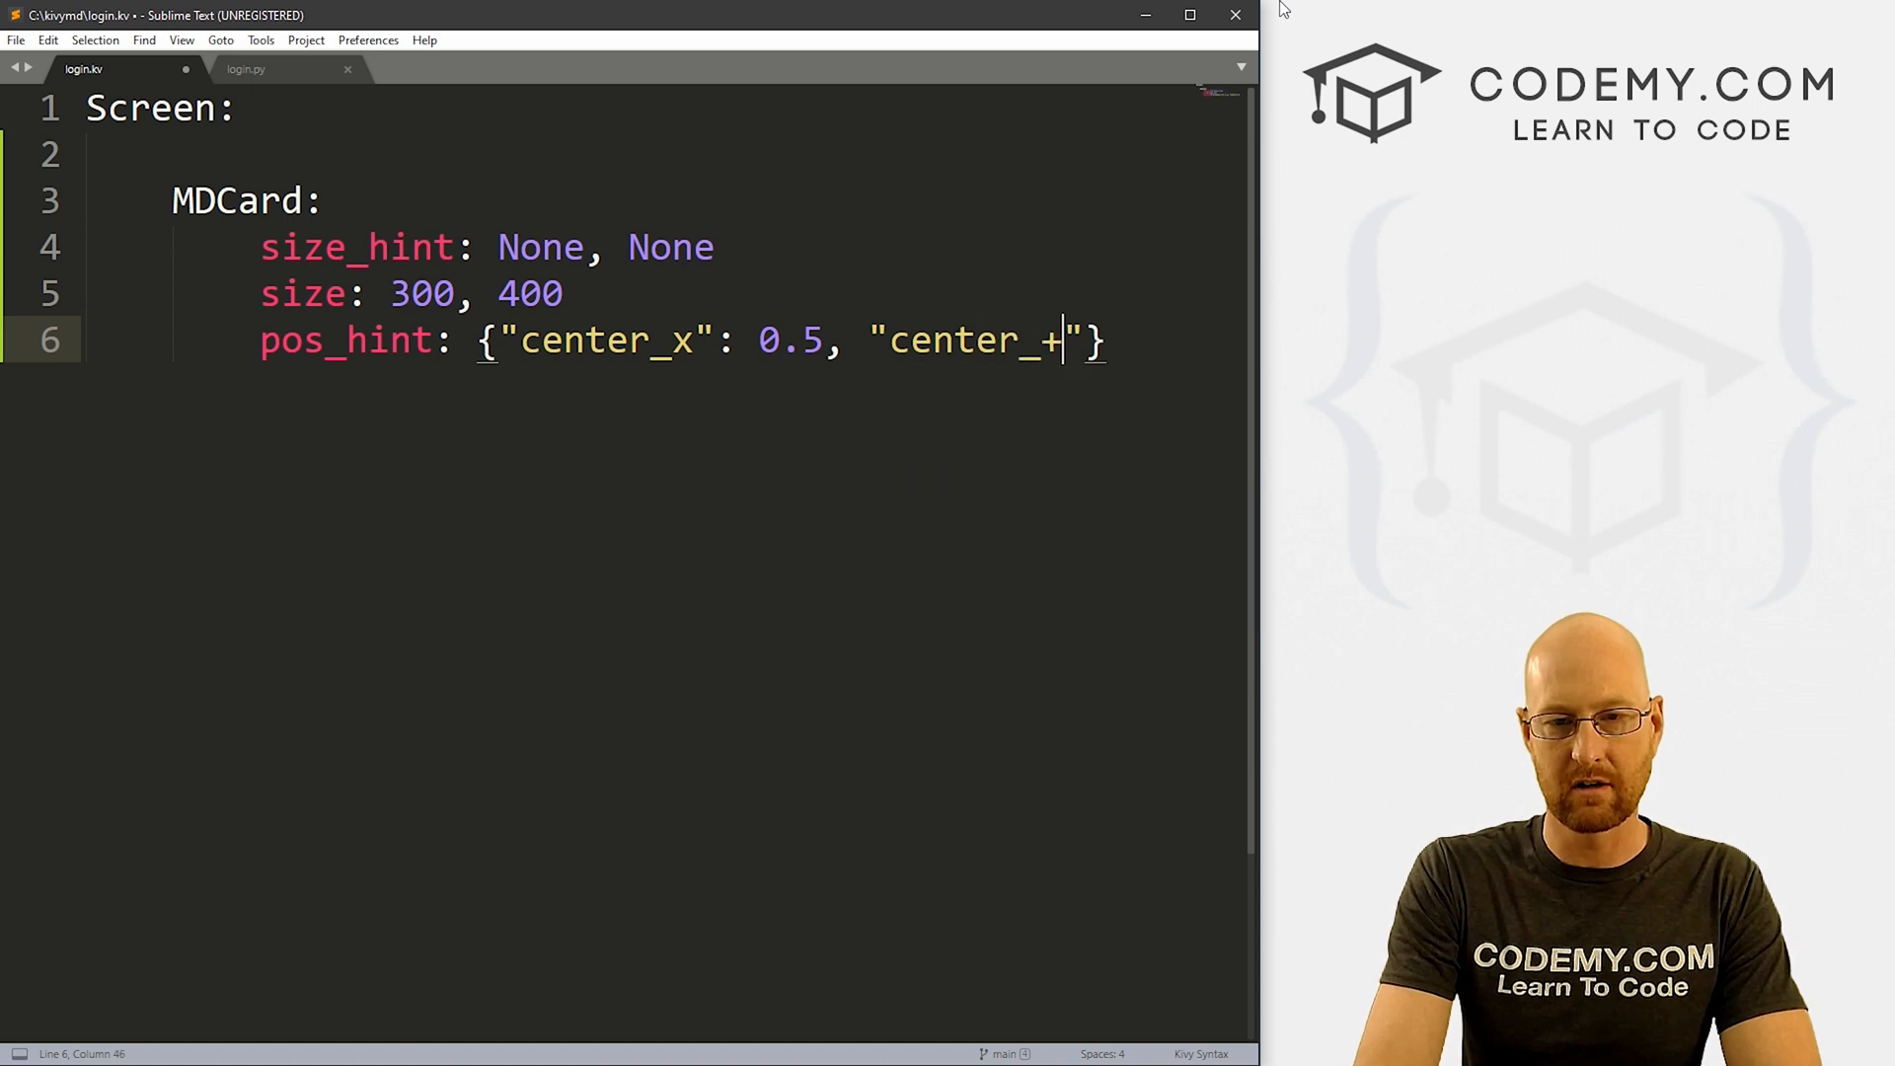
{"action": "type", "text": "y"}
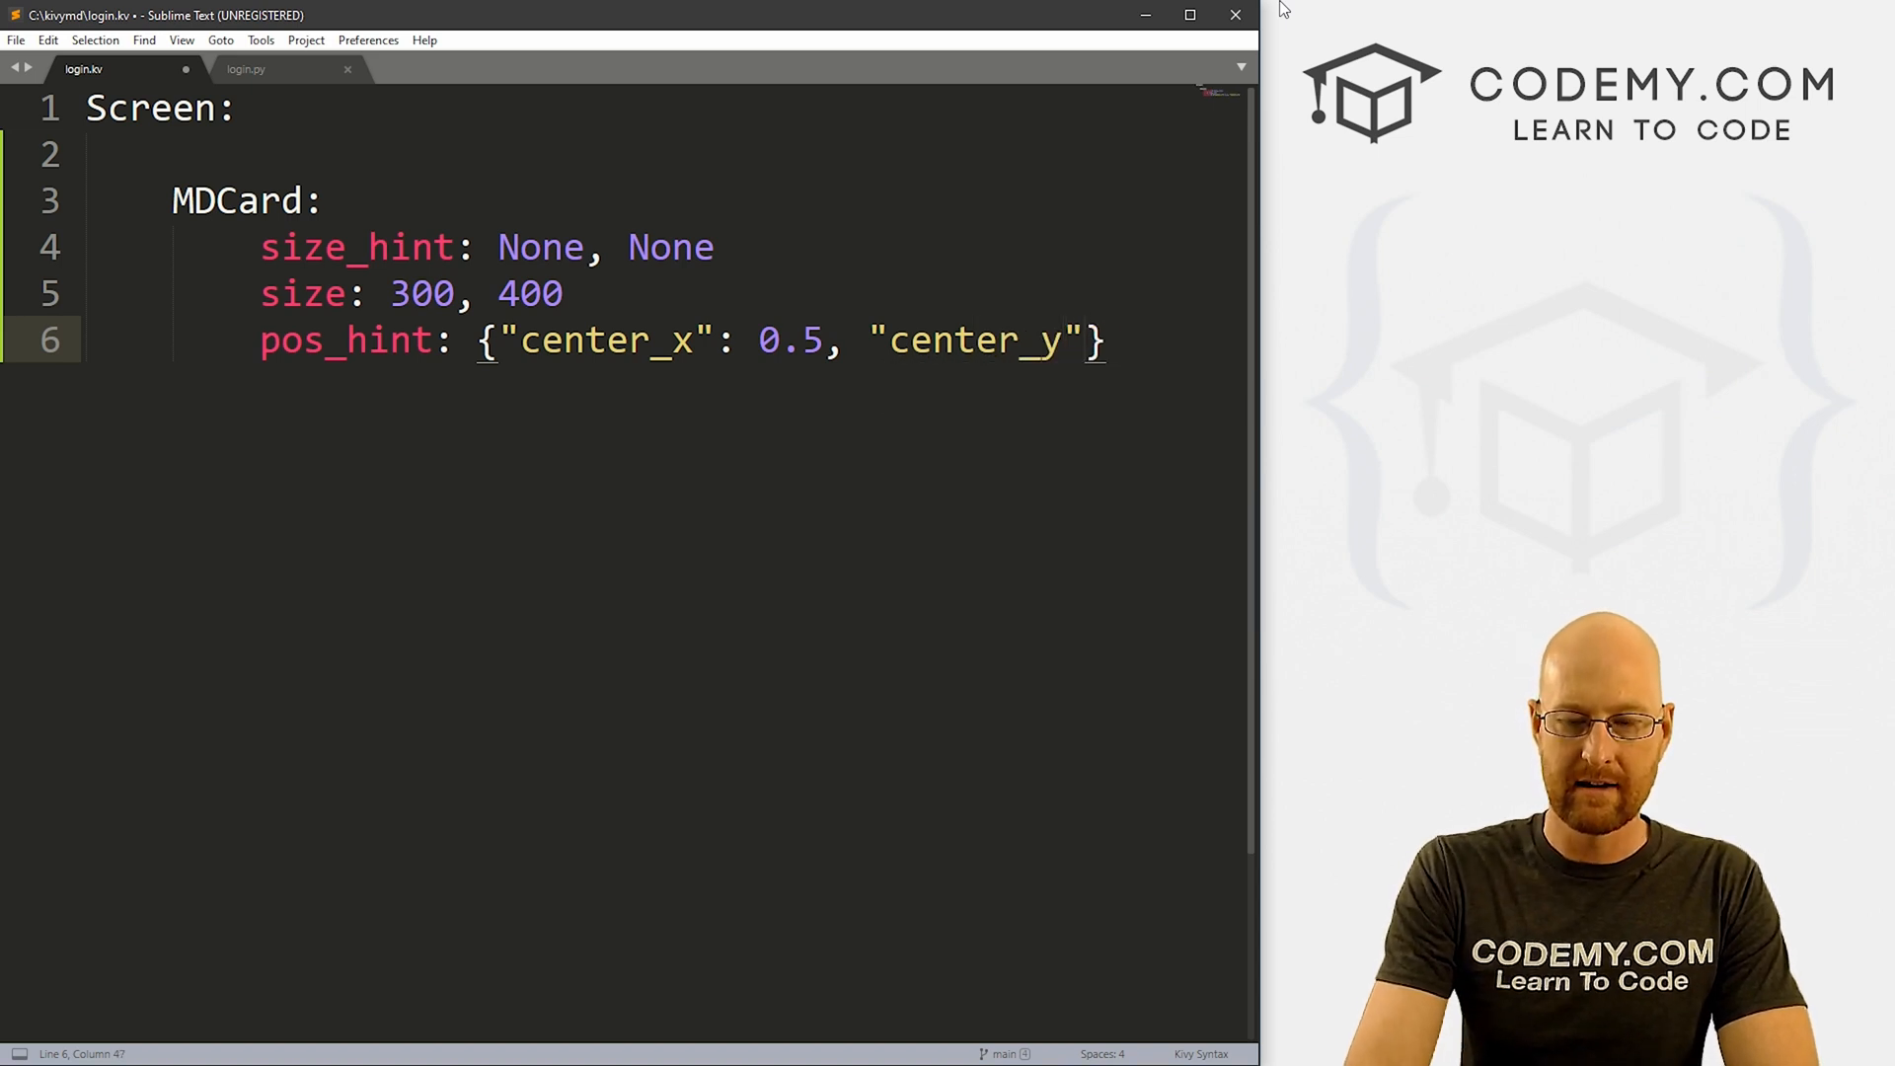
{"action": "type", "text": ": 0.5"}
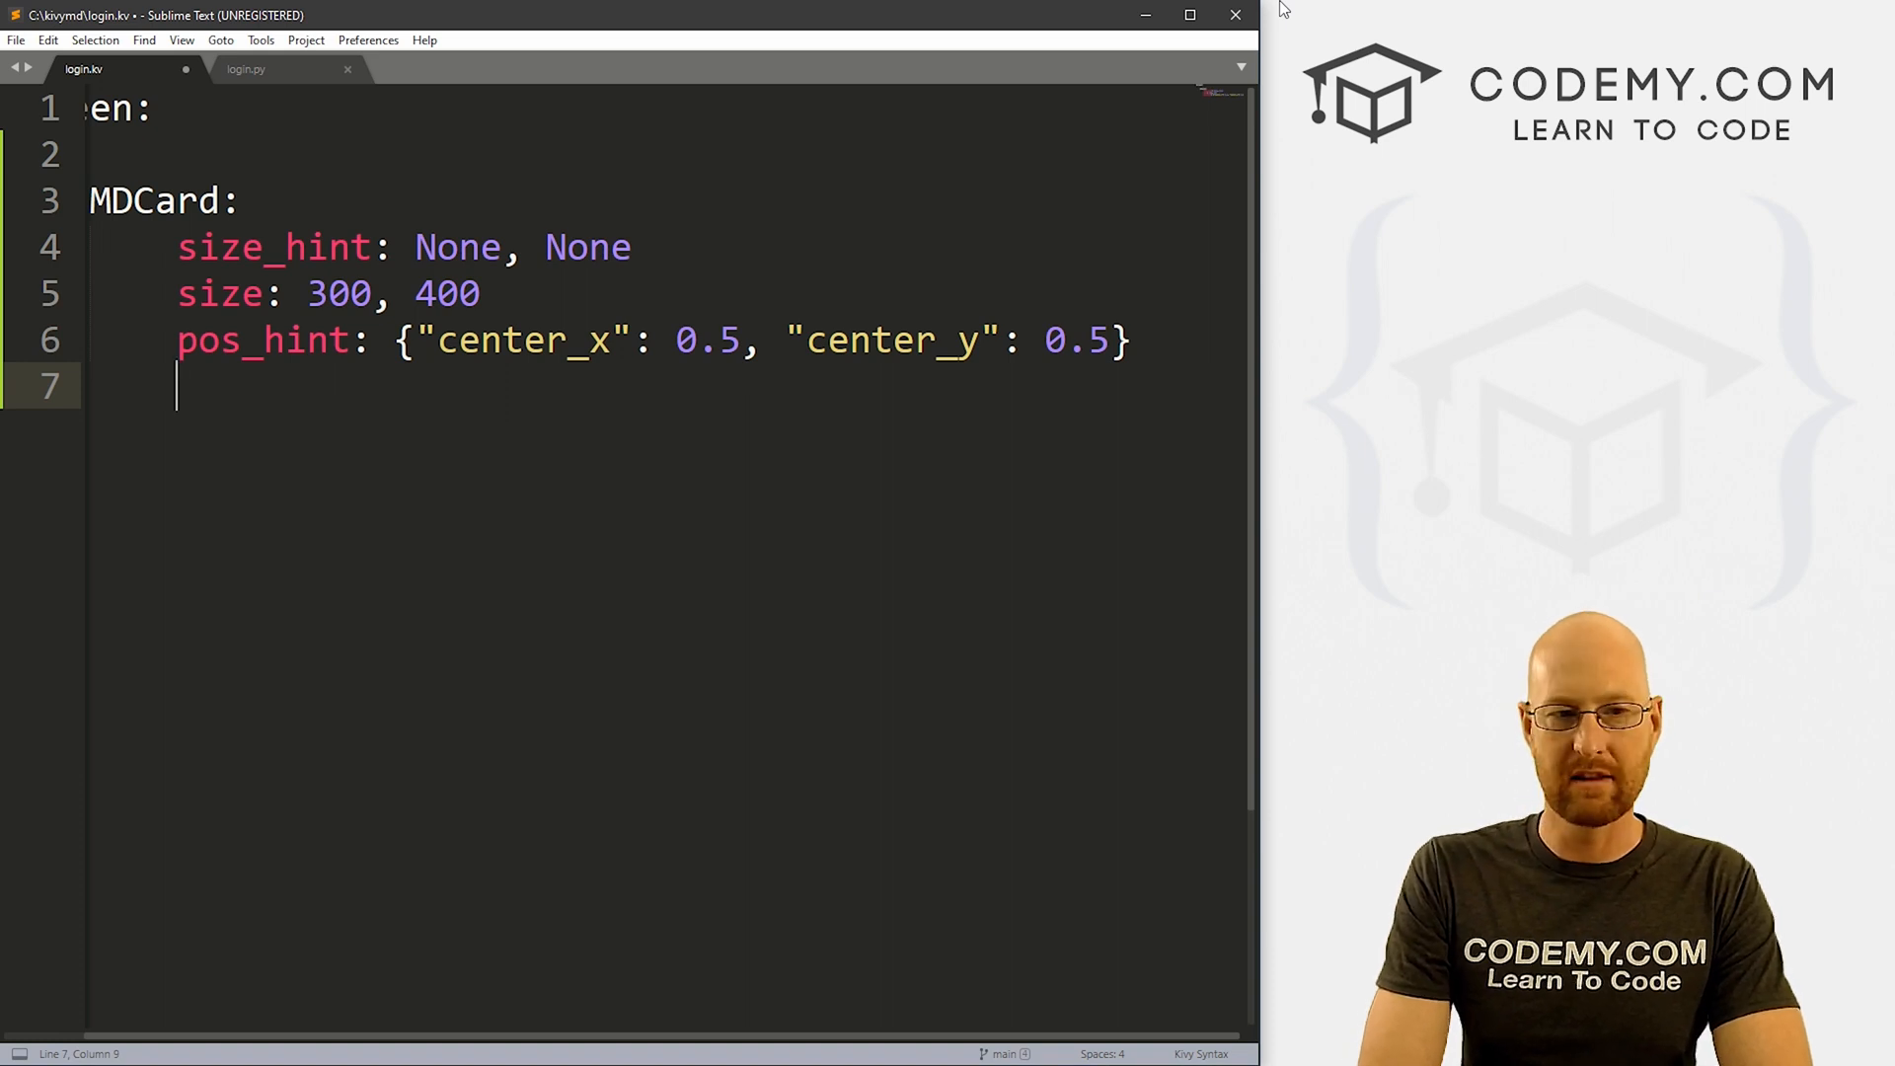
Give the card elevation 10, padding 25, spacing 25 and vertical orientation
{"action": "type", "text": "elevatin"}
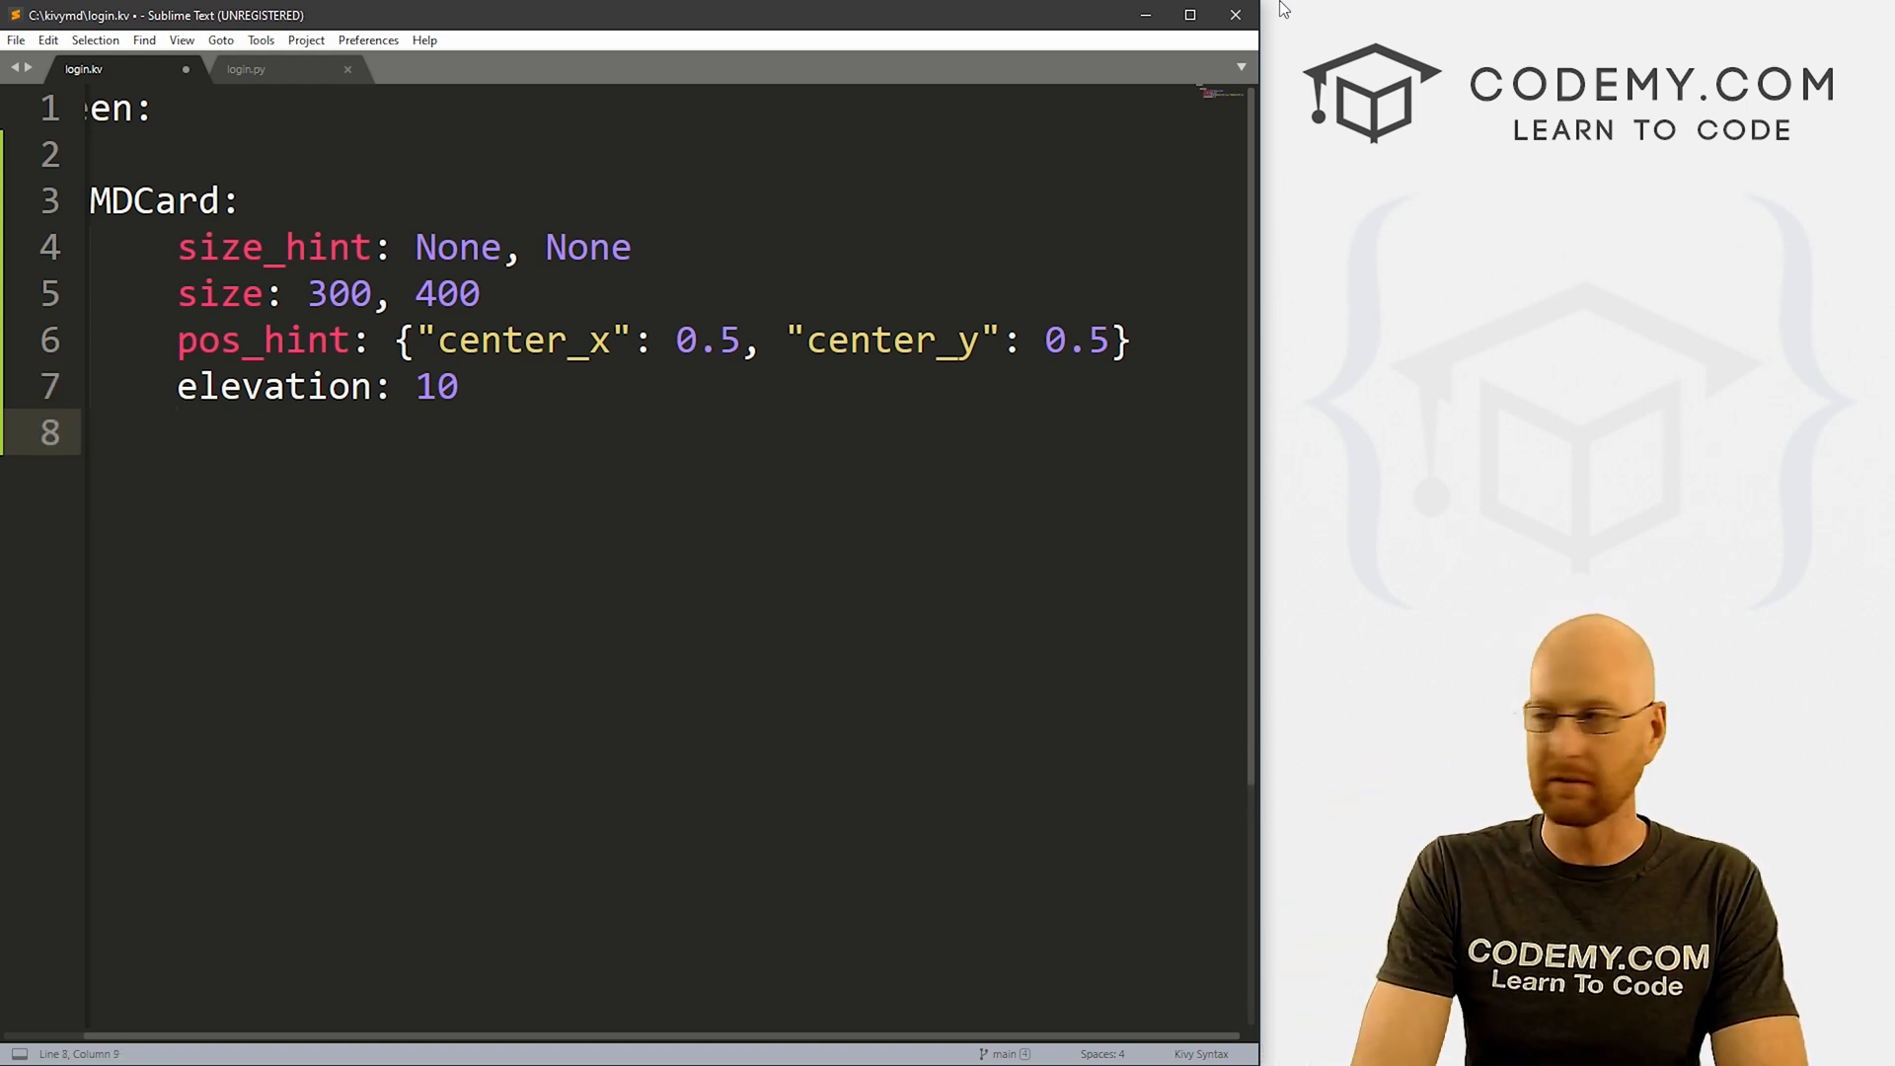
{"action": "type", "text": "padding:"}
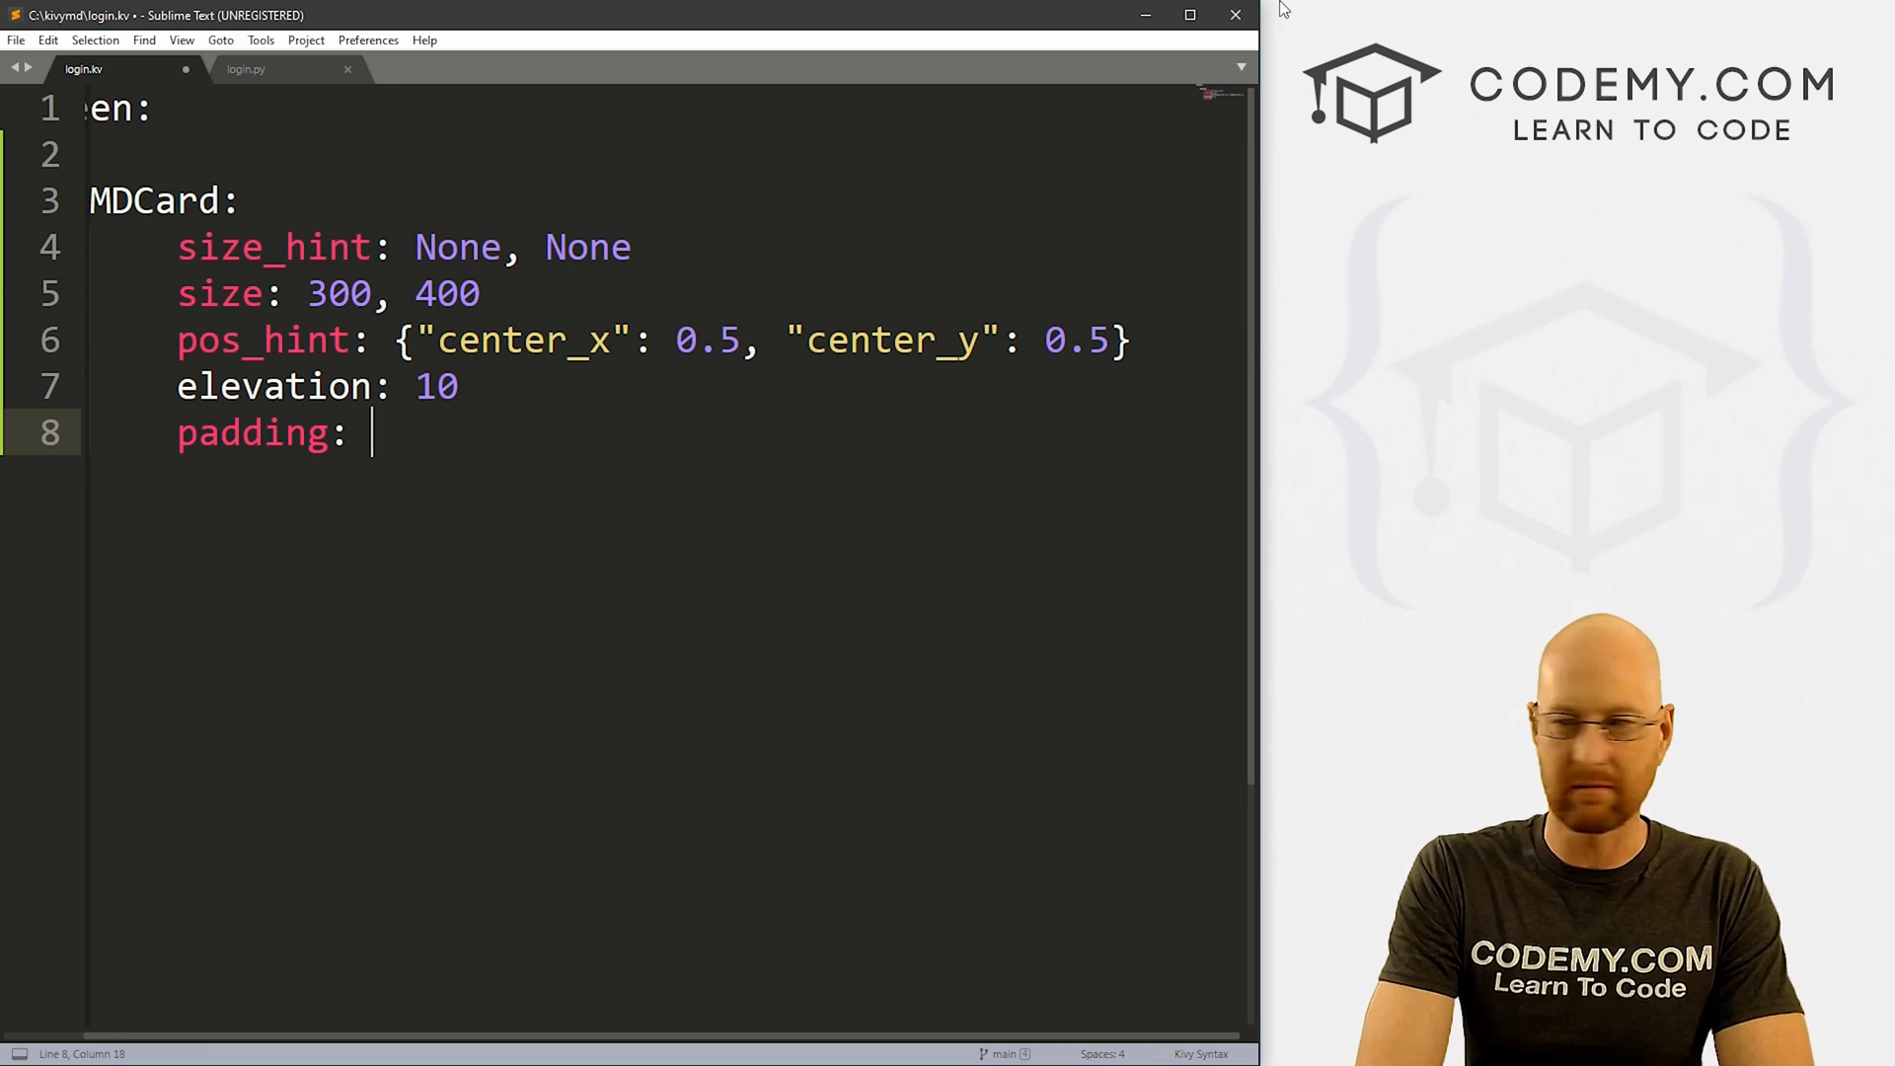
{"action": "type", "text": "25"}
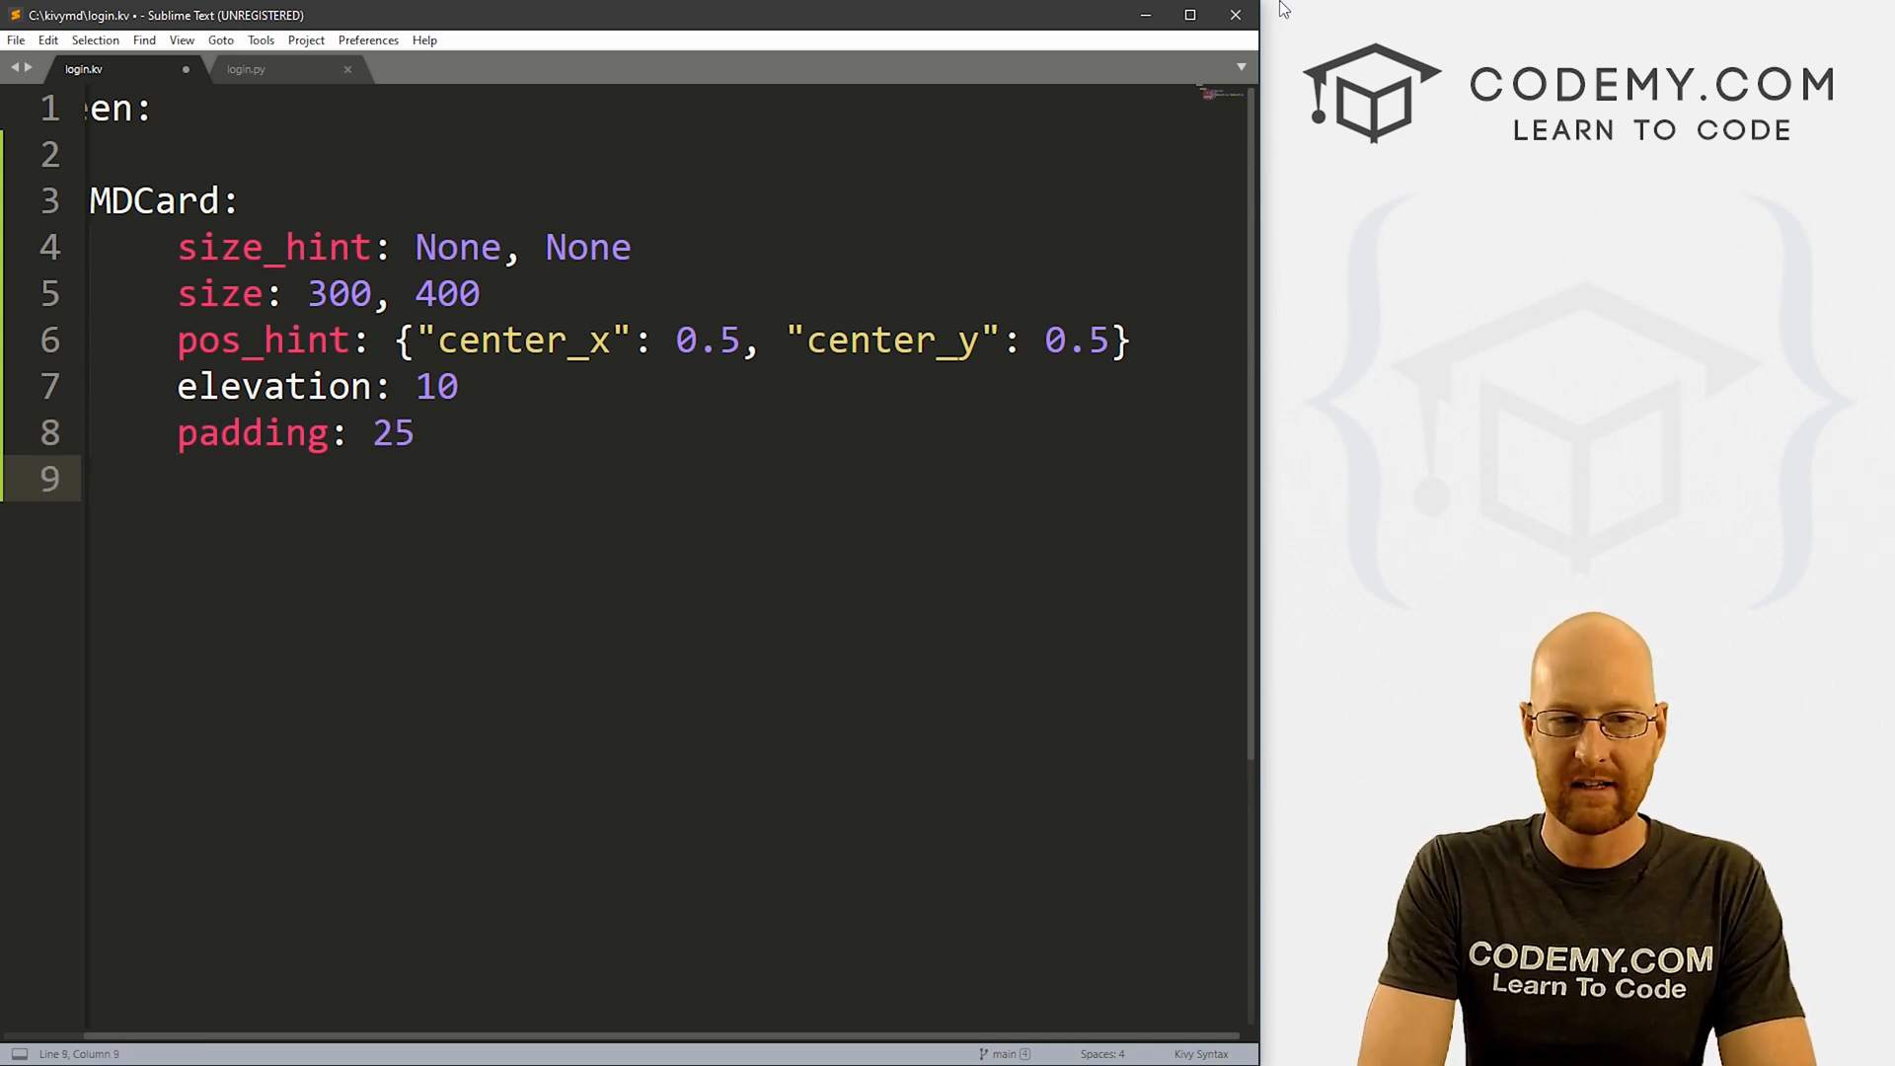
{"action": "type", "text": "spacing"}
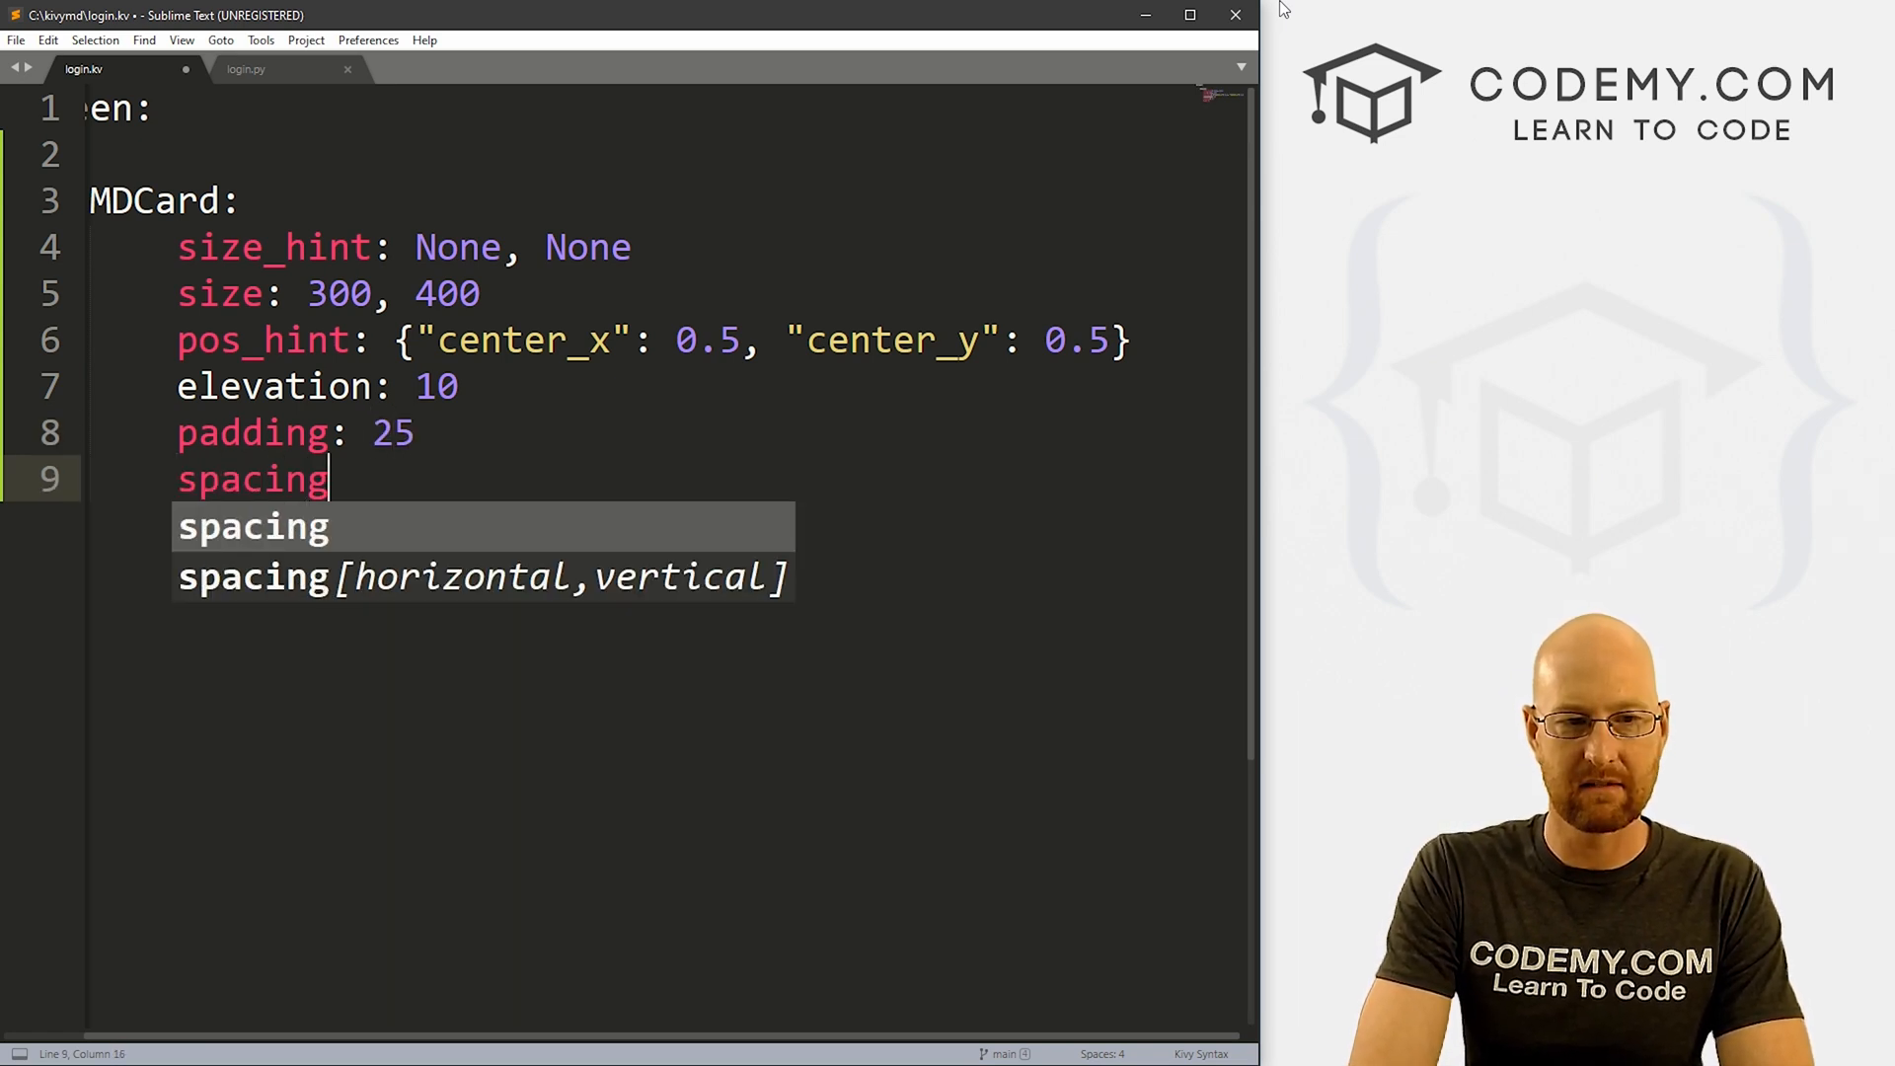
{"action": "type", "text": ": 25"}
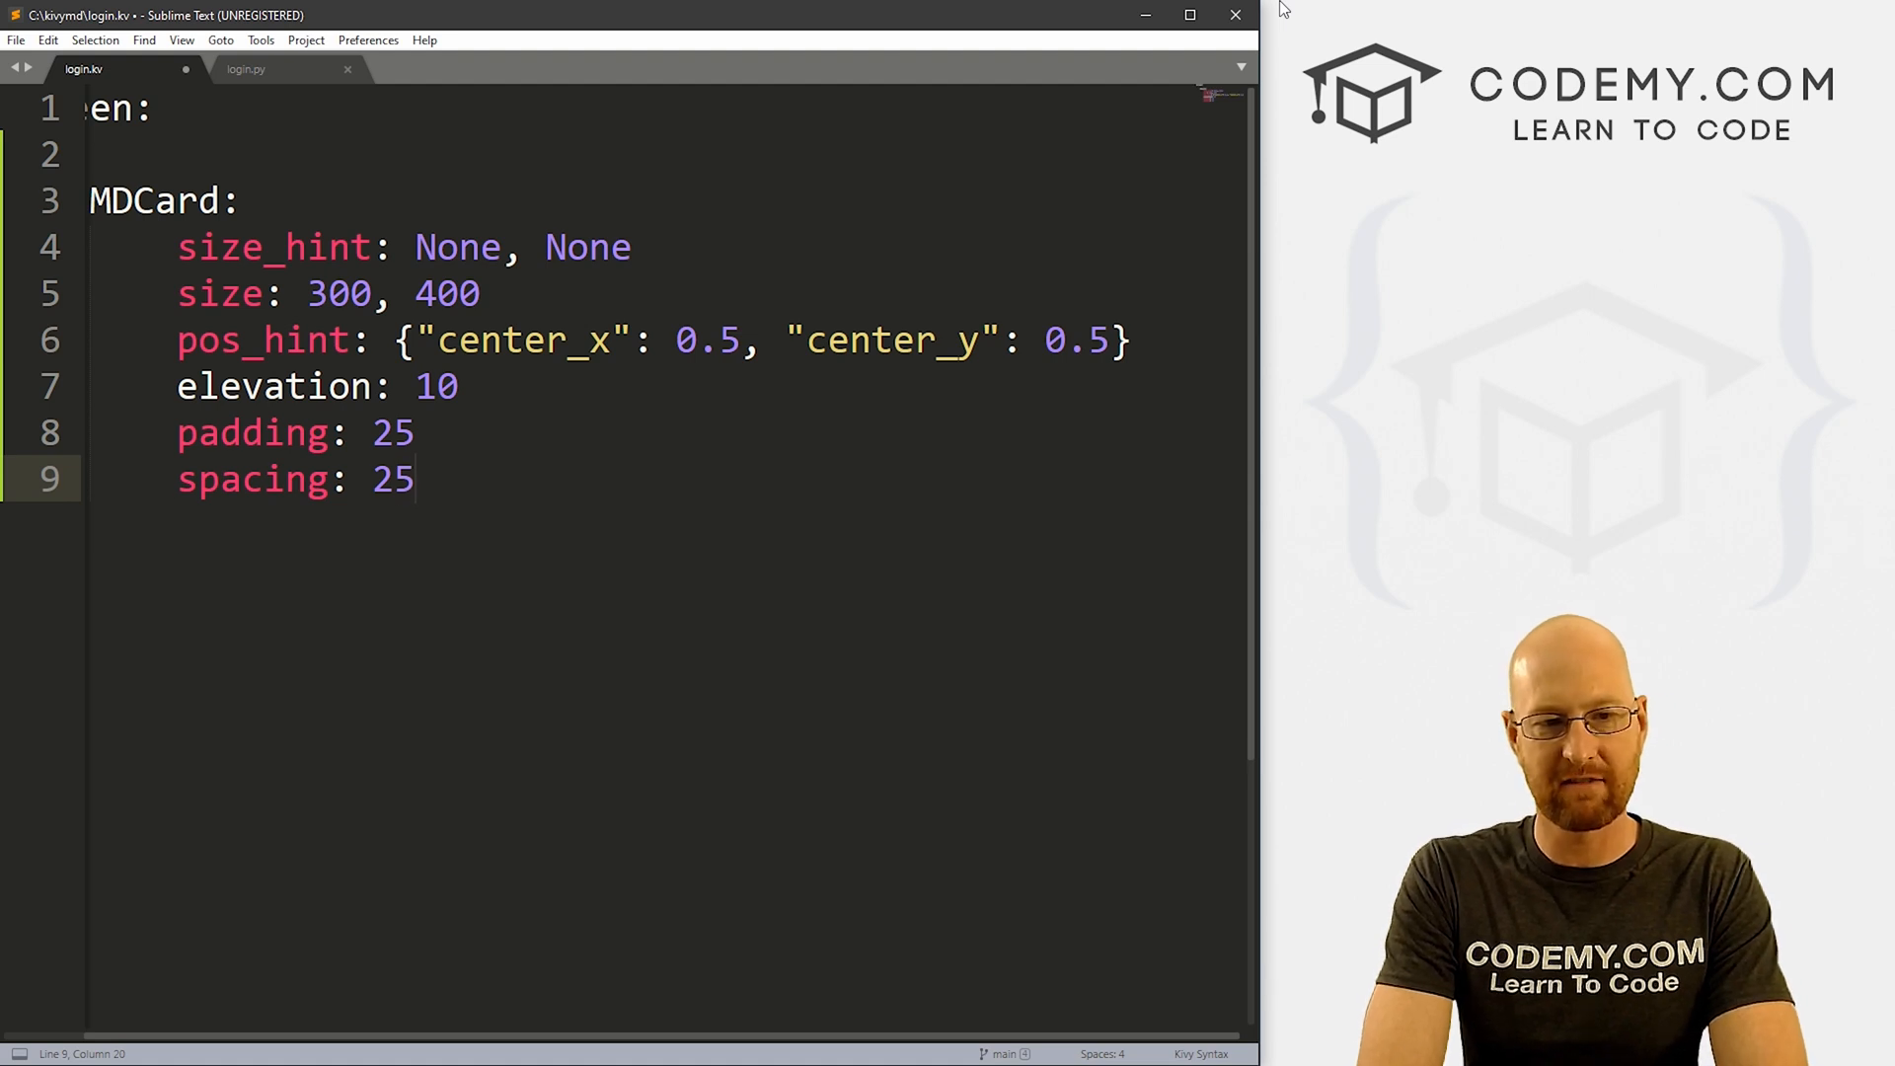
{"action": "key", "text": "Enter"}
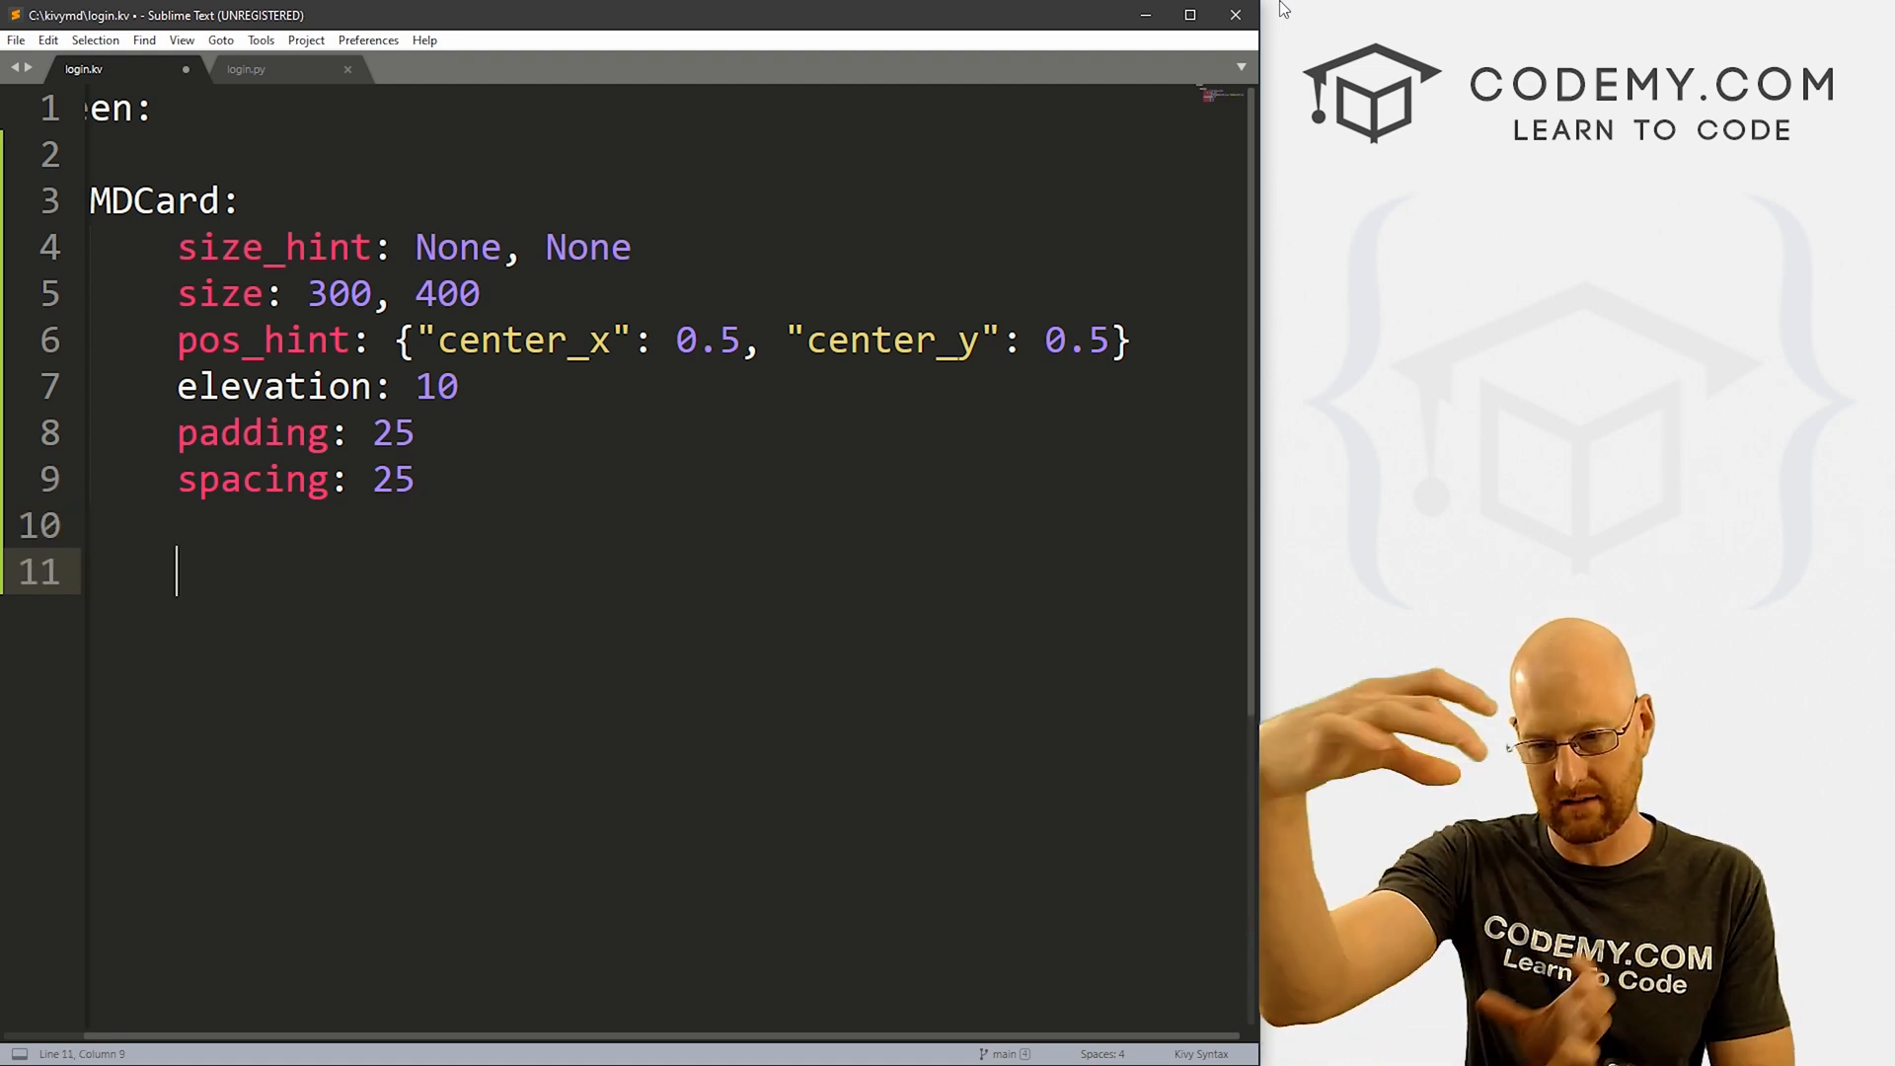
{"action": "type", "text": "orientation: 'vertical"}
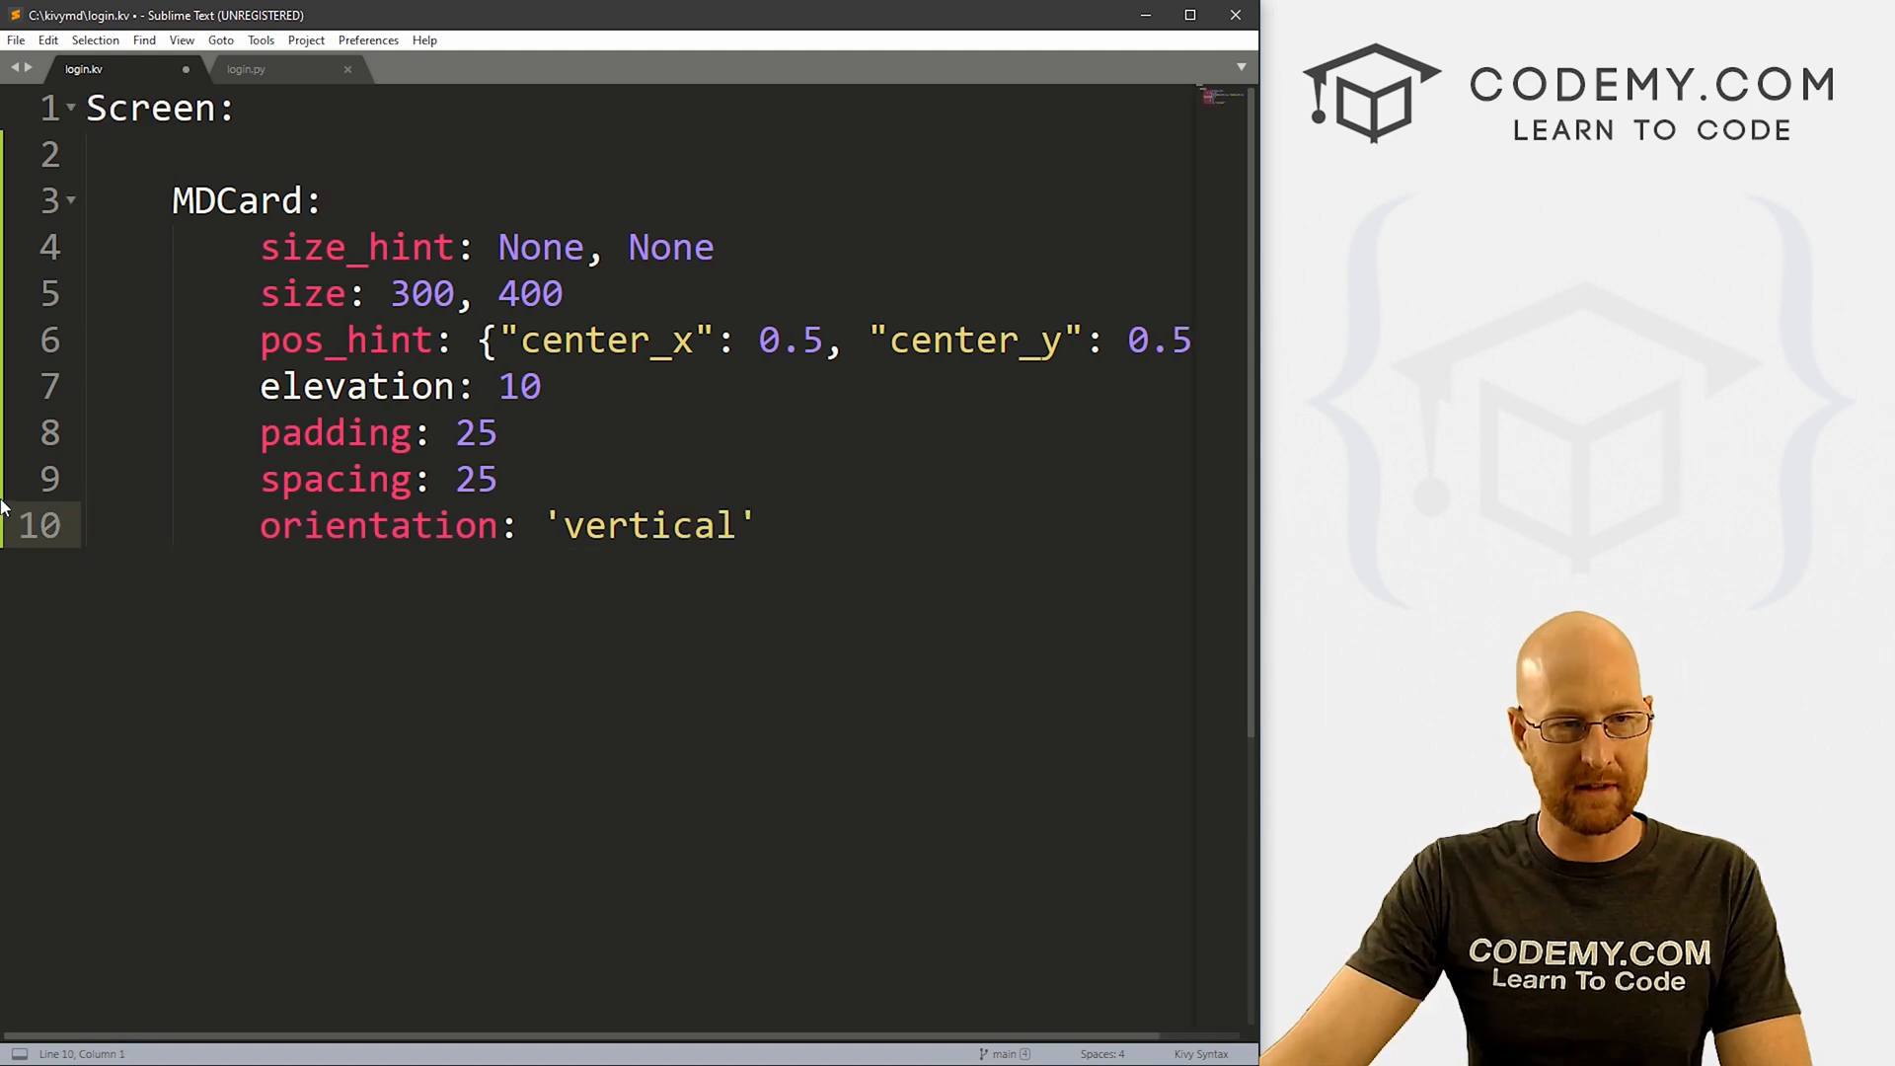
Save, run python login.py to preview the blank dark card, then try theme_style "Light"
{"action": "key", "text": "ctrl+s"}
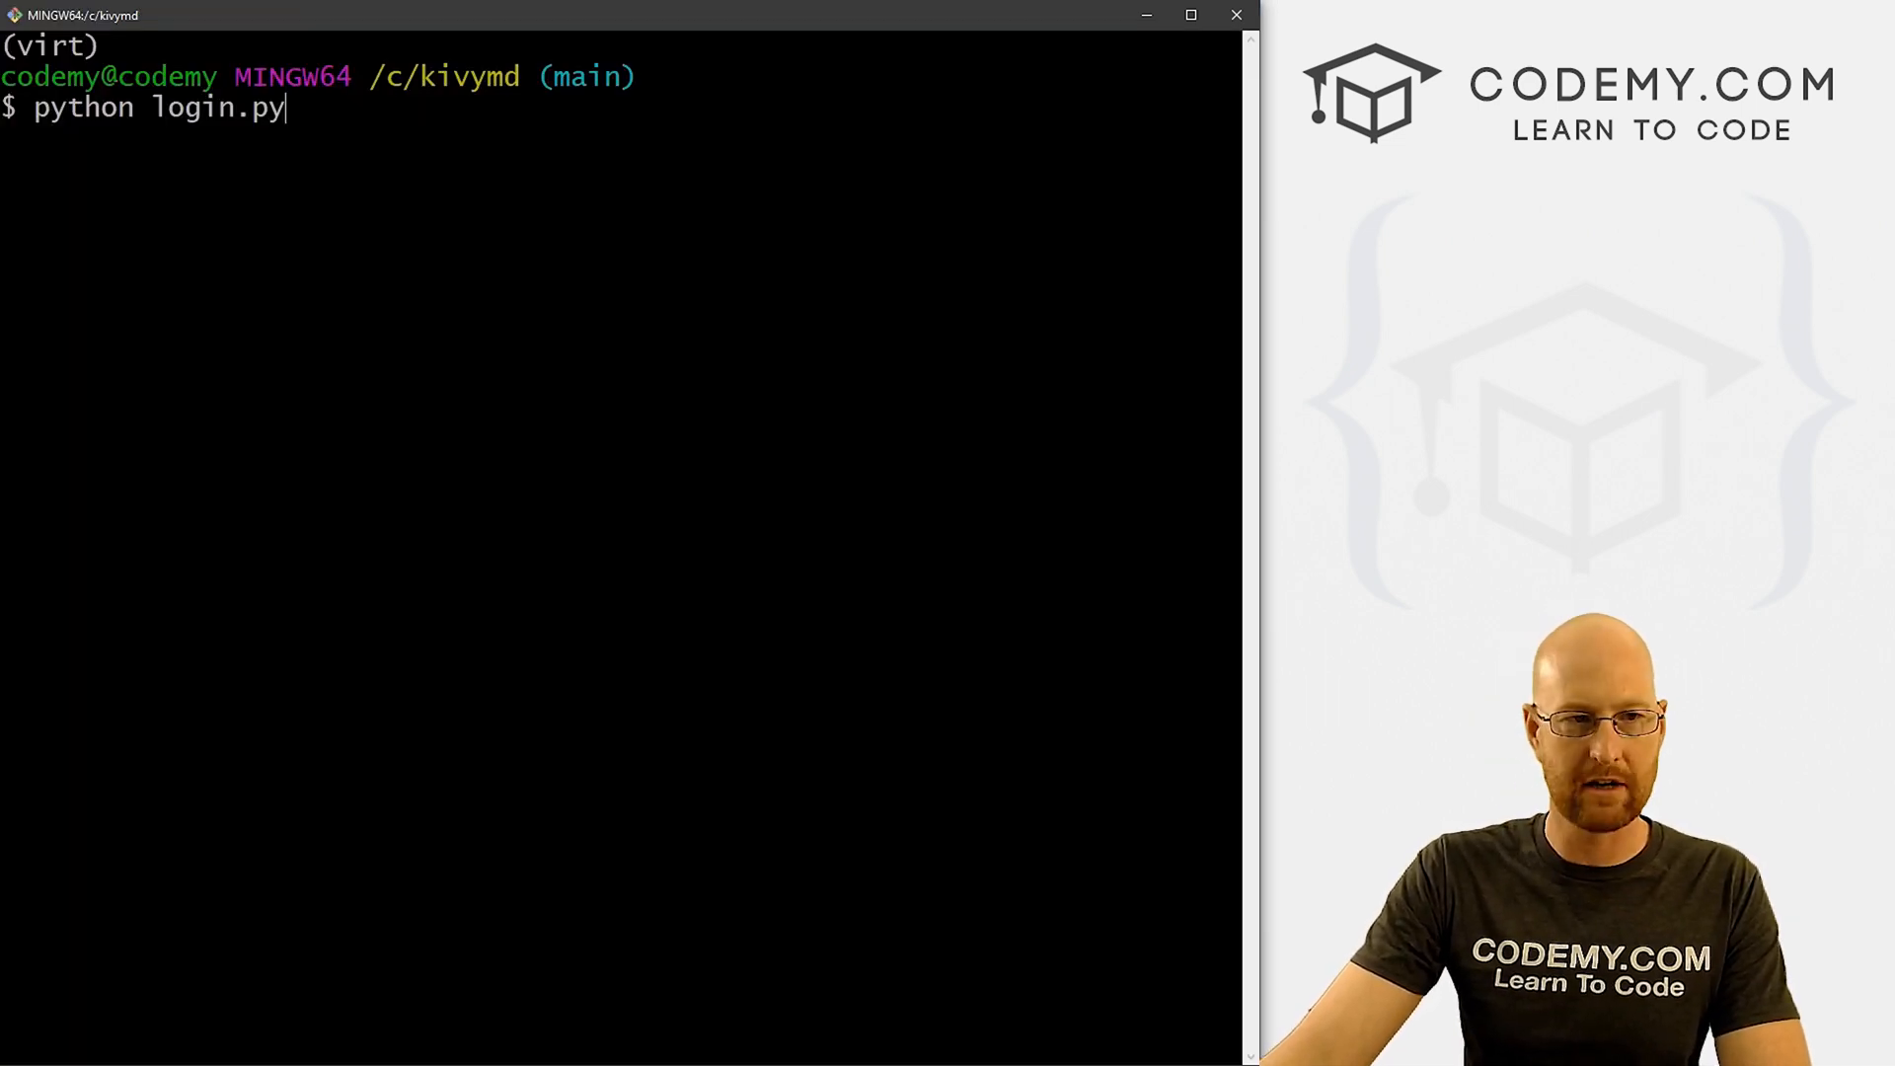
{"action": "key", "text": "Return"}
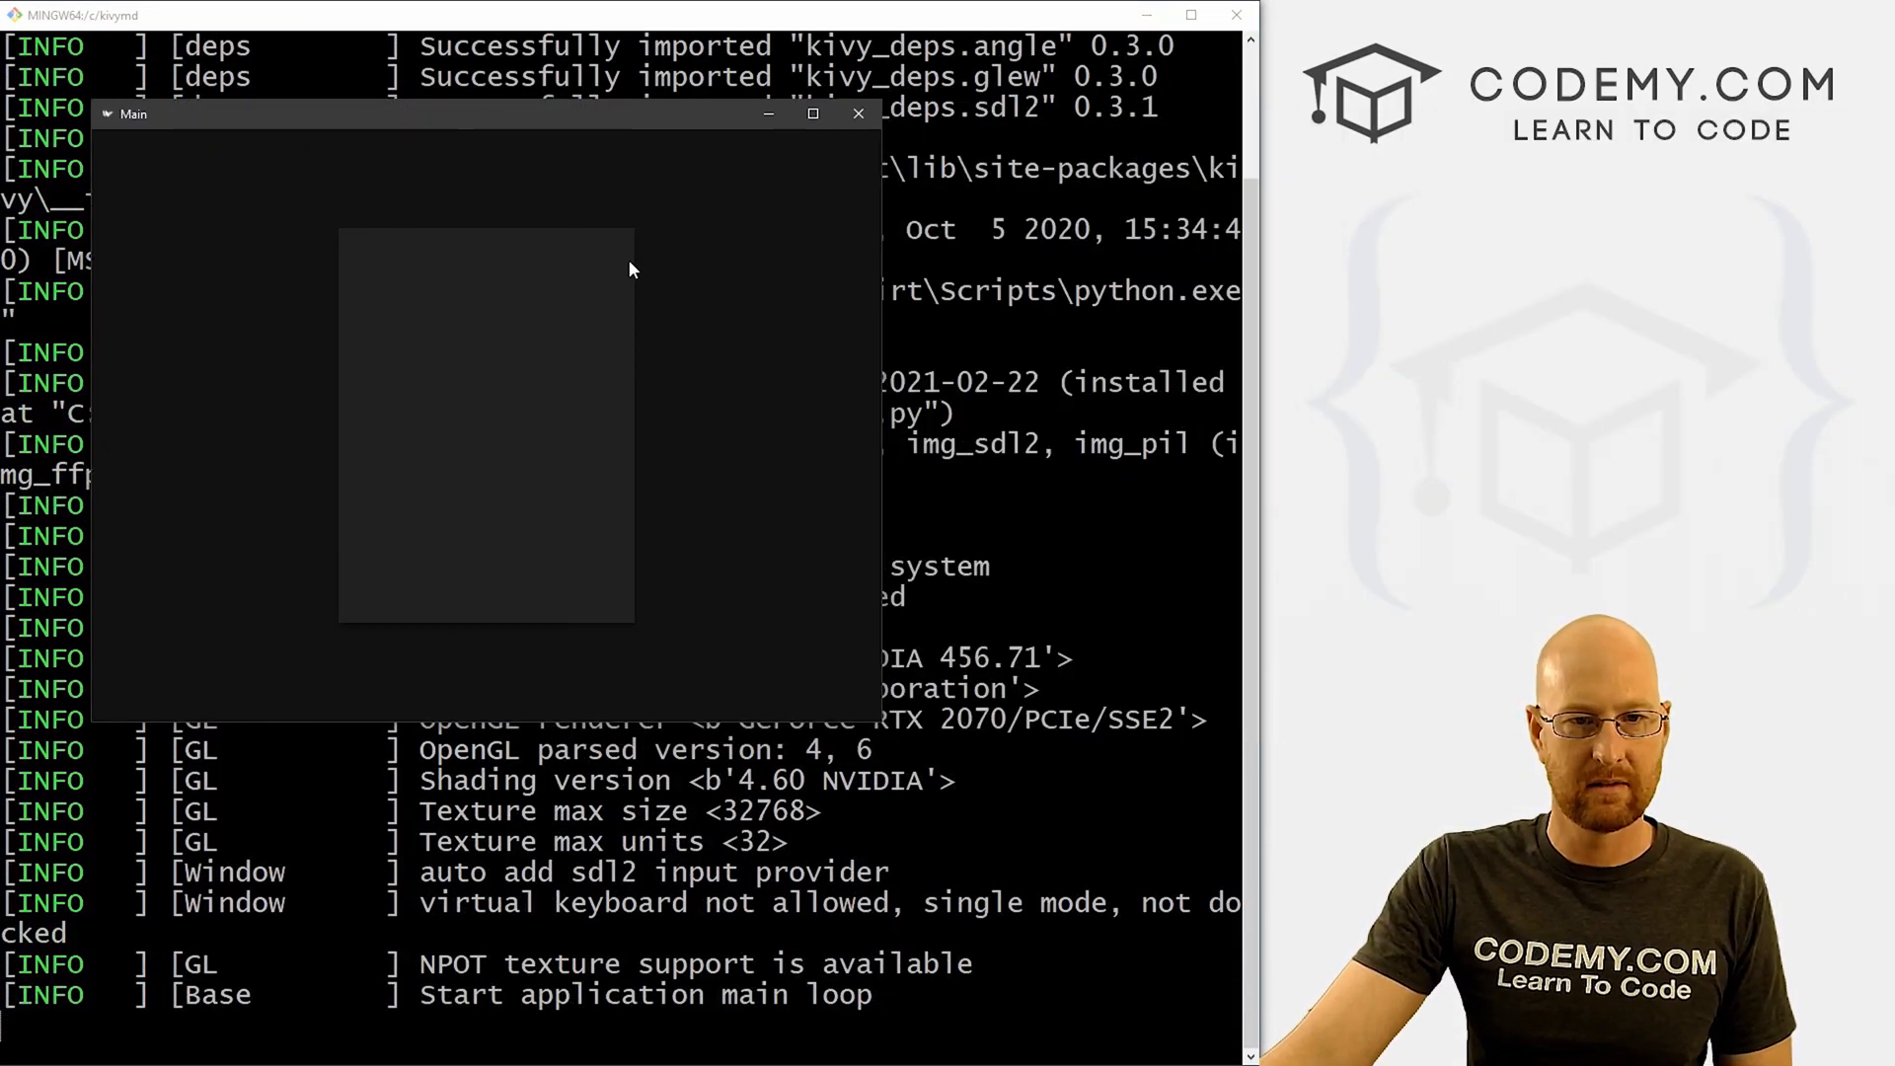
{"action": "left_click", "coordinate": [859, 115]}
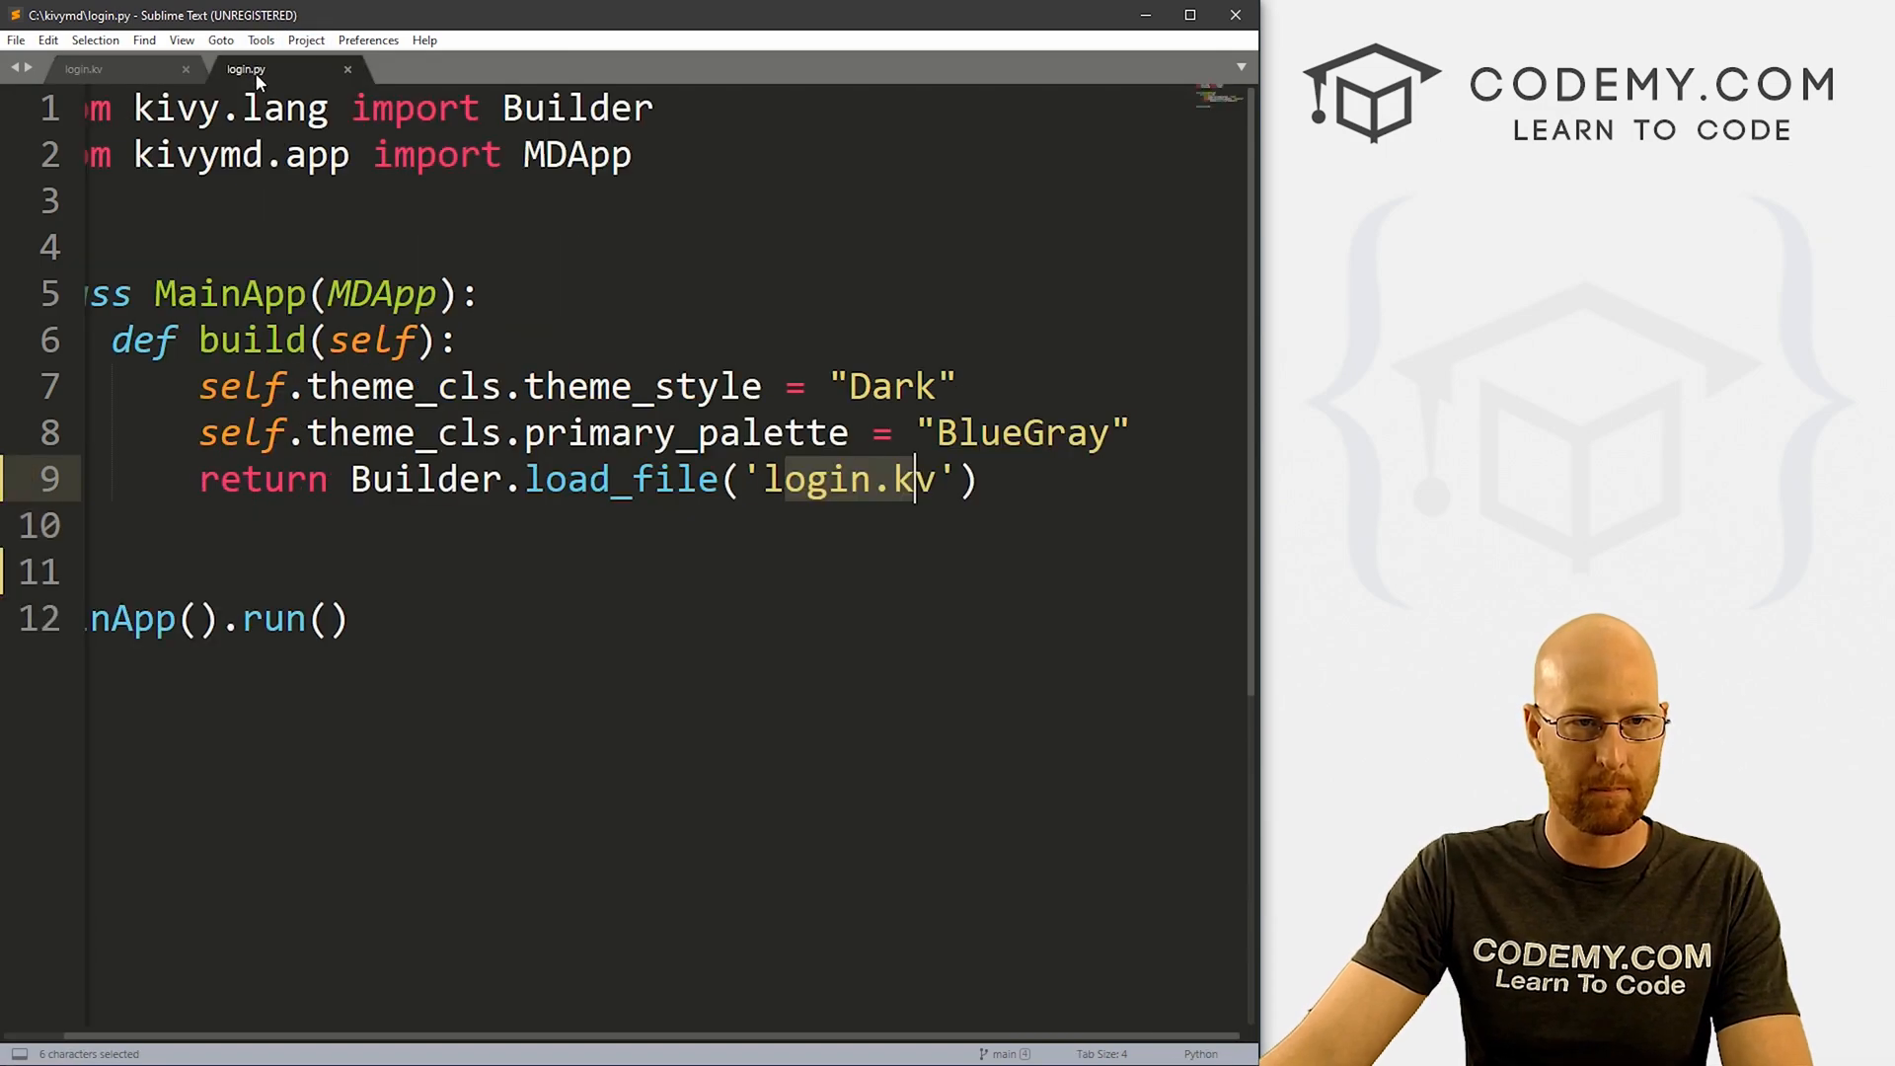
{"action": "type", "text": "Li"}
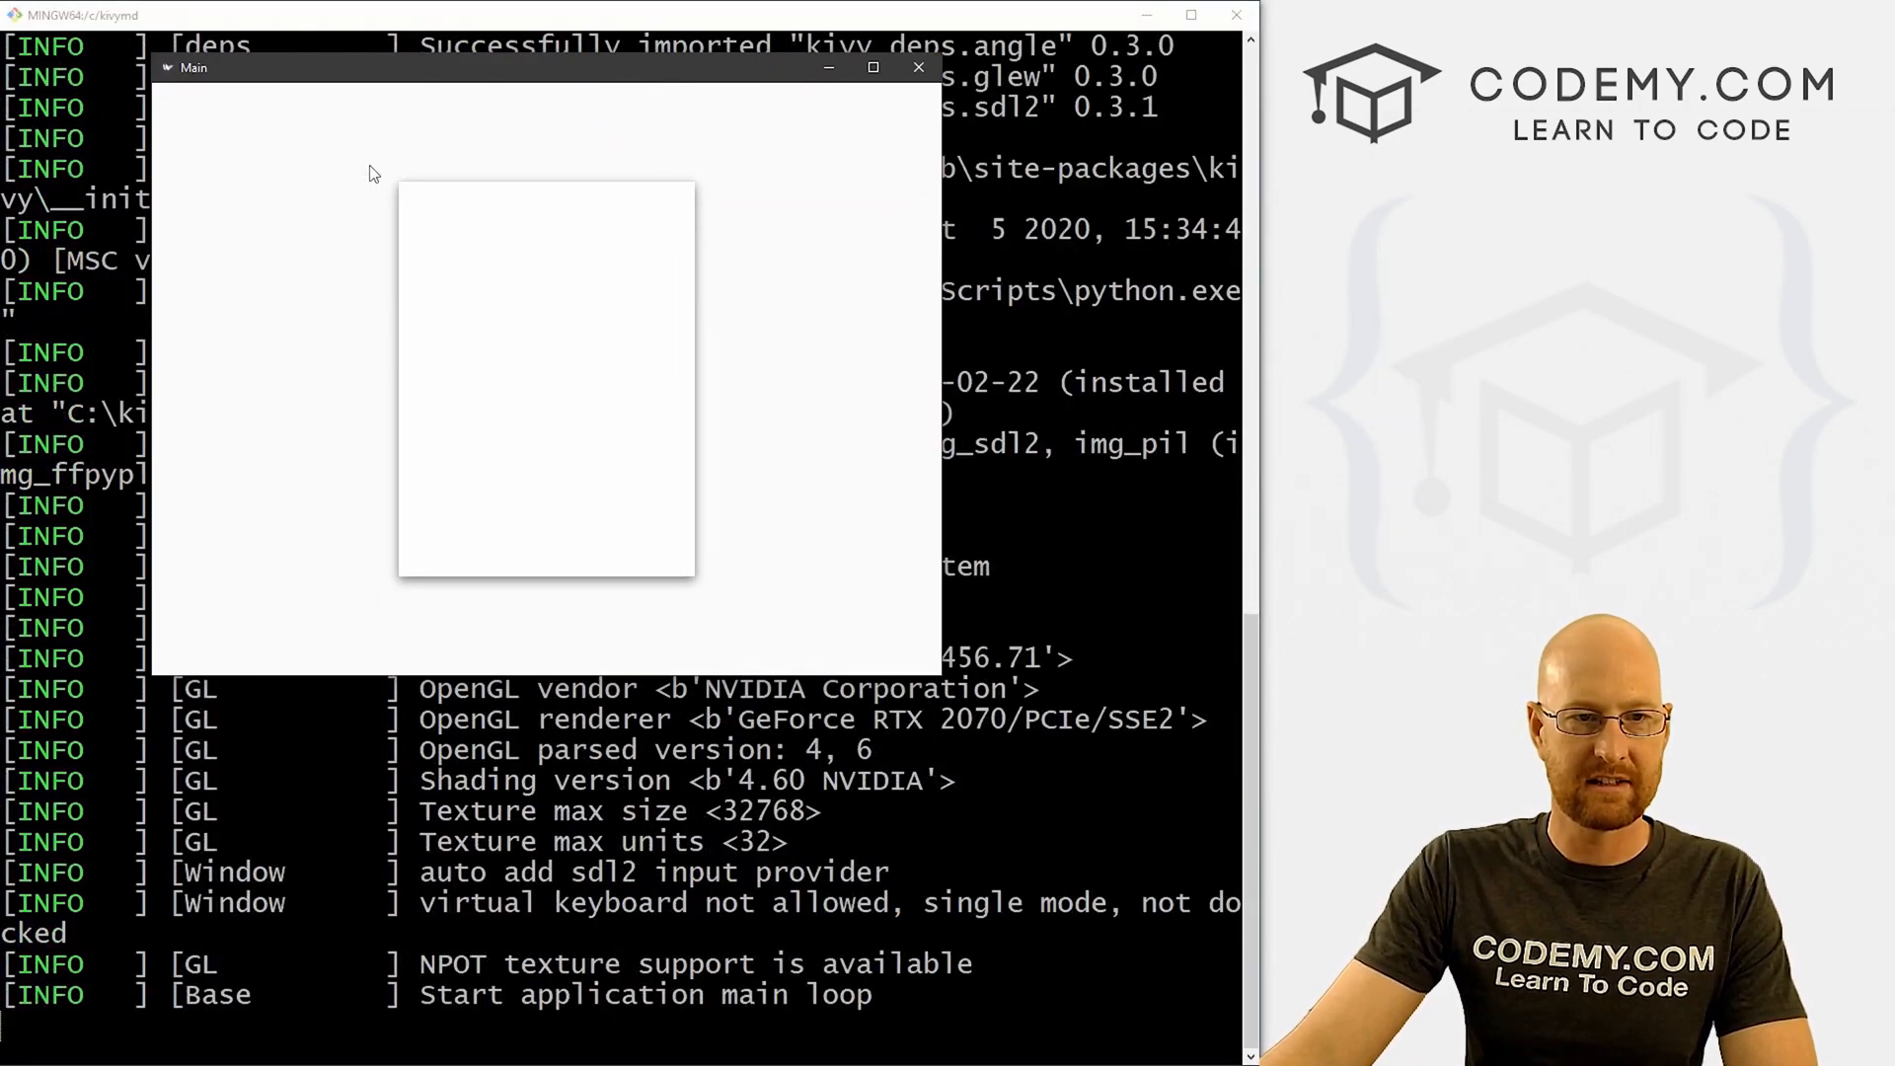
{"action": "mouse_move", "coordinate": [701, 584]}
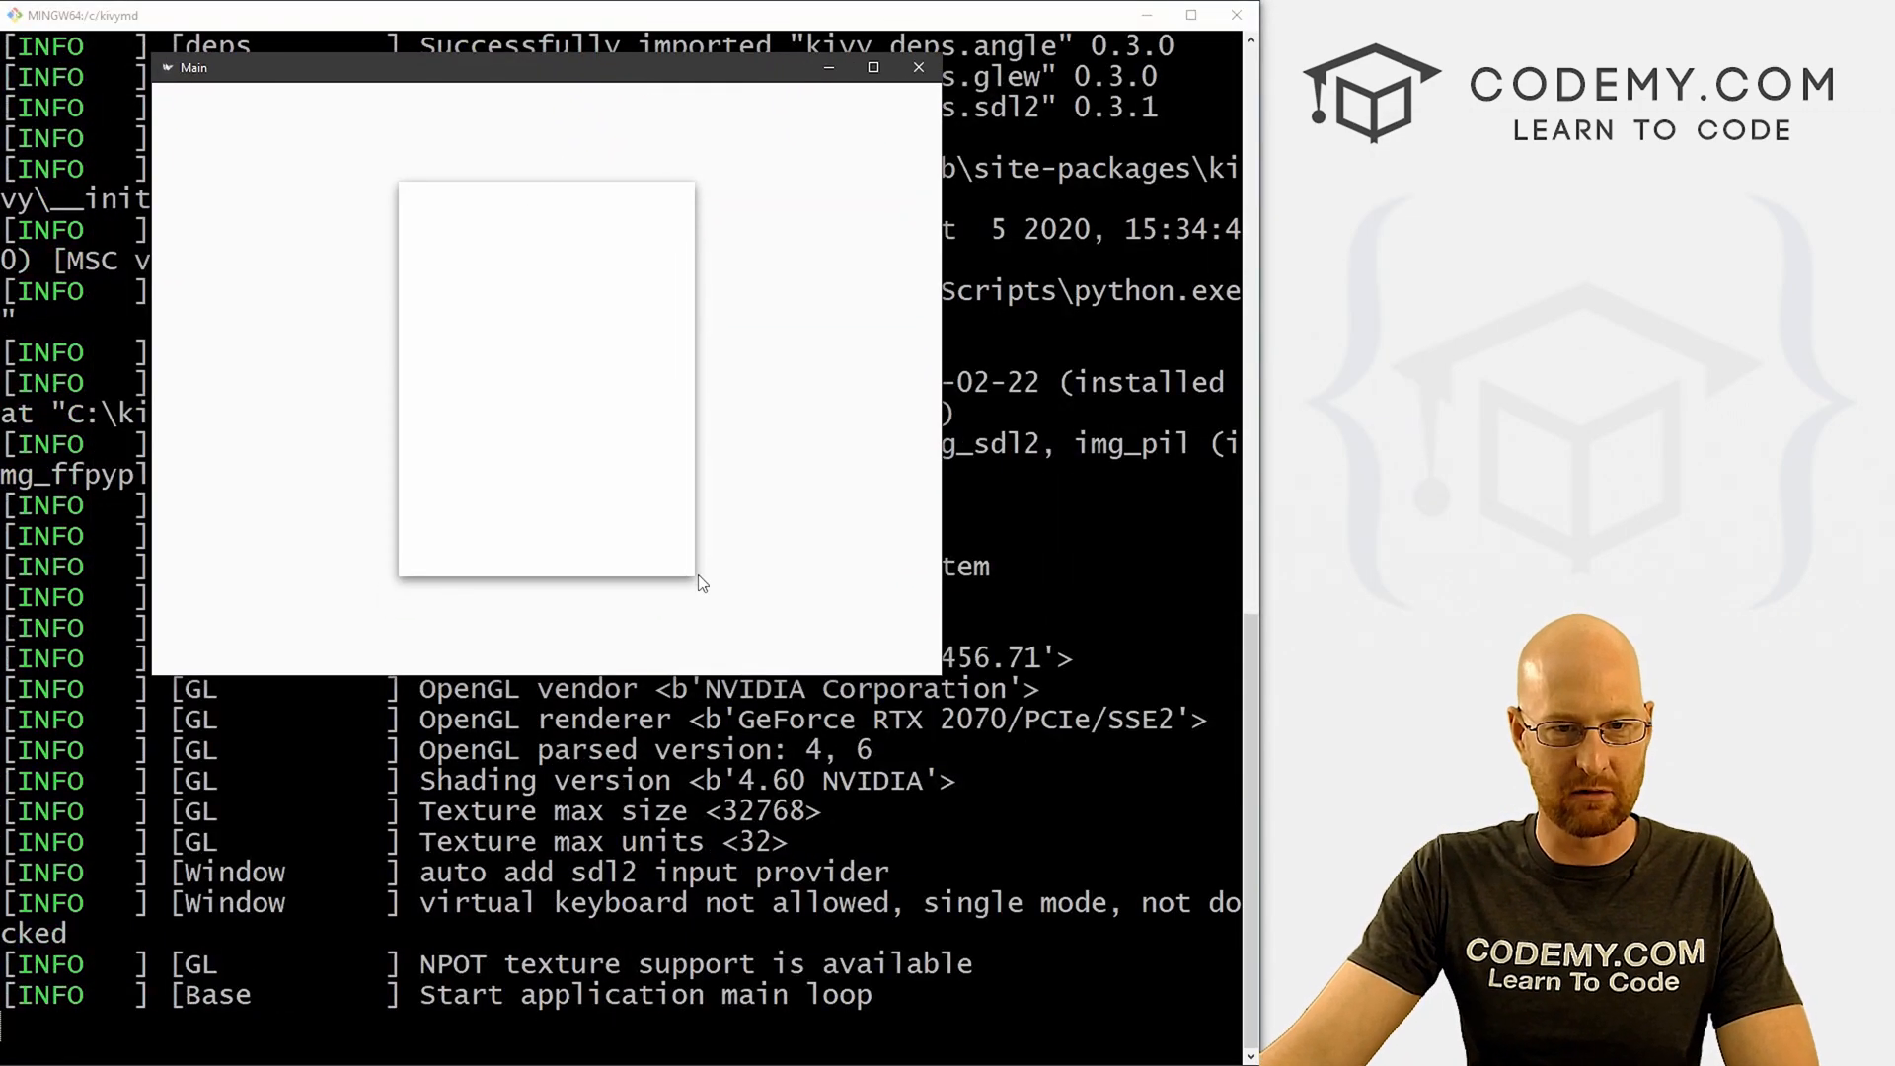
{"action": "mouse_move", "coordinate": [572, 486]}
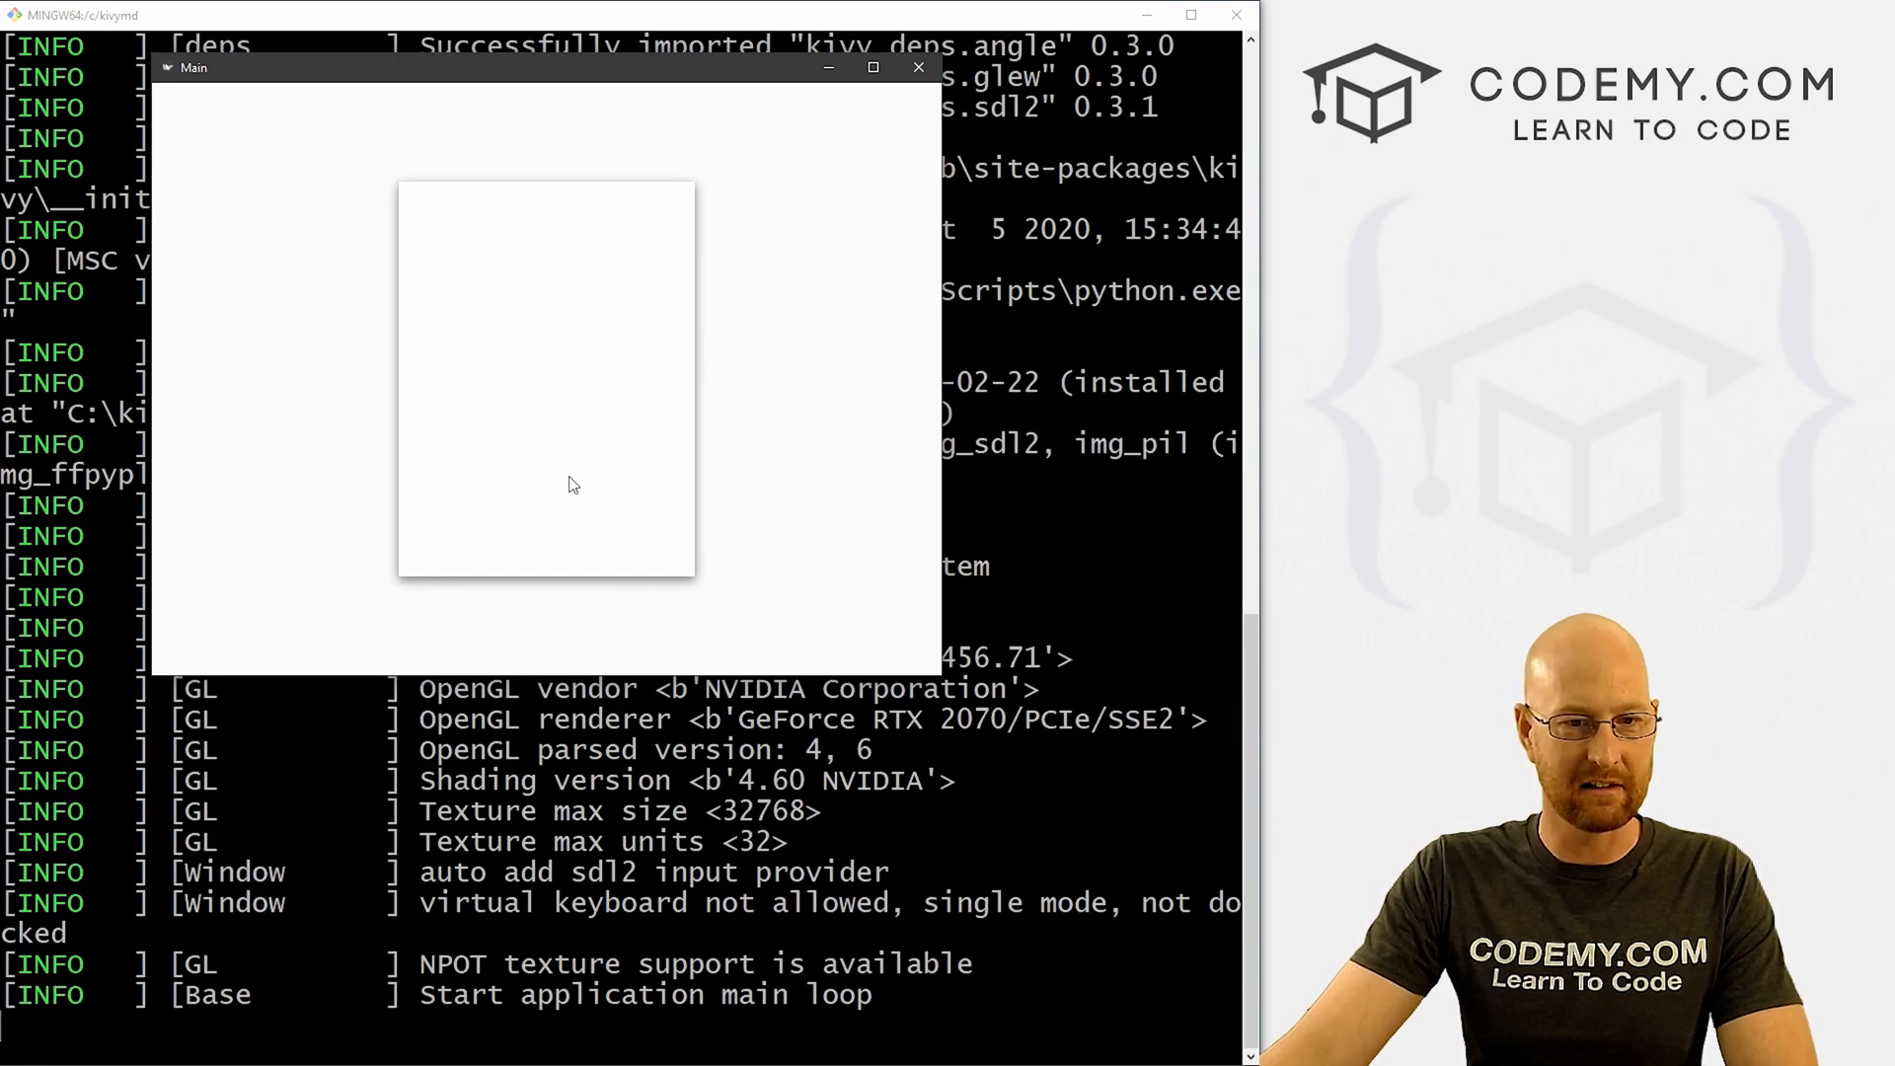
Close the light-theme preview and restore theme_style to "Dark" in login.py
{"action": "left_click", "coordinate": [919, 67]}
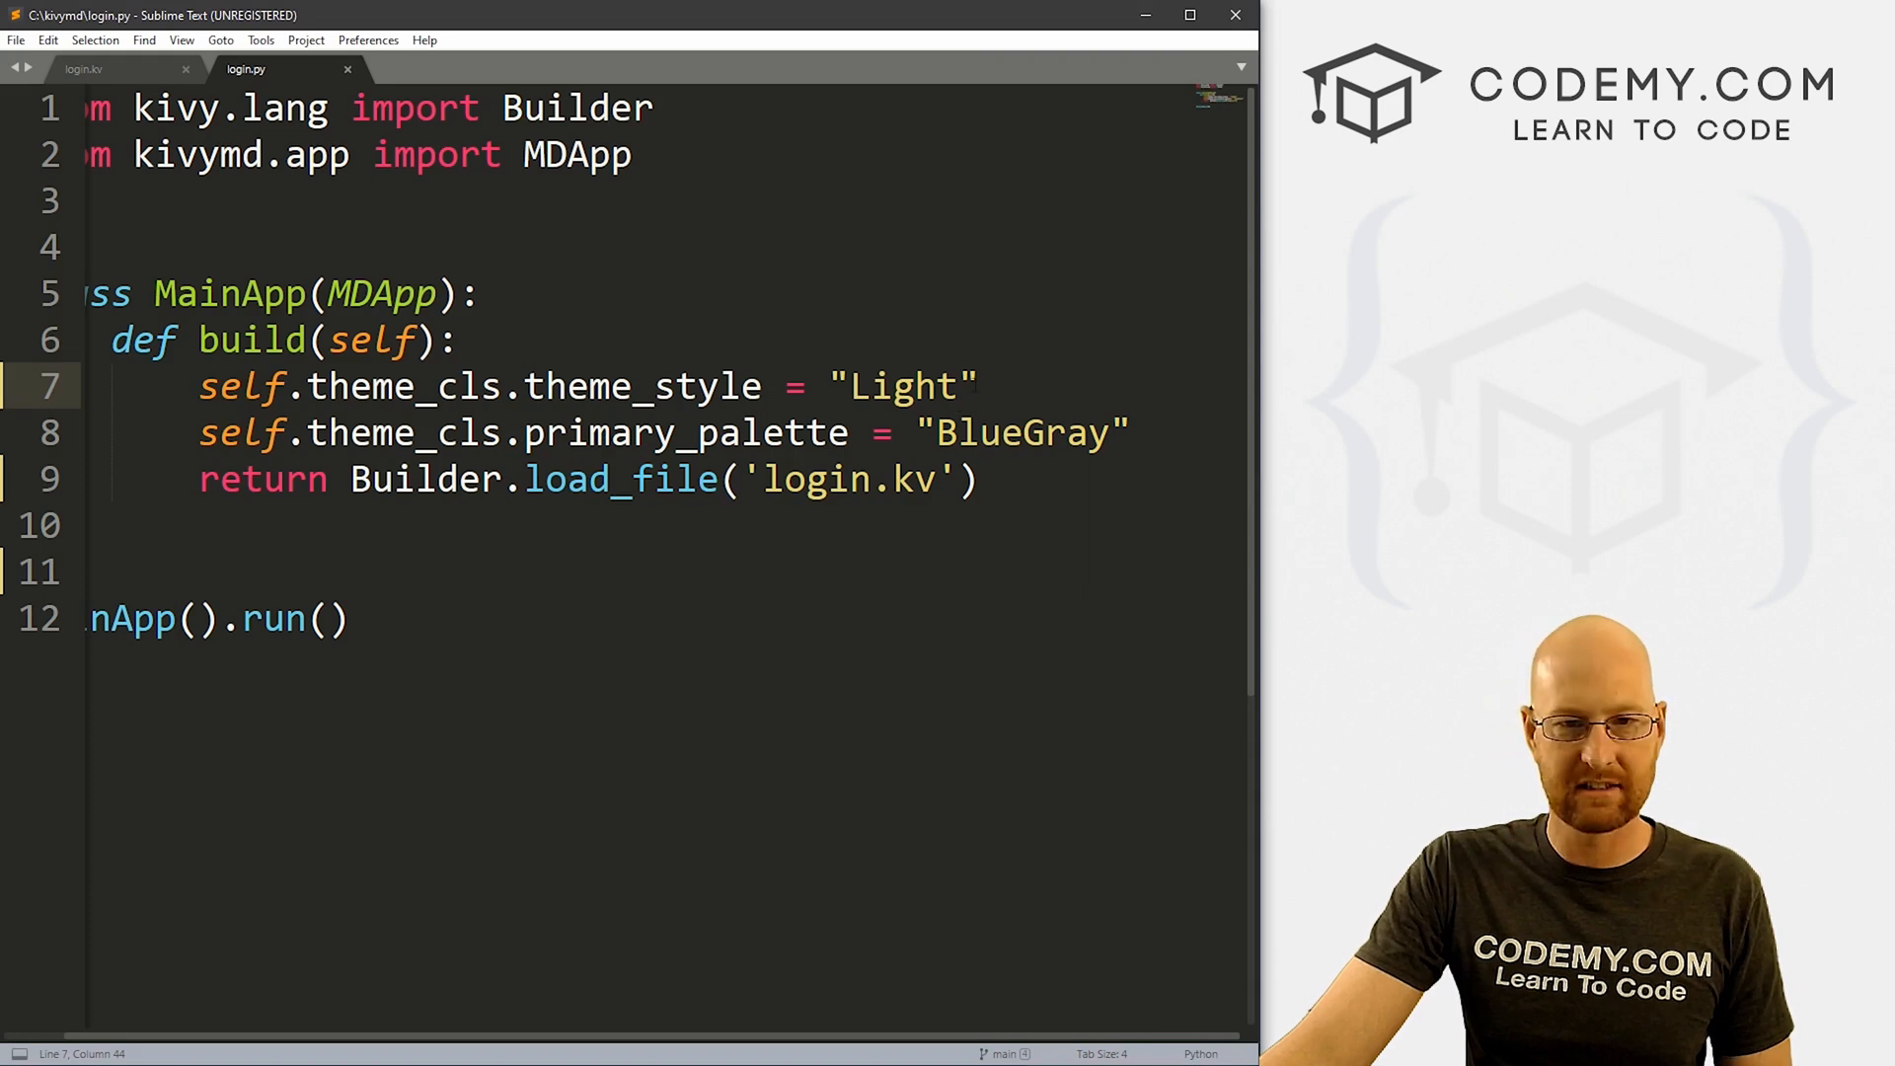
{"action": "type", "text": "Dark"}
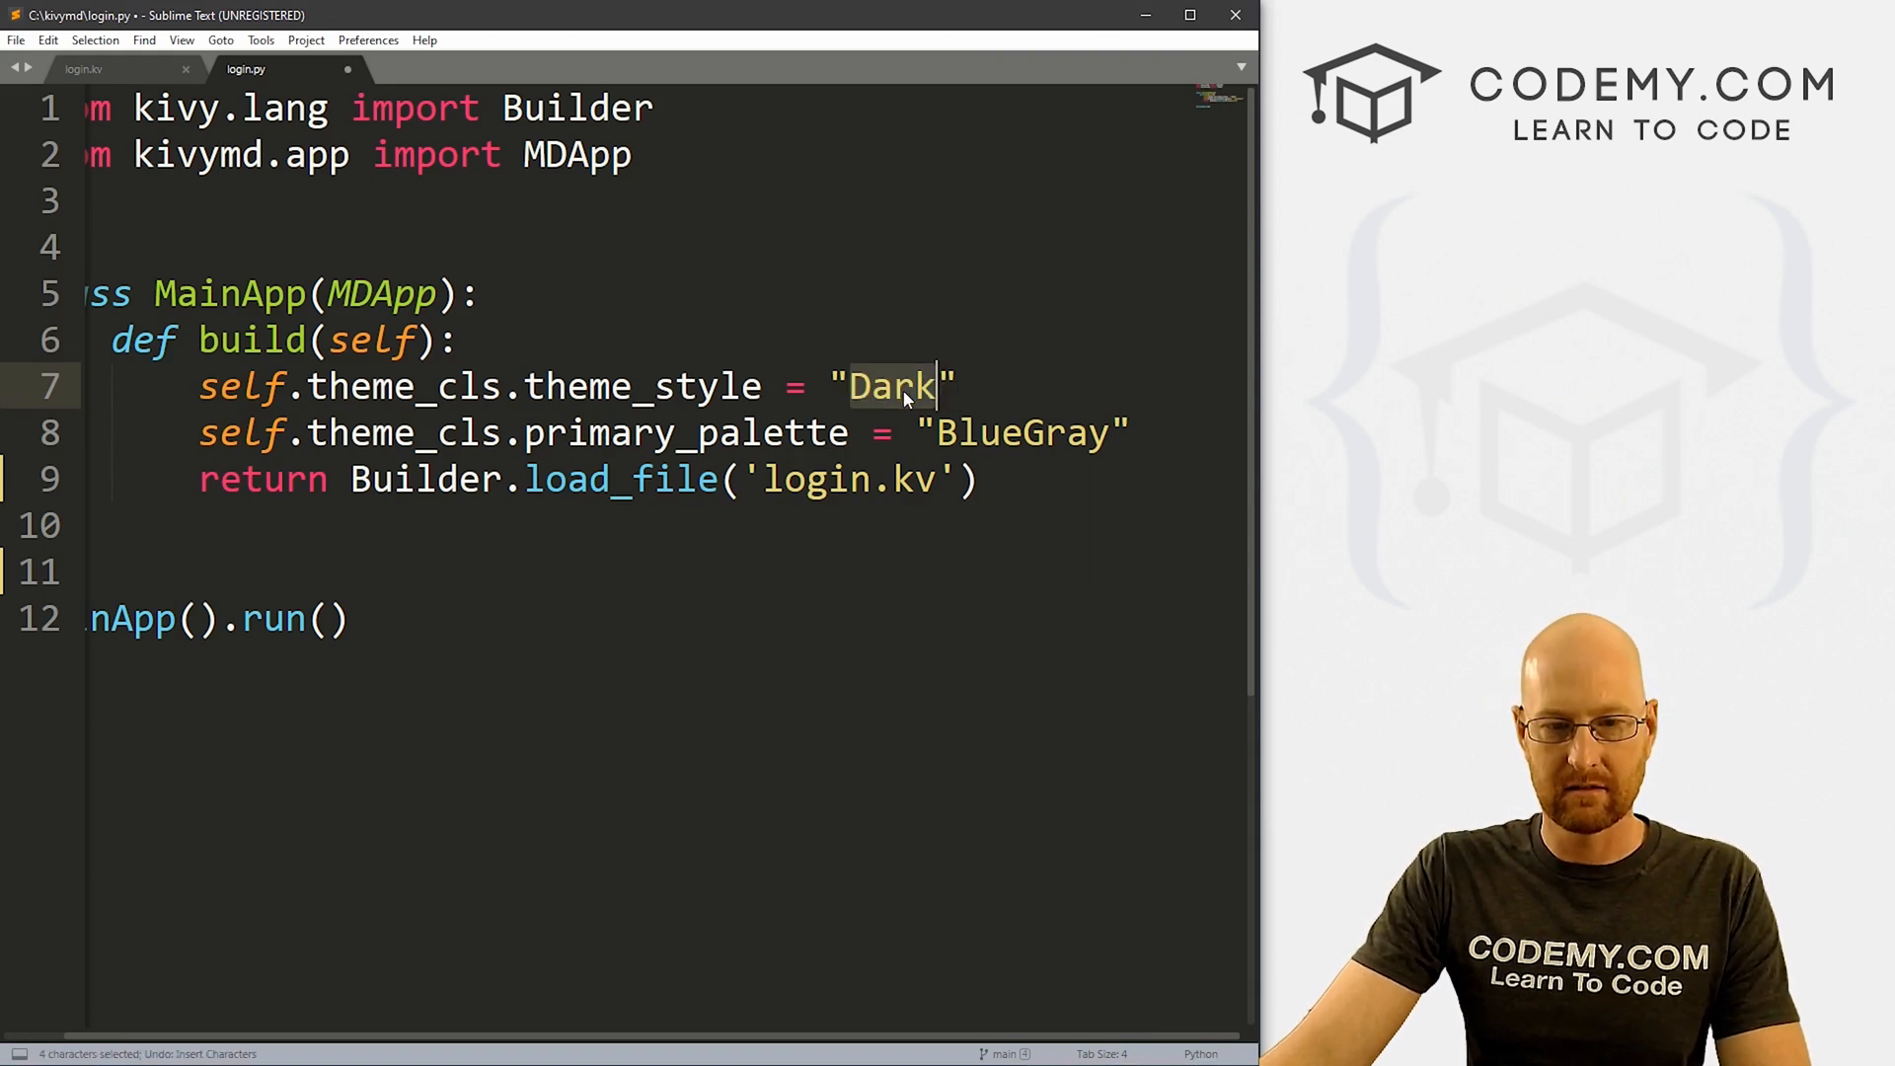
Add an MDLabel in login.kv with id welcome_label, text "WELCOME!", font_size 40 and halign 'center'
{"action": "left_click", "coordinate": [83, 69]}
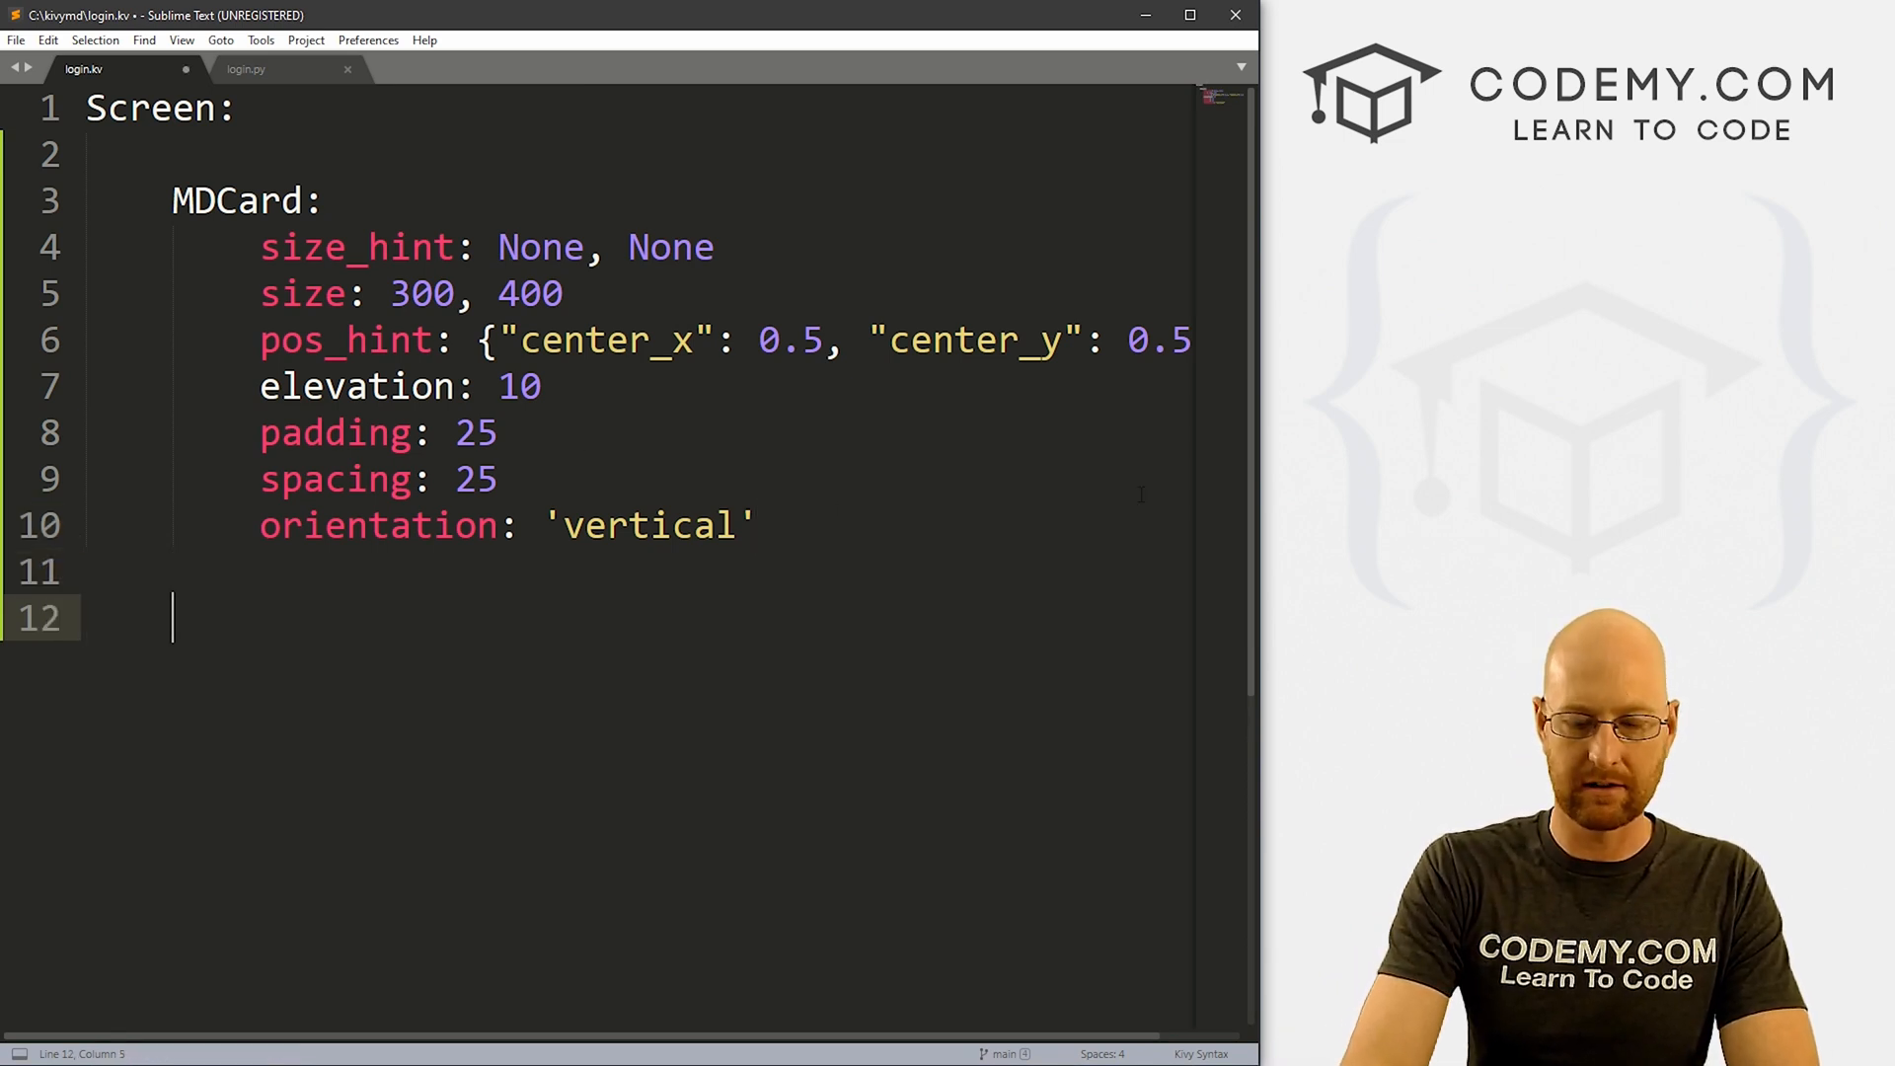
{"action": "type", "text": "MDLabel:"}
{"action": "type", "text": "text:"}
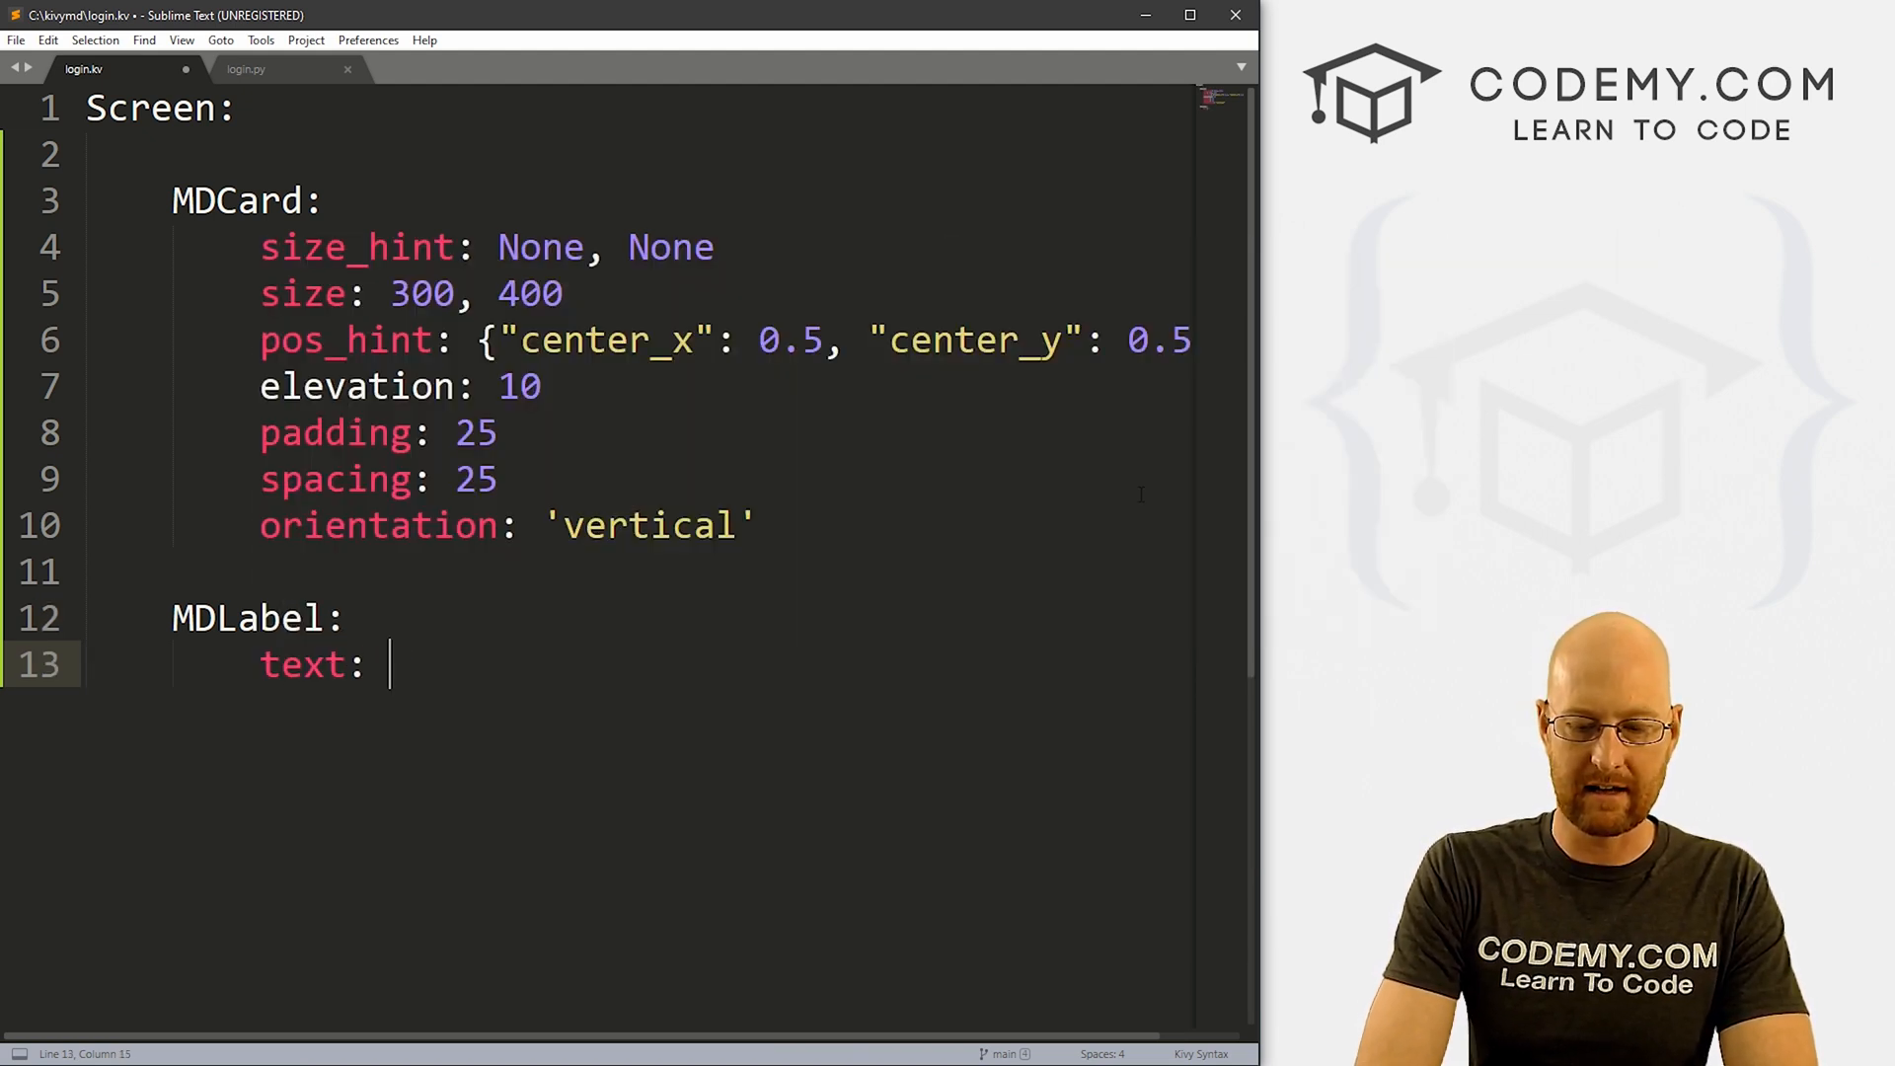
{"action": "type", "text": "\"WELCOME!\""}
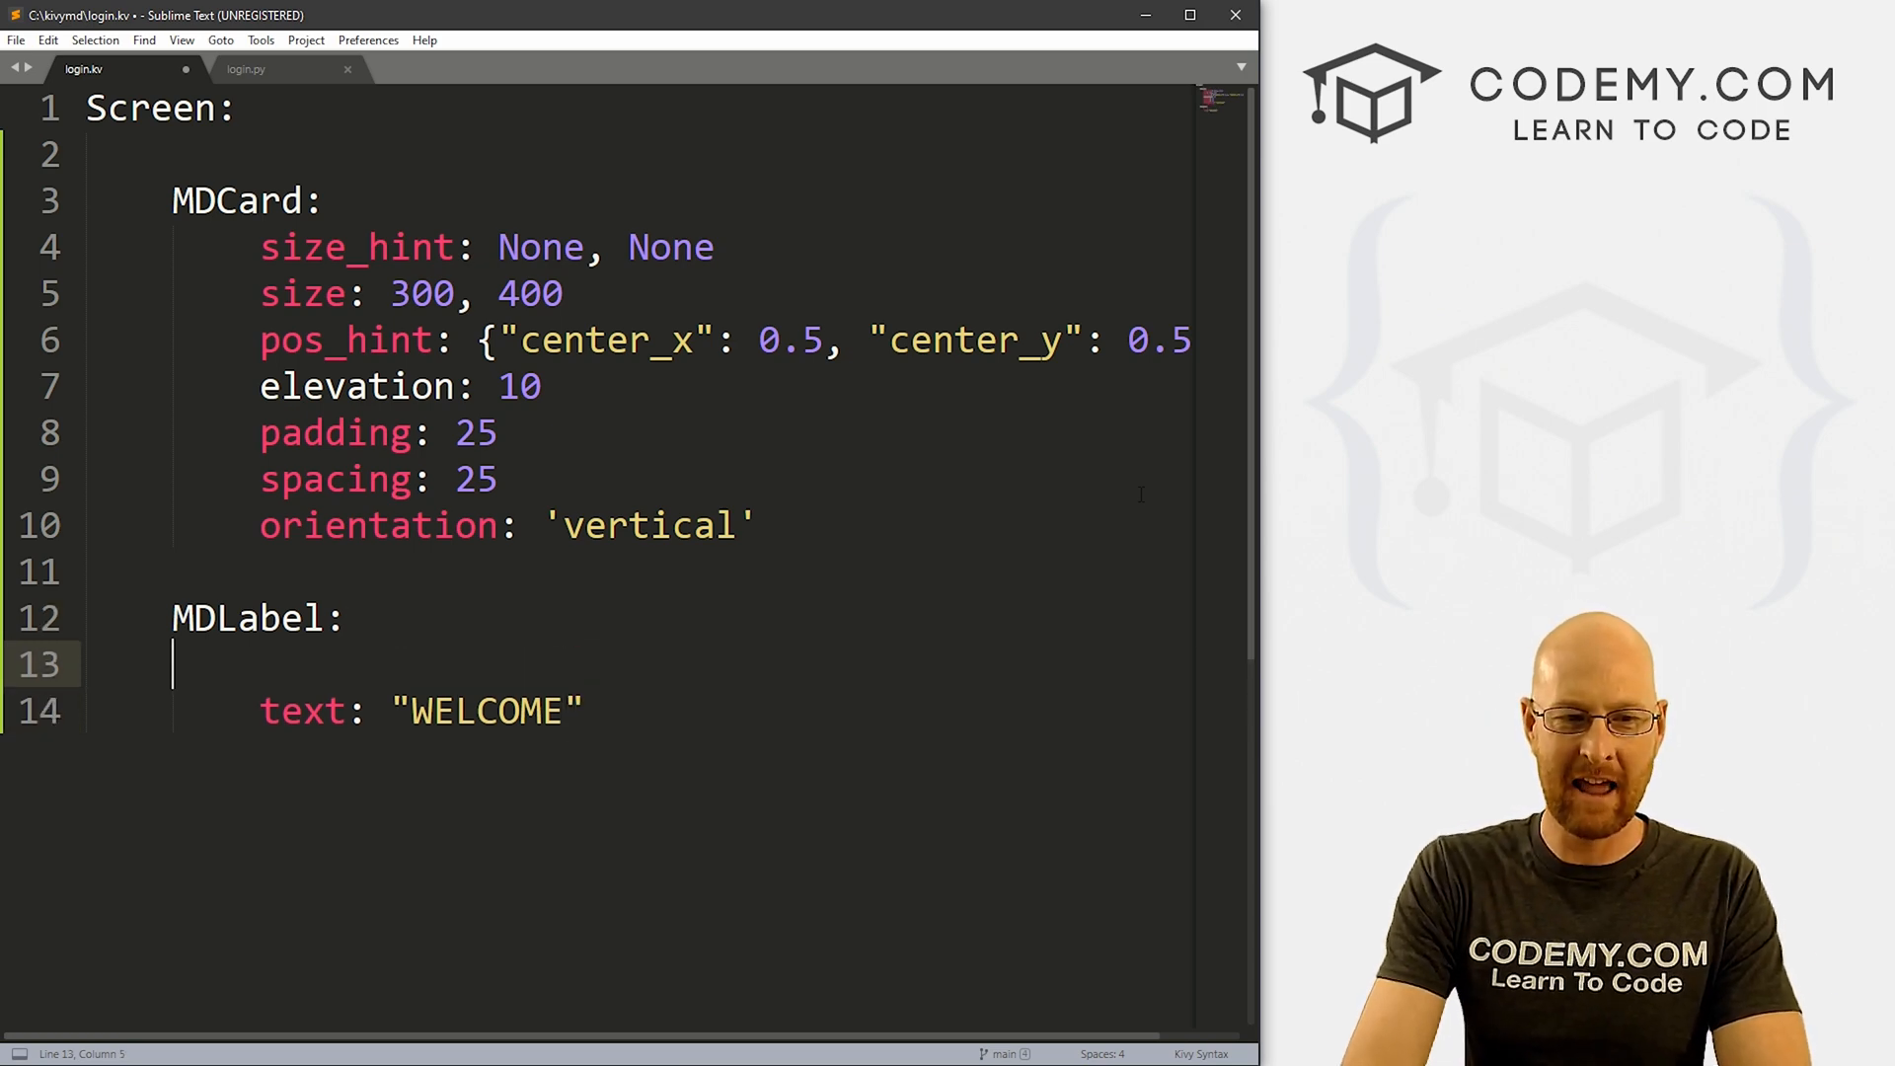
{"action": "type", "text": "id: we"}
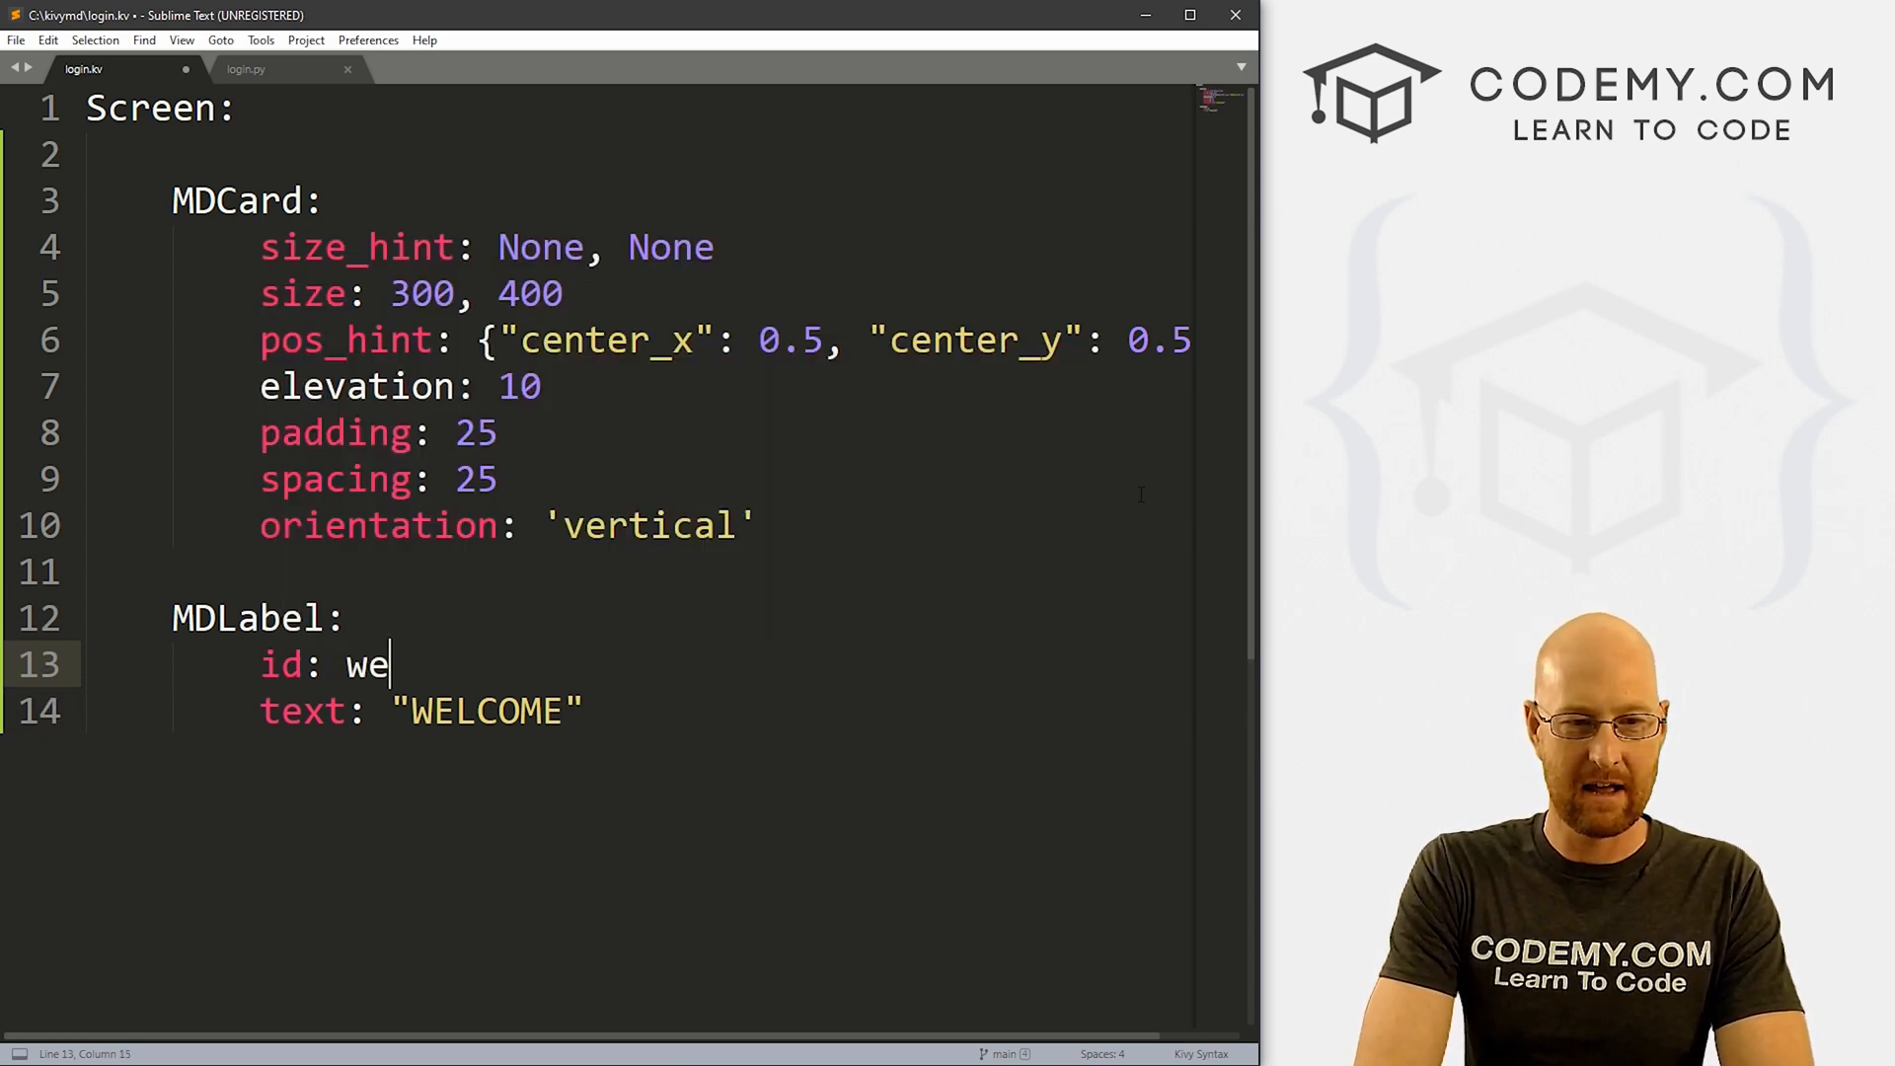
{"action": "type", "text": "lcome_lab"}
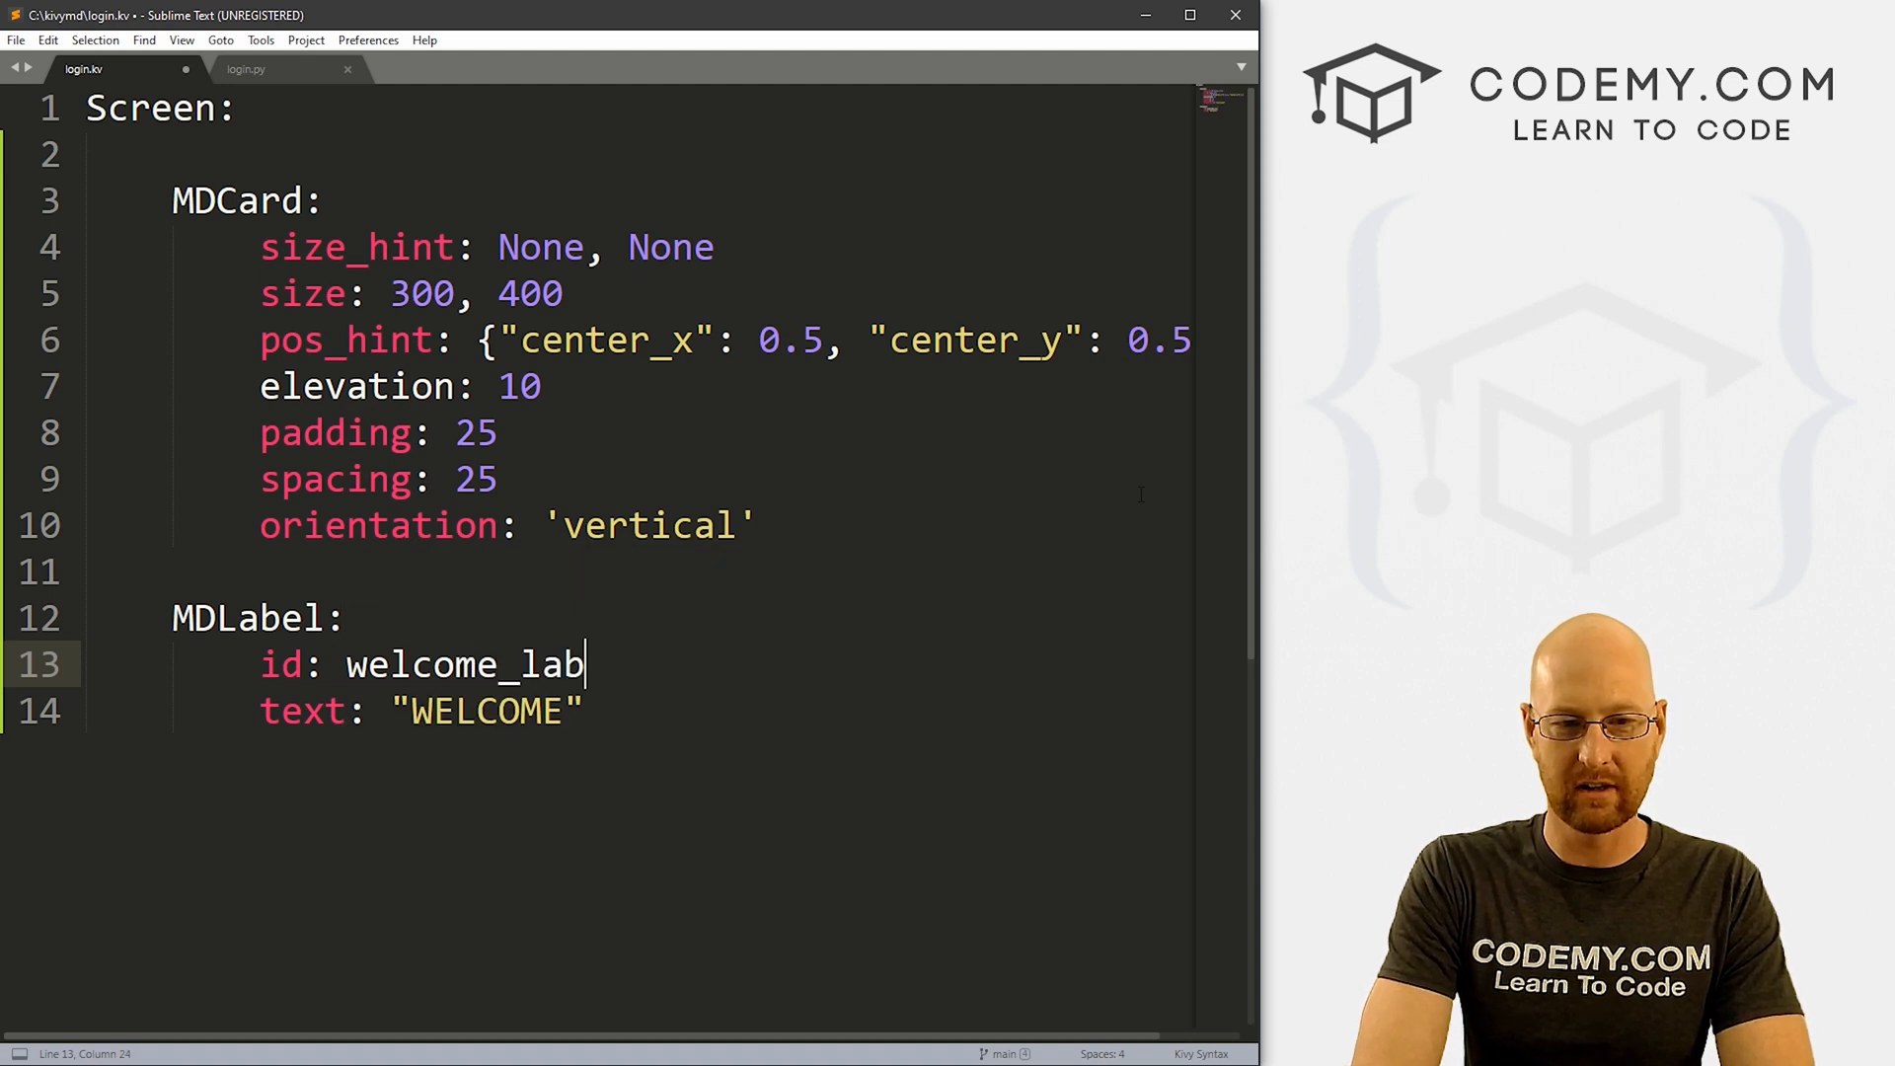
{"action": "type", "text": "el"}
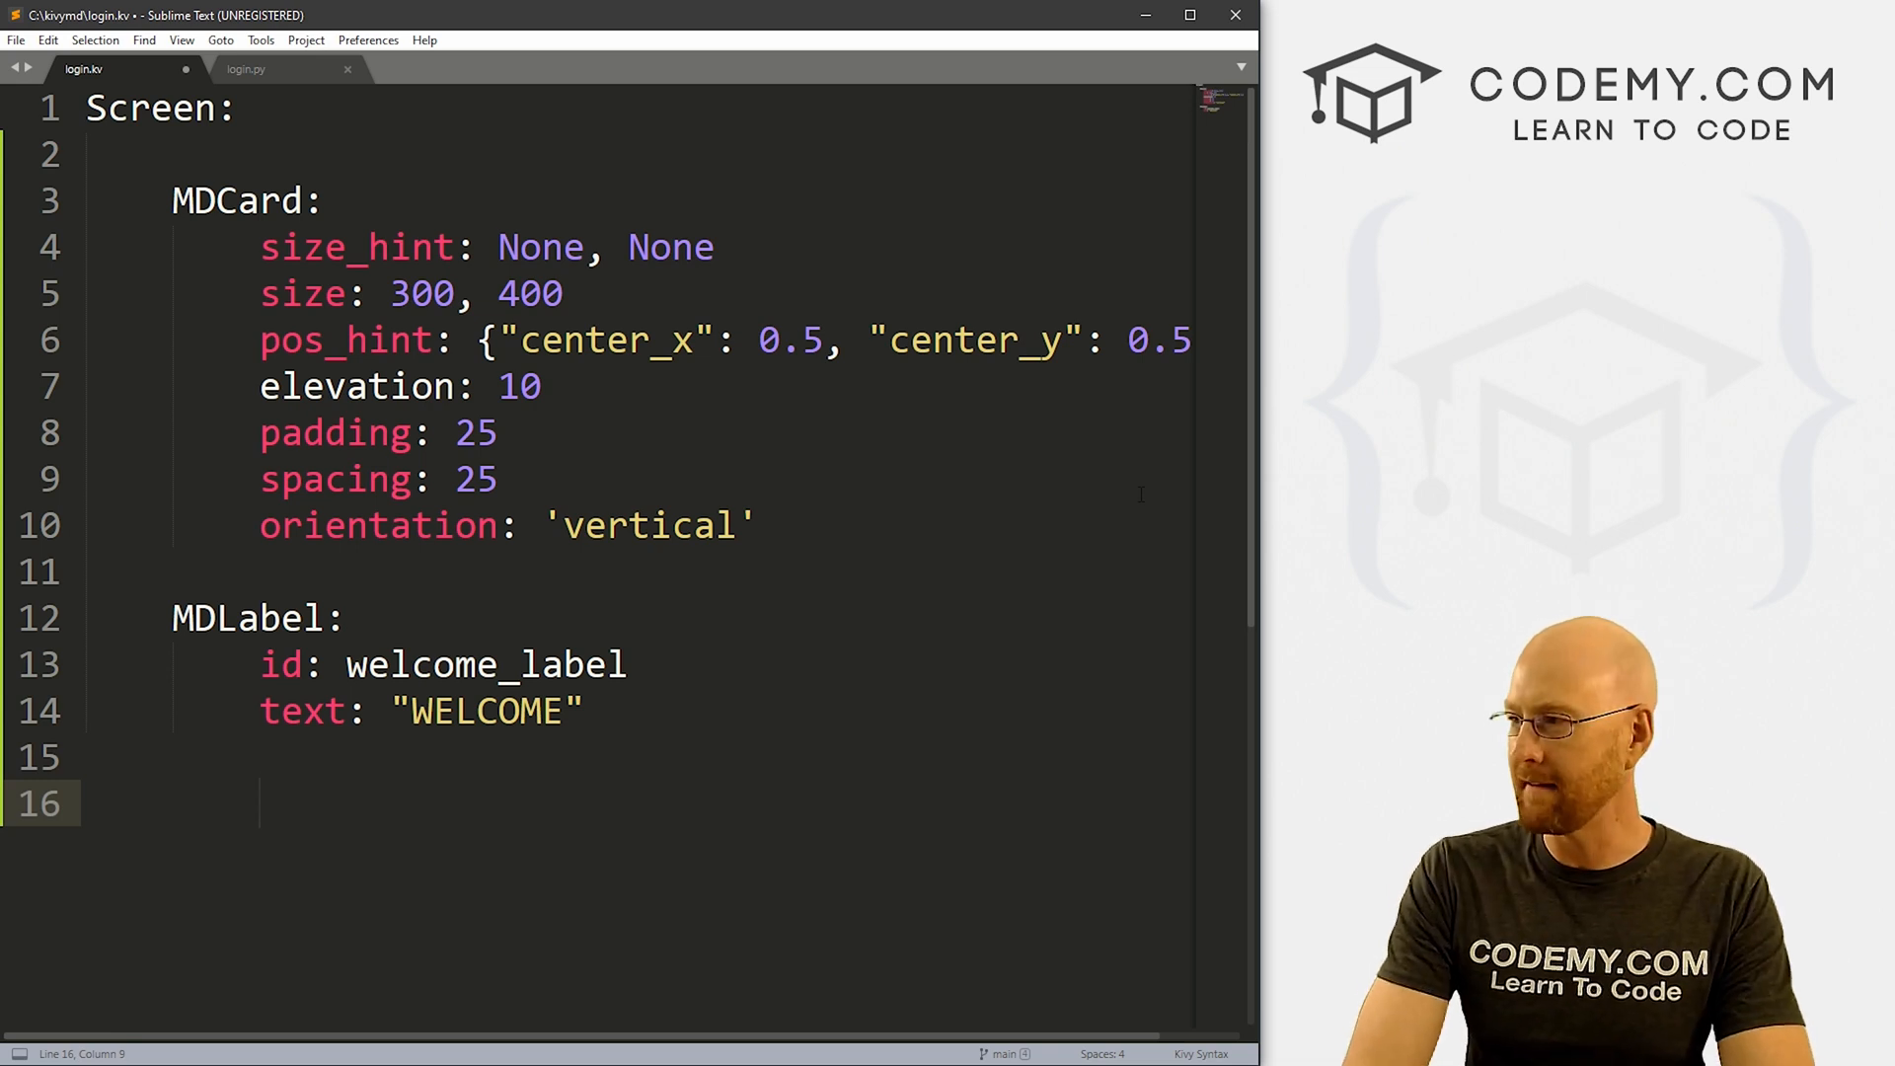
{"action": "type", "text": "font_size:"}
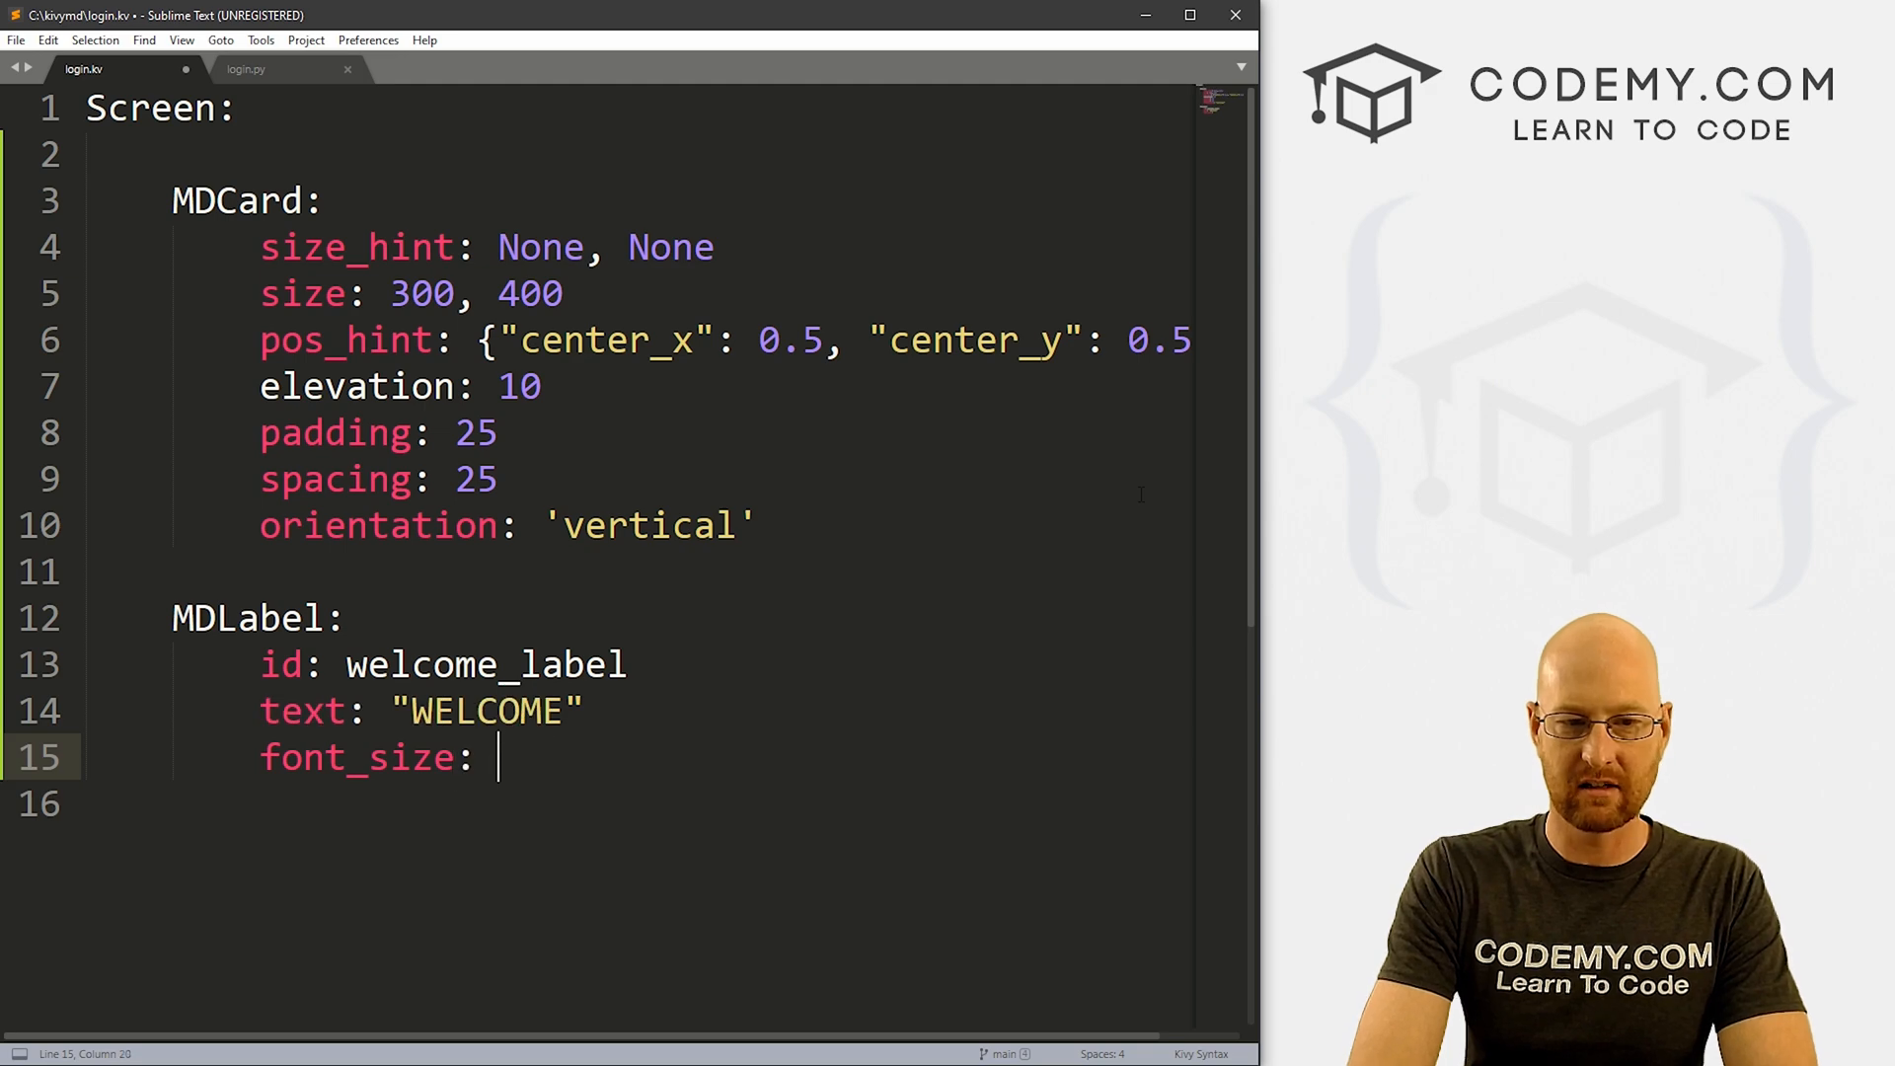
{"action": "type", "text": "40"}
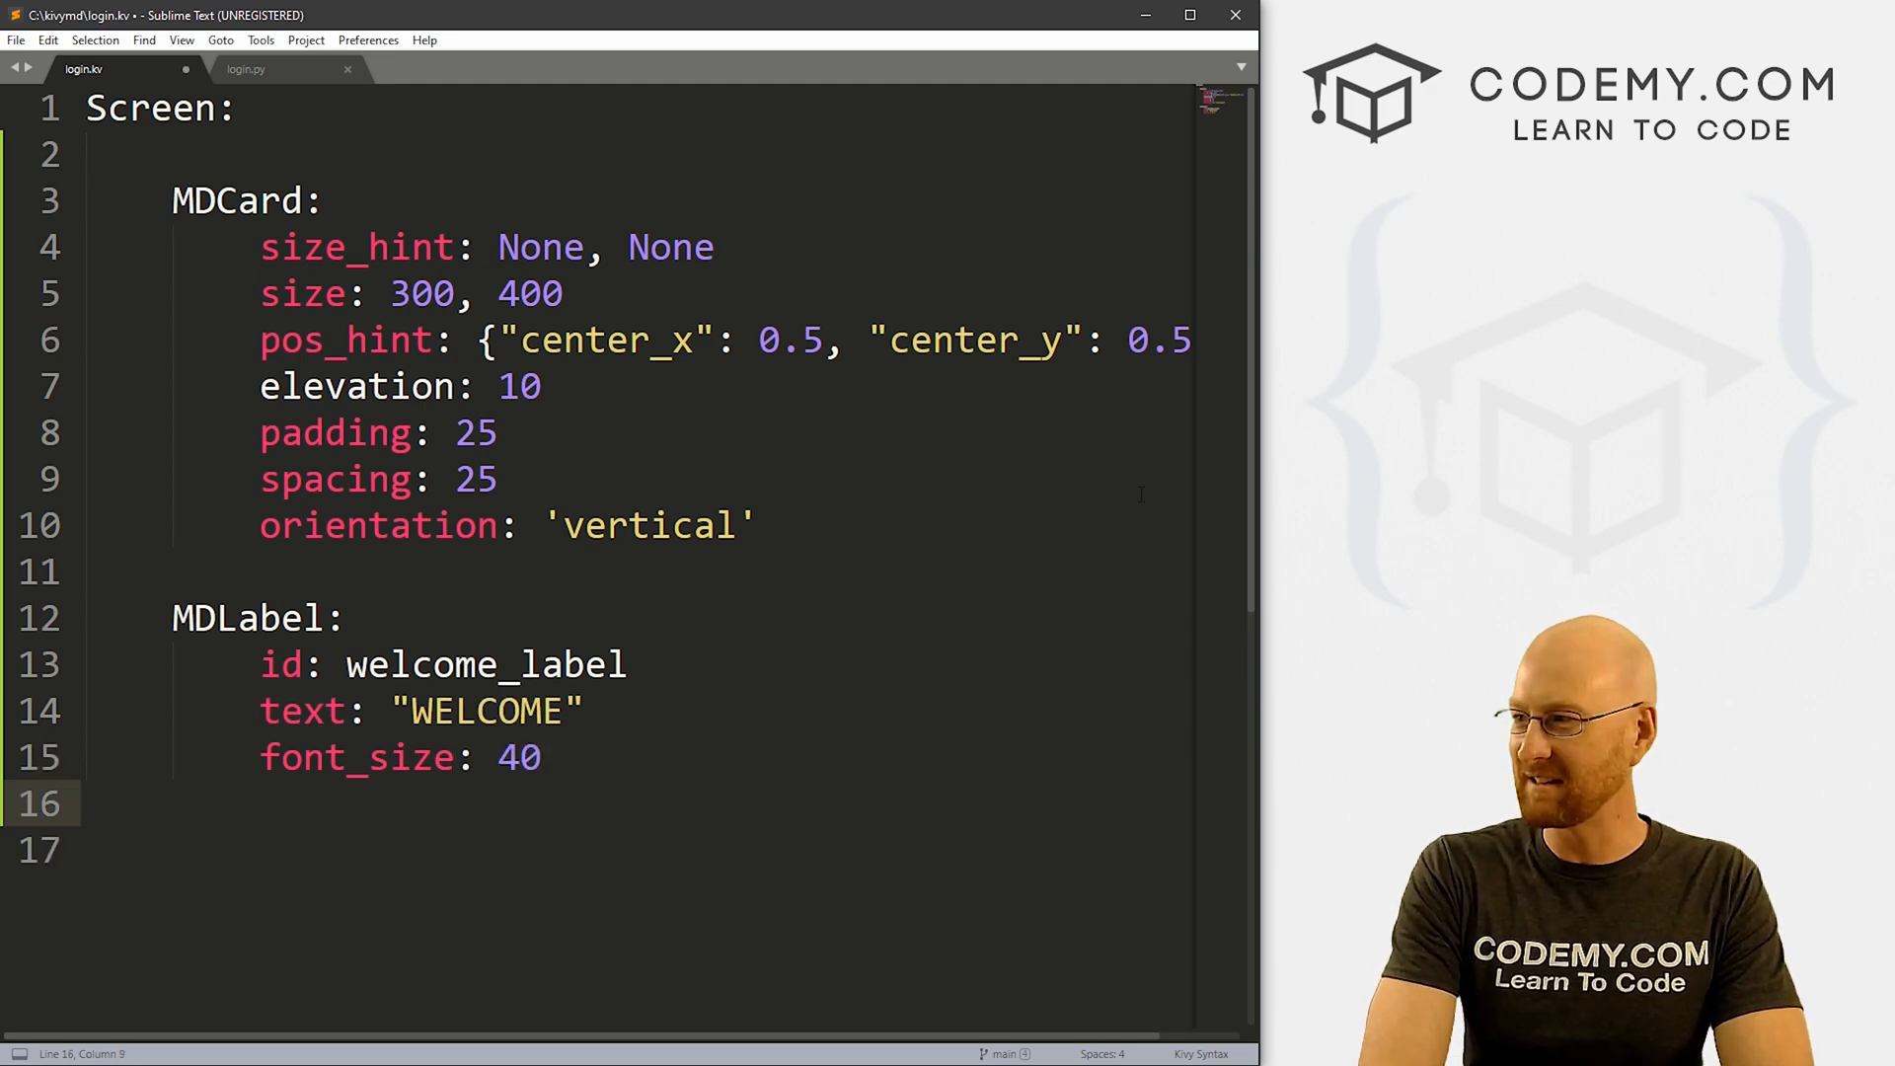
{"action": "type", "text": "haling"}
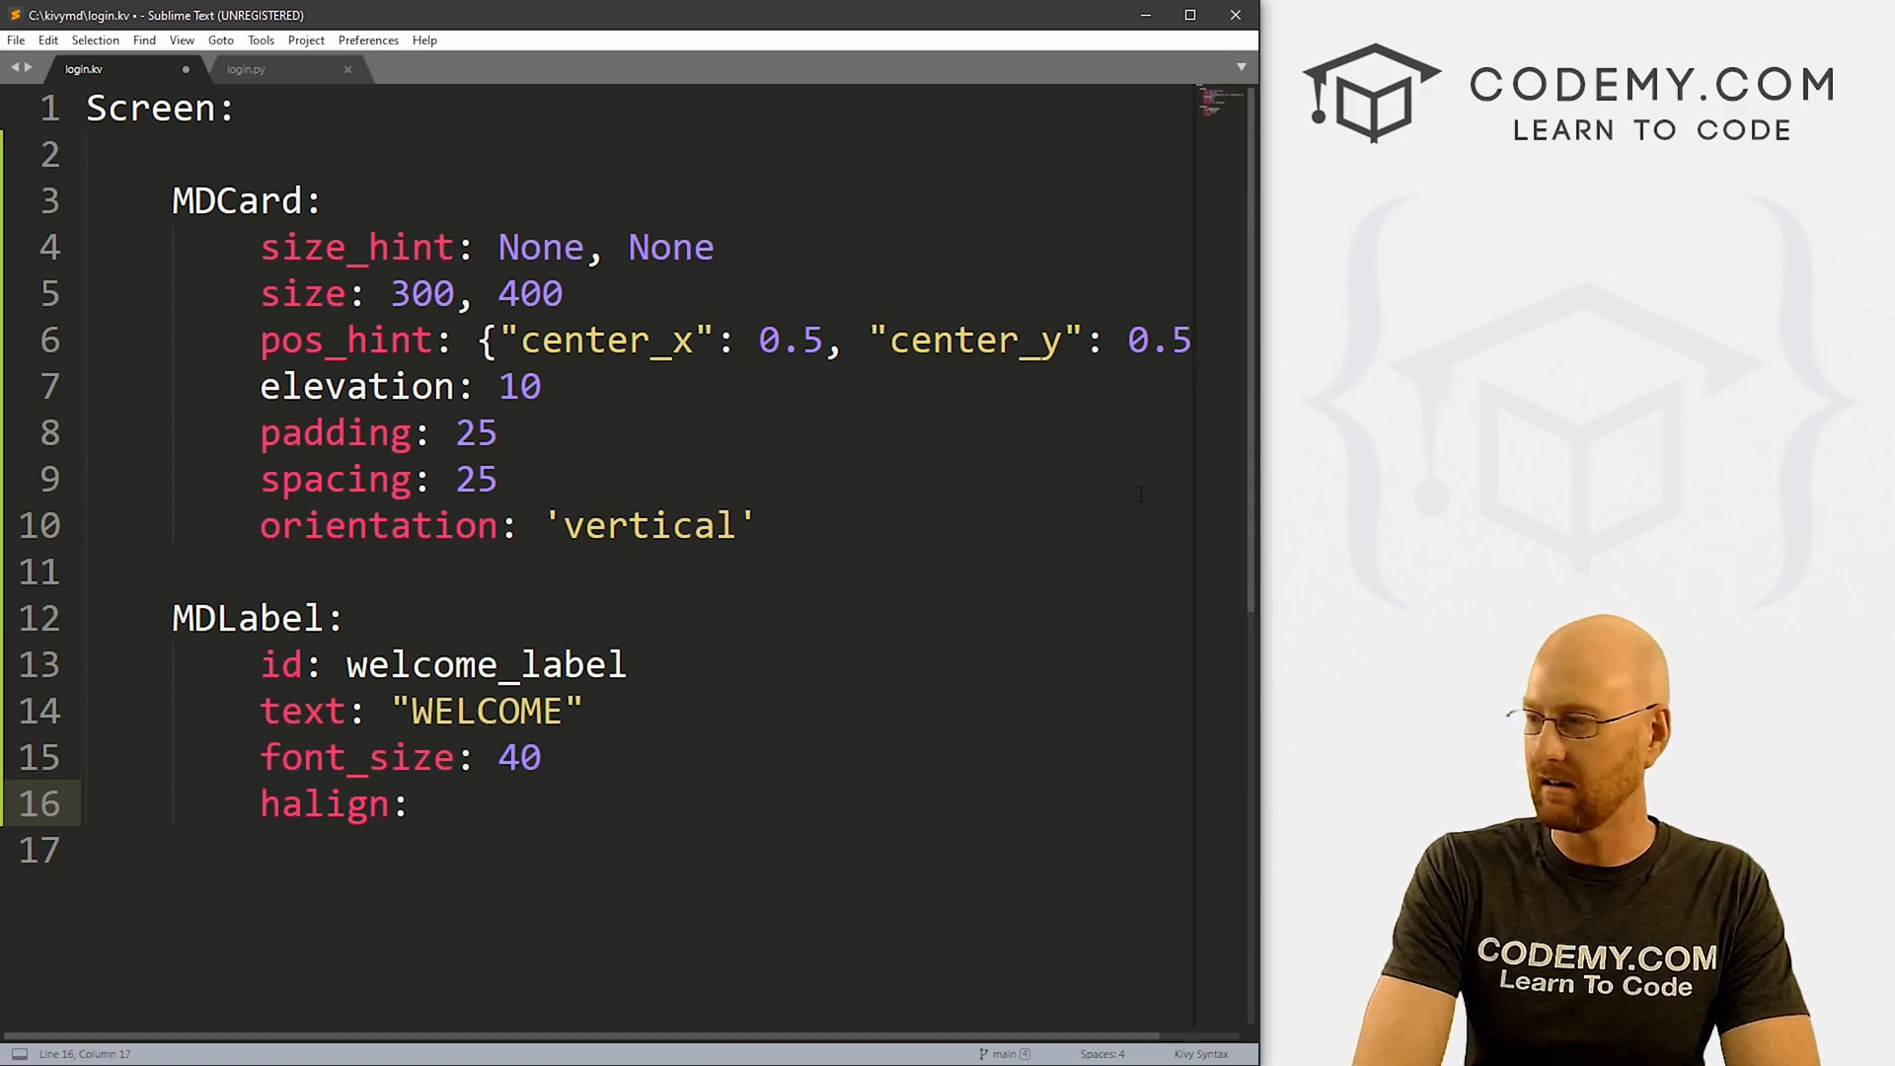
{"action": "type", "text": "'center'"}
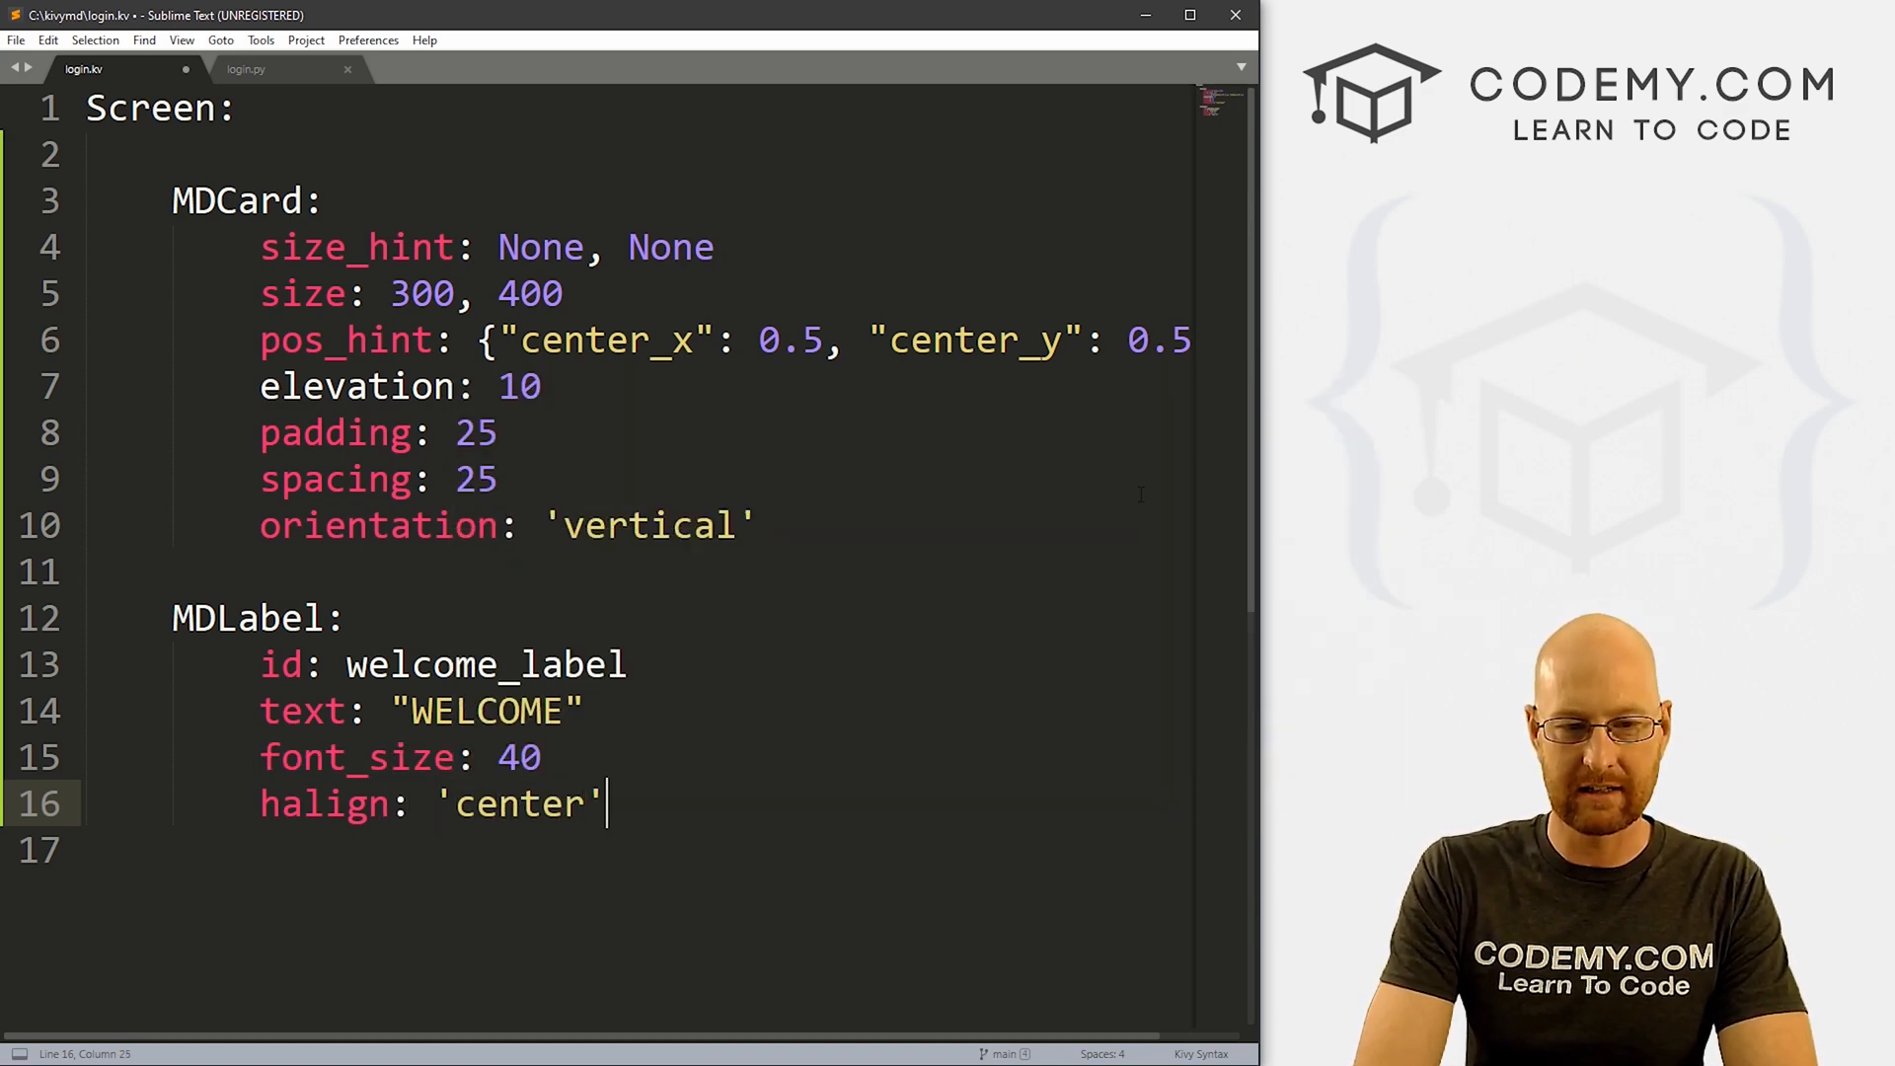
Give the label size_hint_y None, height self.texture_size[1] and padding_y 15
{"action": "type", "text": "size_hint_"}
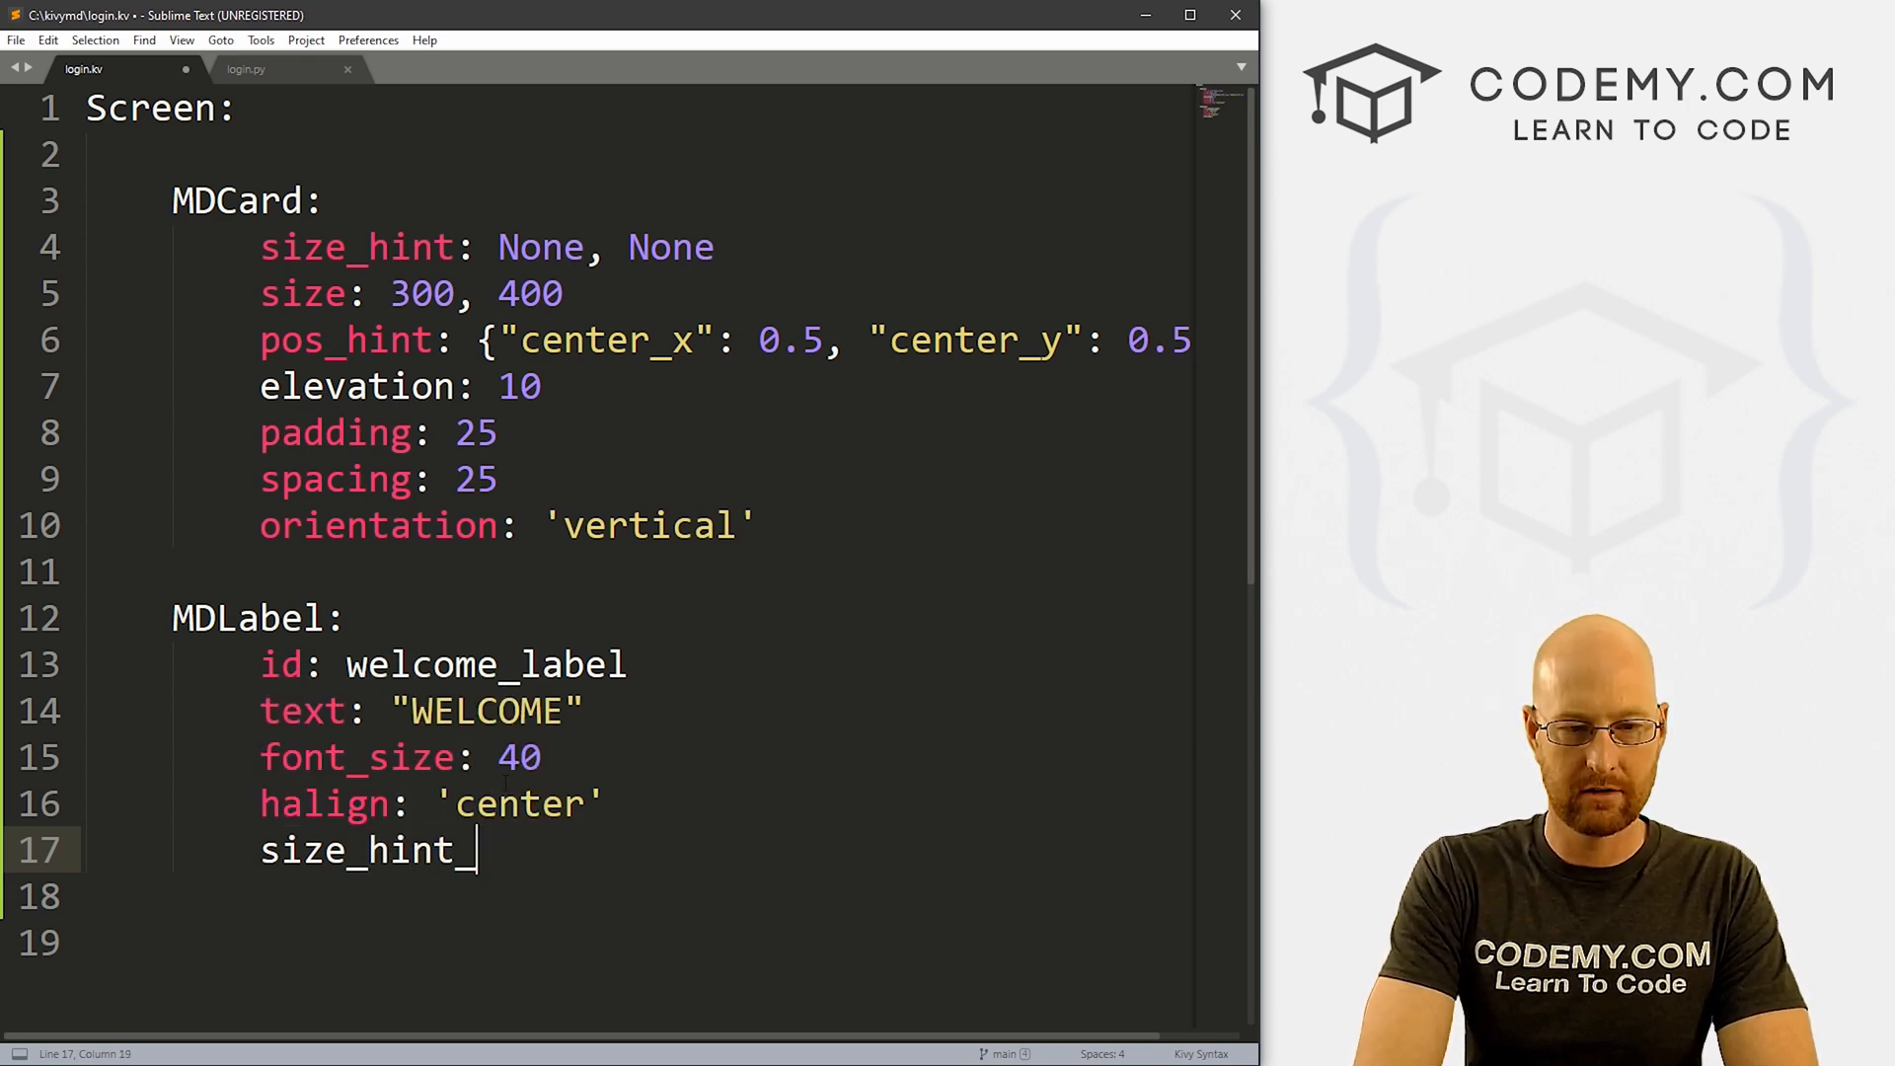
{"action": "type", "text": "y:"}
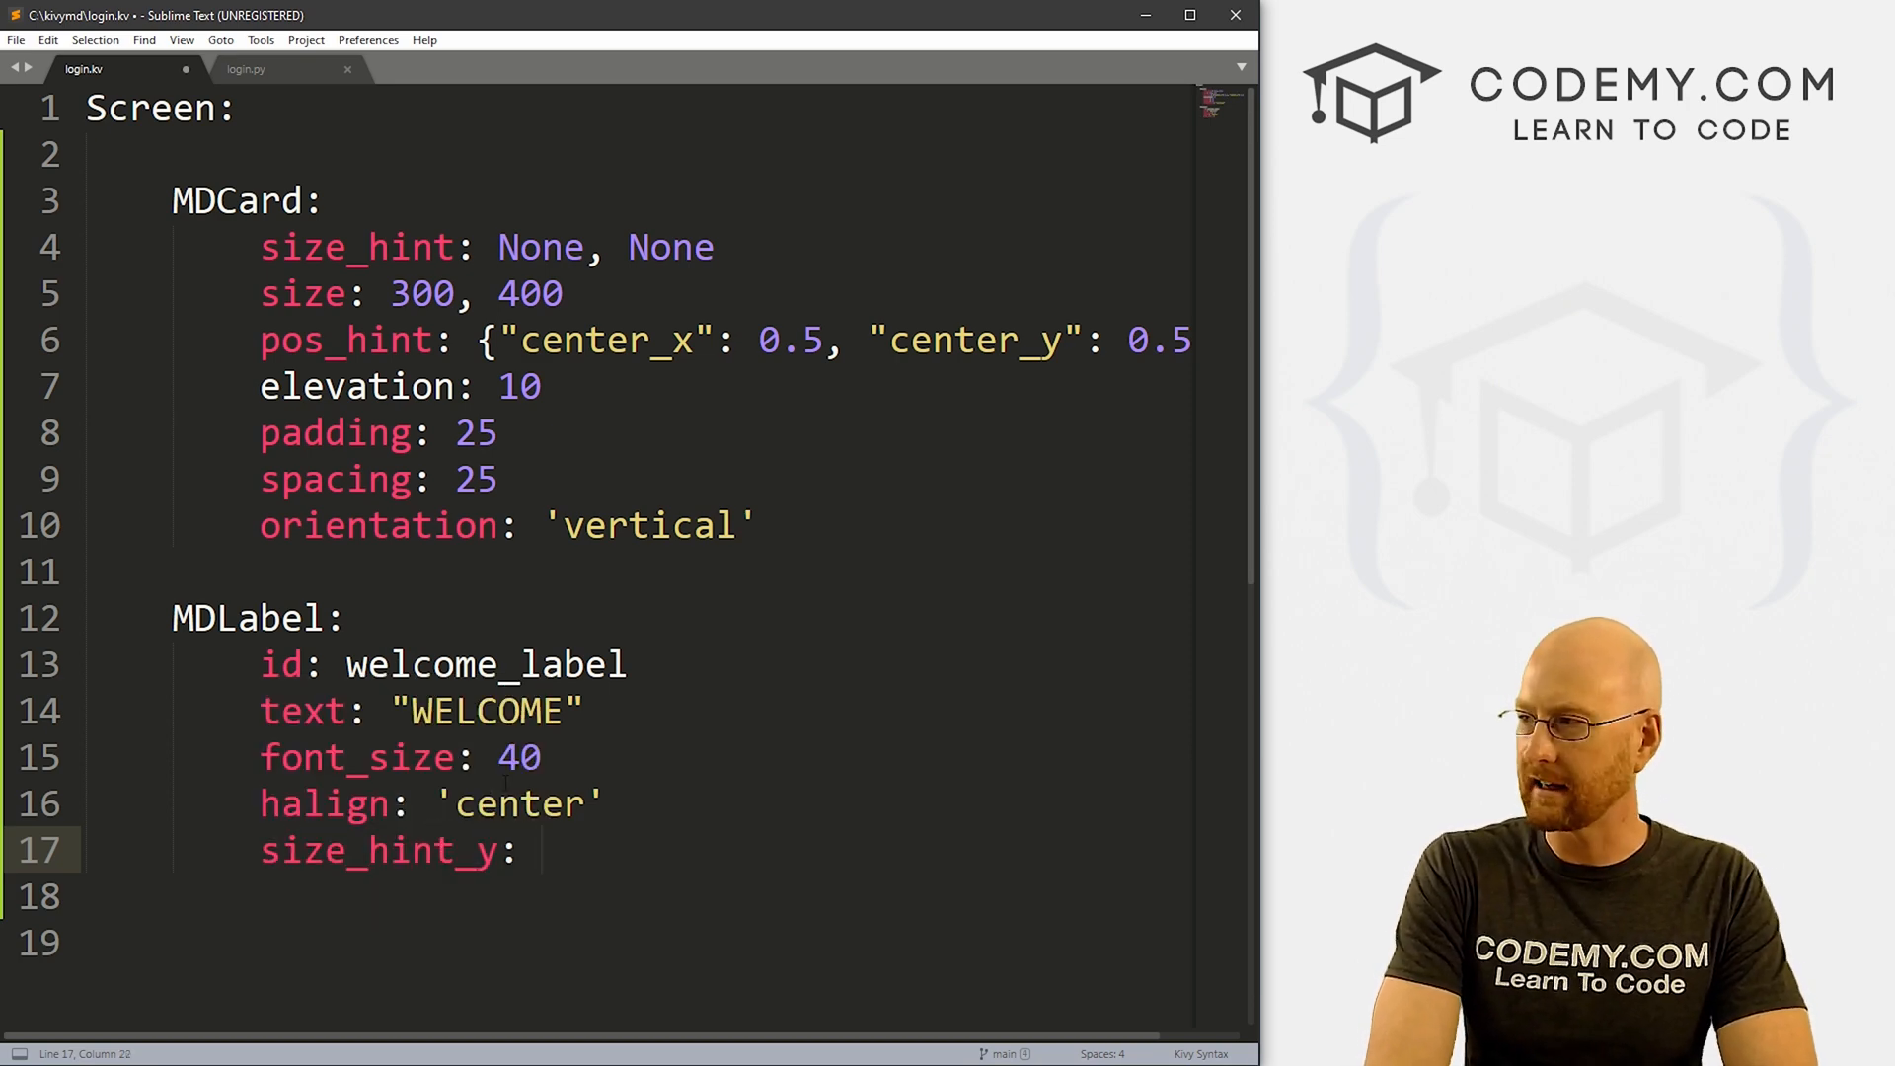
{"action": "type", "text": "None"}
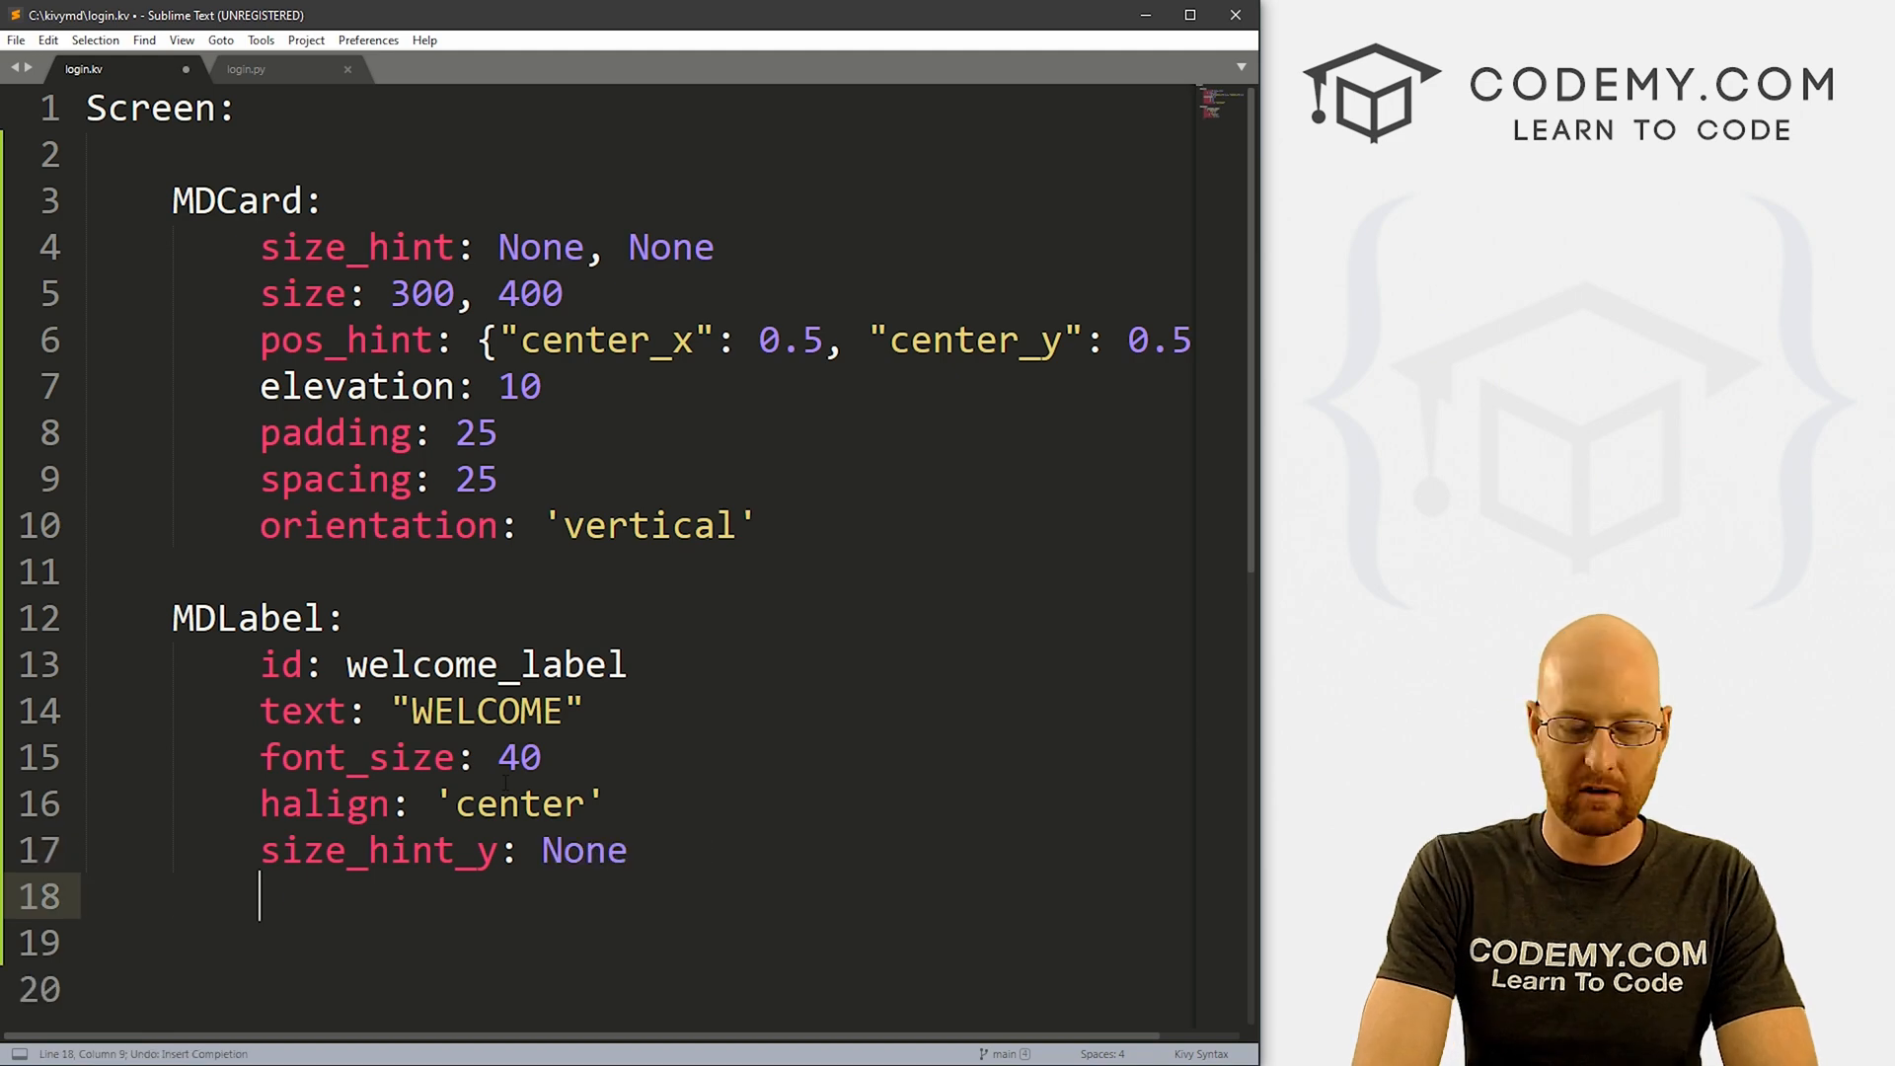
{"action": "type", "text": "height:"}
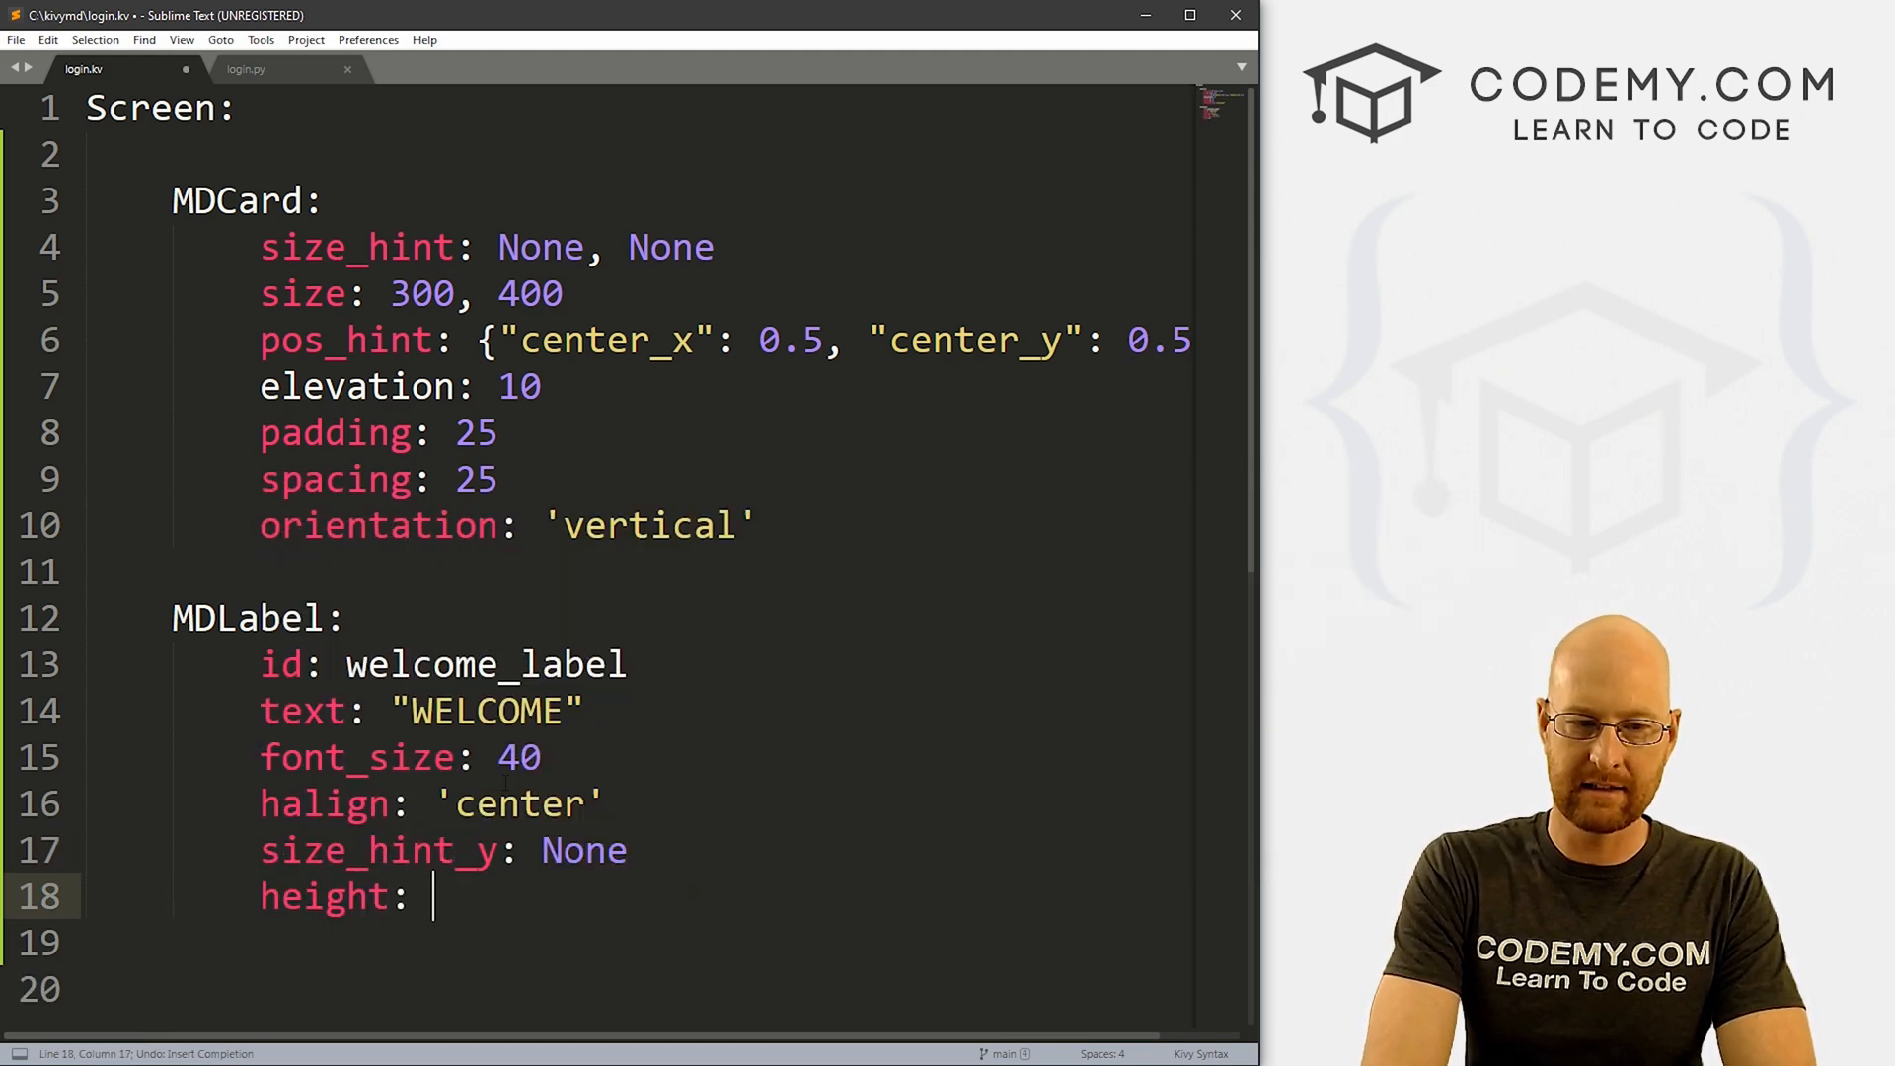
{"action": "type", "text": "self.tex"}
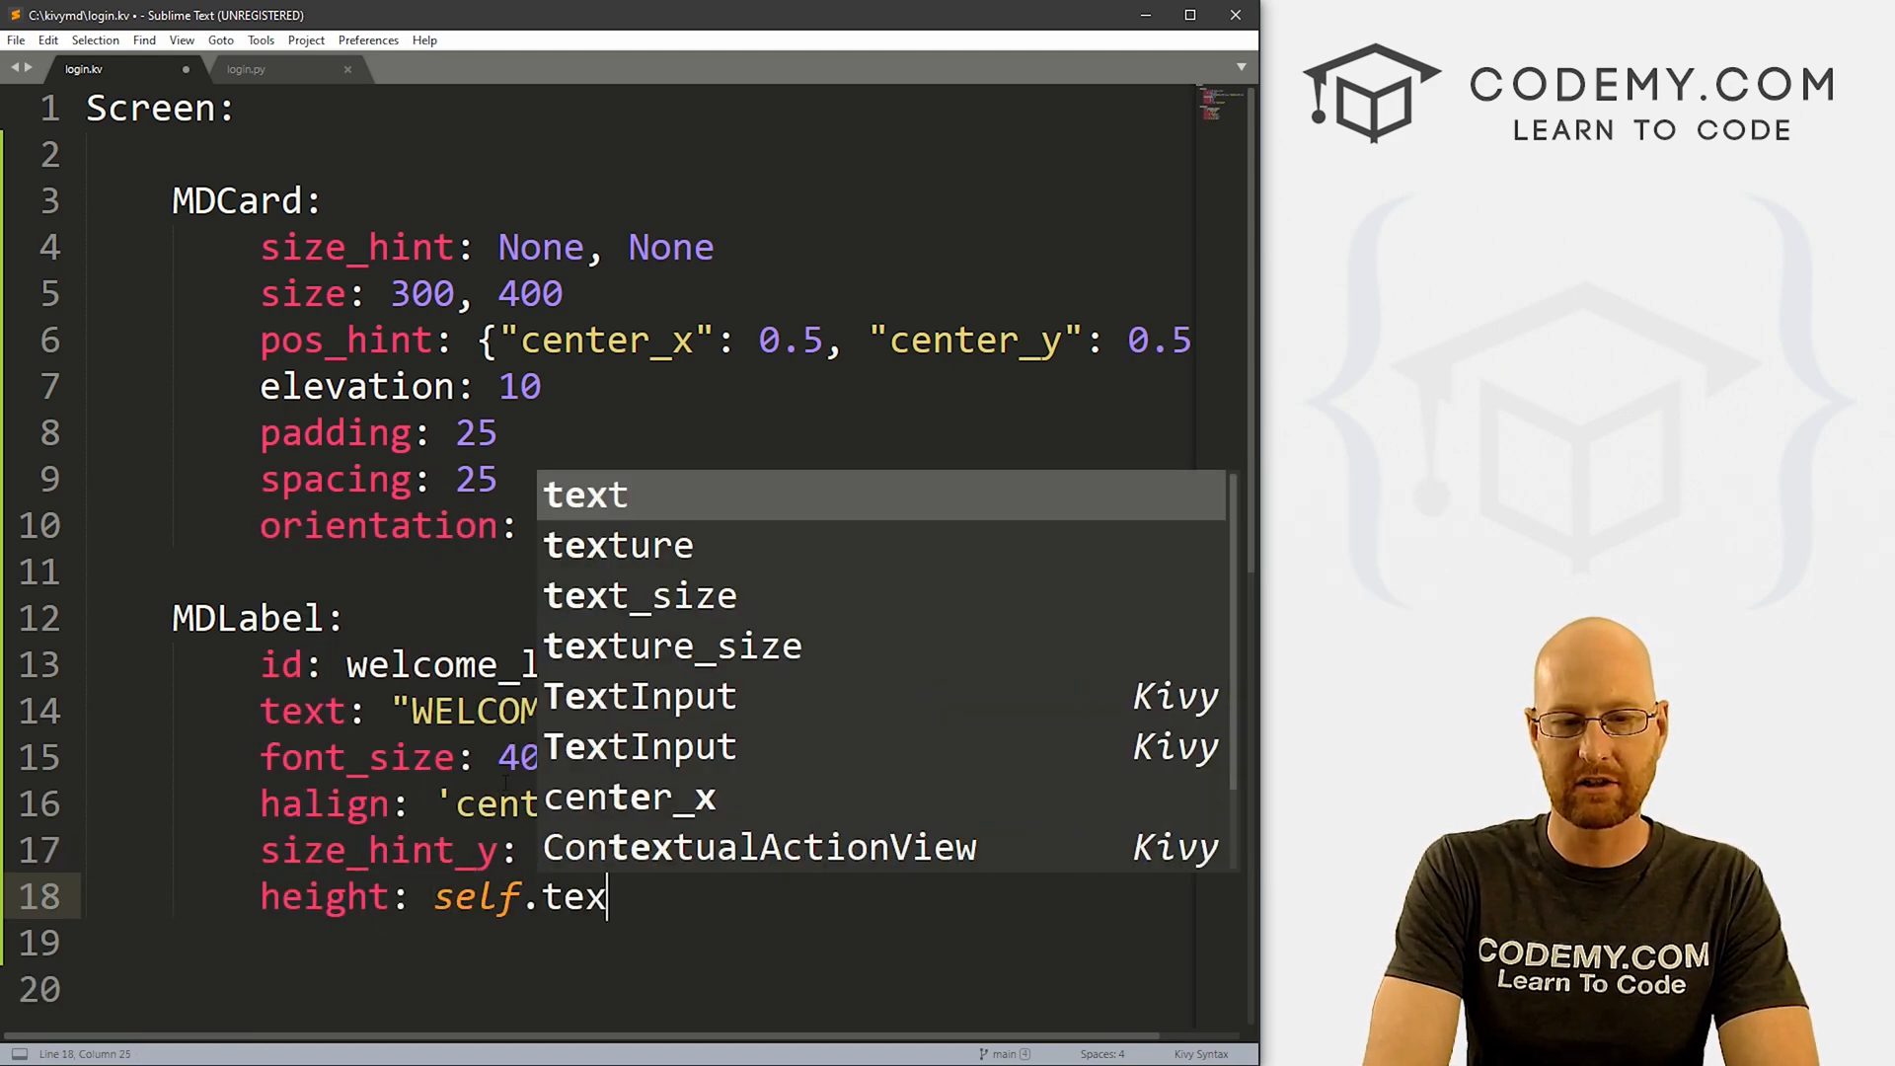
{"action": "type", "text": "ture_size["}
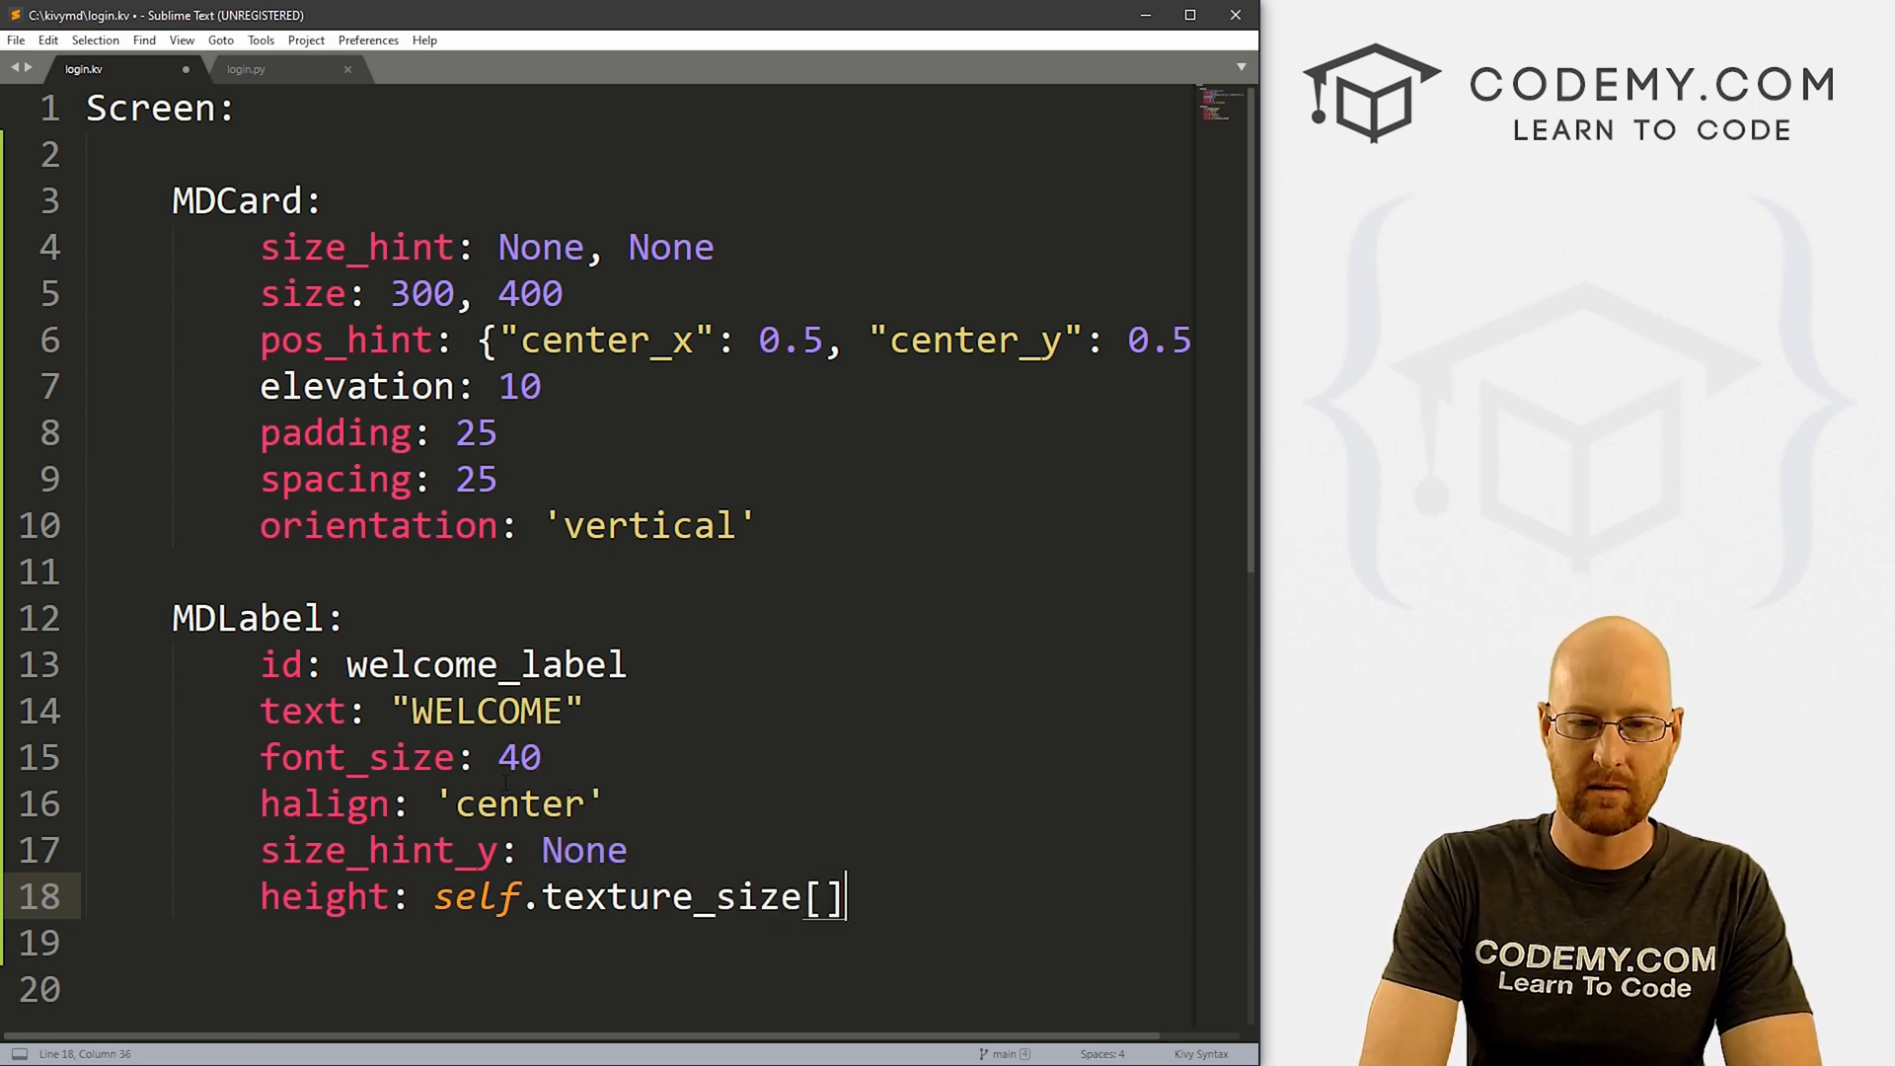
{"action": "type", "text": "1"}
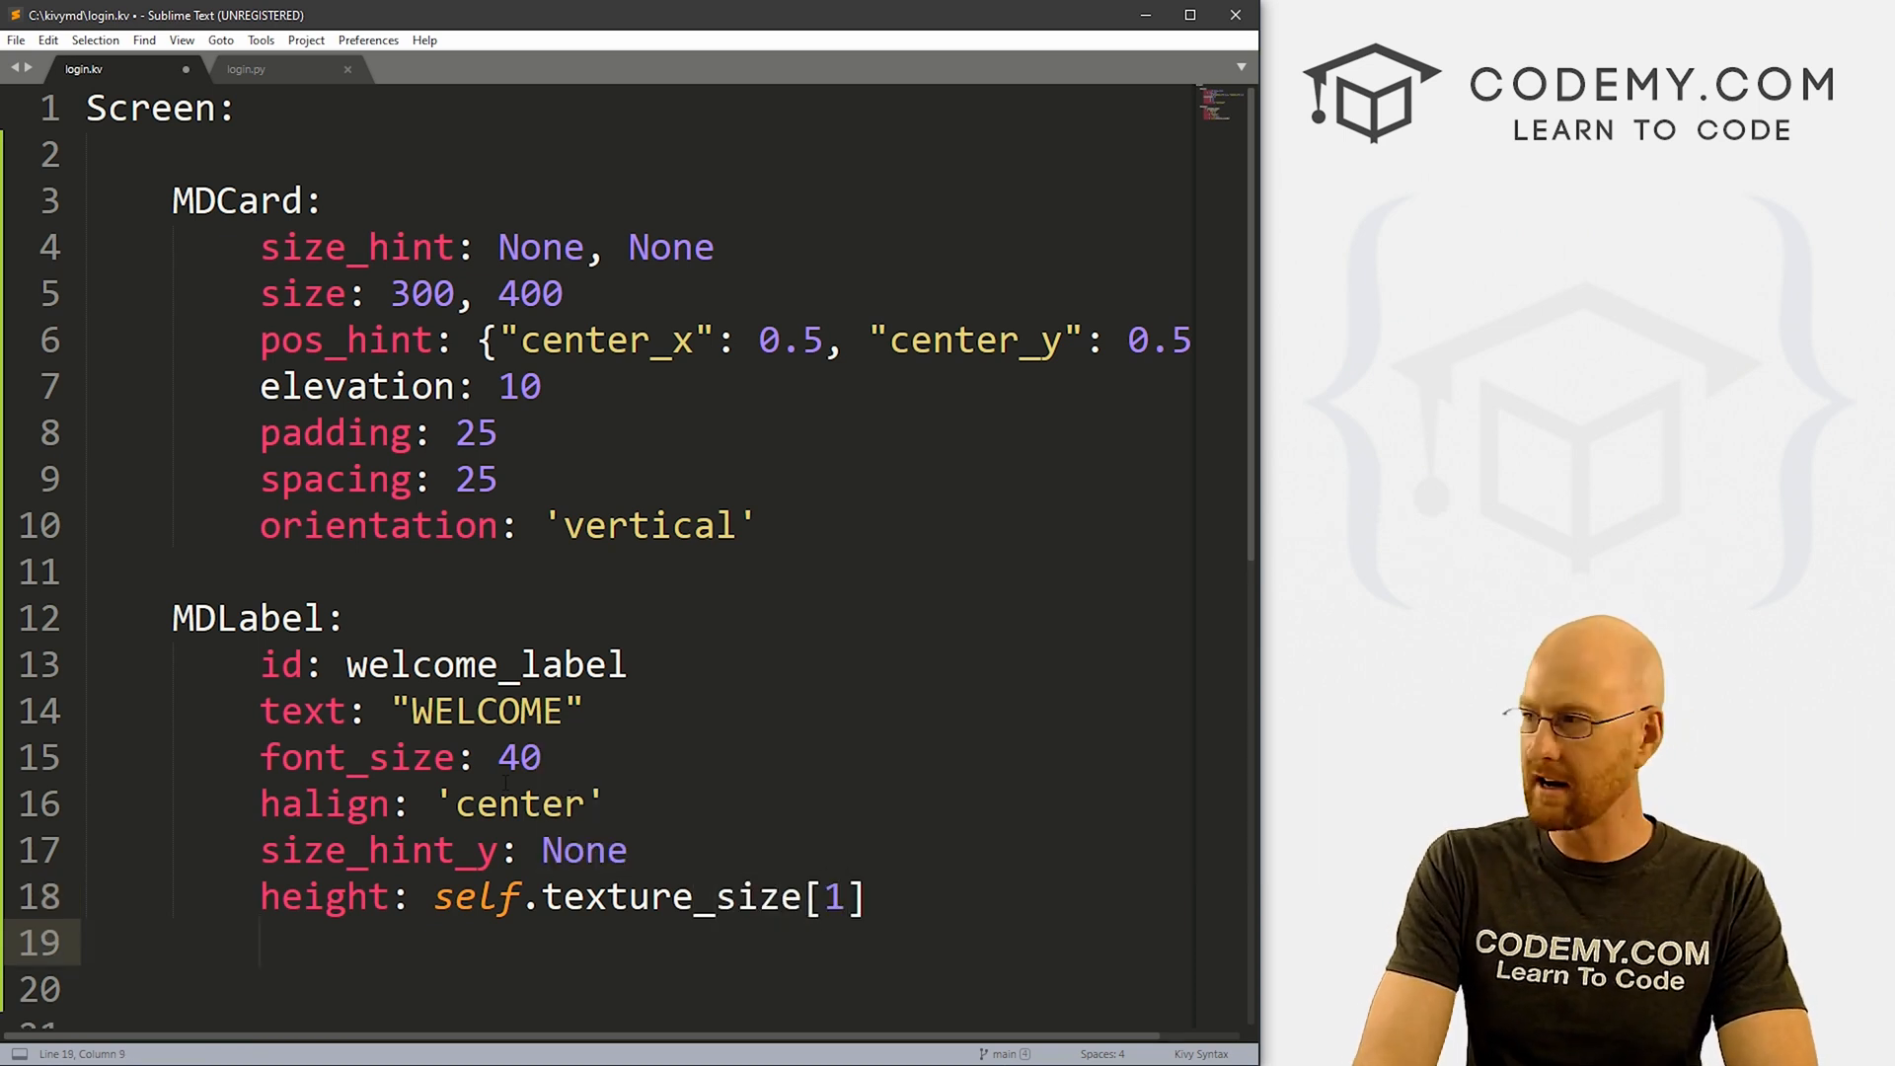
{"action": "type", "text": "paddy"}
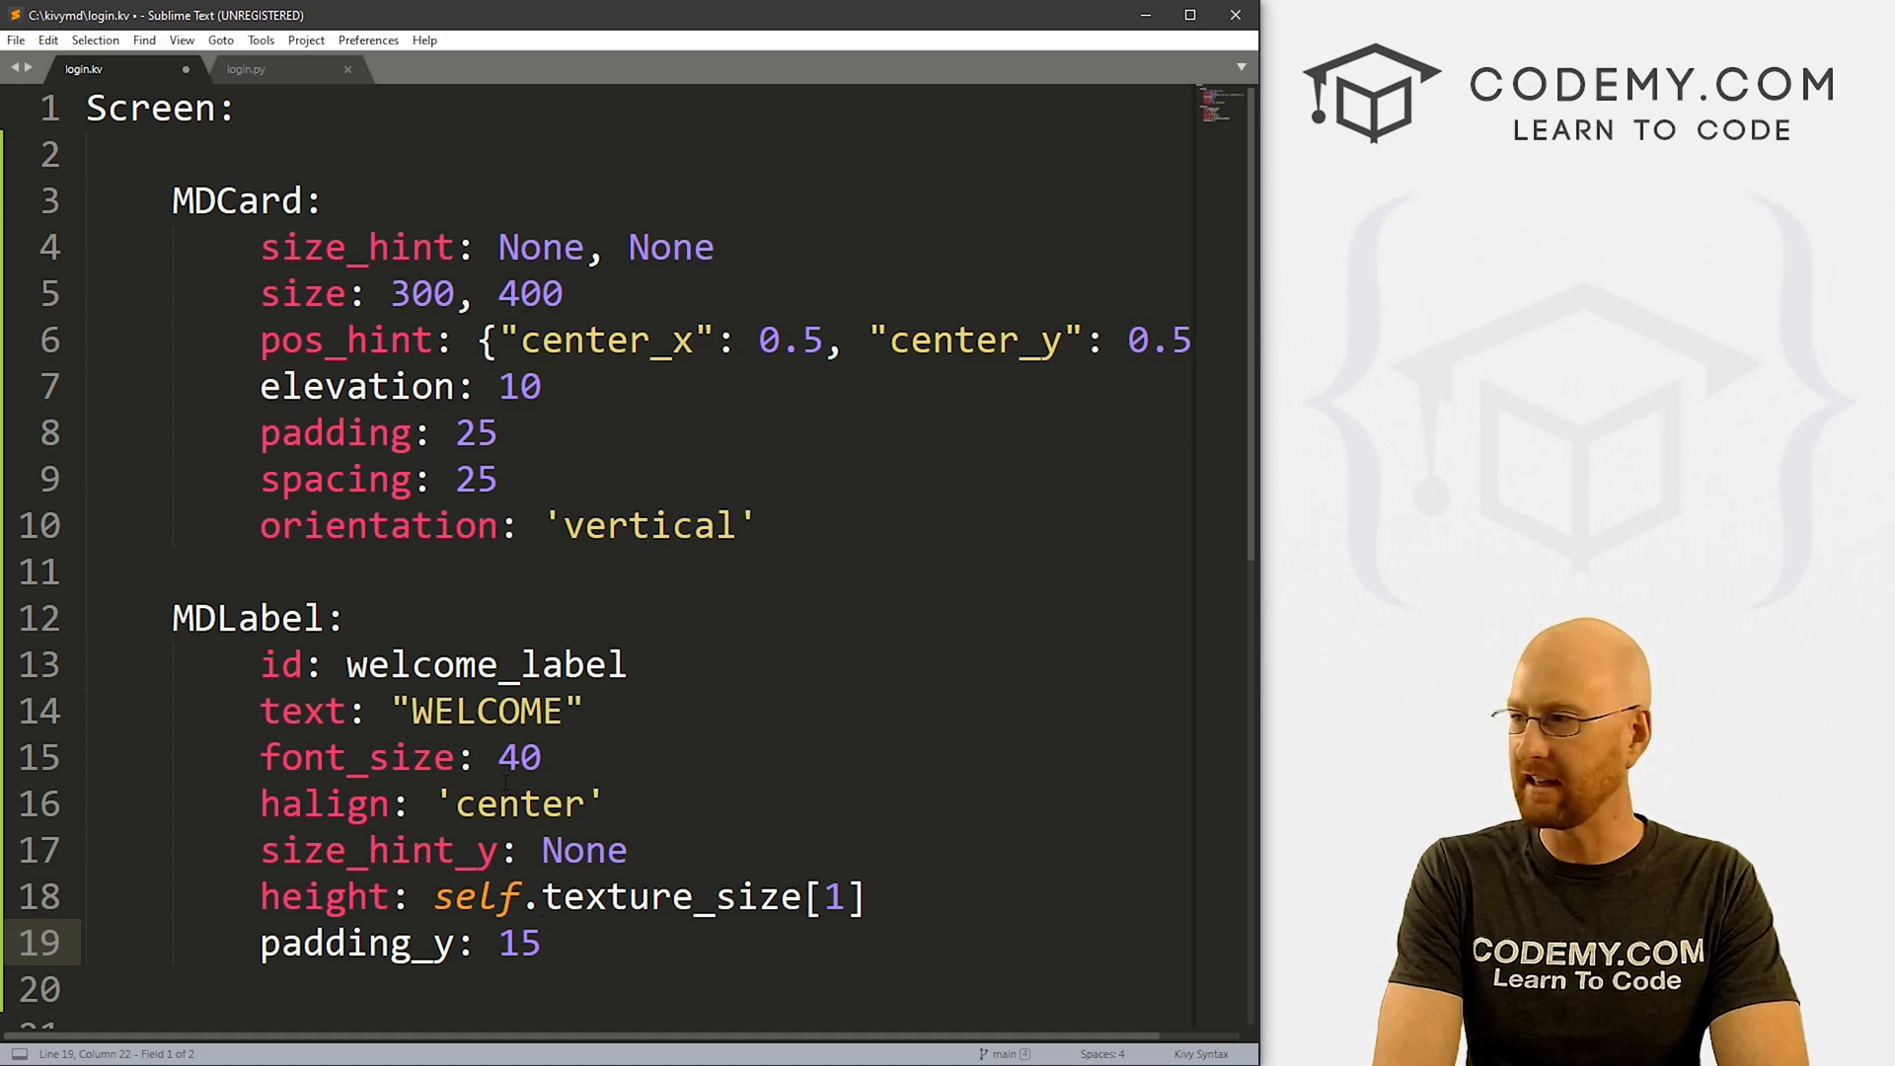
Save and run the app, indent the MDLabel under MDCard, then rerun to see WELCOME inside the card
{"action": "key", "text": "ctrl+s"}
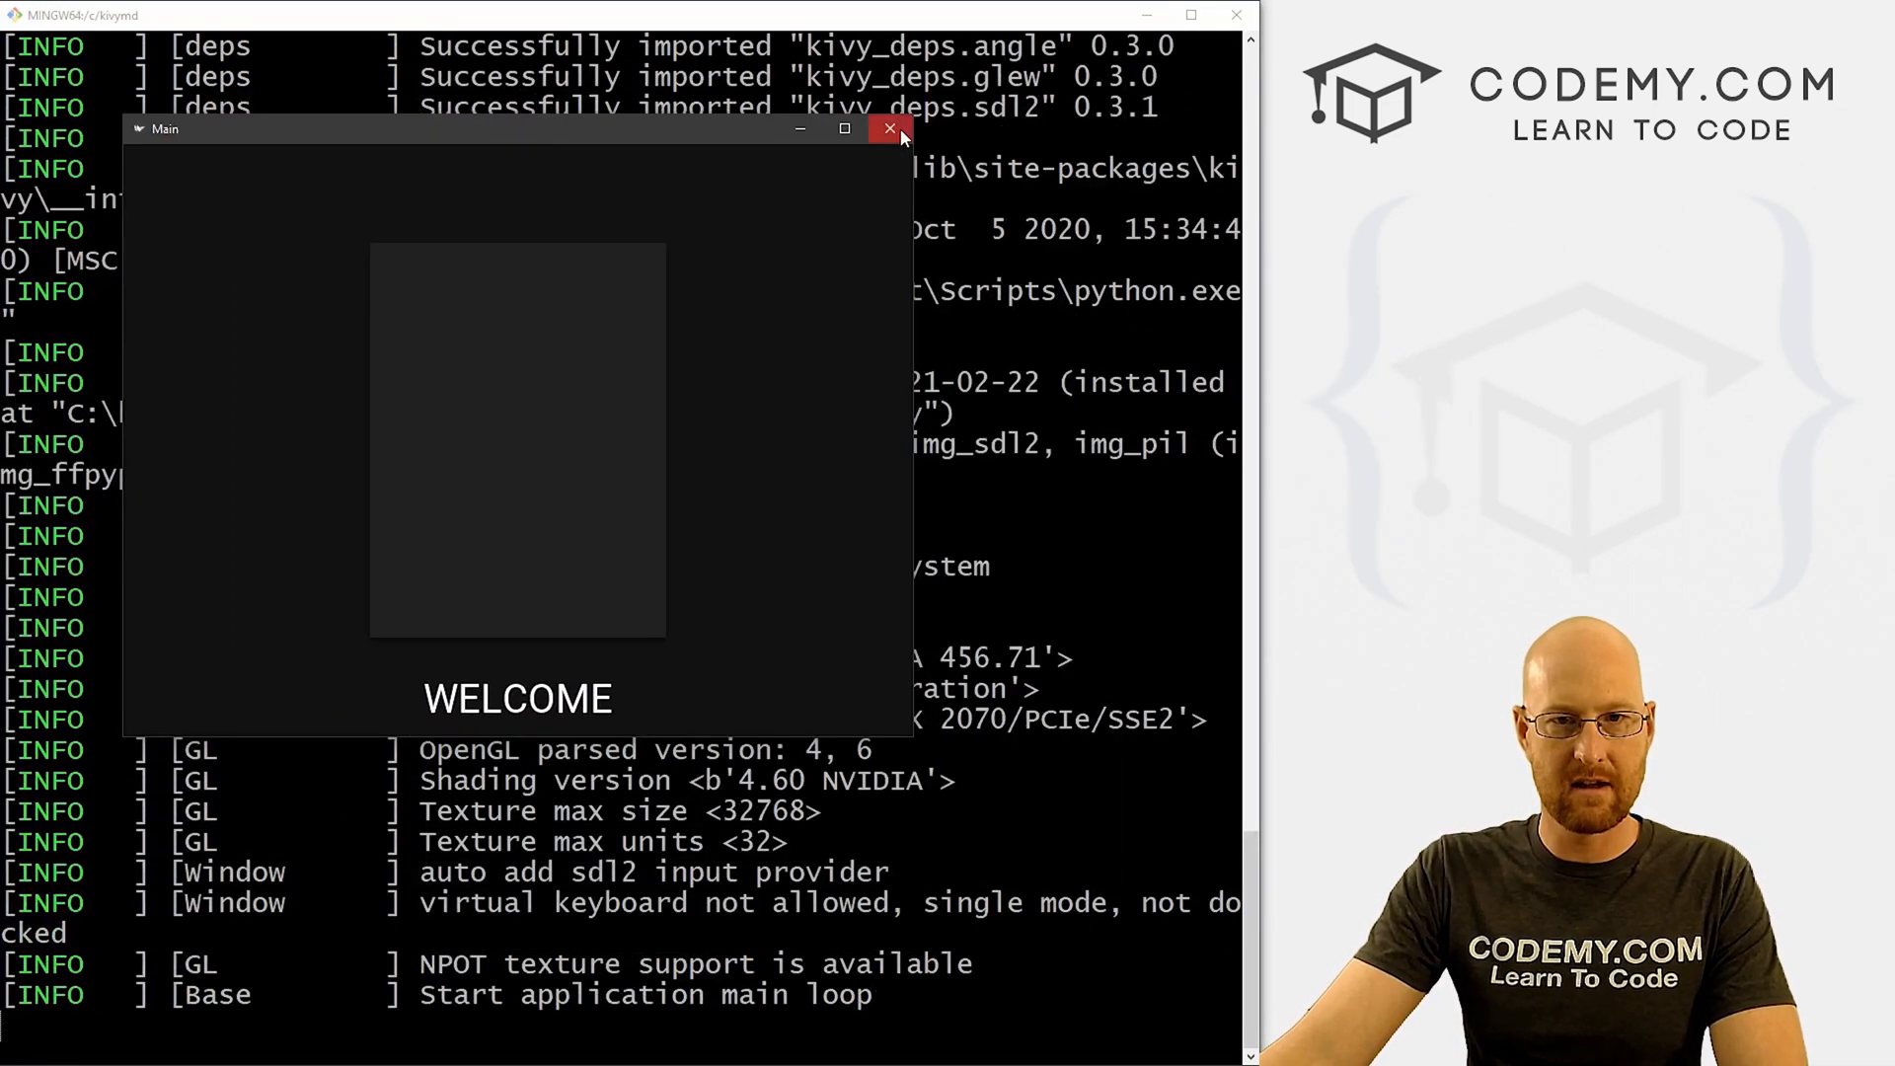
{"action": "left_click", "coordinate": [890, 130]}
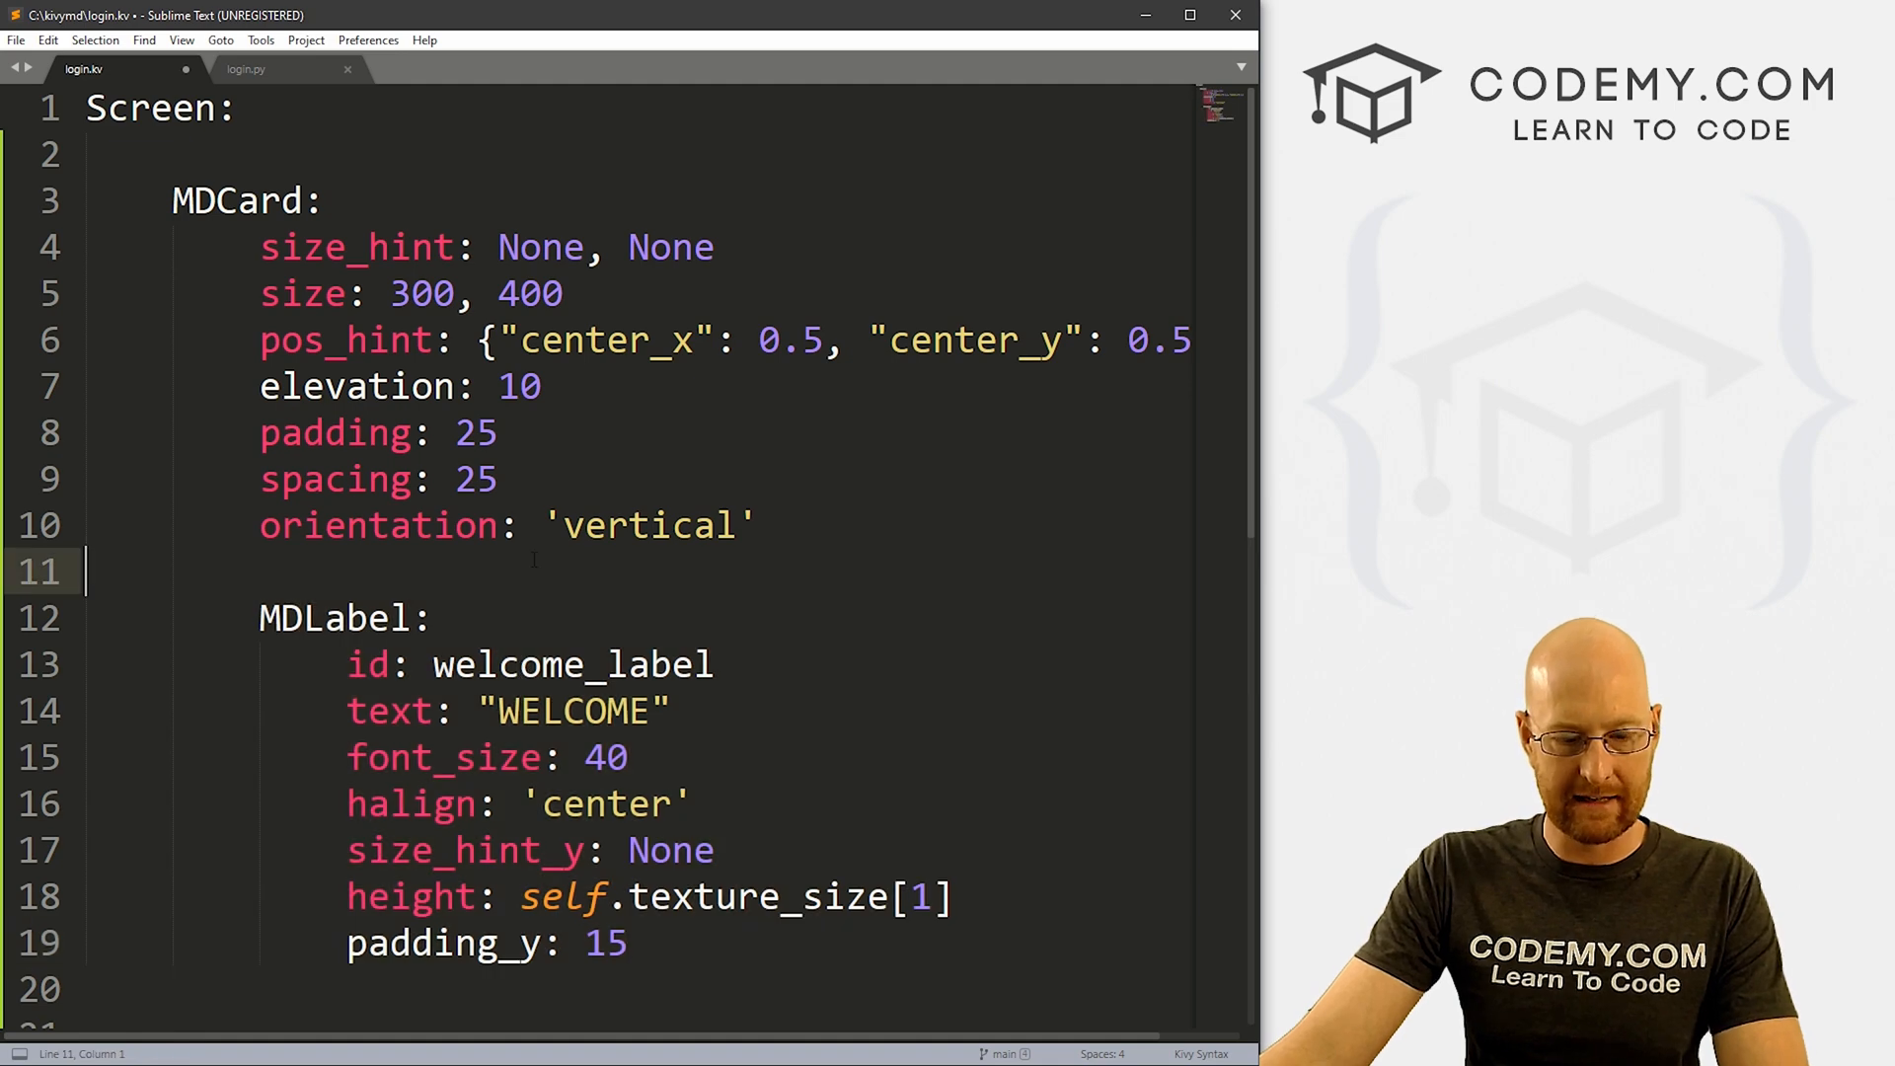
{"action": "key", "text": "ctrl+s"}
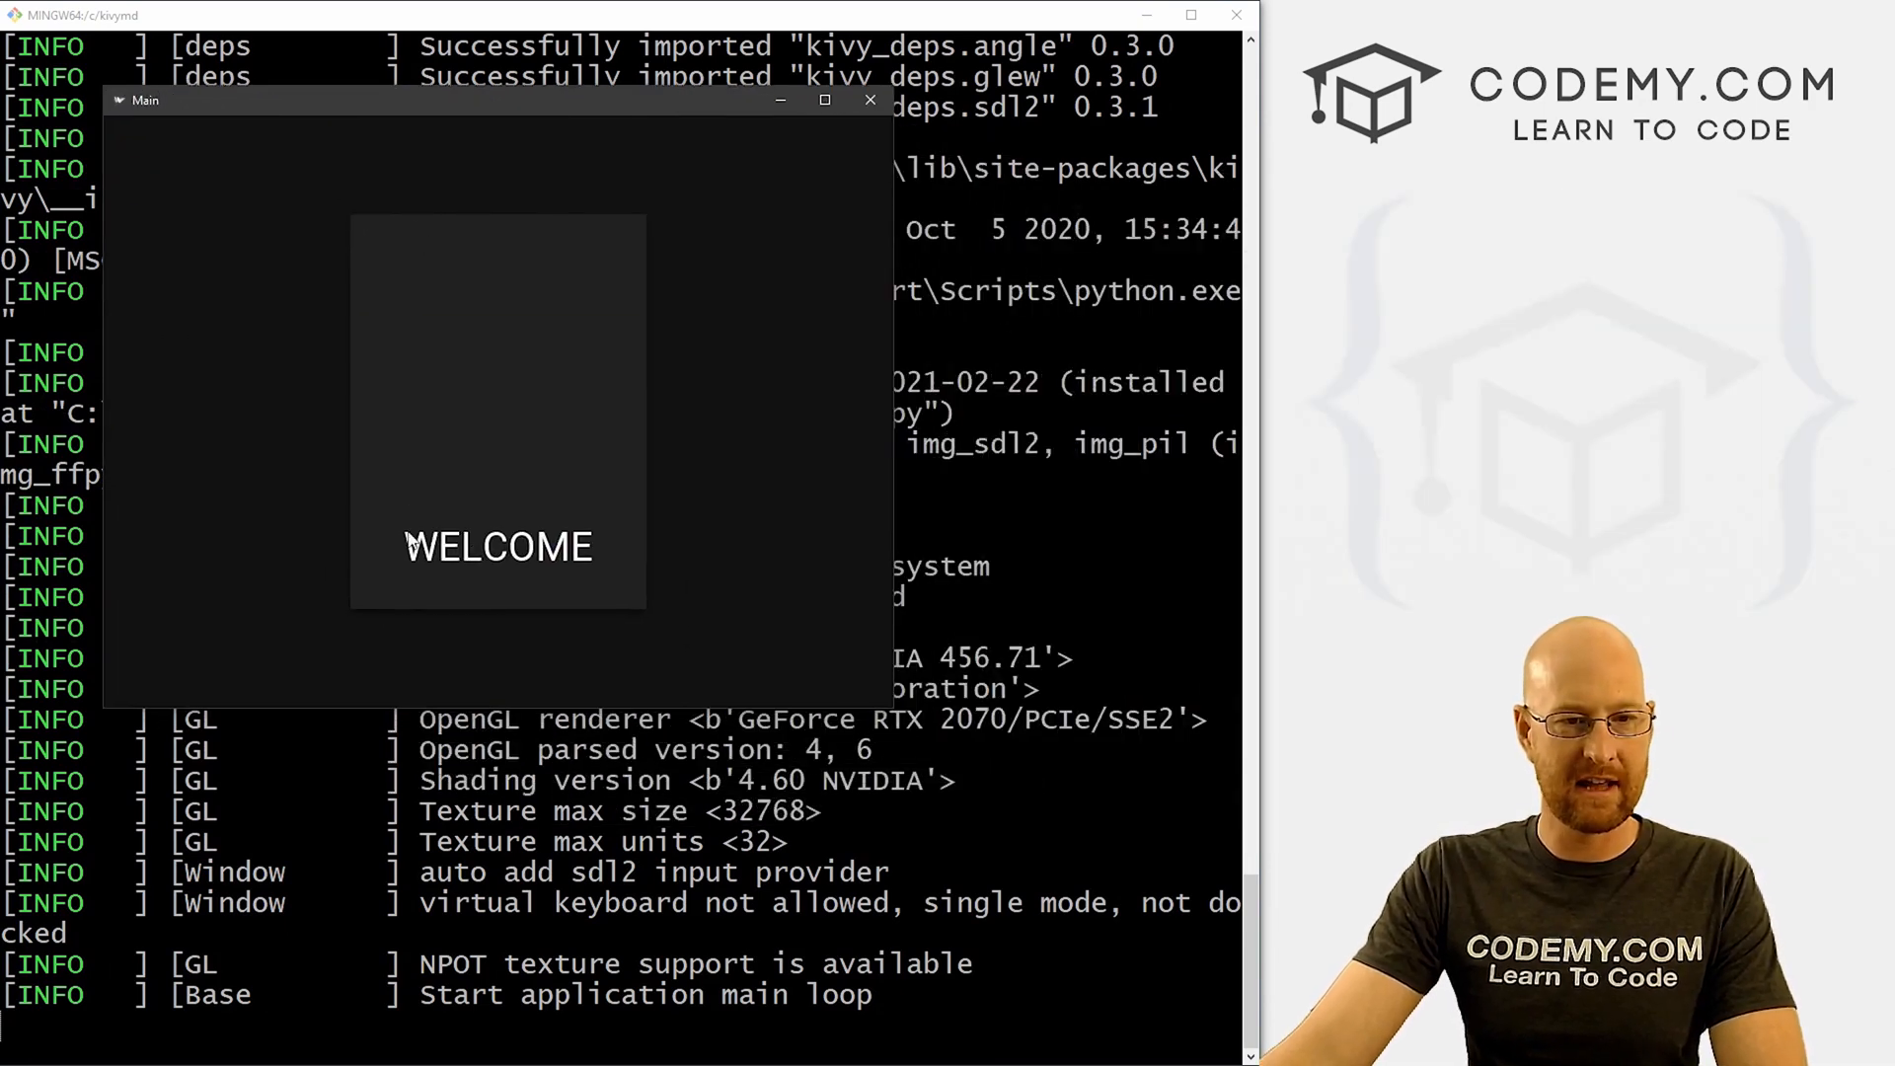
{"action": "mouse_move", "coordinate": [512, 591]}
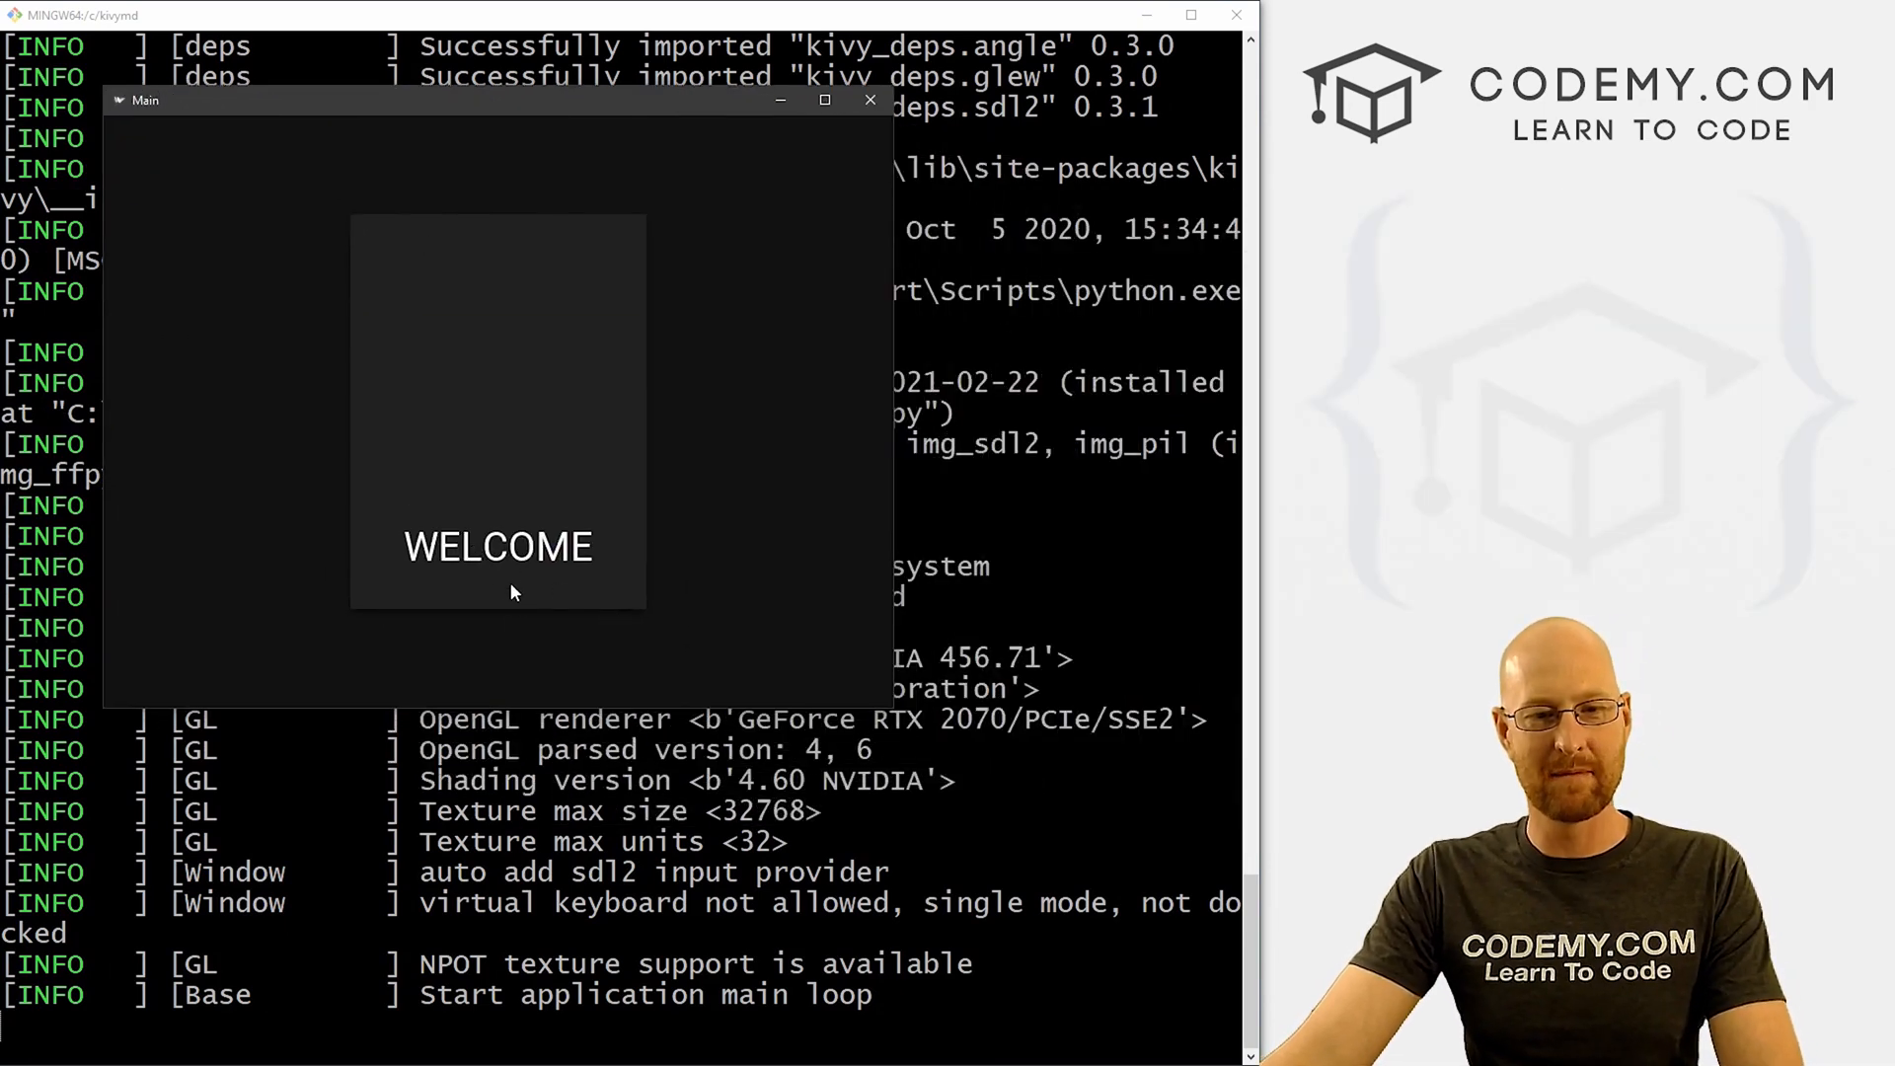
{"action": "mouse_move", "coordinate": [671, 219]}
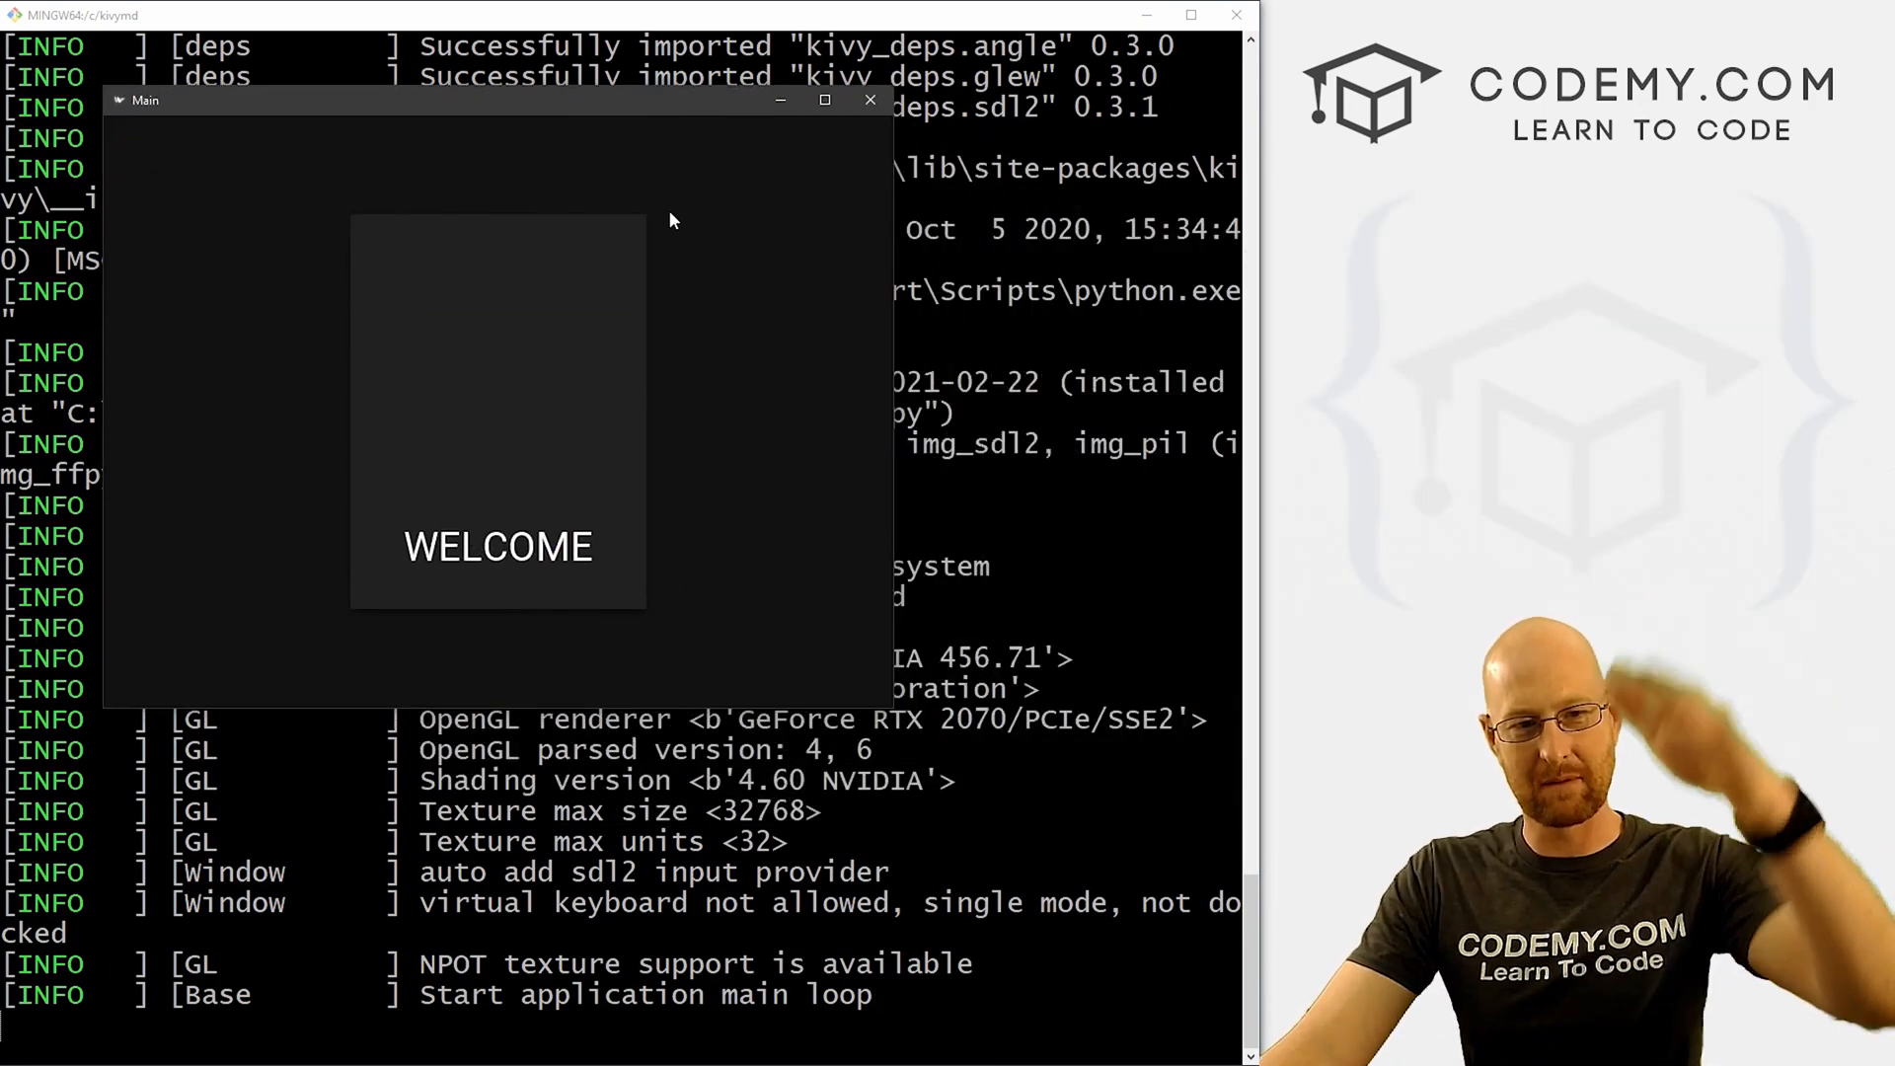
{"action": "left_click", "coordinate": [869, 99]}
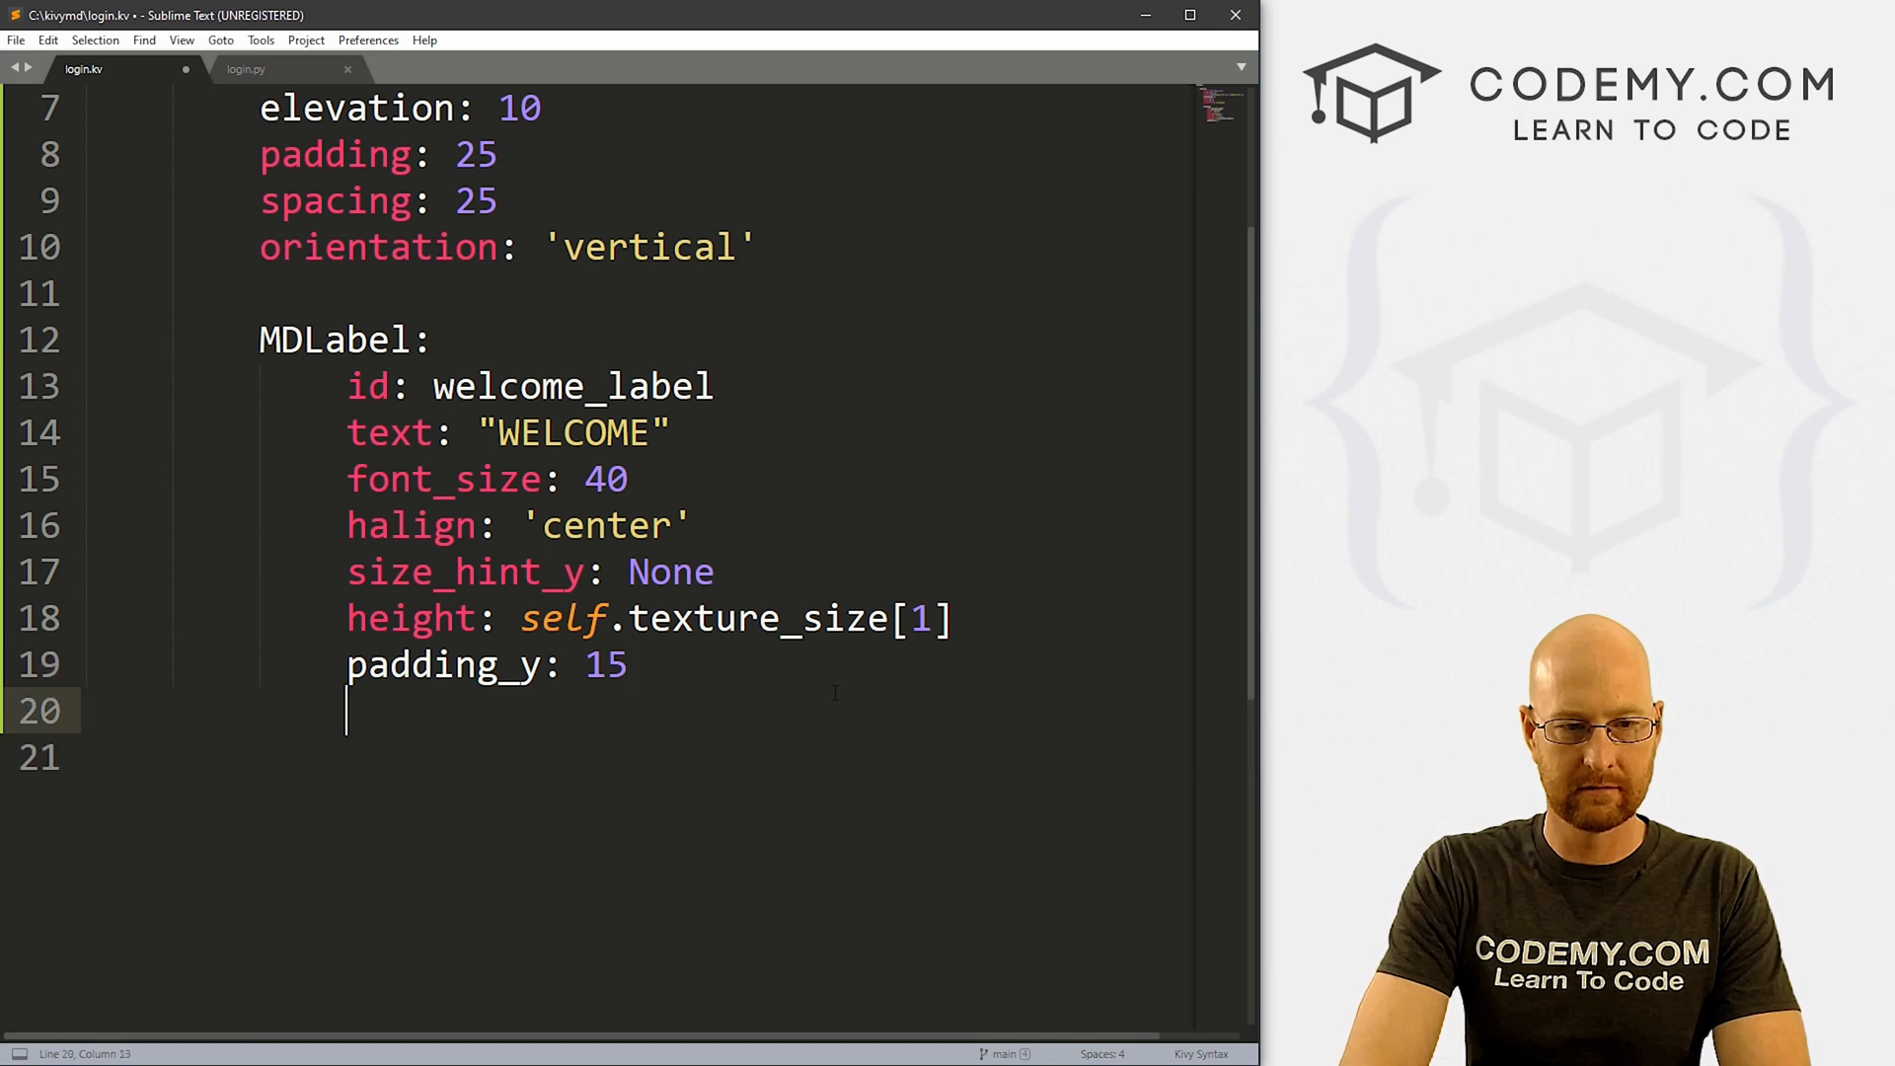
Add an MDTextFieldRound with id user, hint_text "username" and icon_right "account"
{"action": "type", "text": "M"}
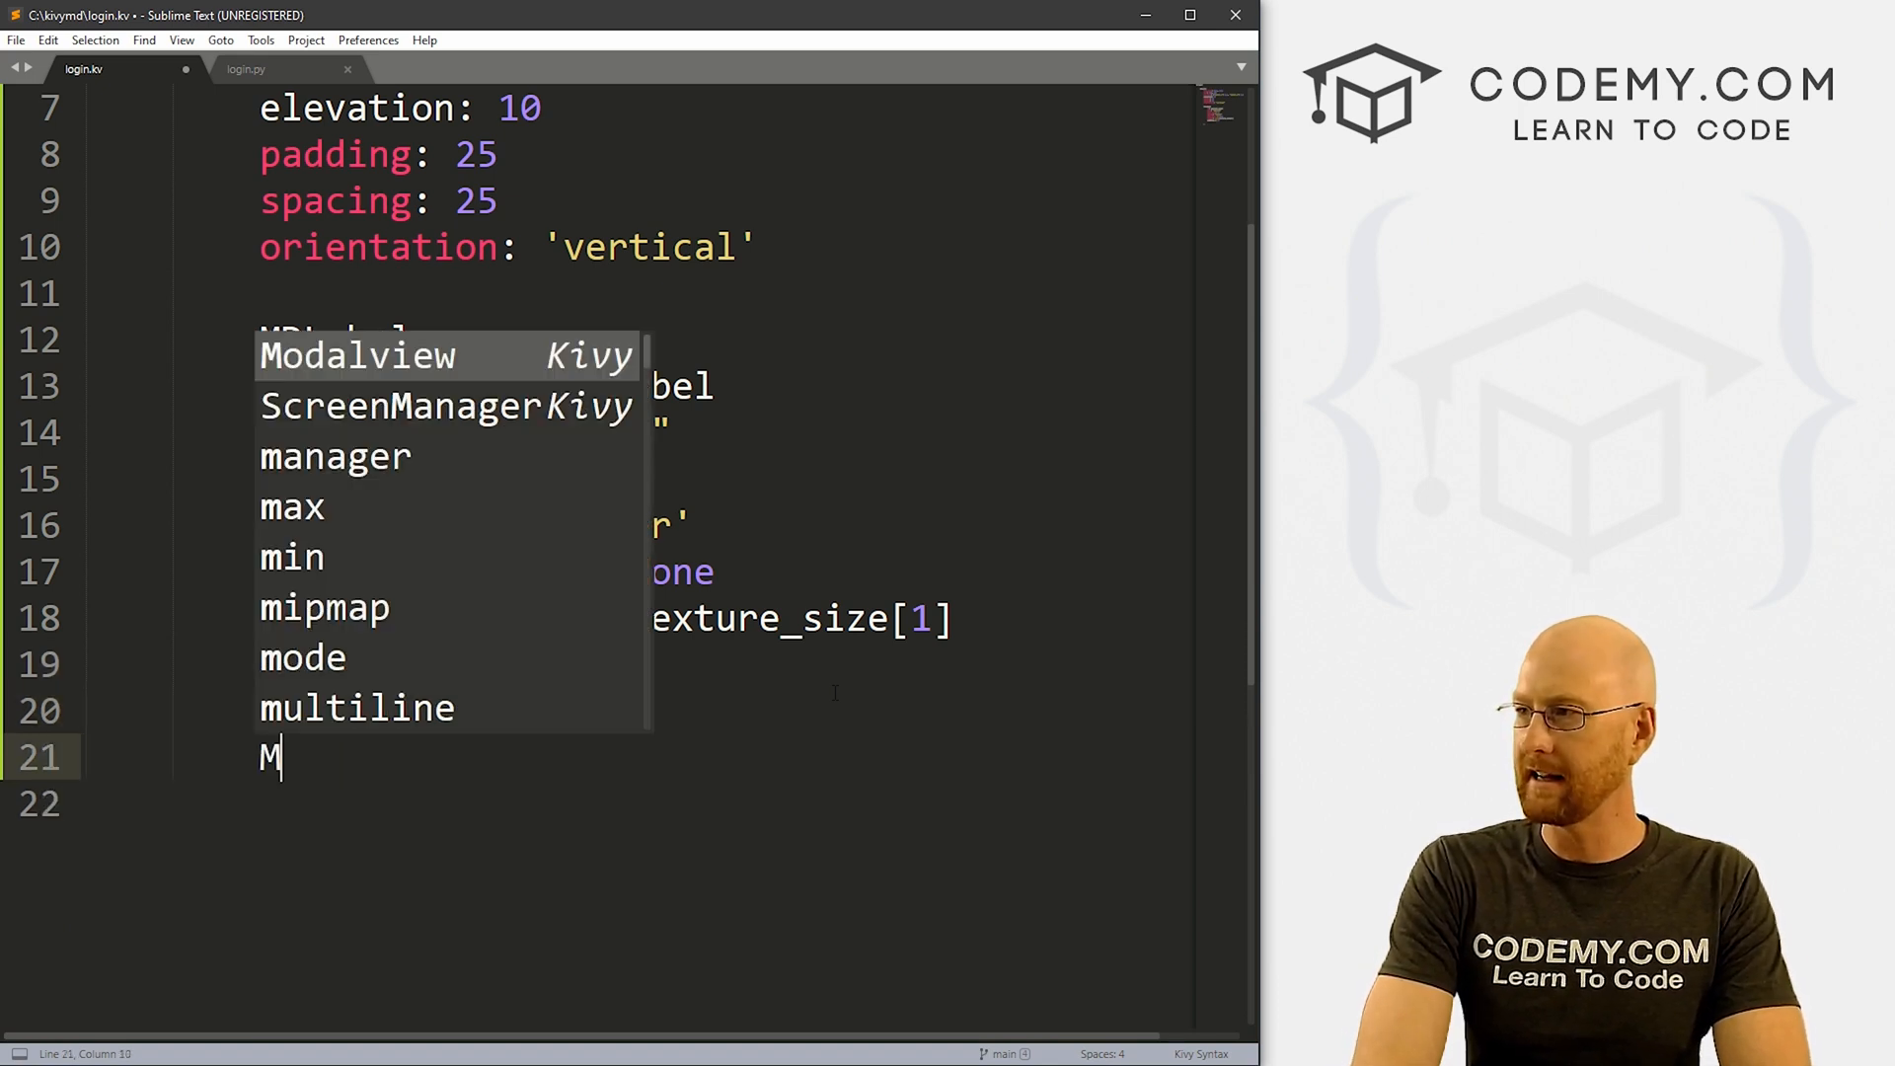
{"action": "type", "text": "DTextFieldRound:"}
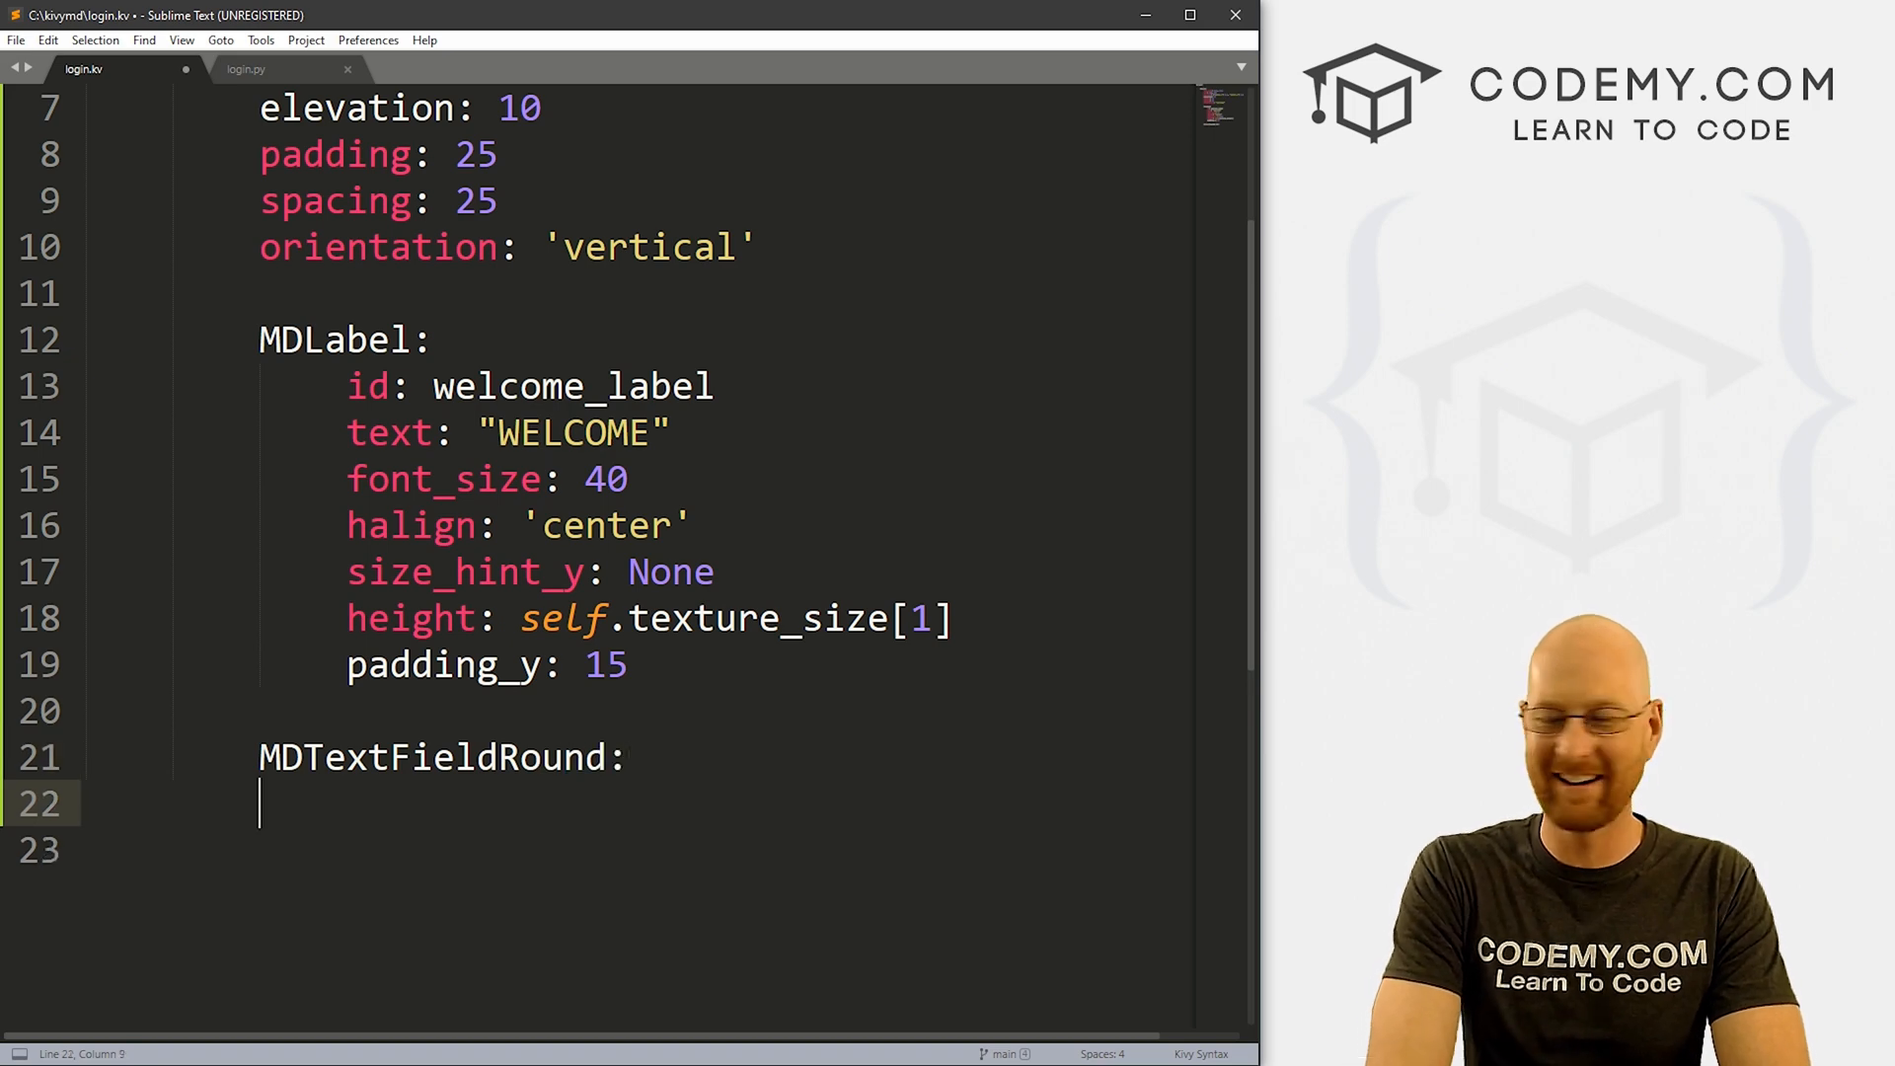
{"action": "type", "text": "id:"}
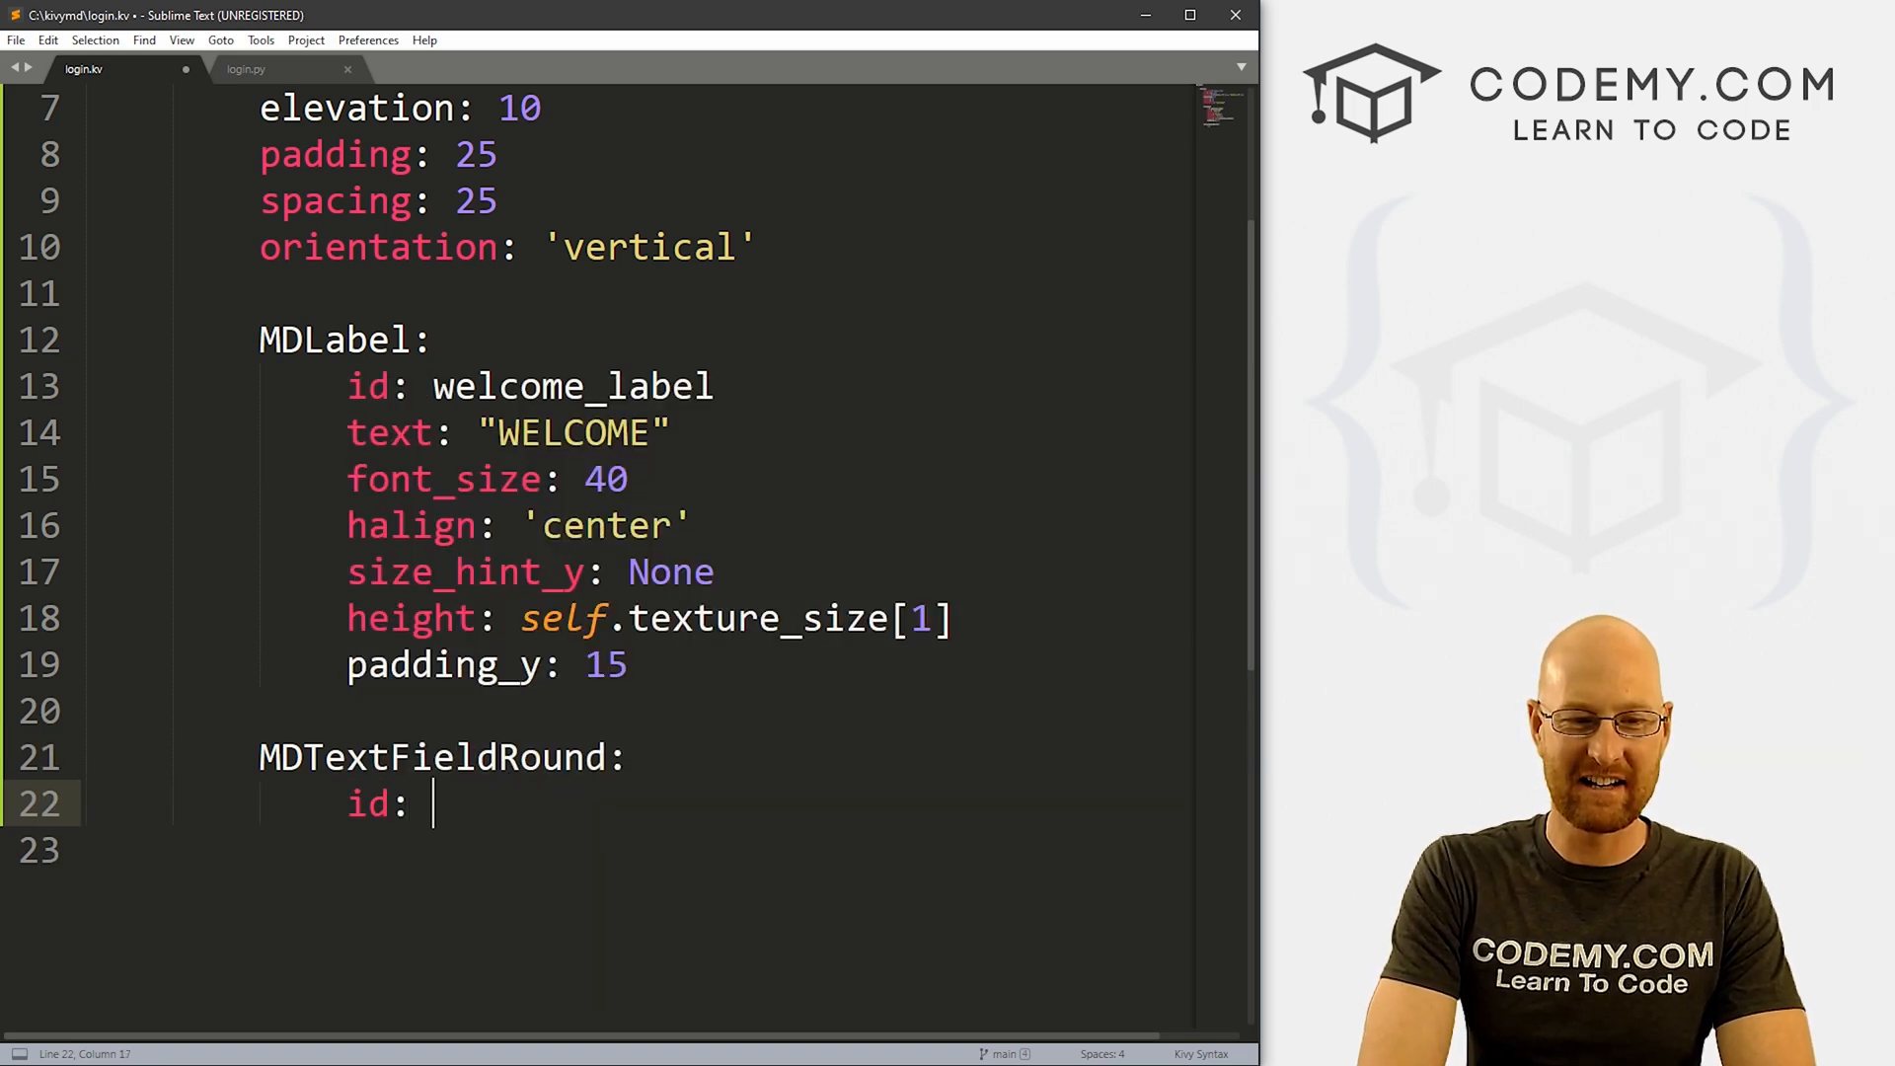
{"action": "type", "text": "user"}
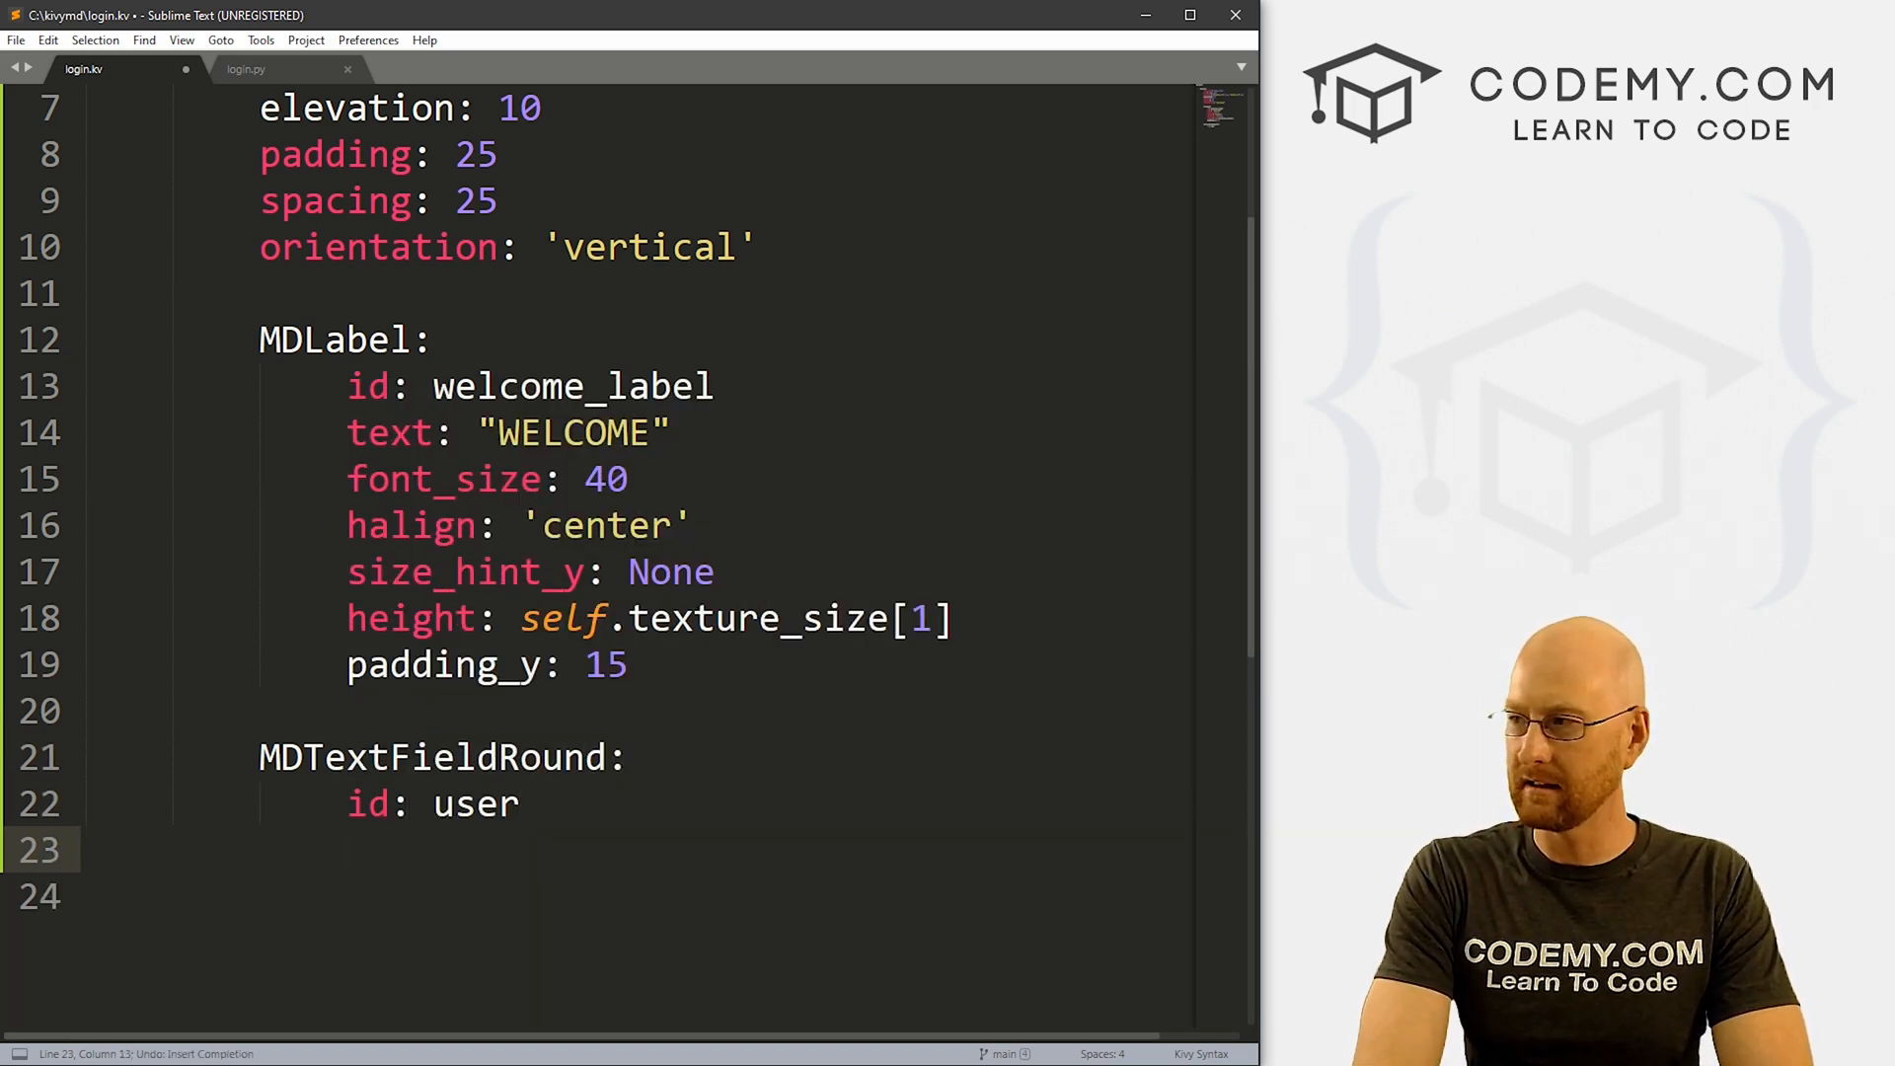
{"action": "type", "text": "hint_tex"}
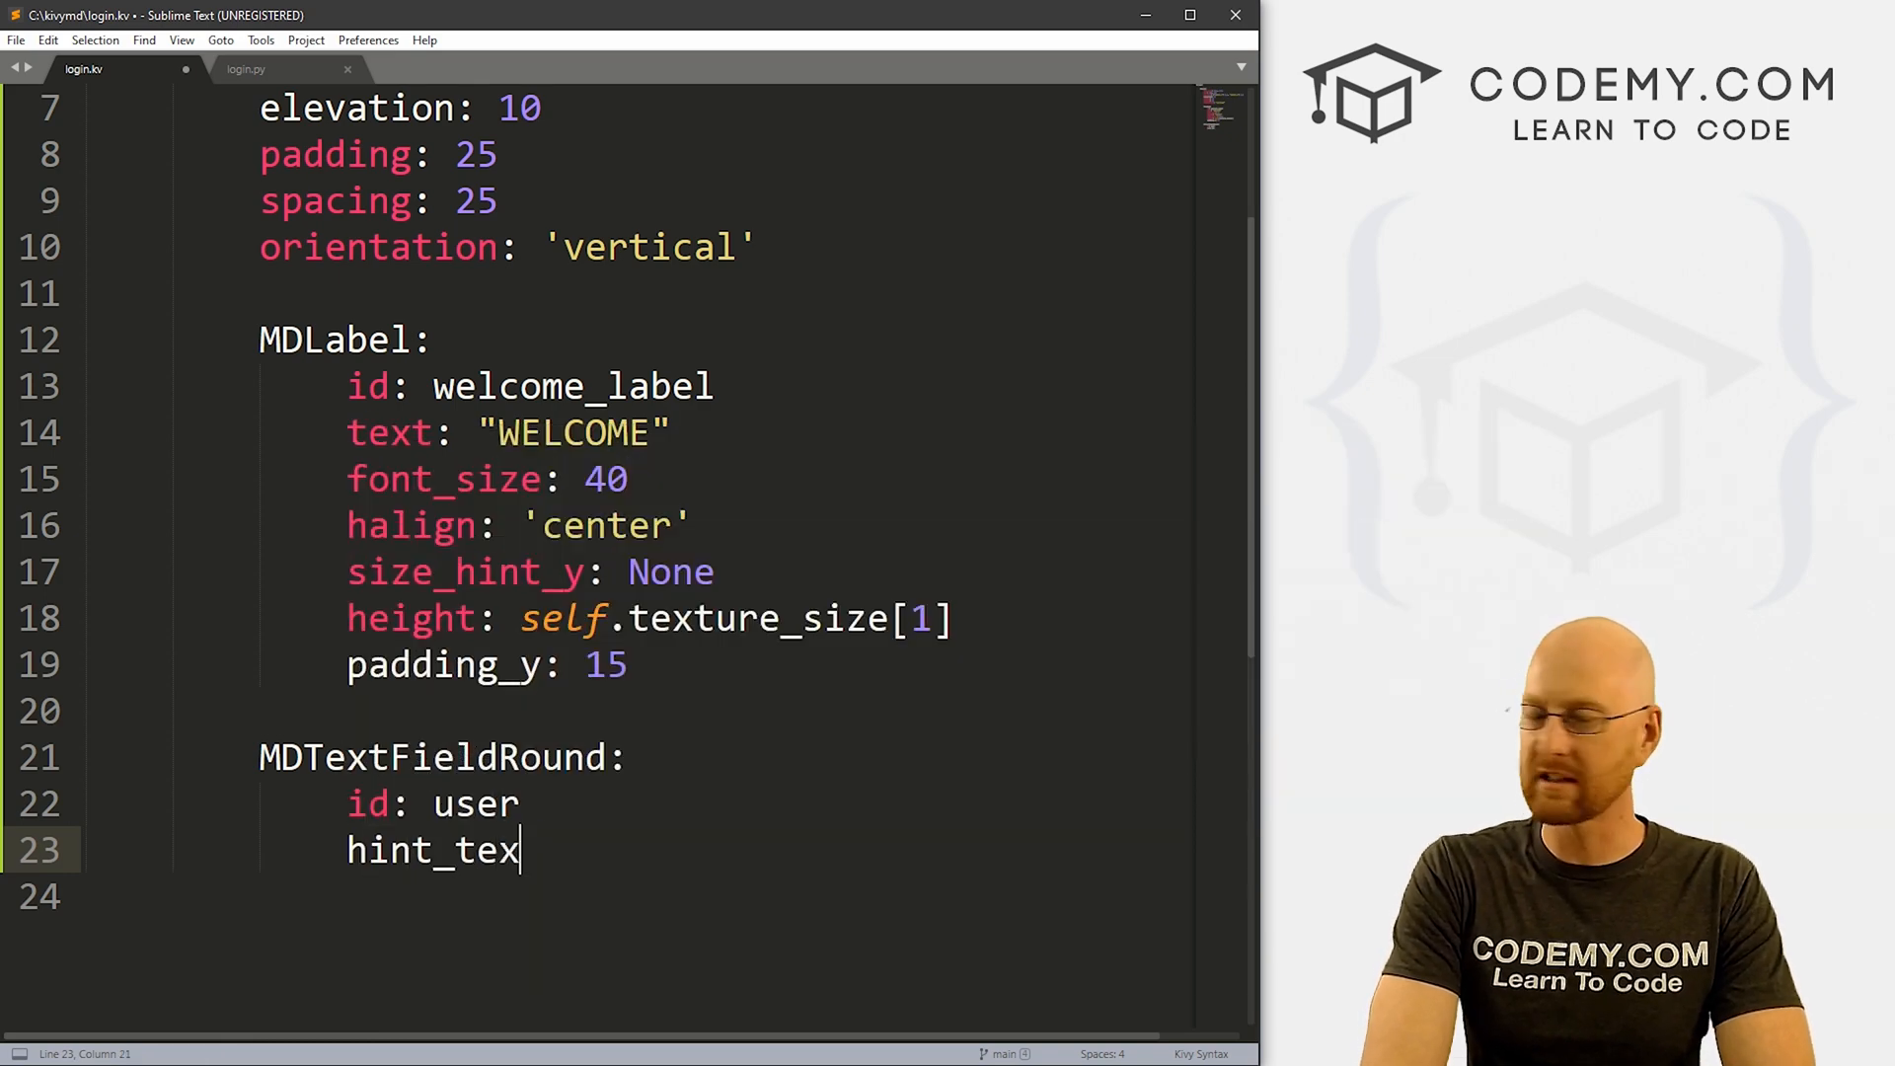
{"action": "type", "text": "t: \"uns"}
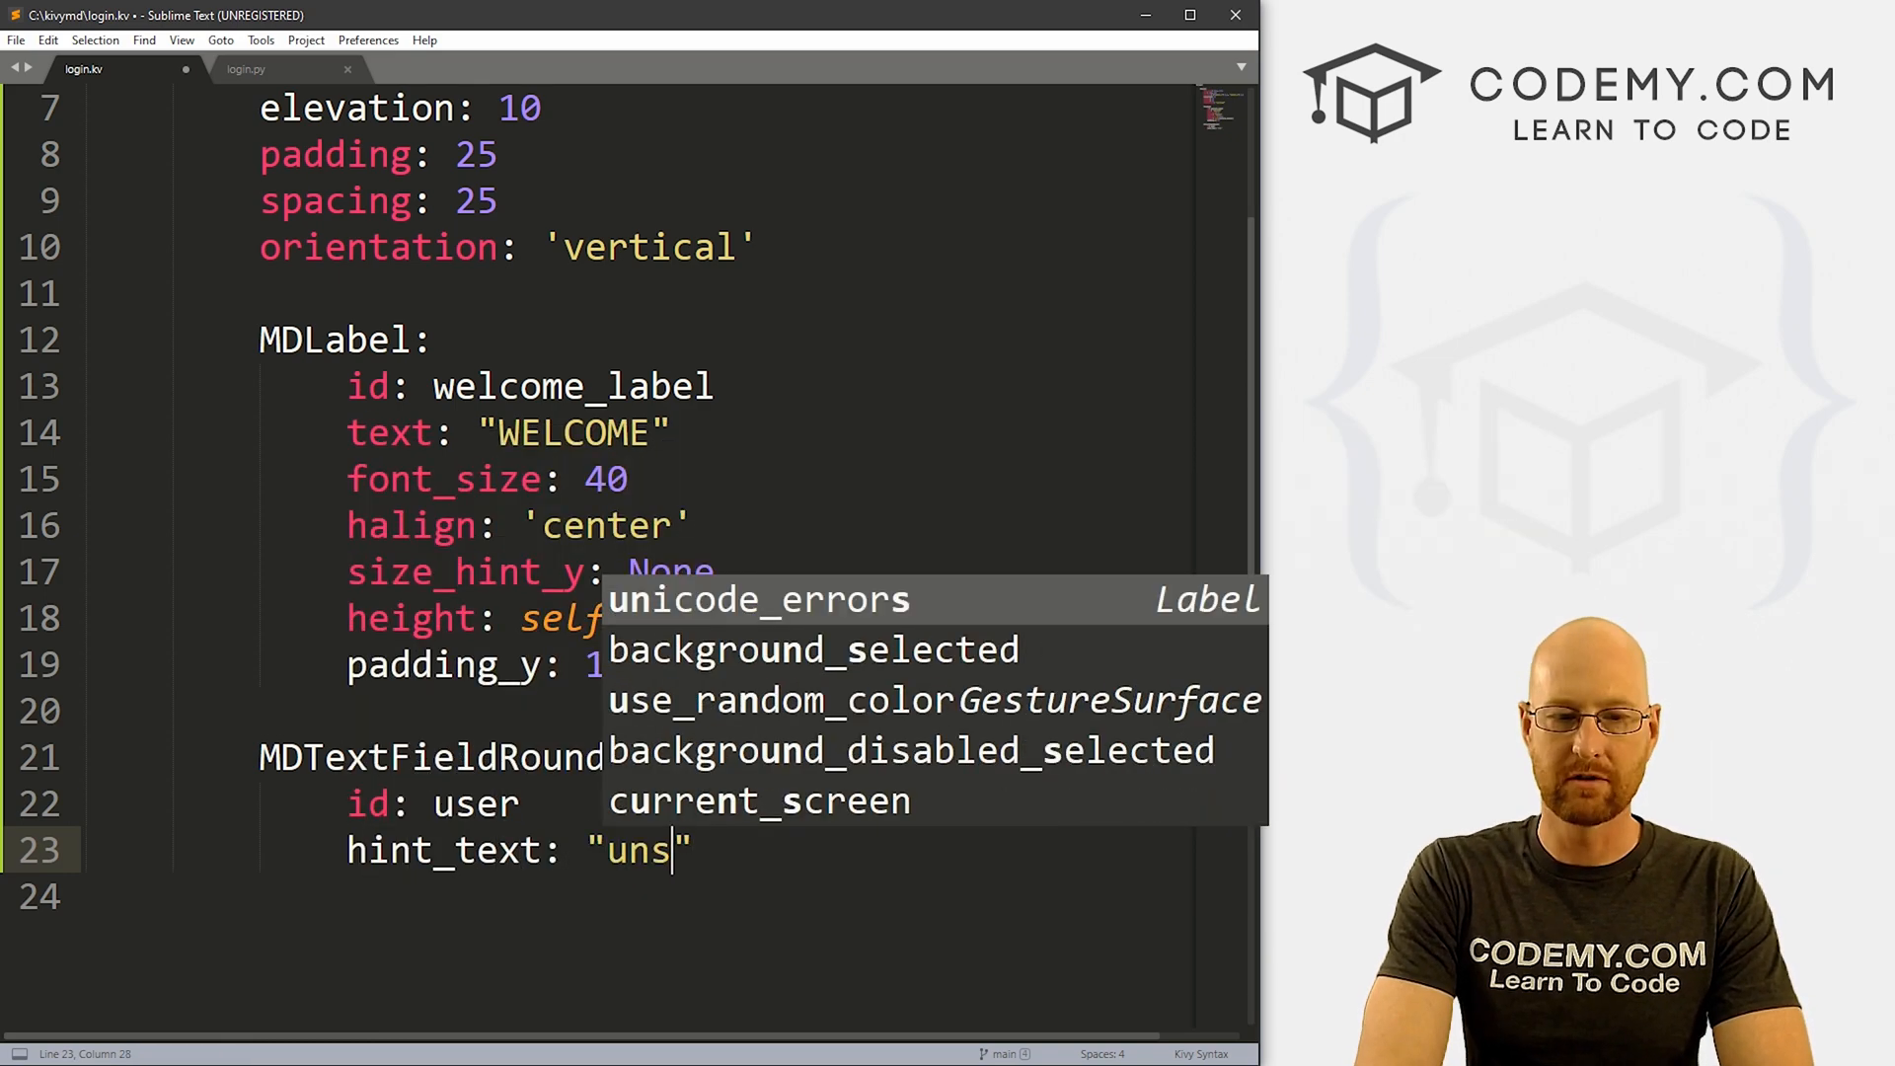
{"action": "type", "text": "ername"}
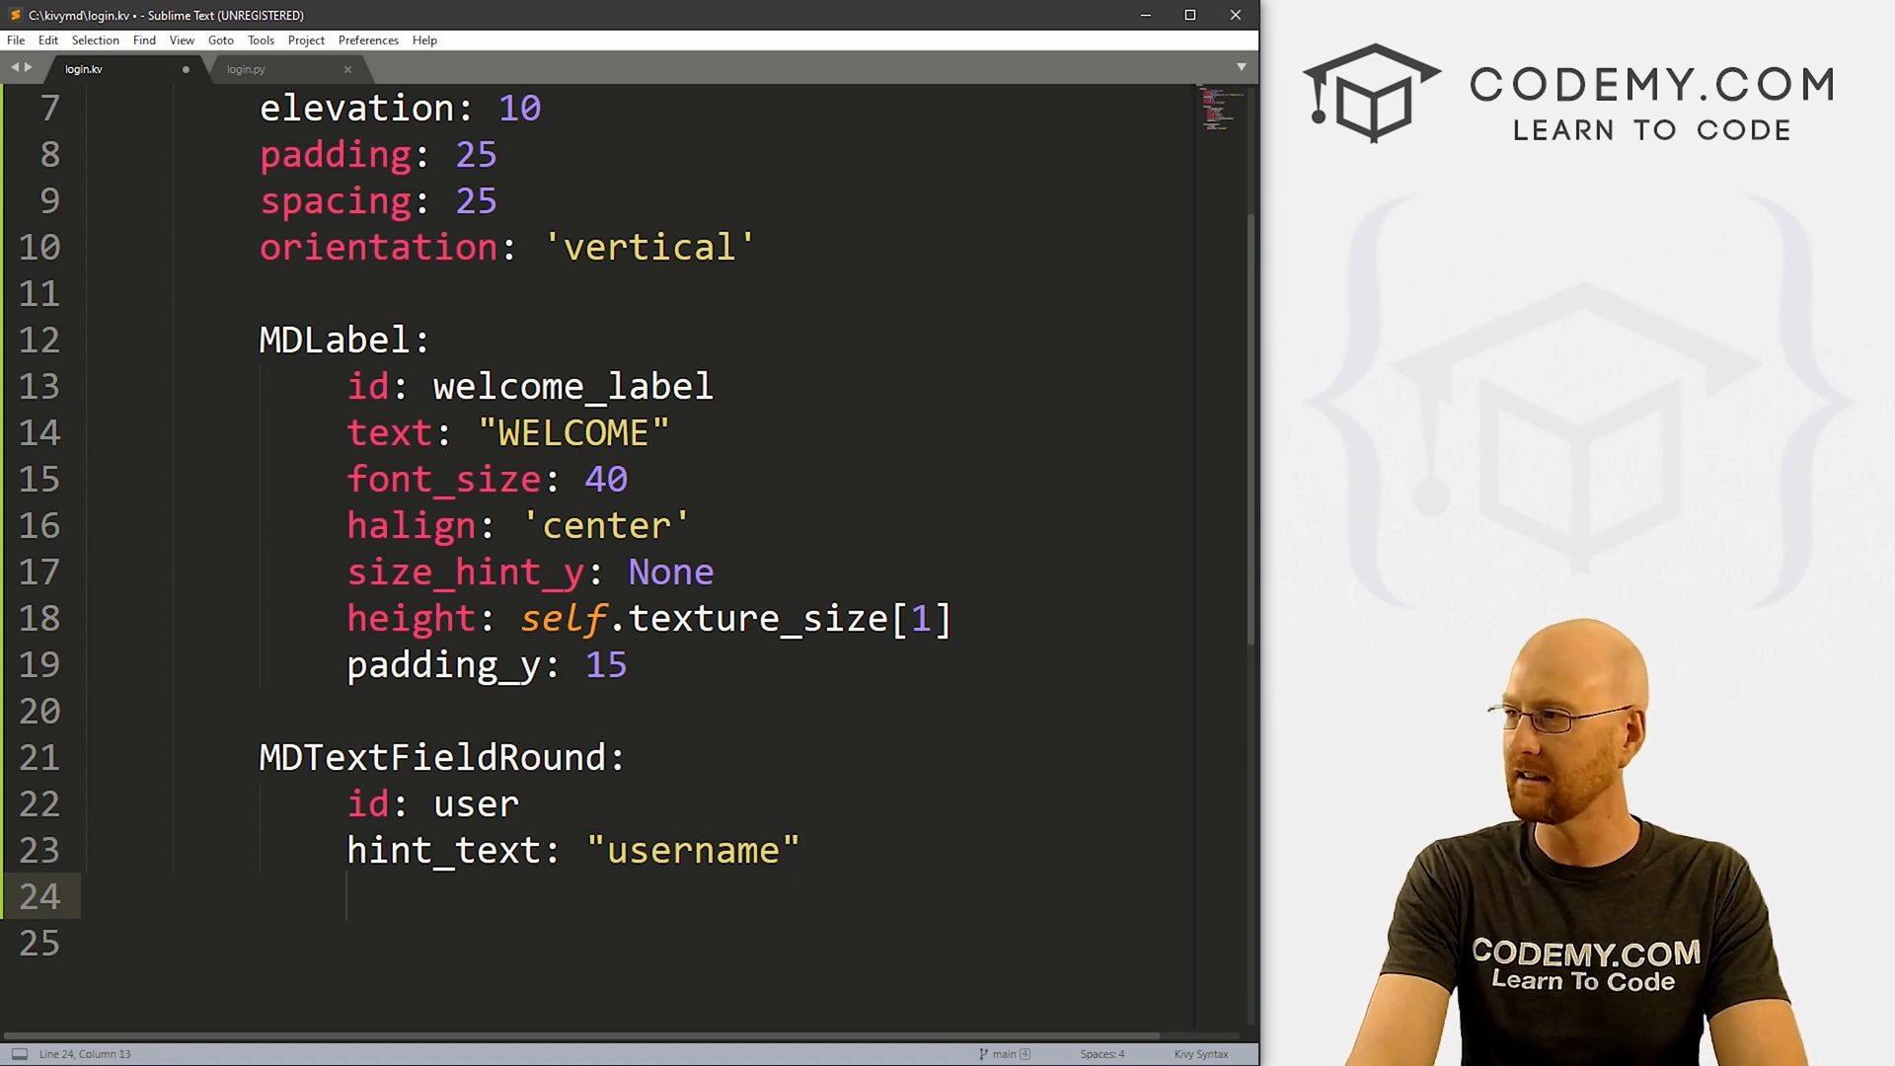
{"action": "type", "text": "icon_"}
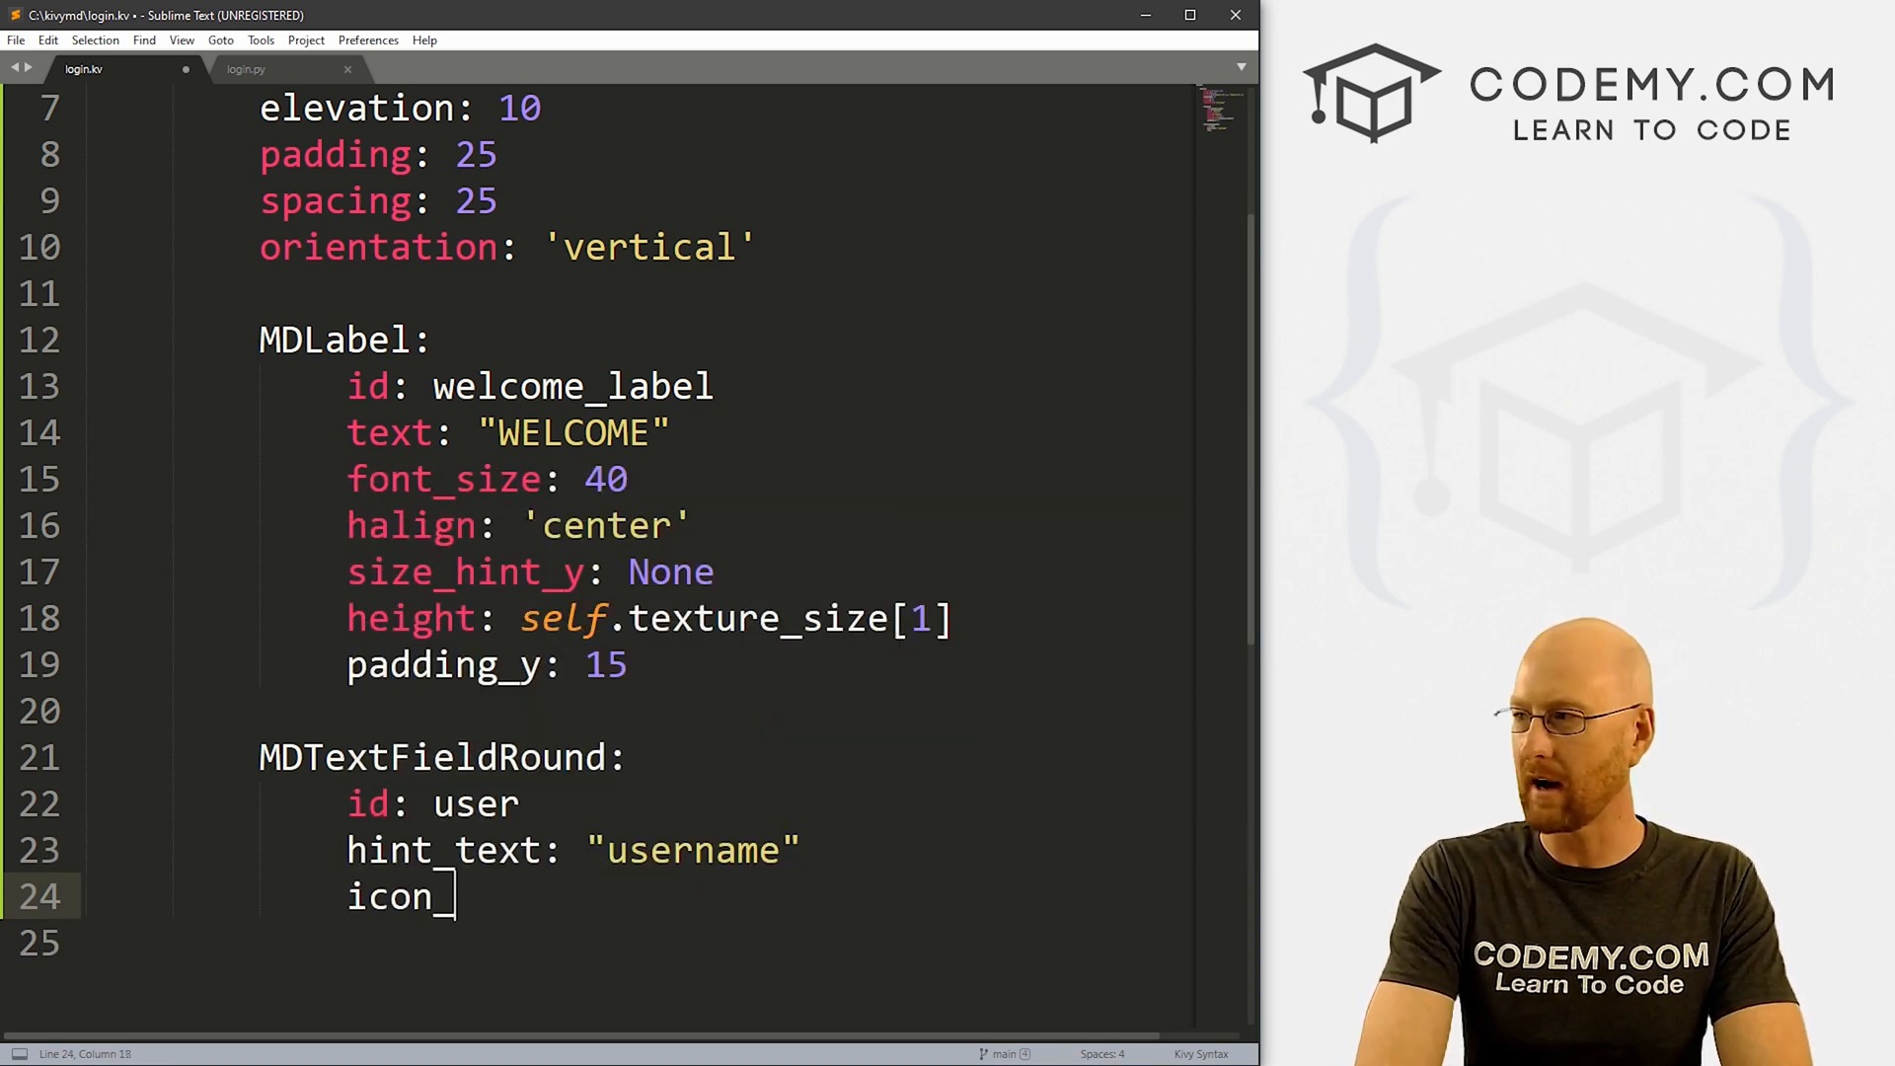
{"action": "type", "text": "right:"}
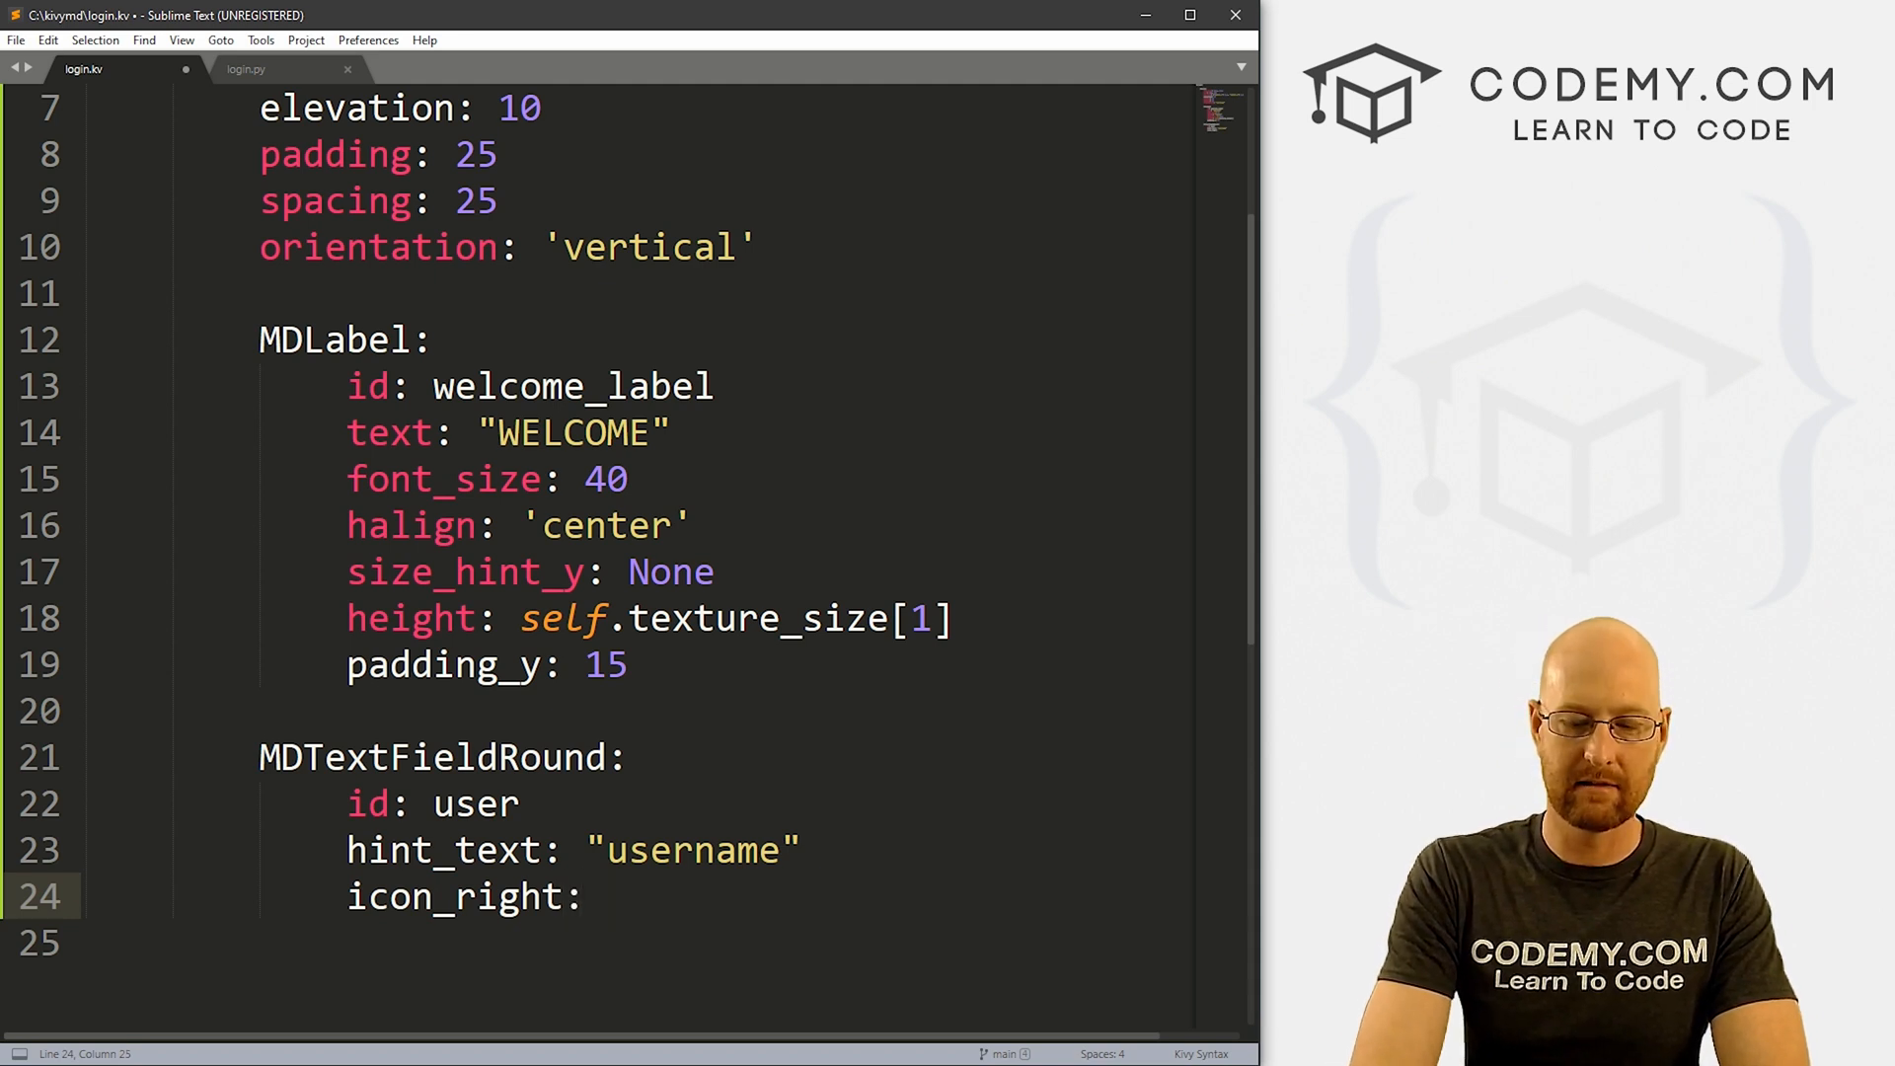
{"action": "type", "text": "\"account\""}
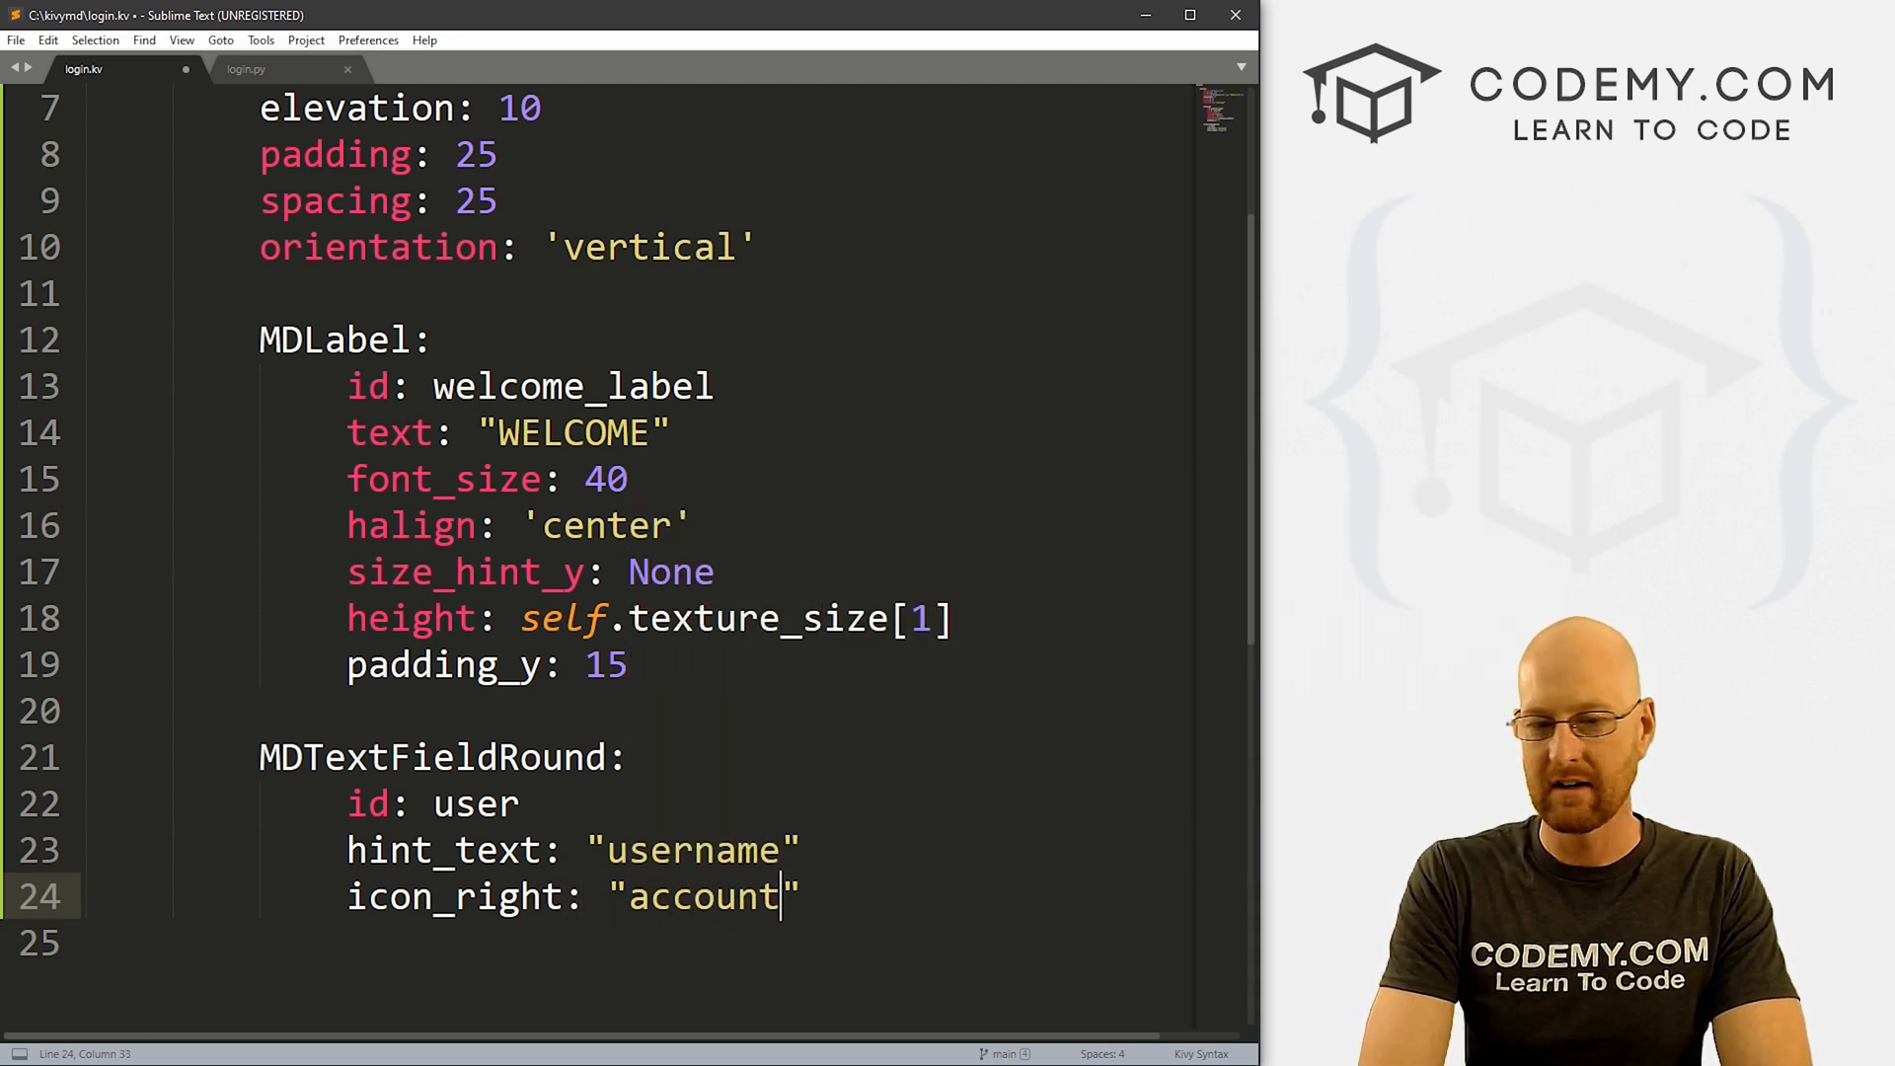
{"action": "key", "text": "Return"}
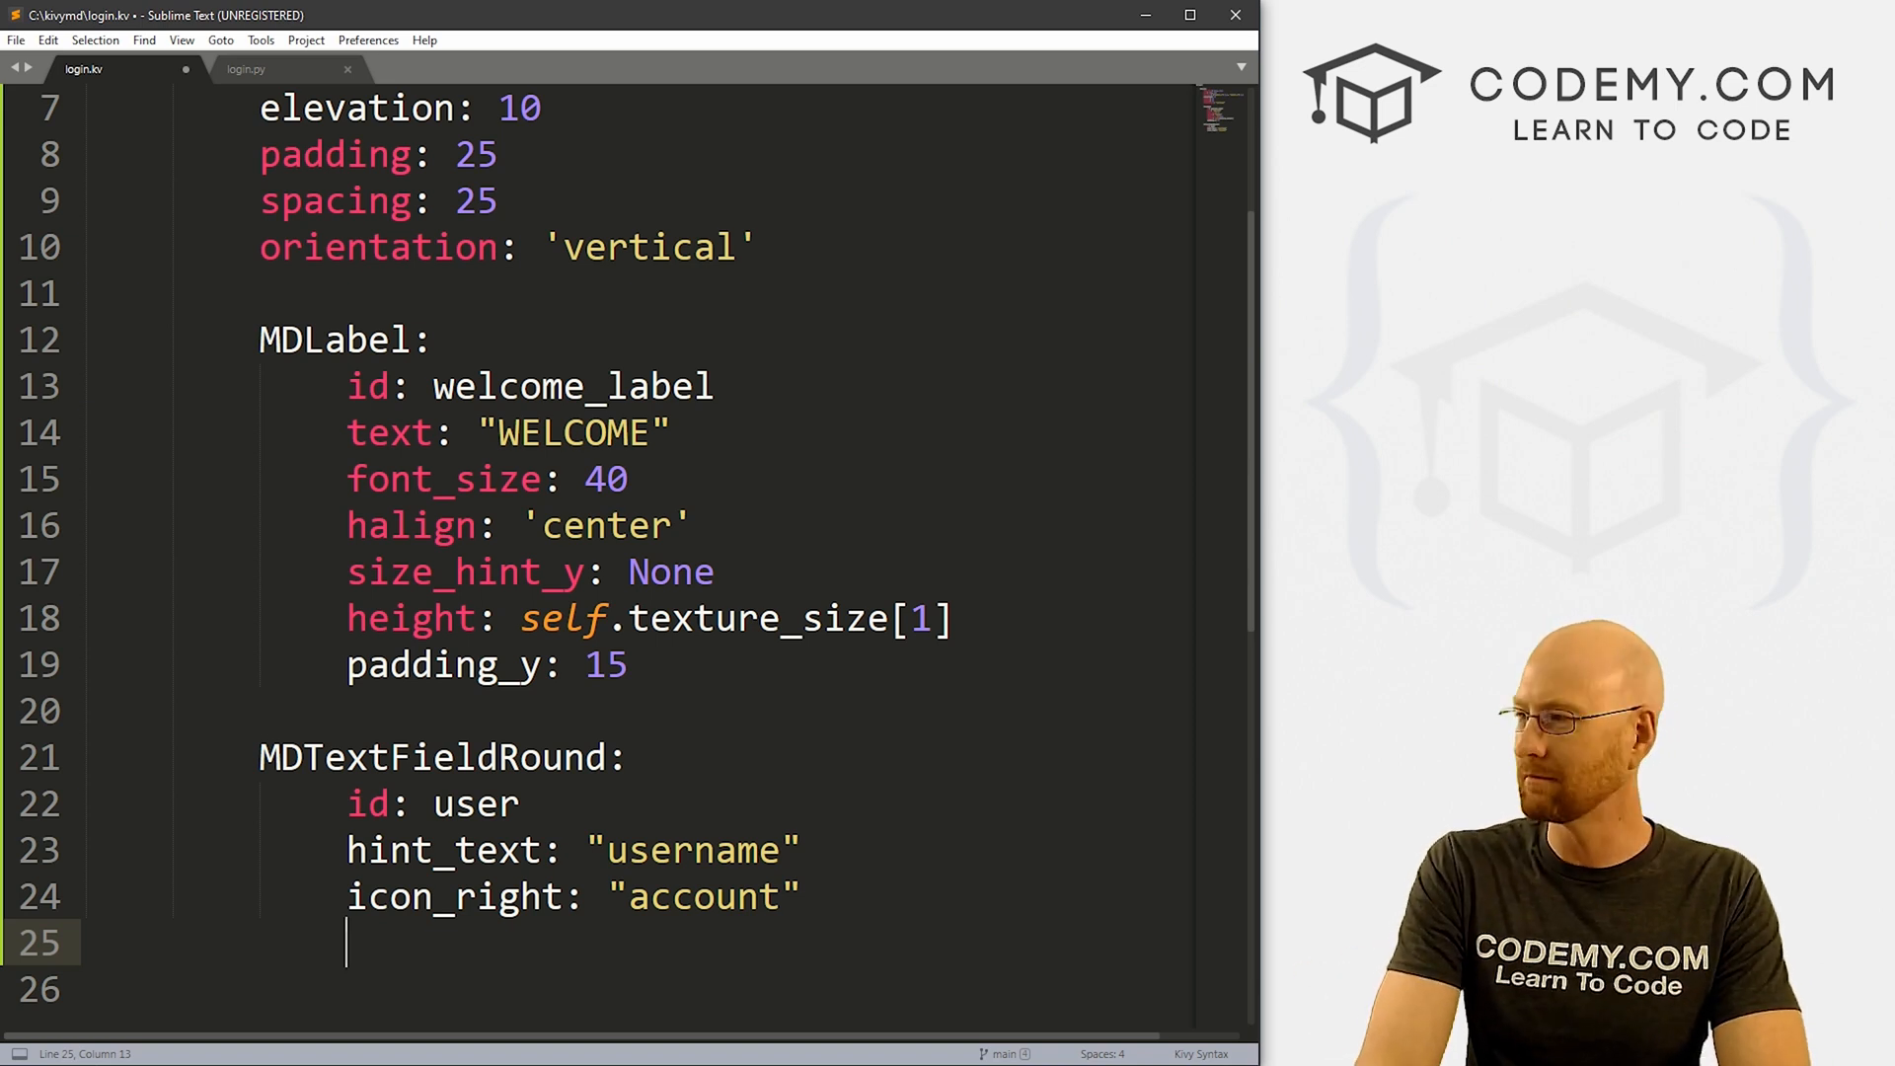
Give the username field size_hint_x None, width 200, font_size 18 and pos_hint center_x 0.5
{"action": "type", "text": "size_"}
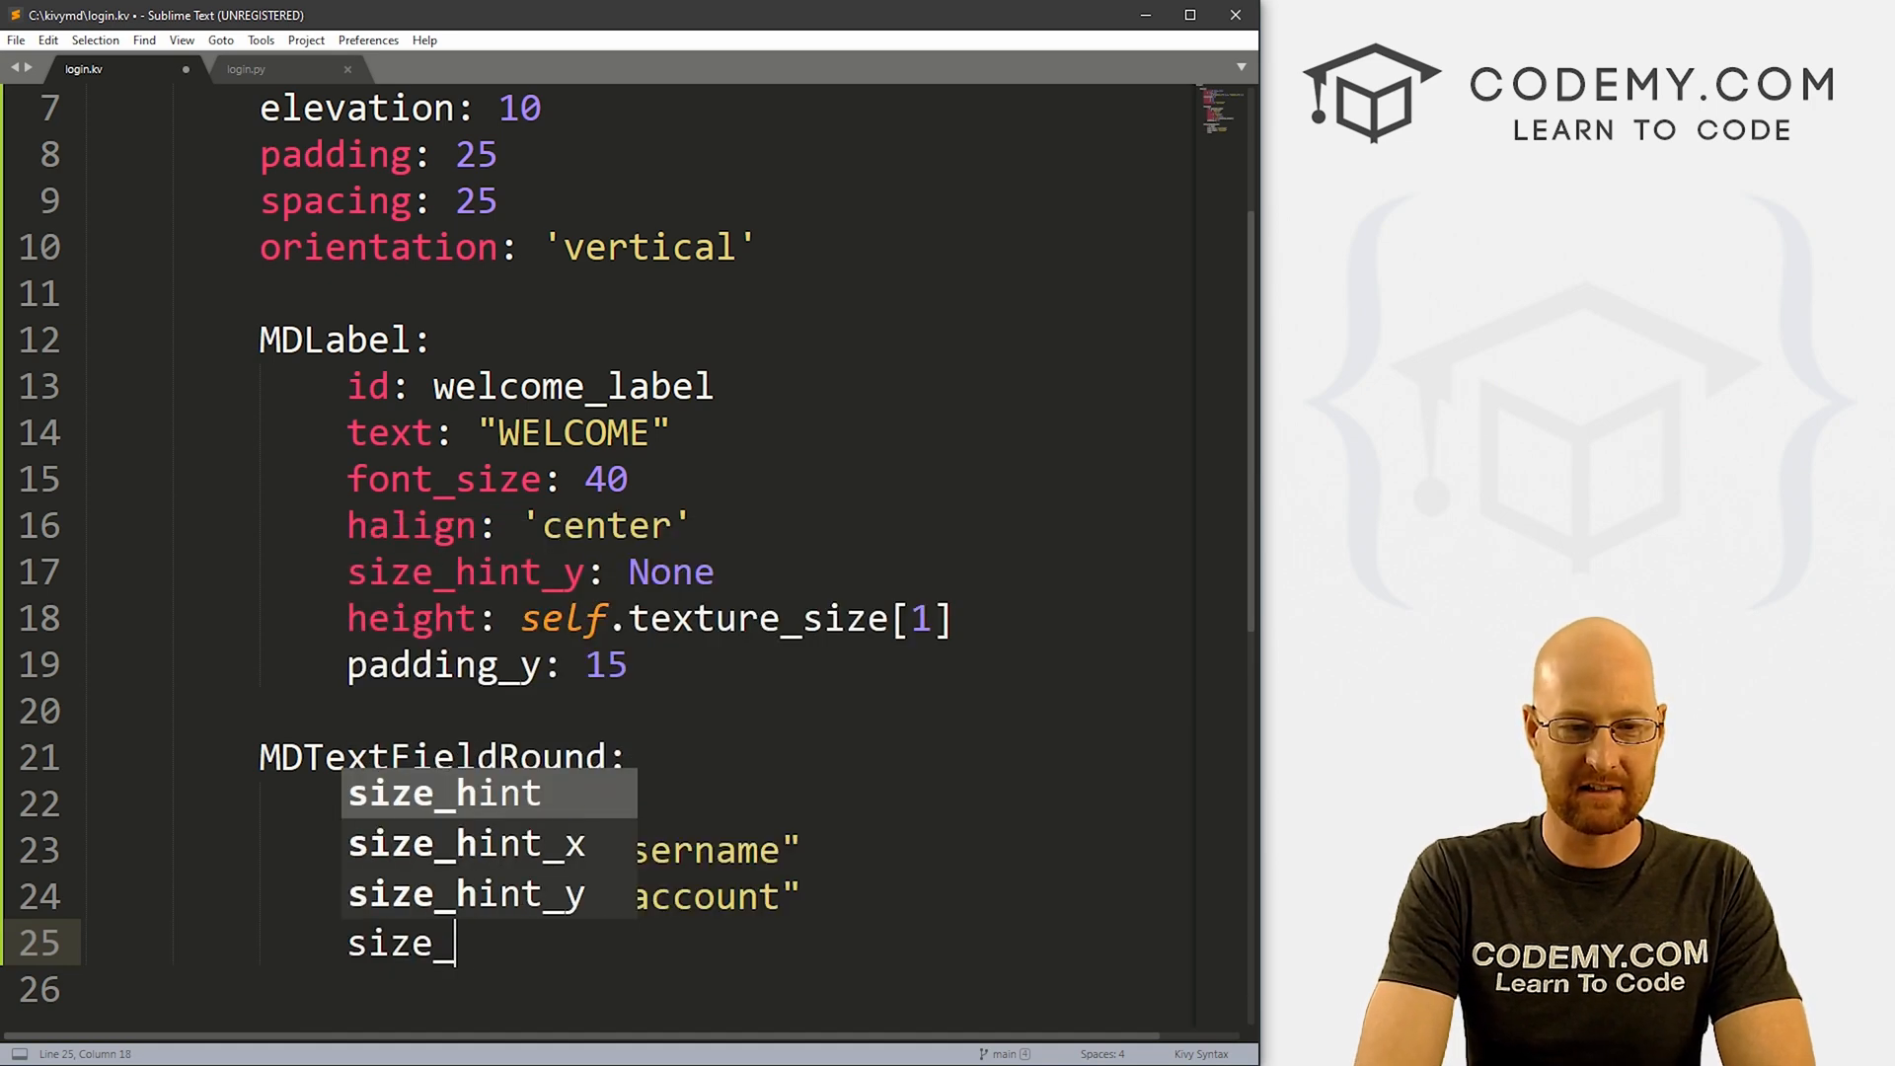
{"action": "type", "text": "size_hint_x:"}
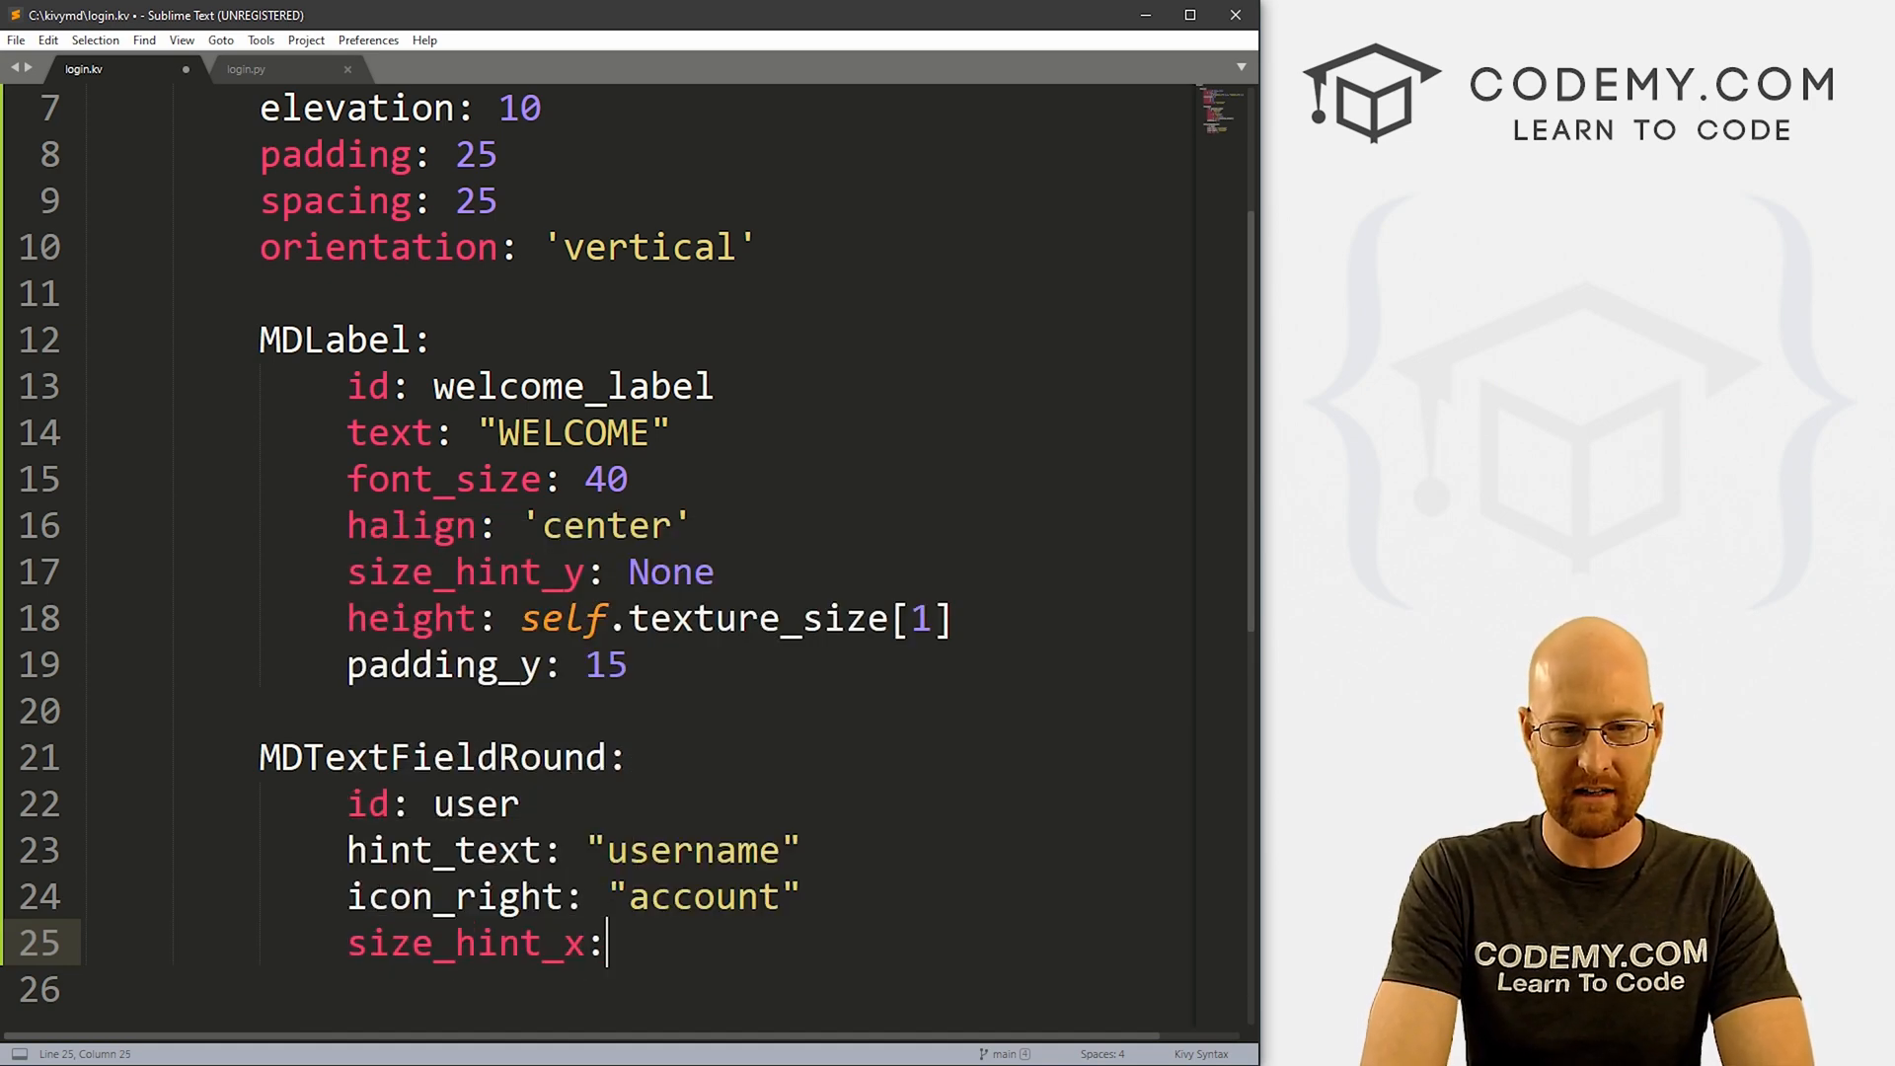
{"action": "type", "text": "width"}
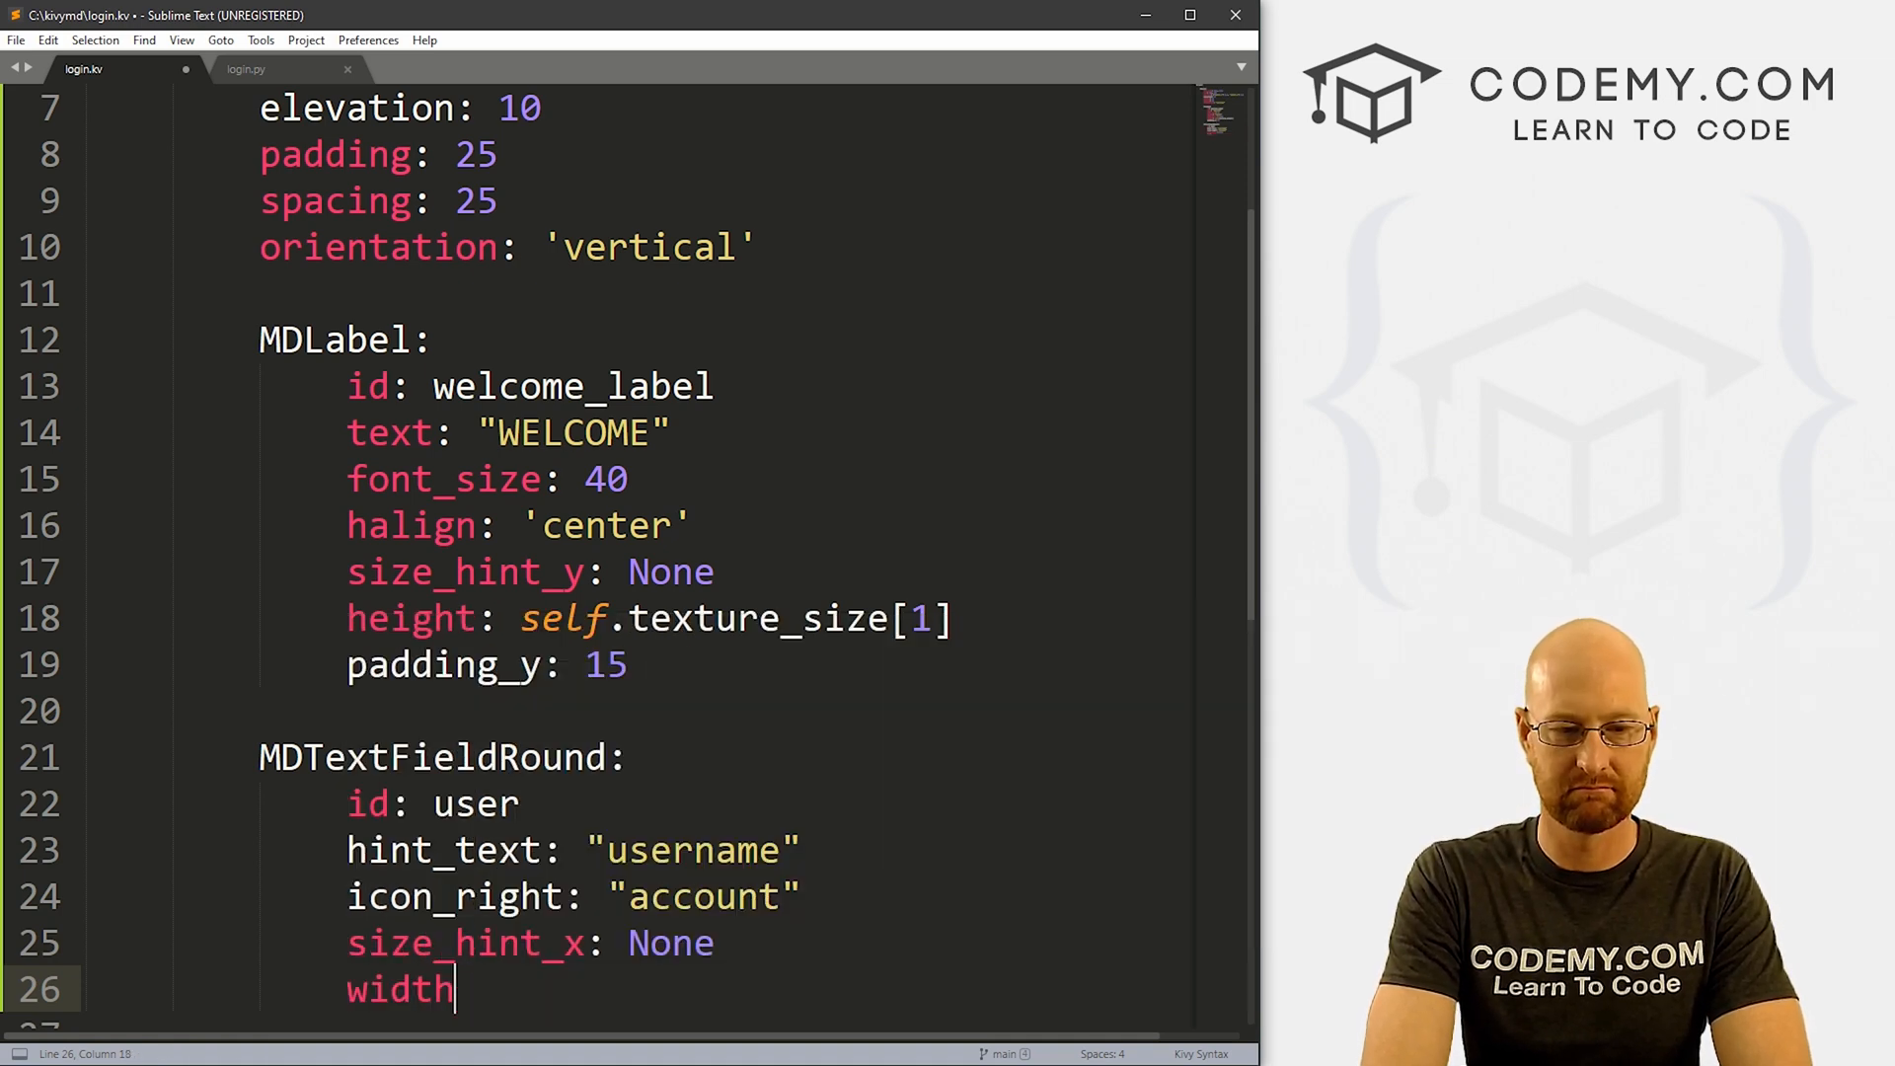
{"action": "type", "text": ": 200"}
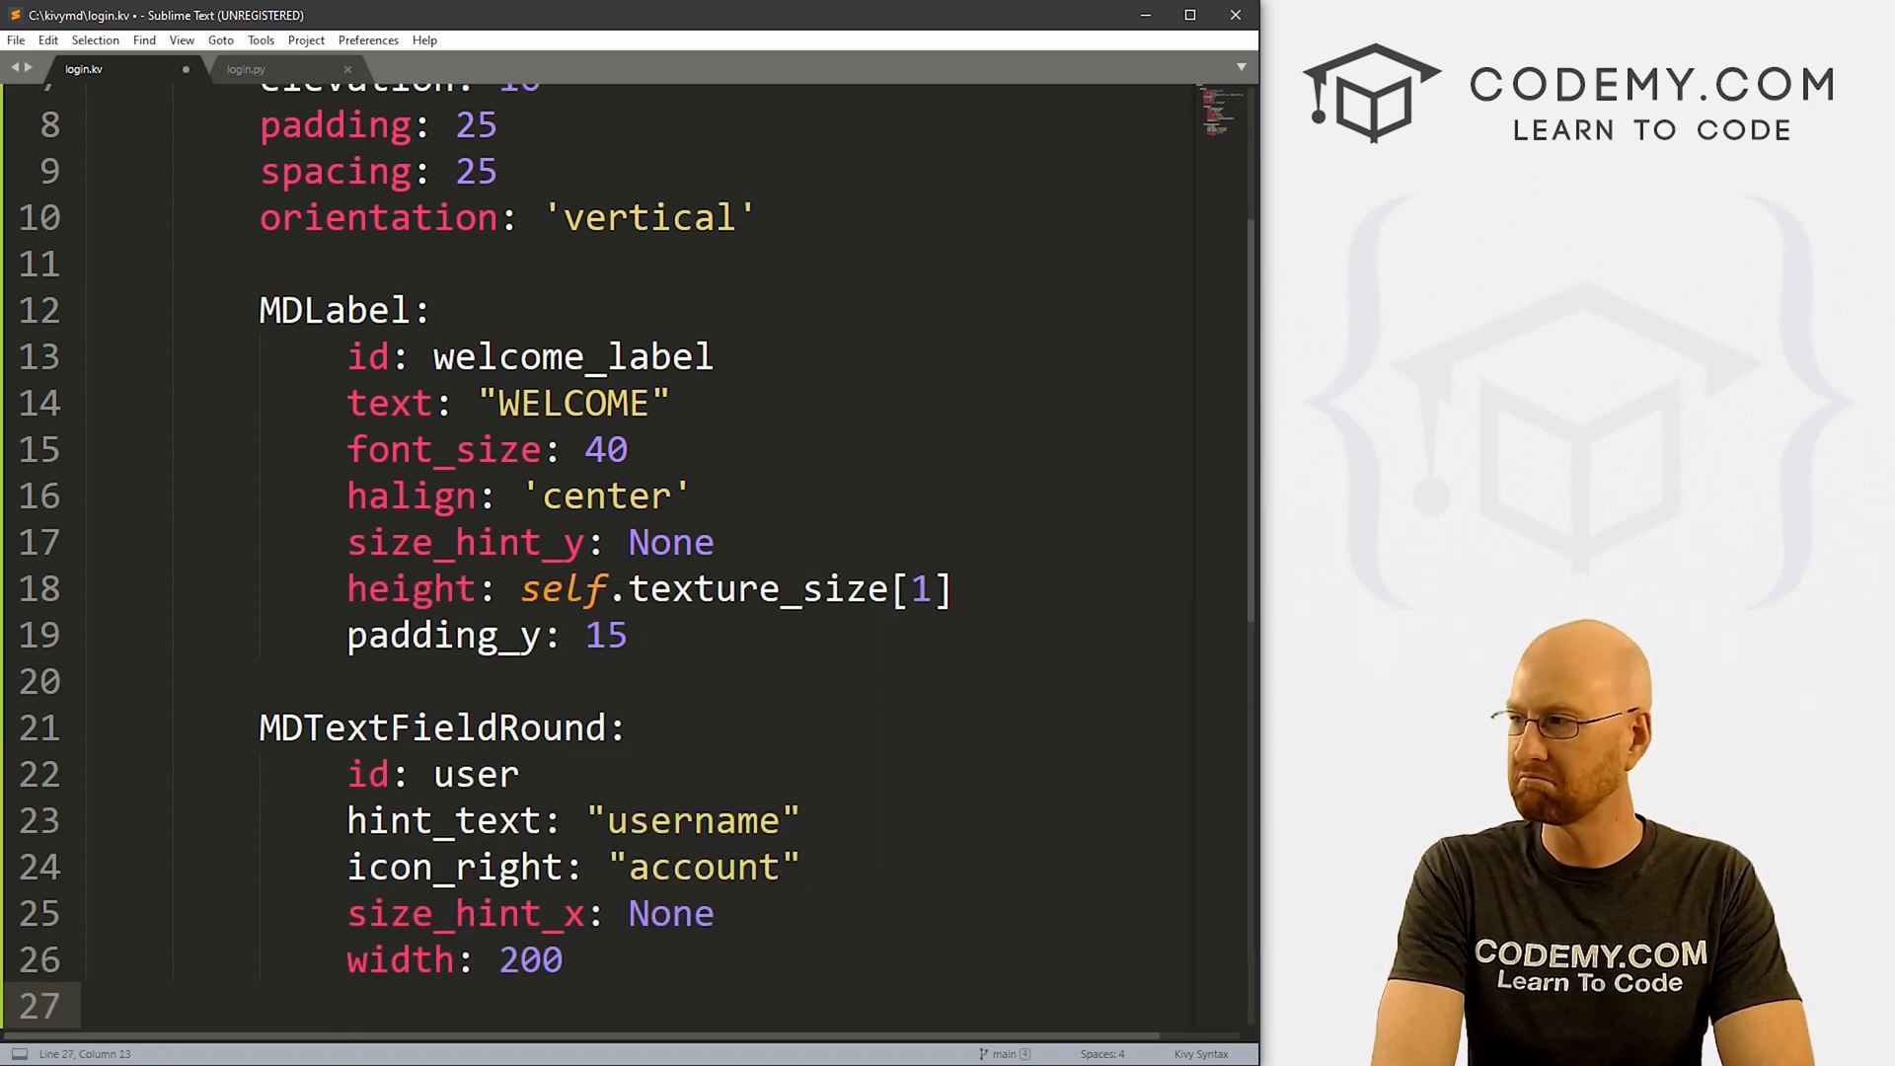
{"action": "type", "text": "font_size: 18"}
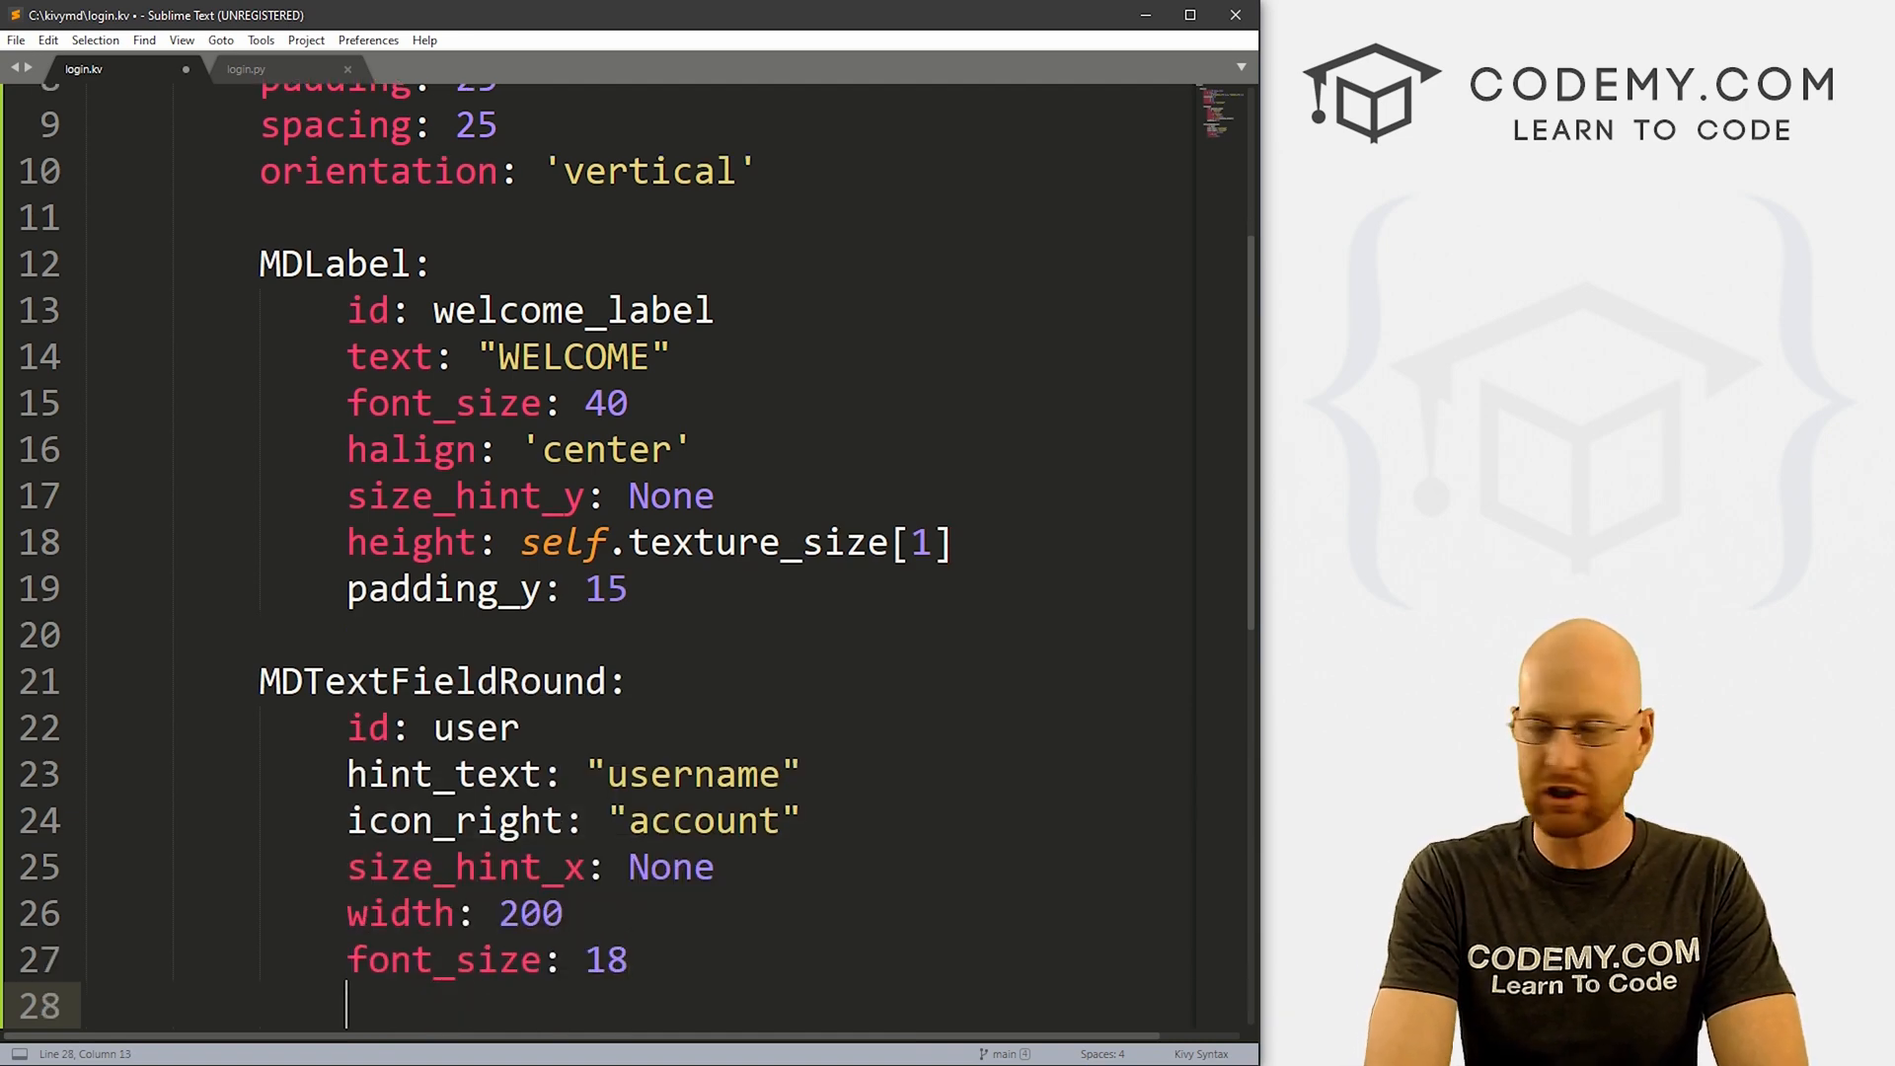
{"action": "type", "text": "pos_hint:"}
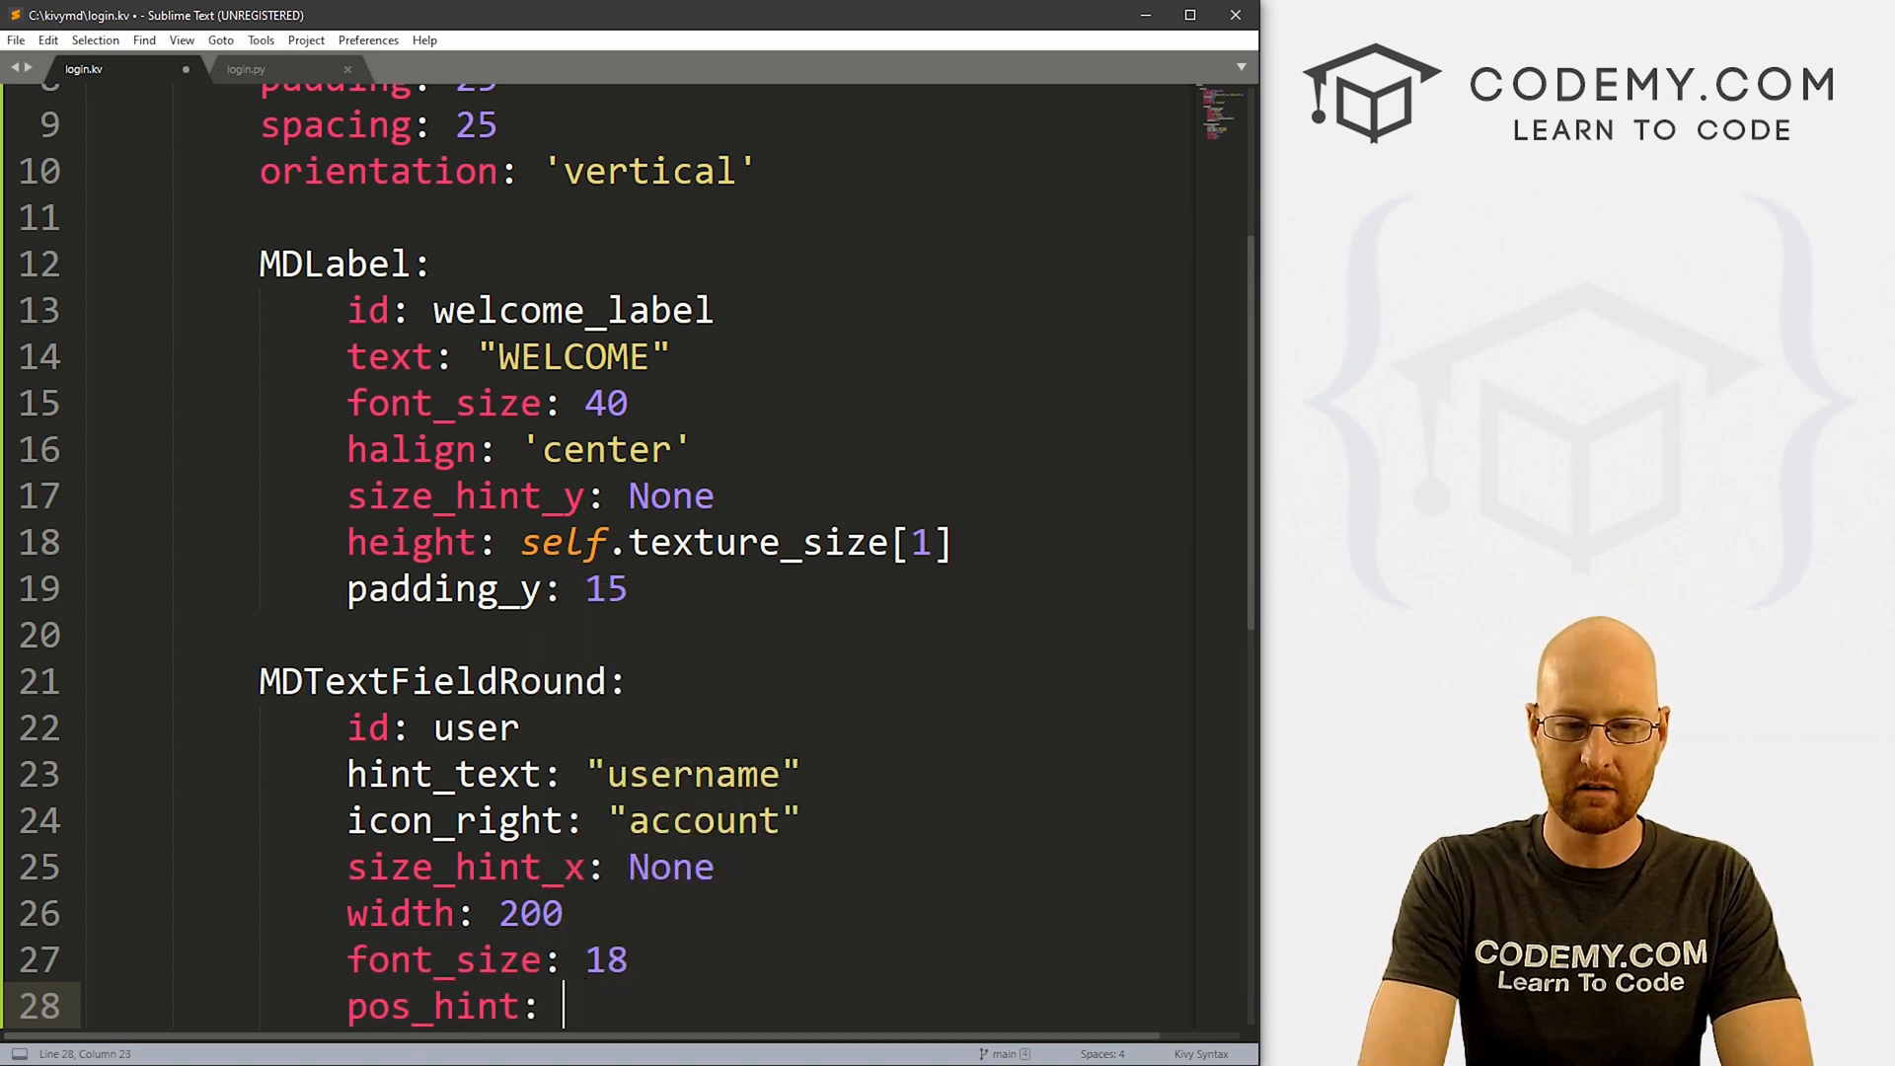
{"action": "type", "text": "{\"center_x\"}"}
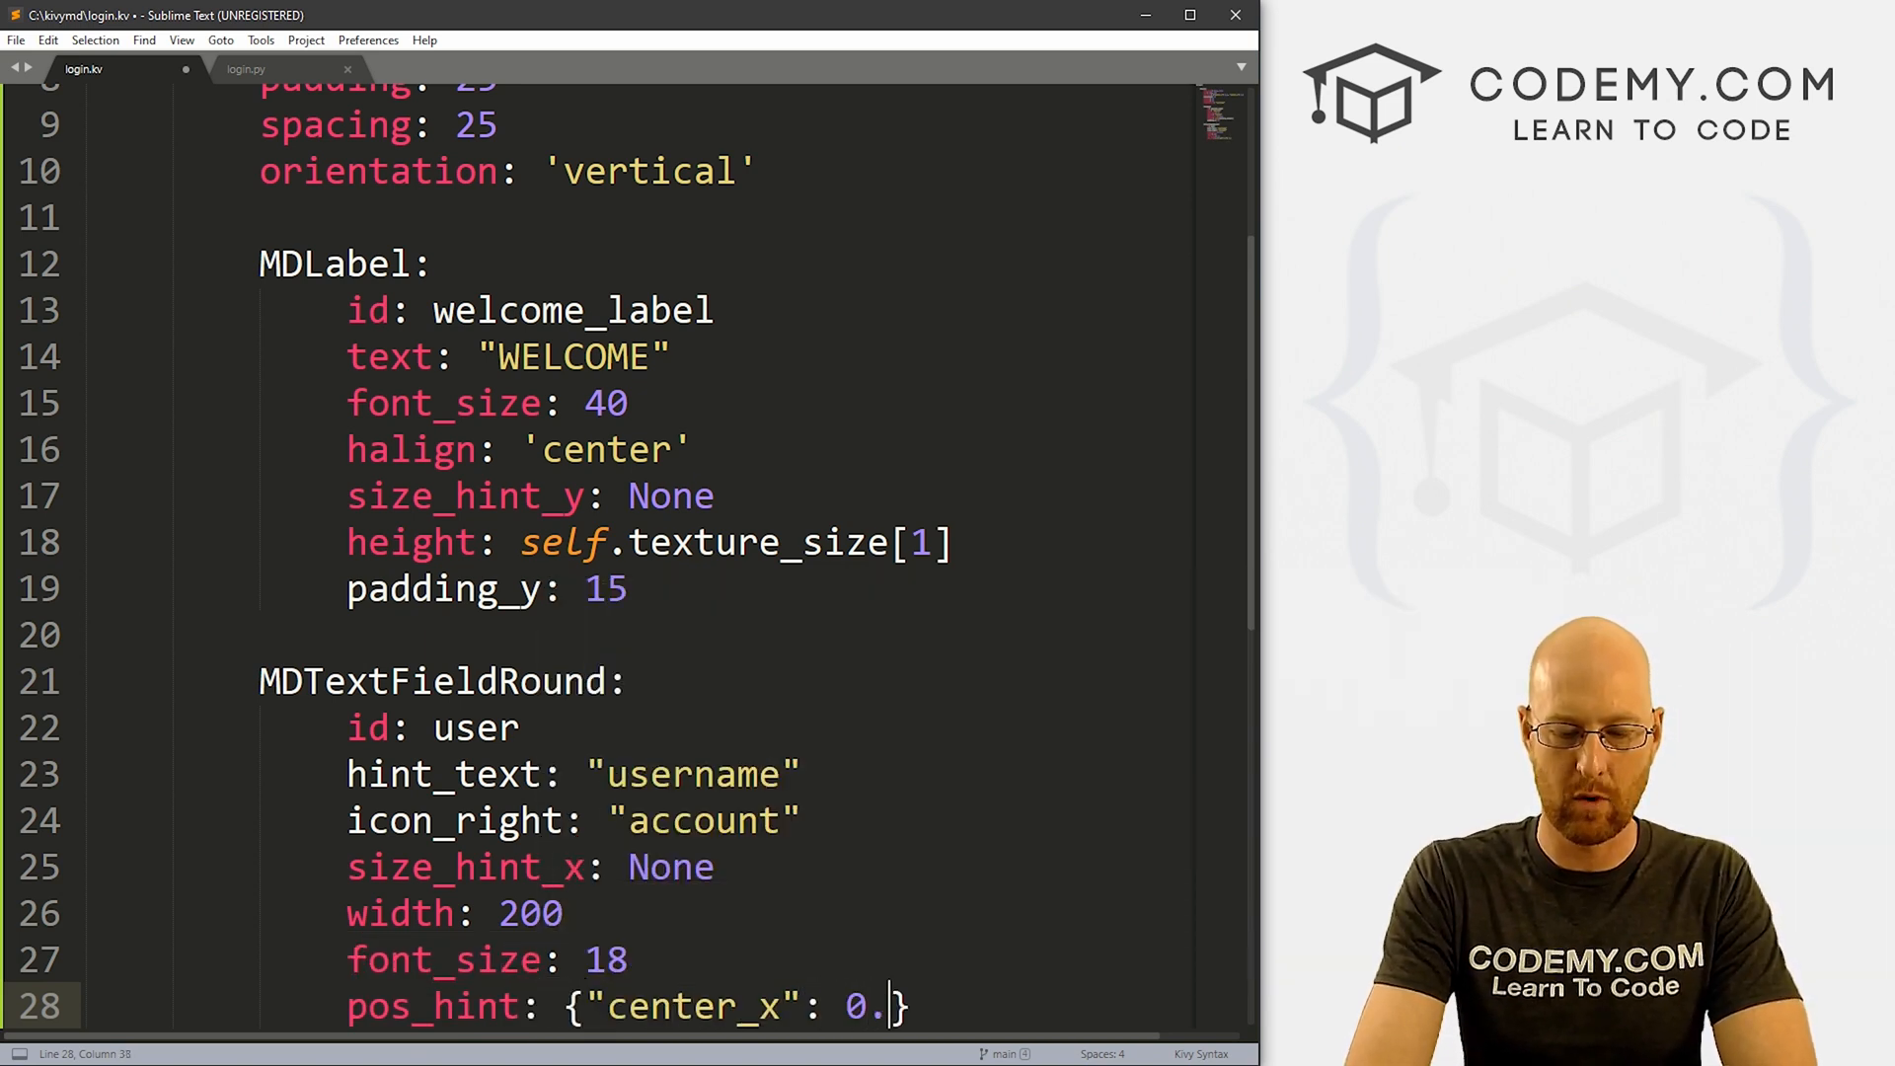
{"action": "type", "text": "5"}
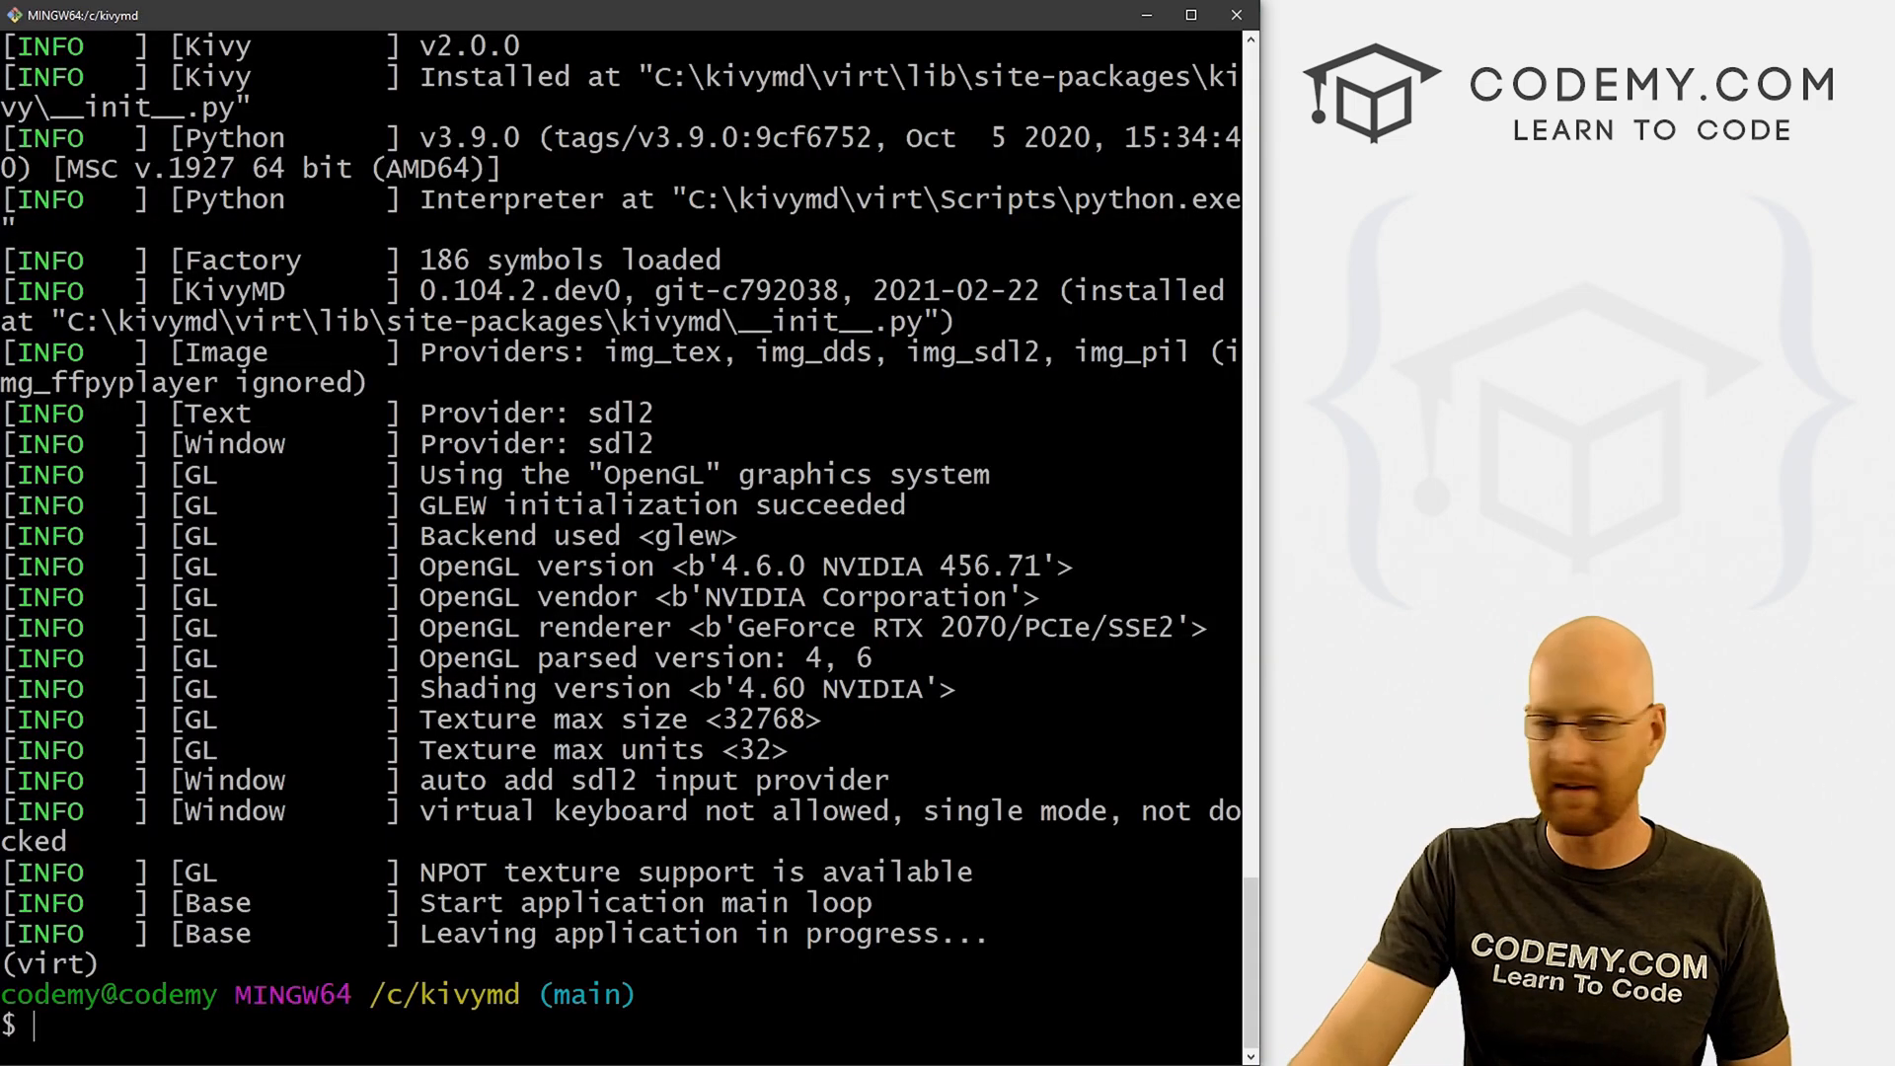
Run login.py, type test text into the username field under WELCOME, then close the window
{"action": "scroll", "scroll_direction": "up", "scroll_amount": 3}
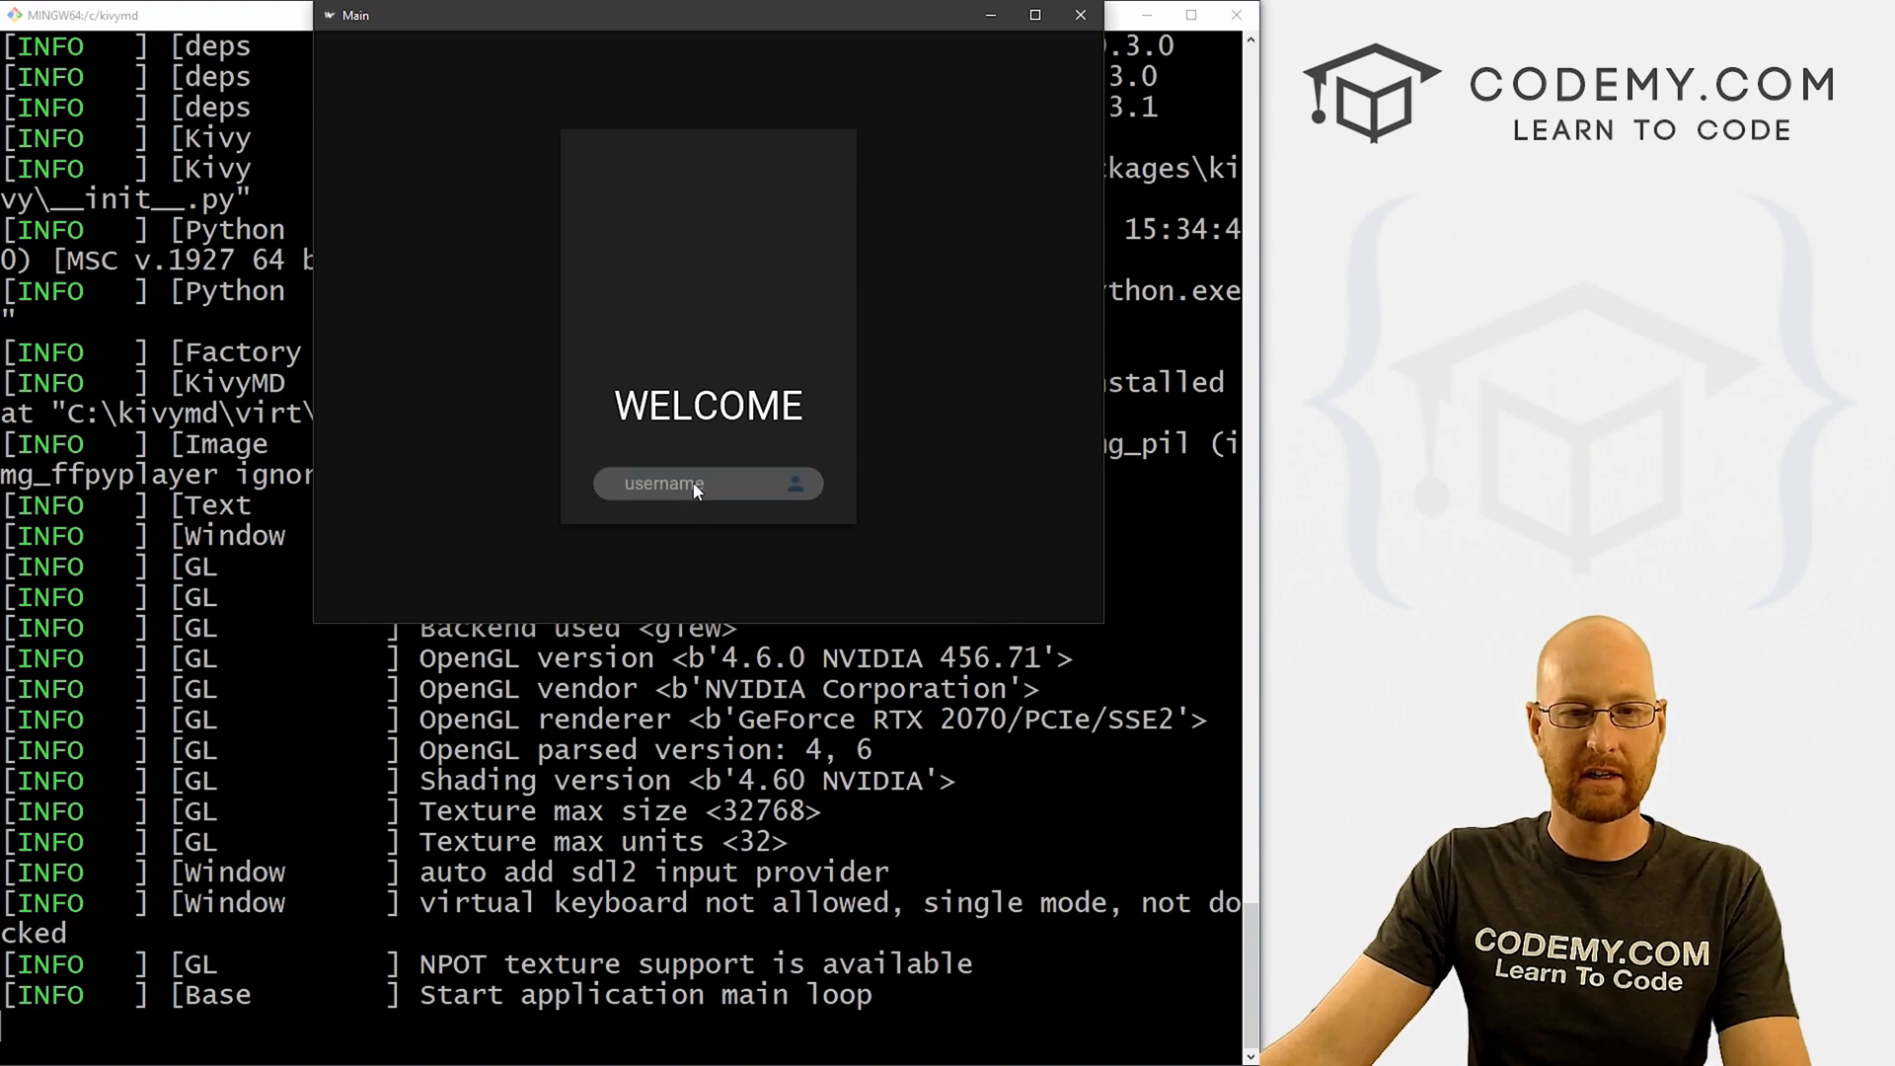
{"action": "type", "text": "sdasadsadas"}
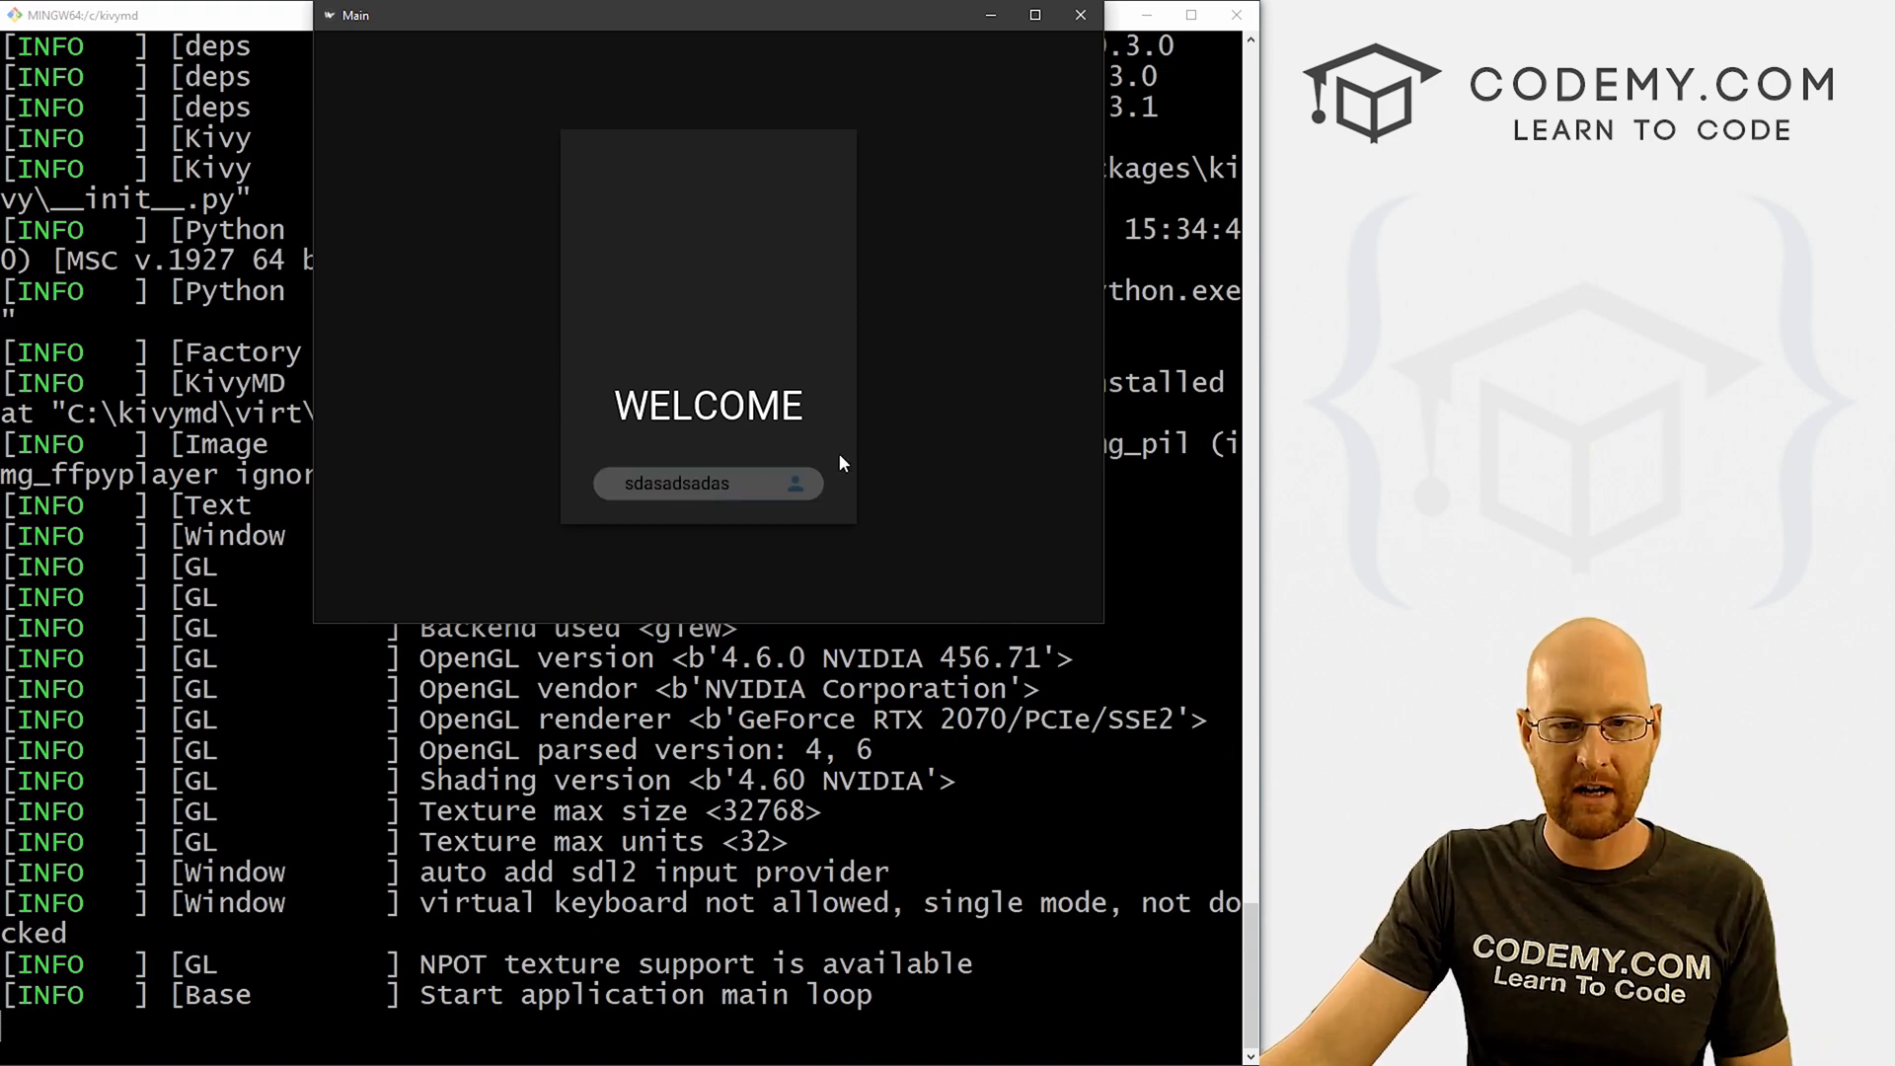
{"action": "left_click", "coordinate": [1078, 14]}
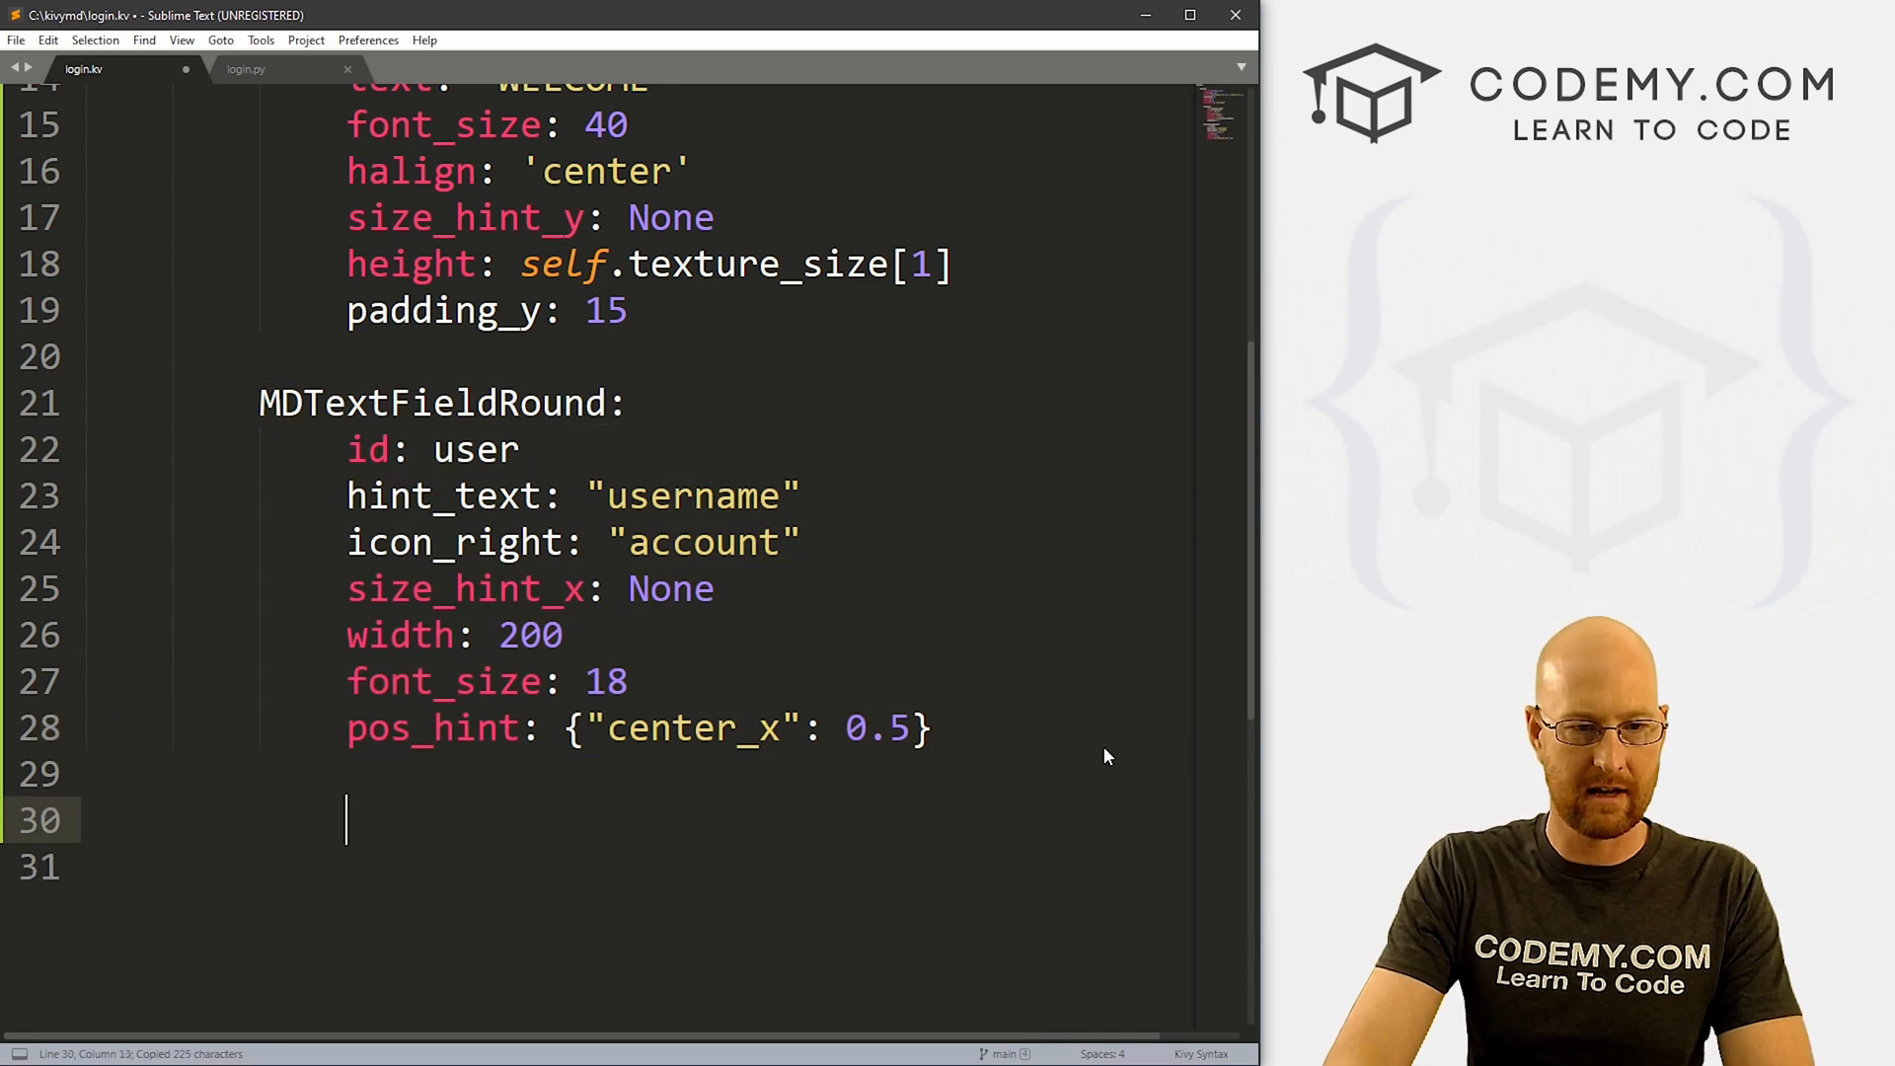
Paste a copy of the field block and change it to id password, hint_text "password", icon_right "eye-off"
{"action": "key", "text": "ctrl+v"}
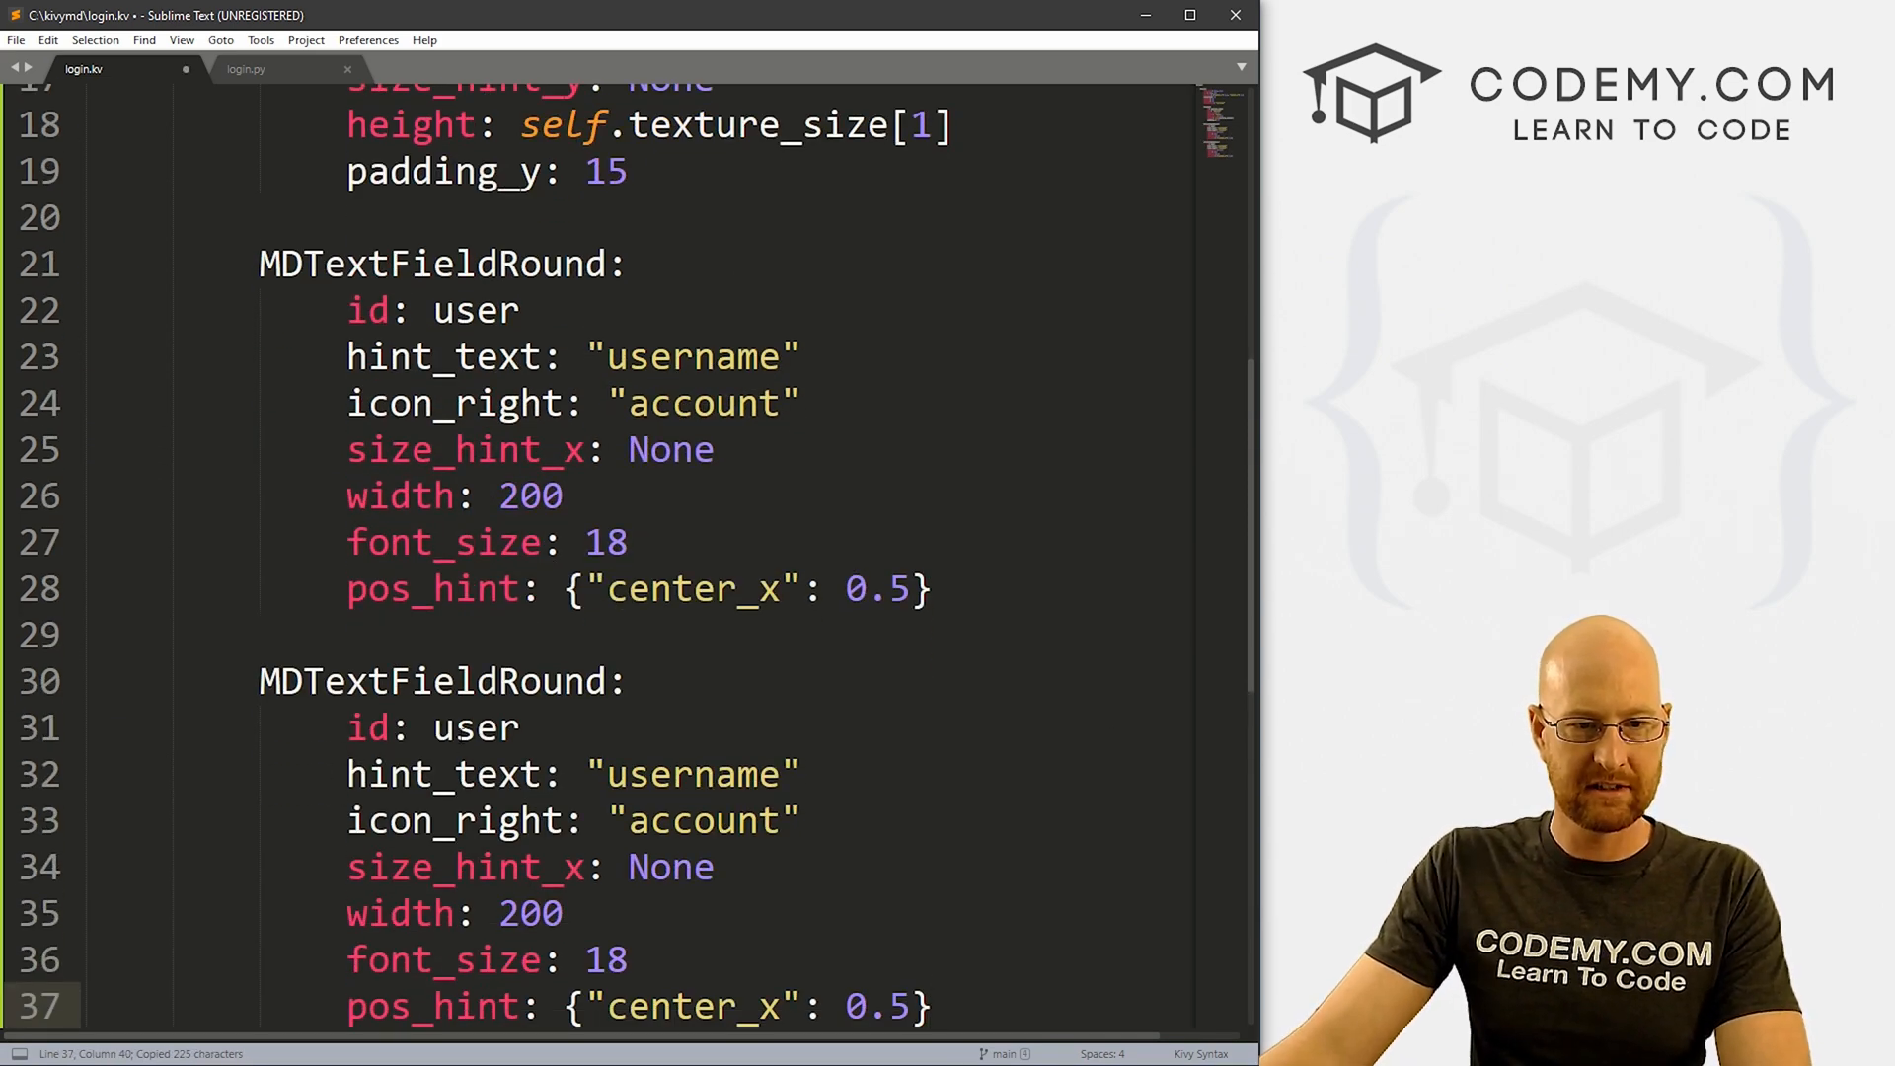
{"action": "type", "text": "password"}
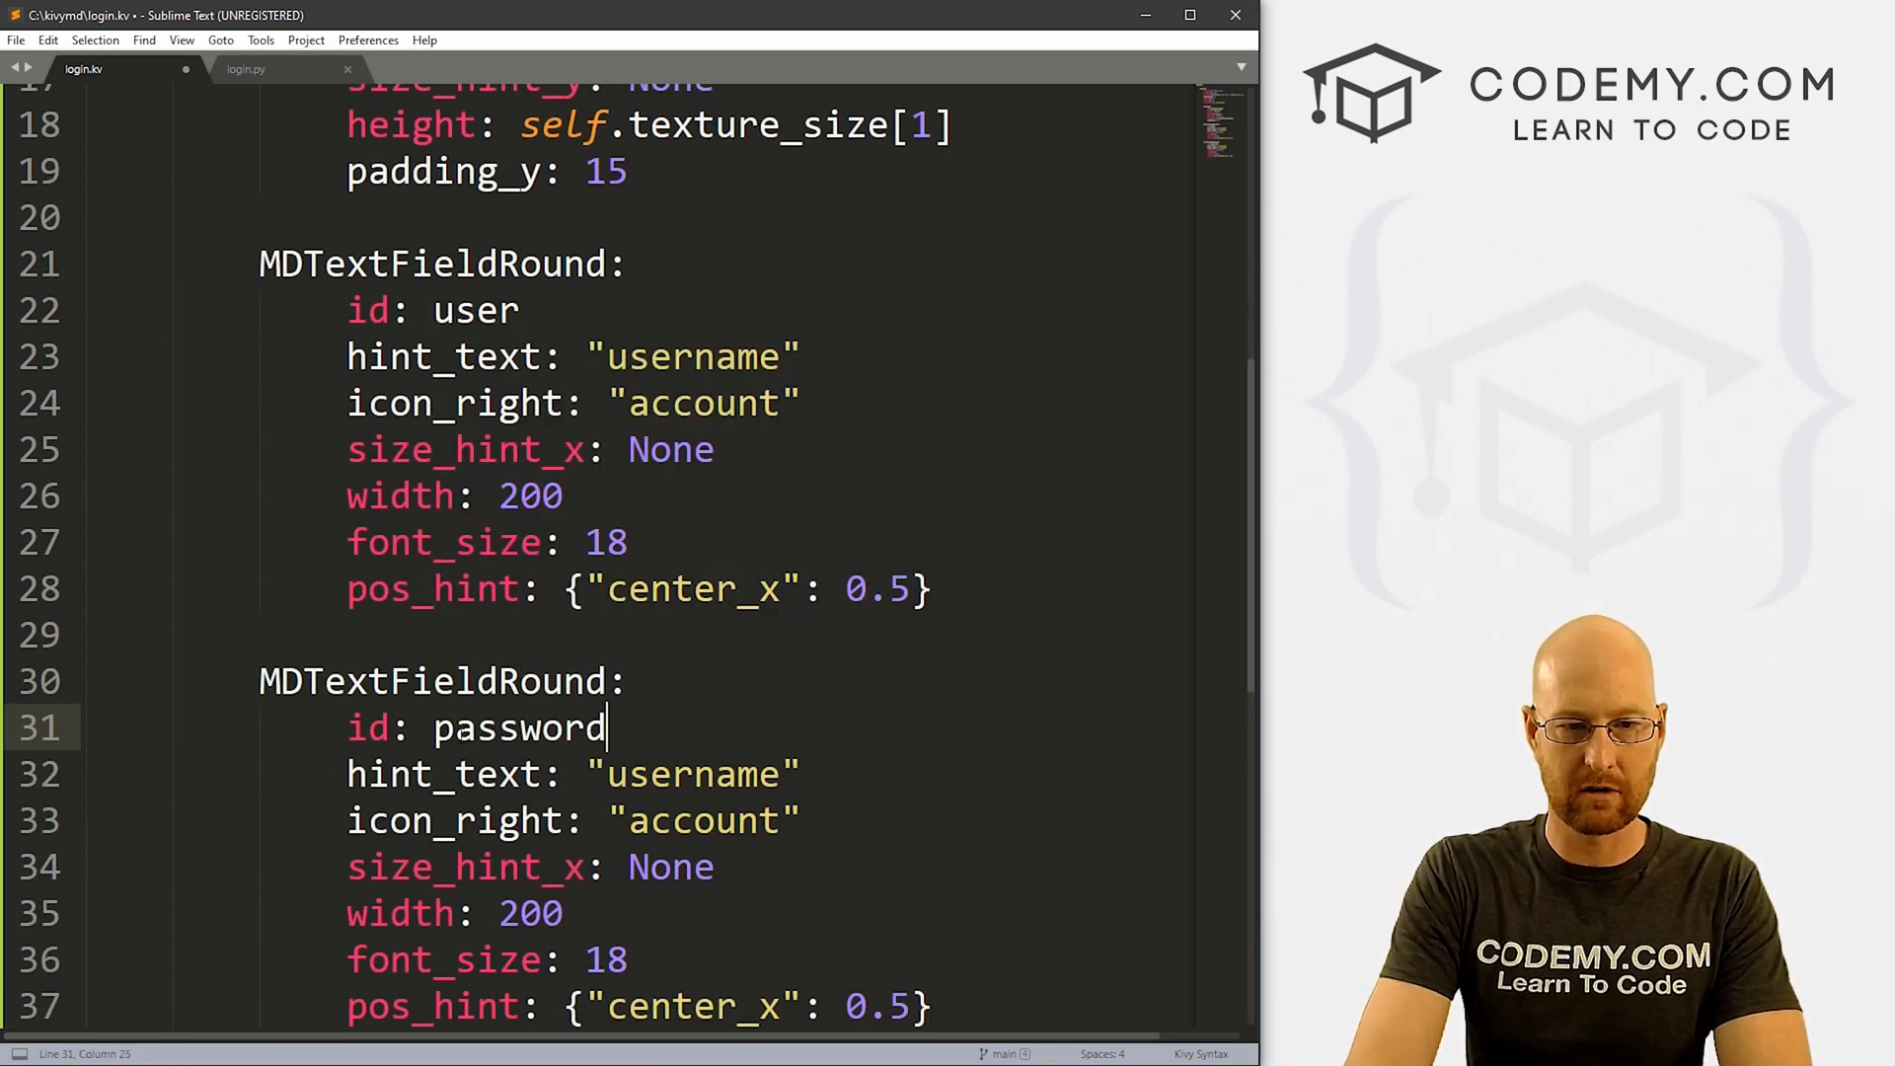
{"action": "type", "text": "password"}
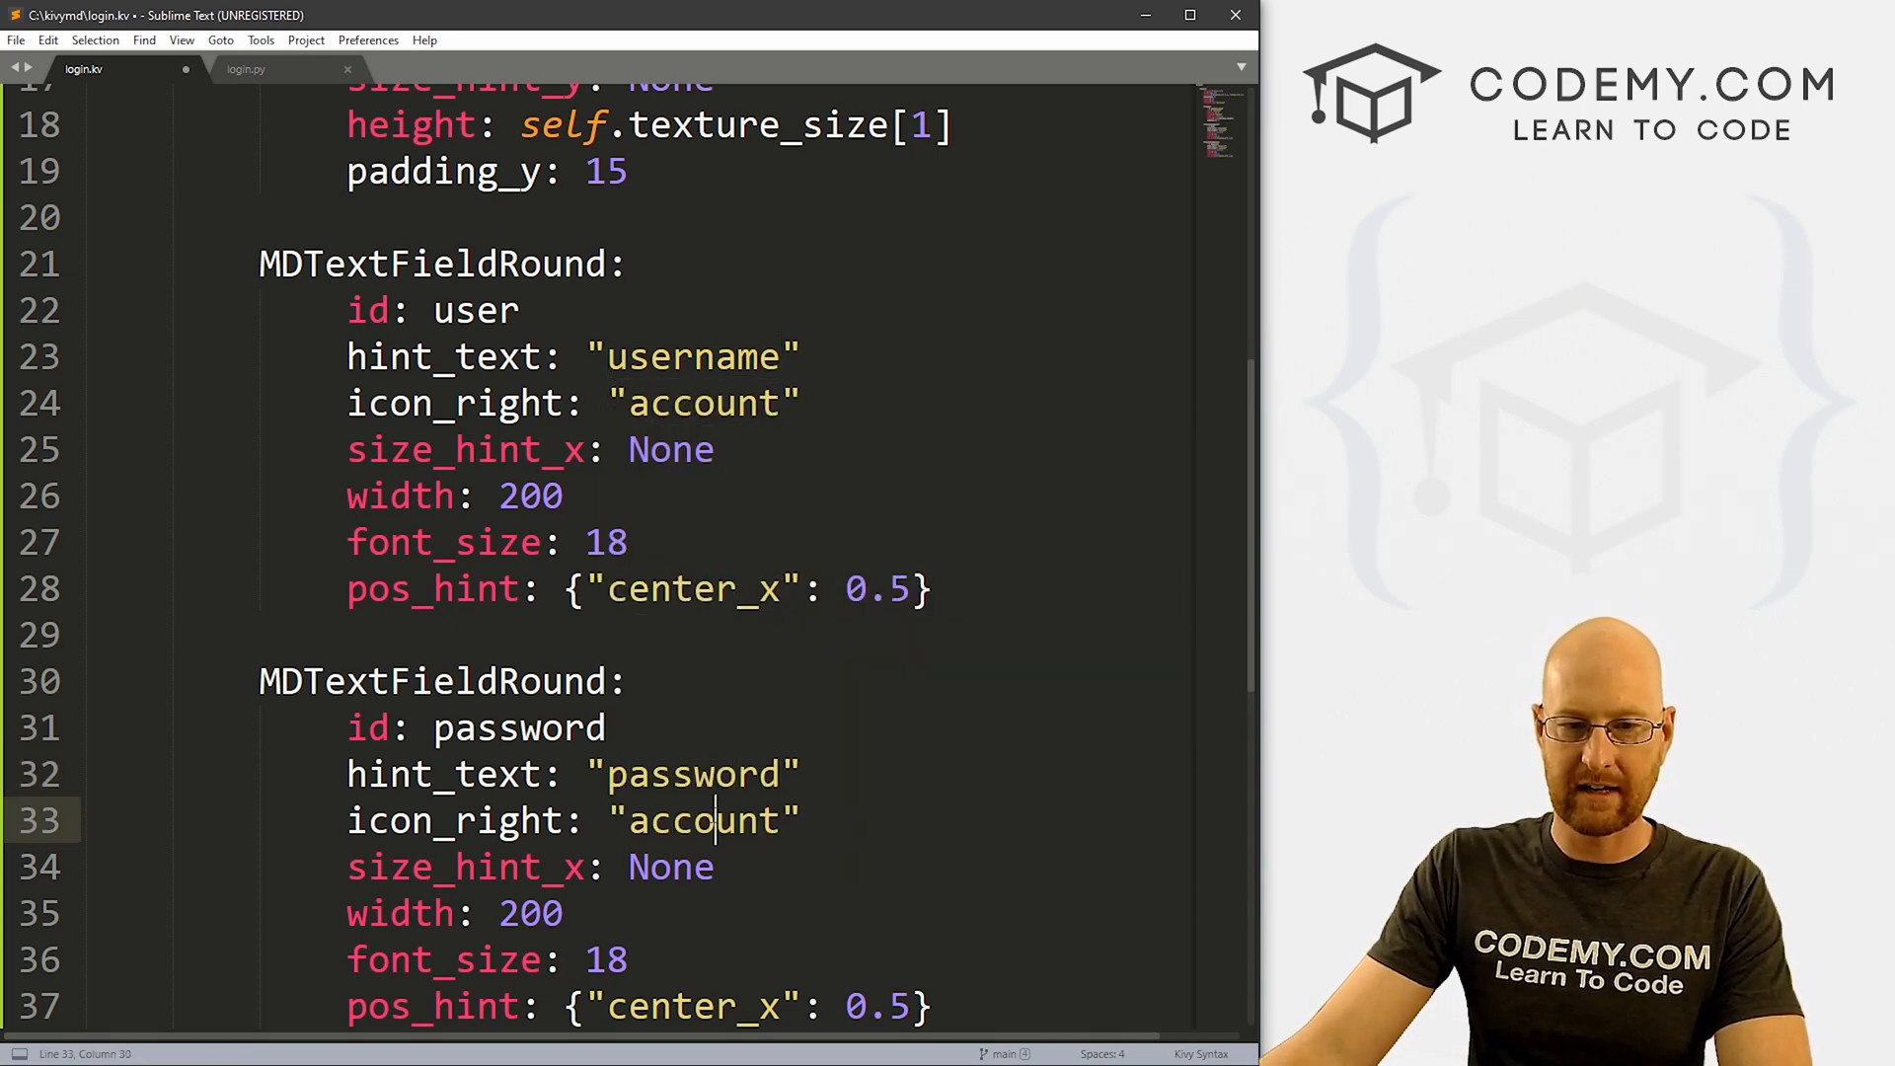
{"action": "type", "text": "ey"}
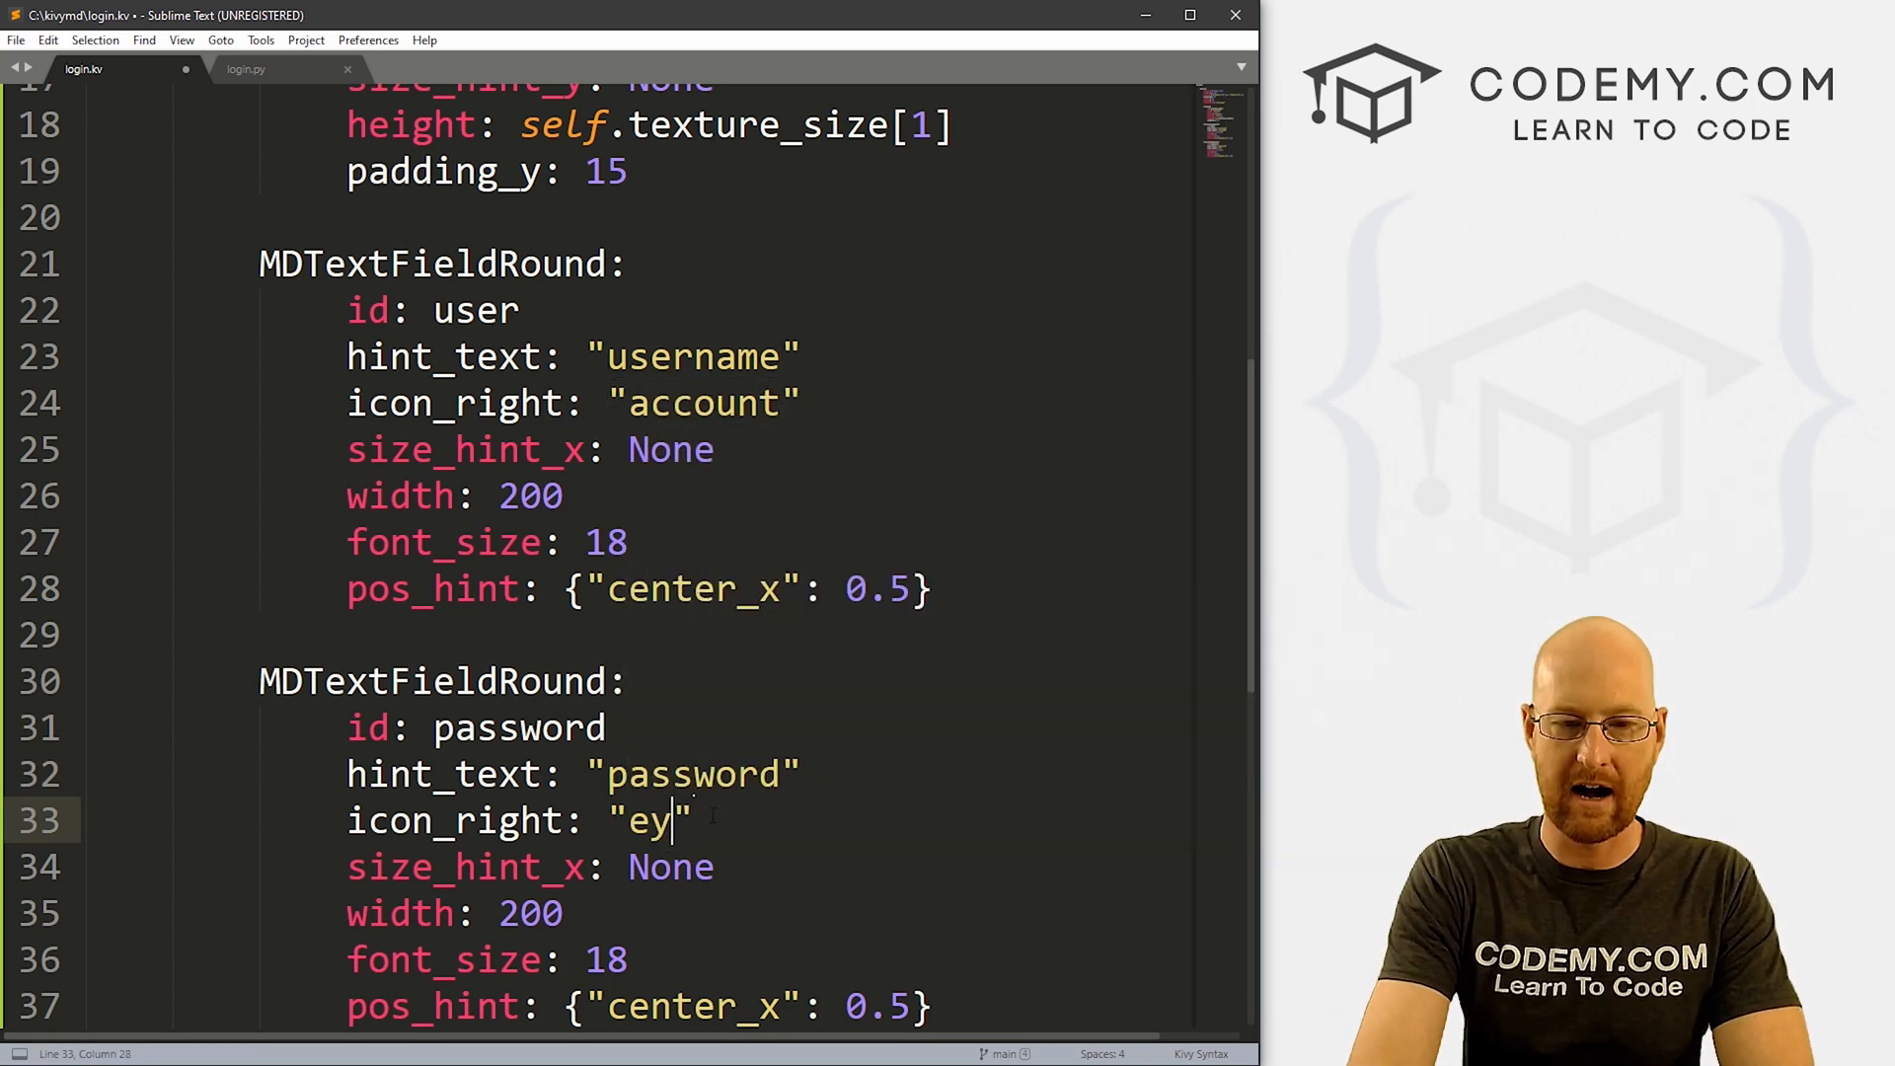
{"action": "type", "text": "e-off"}
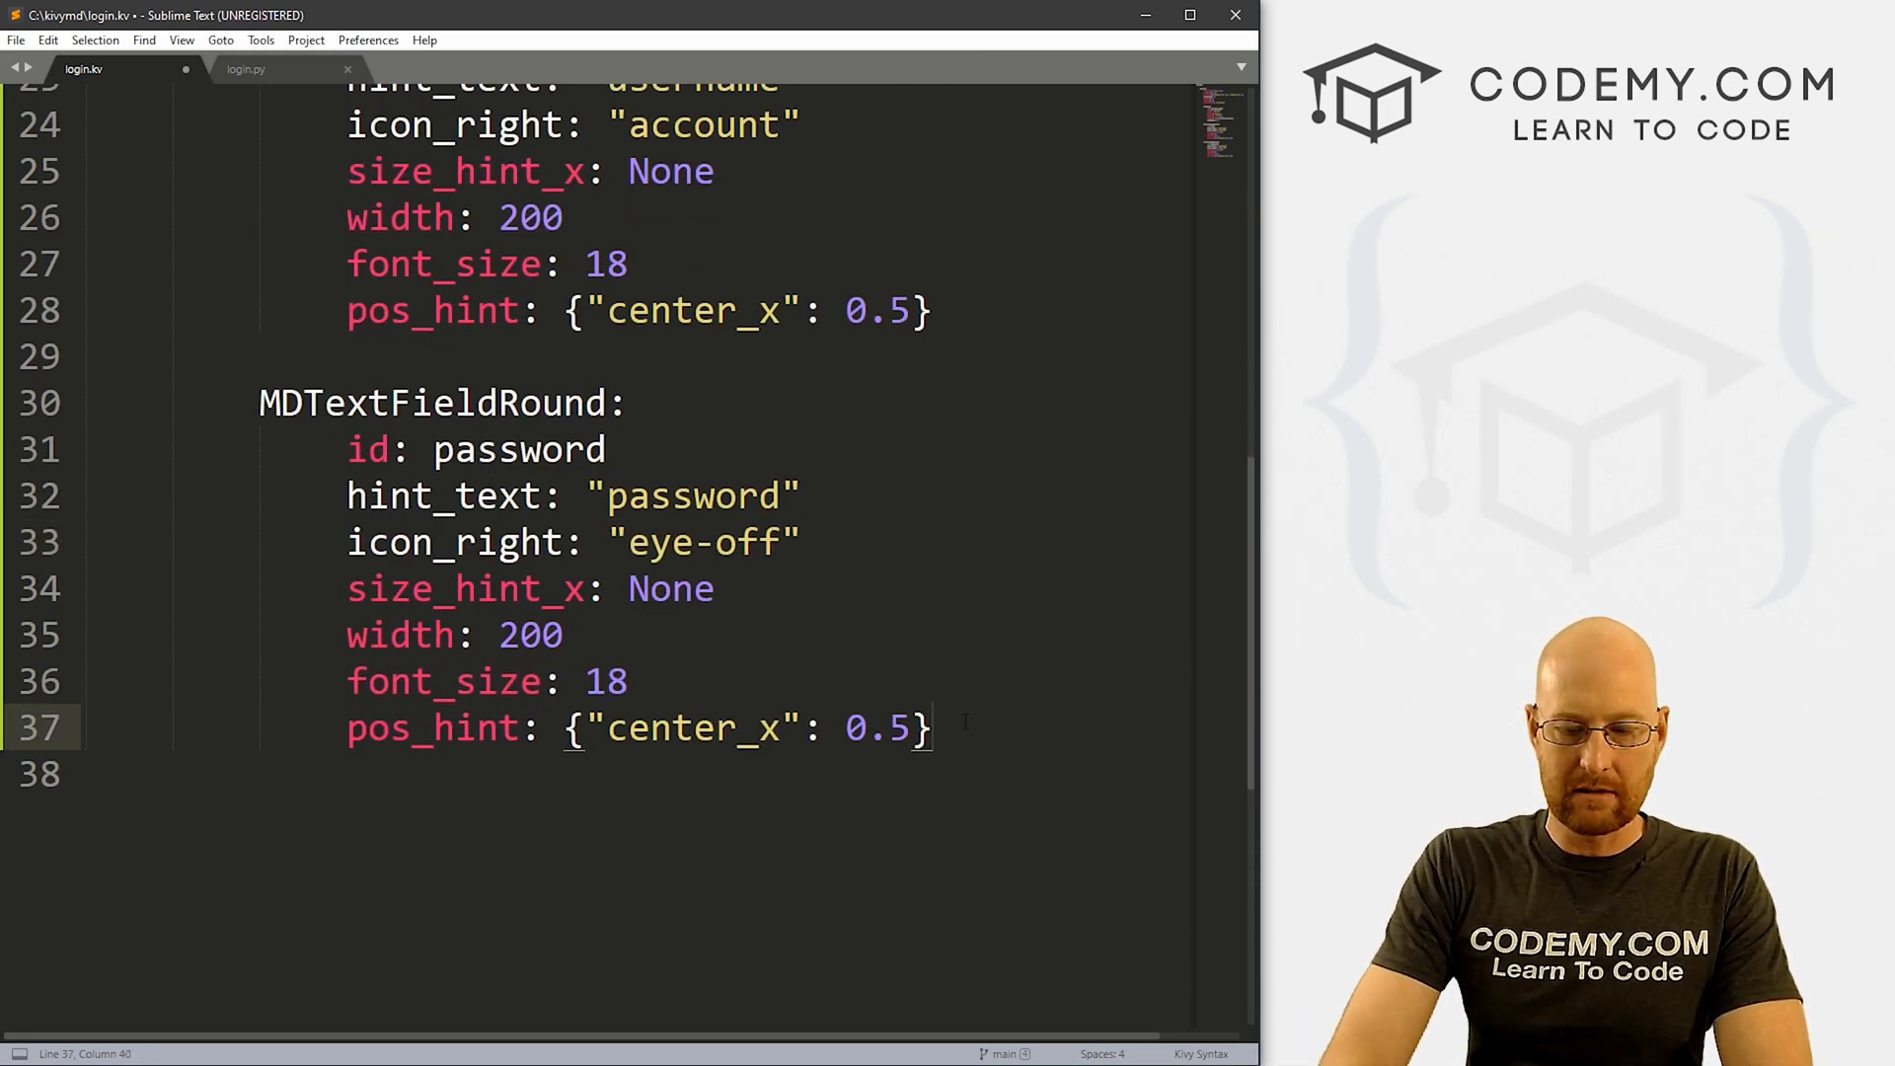
{"action": "type", "text": "passwor"}
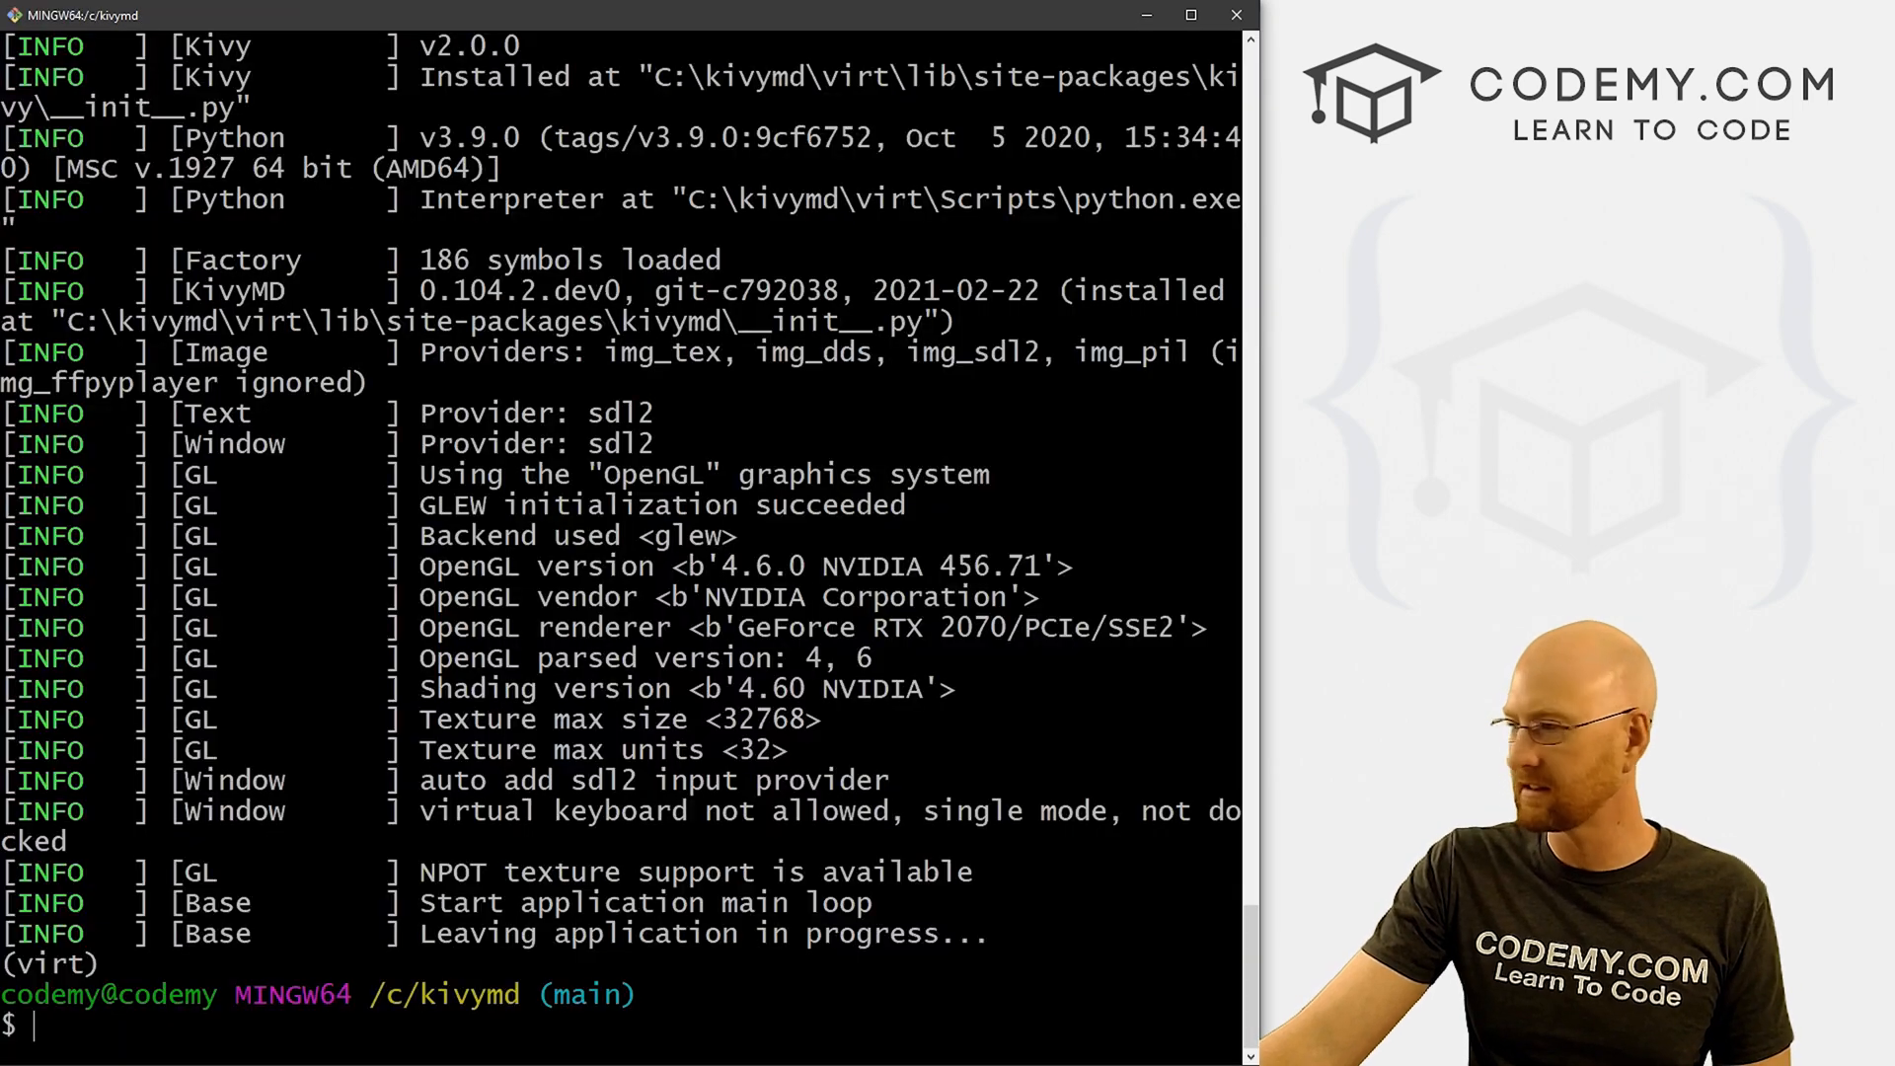
Run login.py, type into the username and masked password fields, then close the app
{"action": "scroll", "scroll_direction": "up", "scroll_amount": 3}
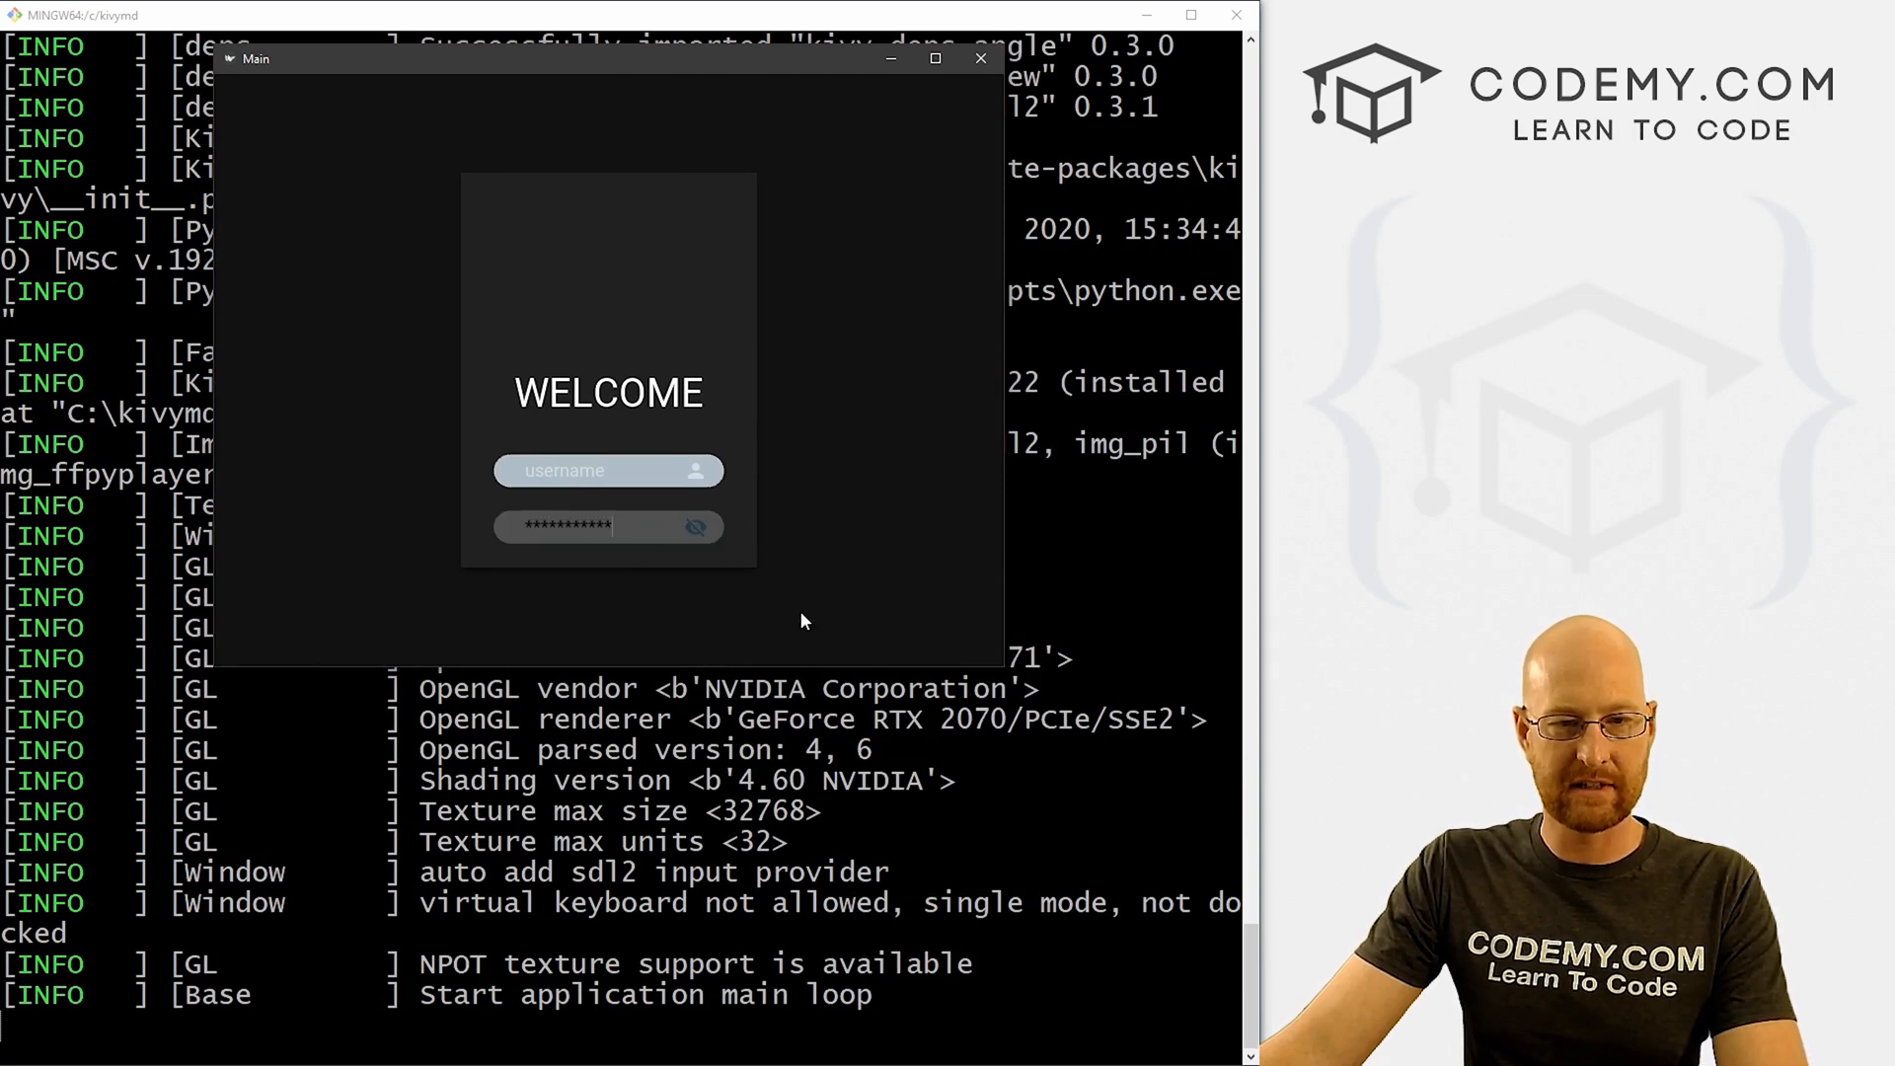
{"action": "type", "text": "sadasd"}
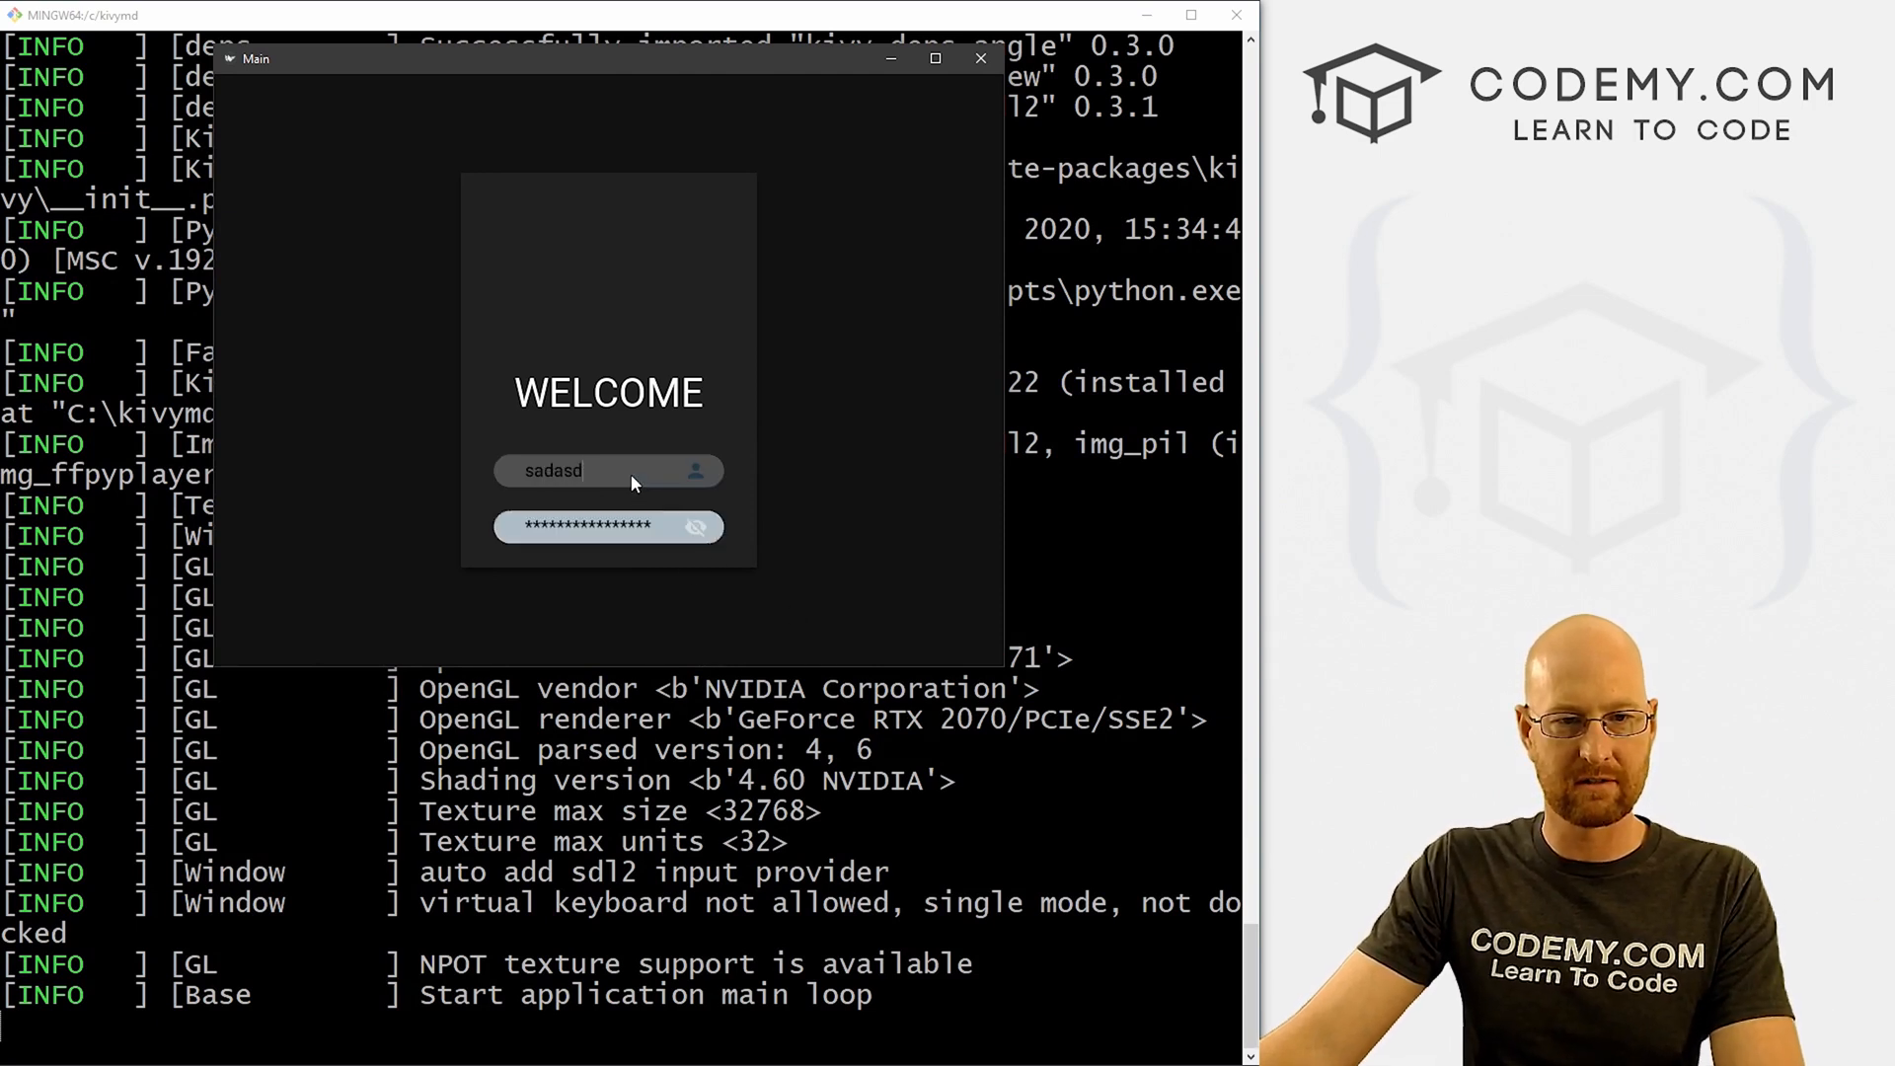
{"action": "type", "text": "a"}
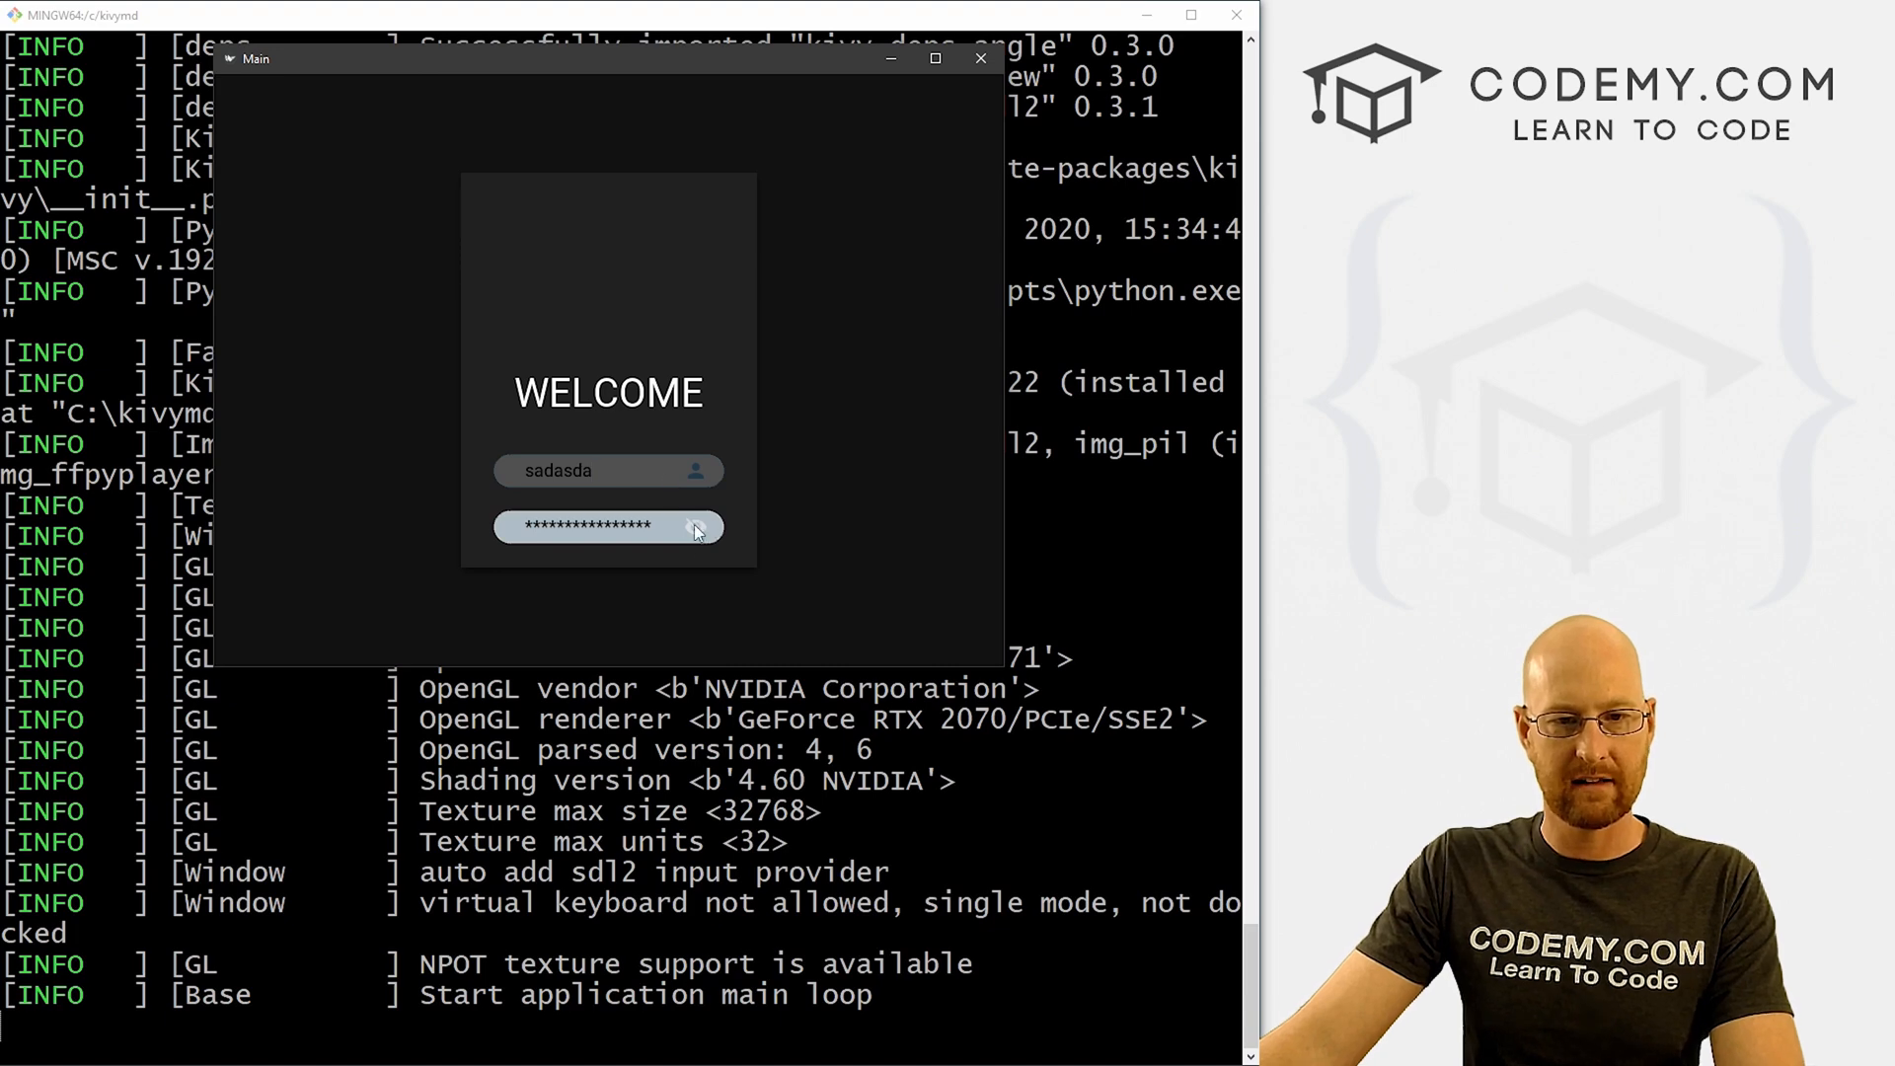
{"action": "mouse_move", "coordinate": [981, 59]}
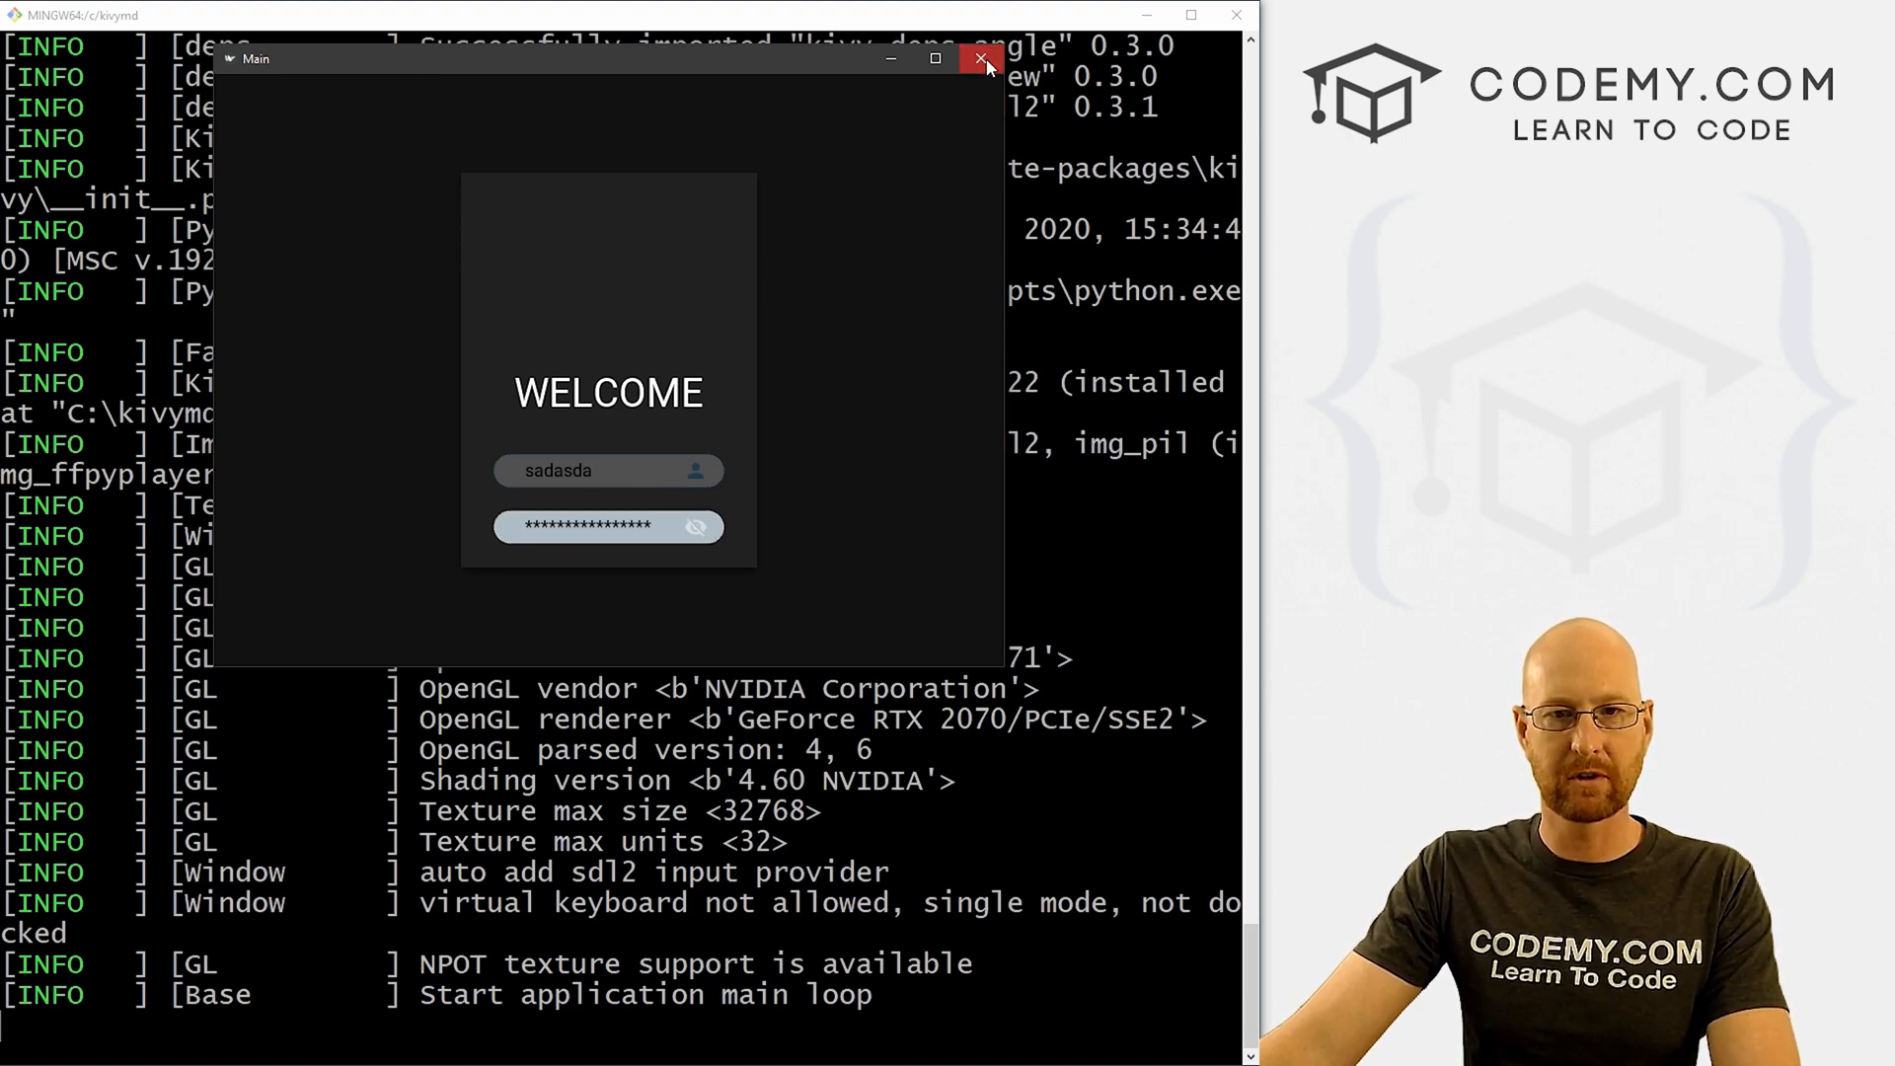
{"action": "left_click", "coordinate": [982, 59]}
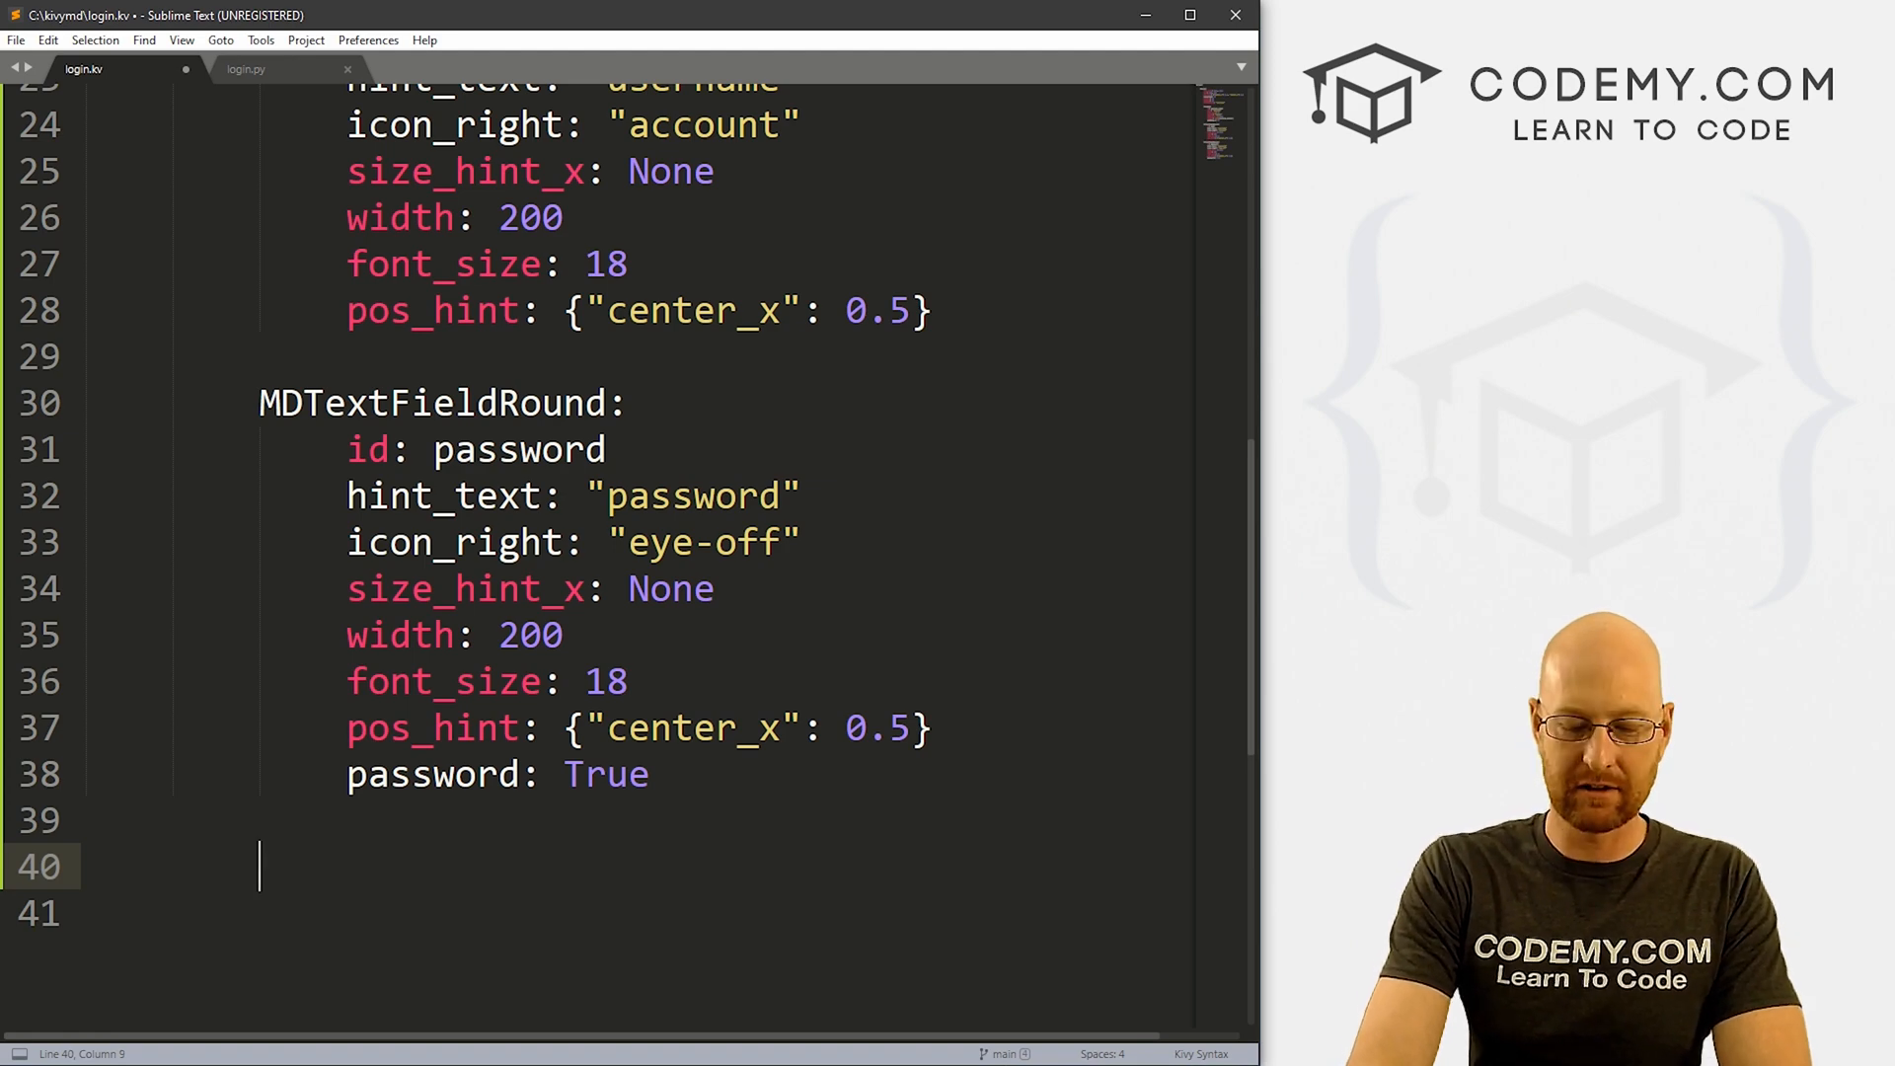
Write an MDRoundFlatButton with text "LOG IN", font_size 12 and pos_hint center_x 0.5
{"action": "type", "text": "MDRound"}
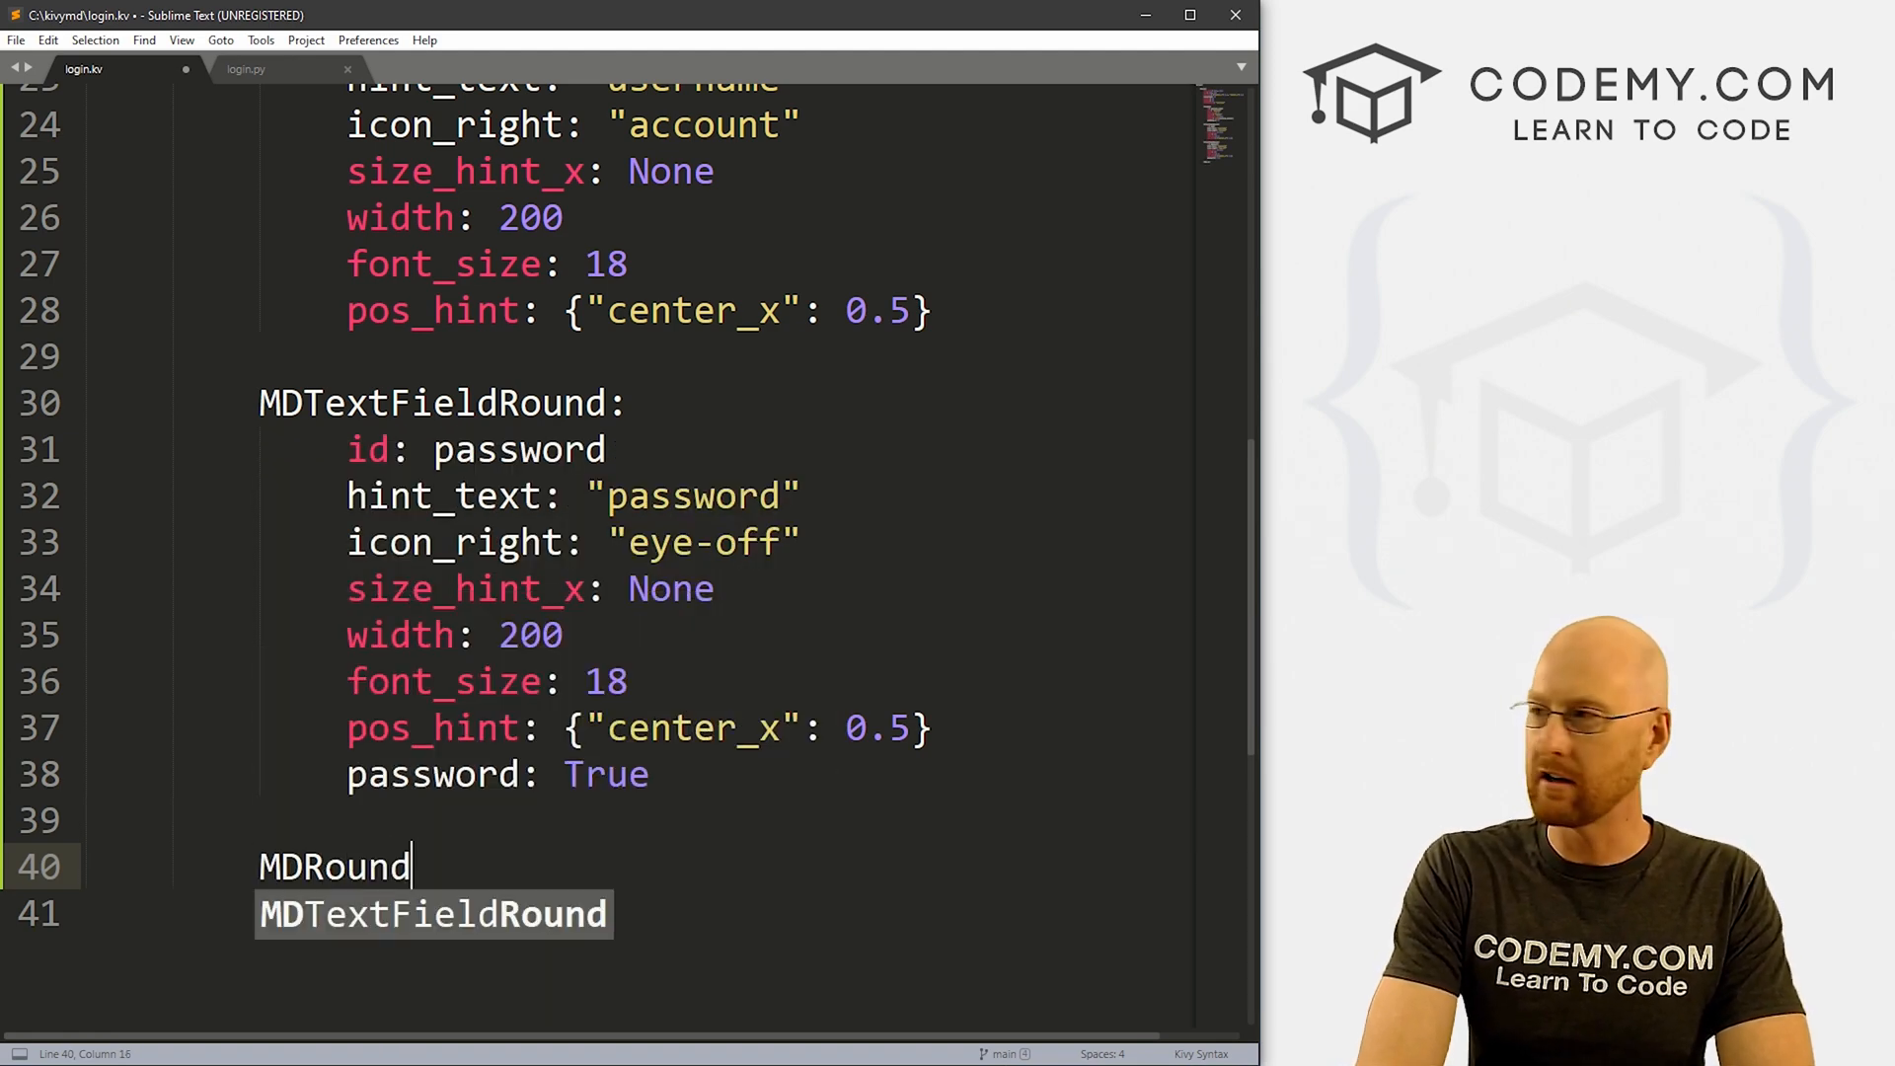
{"action": "type", "text": "FlatButton:"}
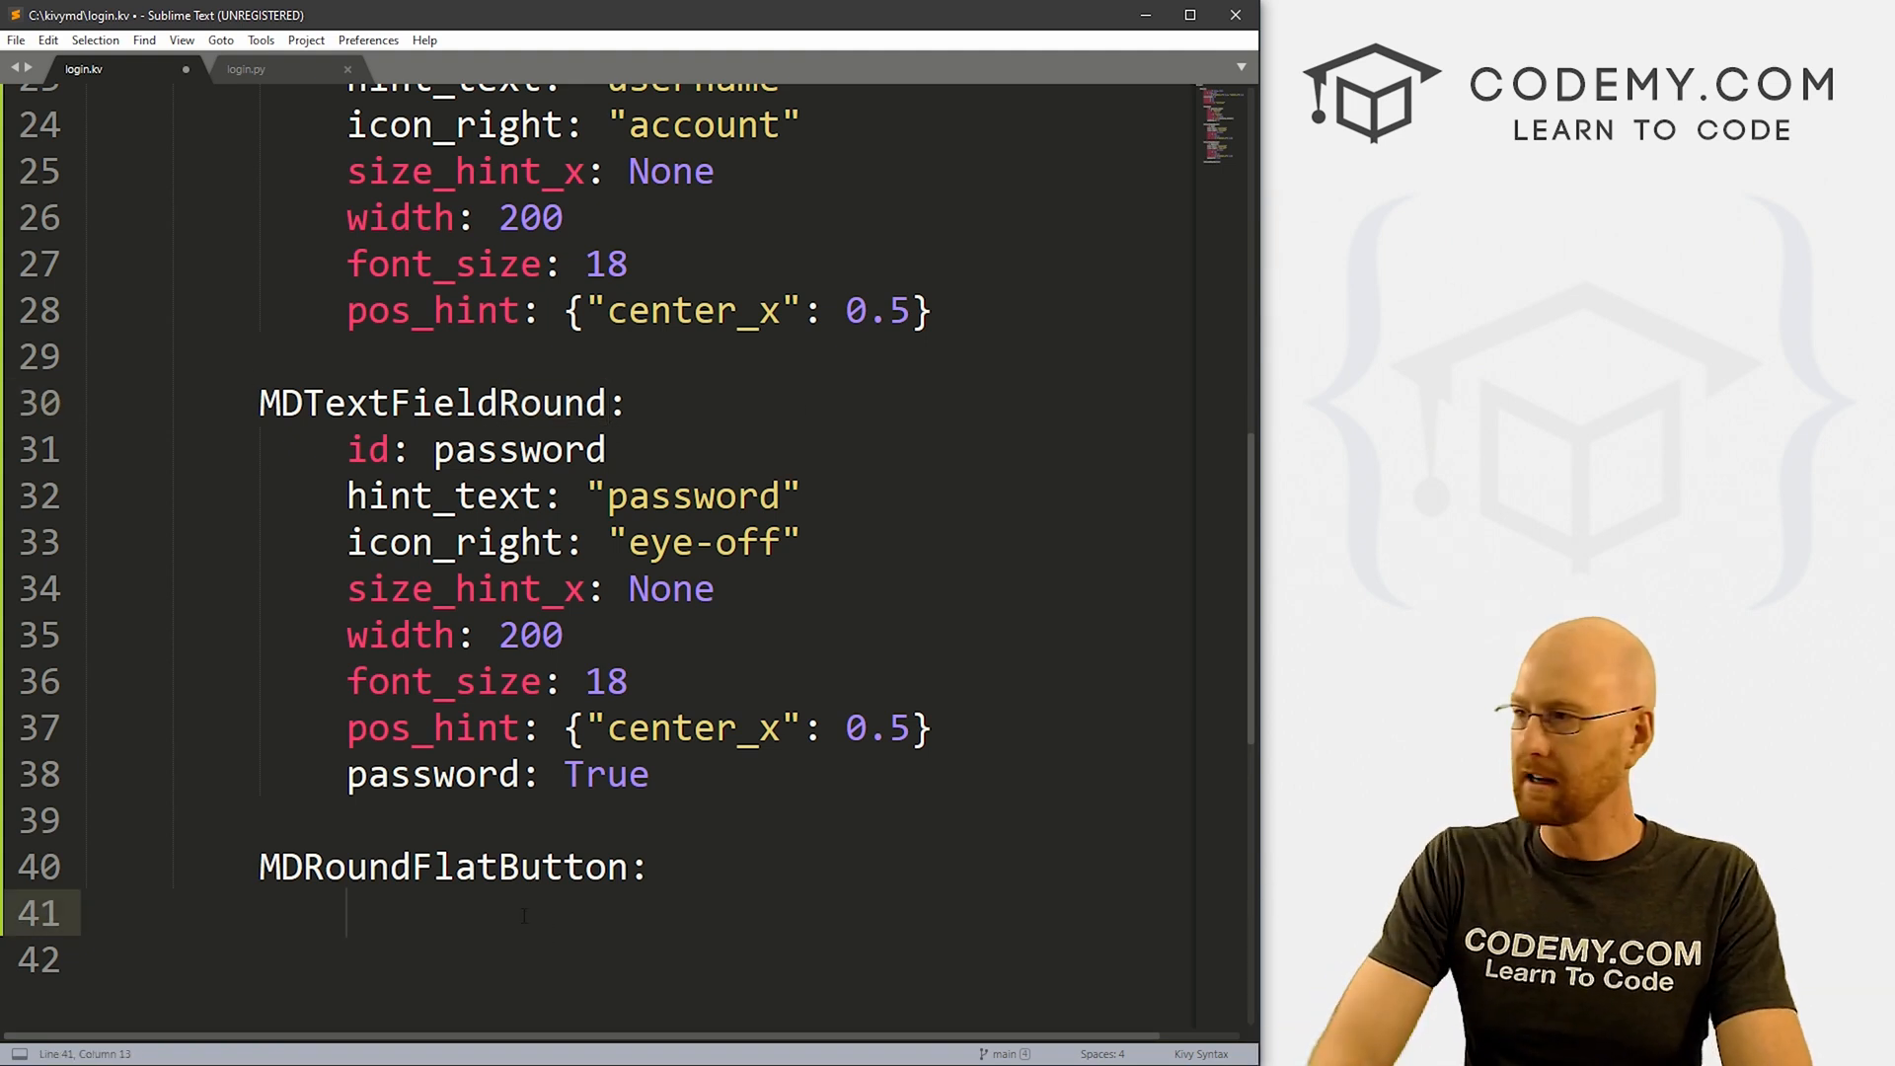
{"action": "type", "text": "text"}
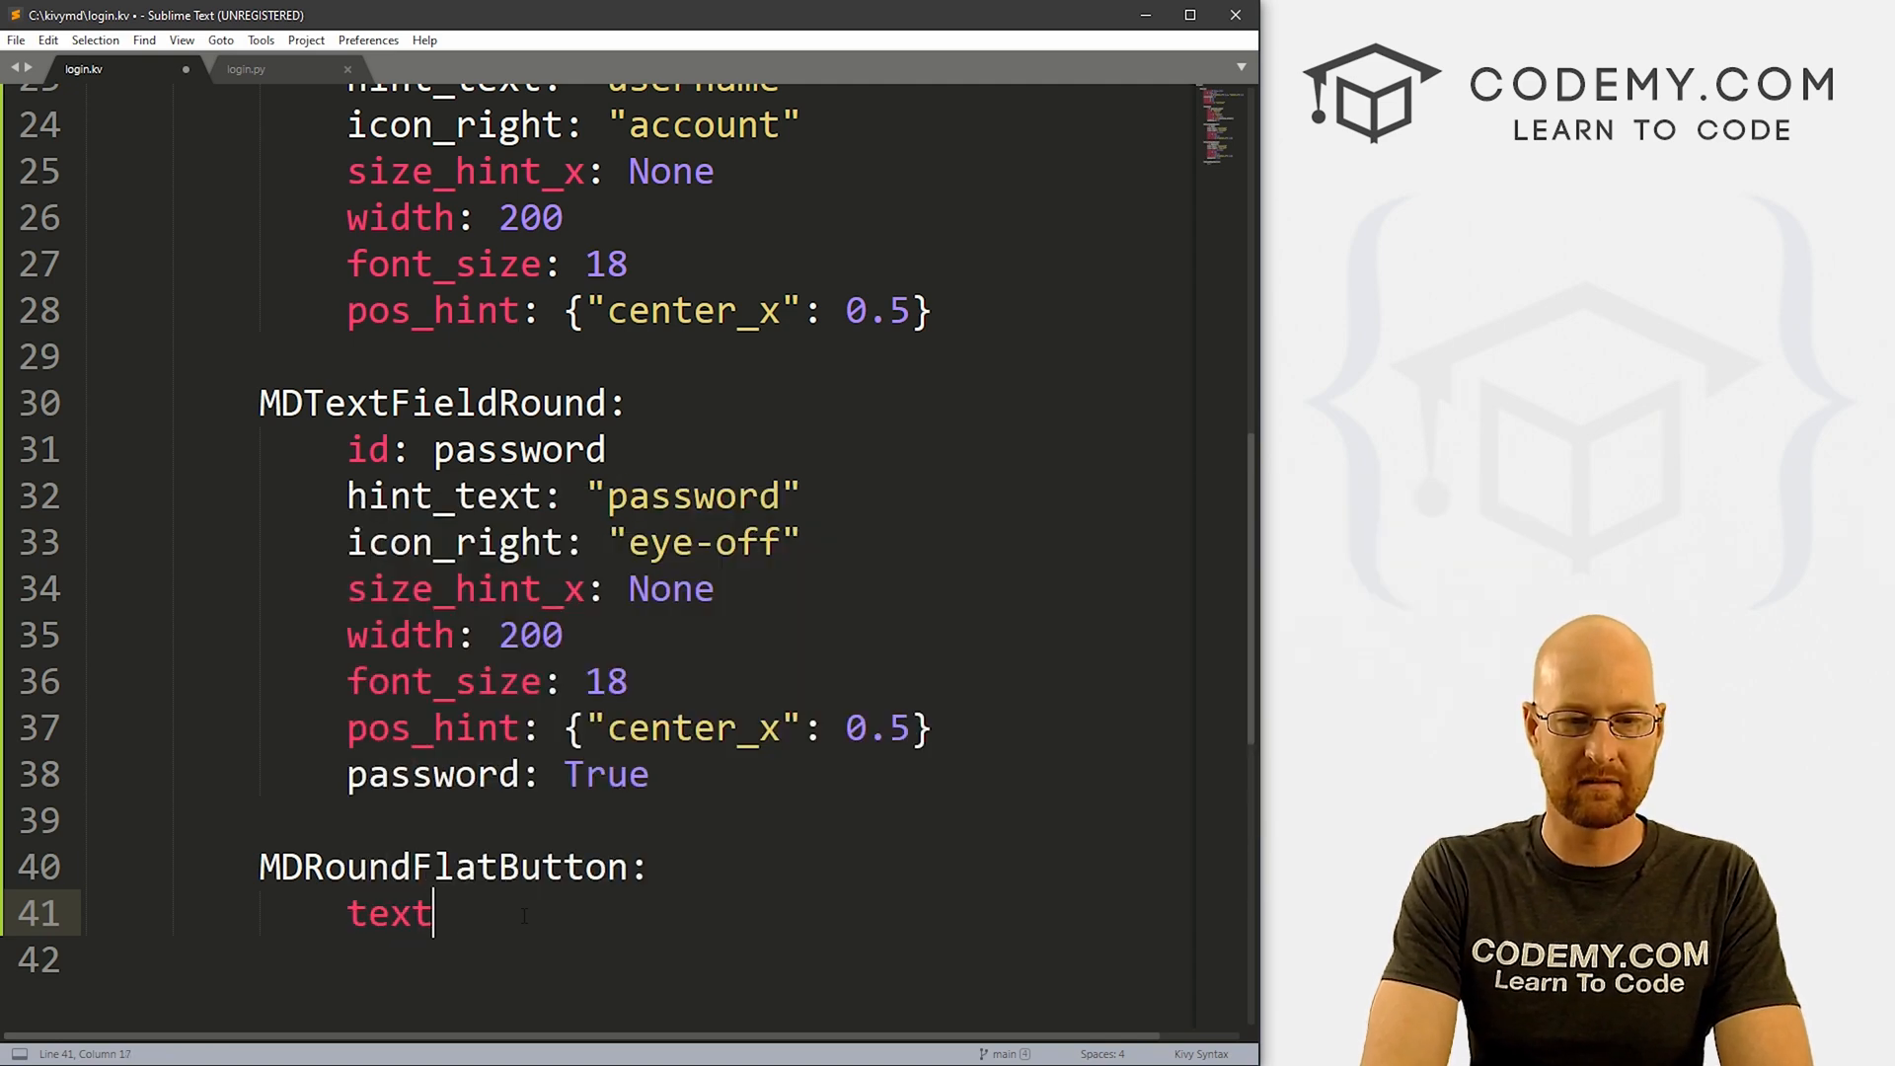
{"action": "type", "text": ": \"\""}
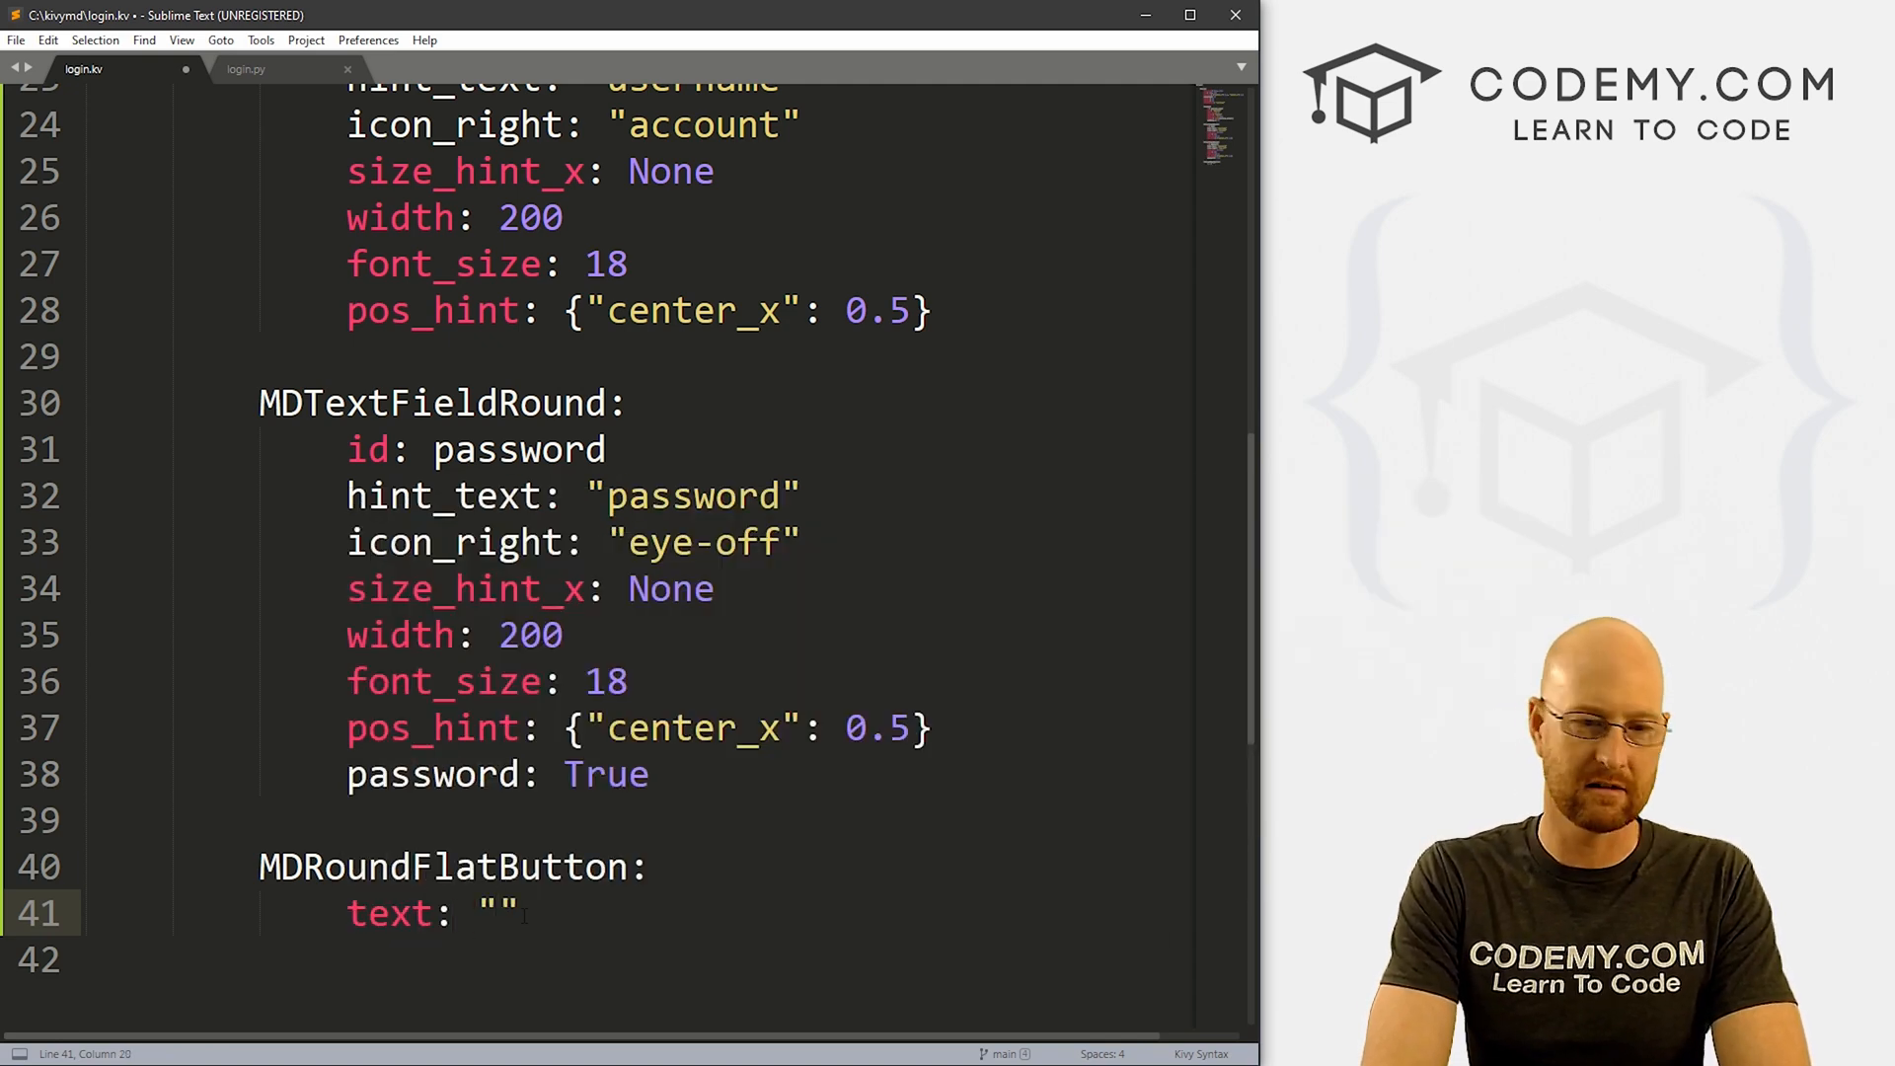
{"action": "type", "text": "LOG IN"}
{"action": "left_click", "coordinate": [641, 962]}
{"action": "type", "text": "font_c"}
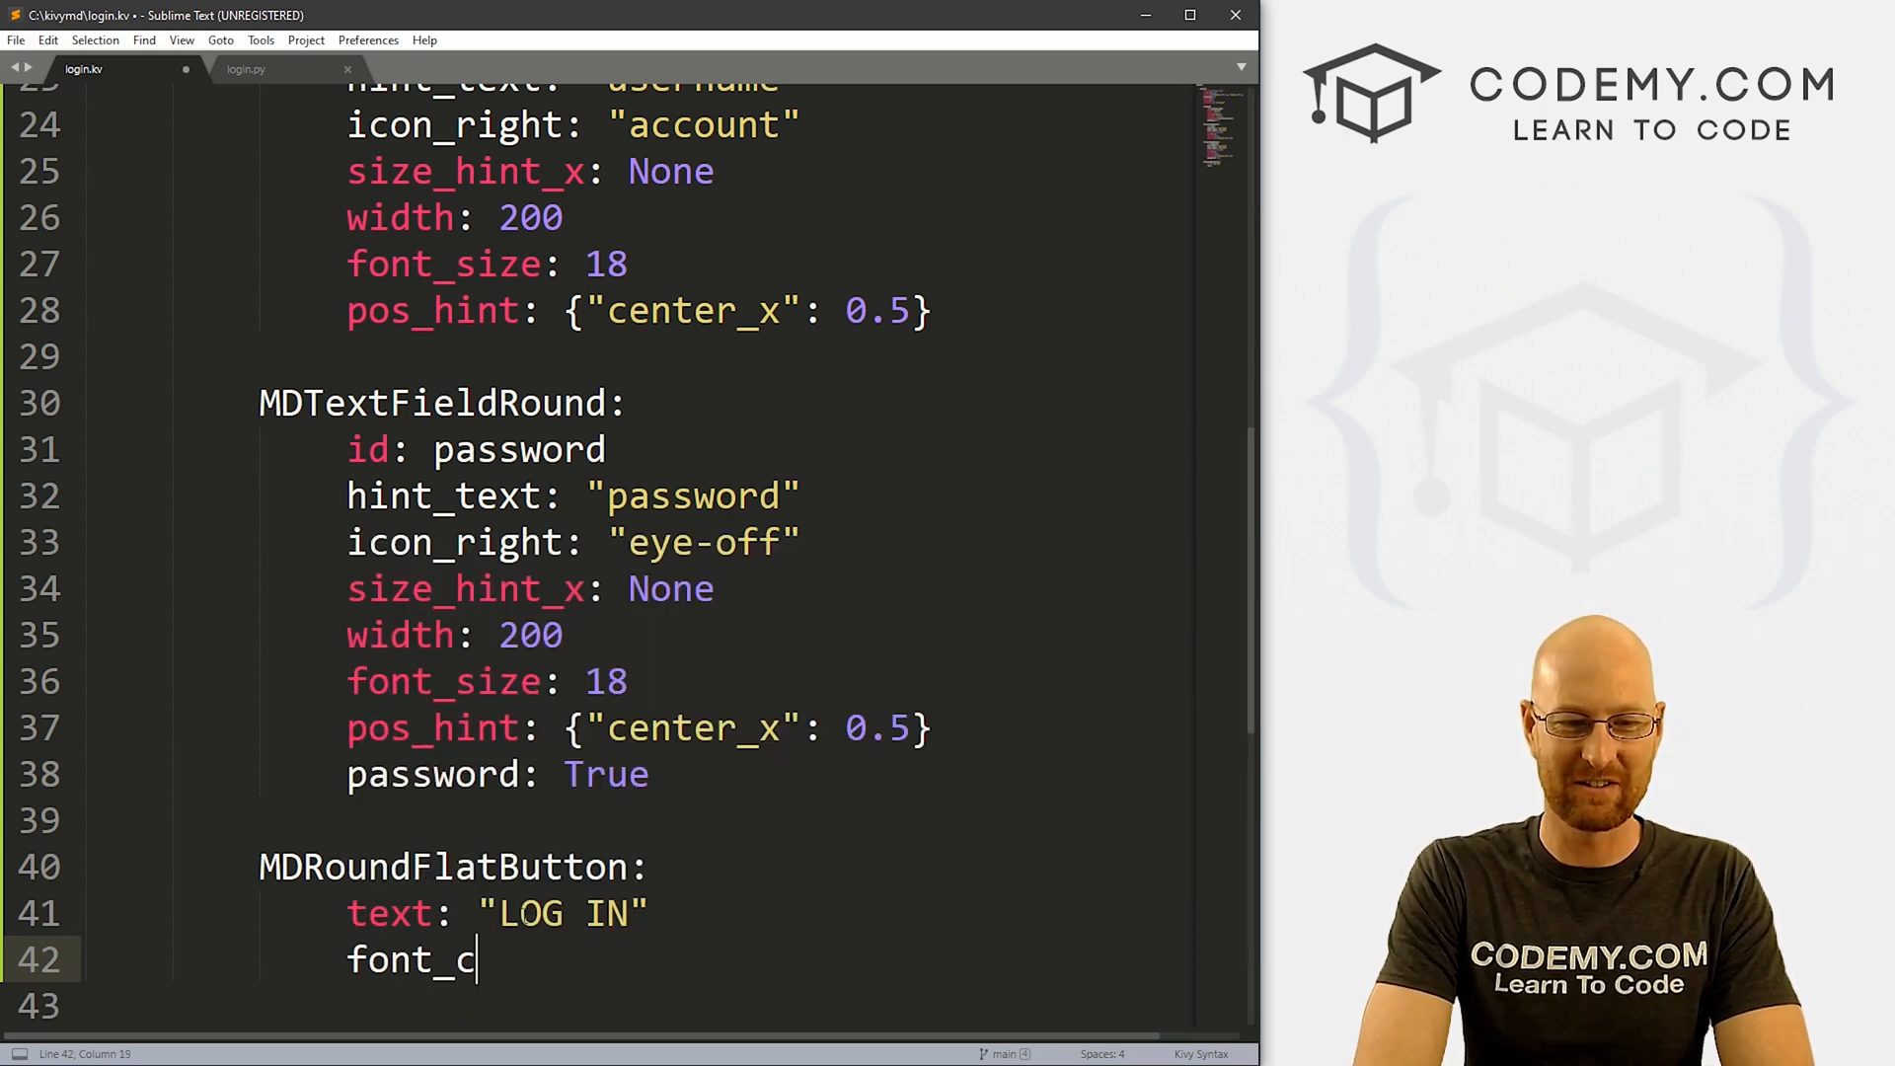
{"action": "type", "text": "ize: 12"}
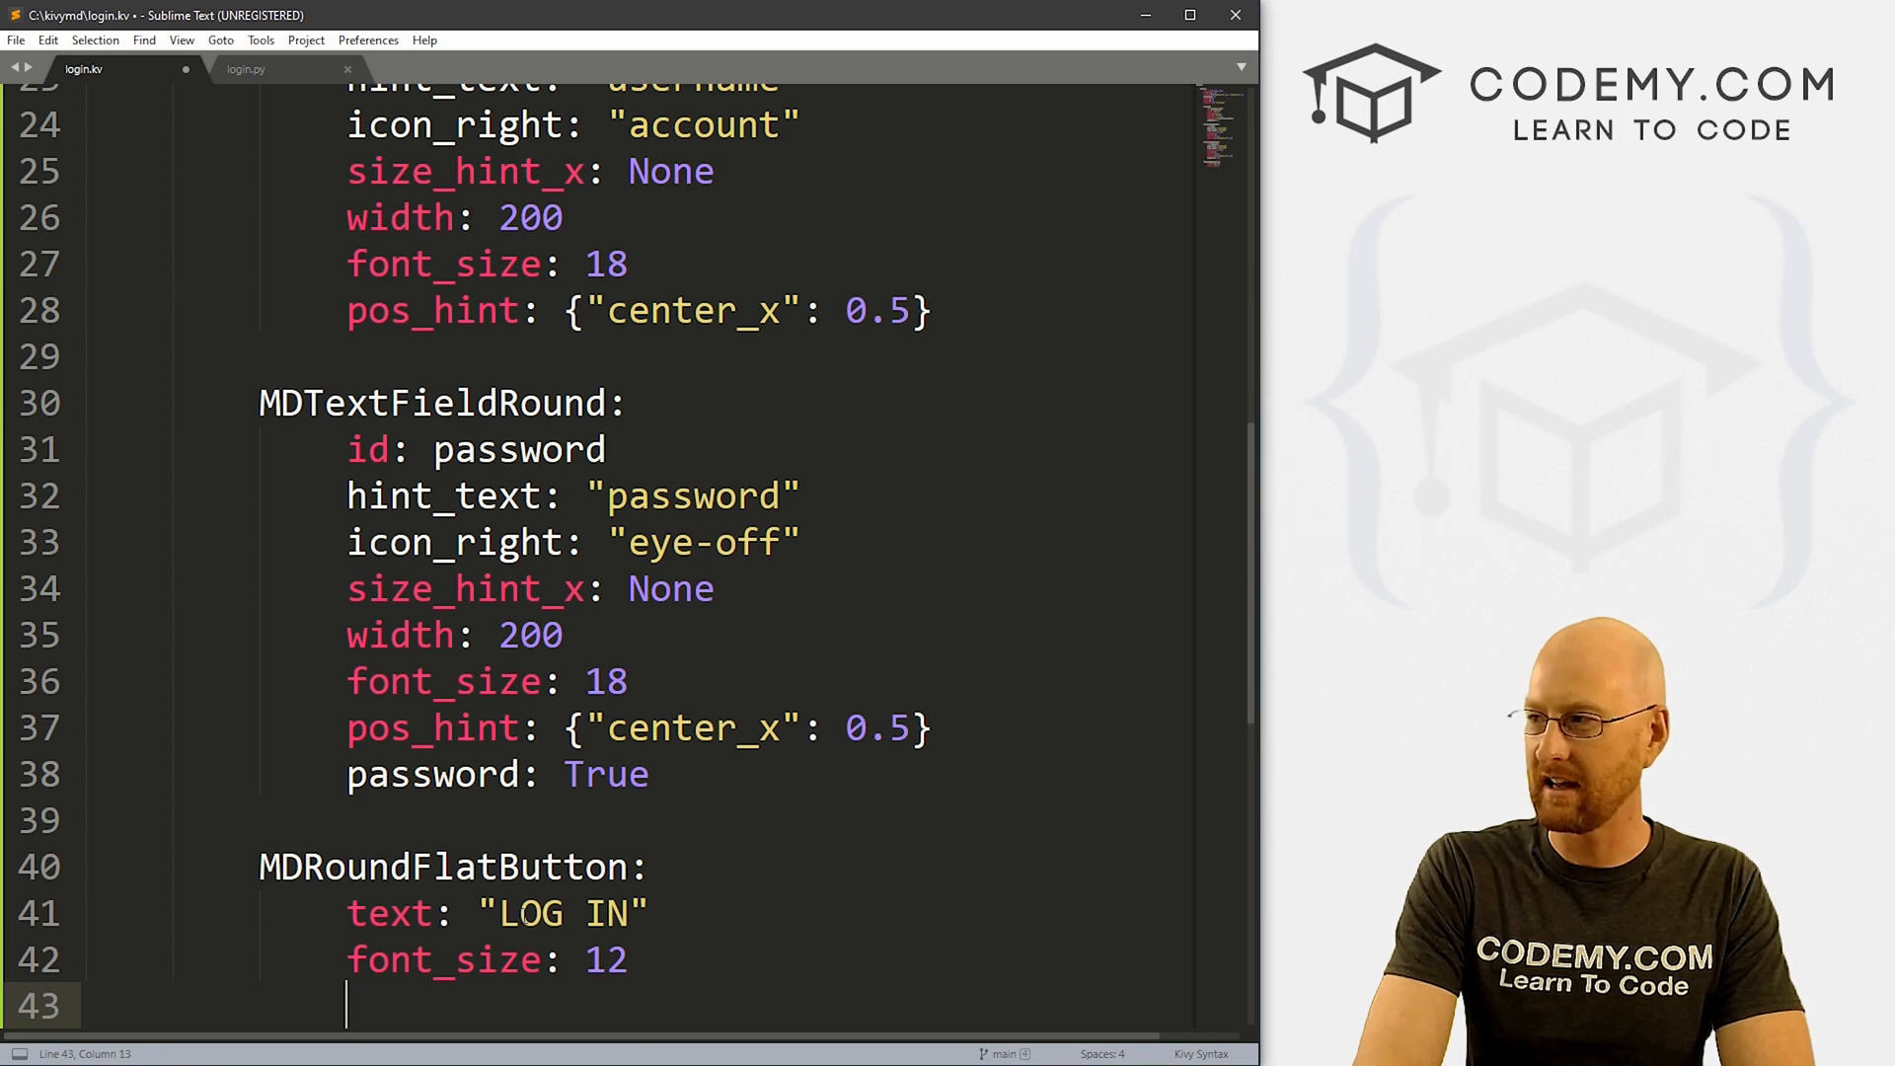
{"action": "type", "text": "pos_hint:"}
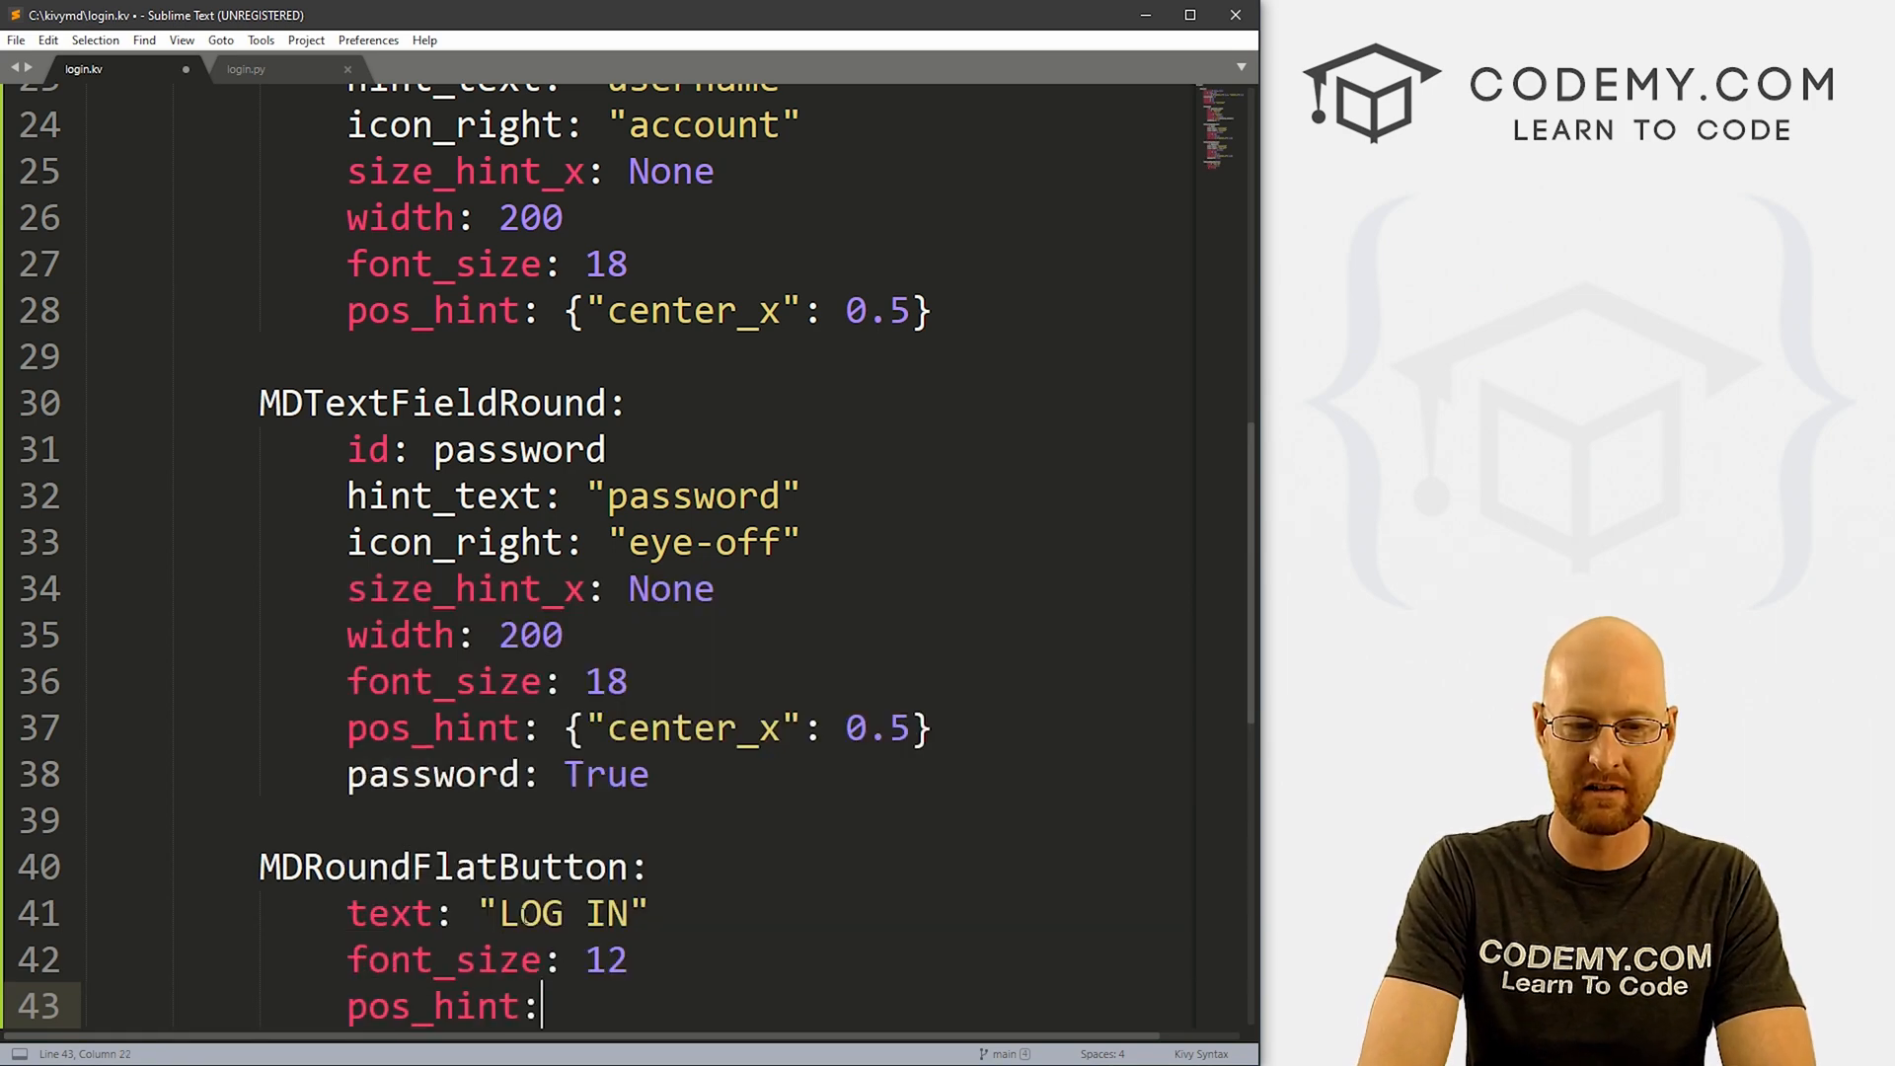
{"action": "type", "text": "{\"center\""}
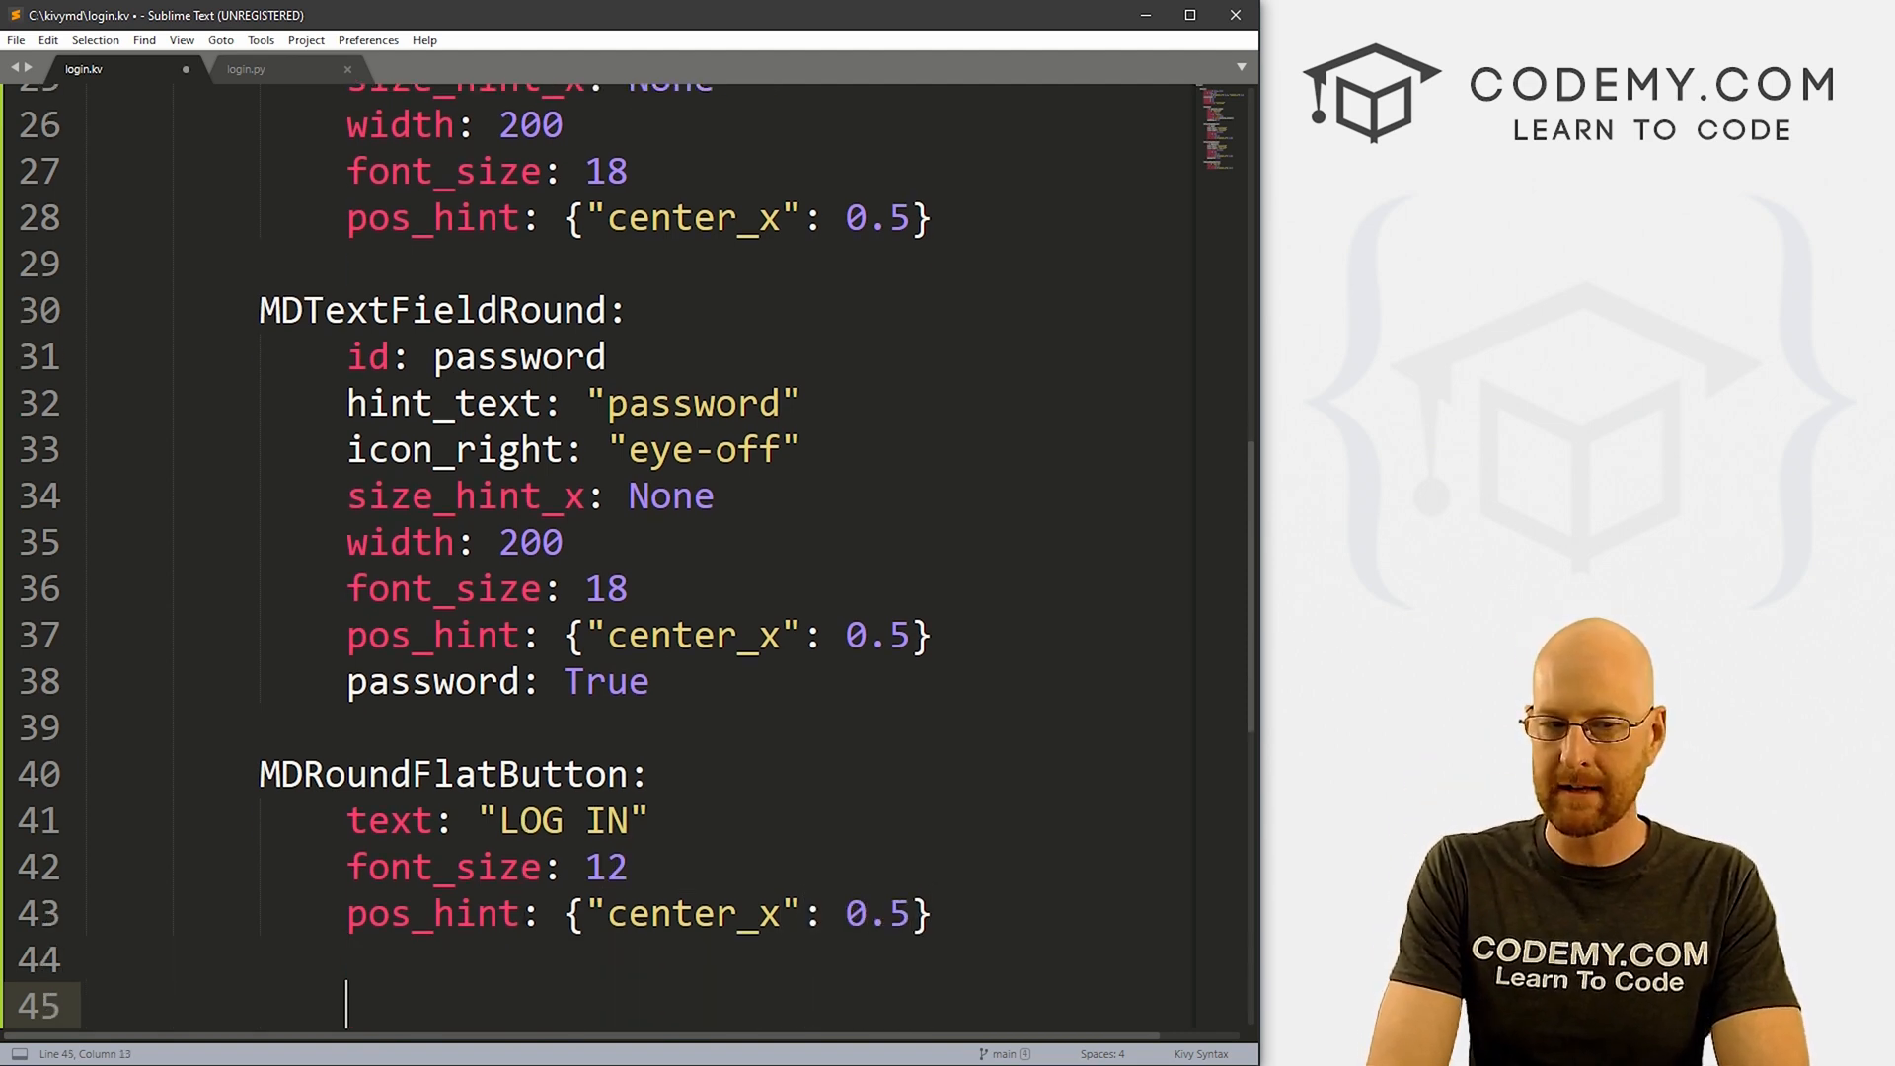
Duplicate the button block and relabel the copy "CLEAR"
{"action": "left_click", "coordinate": [343, 774]}
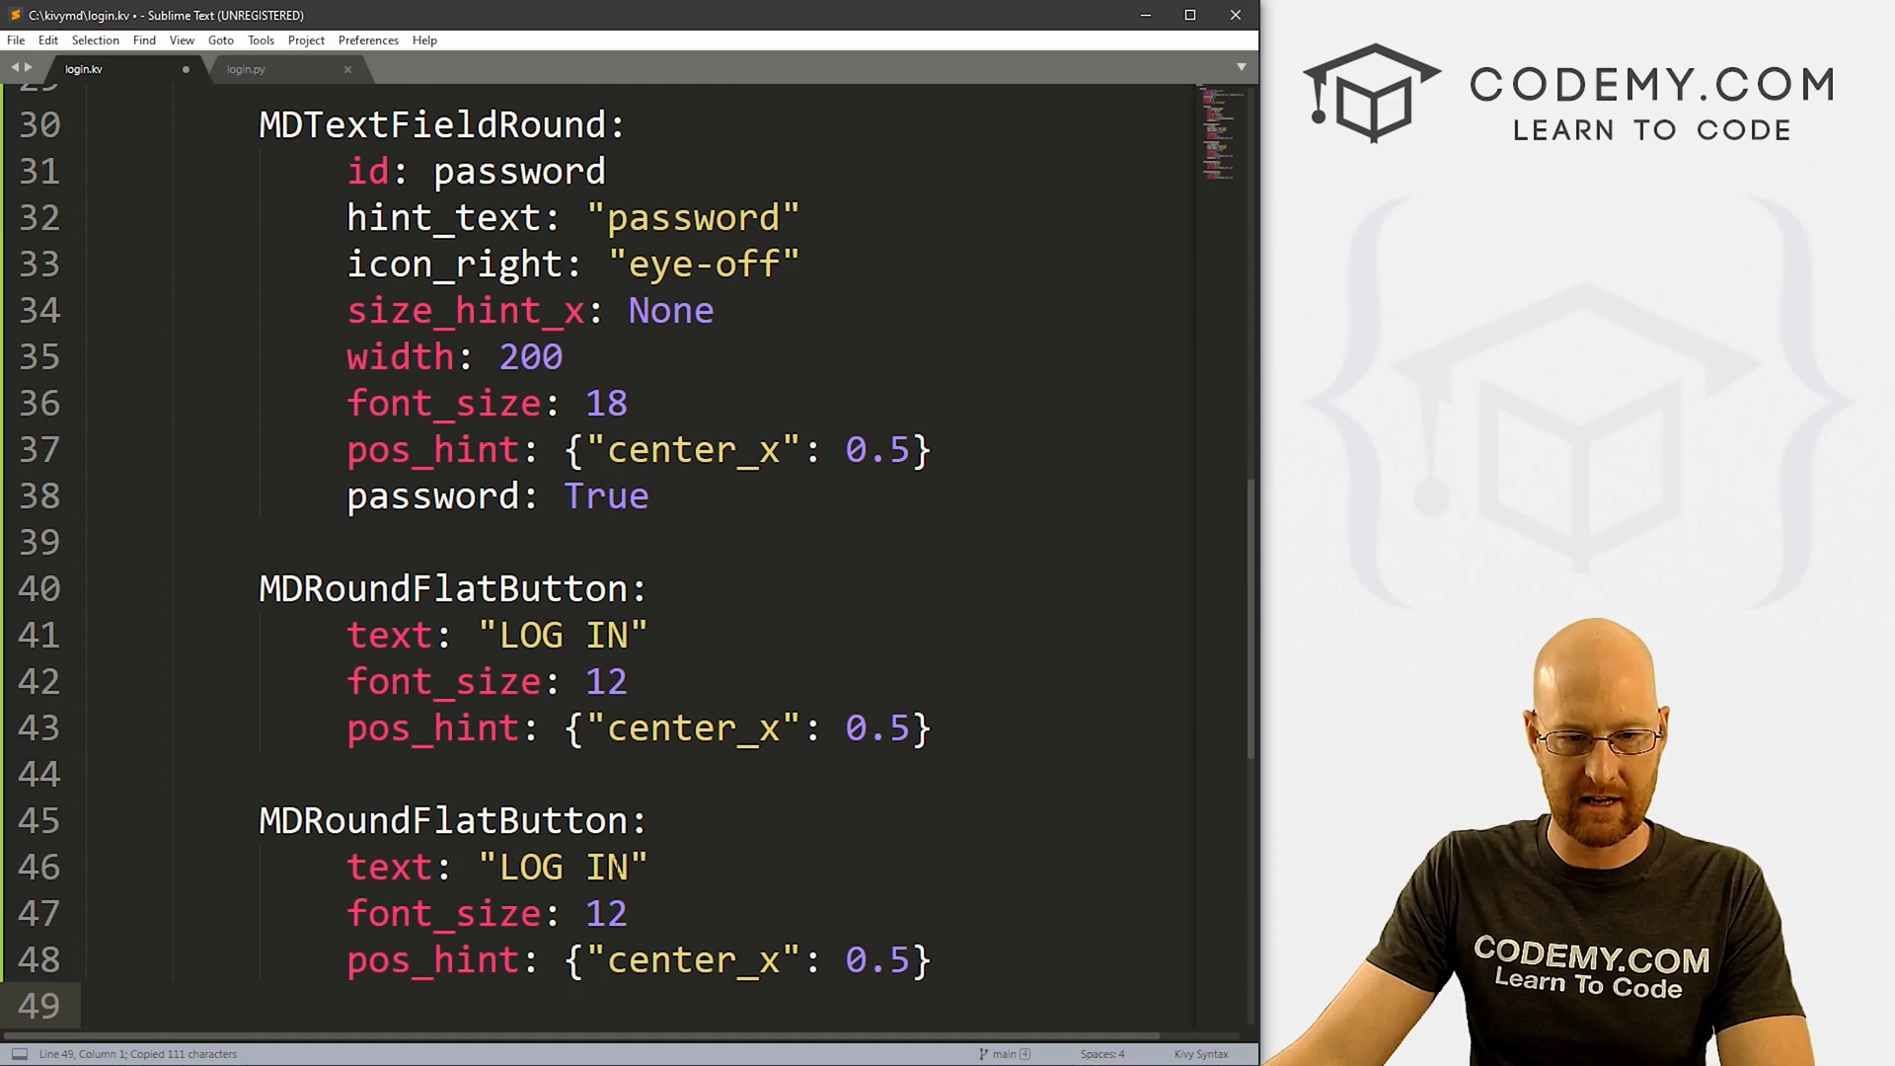
{"action": "type", "text": "CLEA"}
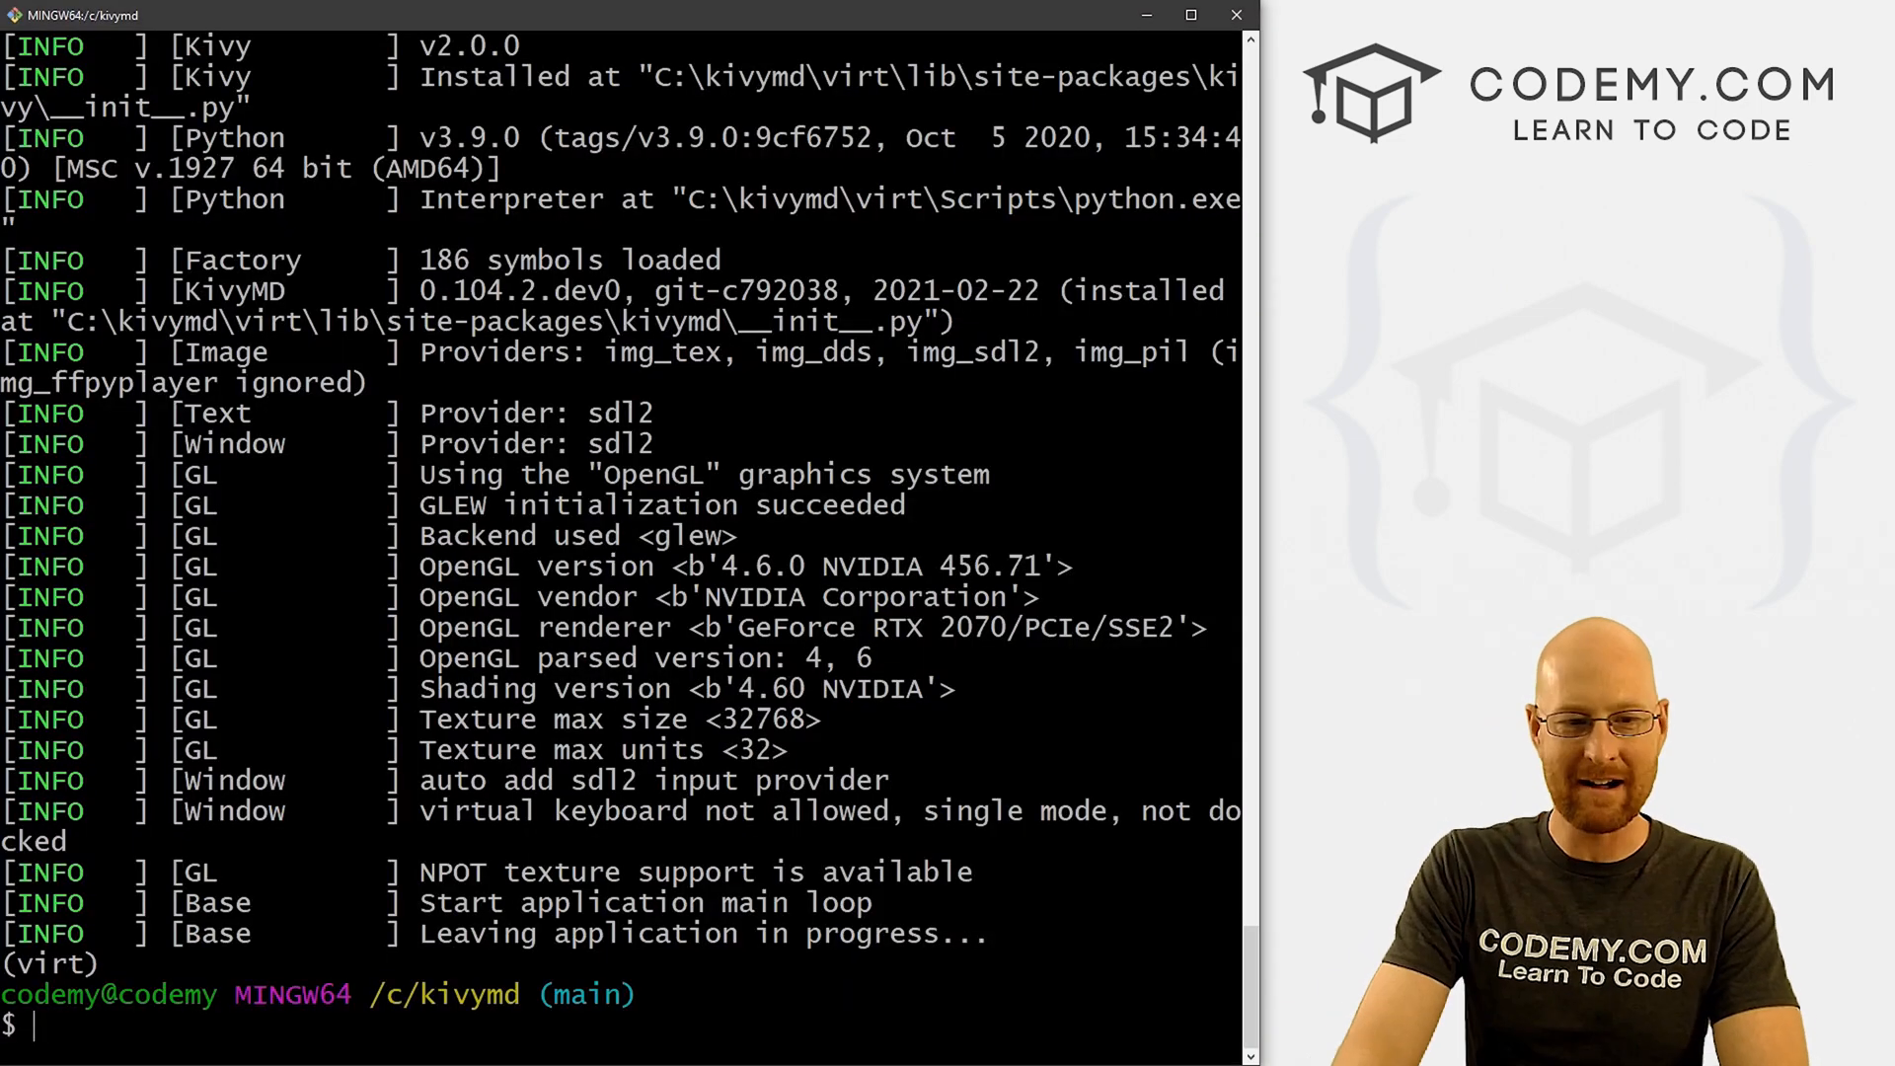
Check the running app shows LOG IN and CLEAR under the fields, then return to the editor
{"action": "scroll", "scroll_direction": "up", "scroll_amount": 3}
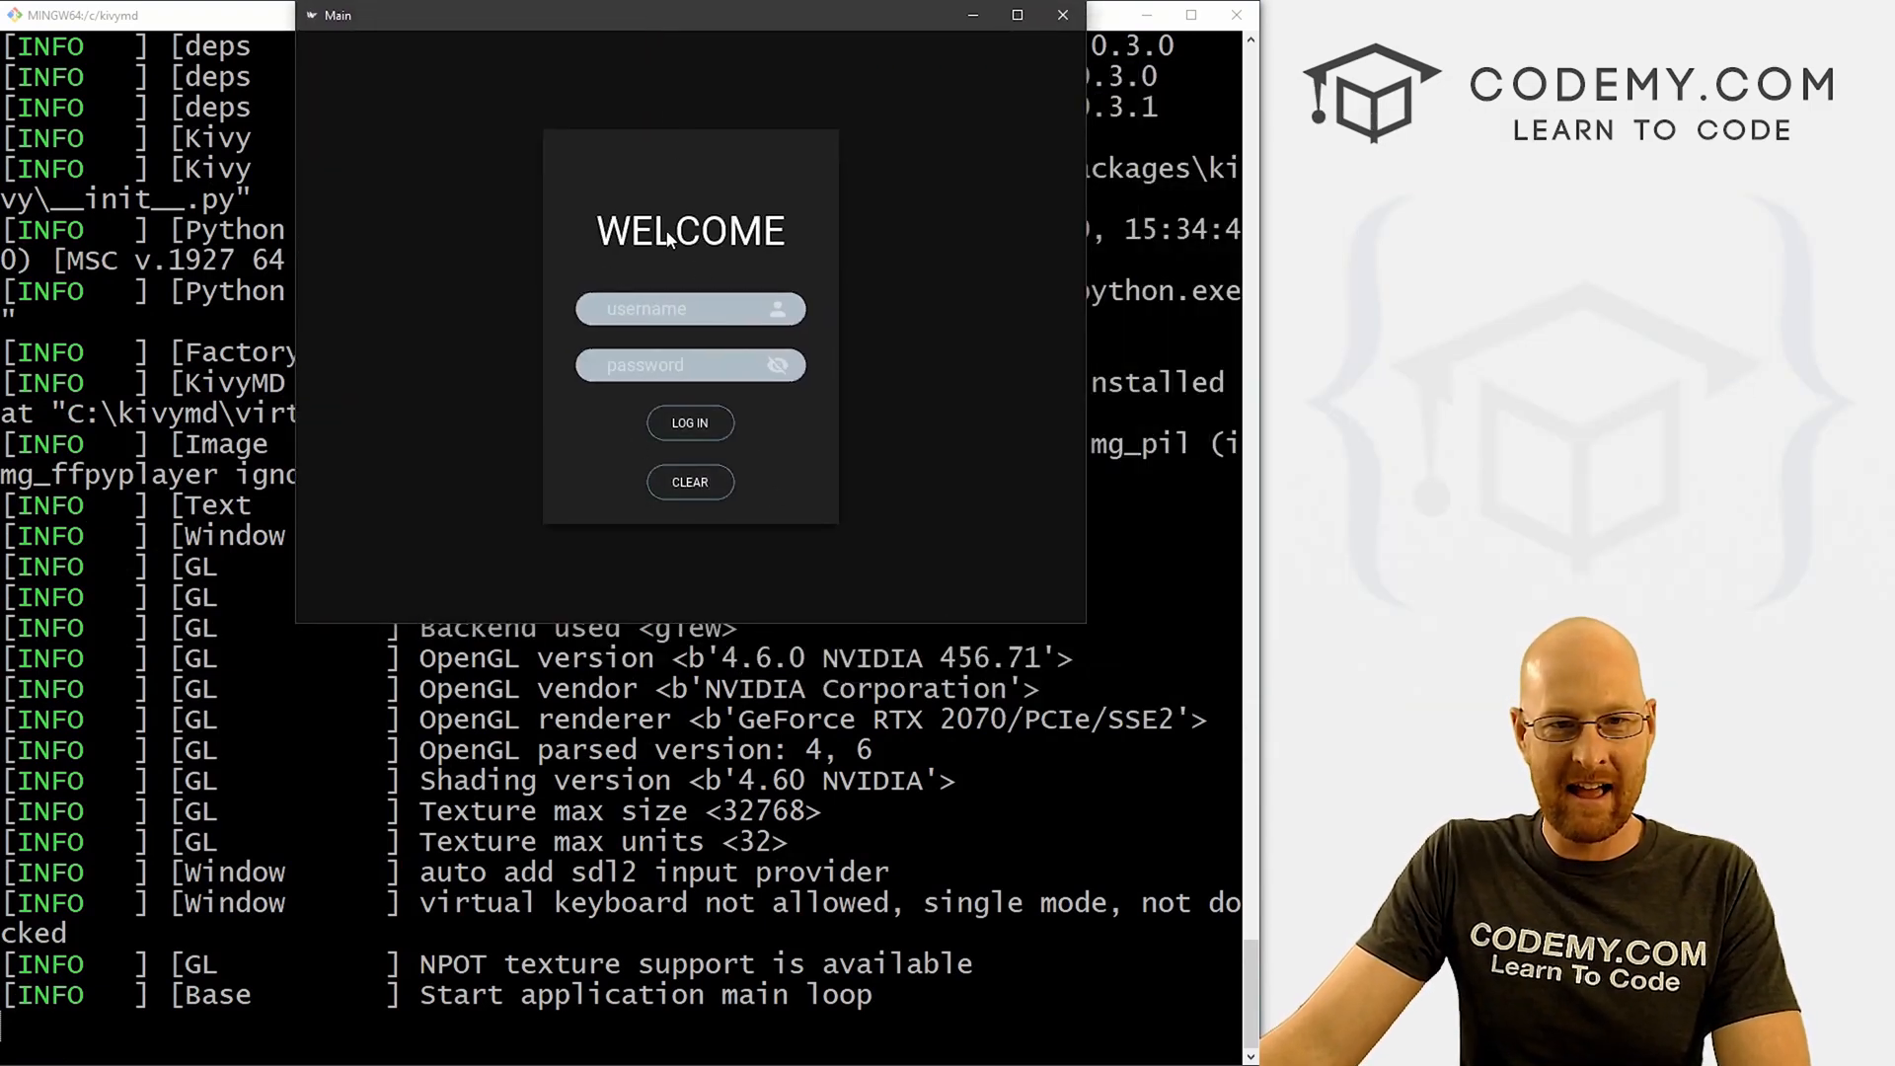
{"action": "mouse_move", "coordinate": [681, 288]}
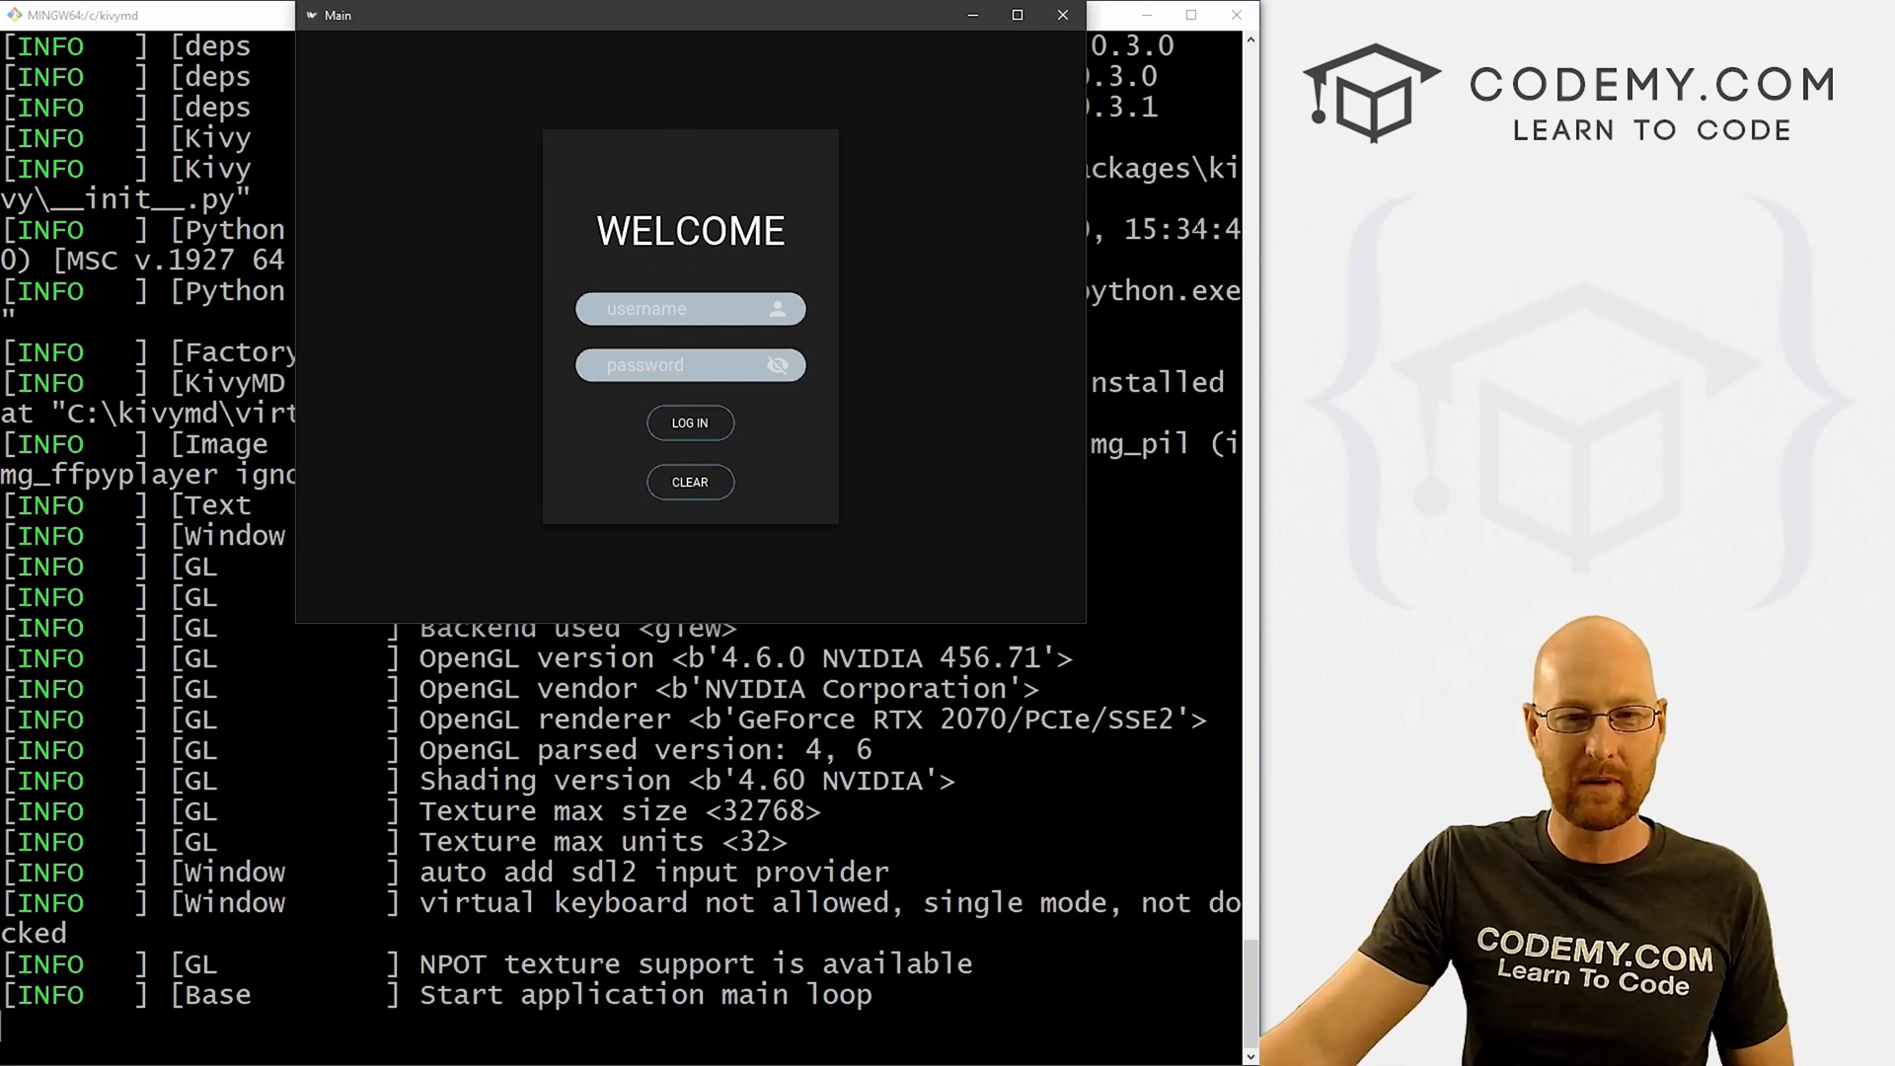
{"action": "mouse_move", "coordinate": [699, 519]}
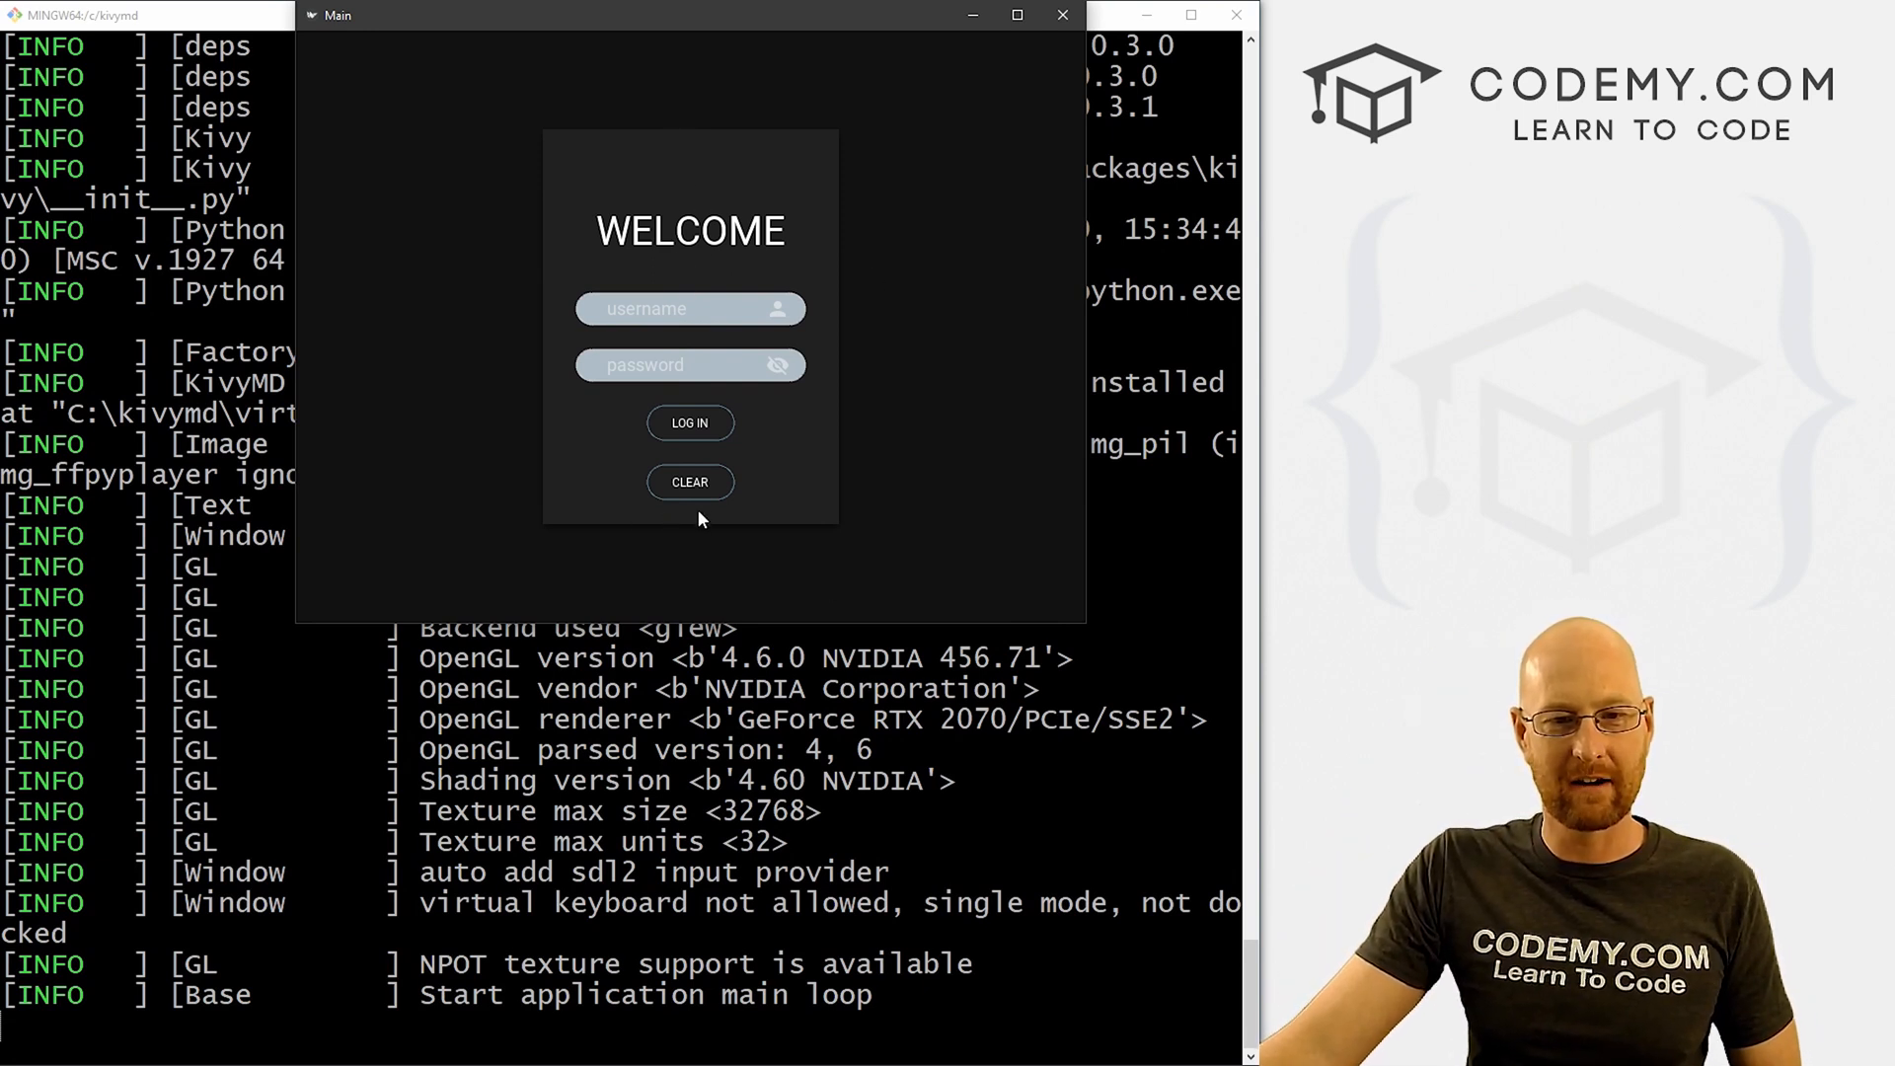
{"action": "left_click", "coordinate": [1063, 14]}
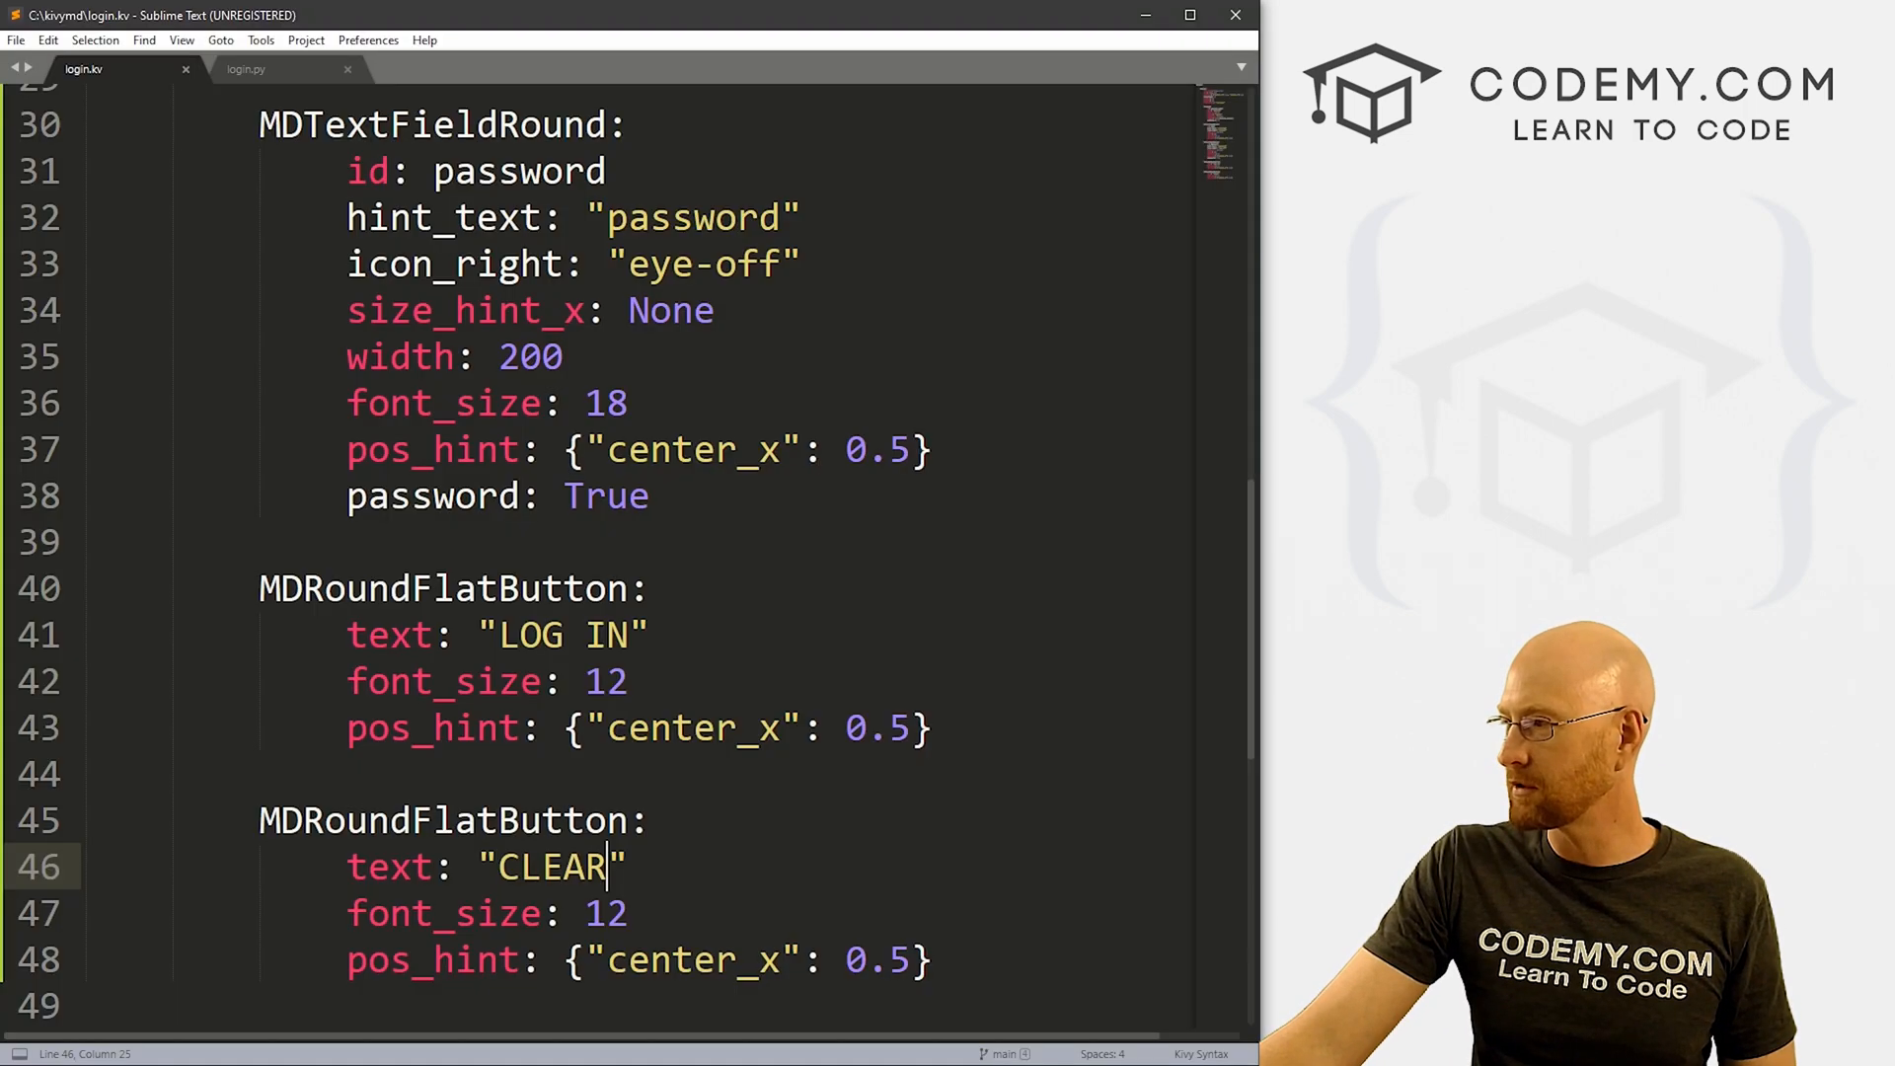
Add a Widget spacer with size_hint_y None and height 10 below the CLEAR button
{"action": "scroll", "scroll_direction": "down", "scroll_amount": 3}
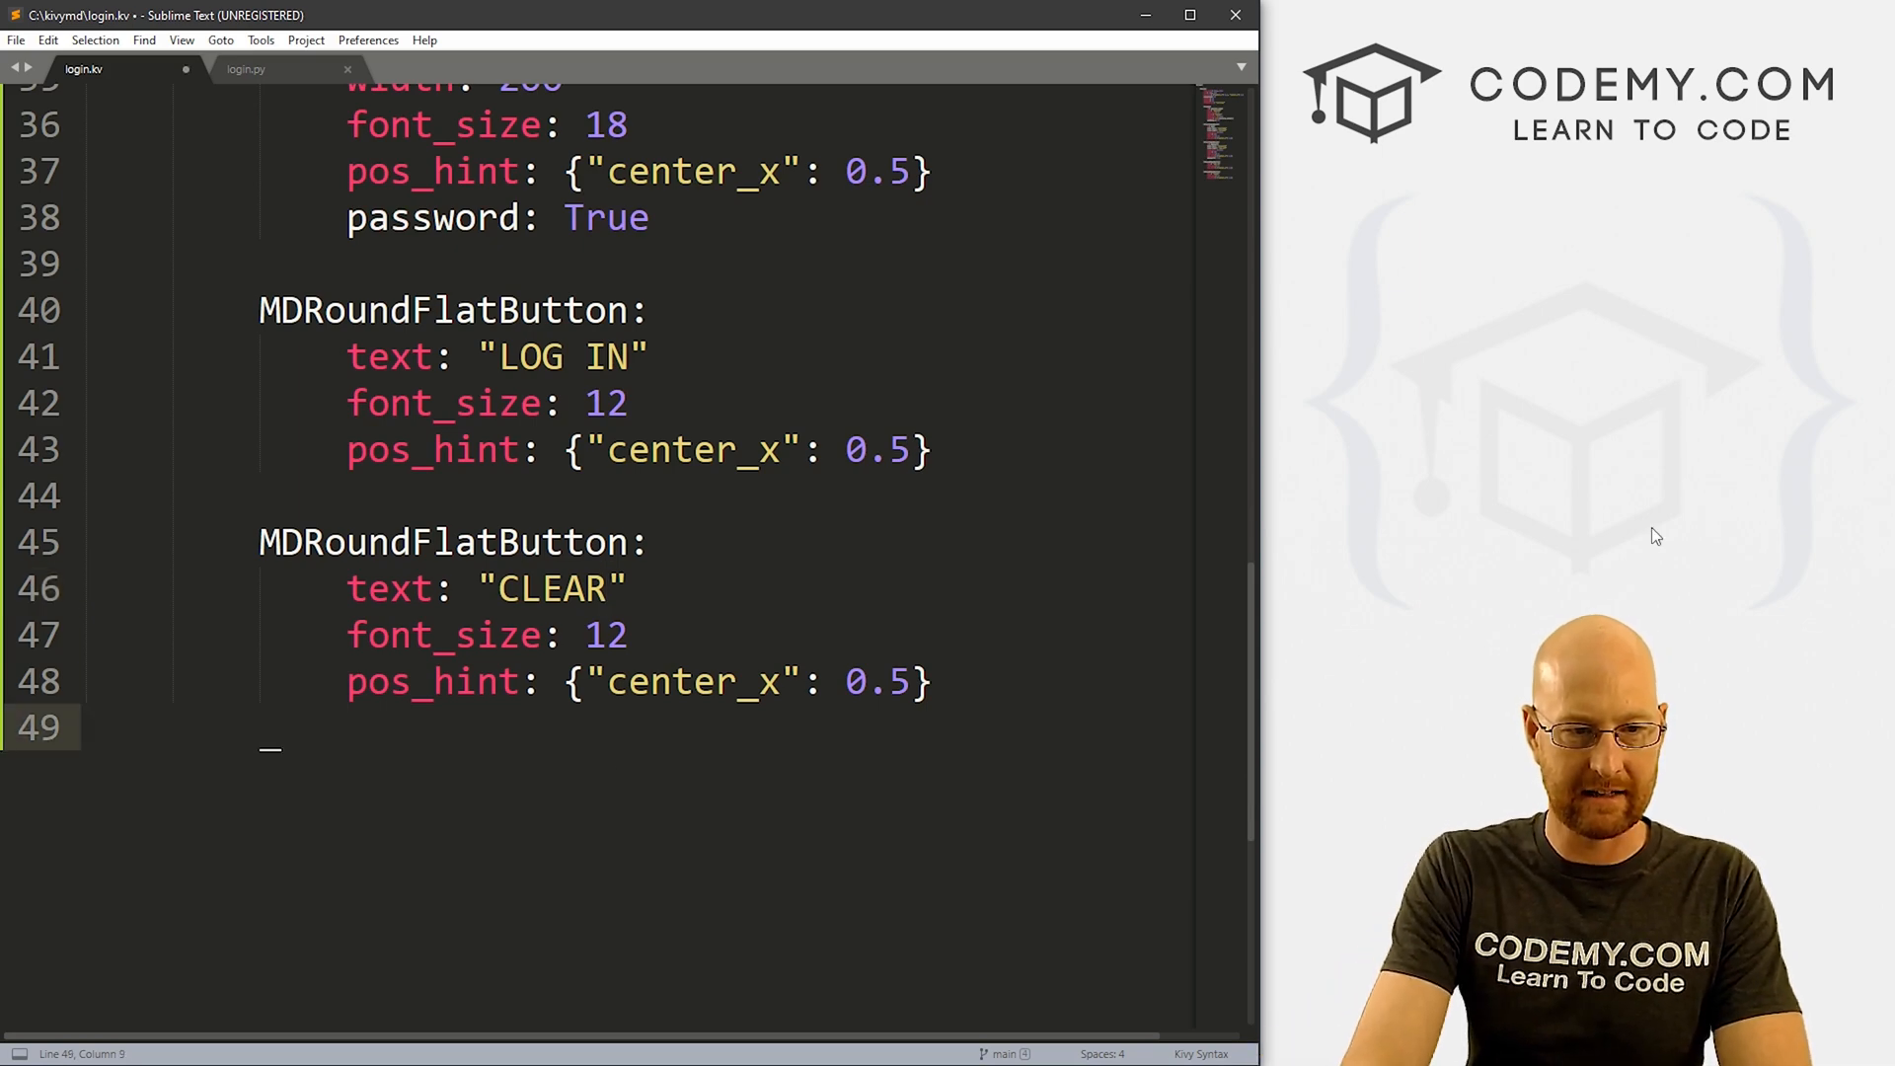
{"action": "type", "text": "Widget:"}
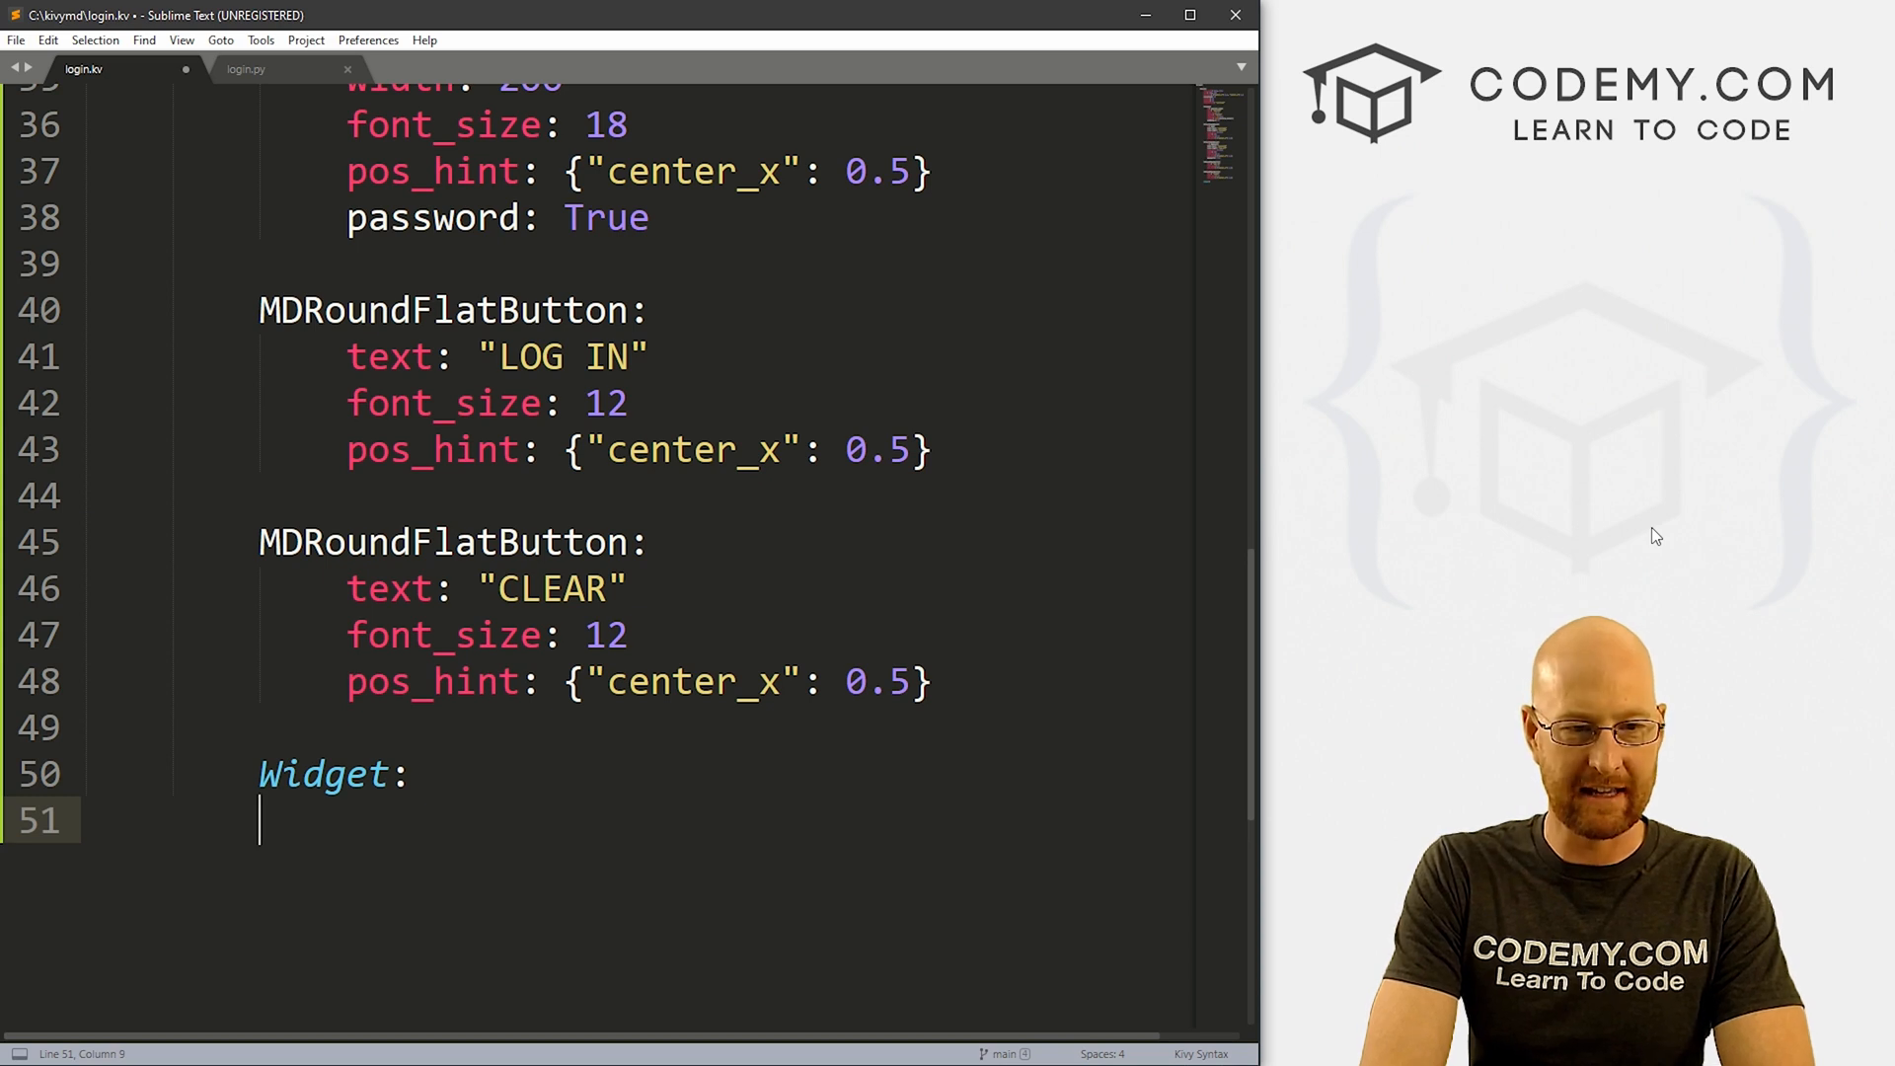
{"action": "type", "text": "size_hint"}
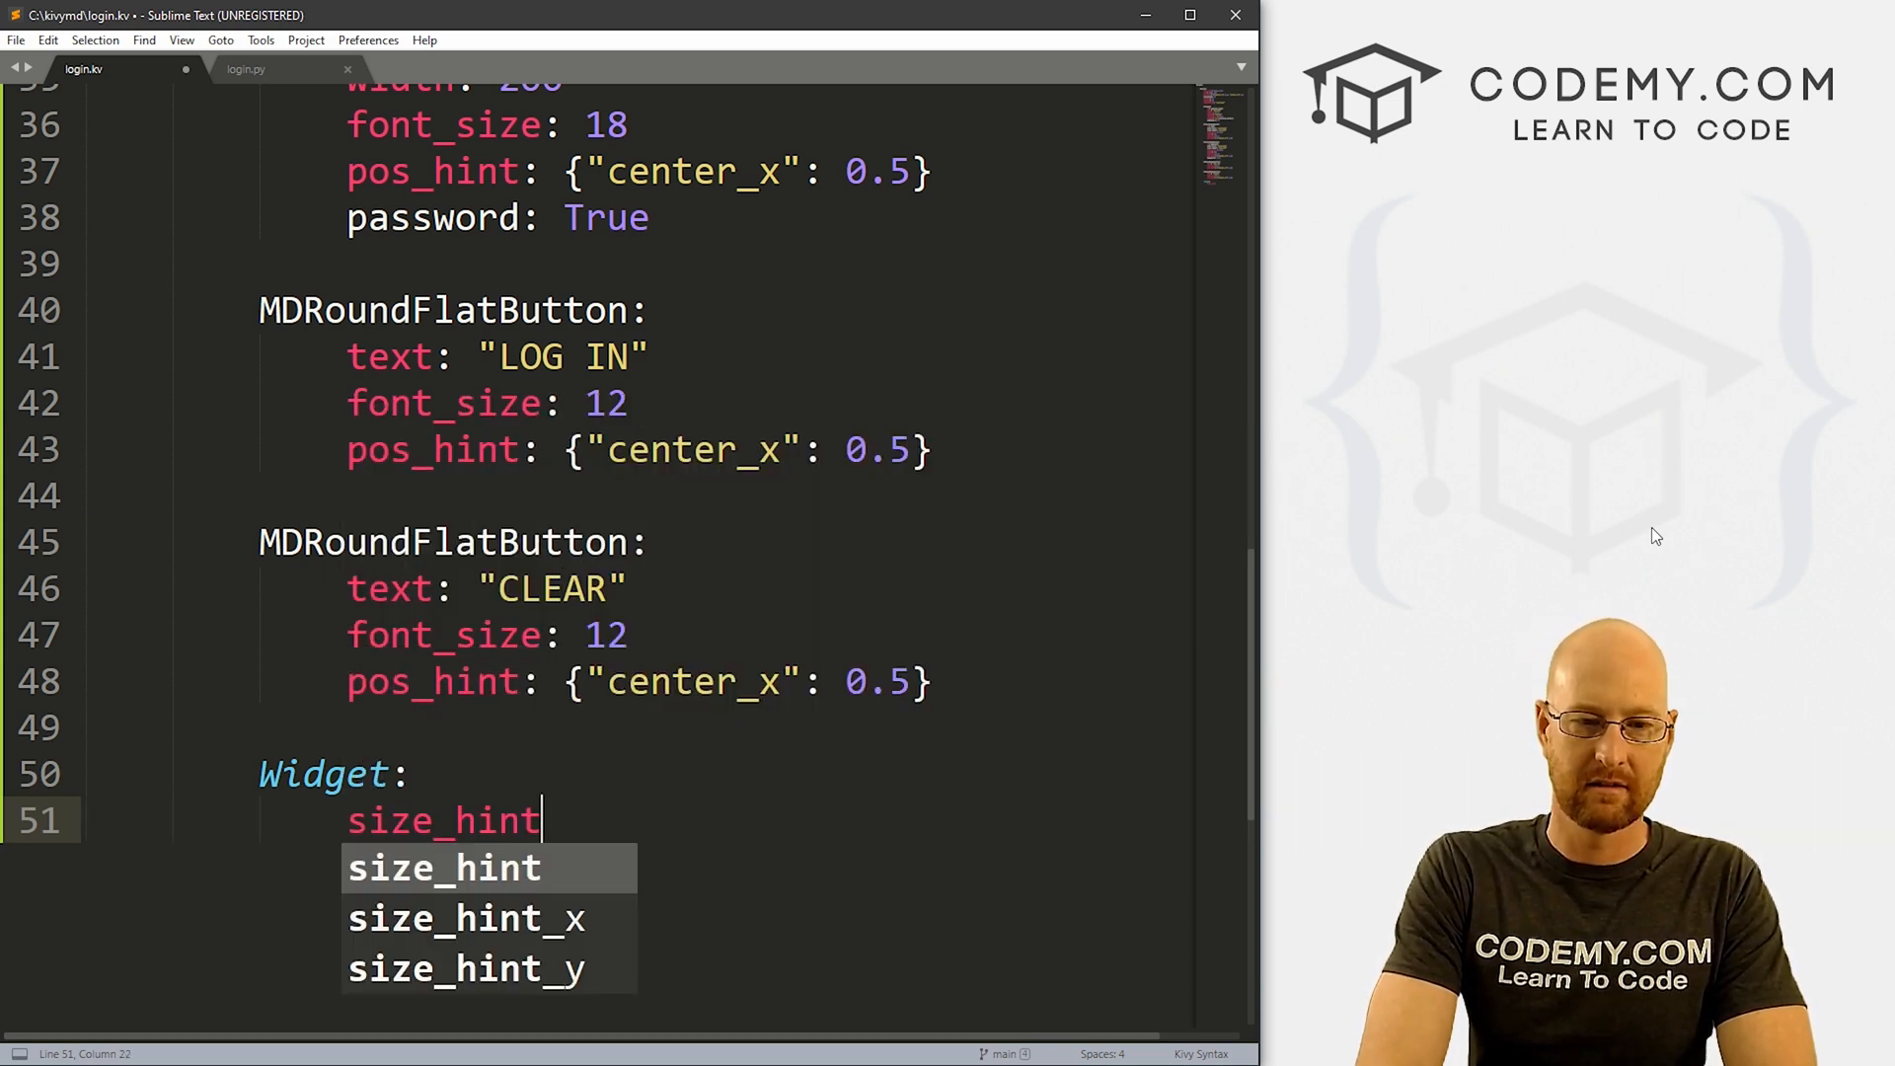
{"action": "type", "text": "_y: None"}
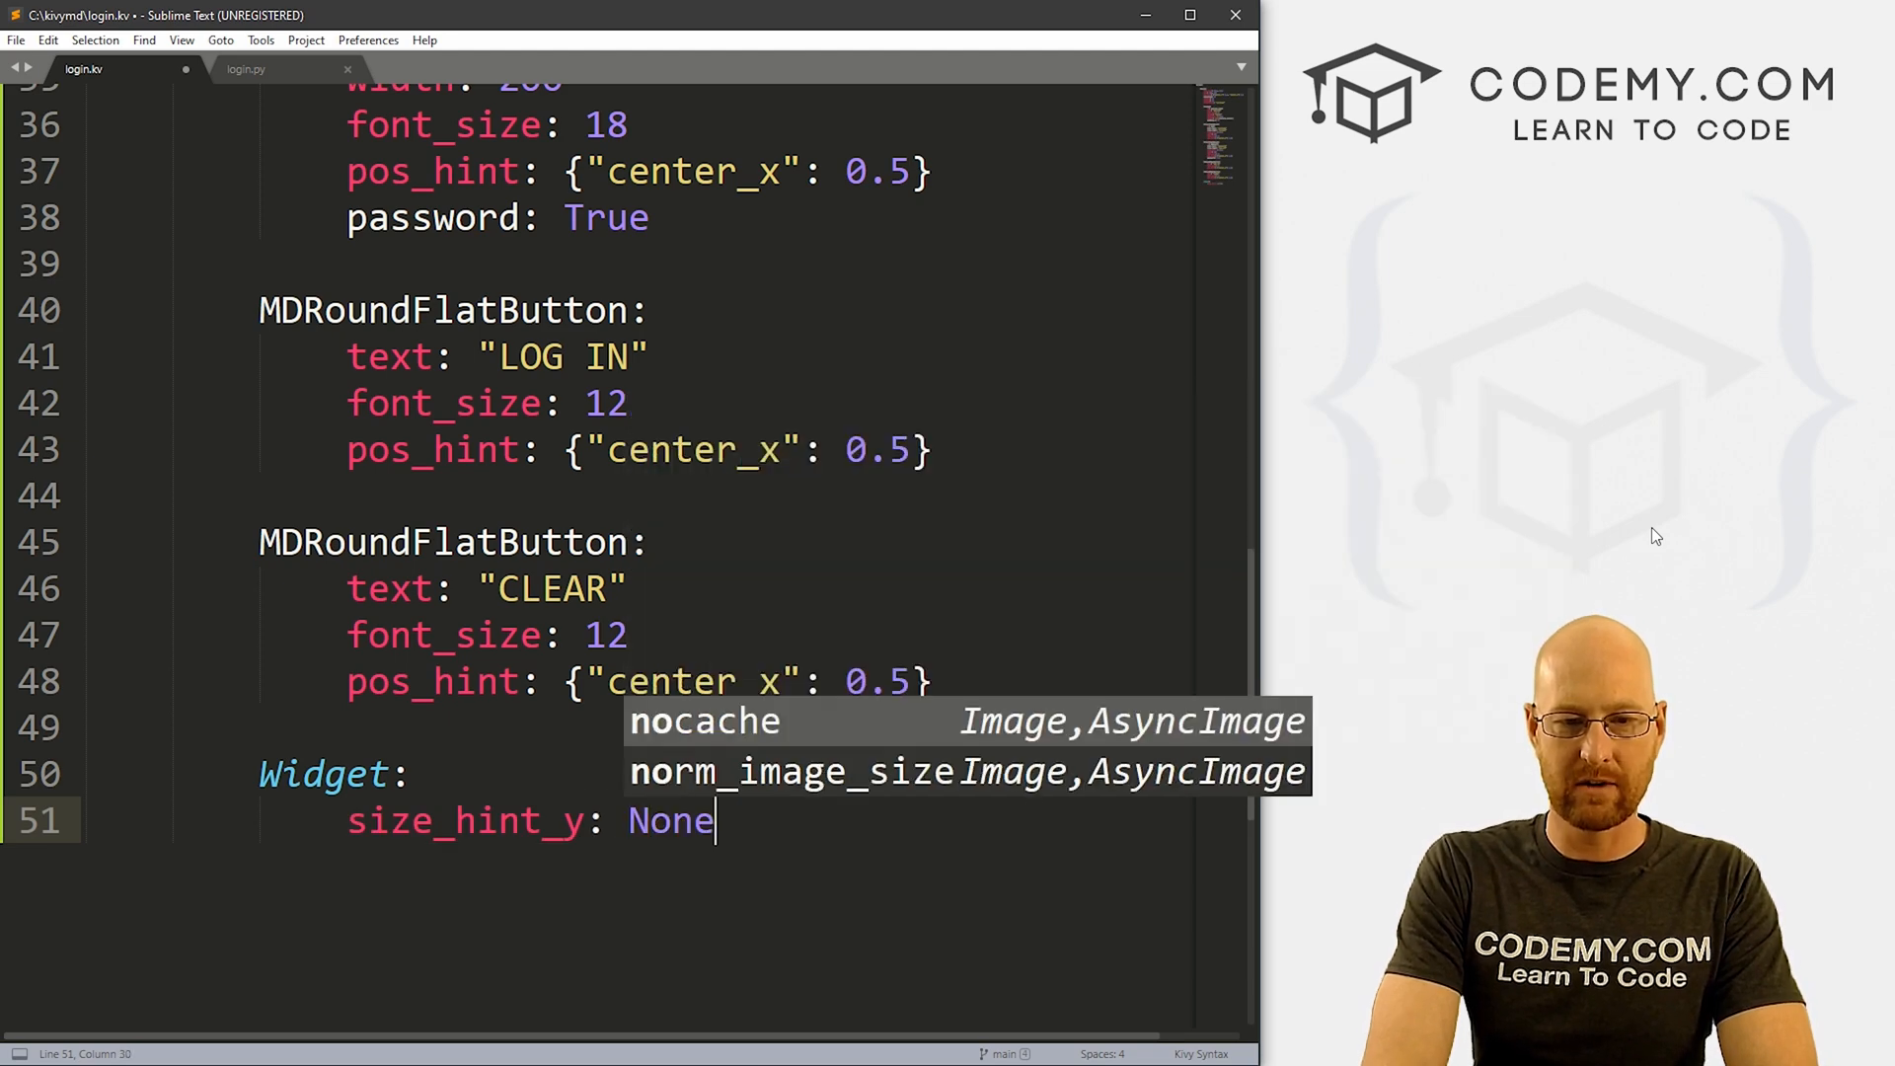
{"action": "type", "text": "height:"}
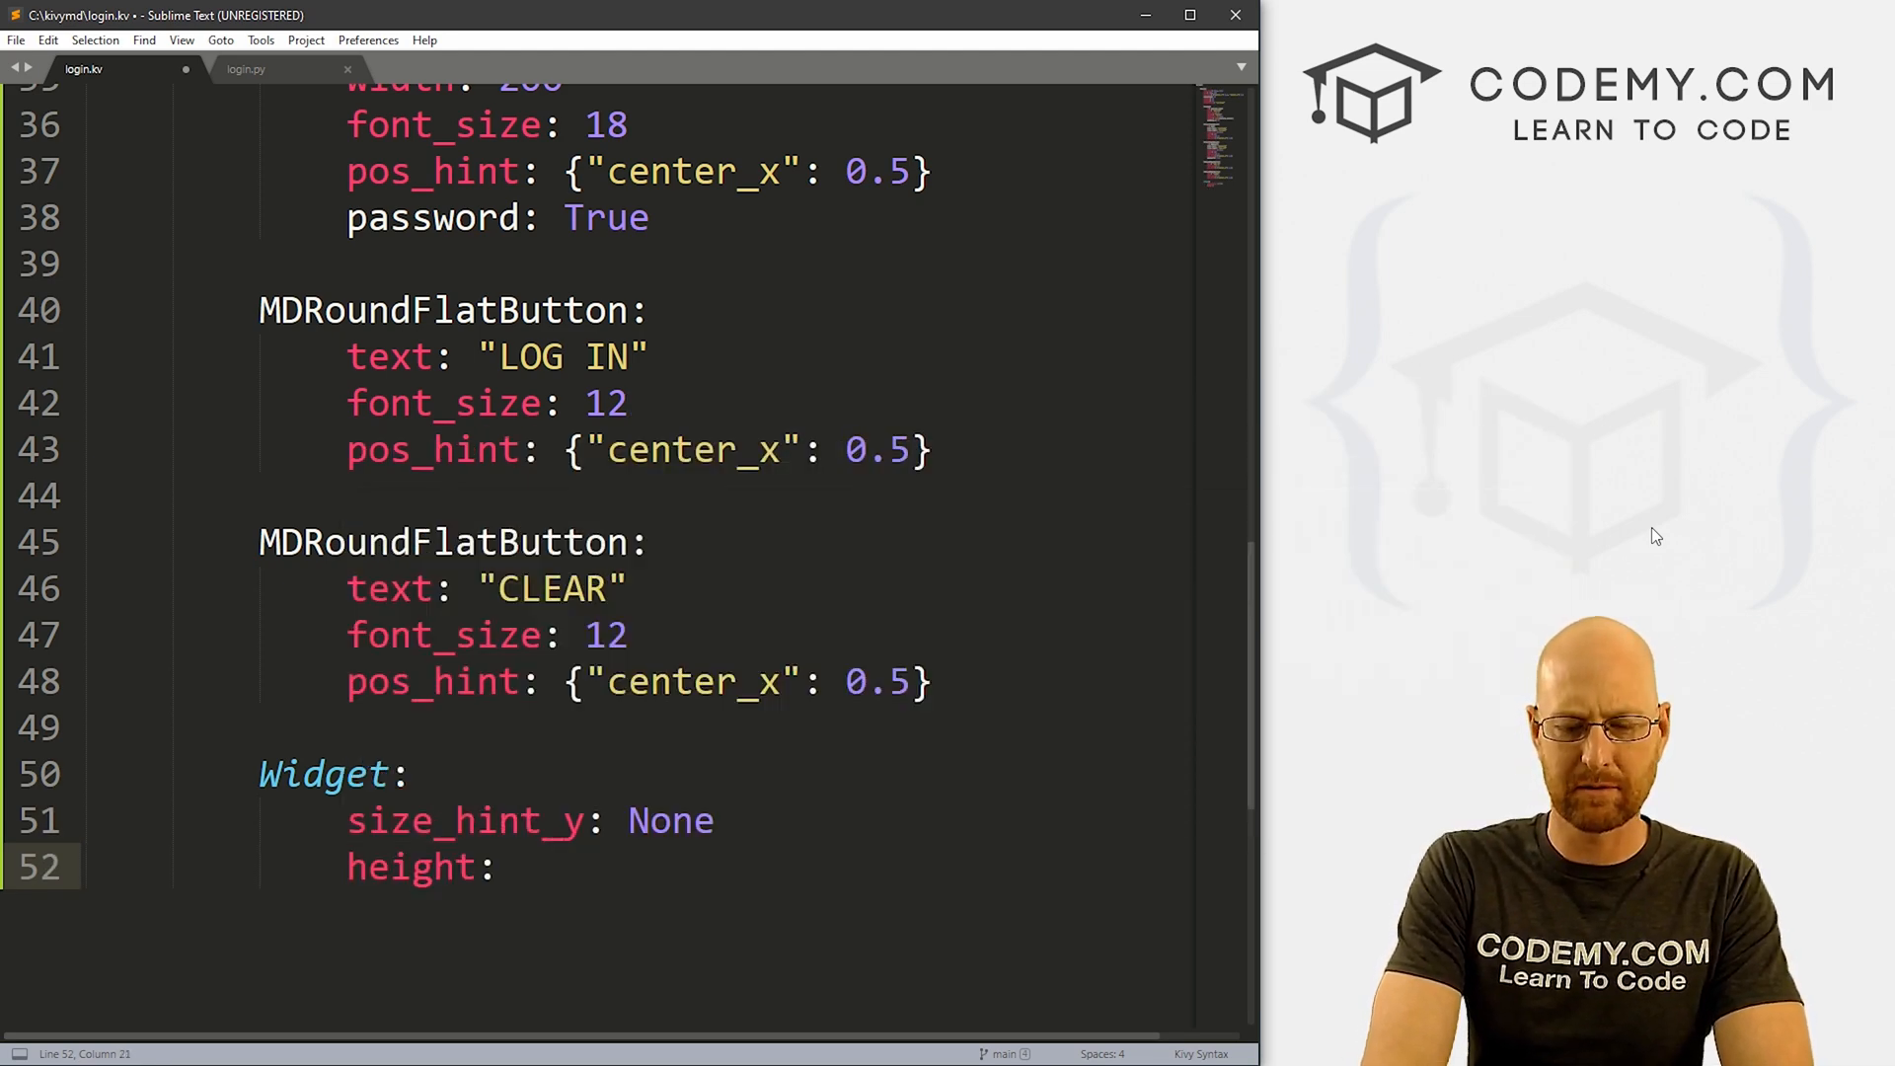
{"action": "type", "text": "10"}
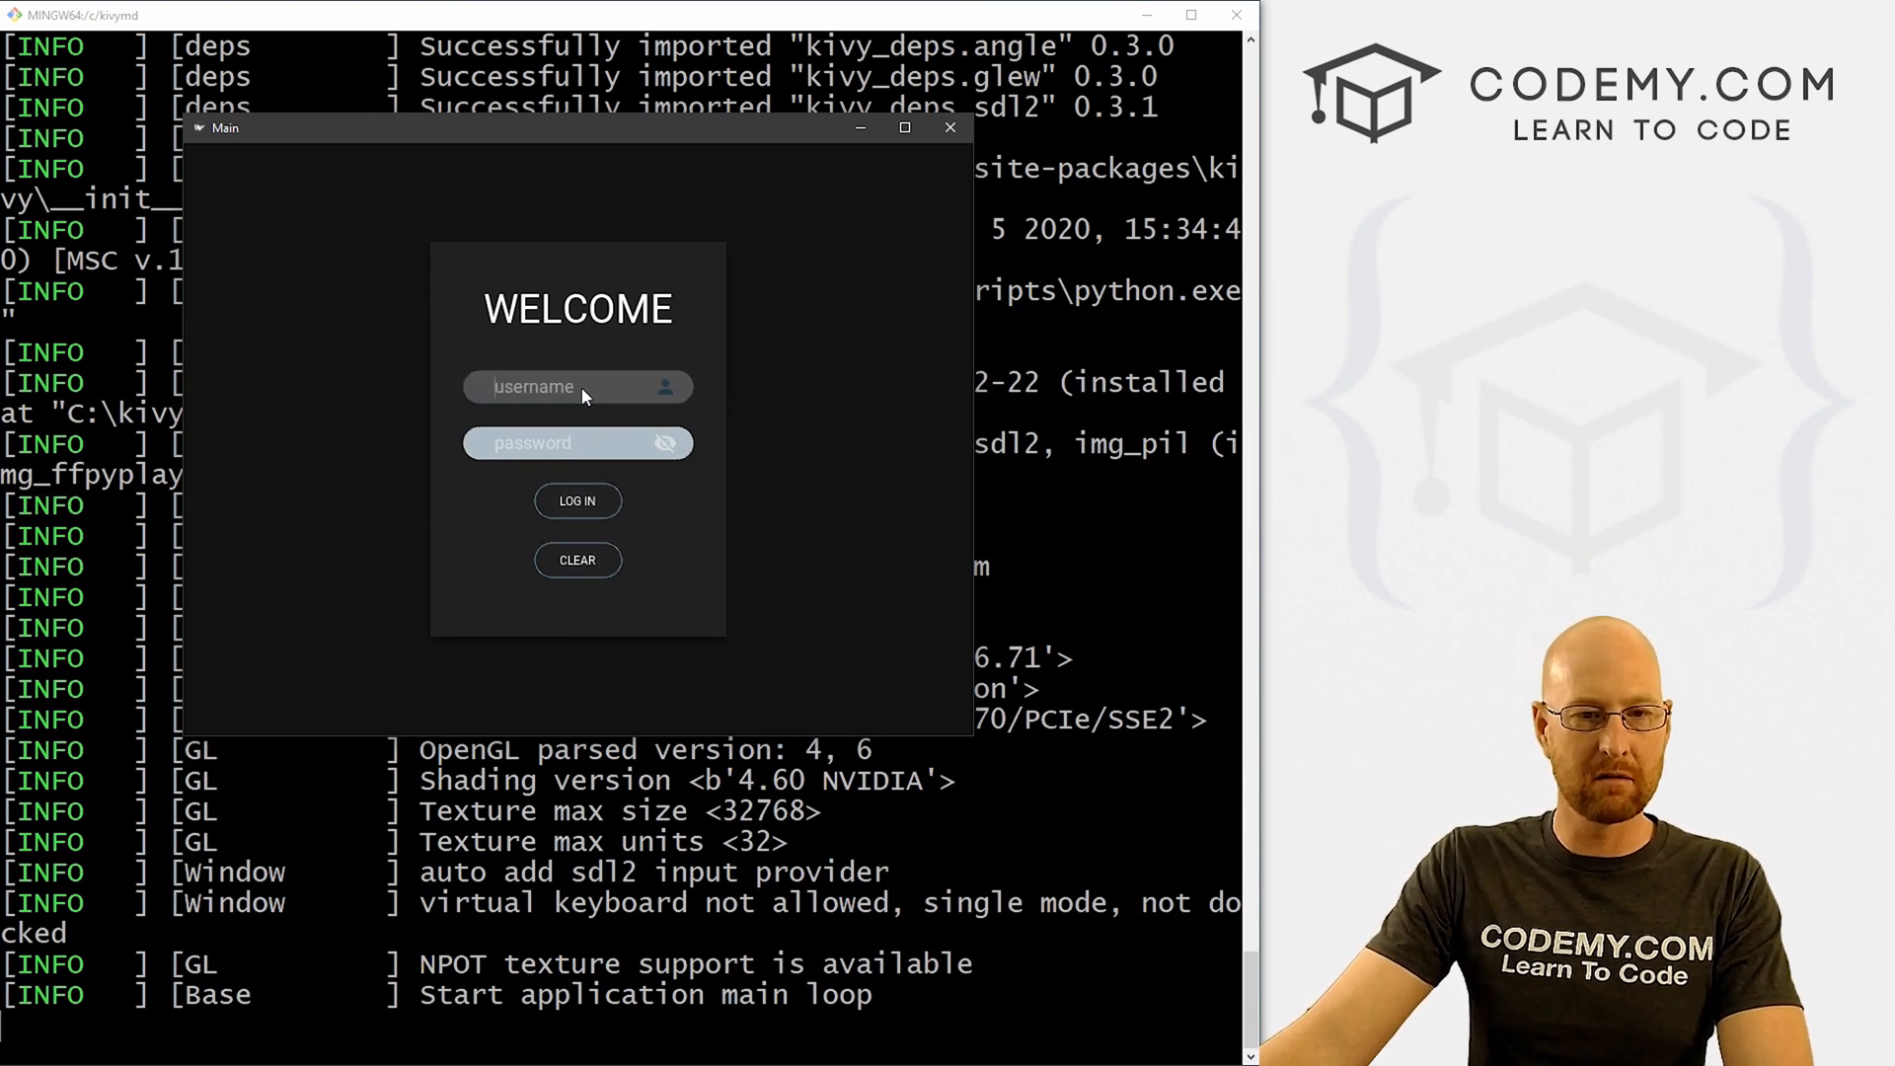
Type test text 'adsasdas' into the running app's username and password fields
{"action": "type", "text": "adsasdas"}
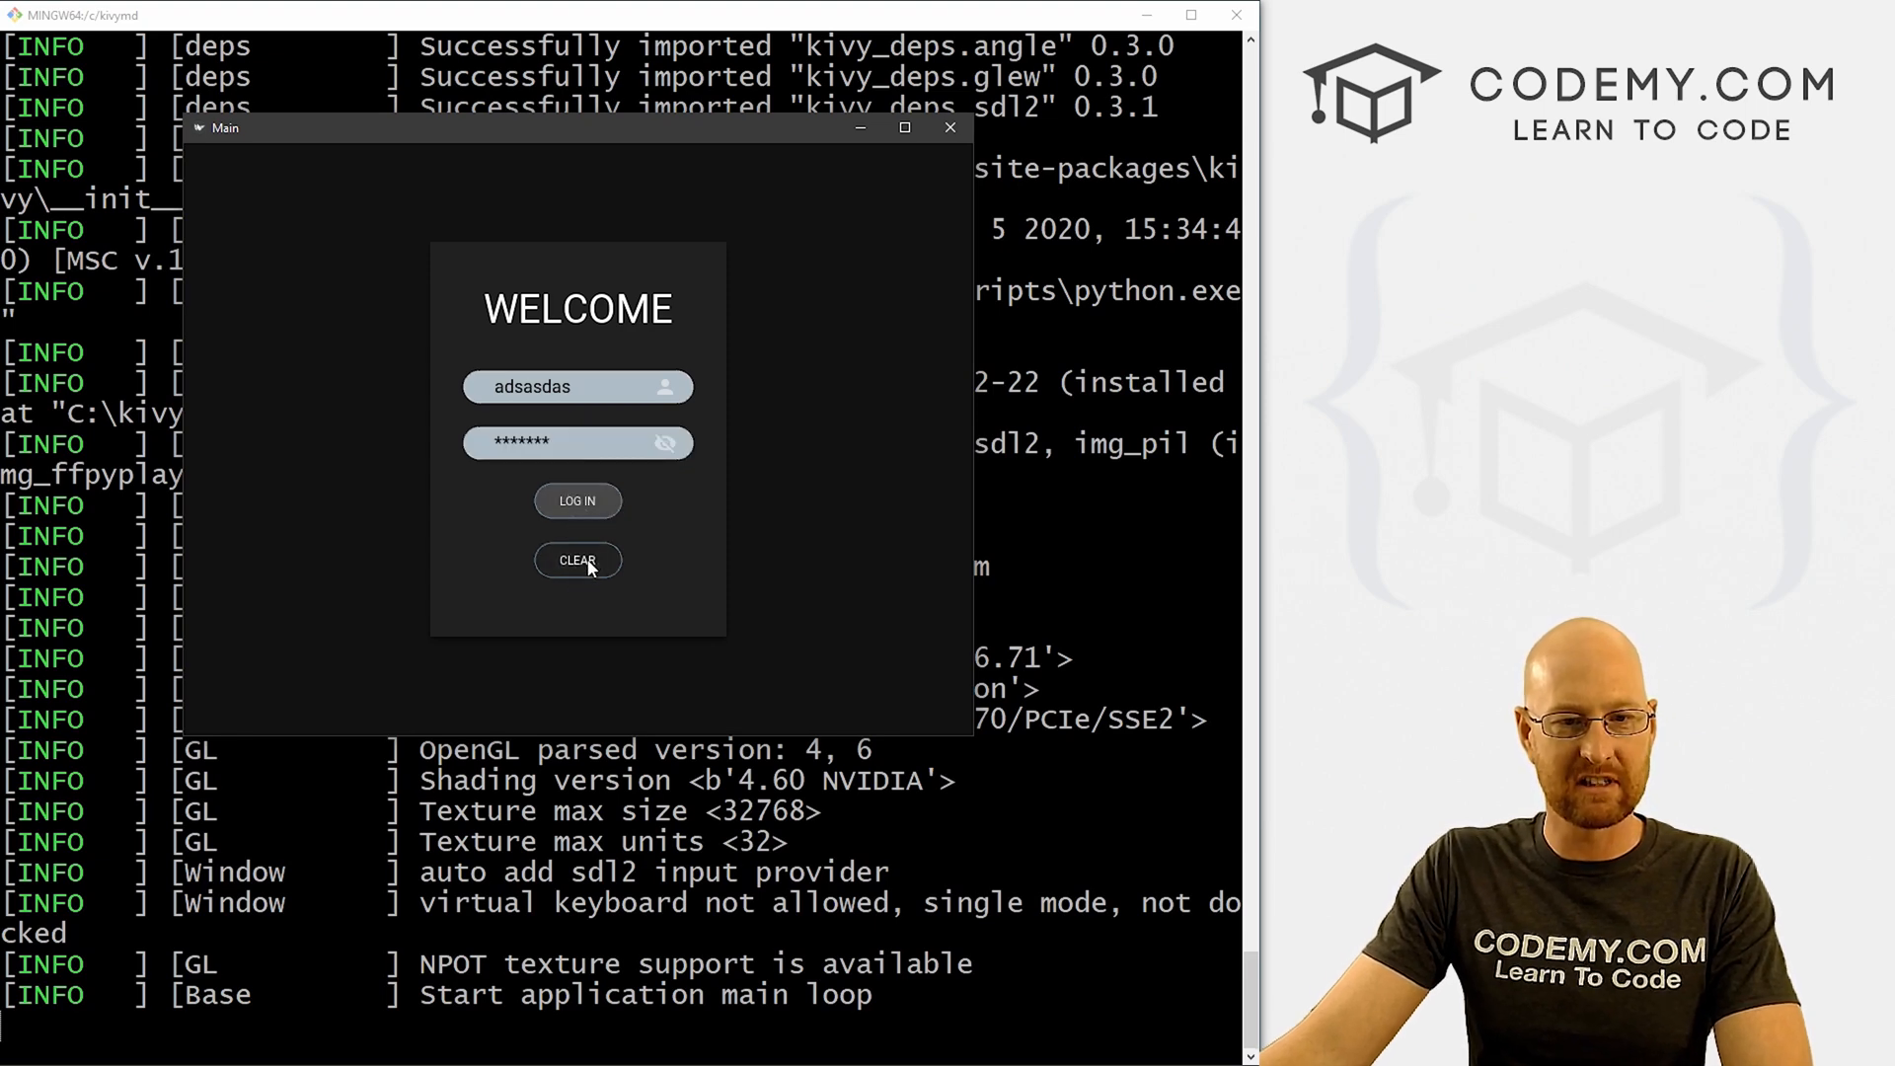
{"action": "mouse_move", "coordinate": [893, 239]}
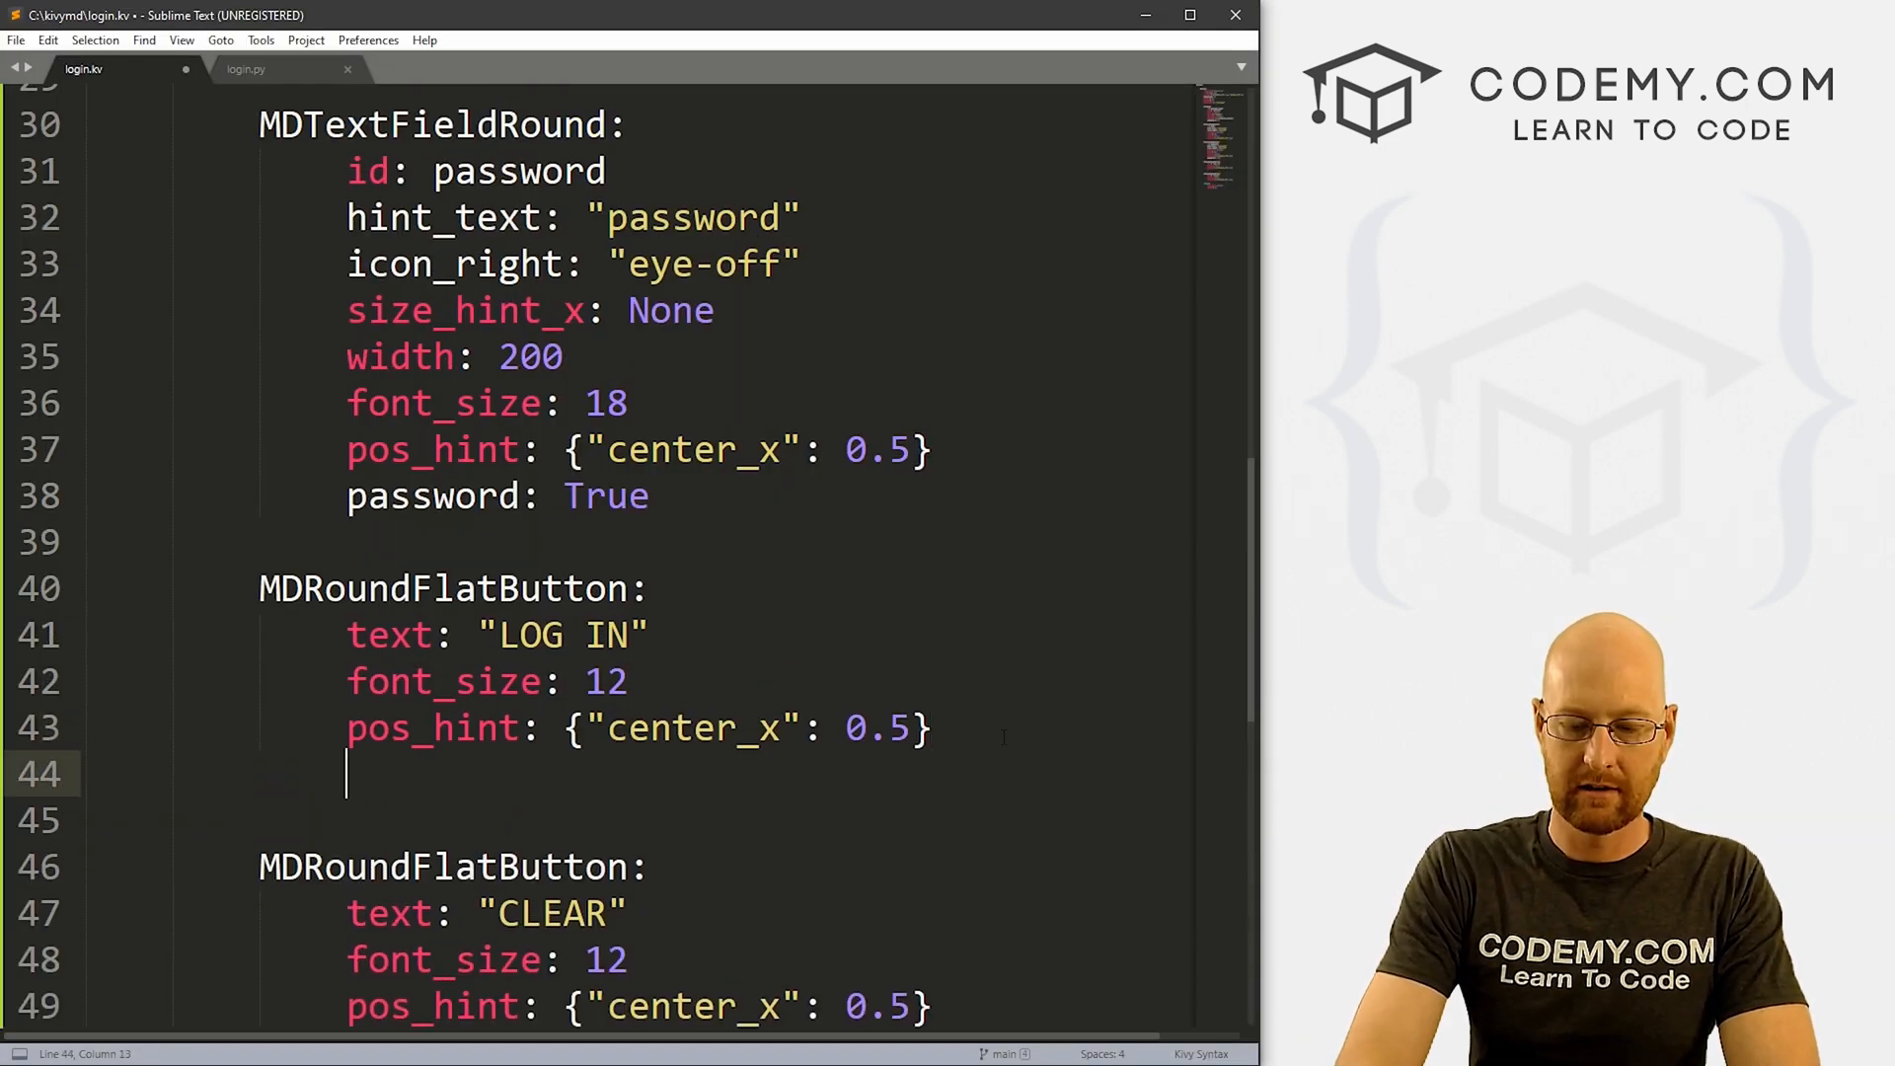
Give the LOG IN button on_press: app.logger()
{"action": "type", "text": "on_press;"}
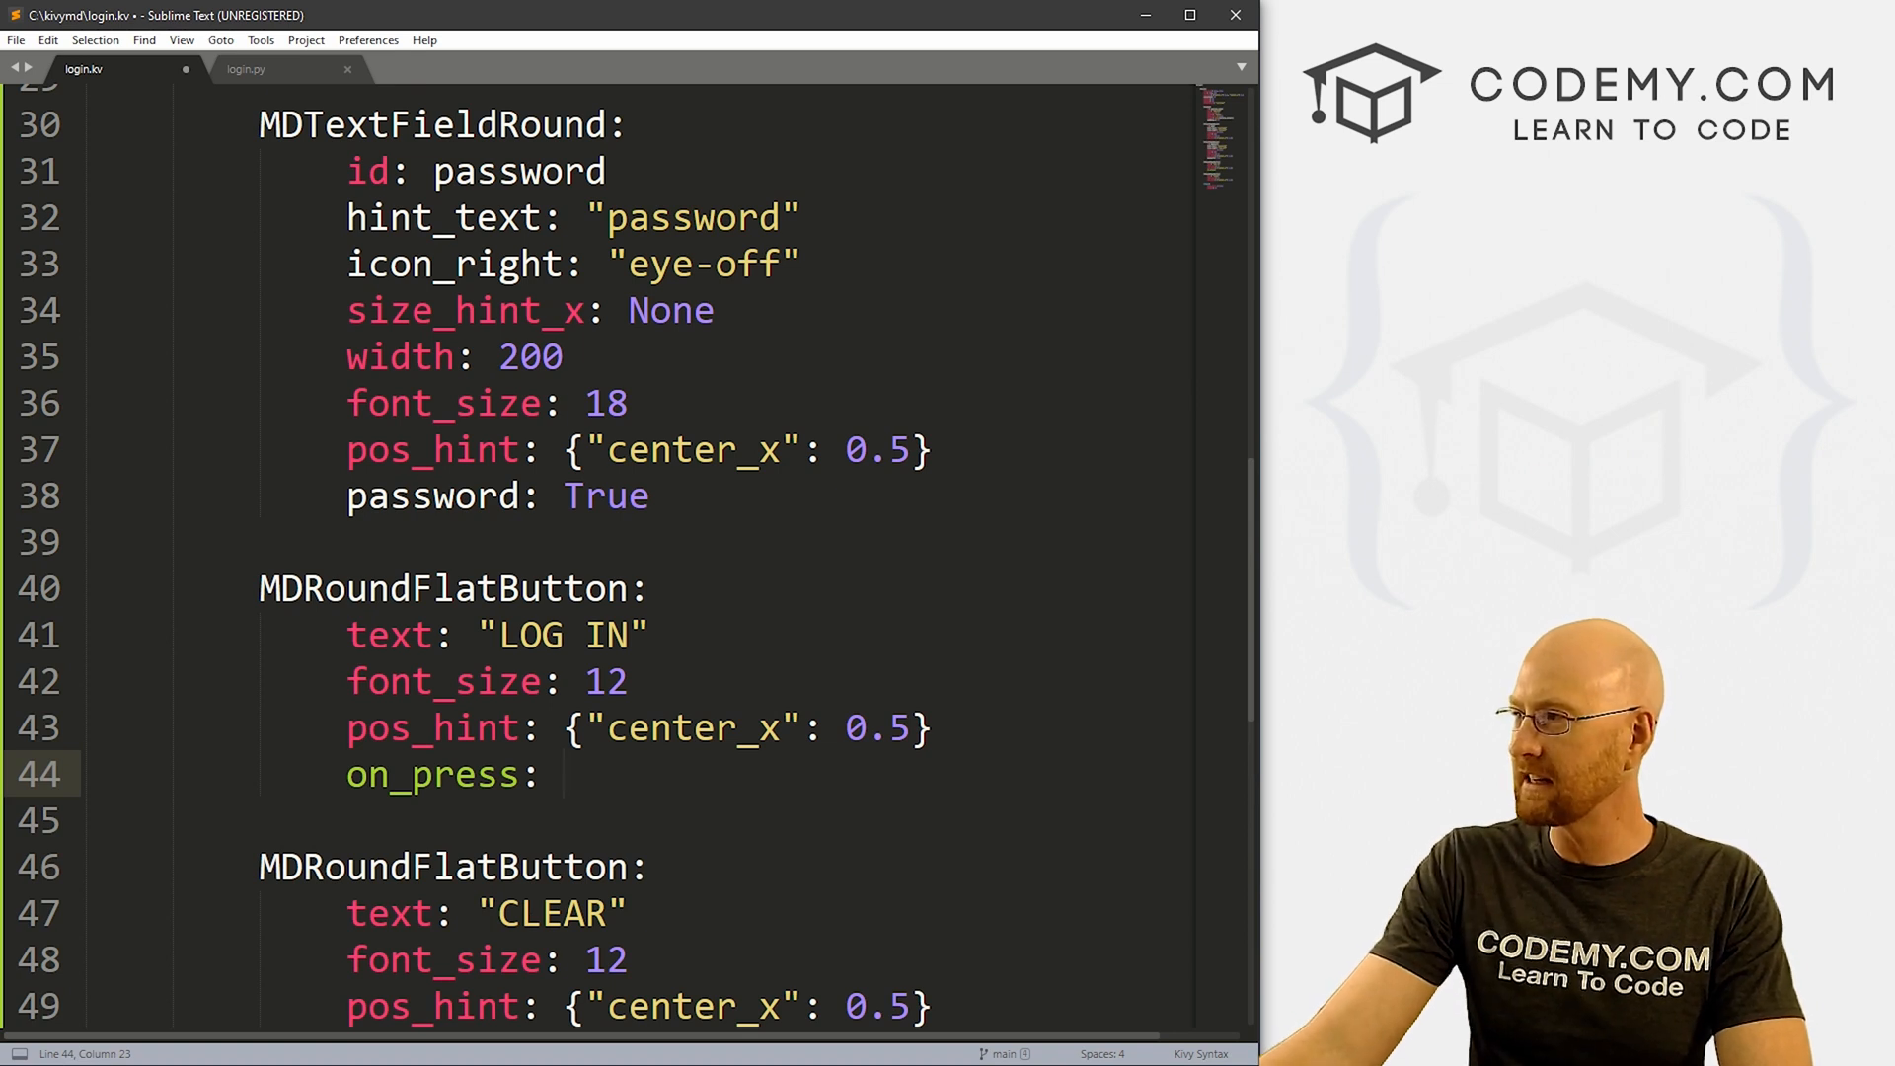
{"action": "left_click", "coordinate": [568, 774]}
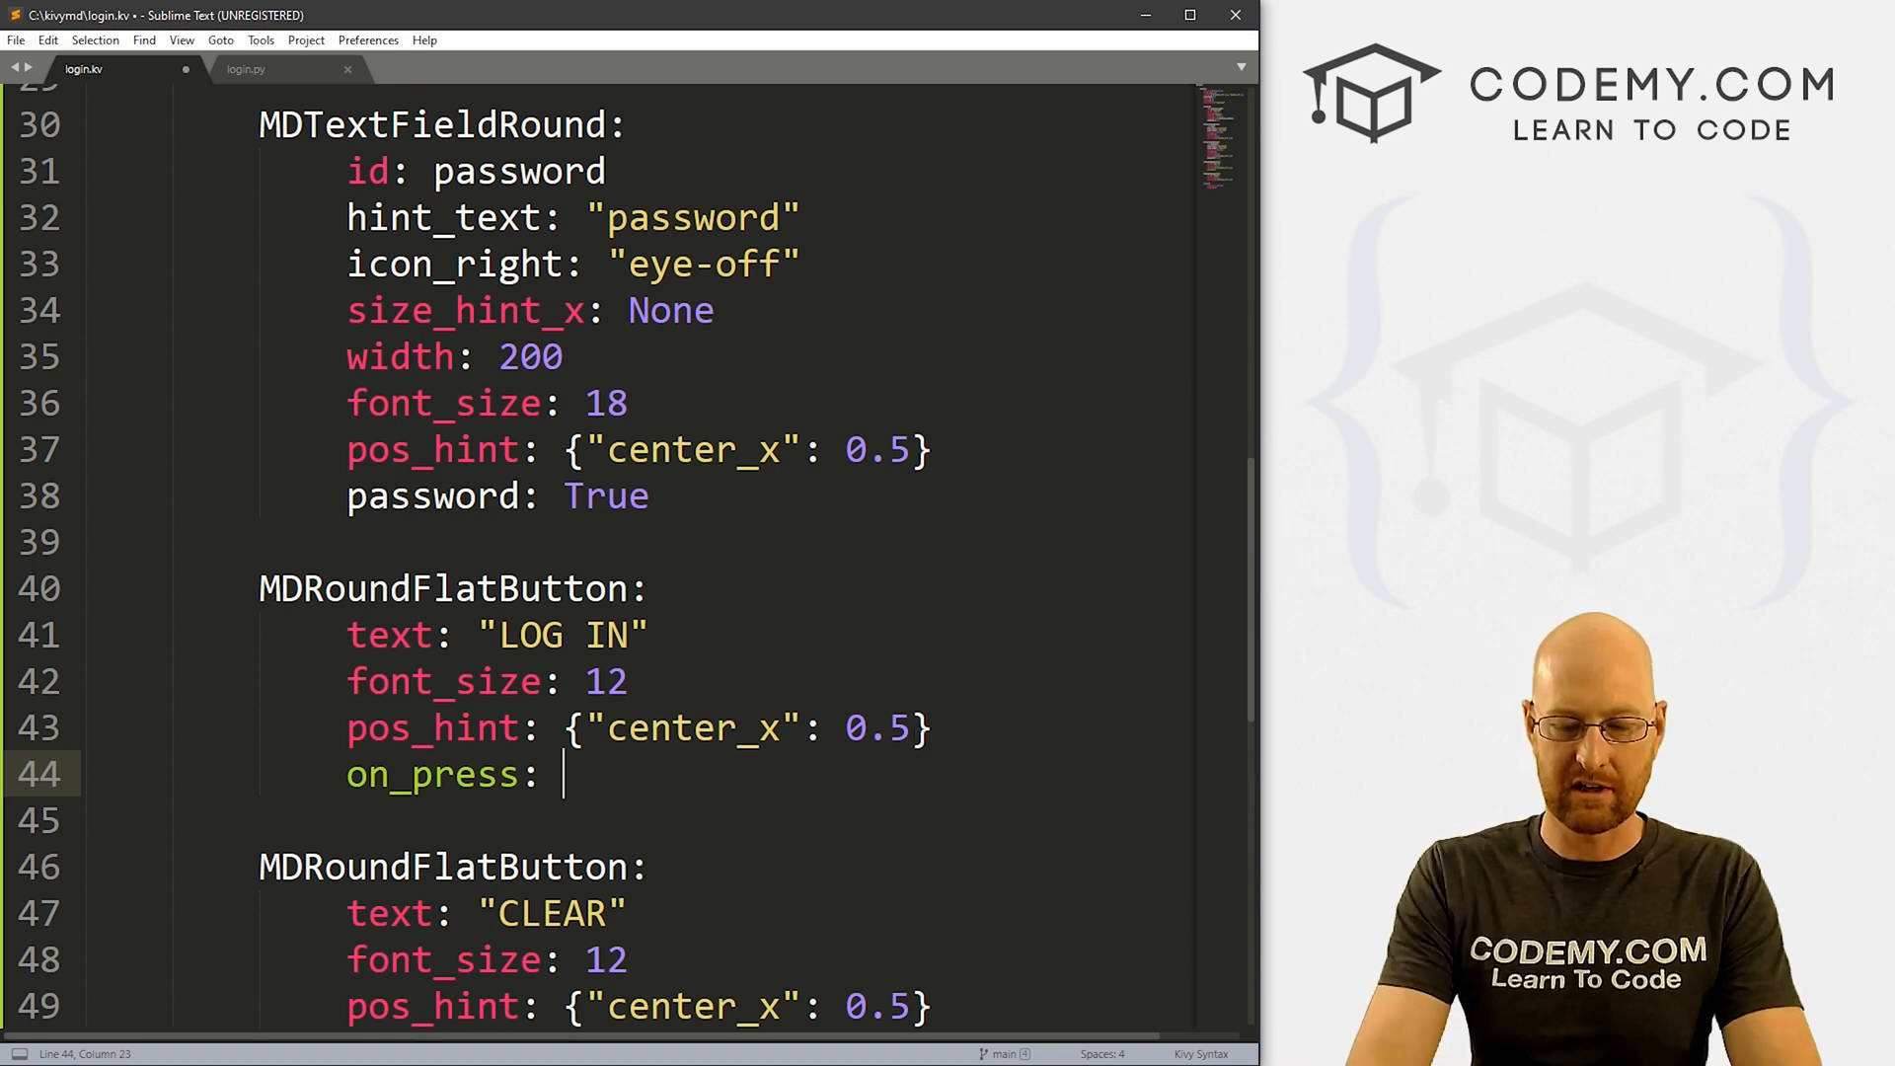
{"action": "type", "text": "app."}
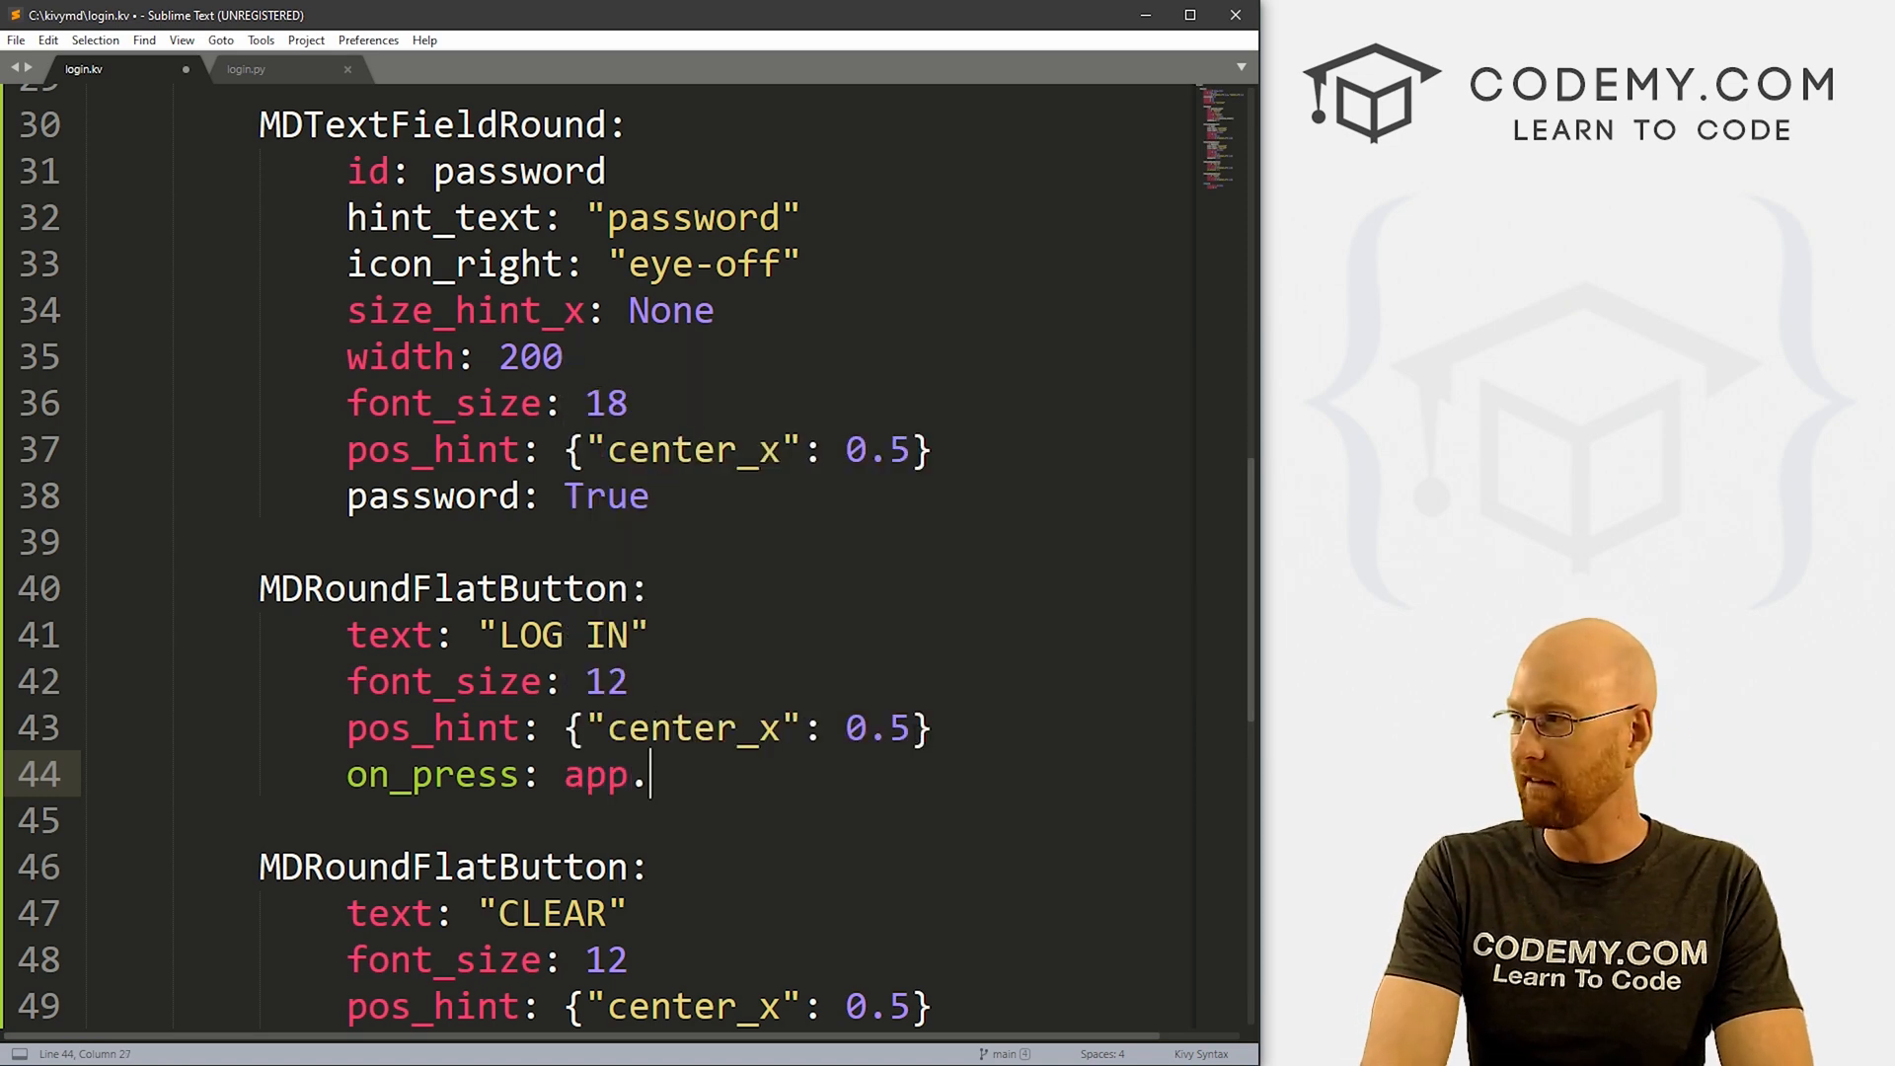
{"action": "type", "text": "logger()"}
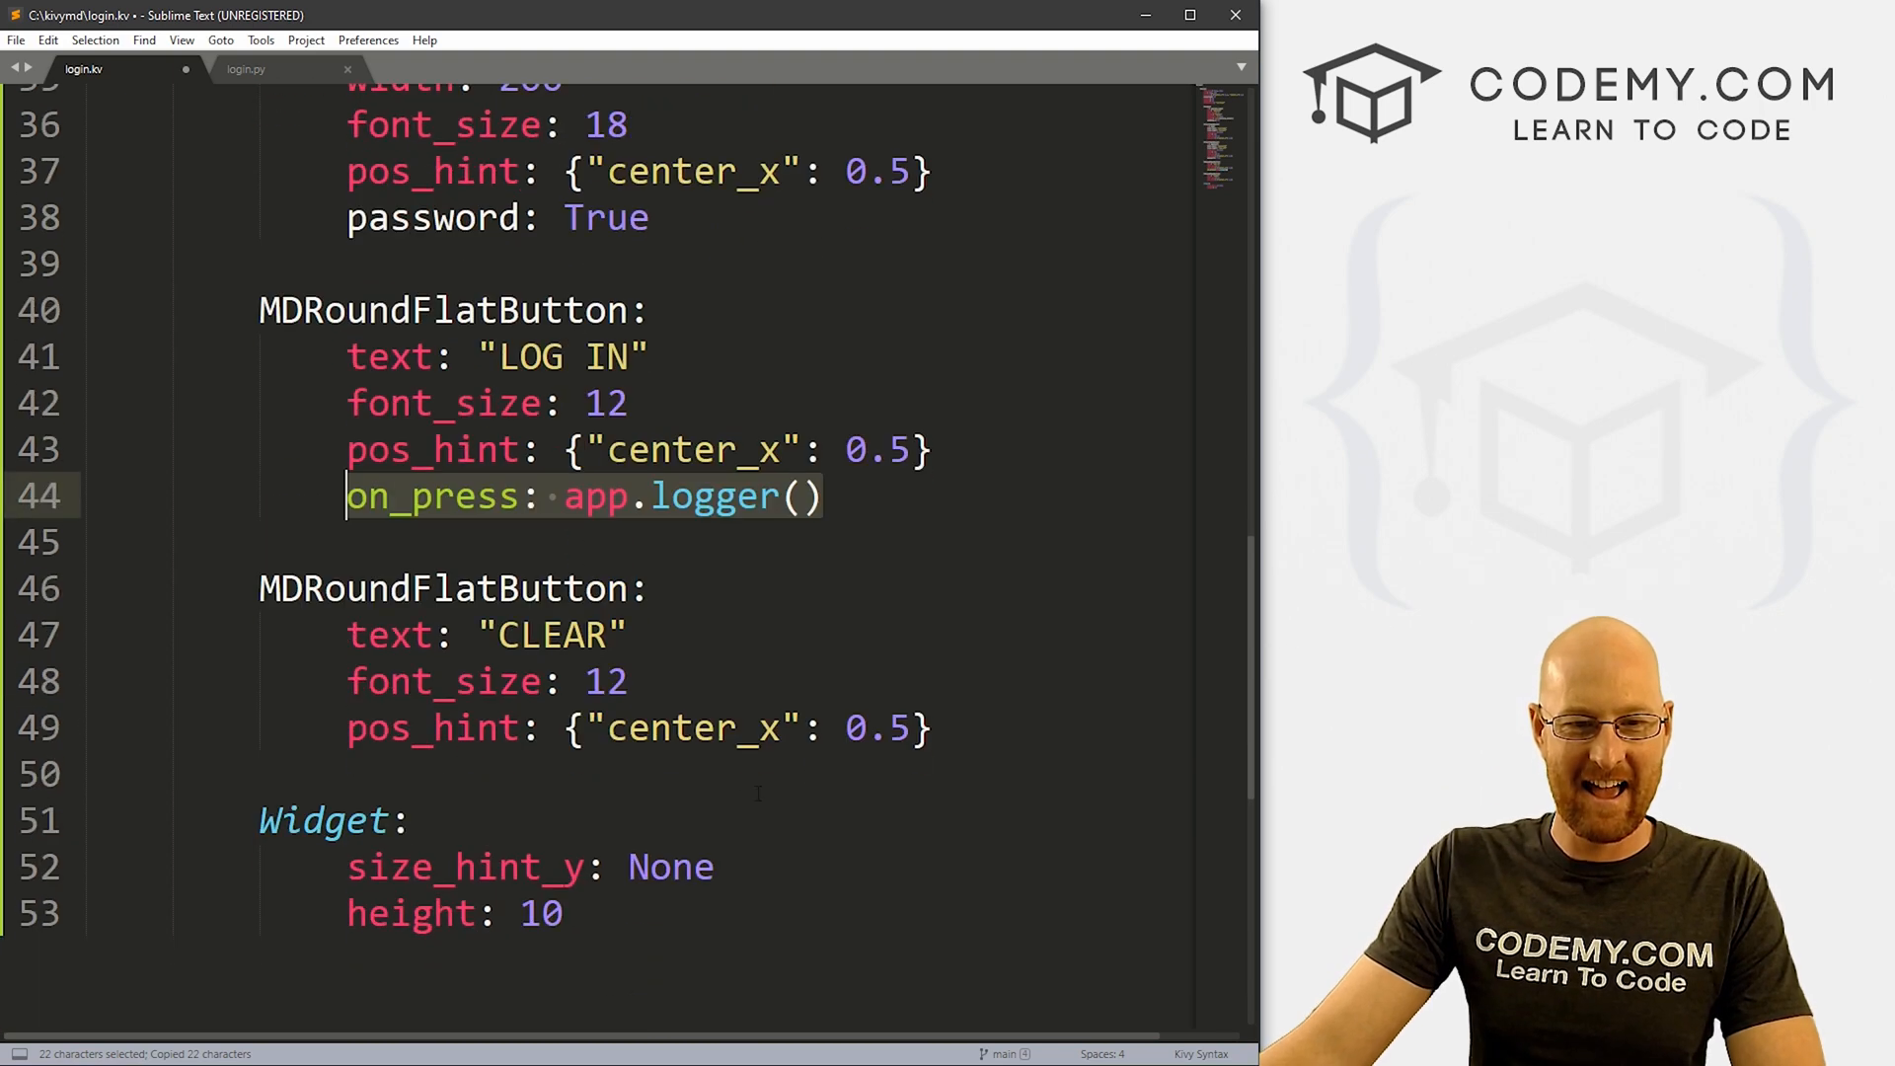
Give the CLEAR button on_press: app.clear()
{"action": "key", "text": "enter"}
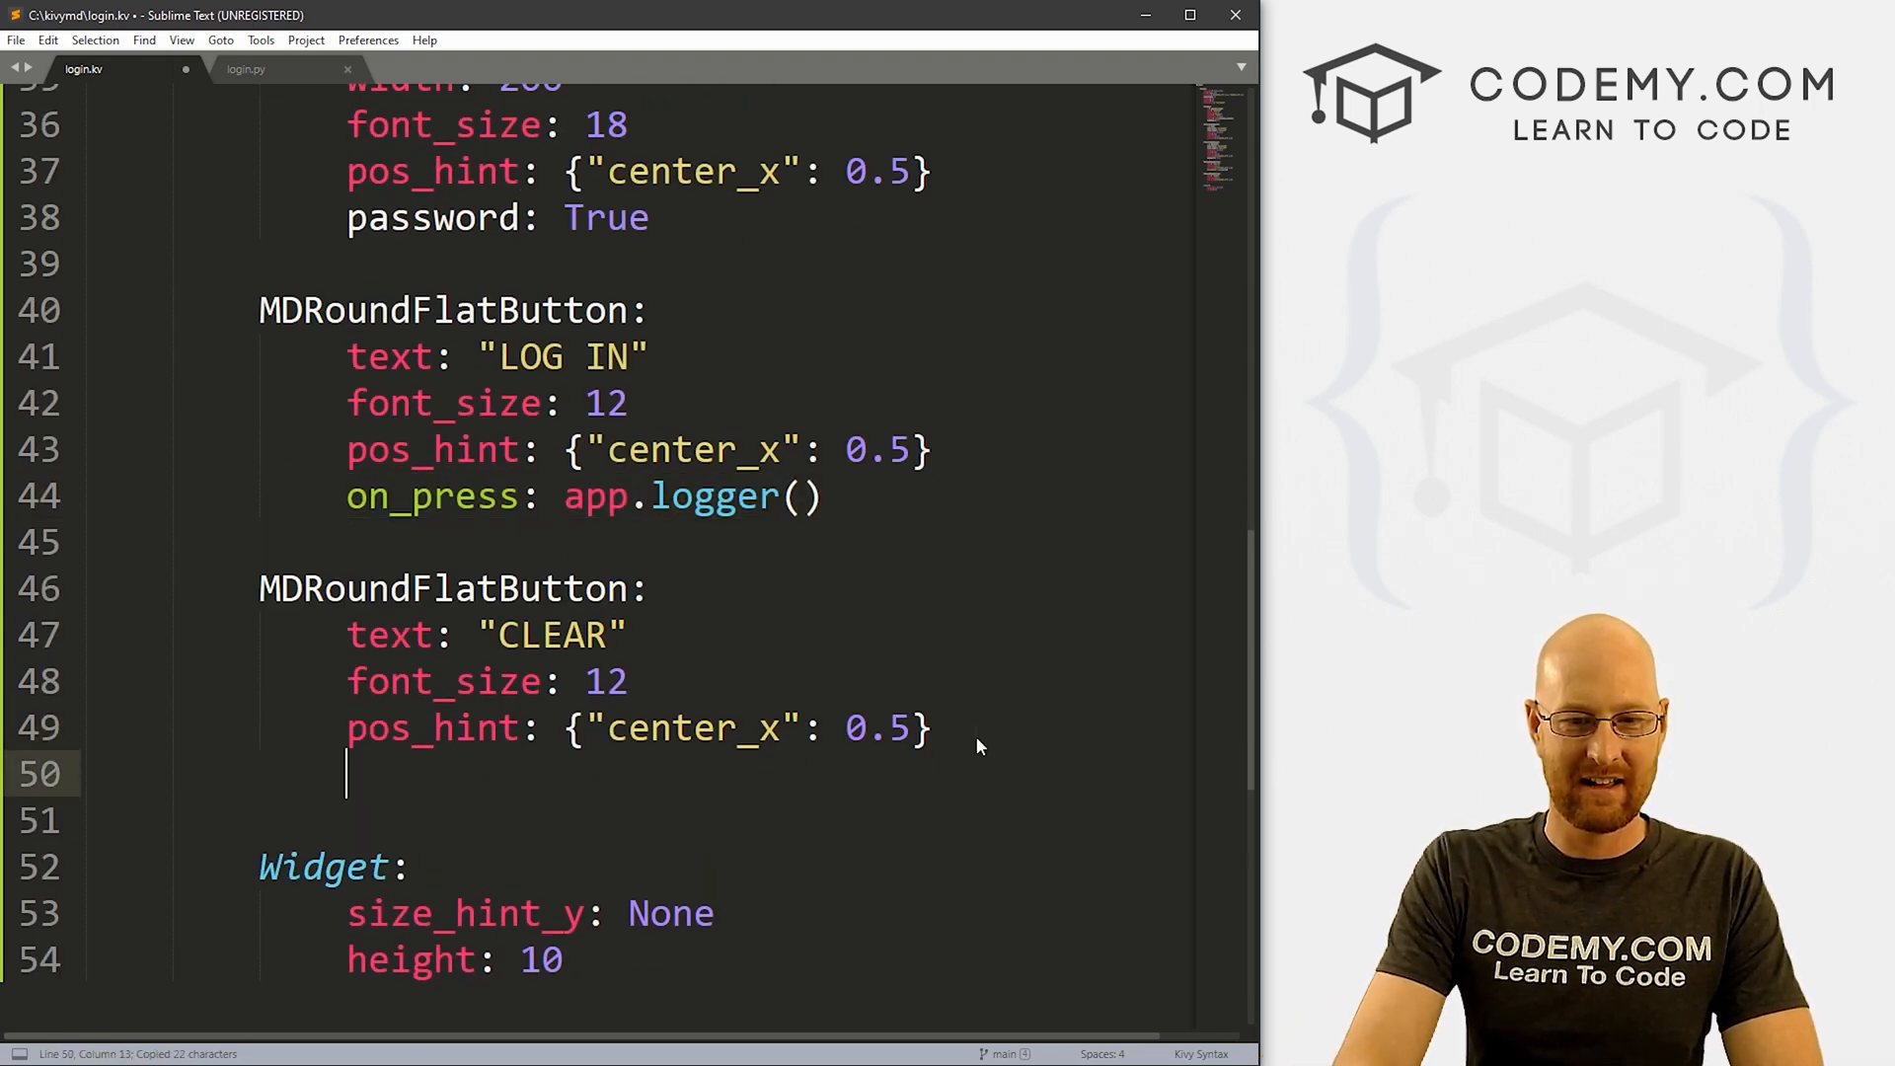
{"action": "type", "text": "on_press: app.logger()"}
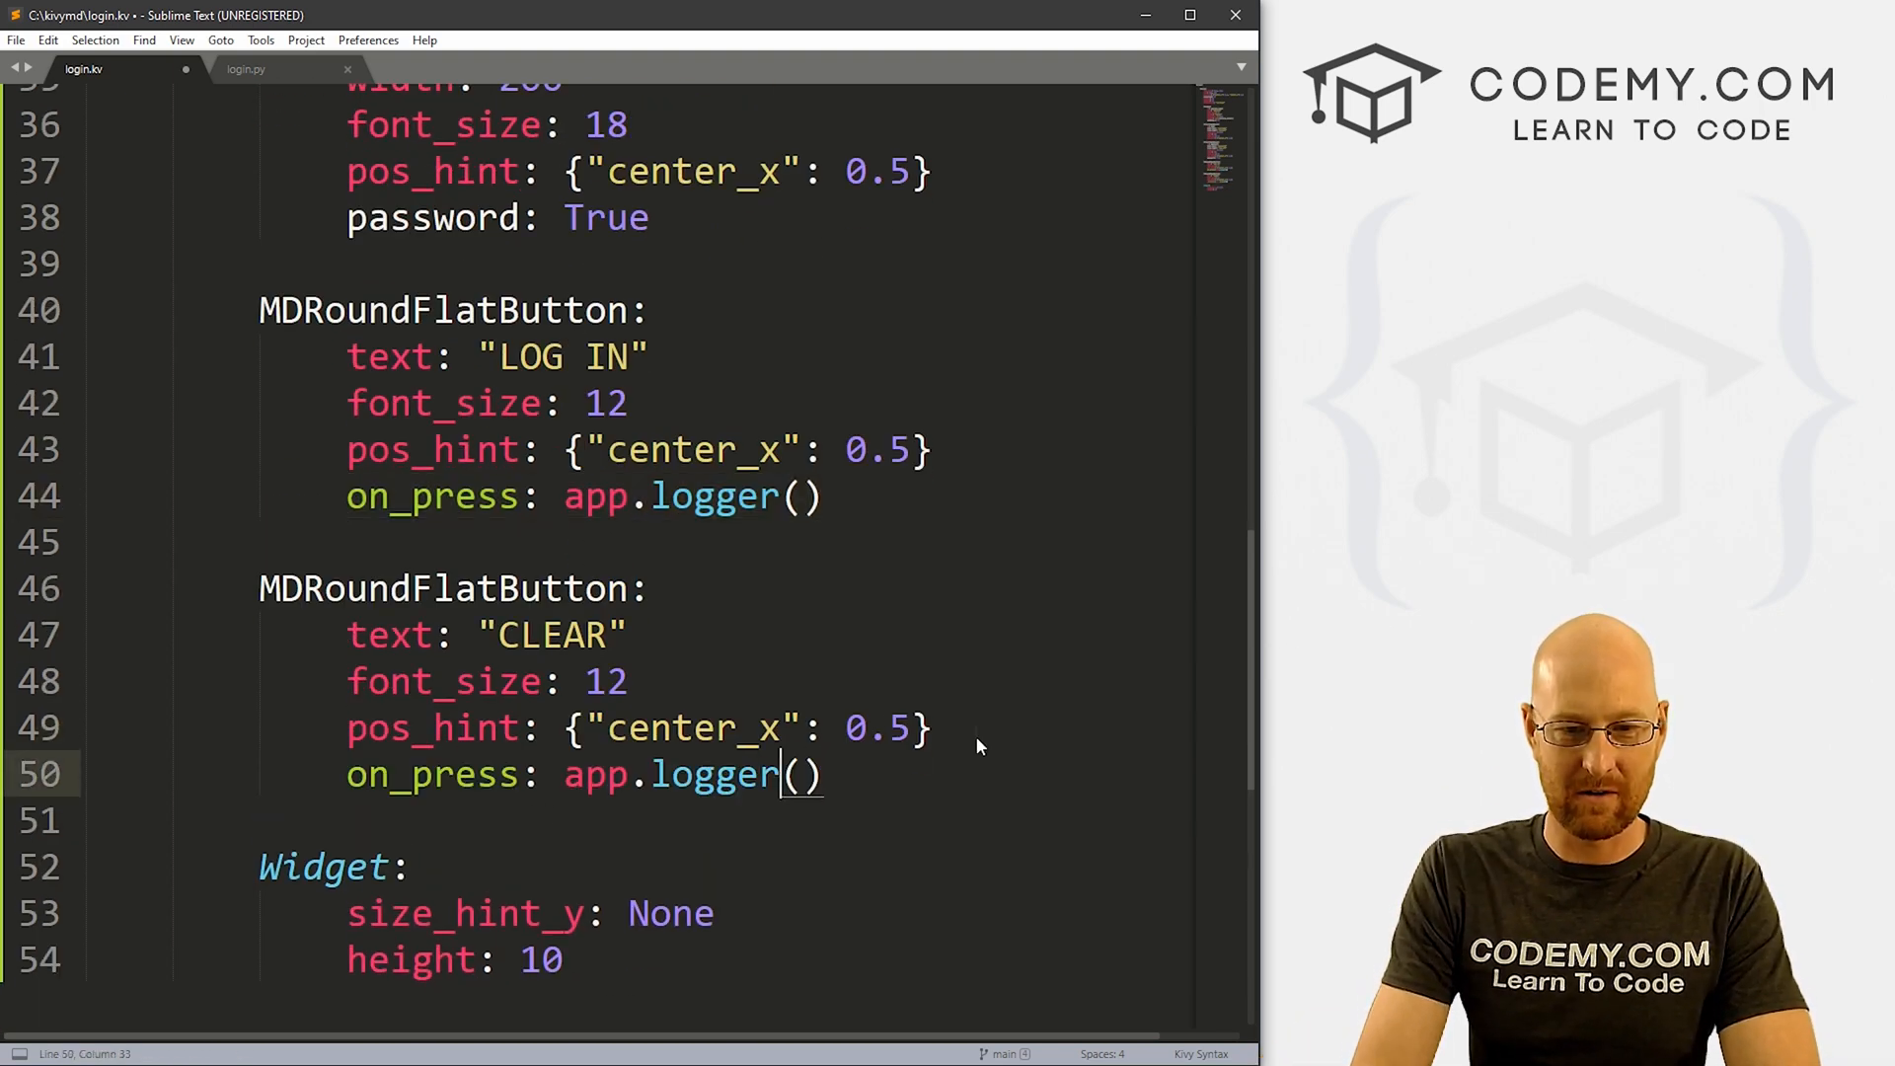
{"action": "type", "text": "clear"}
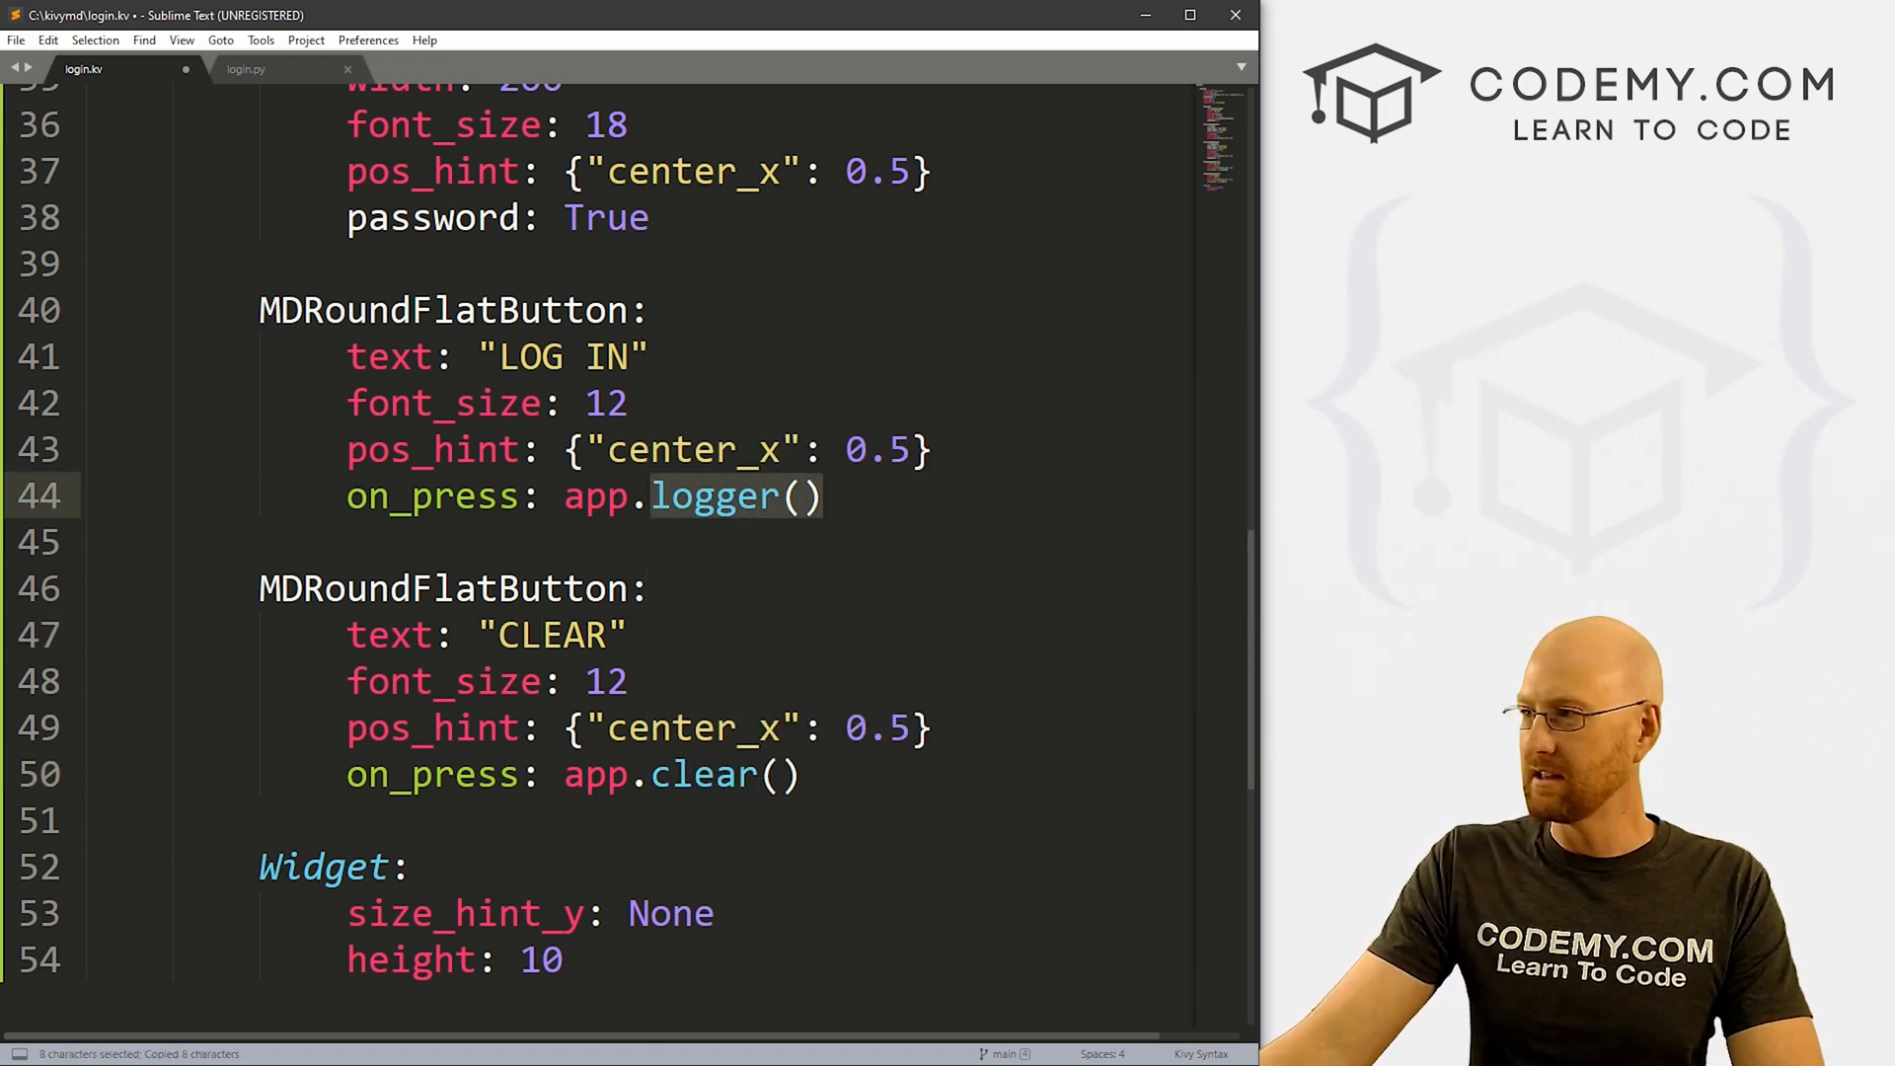
In login.py define the logger(self) and clear(self) methods of the app
{"action": "left_click", "coordinate": [245, 69]}
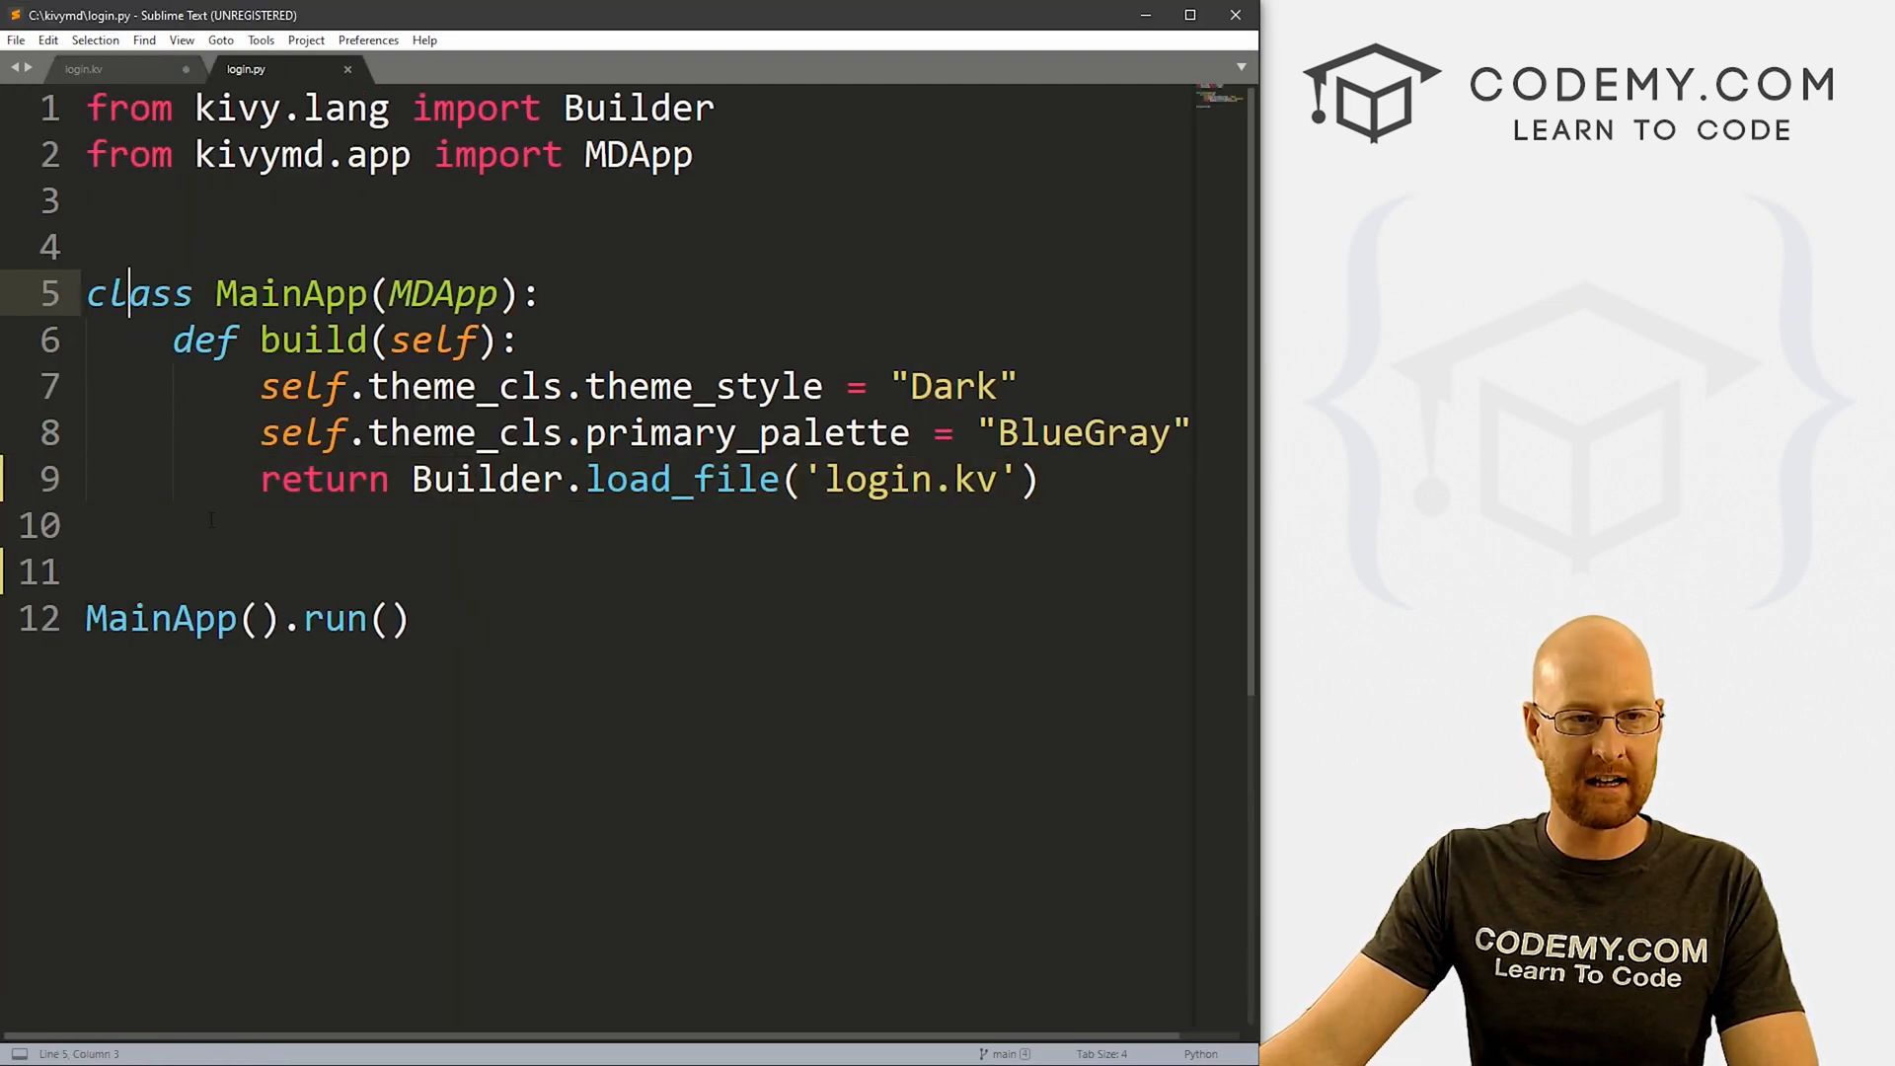
{"action": "type", "text": "logger()"}
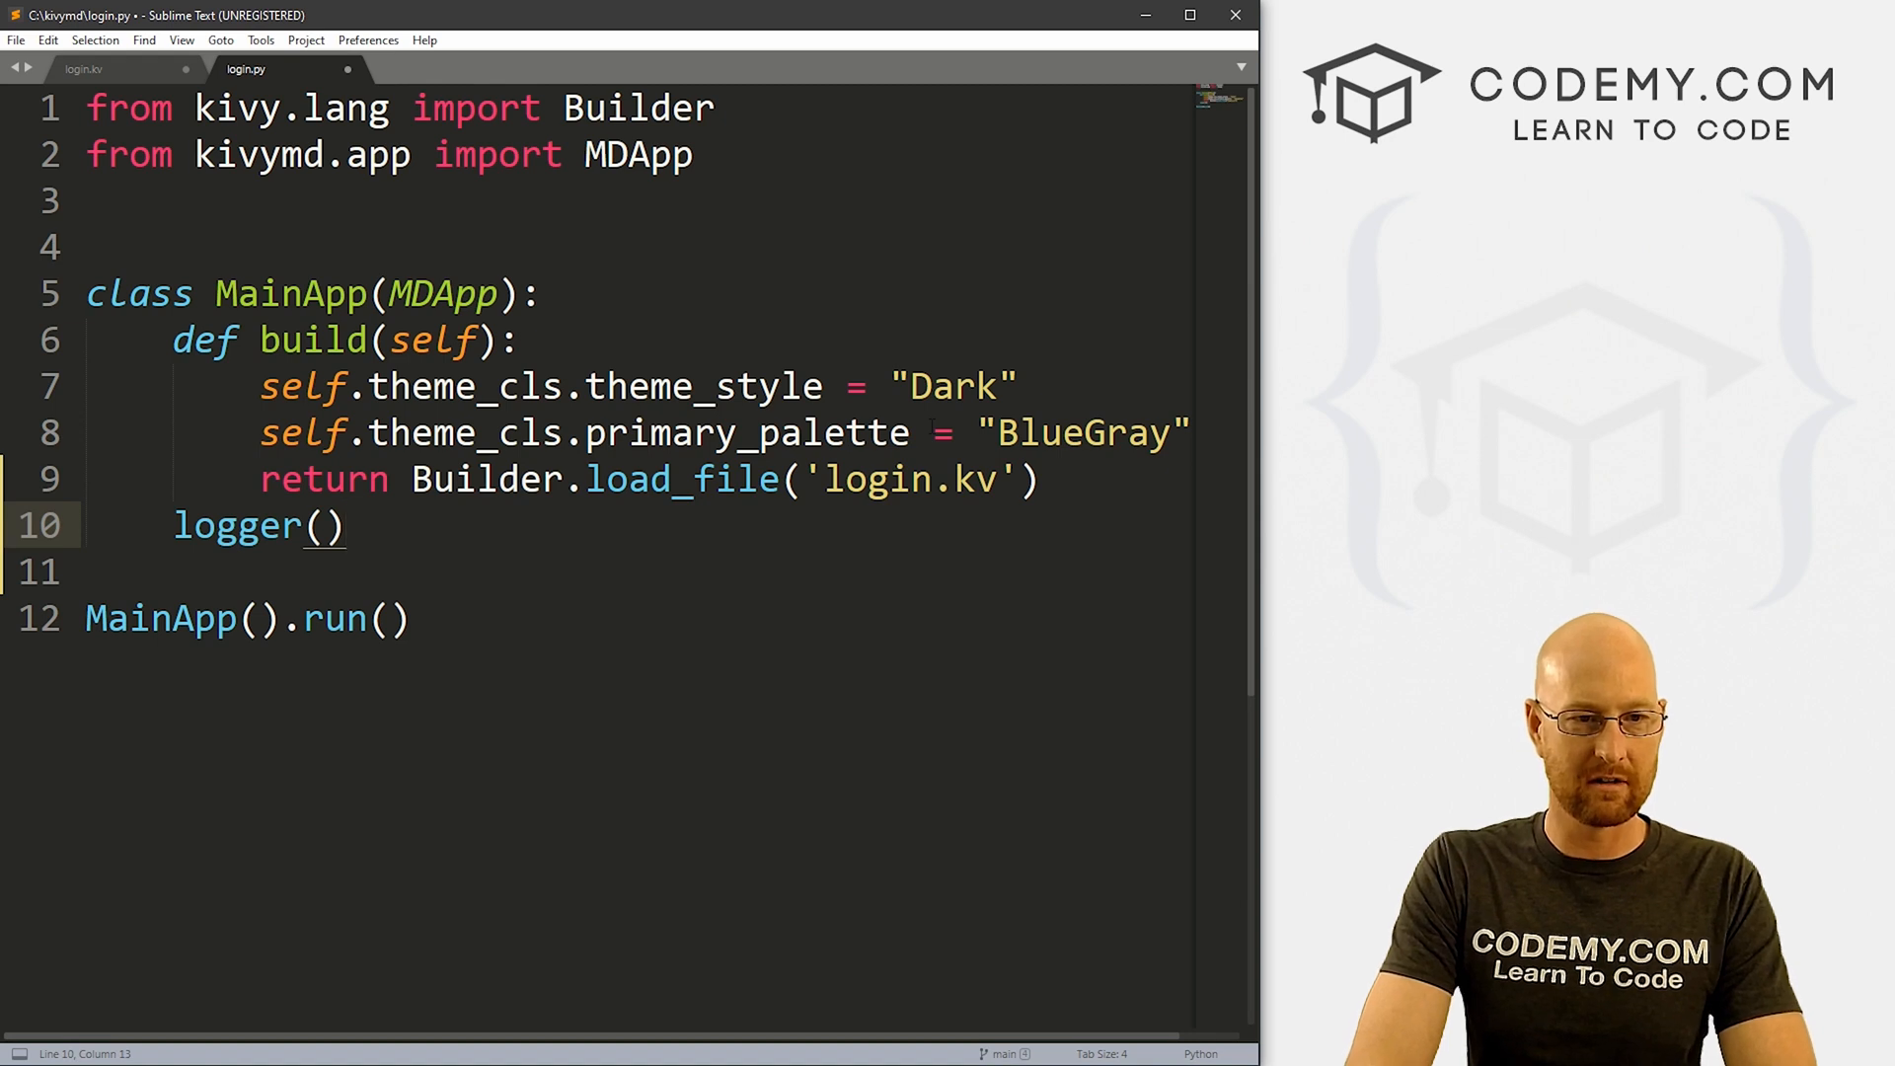
{"action": "type", "text": "def"}
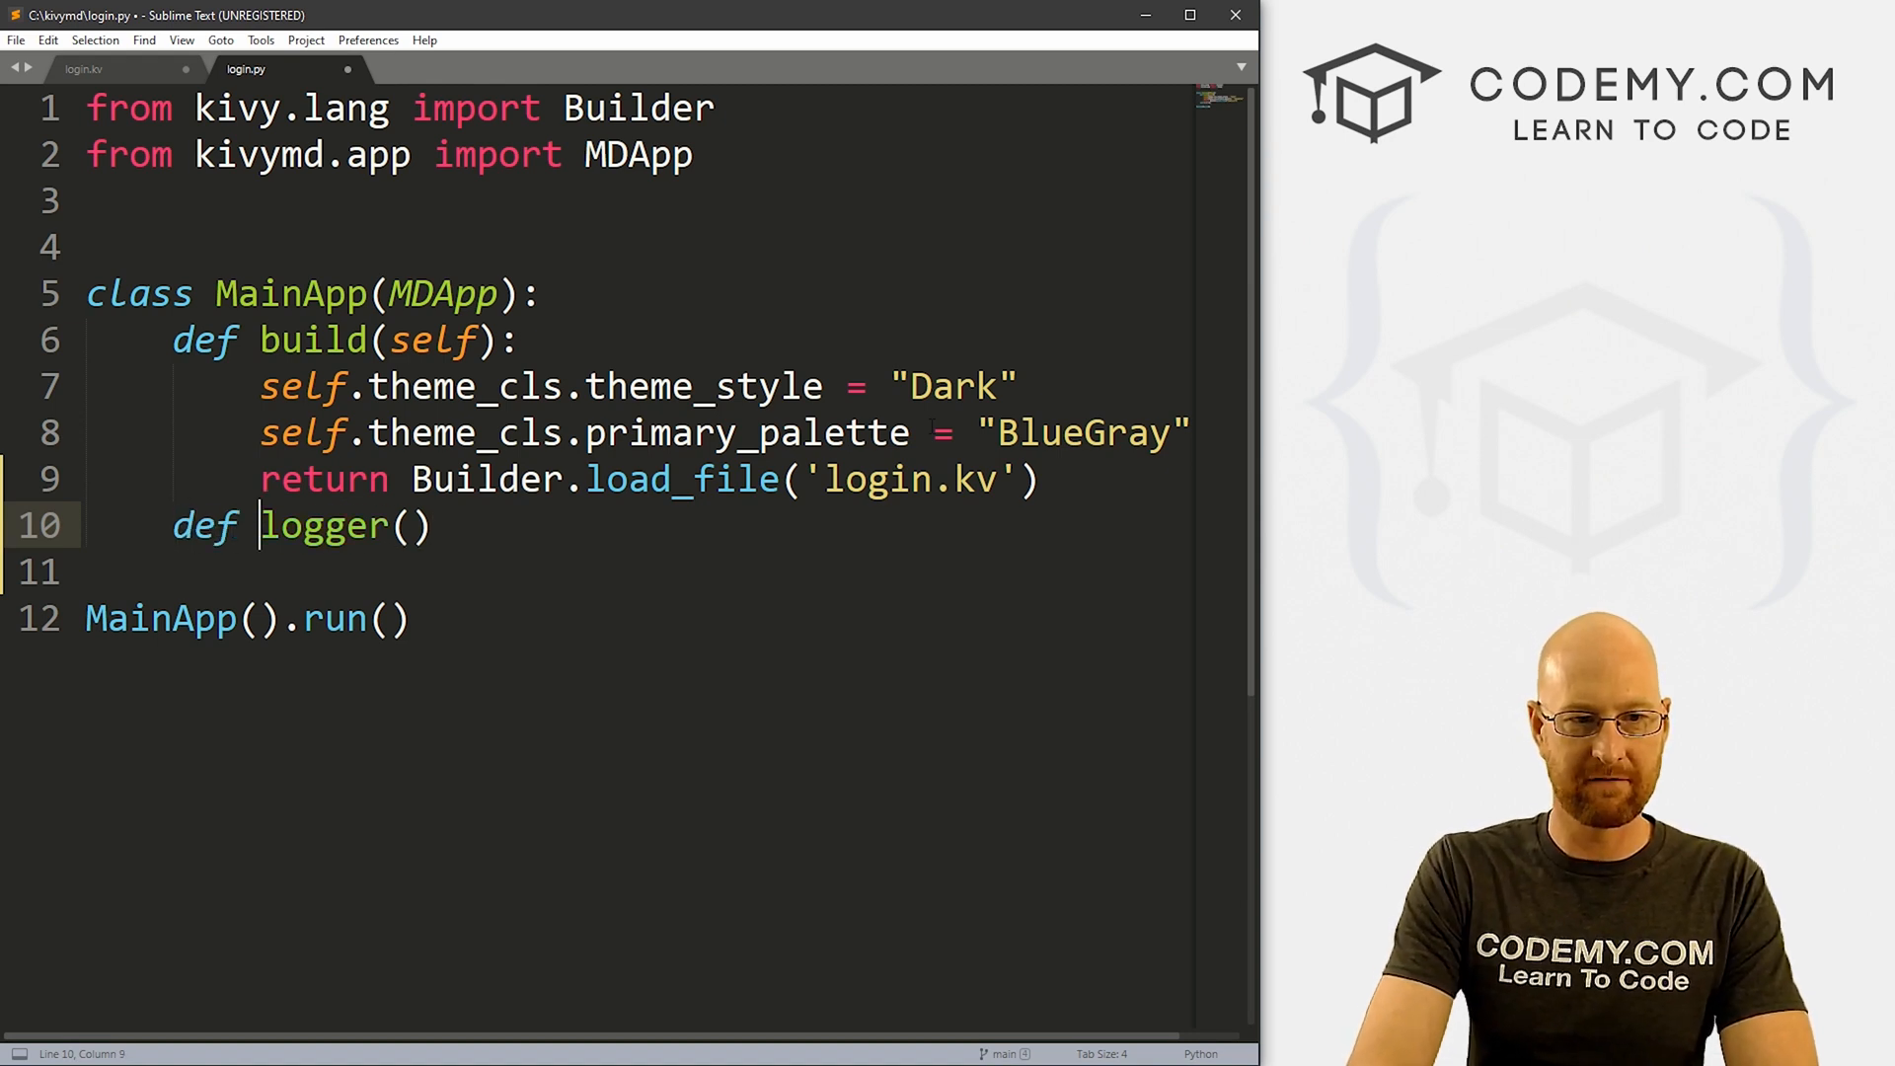
{"action": "type", "text": "self"}
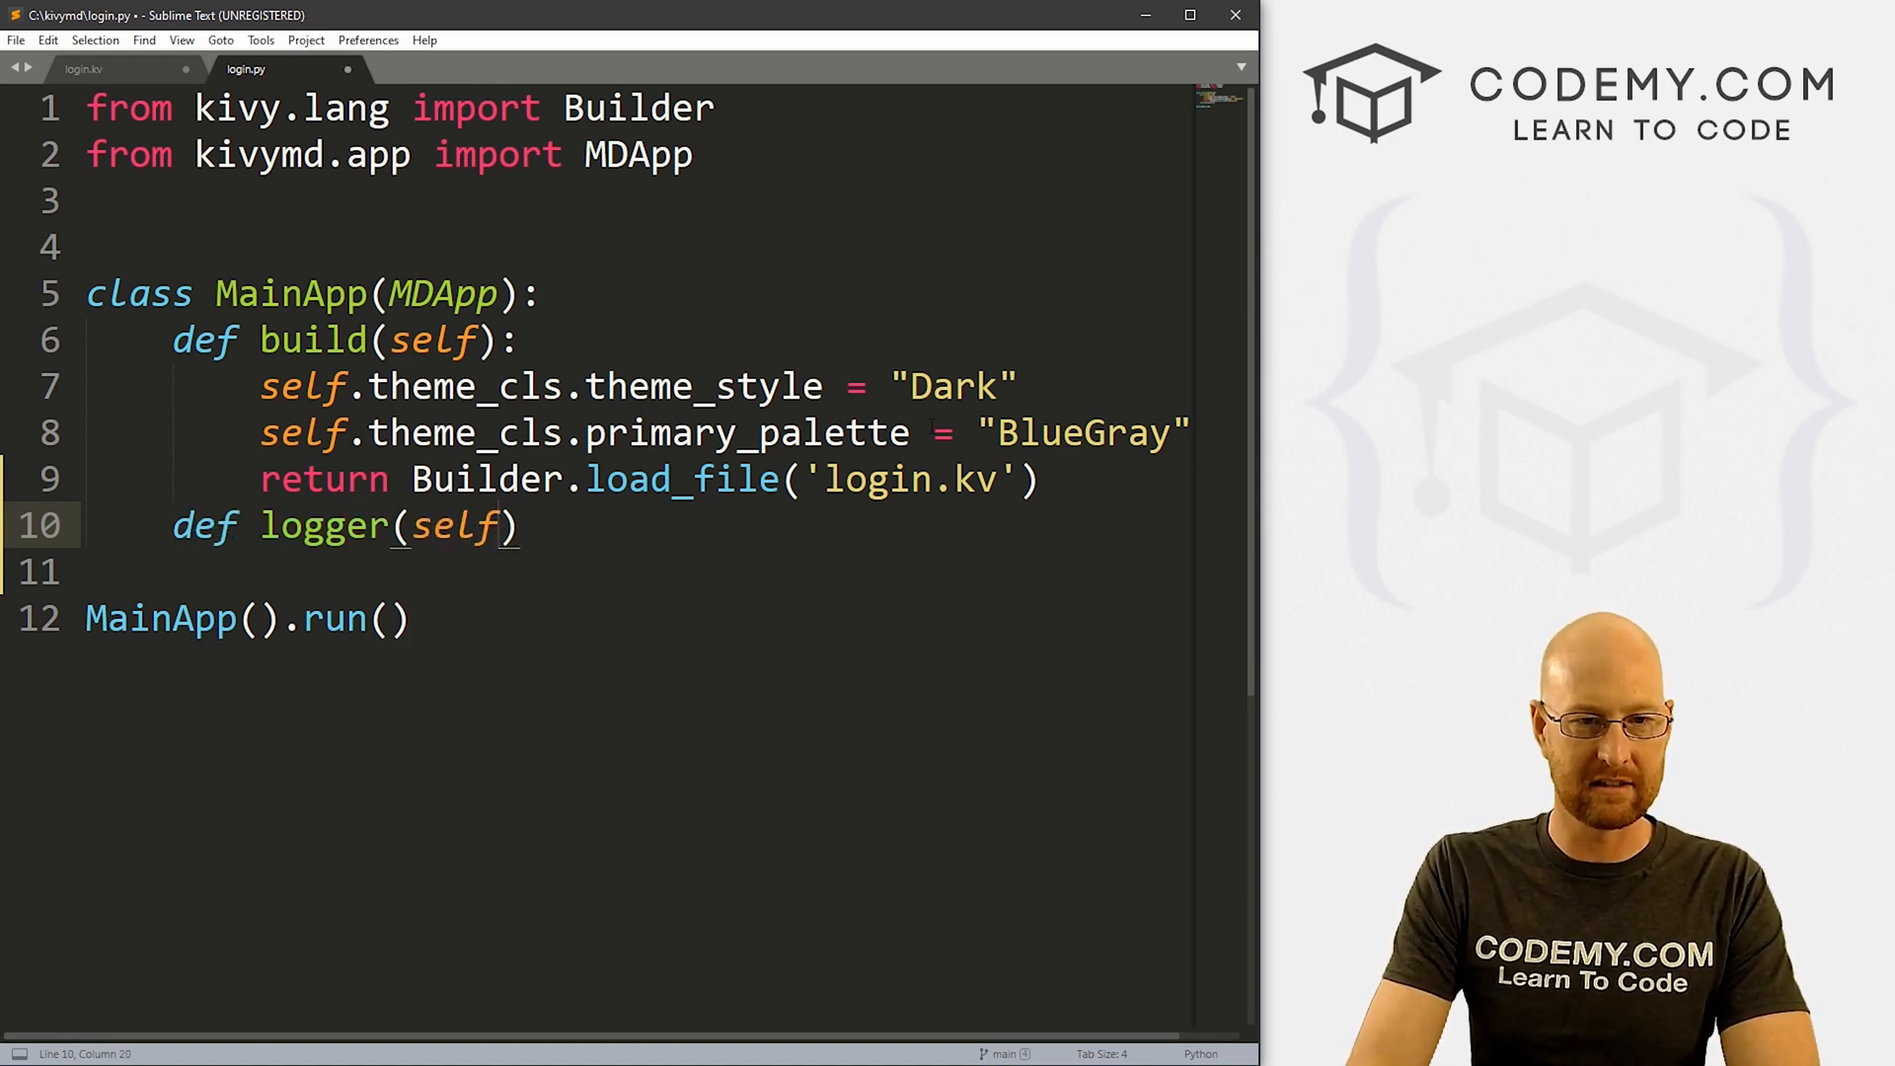
{"action": "type", "text": ":"}
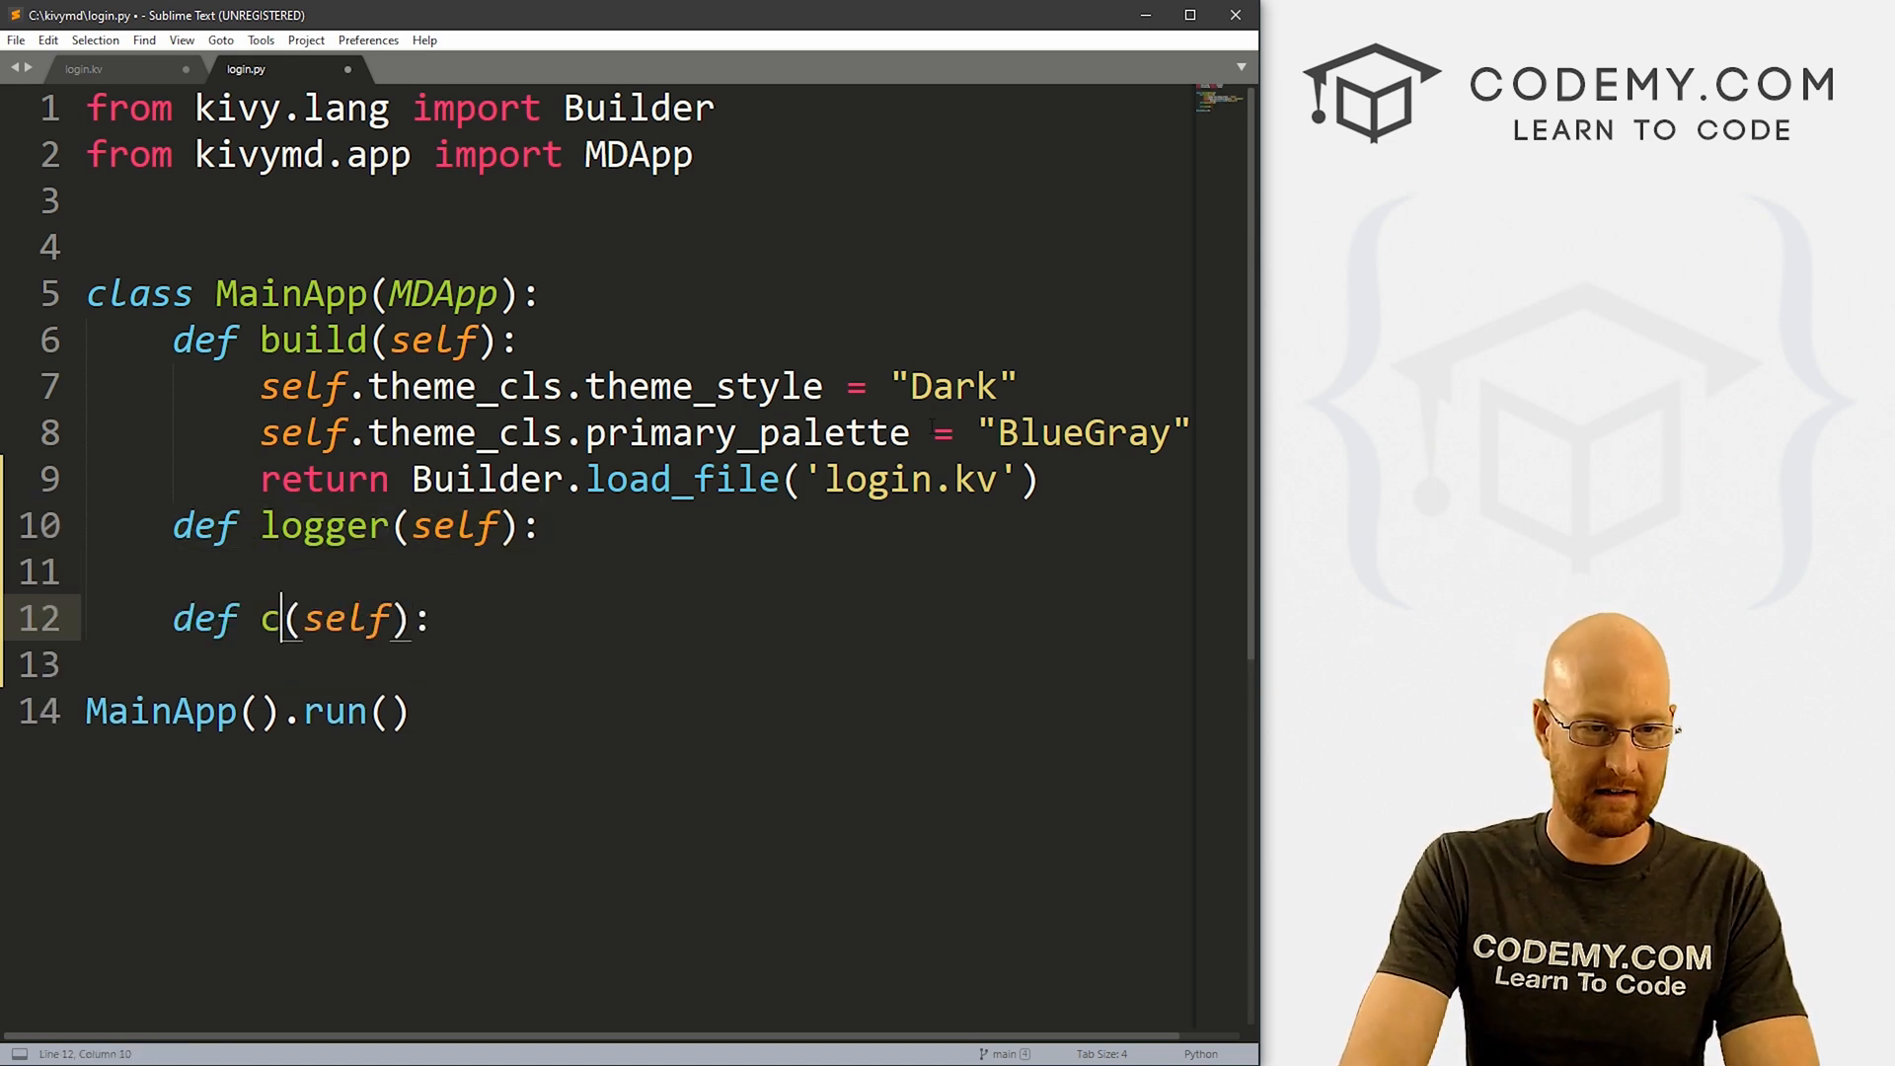
{"action": "type", "text": "lear"}
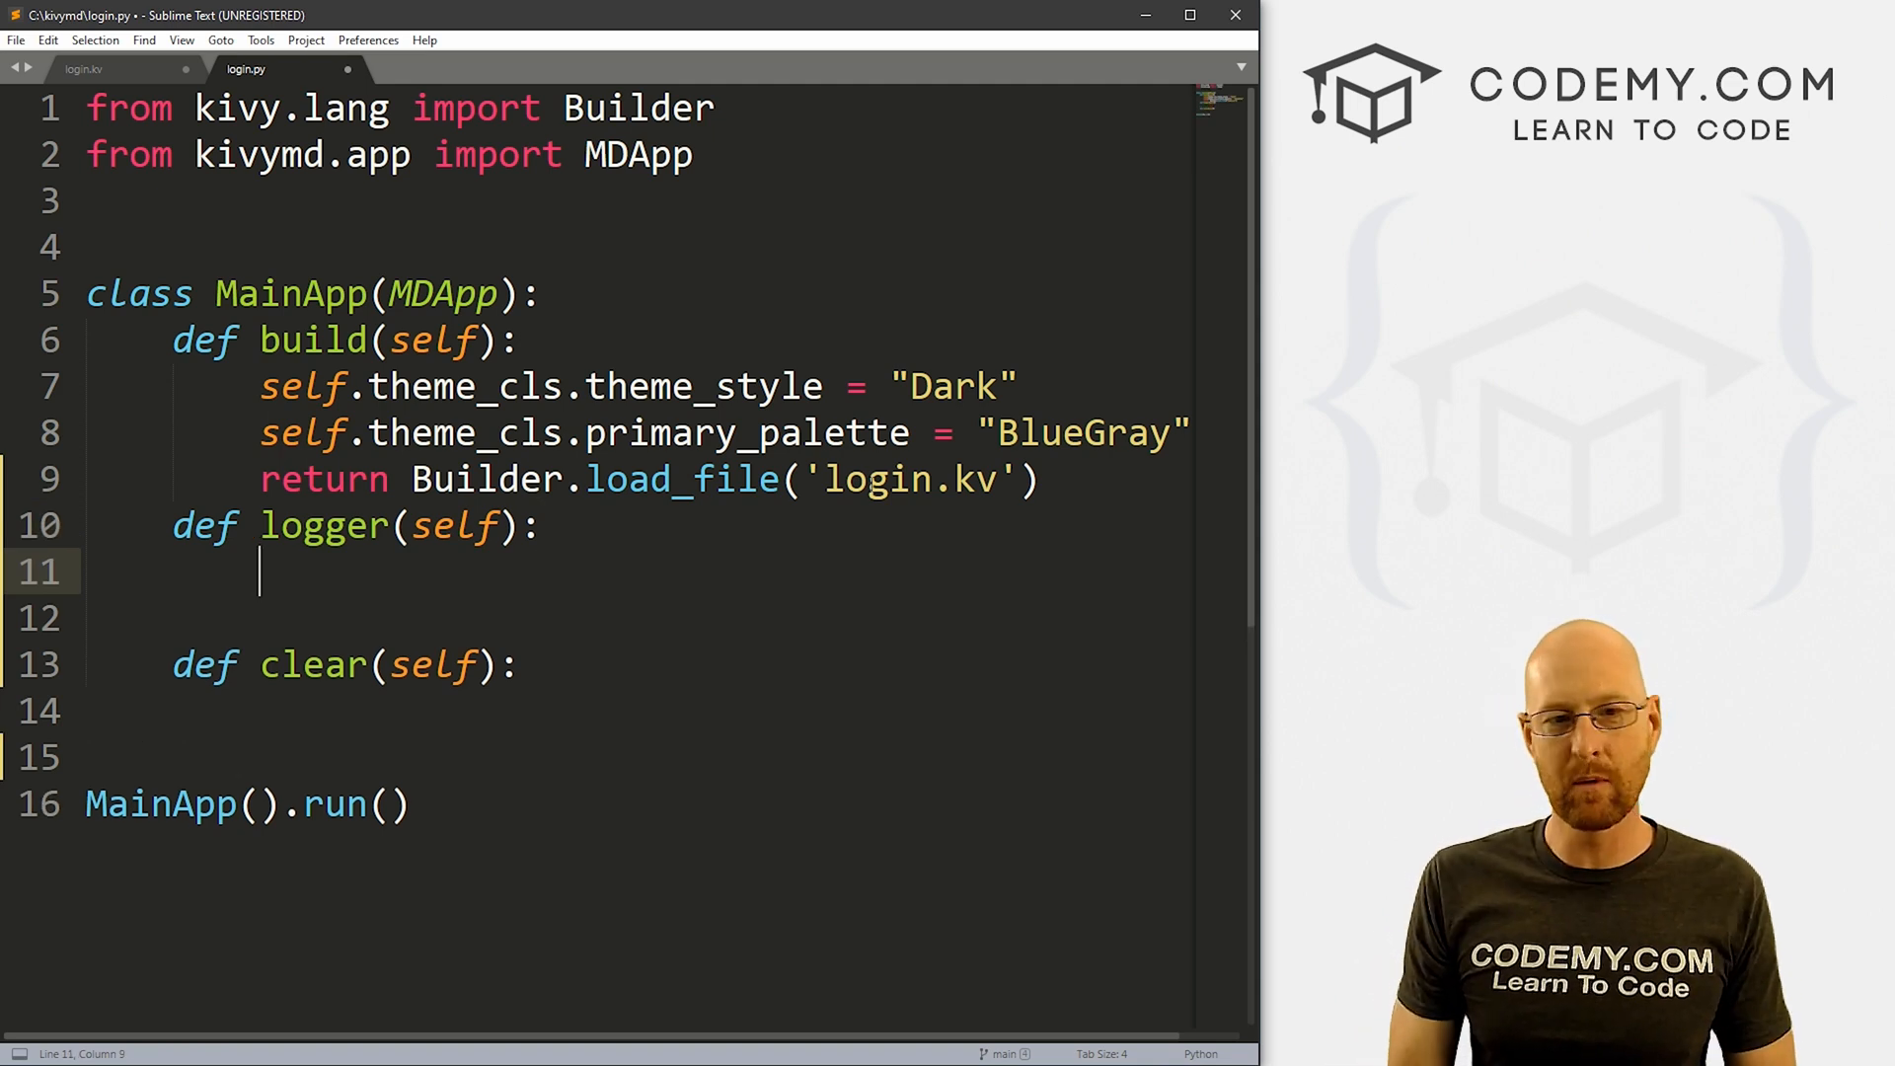
In logger, set self.root.ids.welcome_label.text to an f-string starting 'Sup {}'
{"action": "left_click", "coordinate": [83, 69]}
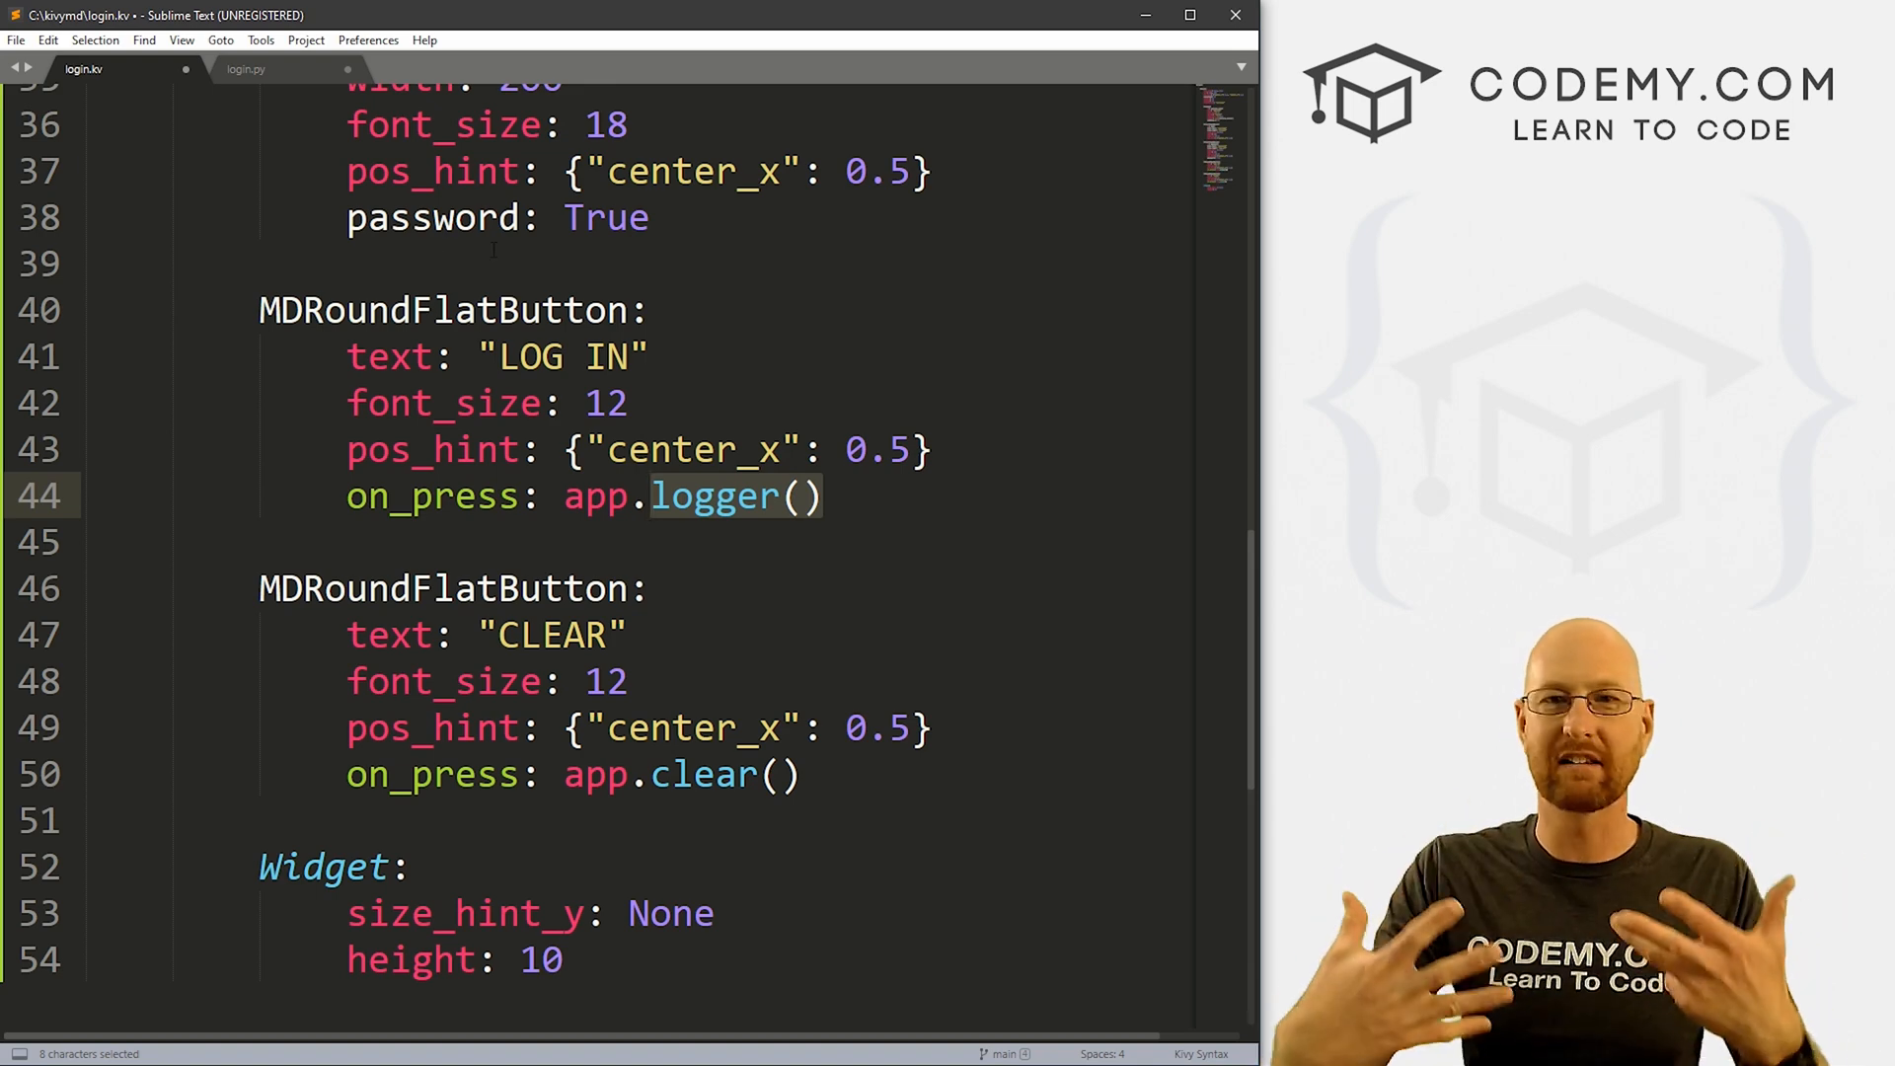
{"action": "scroll", "scroll_direction": "up", "scroll_amount": 3}
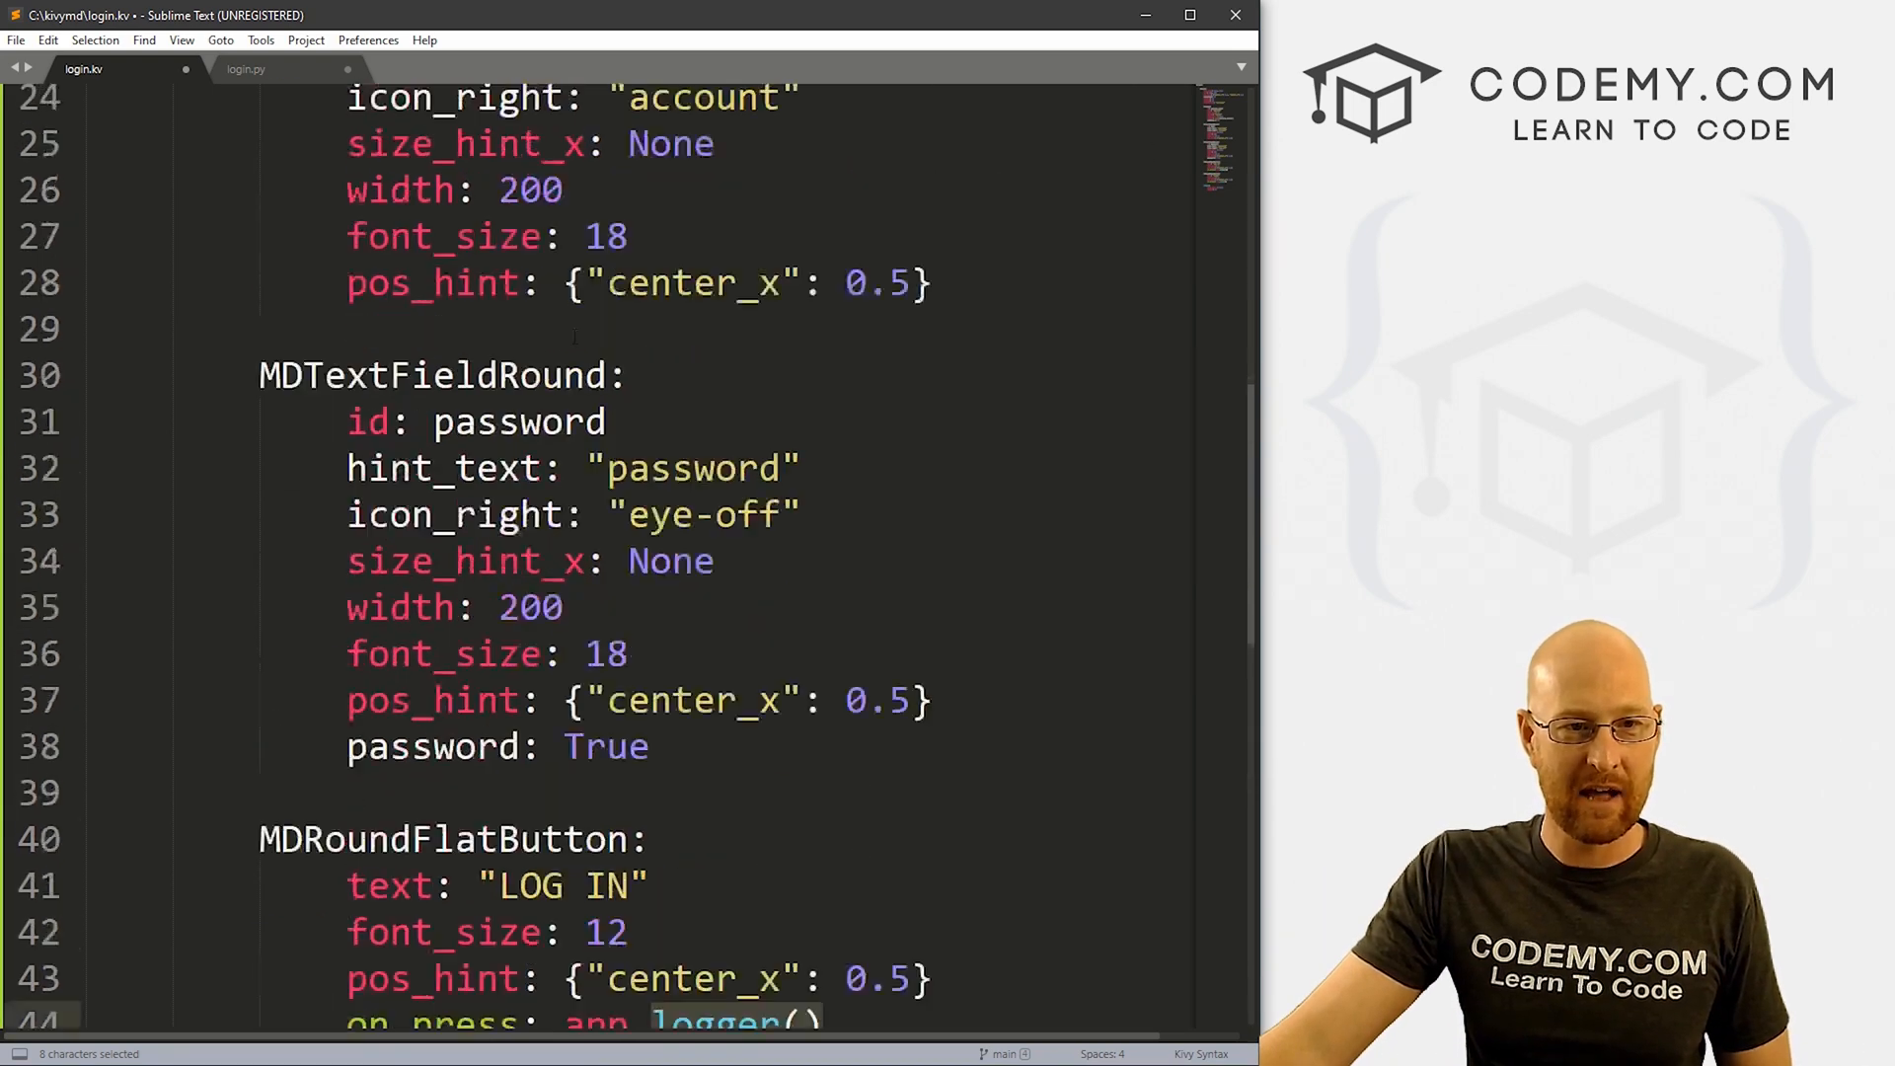
{"action": "scroll", "scroll_direction": "up", "scroll_amount": 3}
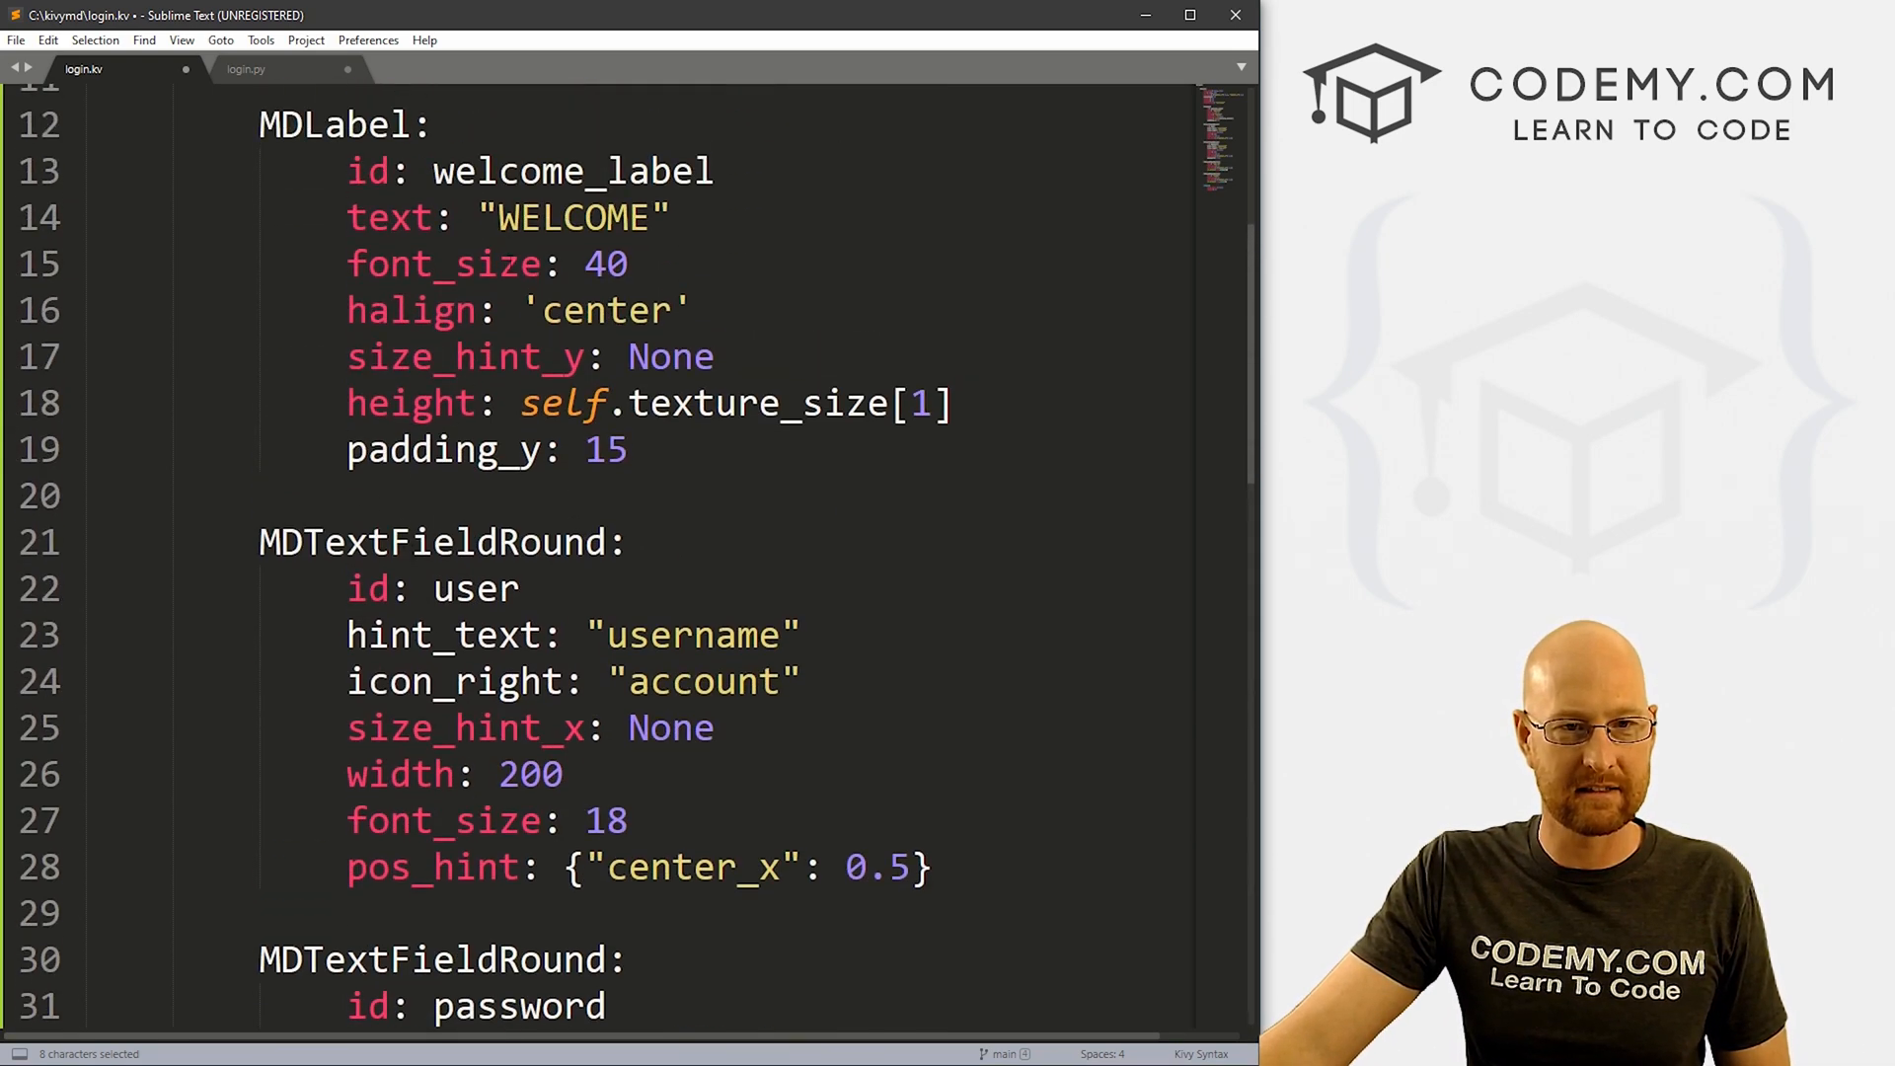
{"action": "double_click", "coordinate": [571, 170]}
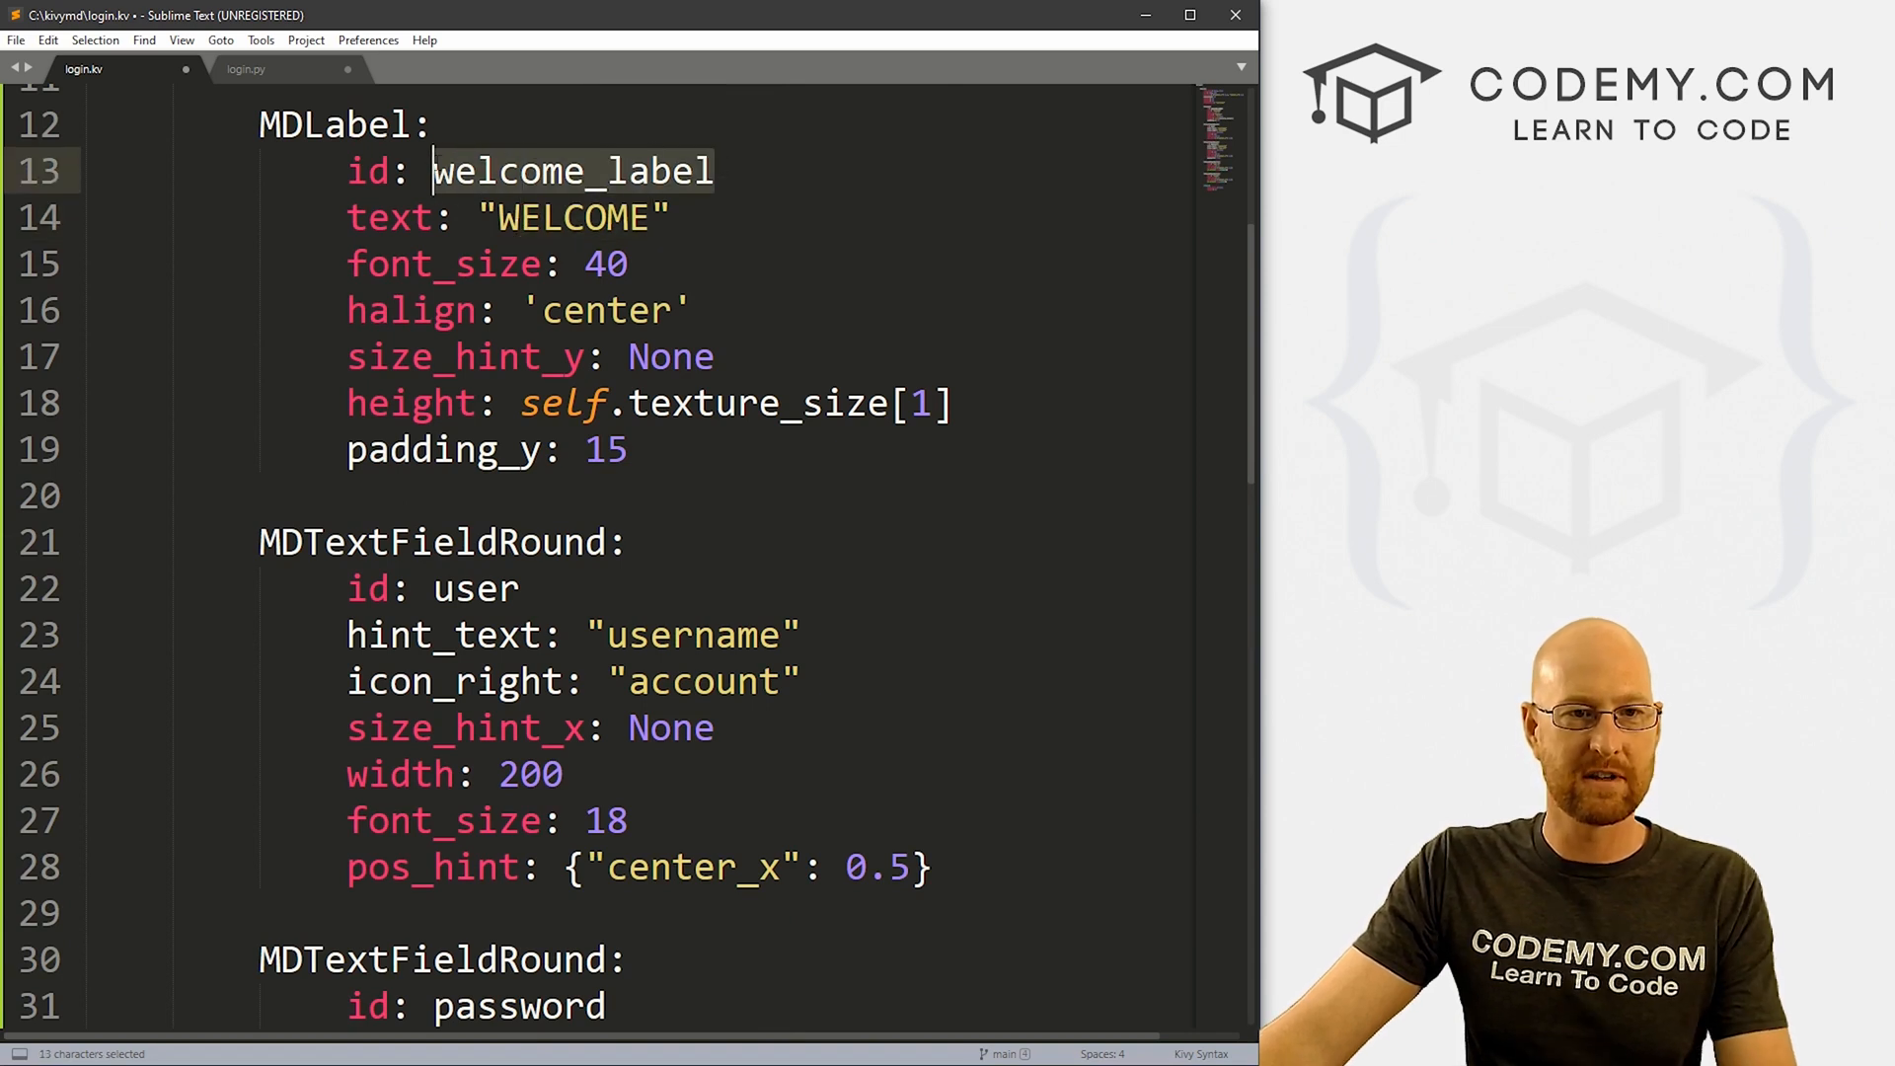
{"action": "left_click", "coordinate": [244, 69]}
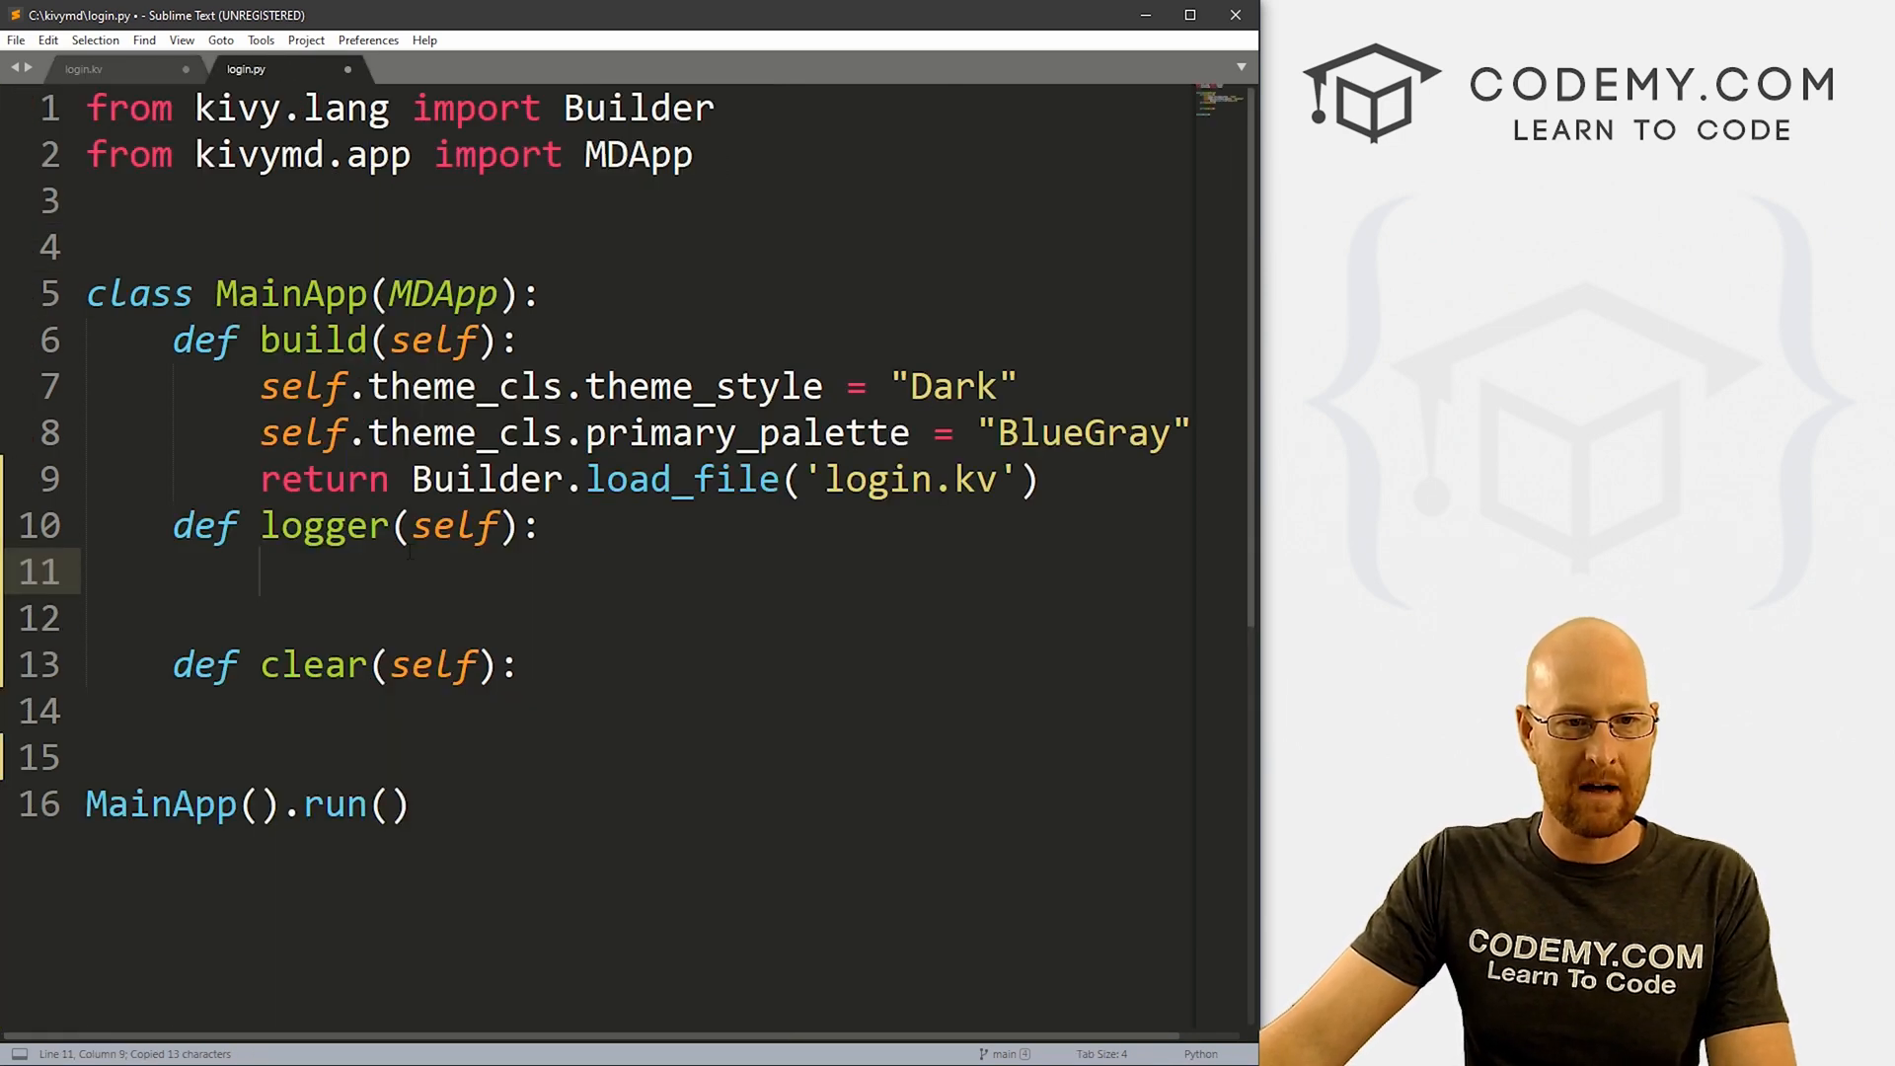
{"action": "type", "text": "sel"}
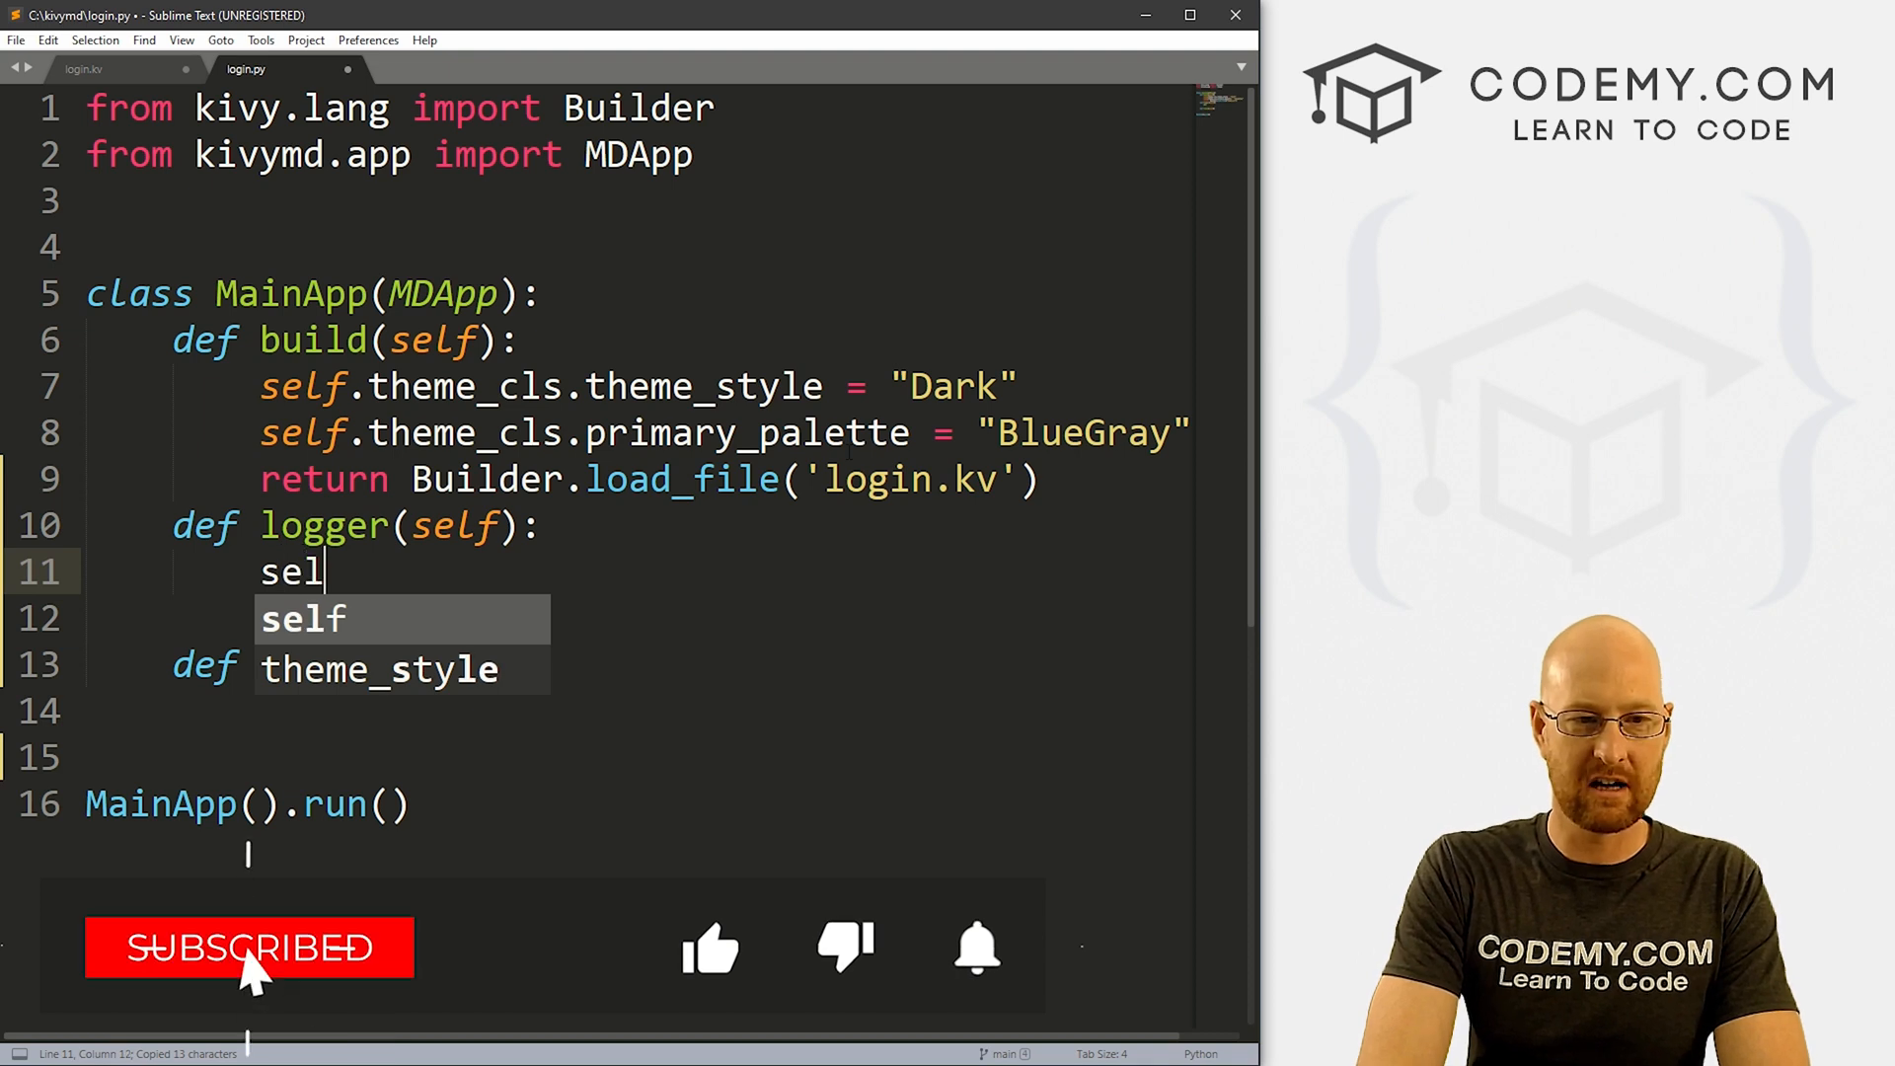
{"action": "type", "text": "f.root"}
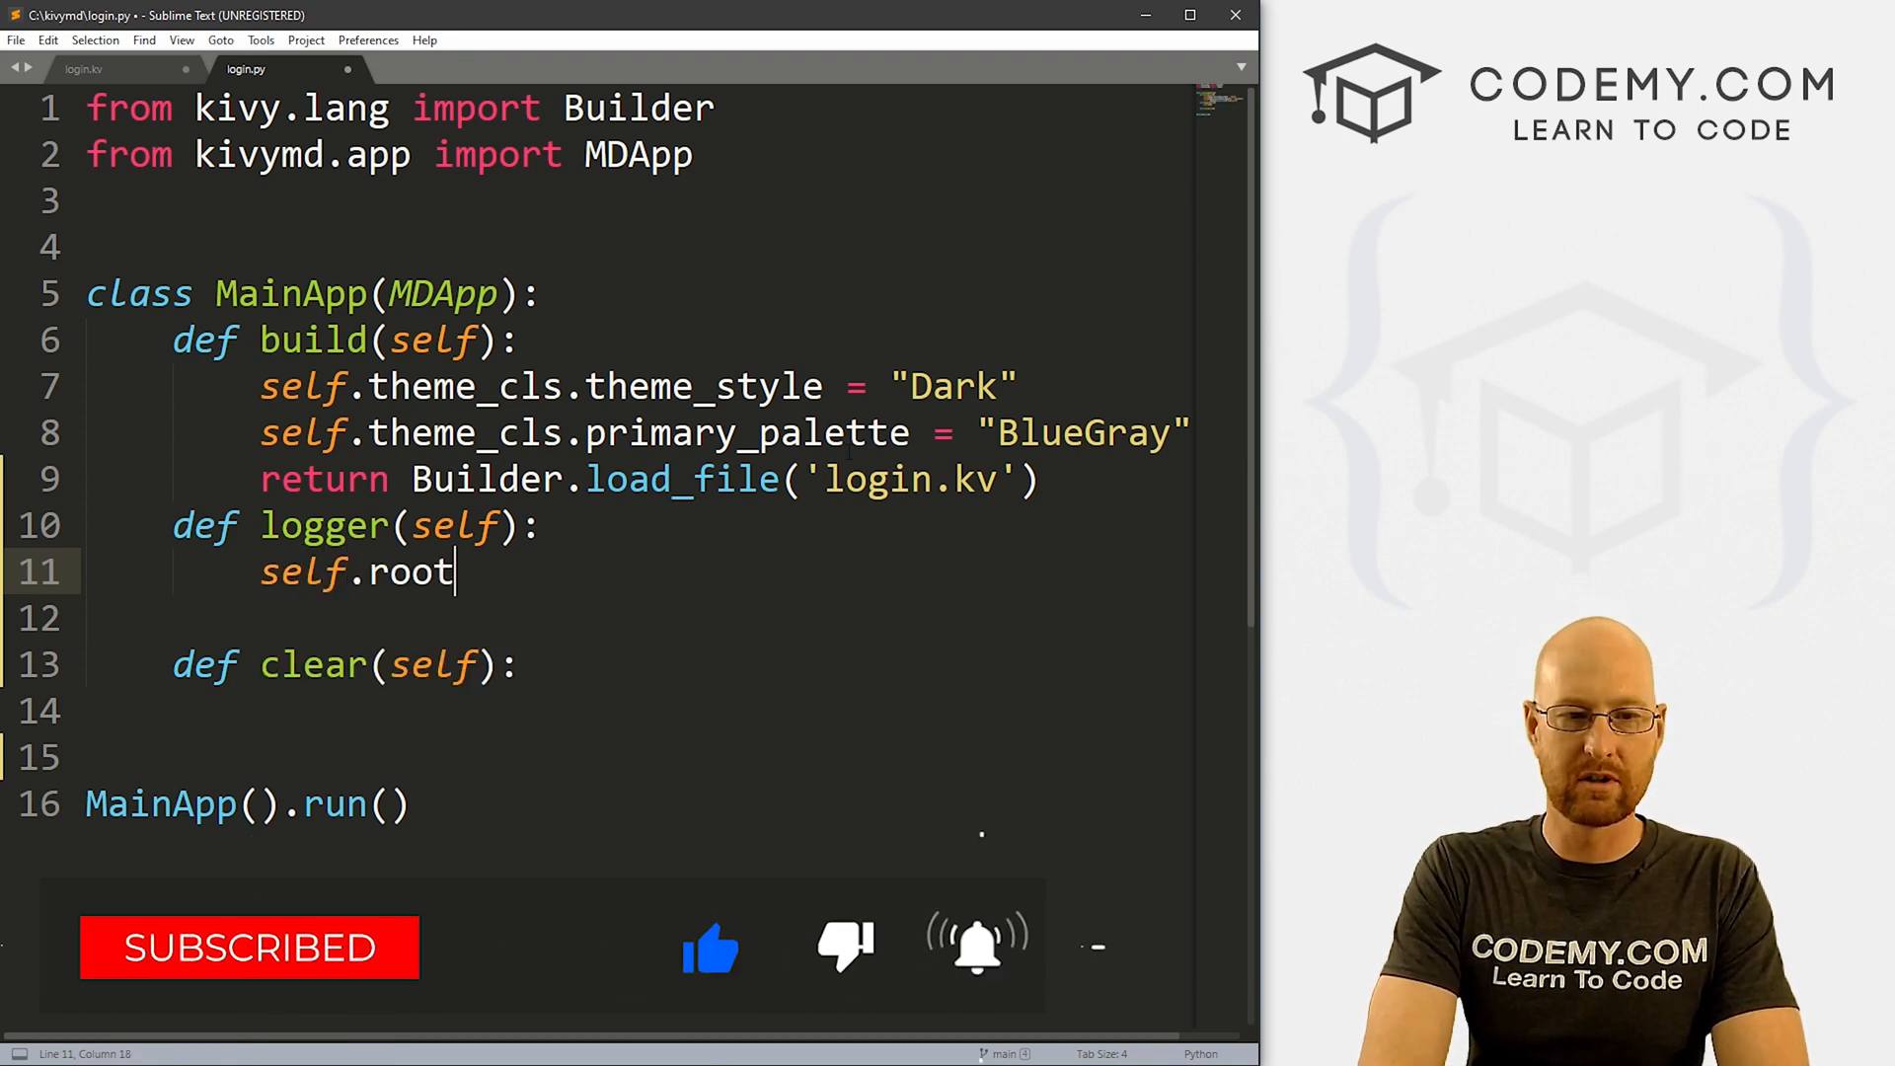
{"action": "type", "text": ".ids"}
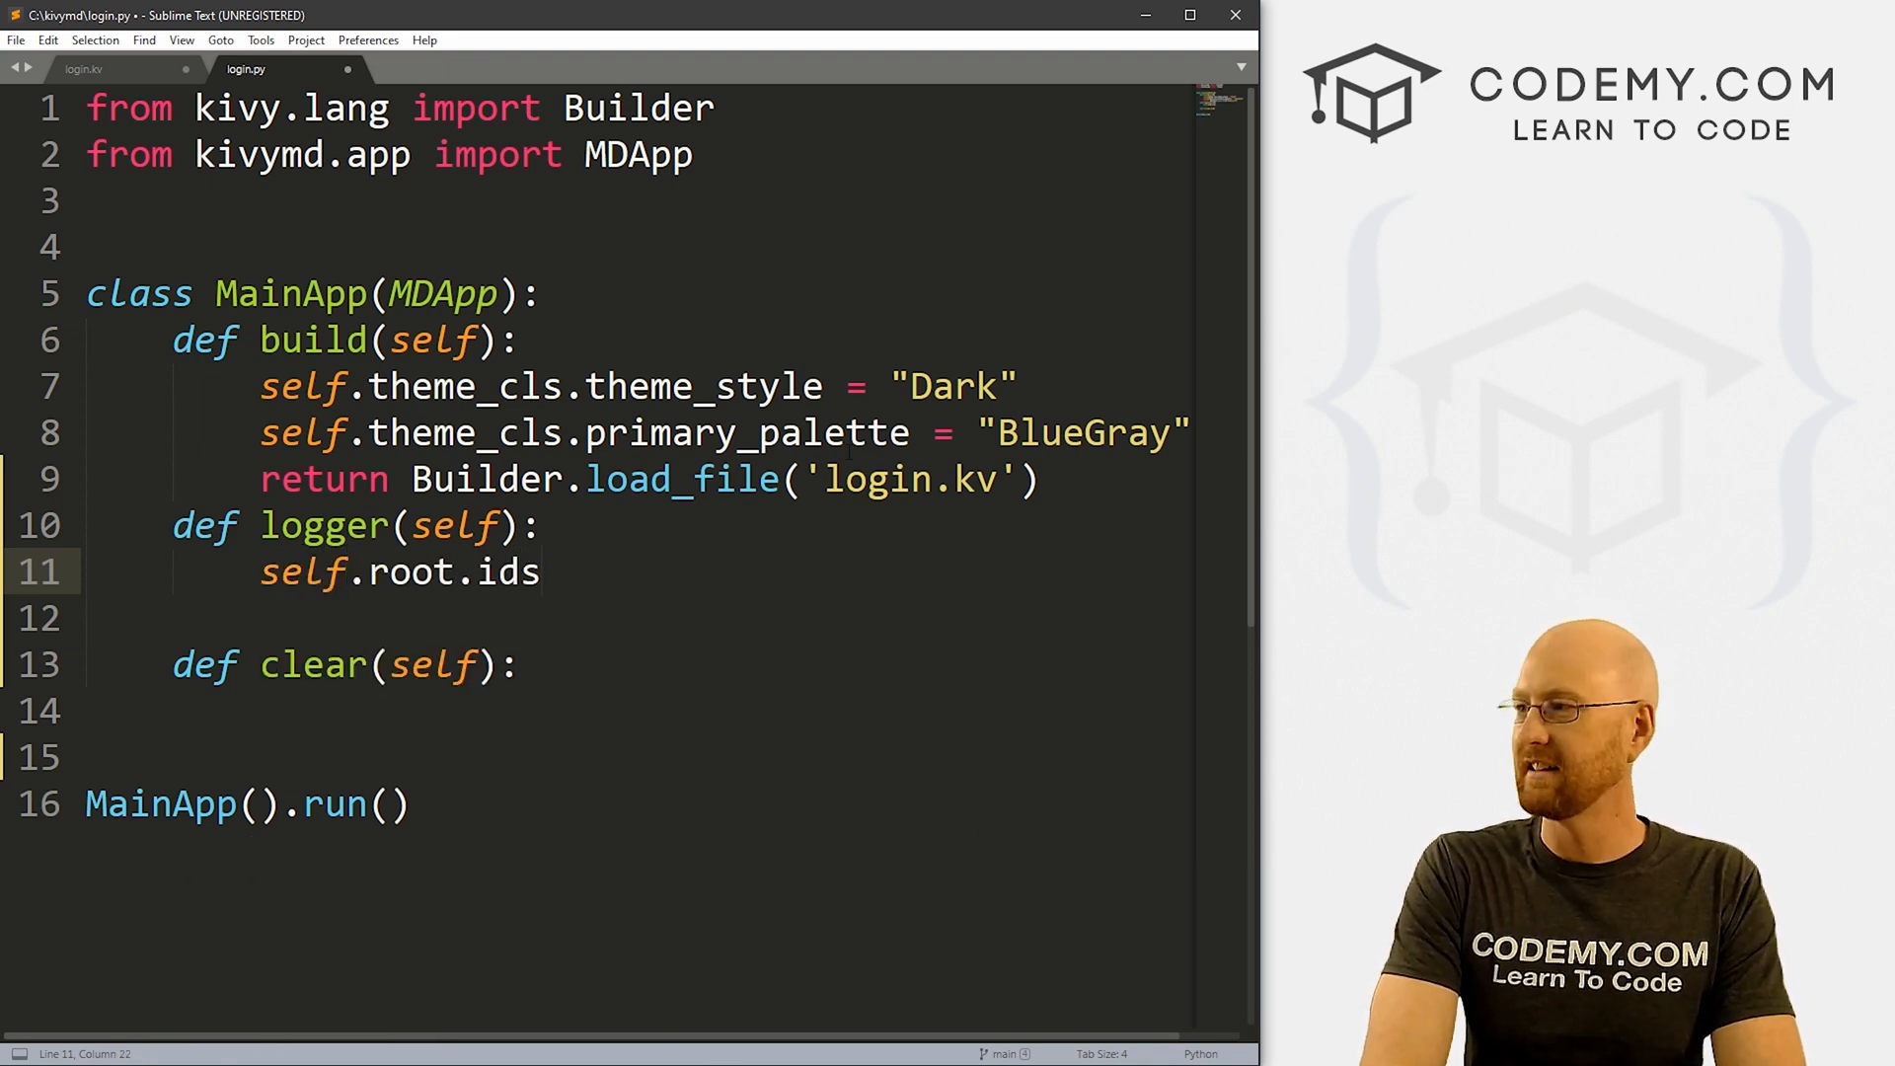
{"action": "type", "text": ".welcome_label"}
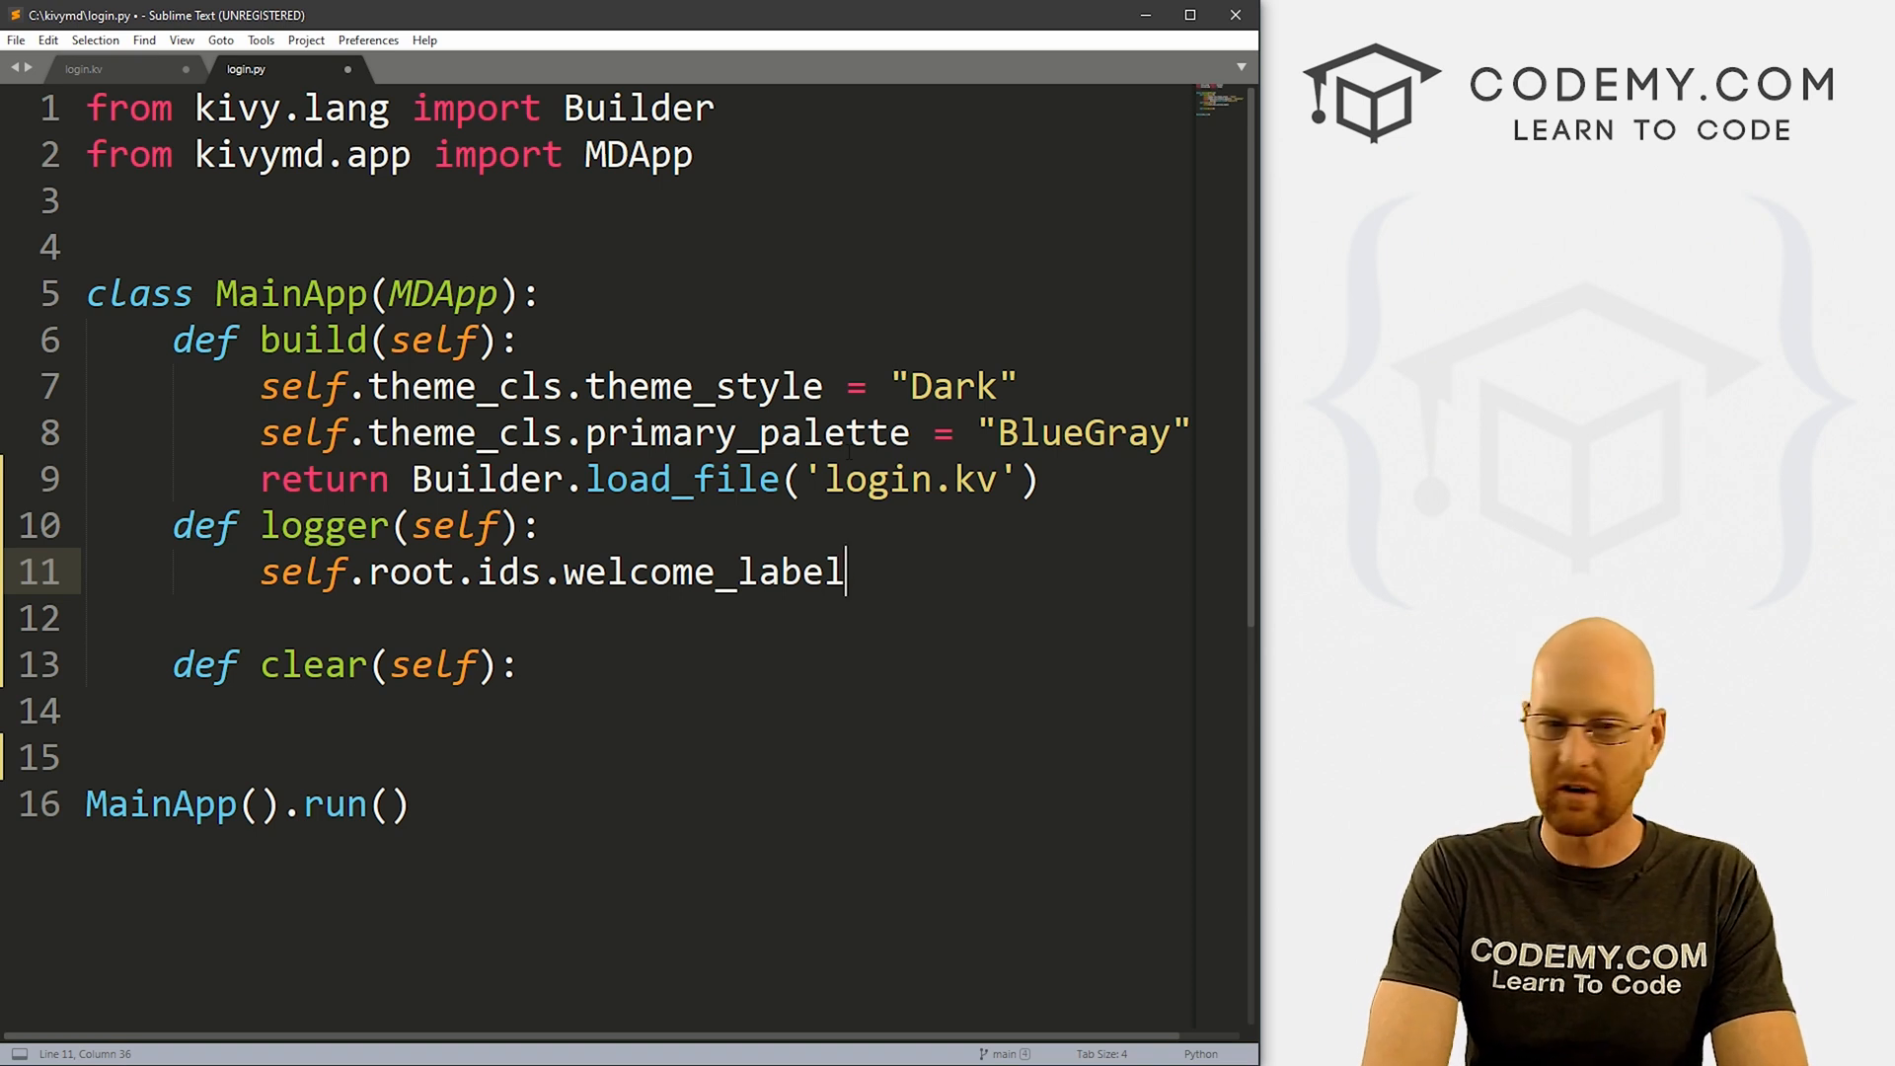
{"action": "type", "text": ".text ="}
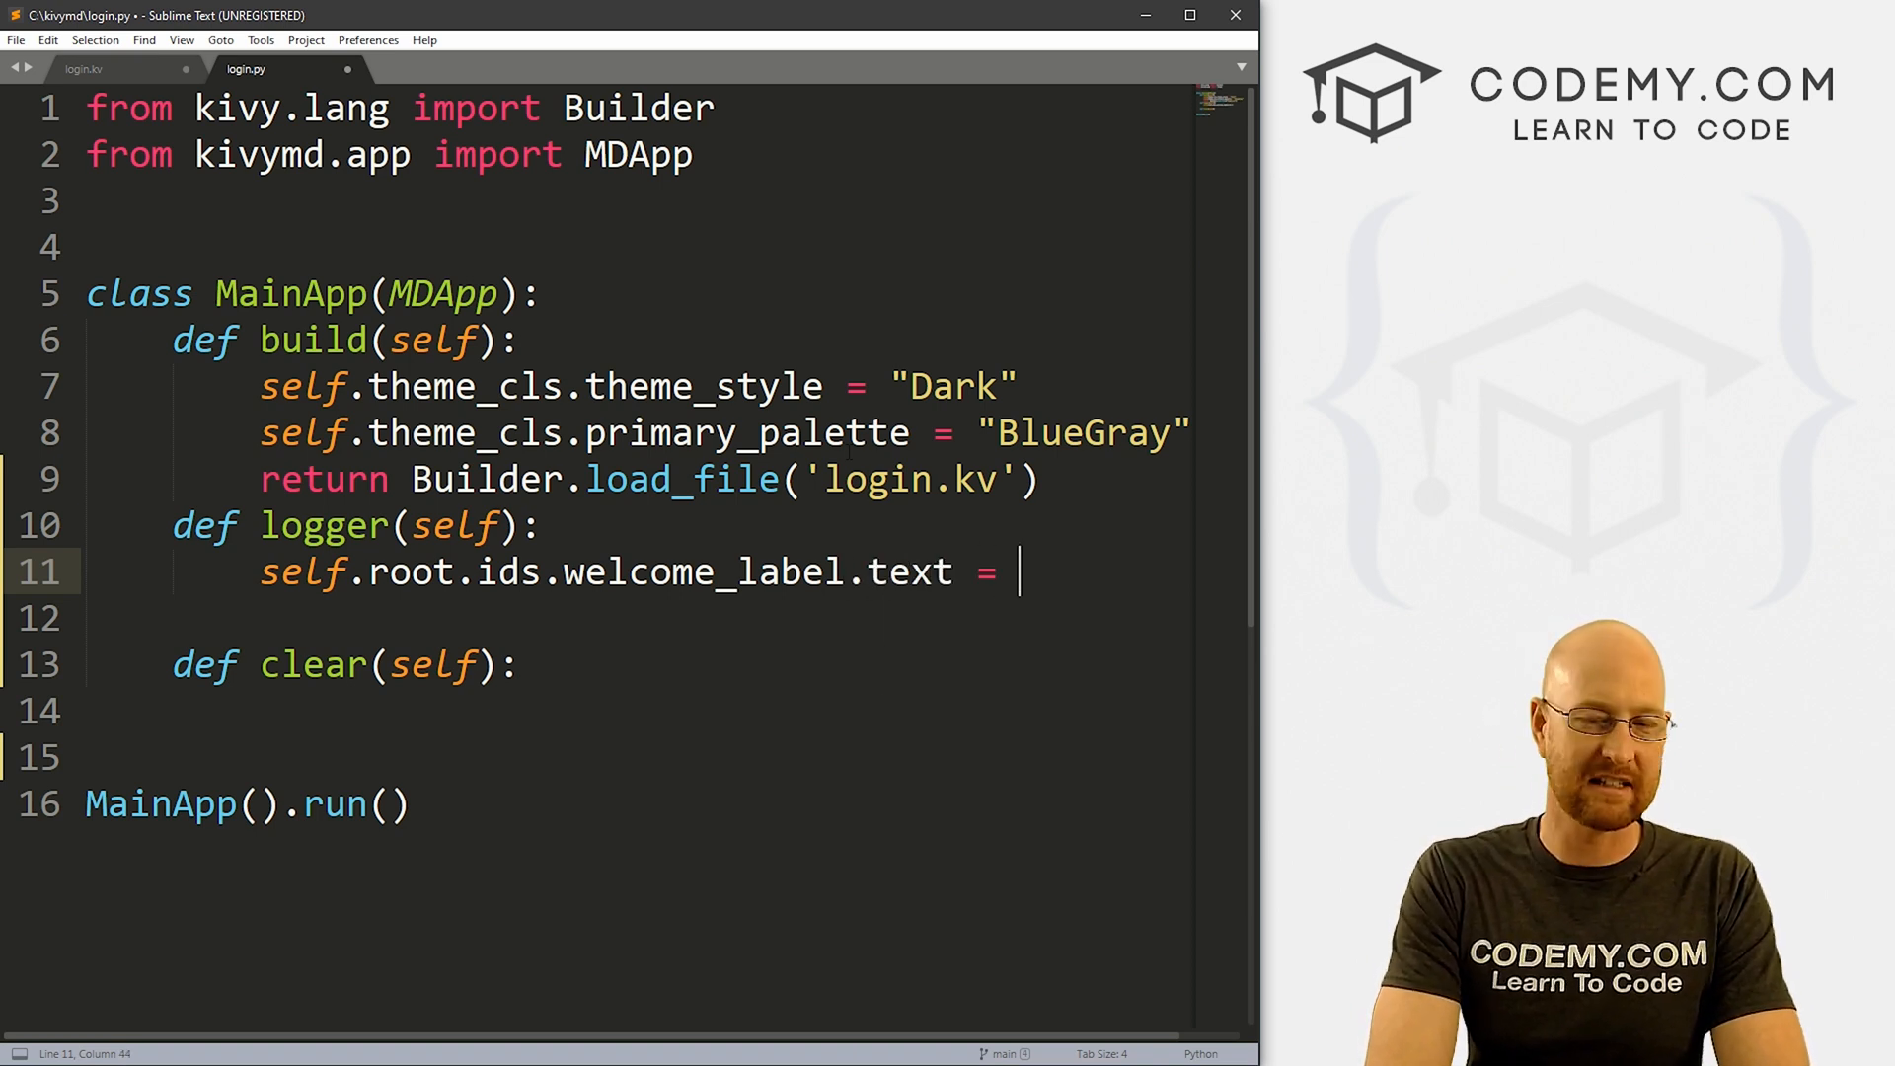
{"action": "type", "text": "f''"}
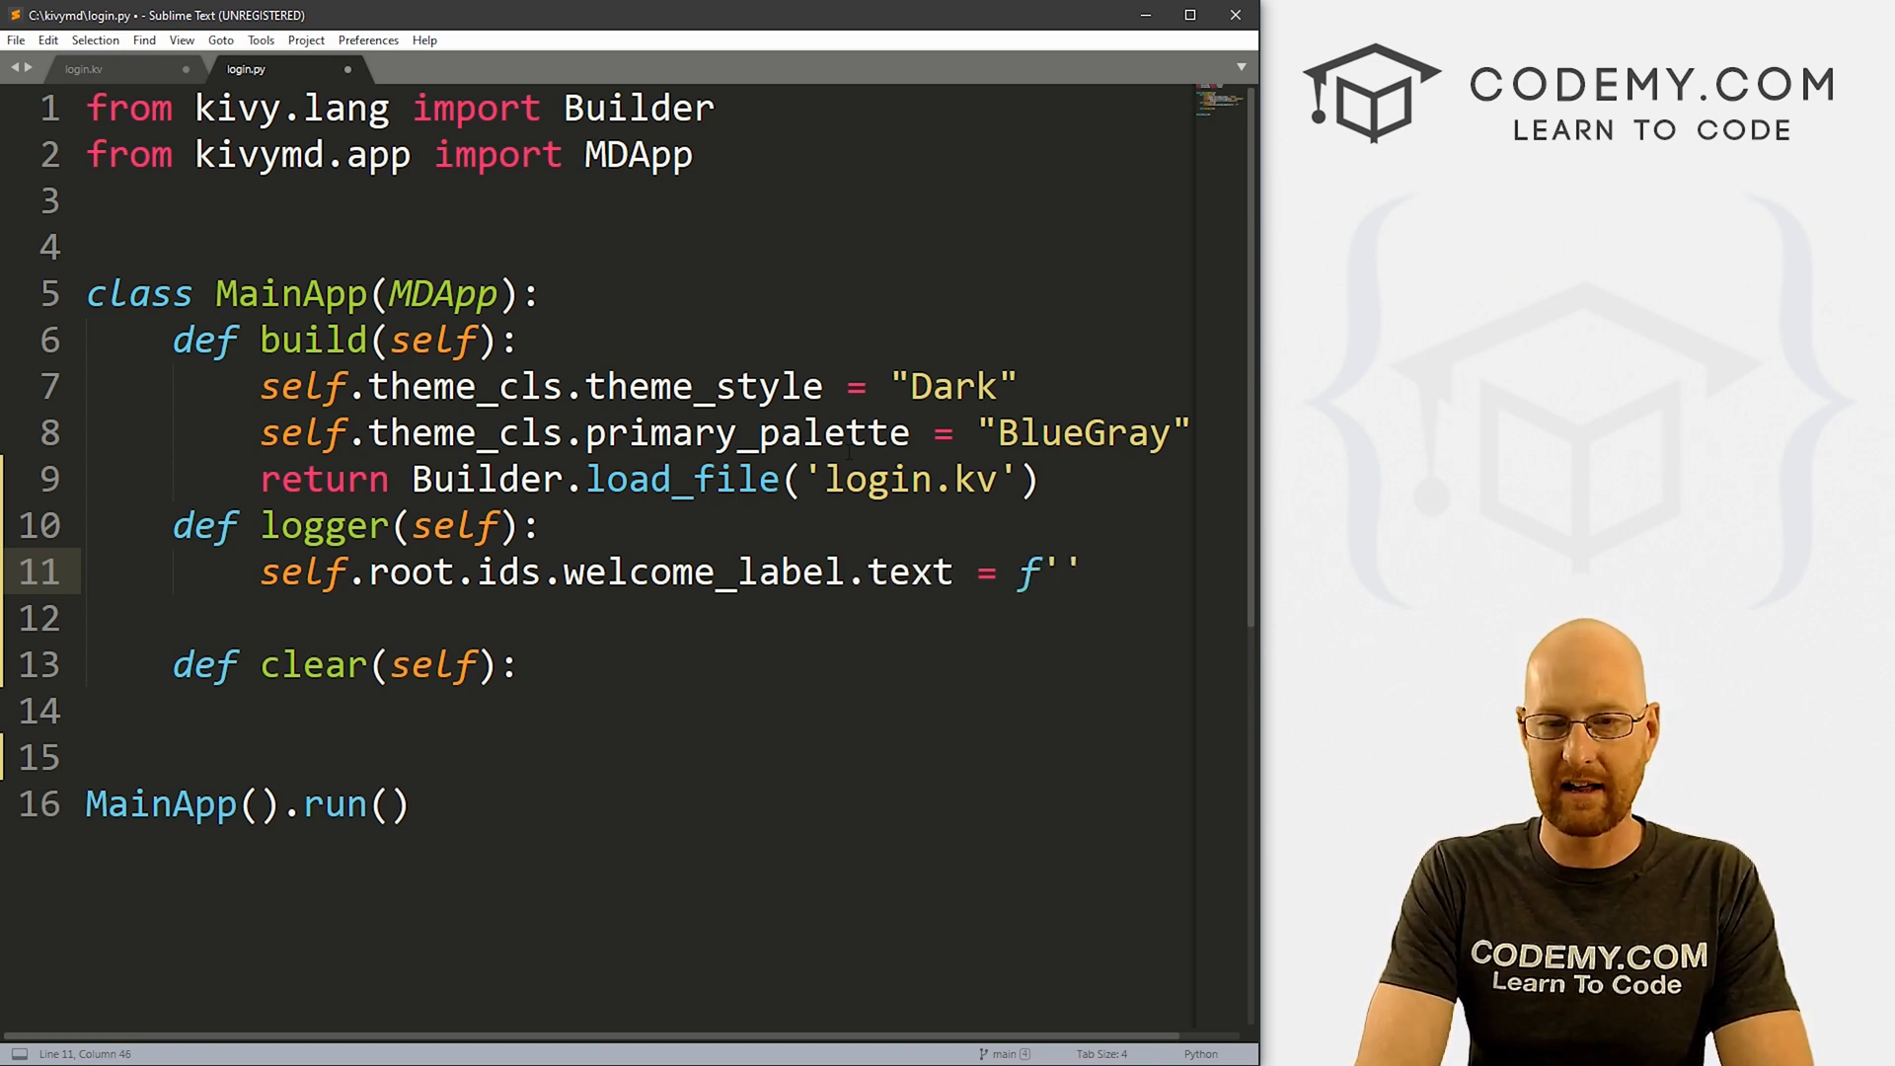
{"action": "type", "text": "Sup"}
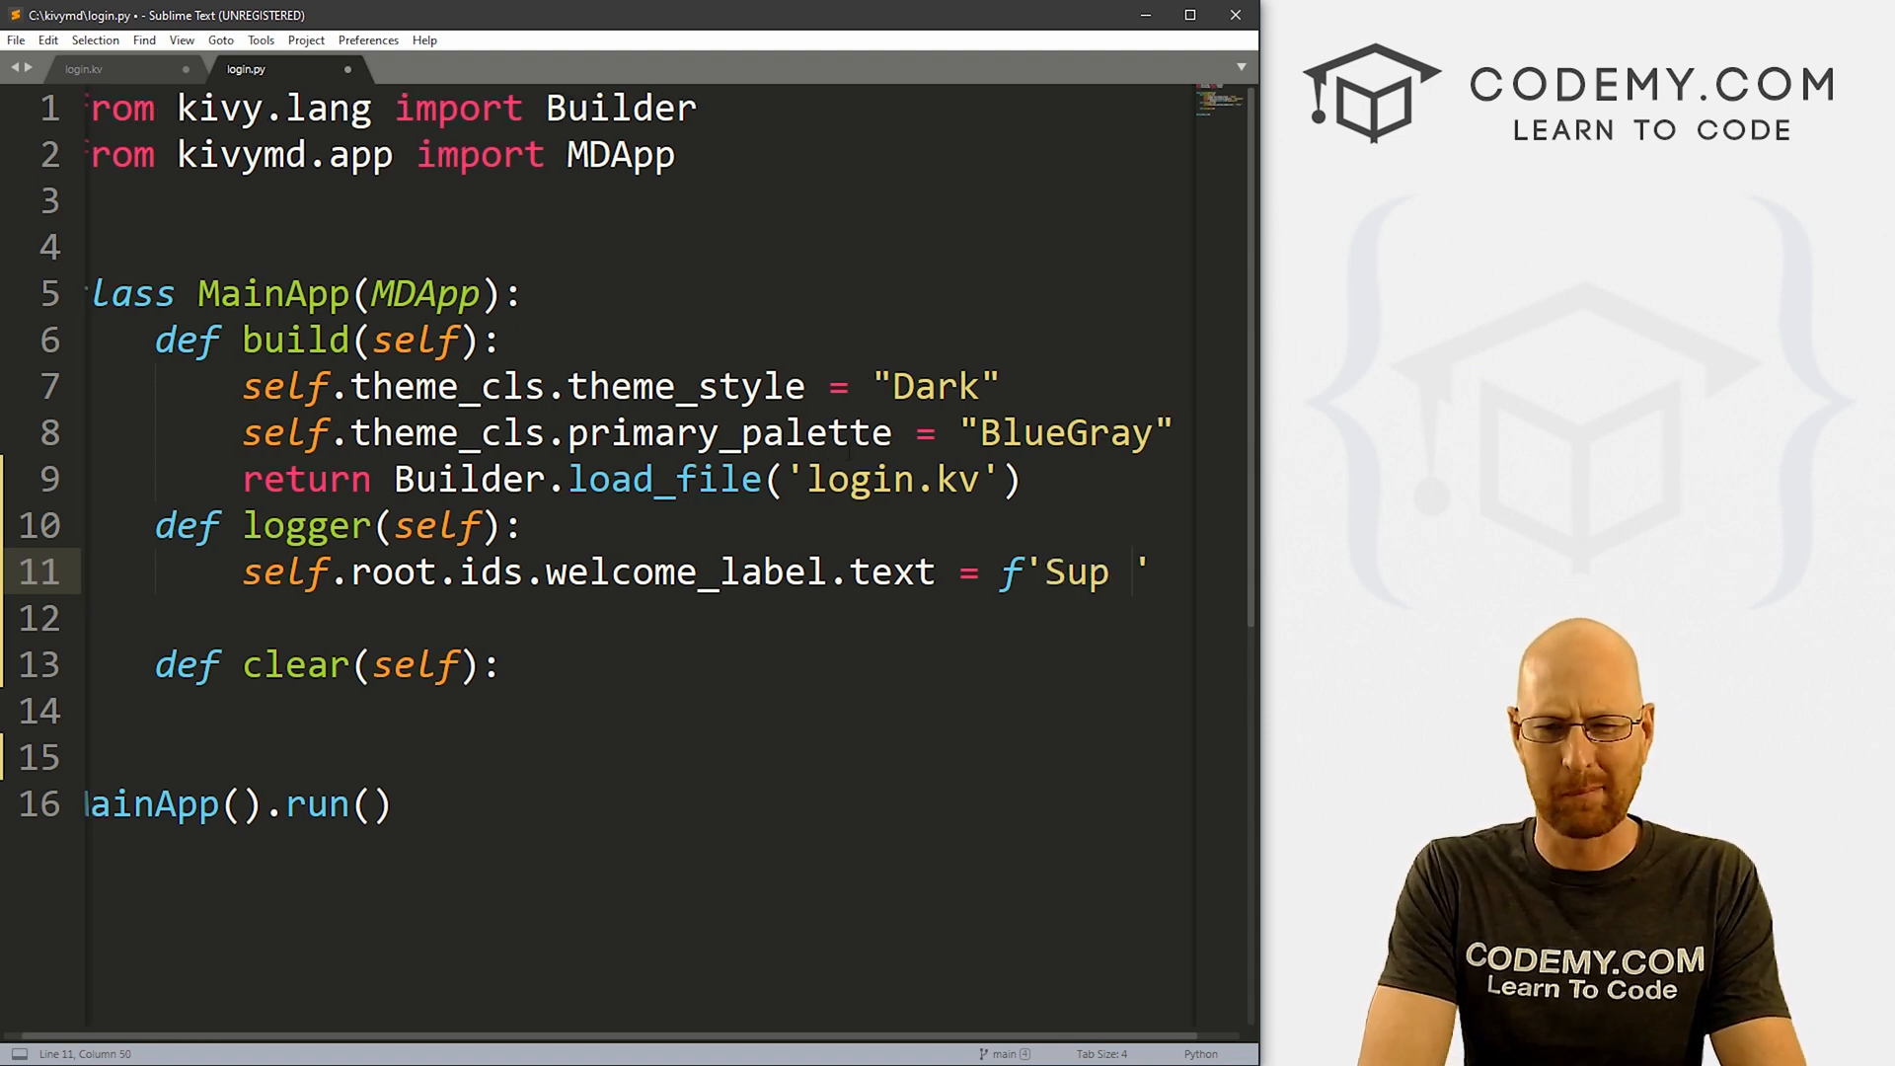
{"action": "type", "text": "{}"}
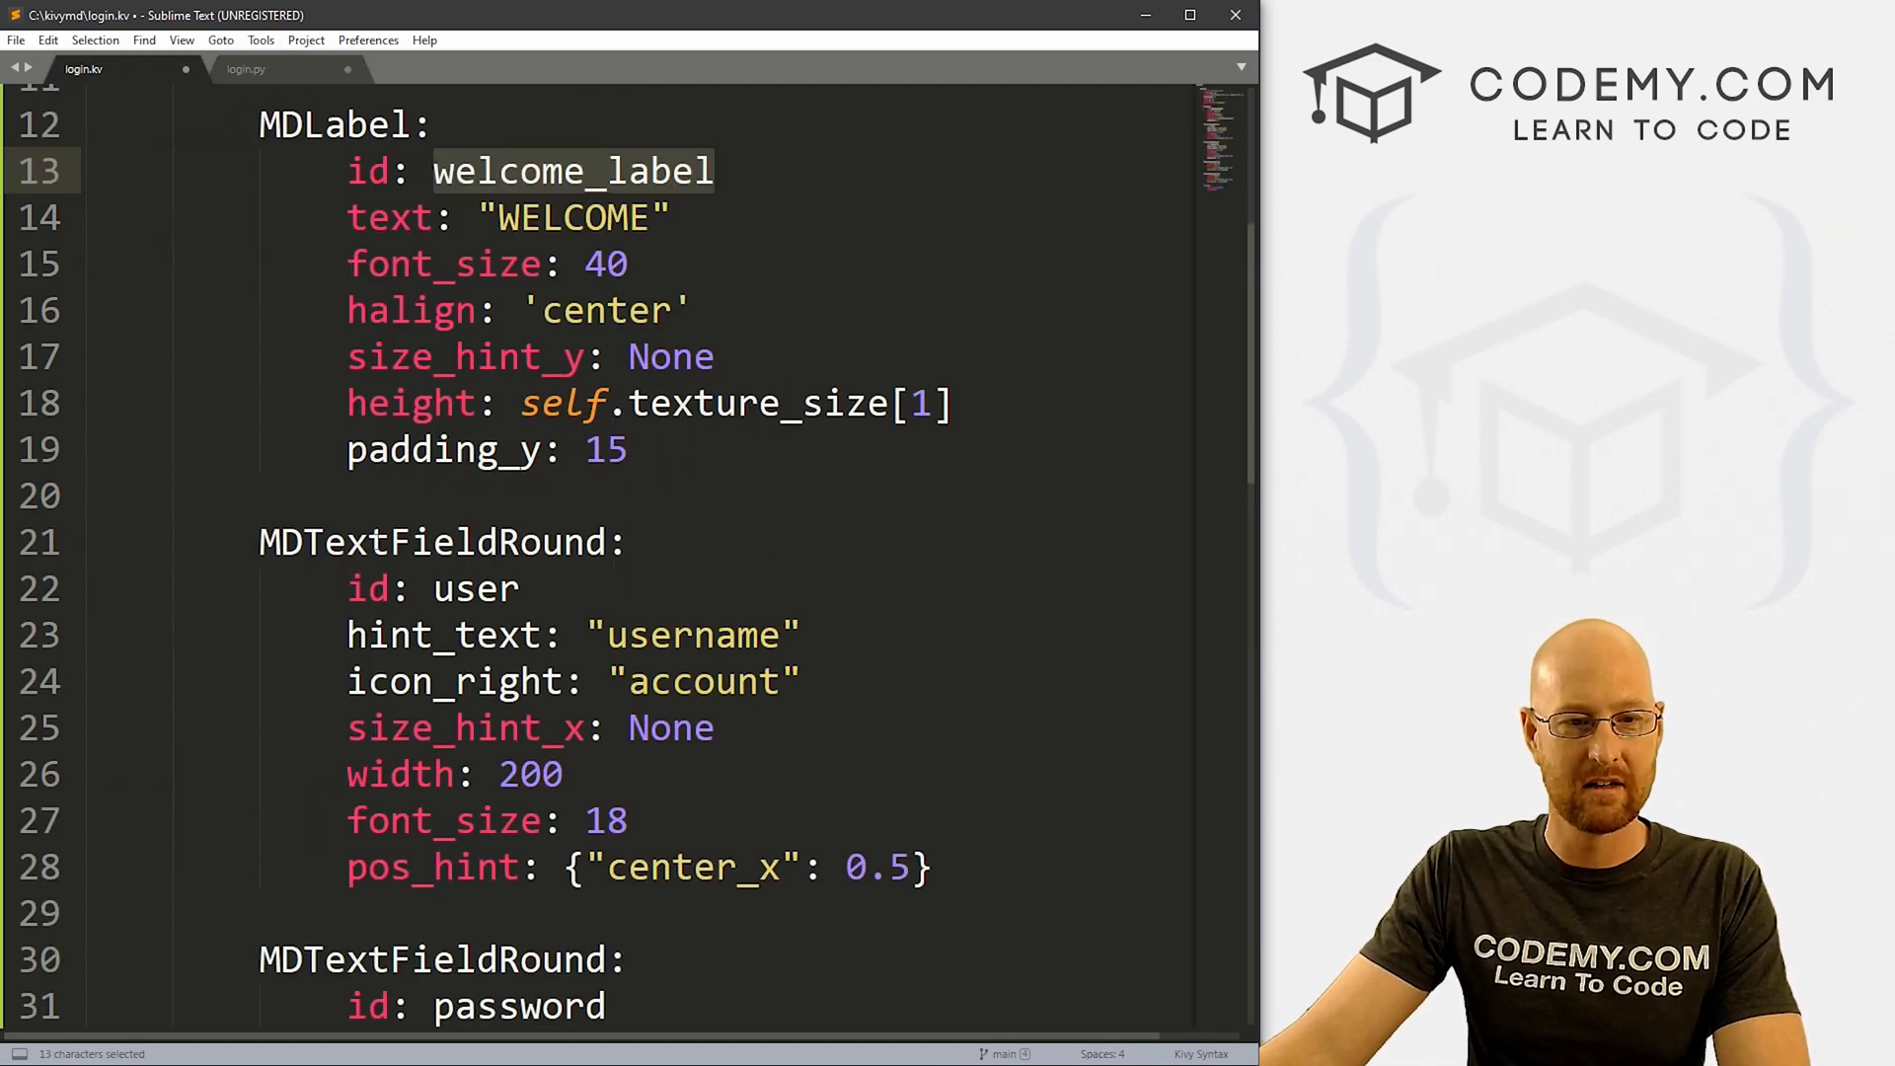
Fill the placeholder with self.root.ids.user.text plus '!', make clear a pass stub, and save
{"action": "double_click", "coordinate": [475, 588]}
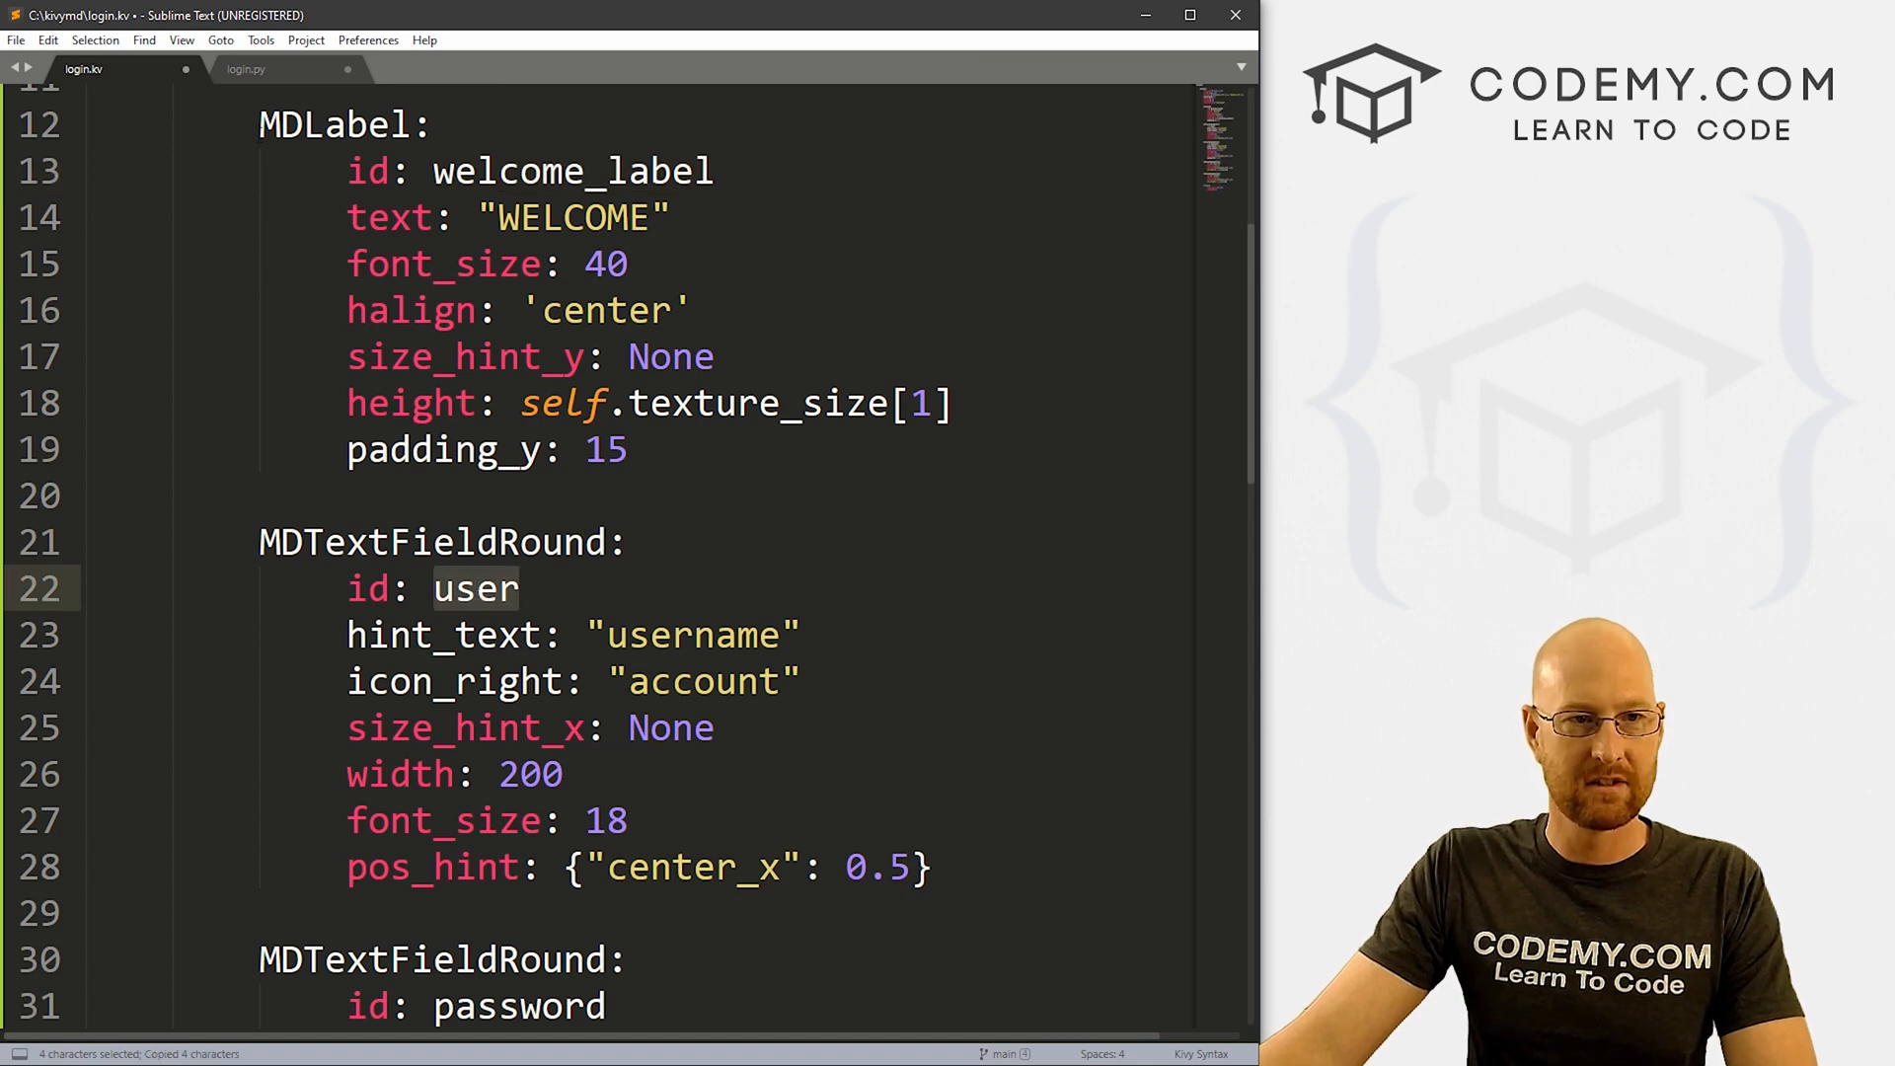
{"action": "left_click", "coordinate": [245, 69]}
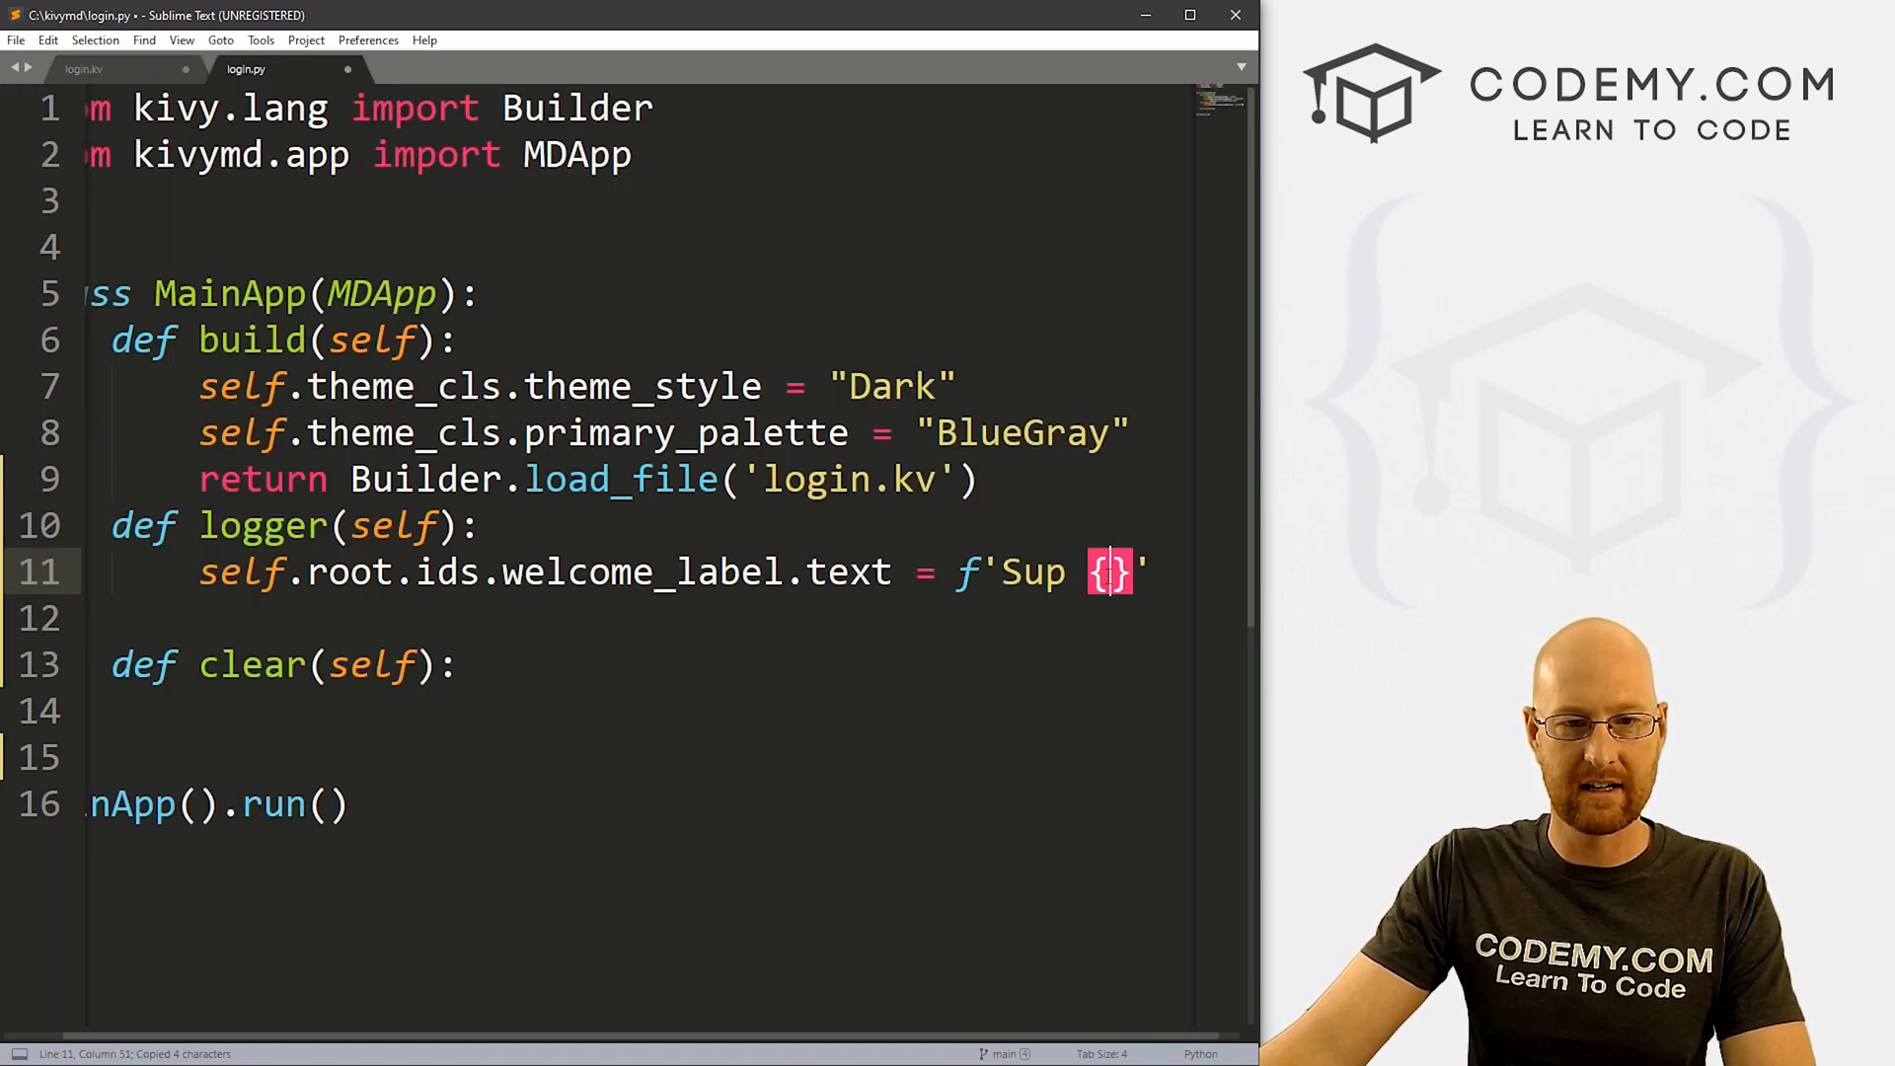
{"action": "type", "text": "self.root.ids."}
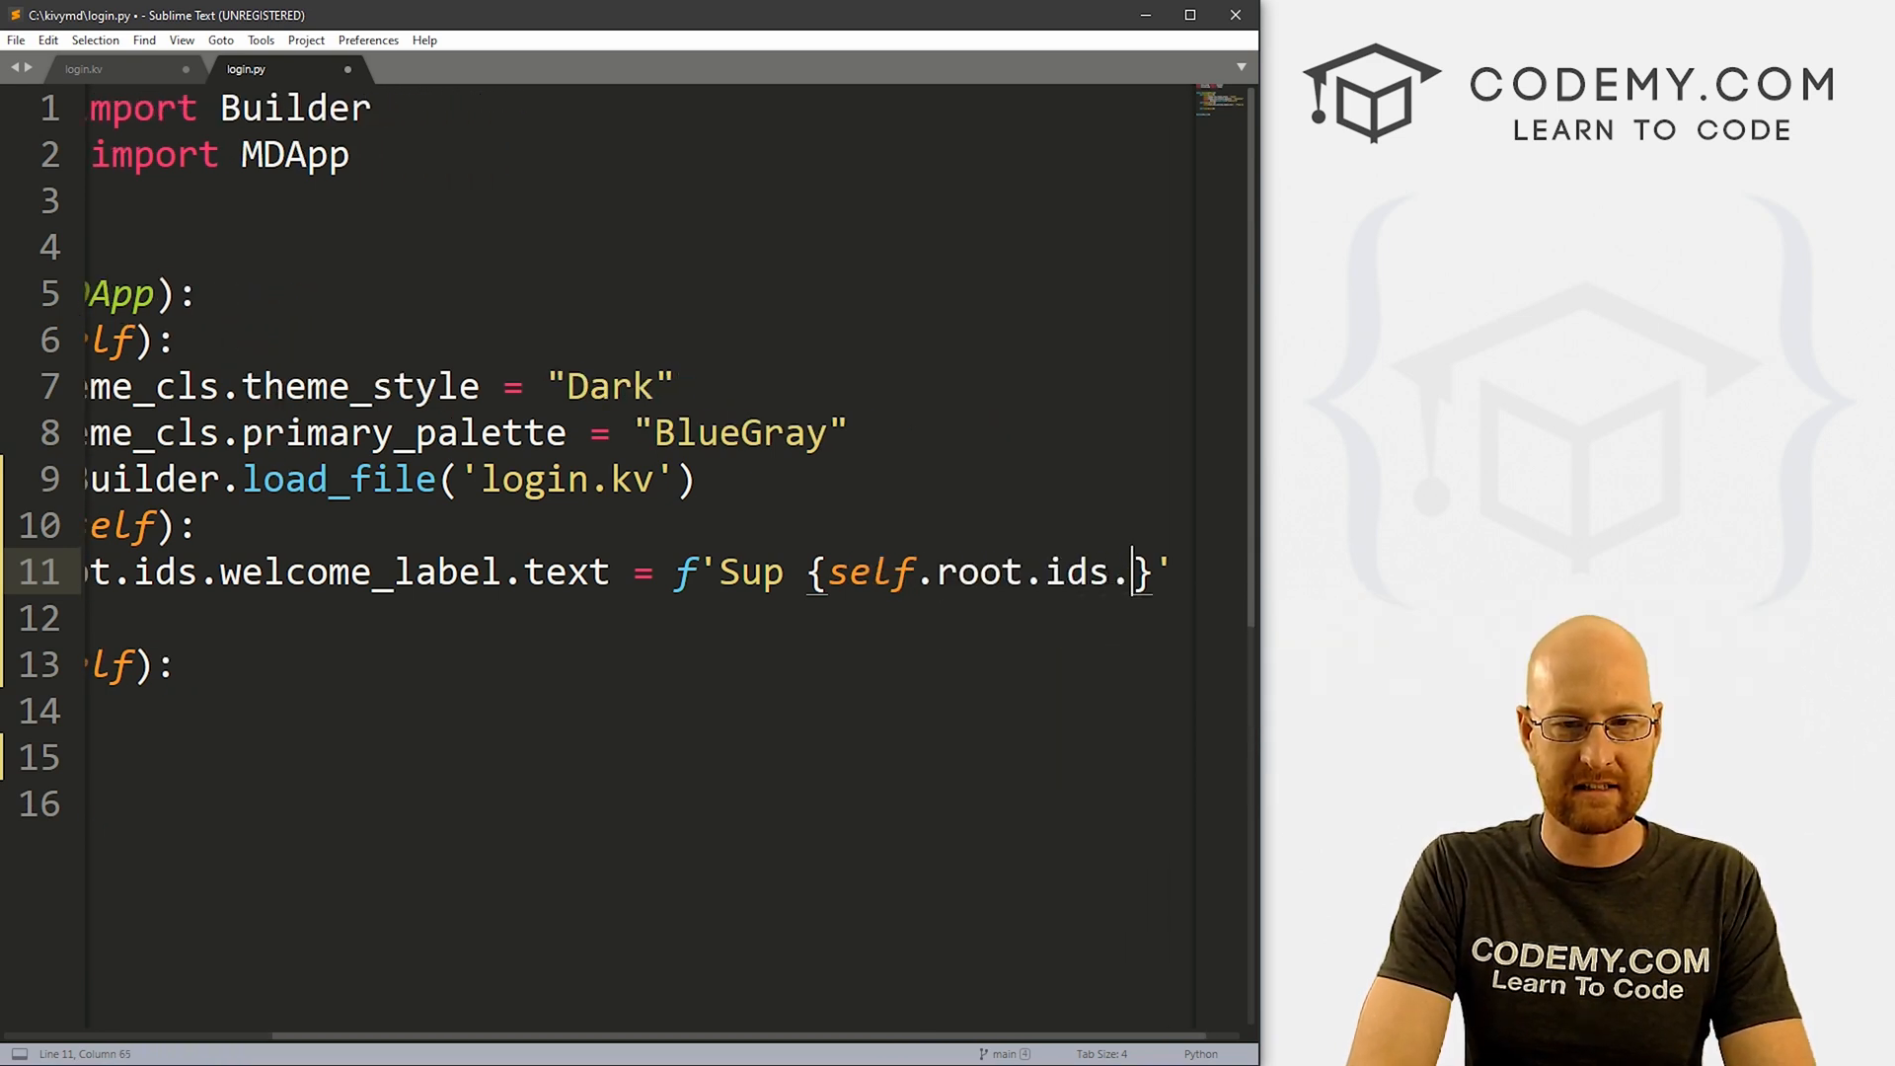
{"action": "type", "text": "user.text"}
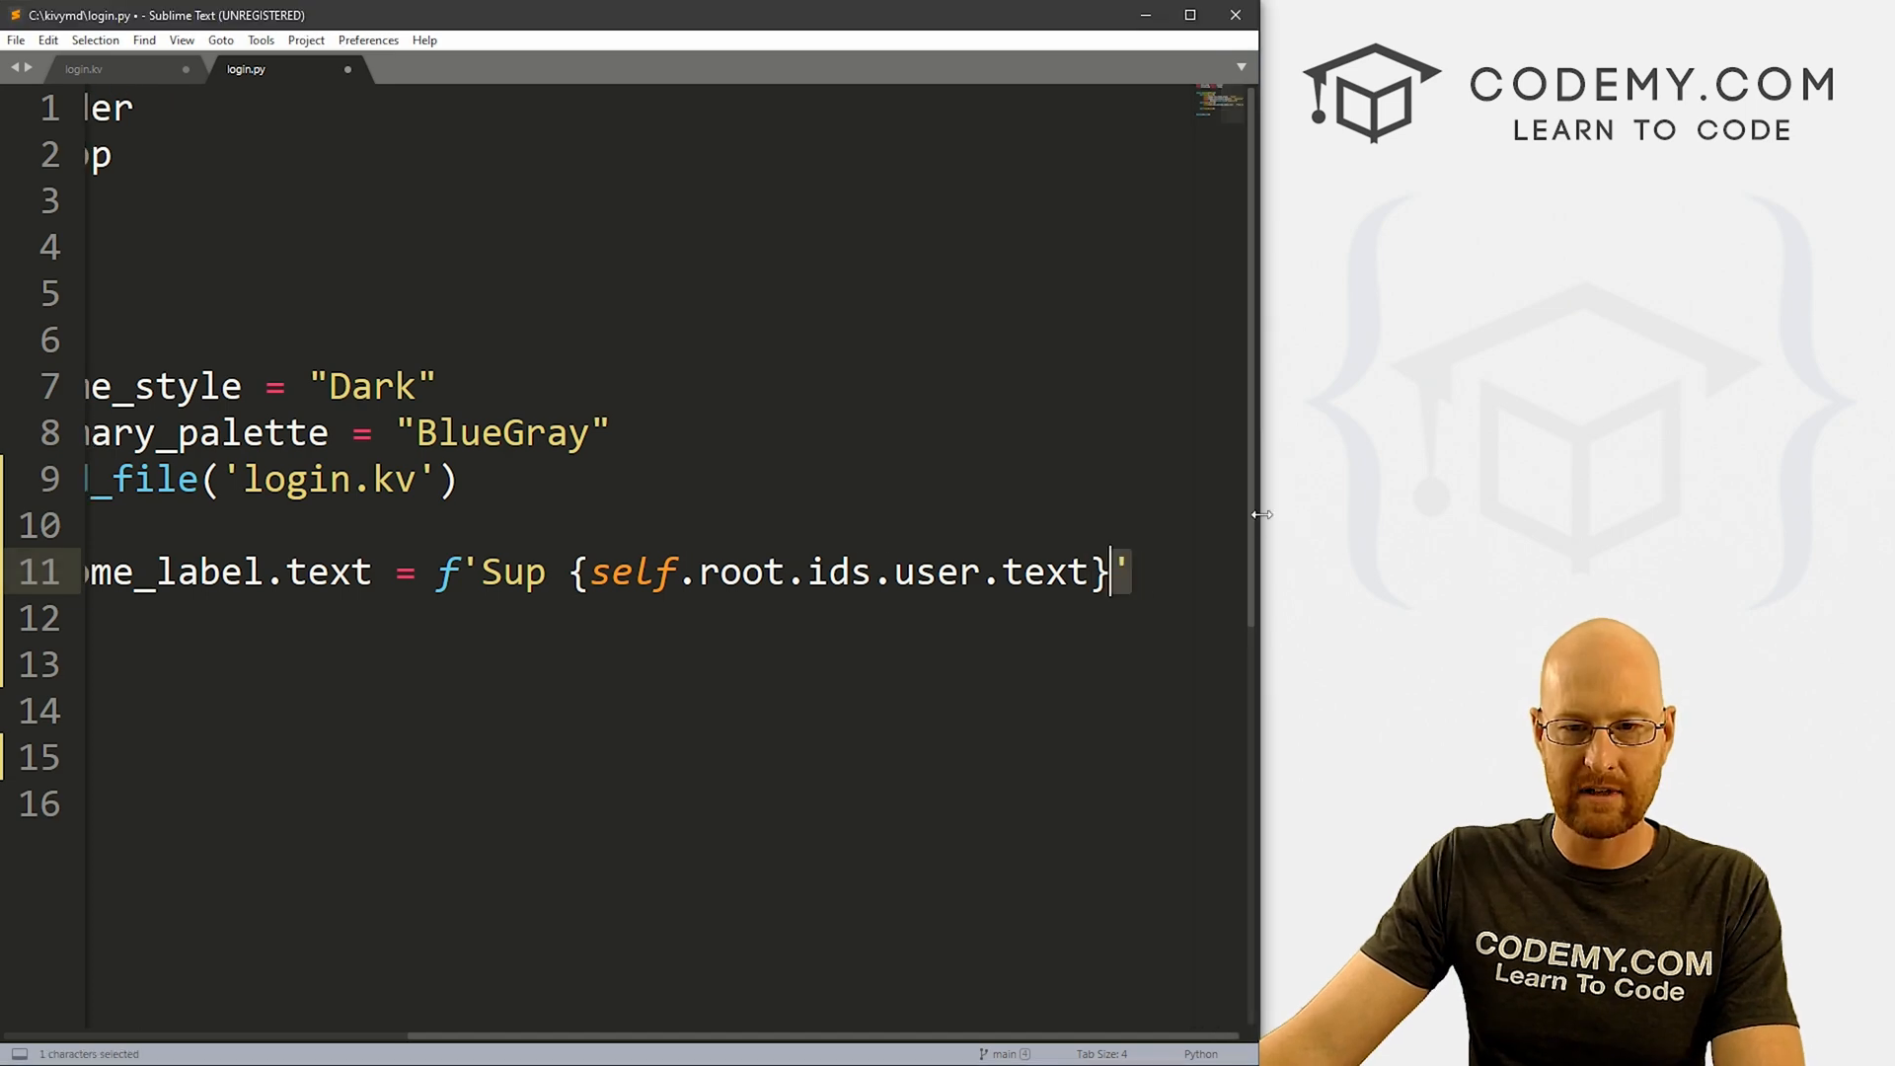
{"action": "type", "text": "!"}
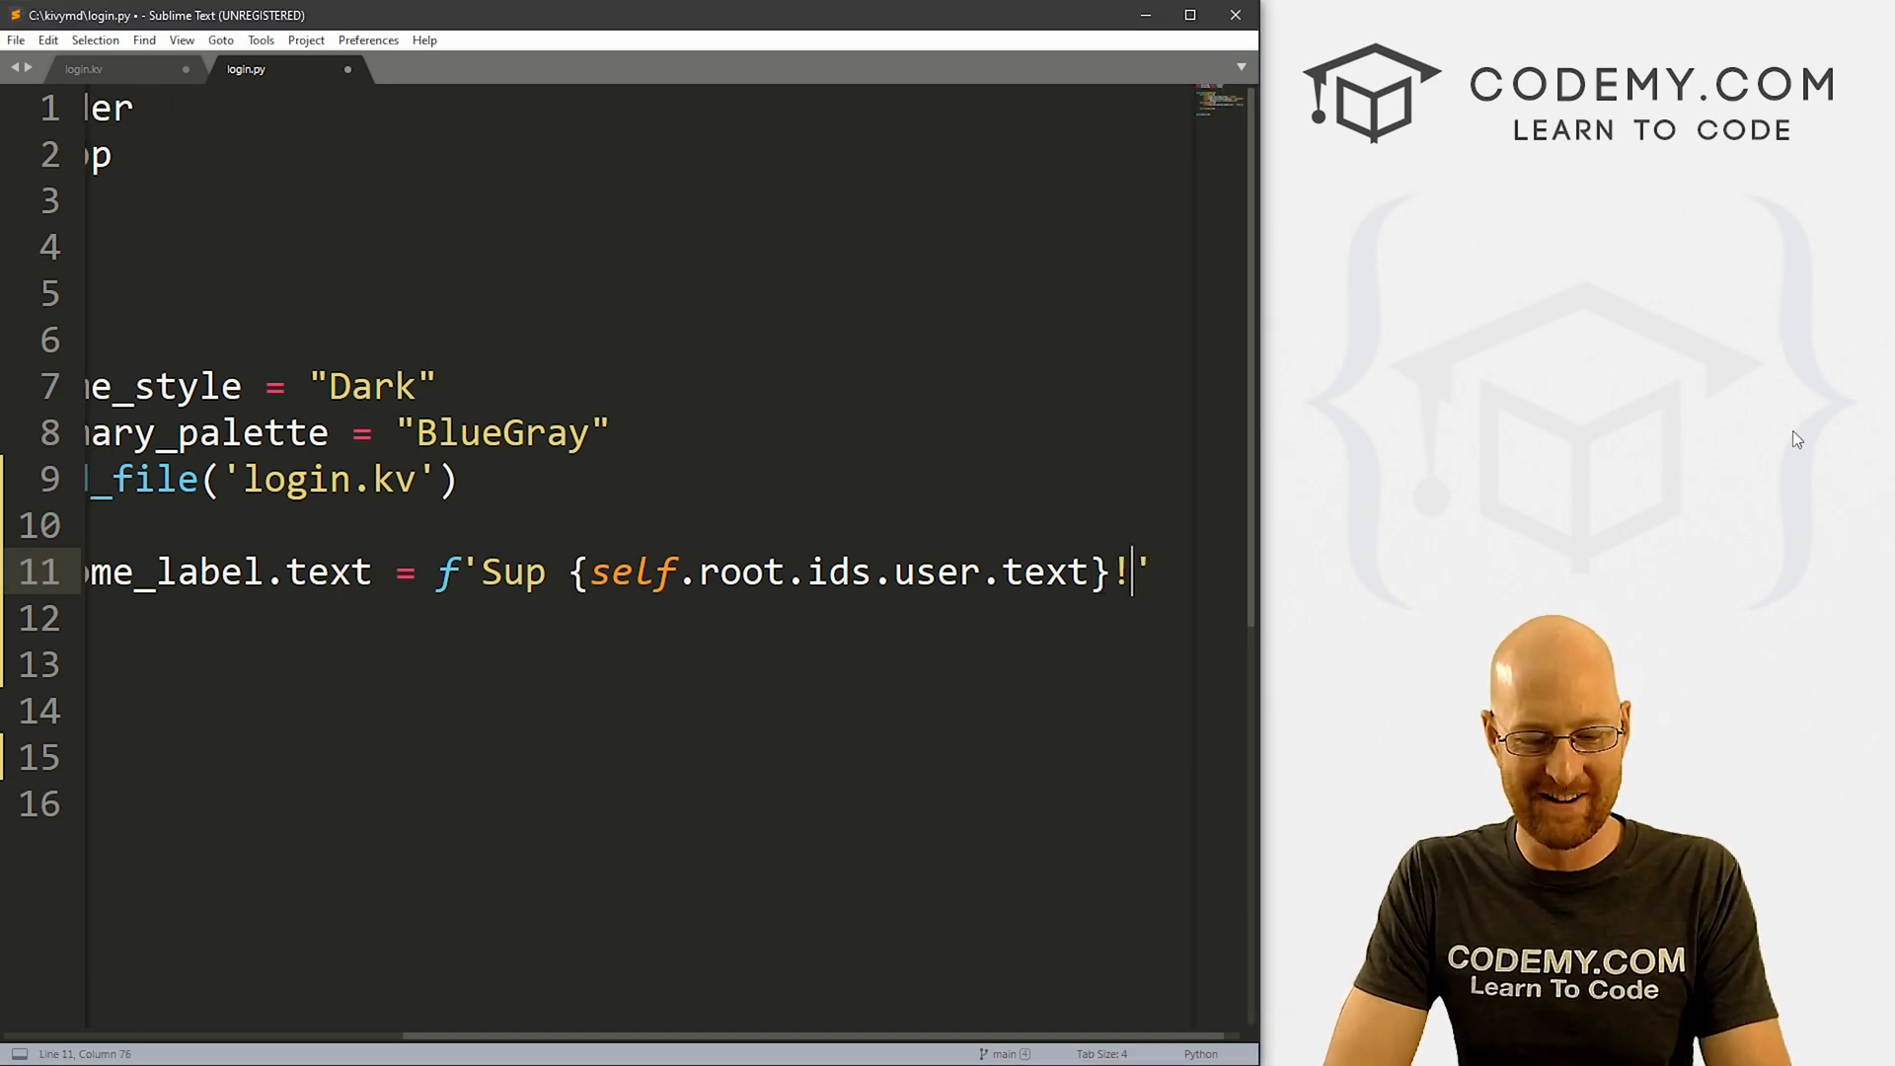
{"action": "key", "text": "ctrl+s"}
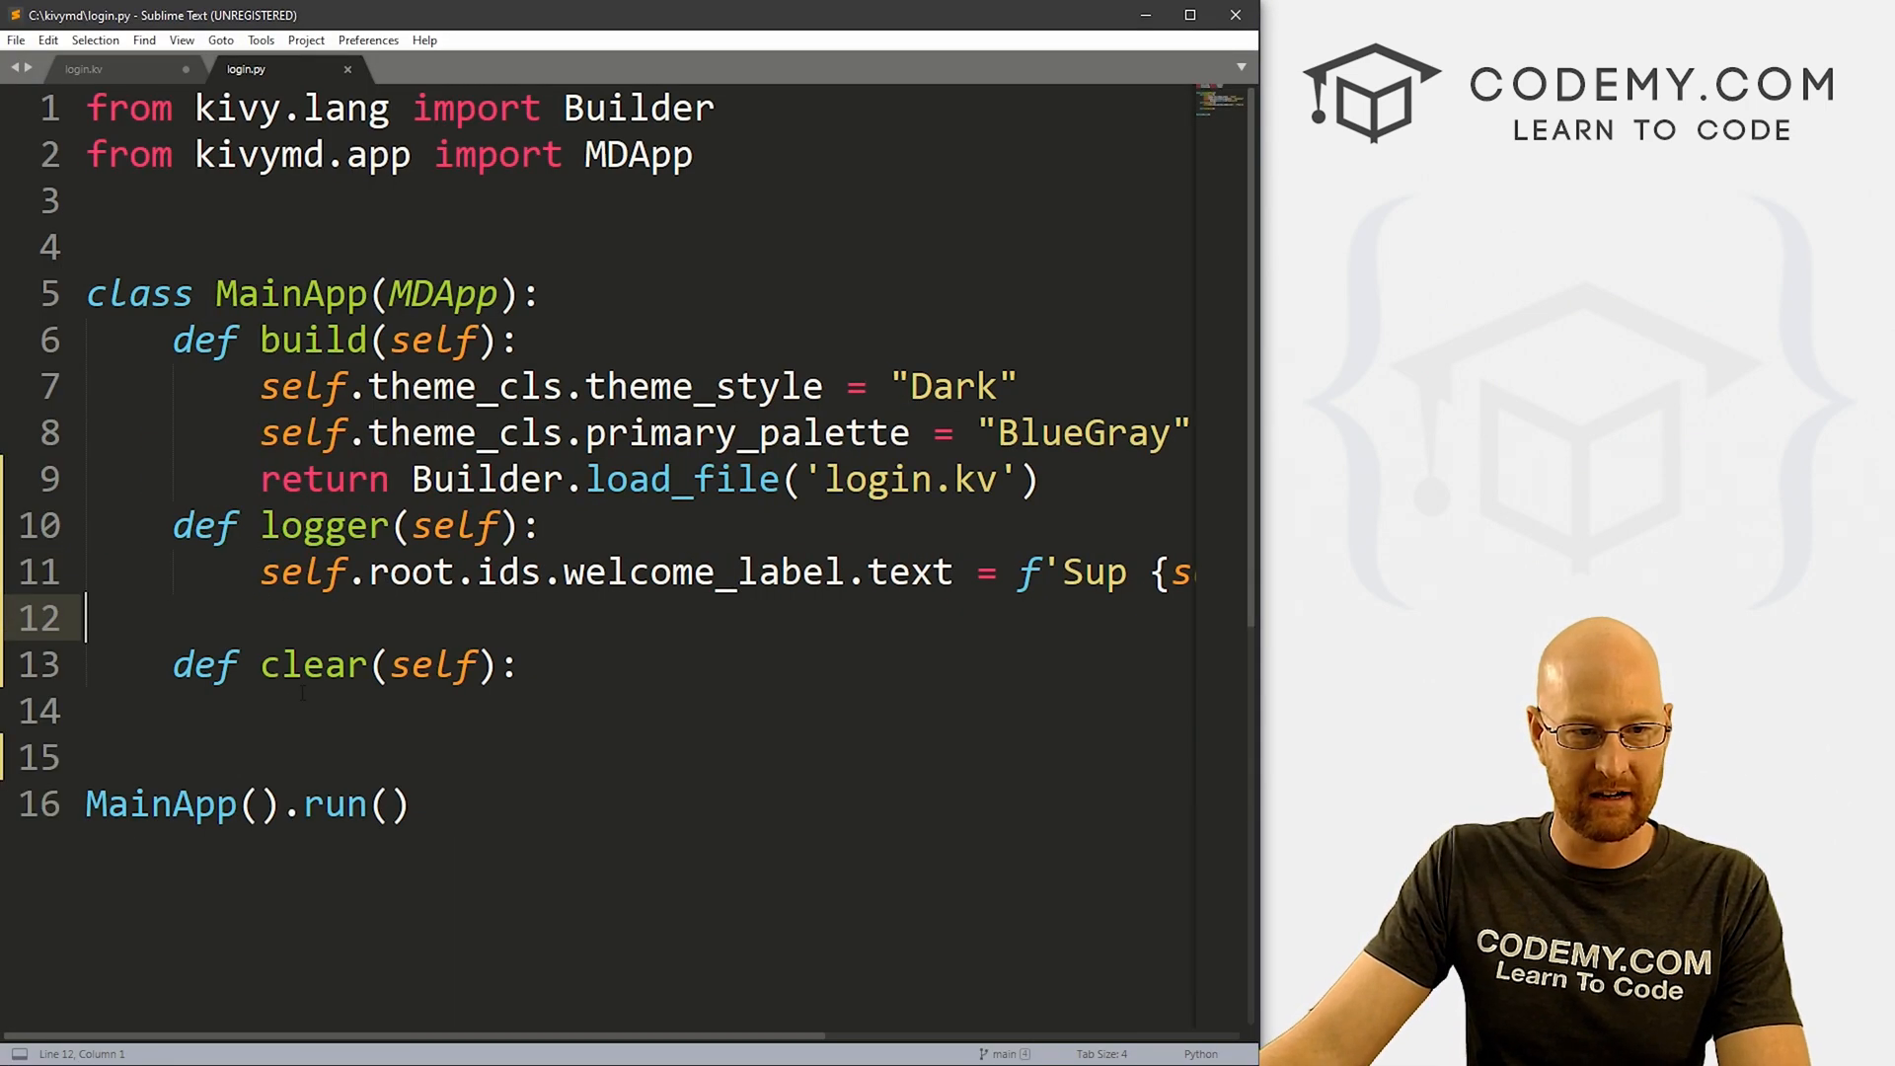
{"action": "type", "text": "pass"}
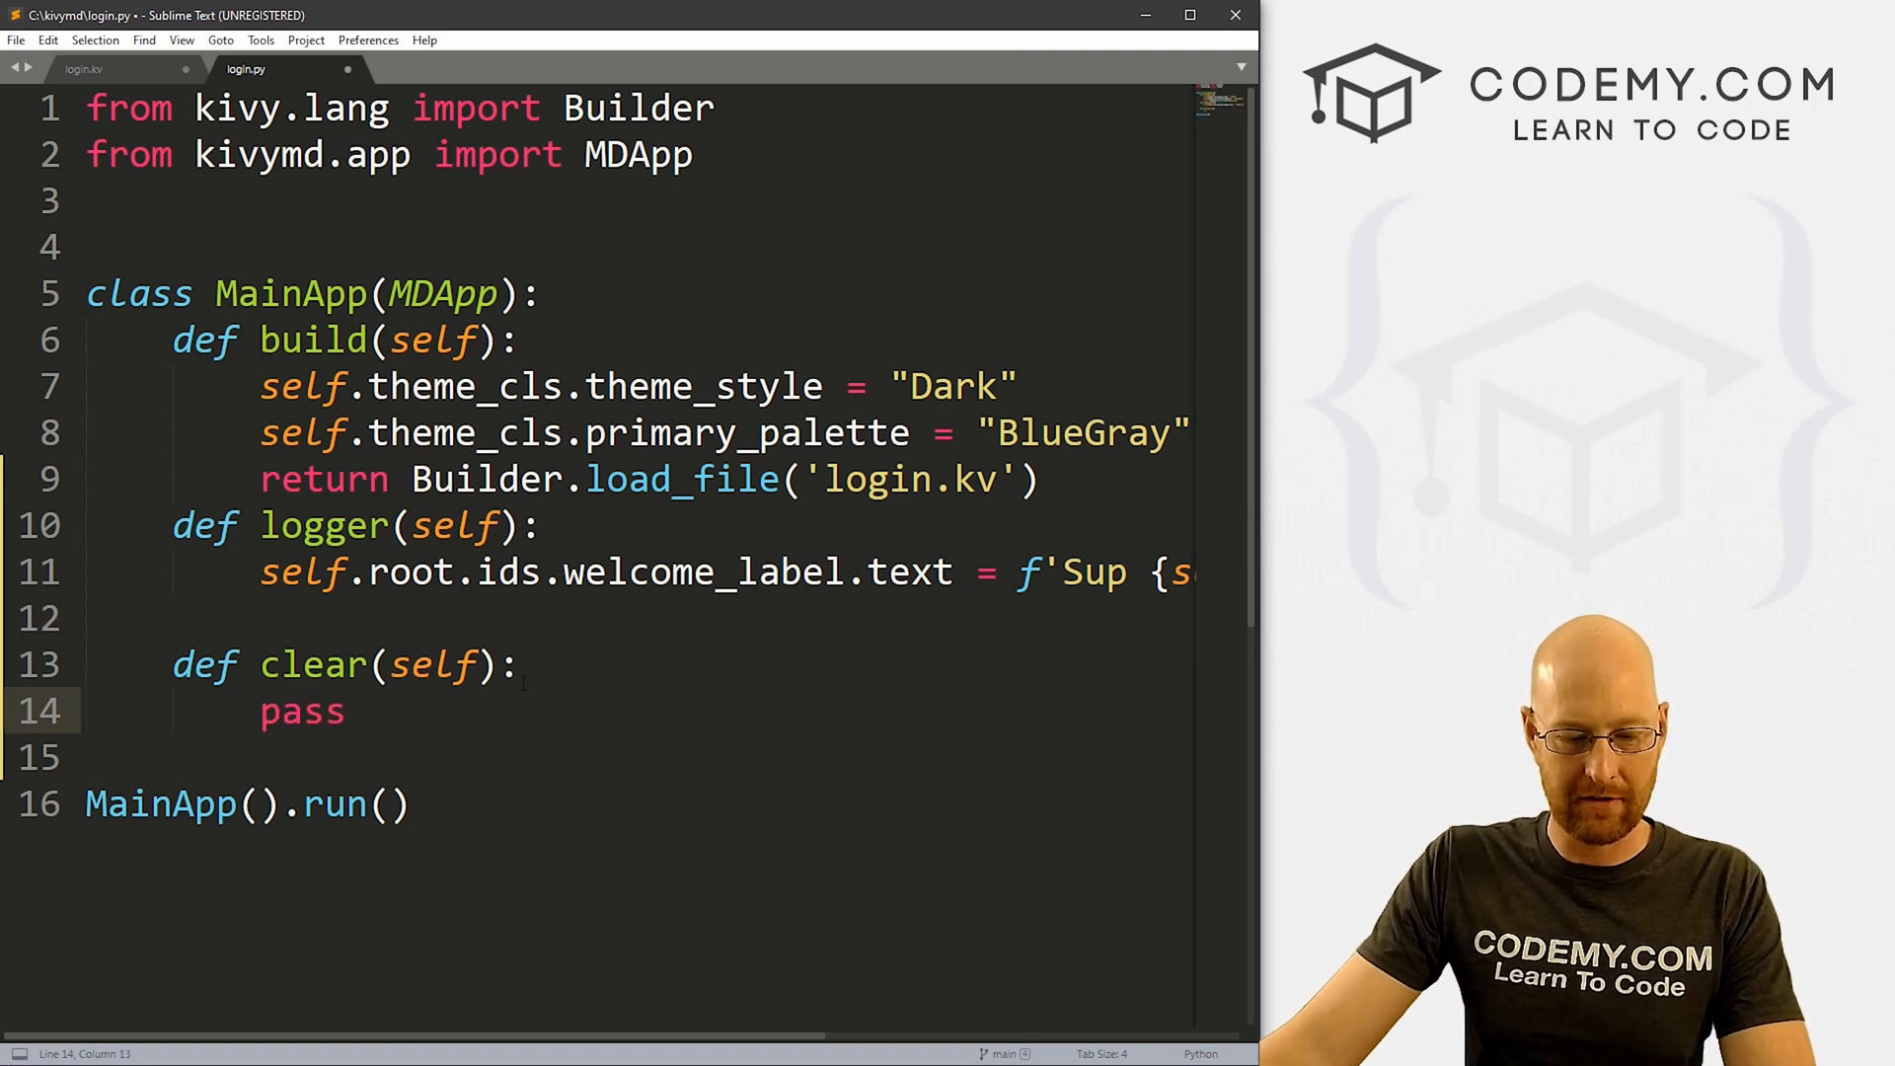
{"action": "key", "text": "ctrl+s"}
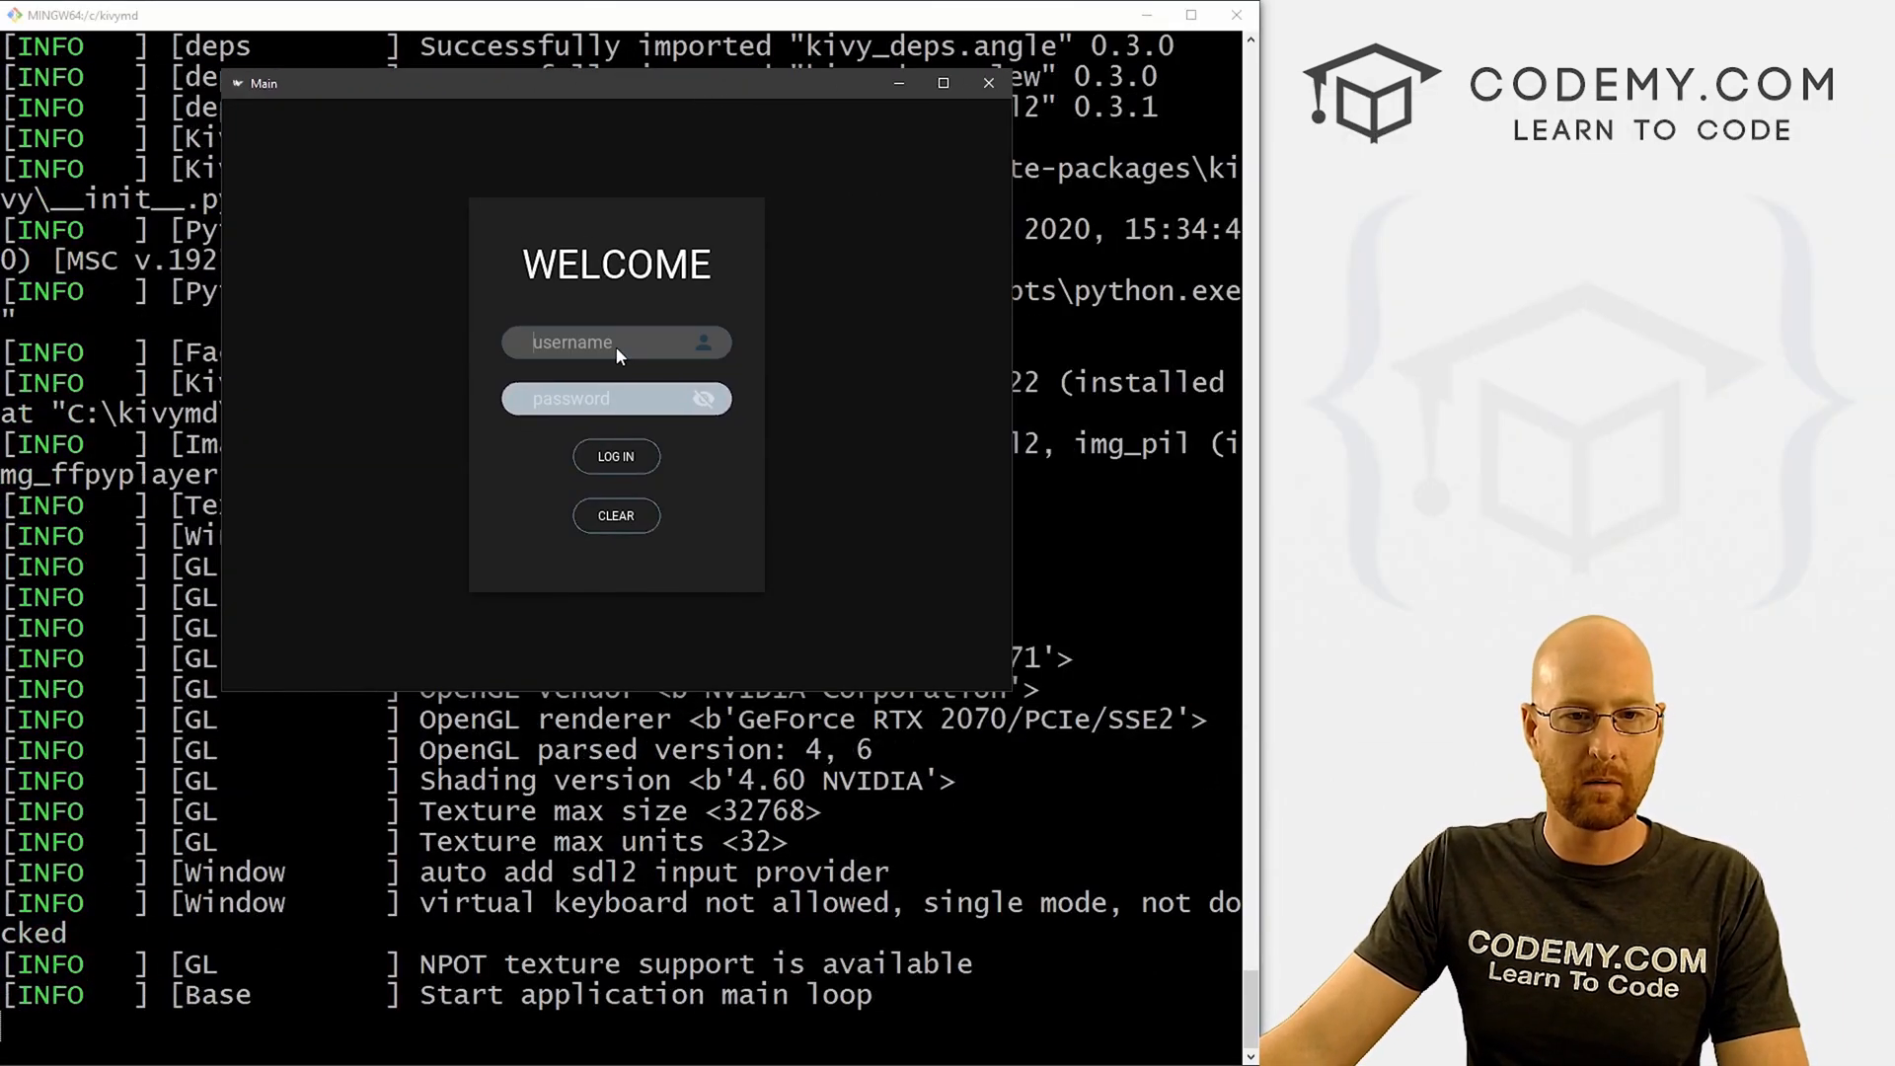
Log in with username John so the heading reads 'Sup John!'
{"action": "type", "text": "John"}
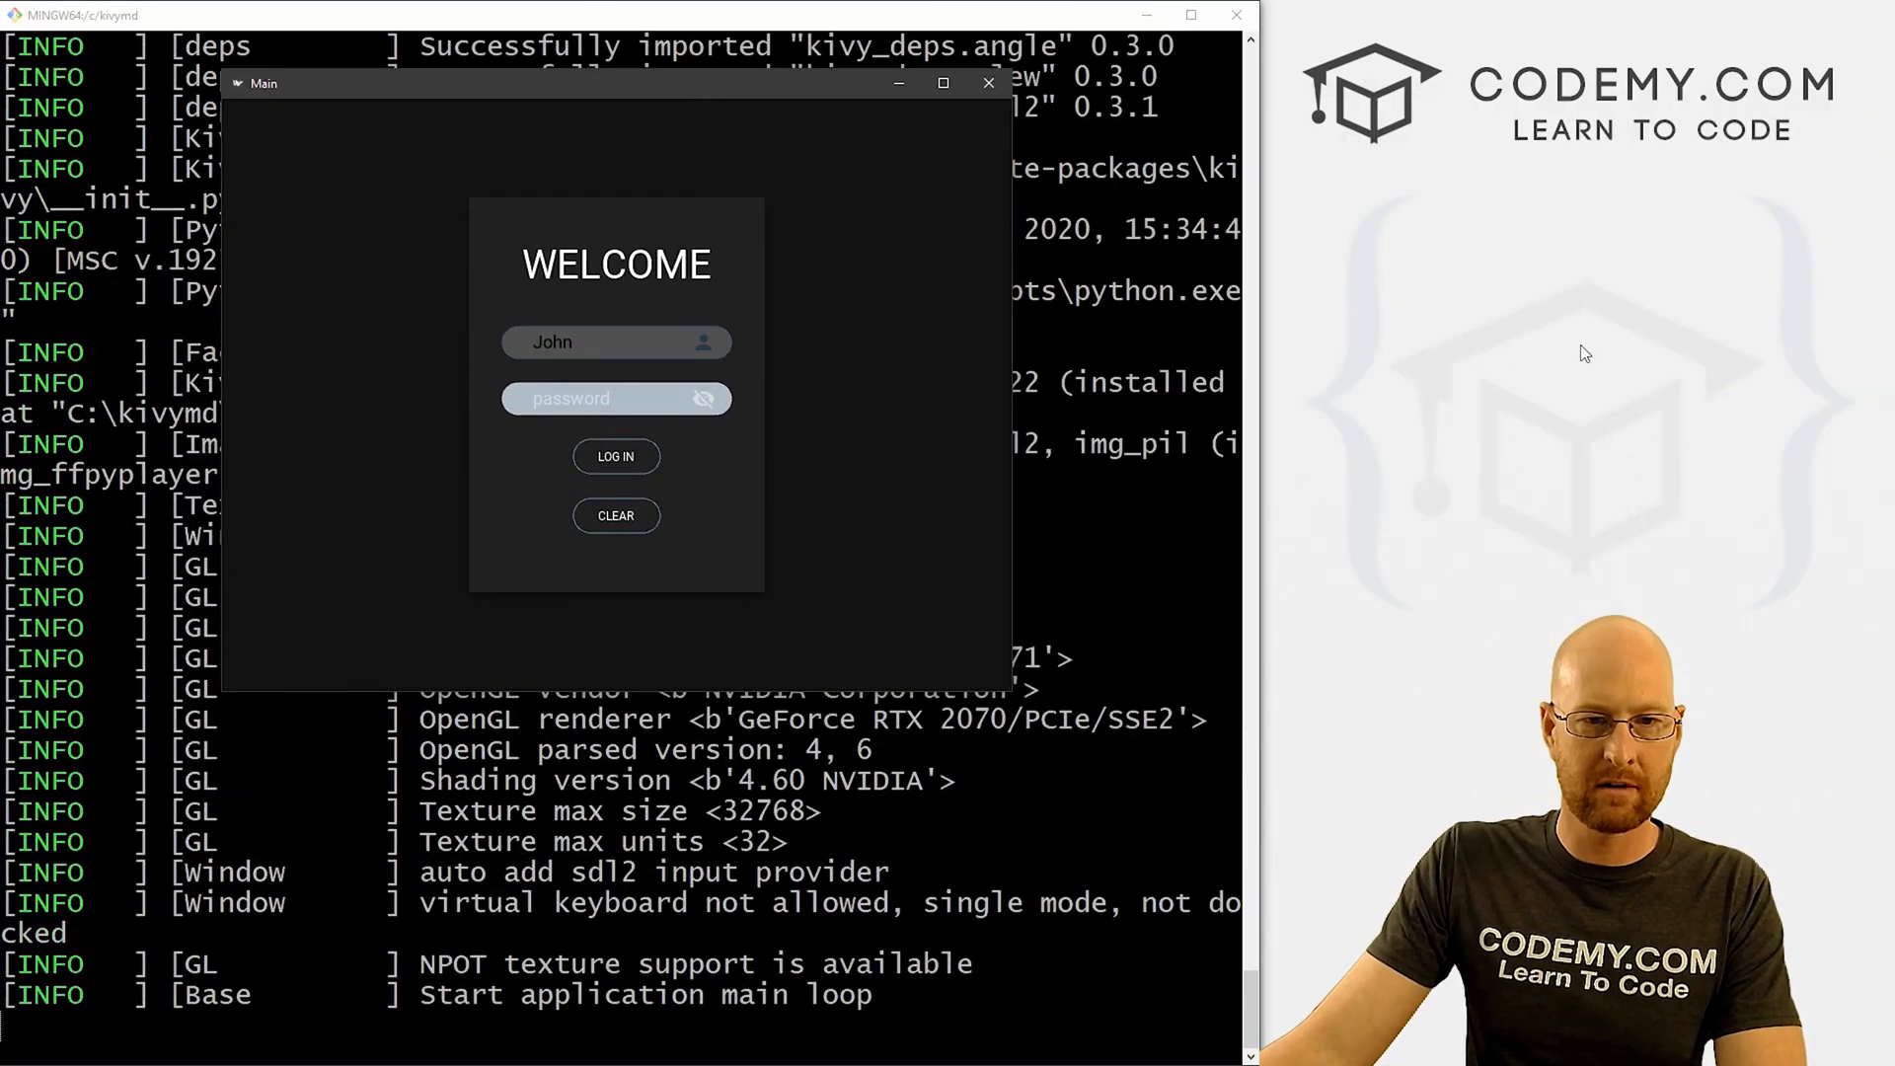
{"action": "left_click", "coordinate": [616, 456]}
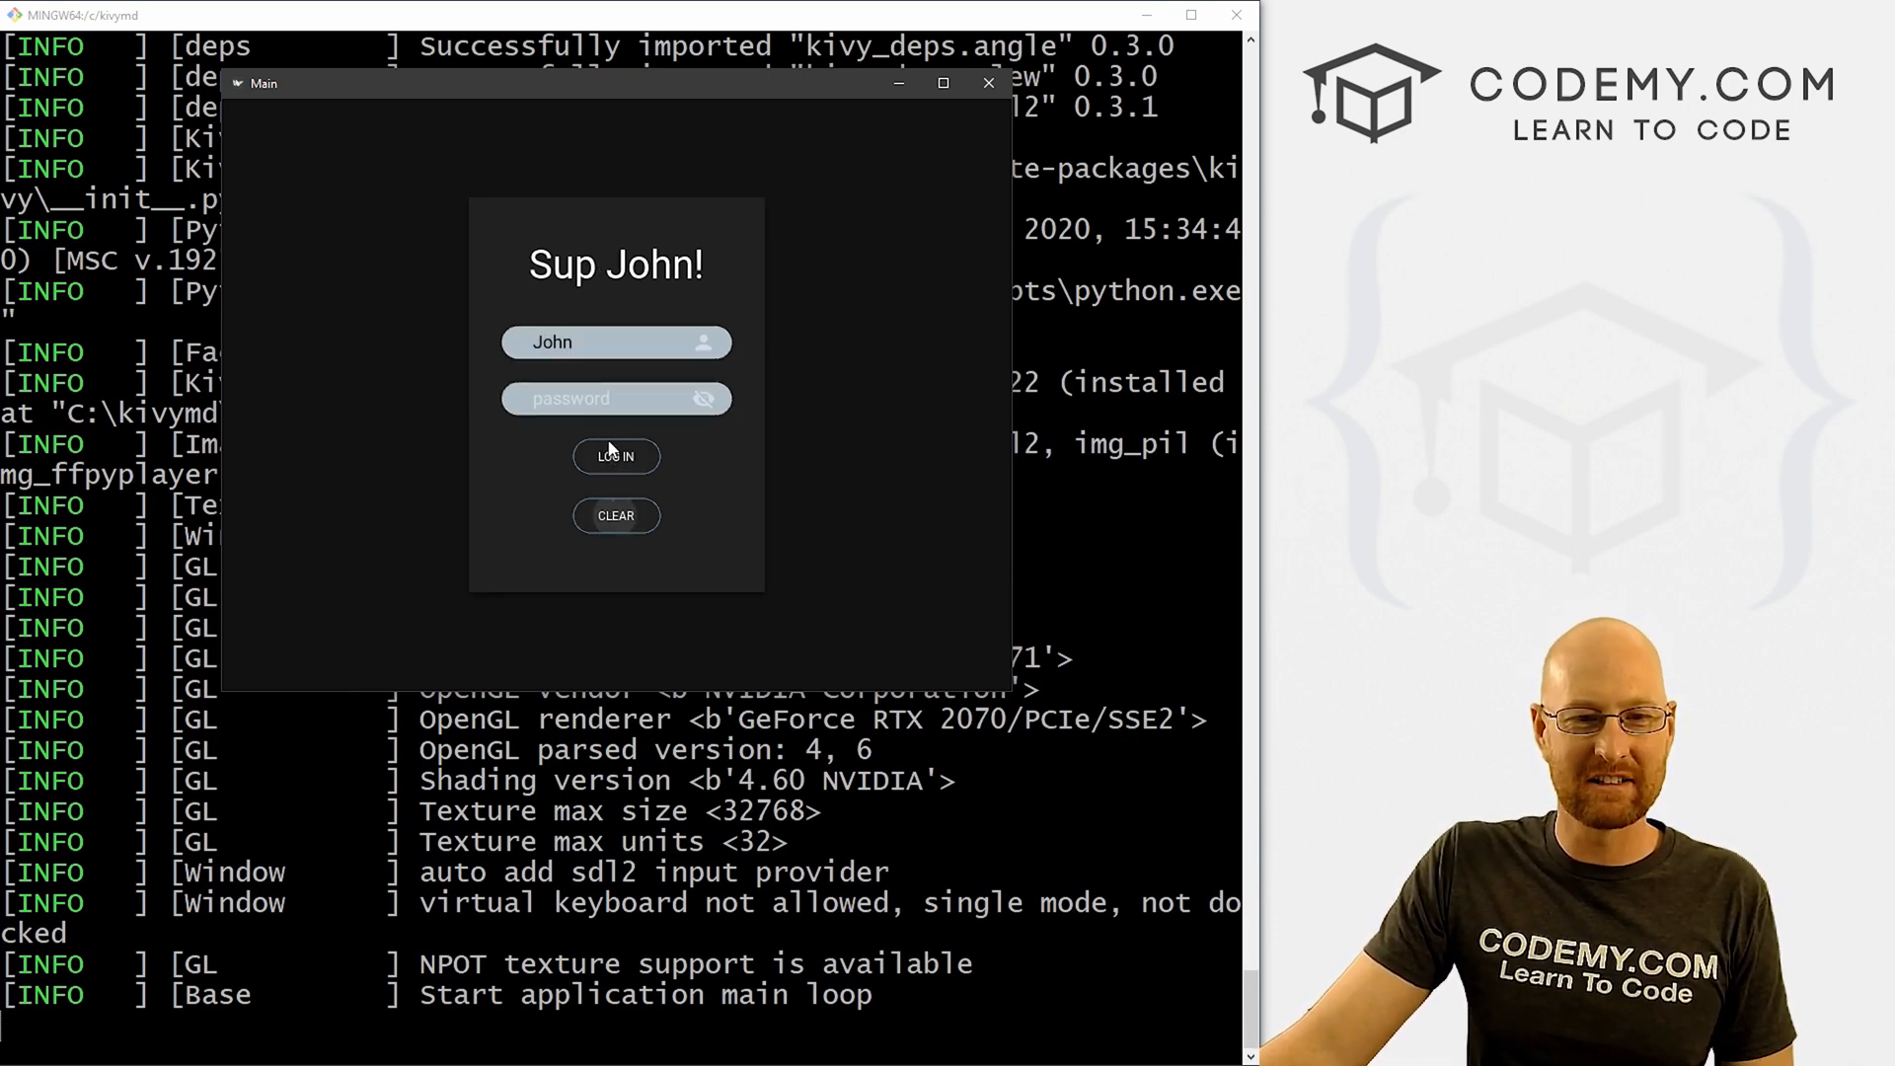
{"action": "left_click", "coordinate": [989, 83]}
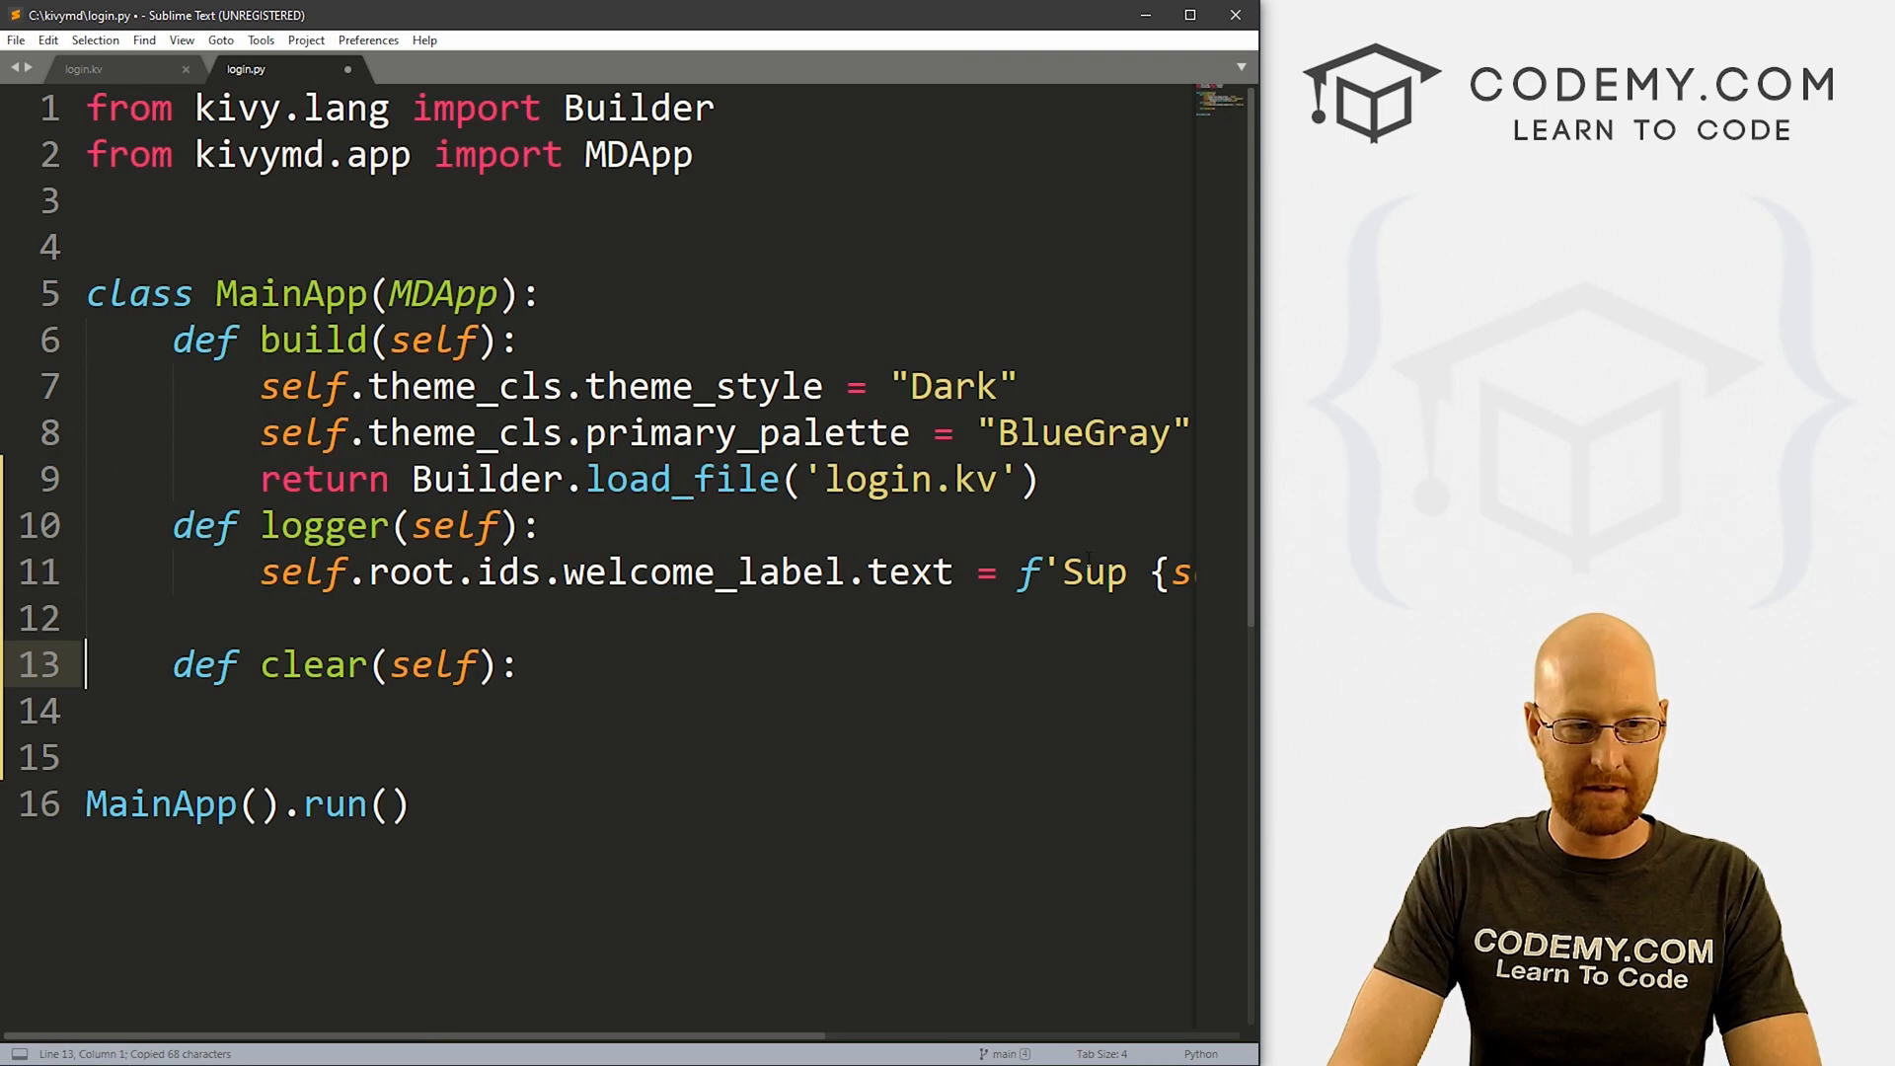
In clear, set welcome_label.text to "WELCOME" and duplicate the line twice
{"action": "key", "text": "ctrl+v"}
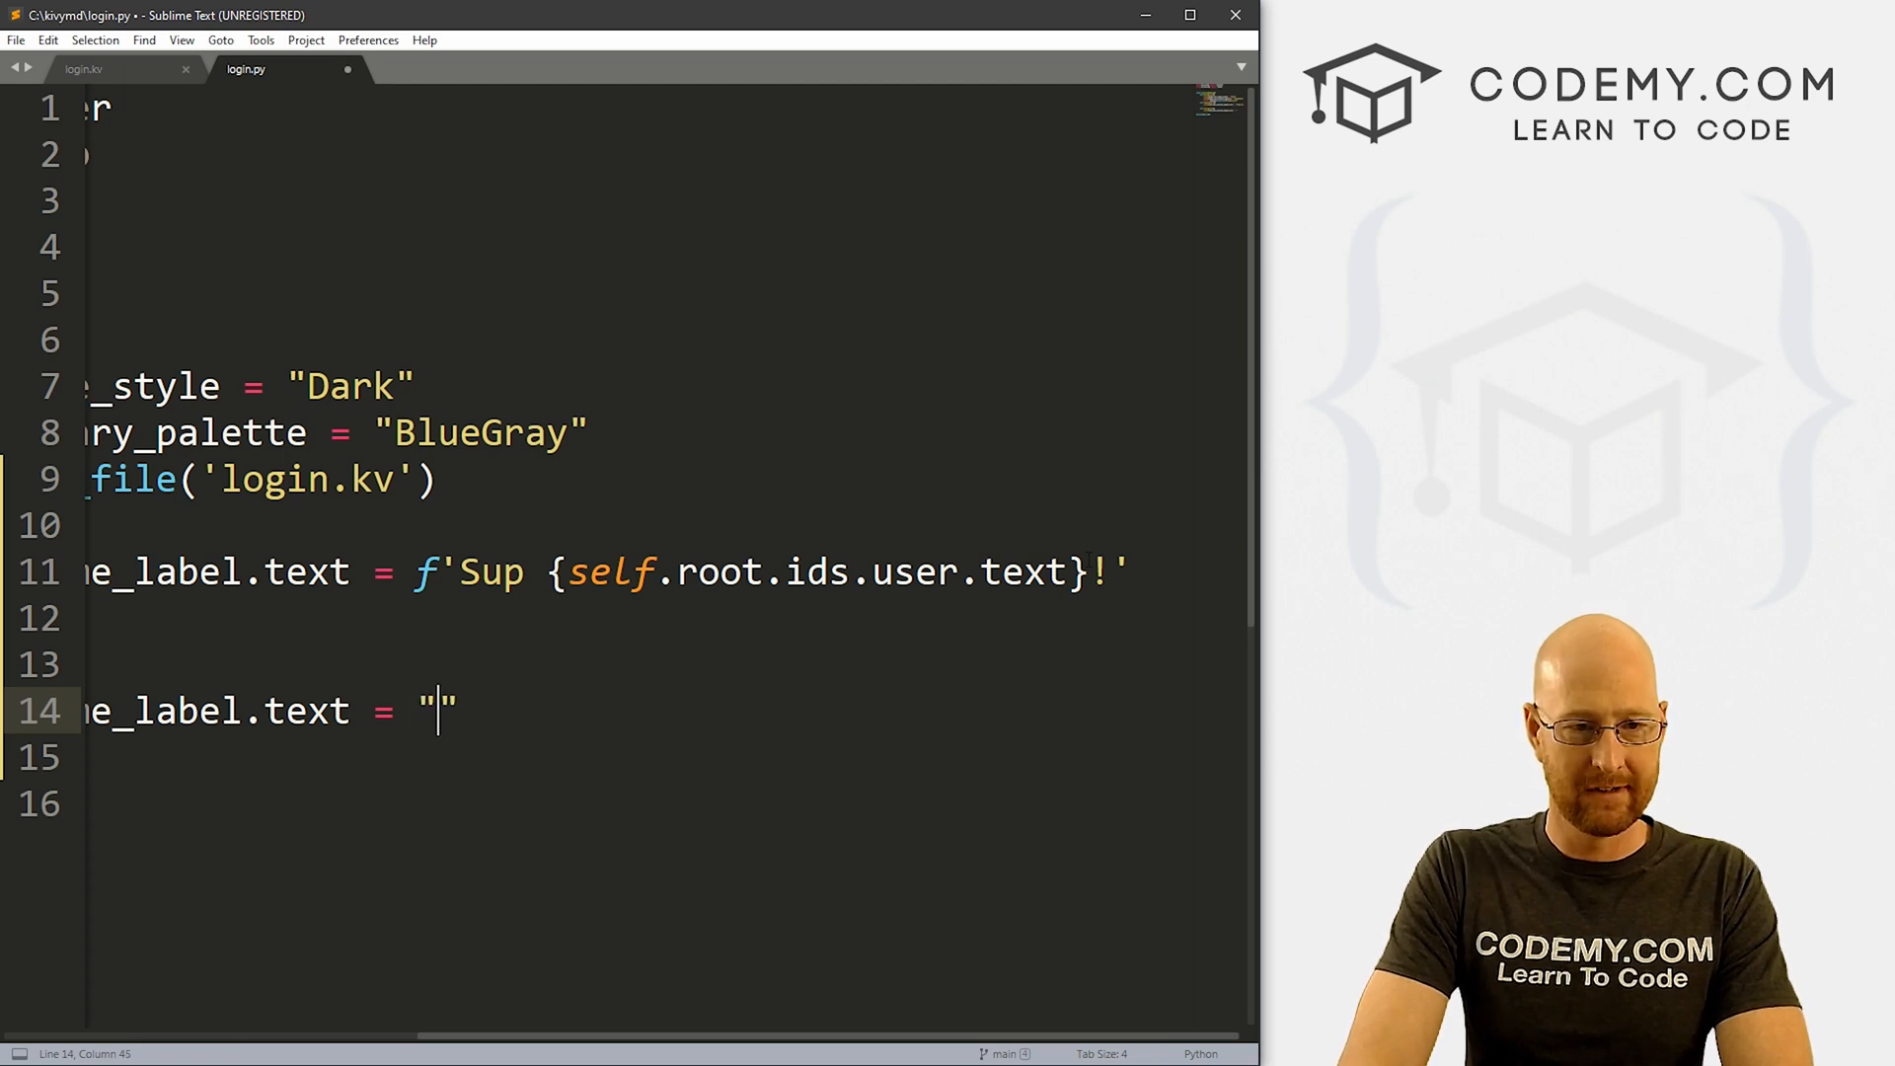
{"action": "scroll", "scroll_direction": "left", "scroll_amount": 3}
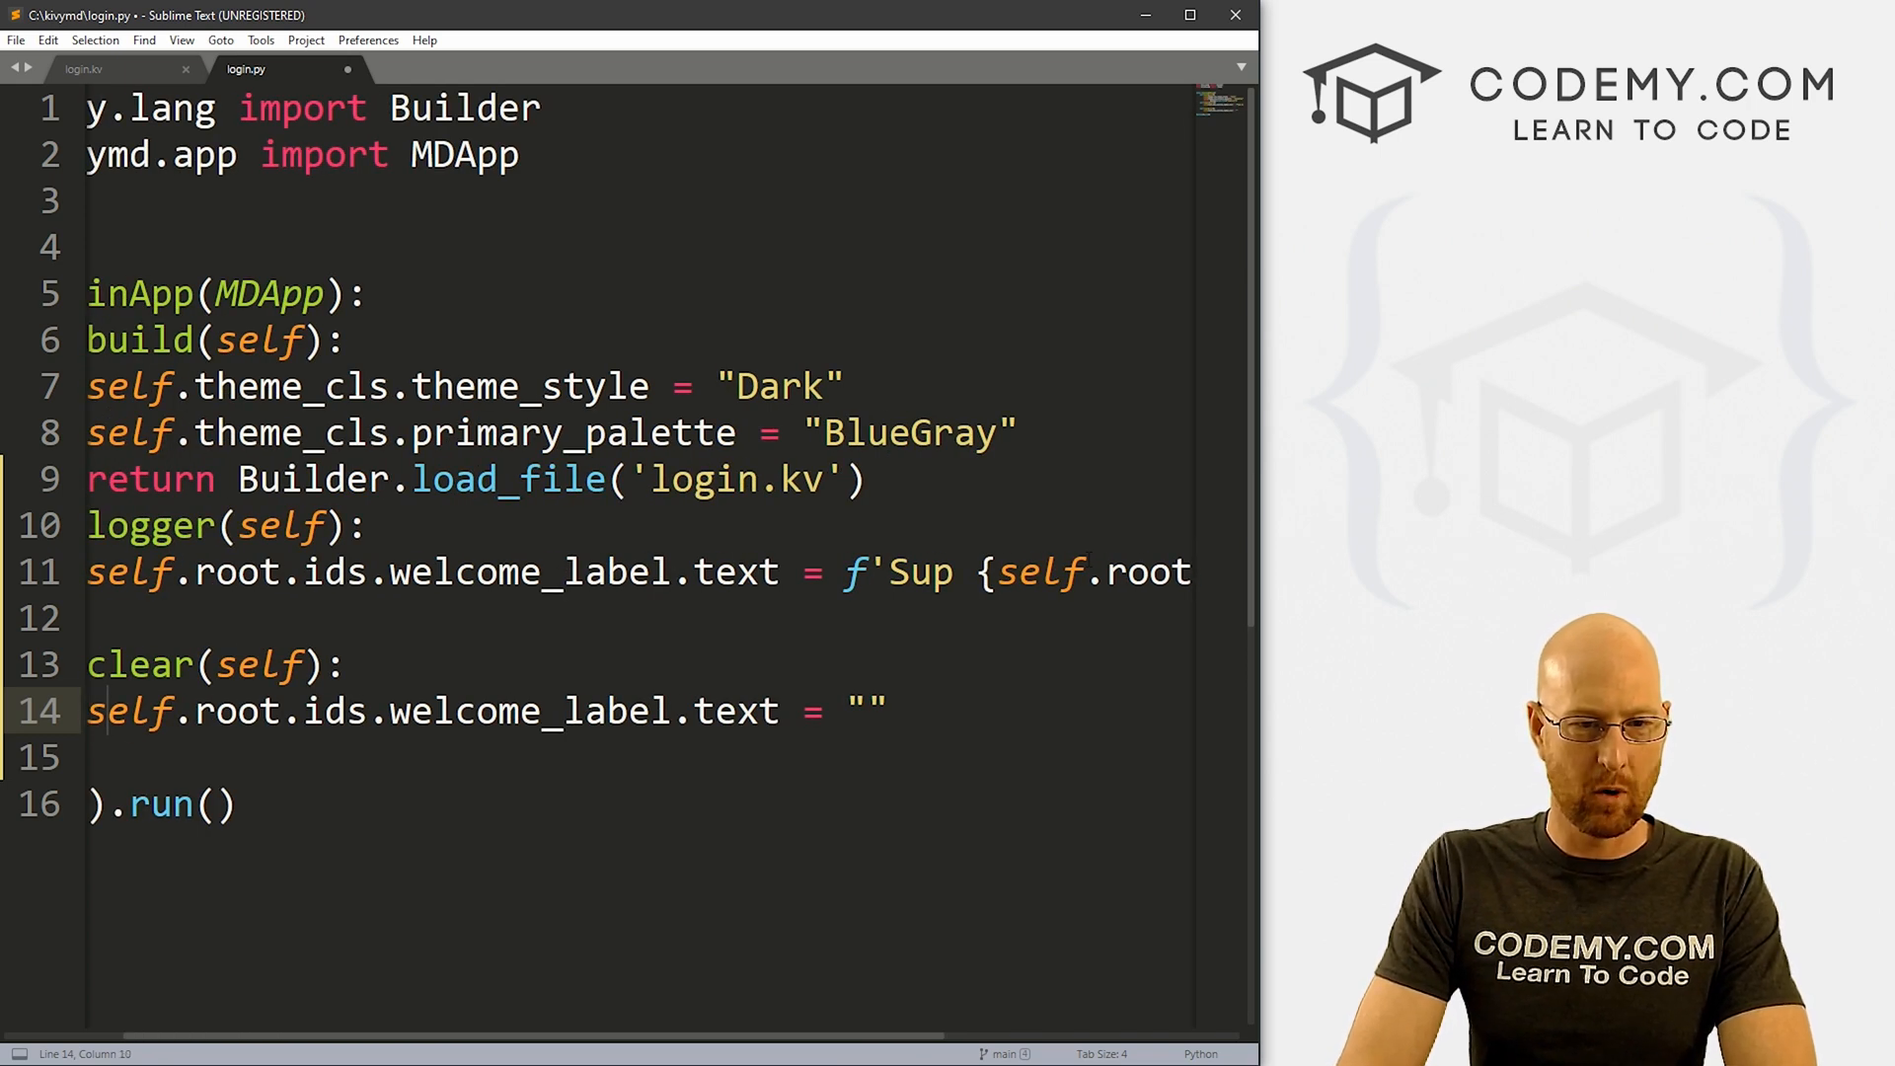
{"action": "type", "text": "WE"}
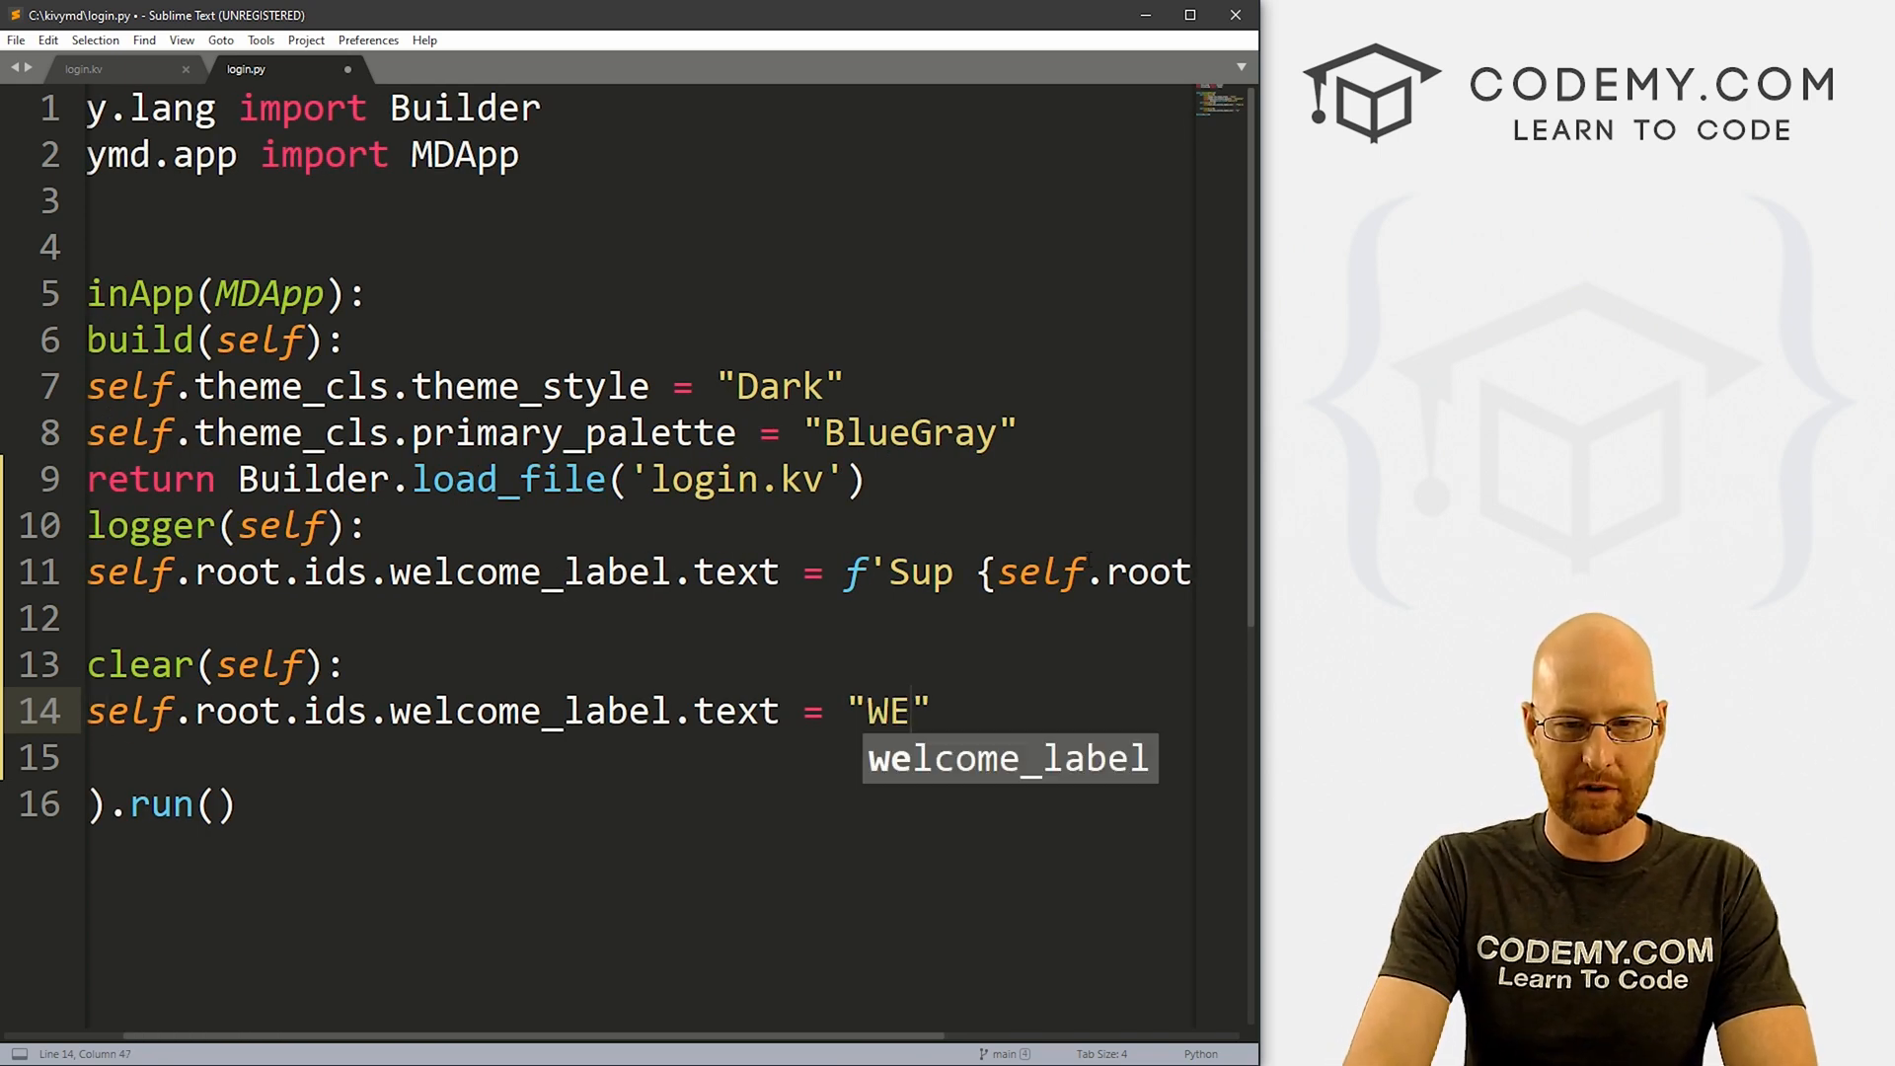
{"action": "type", "text": "LCOME"}
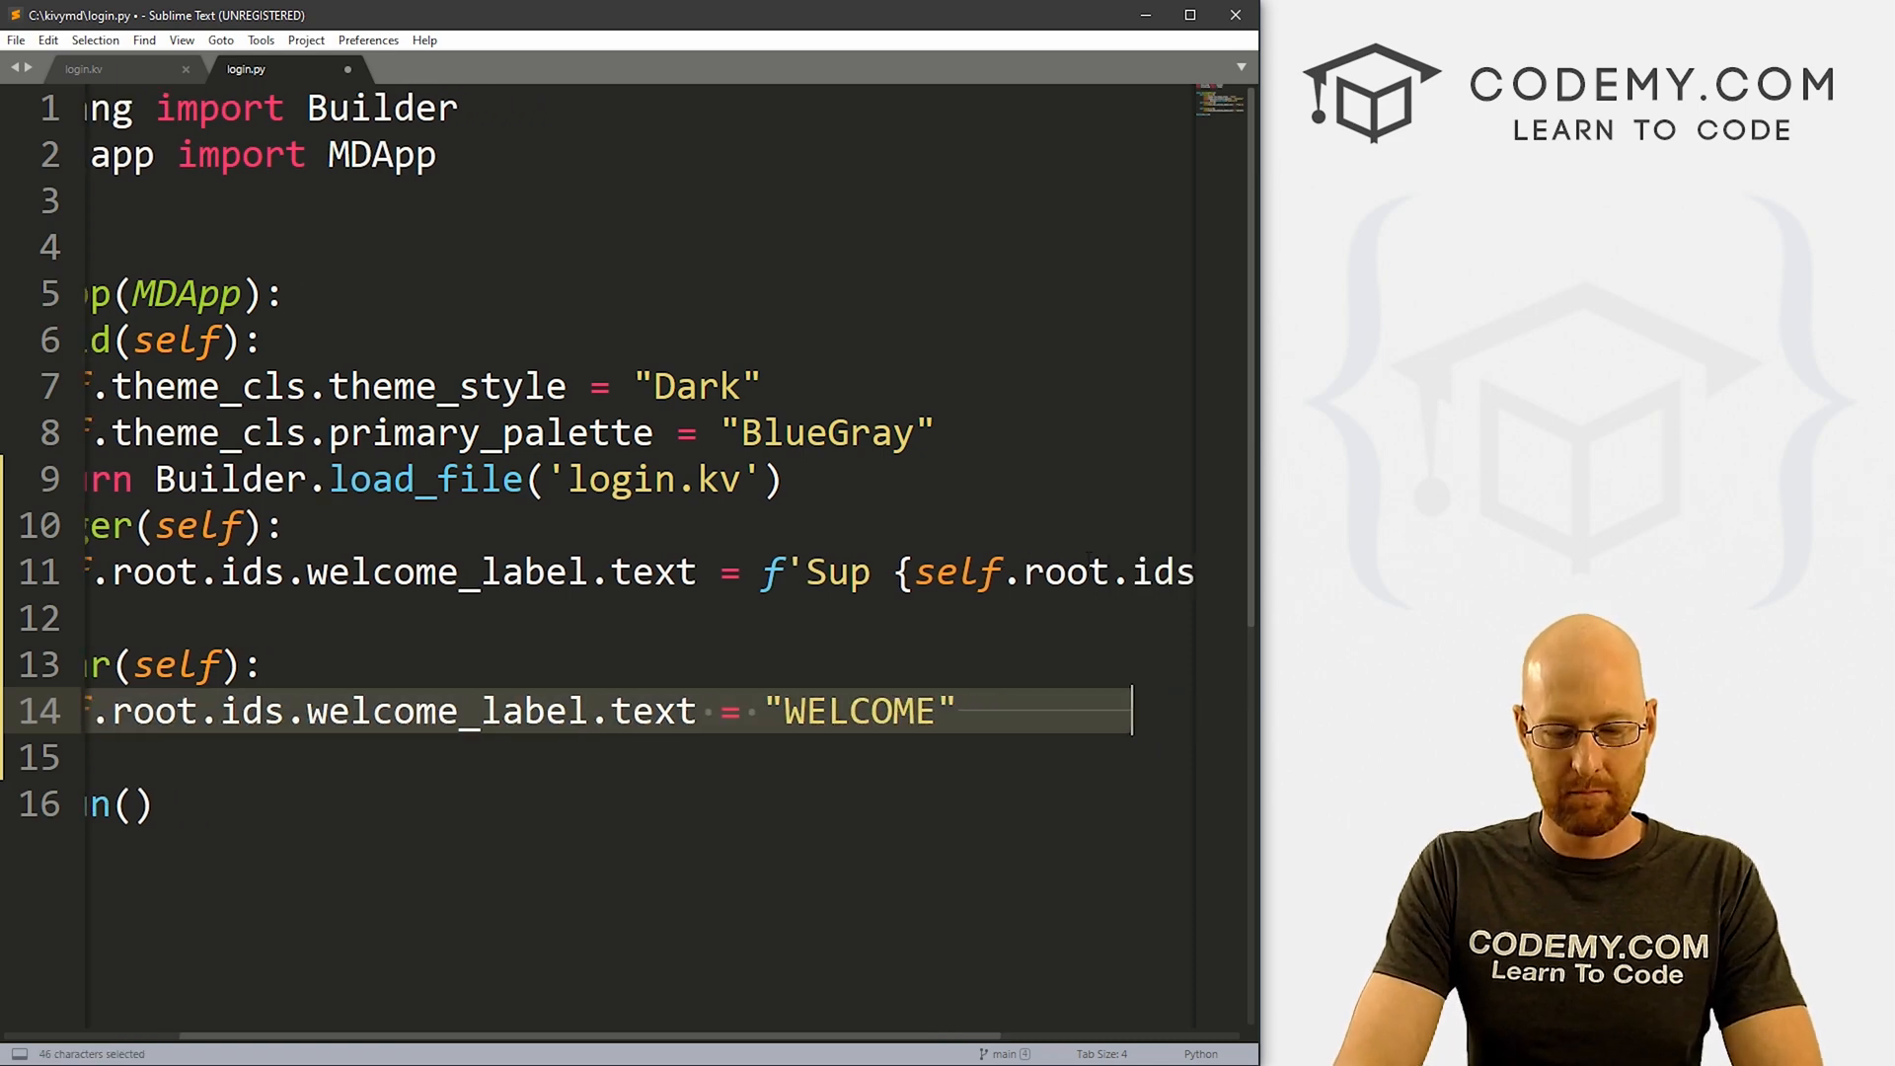
{"action": "key", "text": "ctrl+v"}
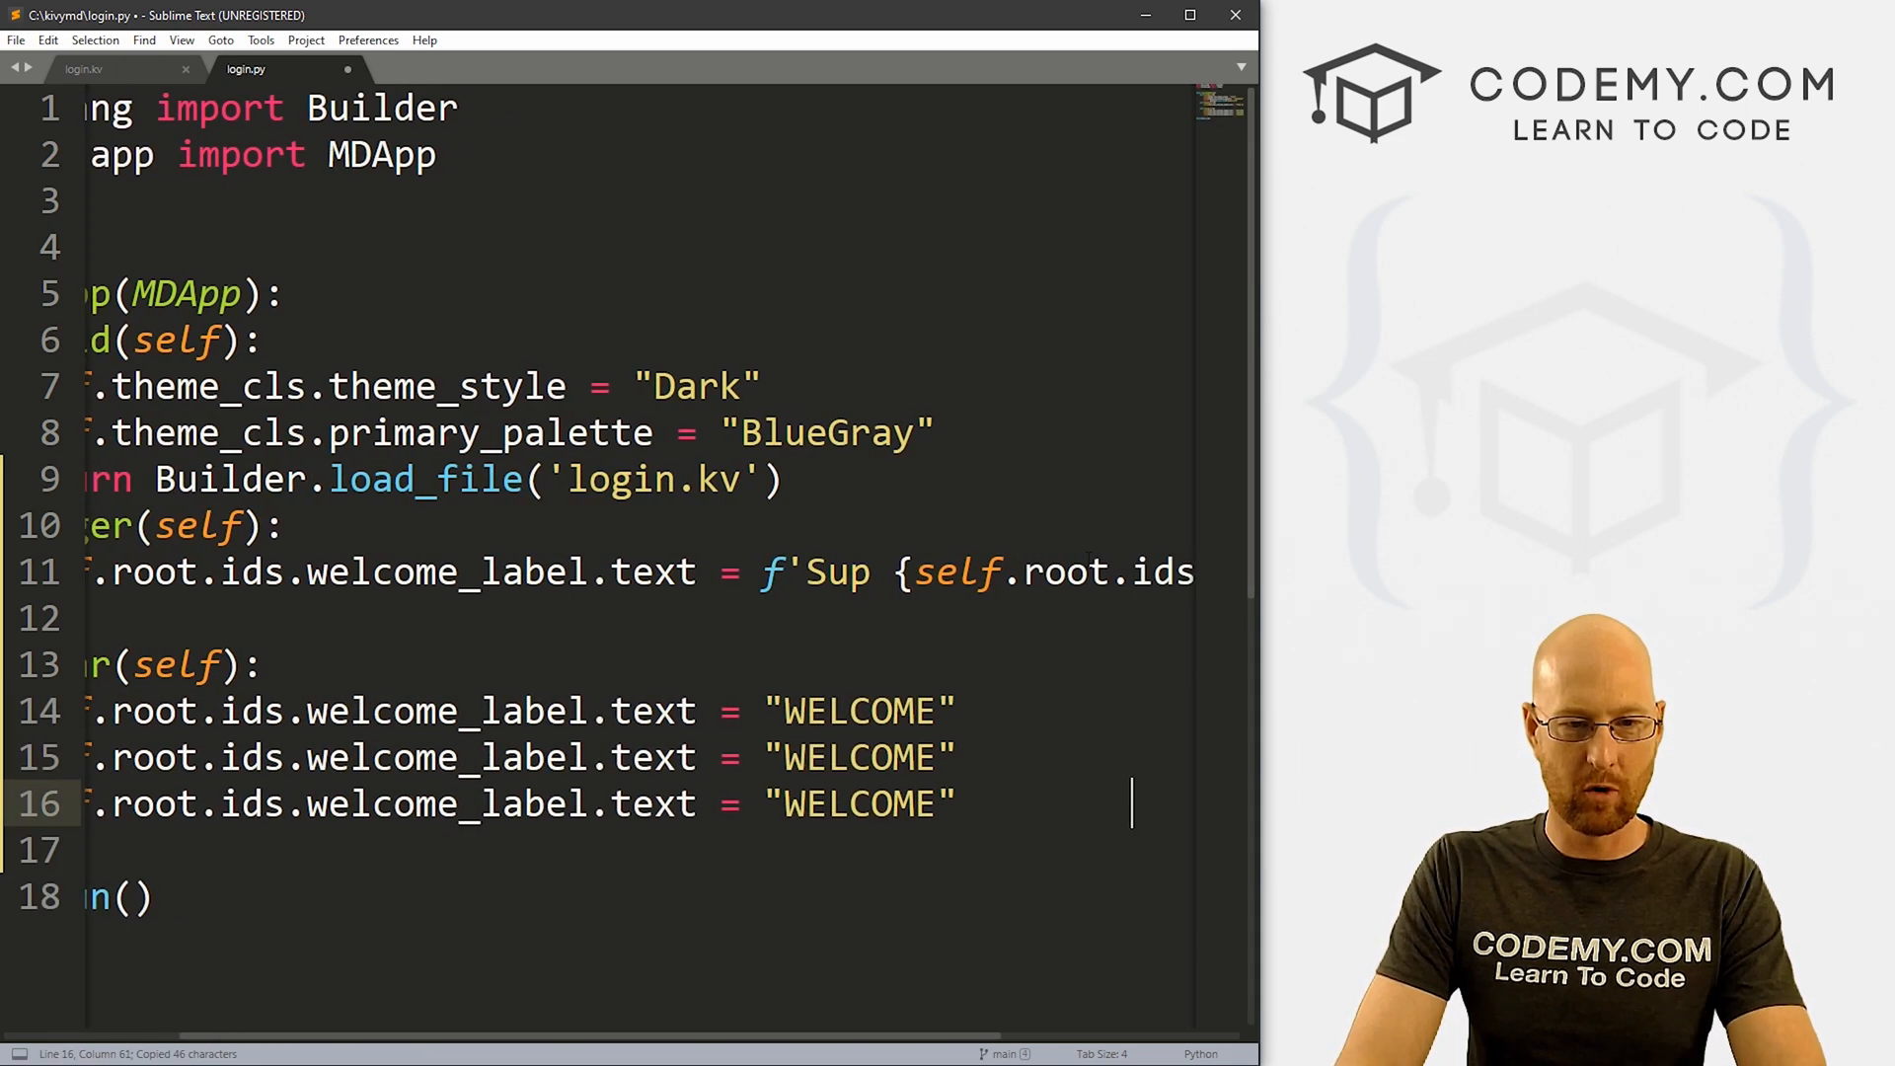
{"action": "key", "text": "Backspace"}
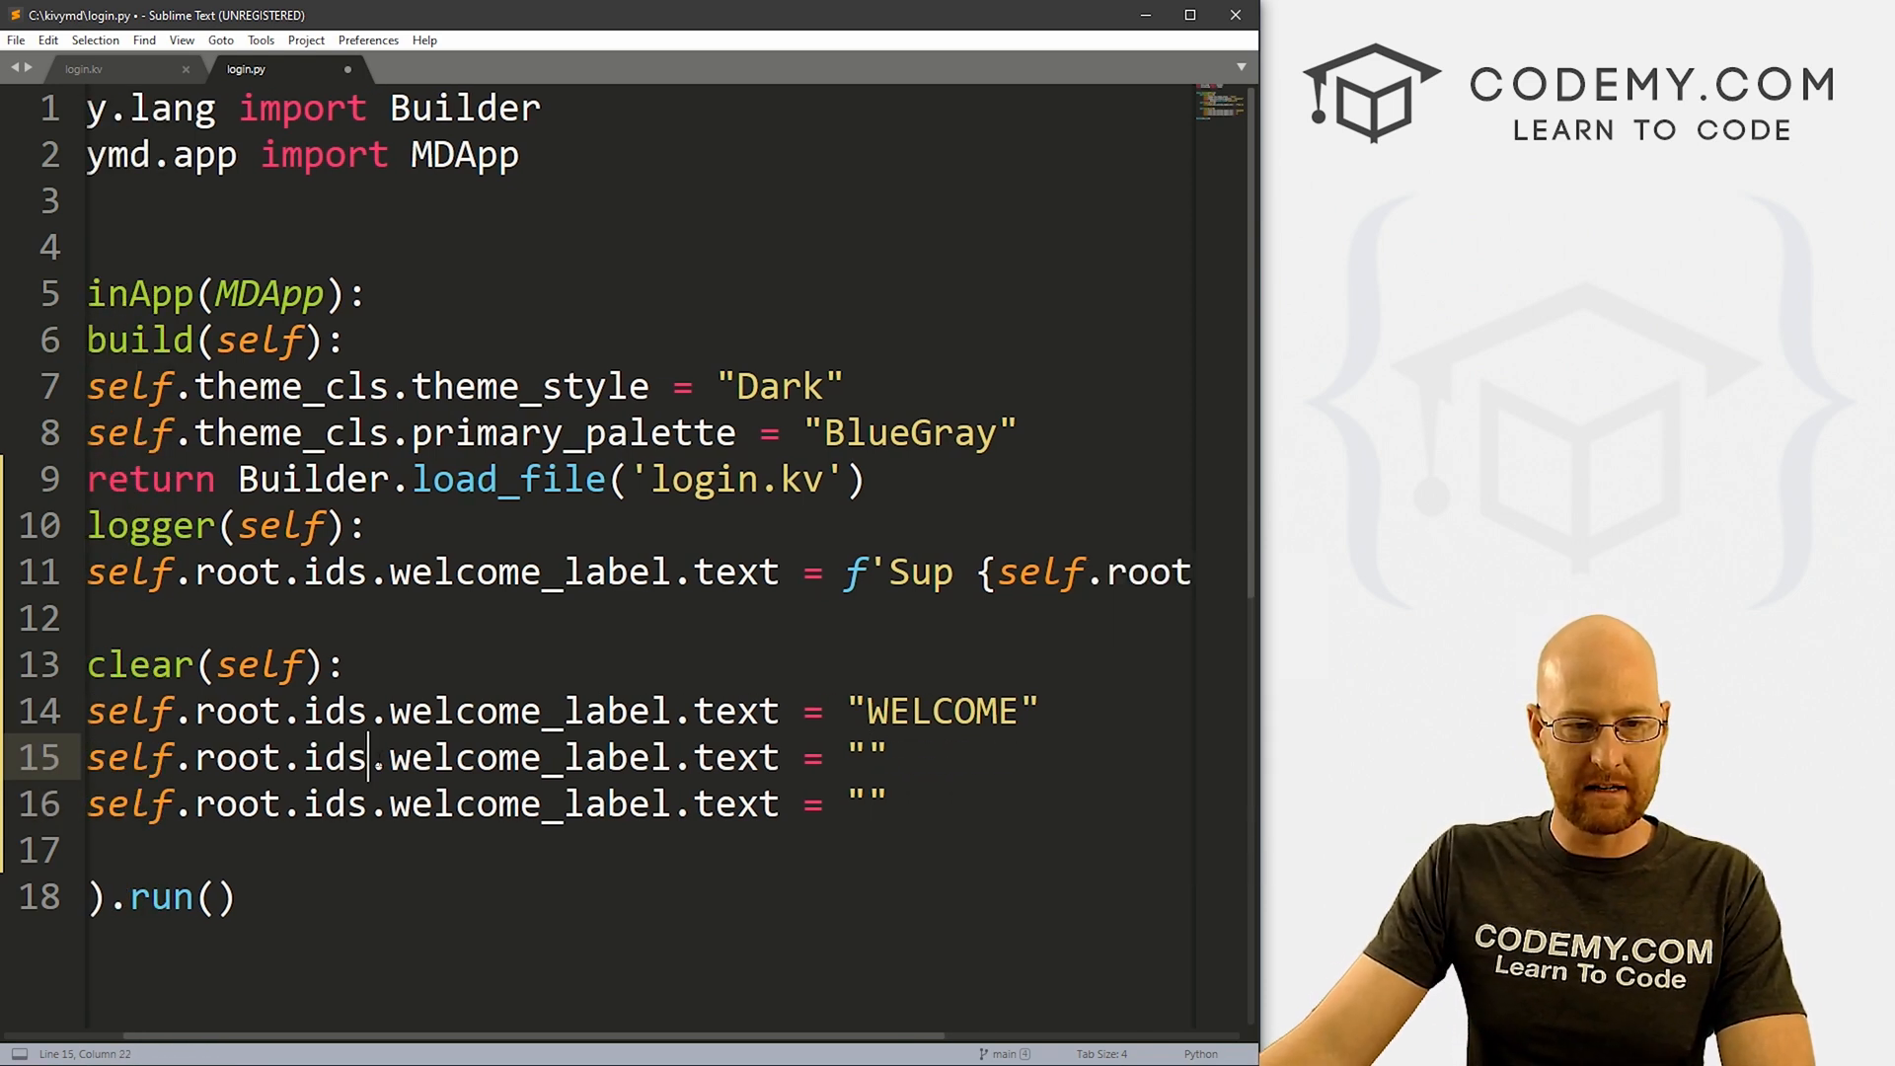
Change the copies to reset user.text and password.text to "" and save the script
{"action": "double_click", "coordinate": [529, 756]}
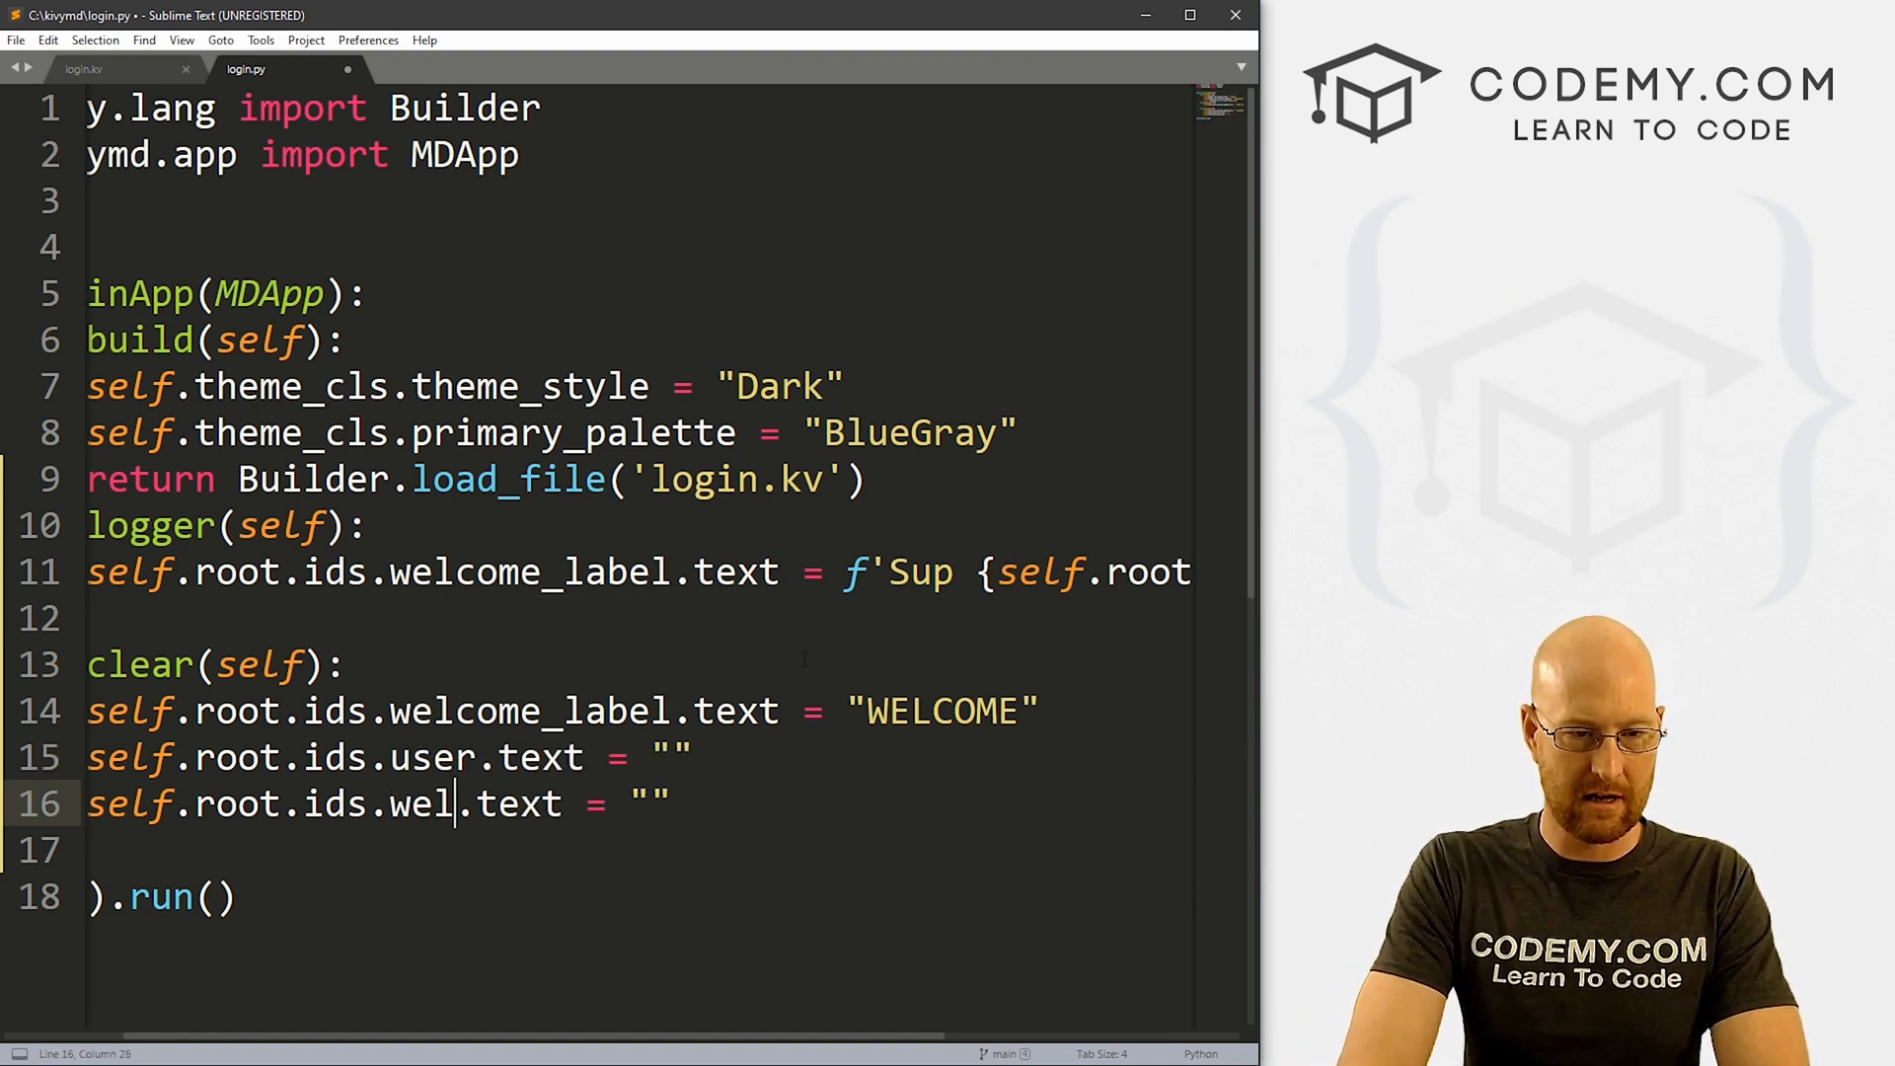
{"action": "type", "text": "password"}
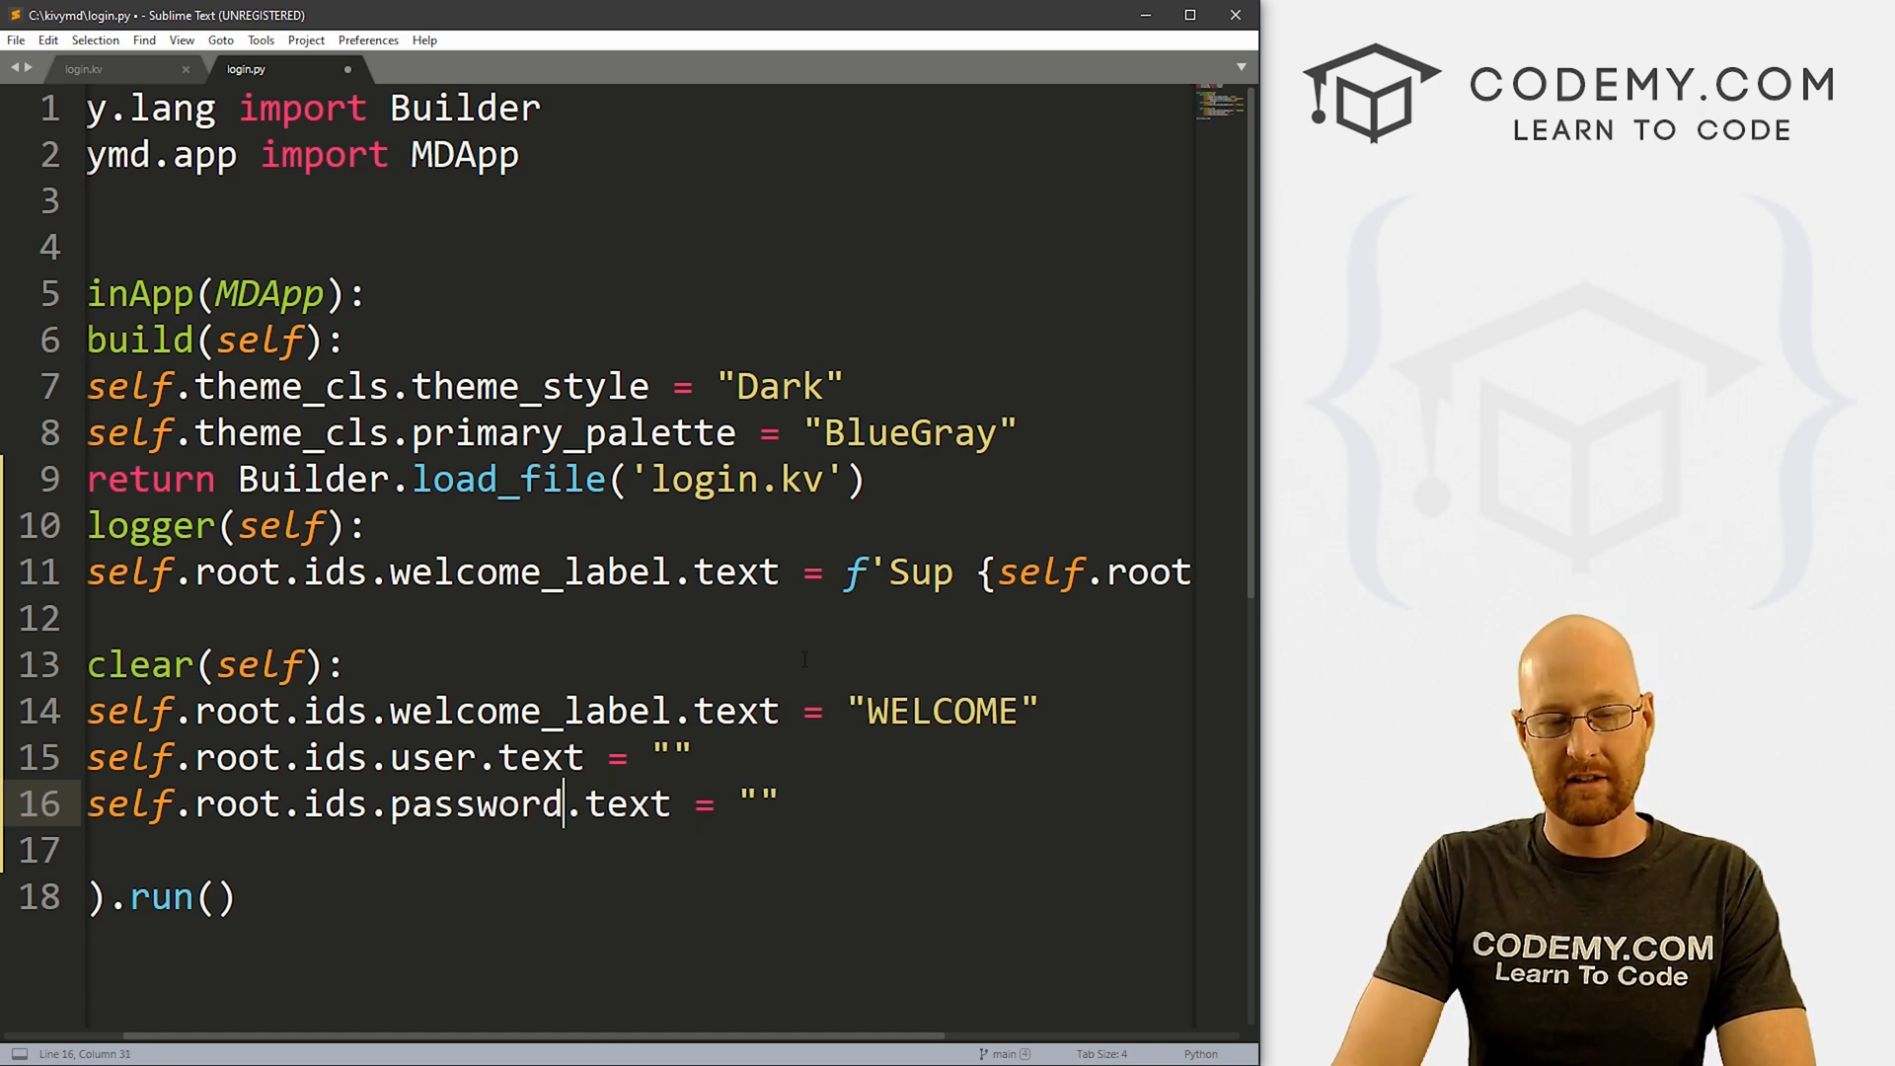
{"action": "key", "text": "ctrl+s"}
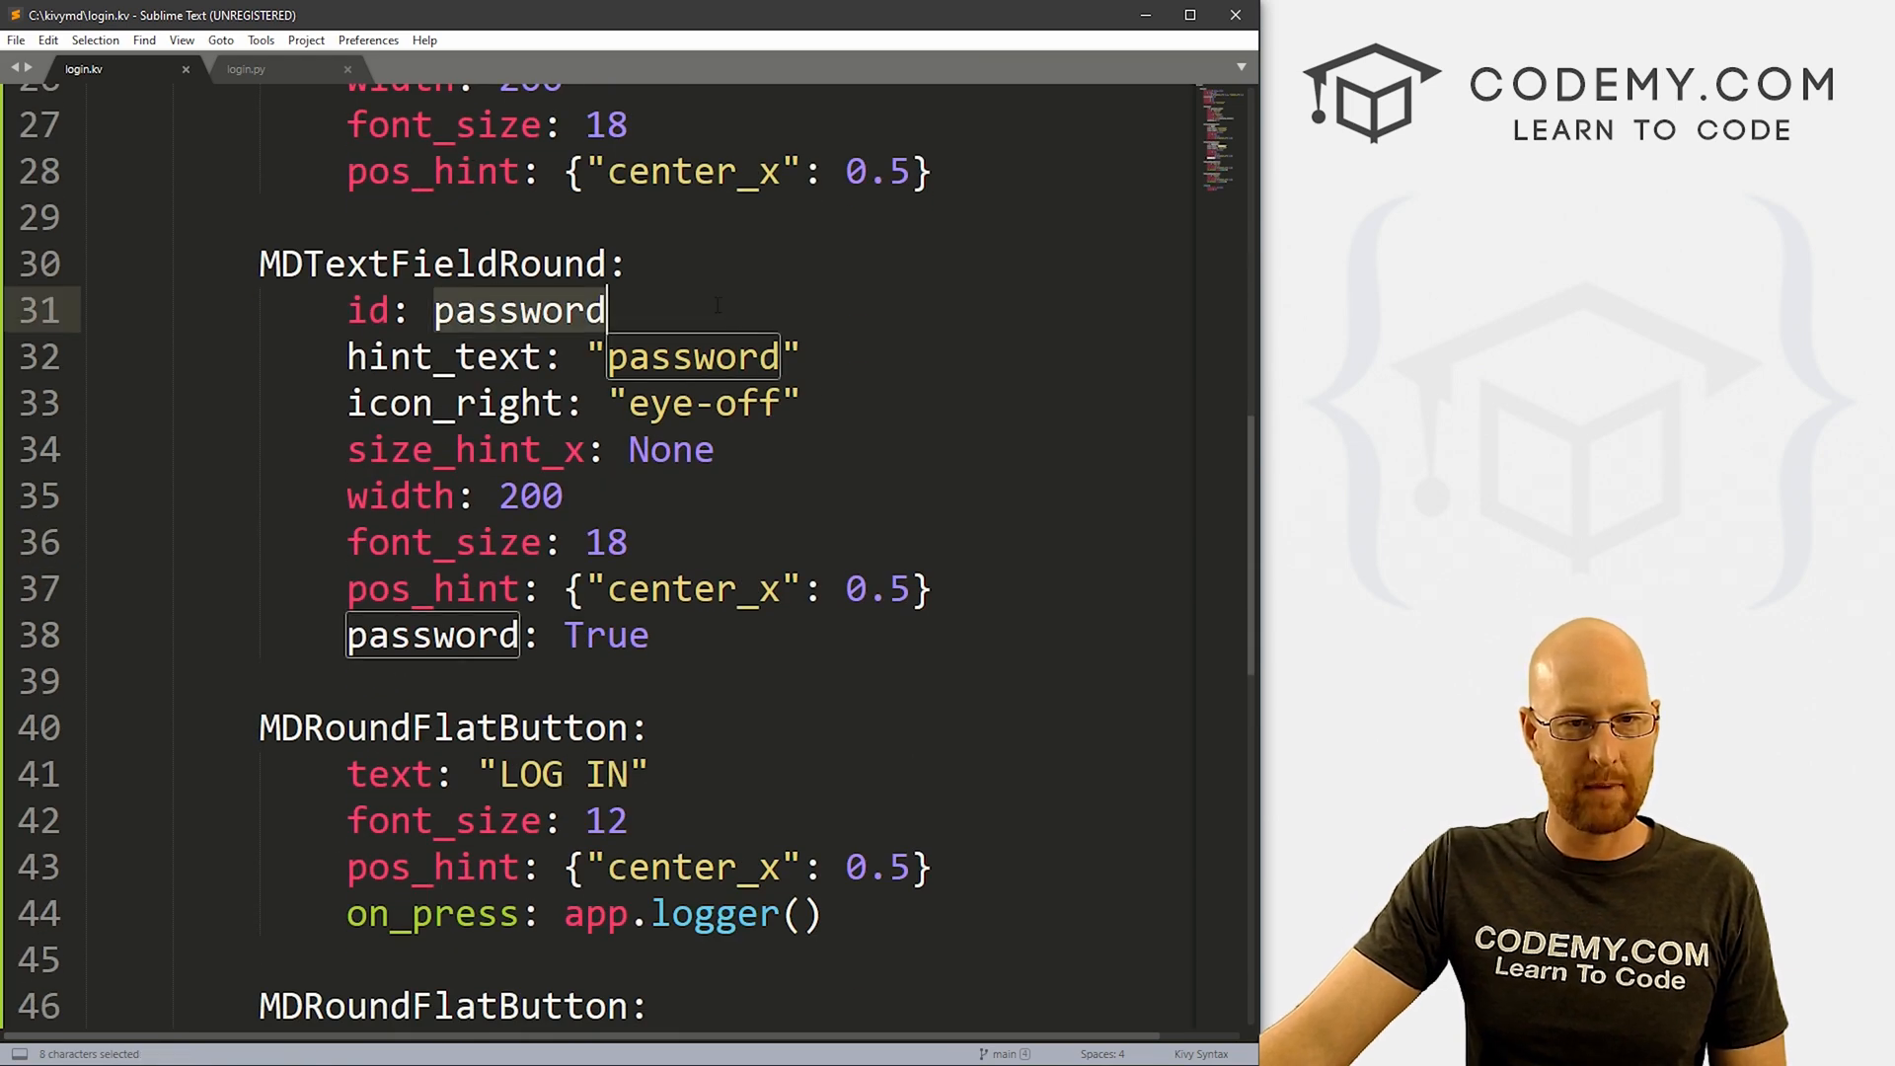
{"action": "left_click", "coordinate": [244, 69]}
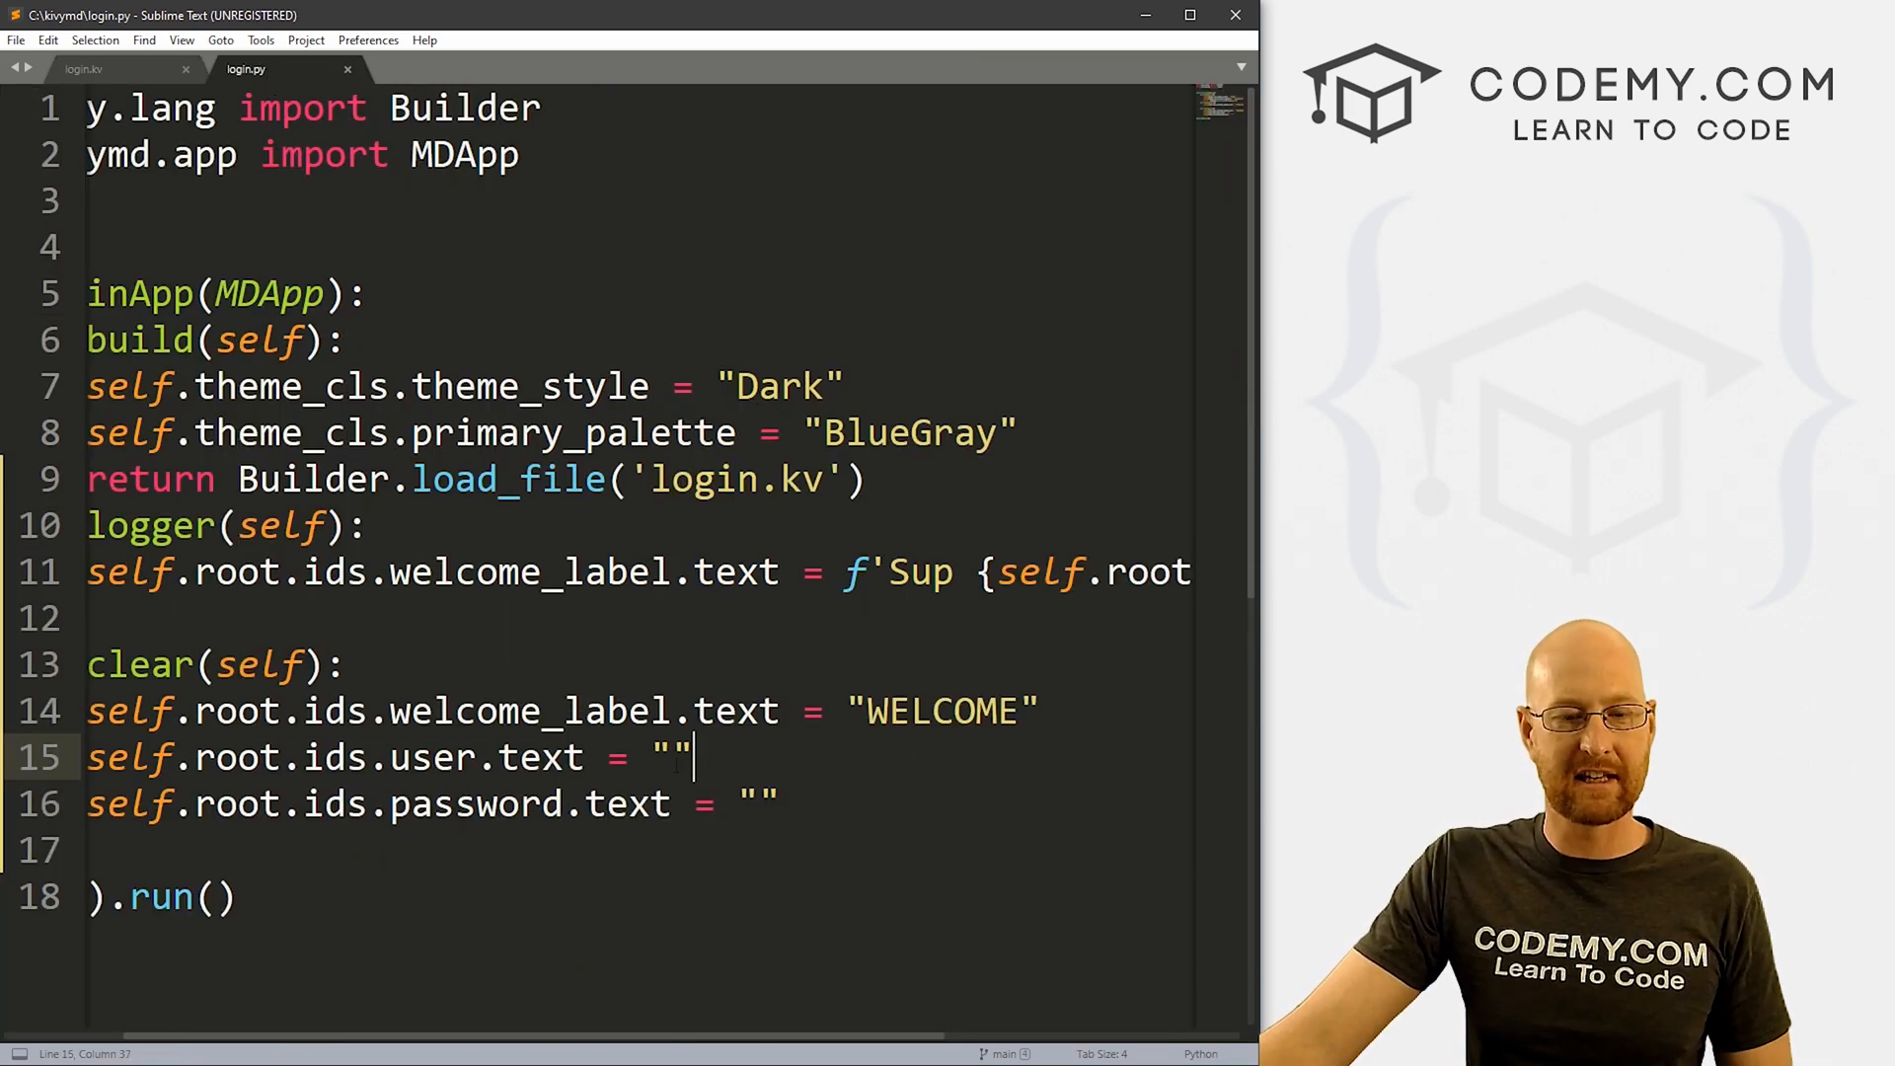
{"action": "left_click", "coordinate": [782, 806]}
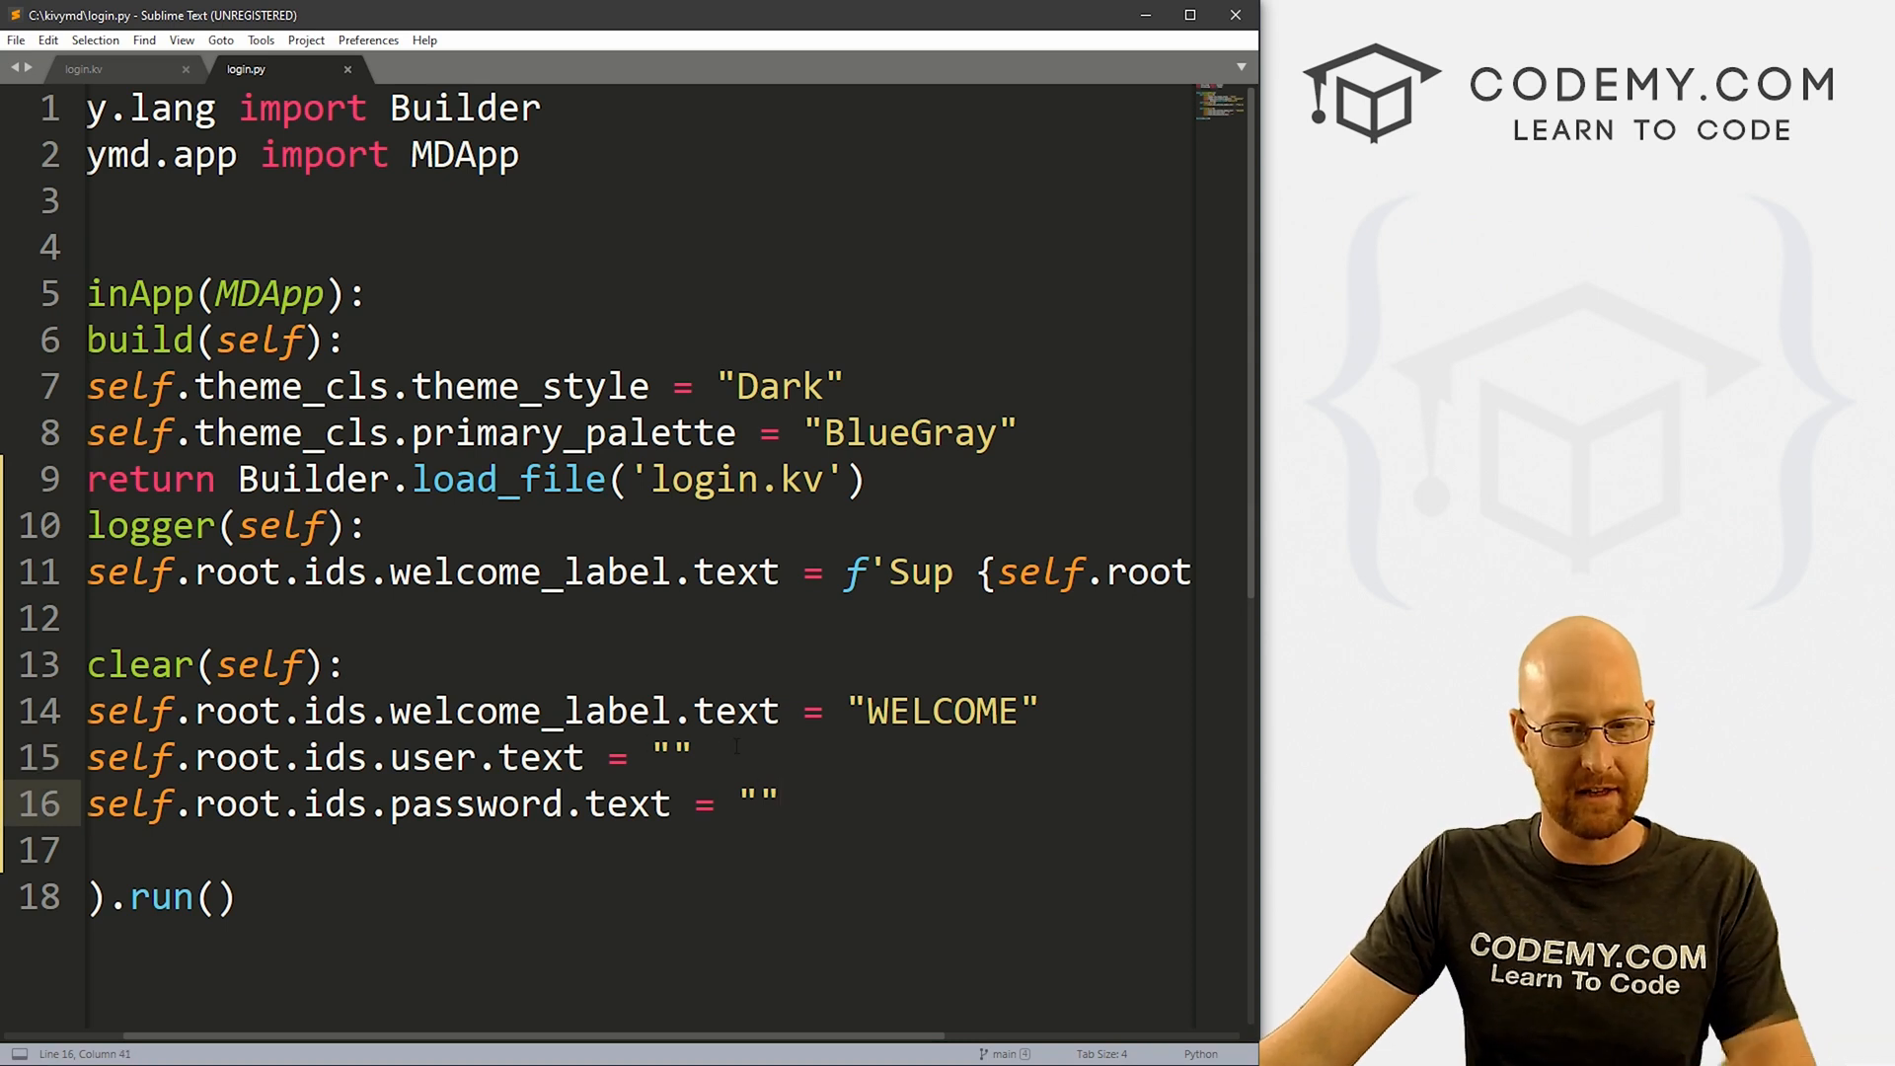
{"action": "left_click", "coordinate": [676, 756]}
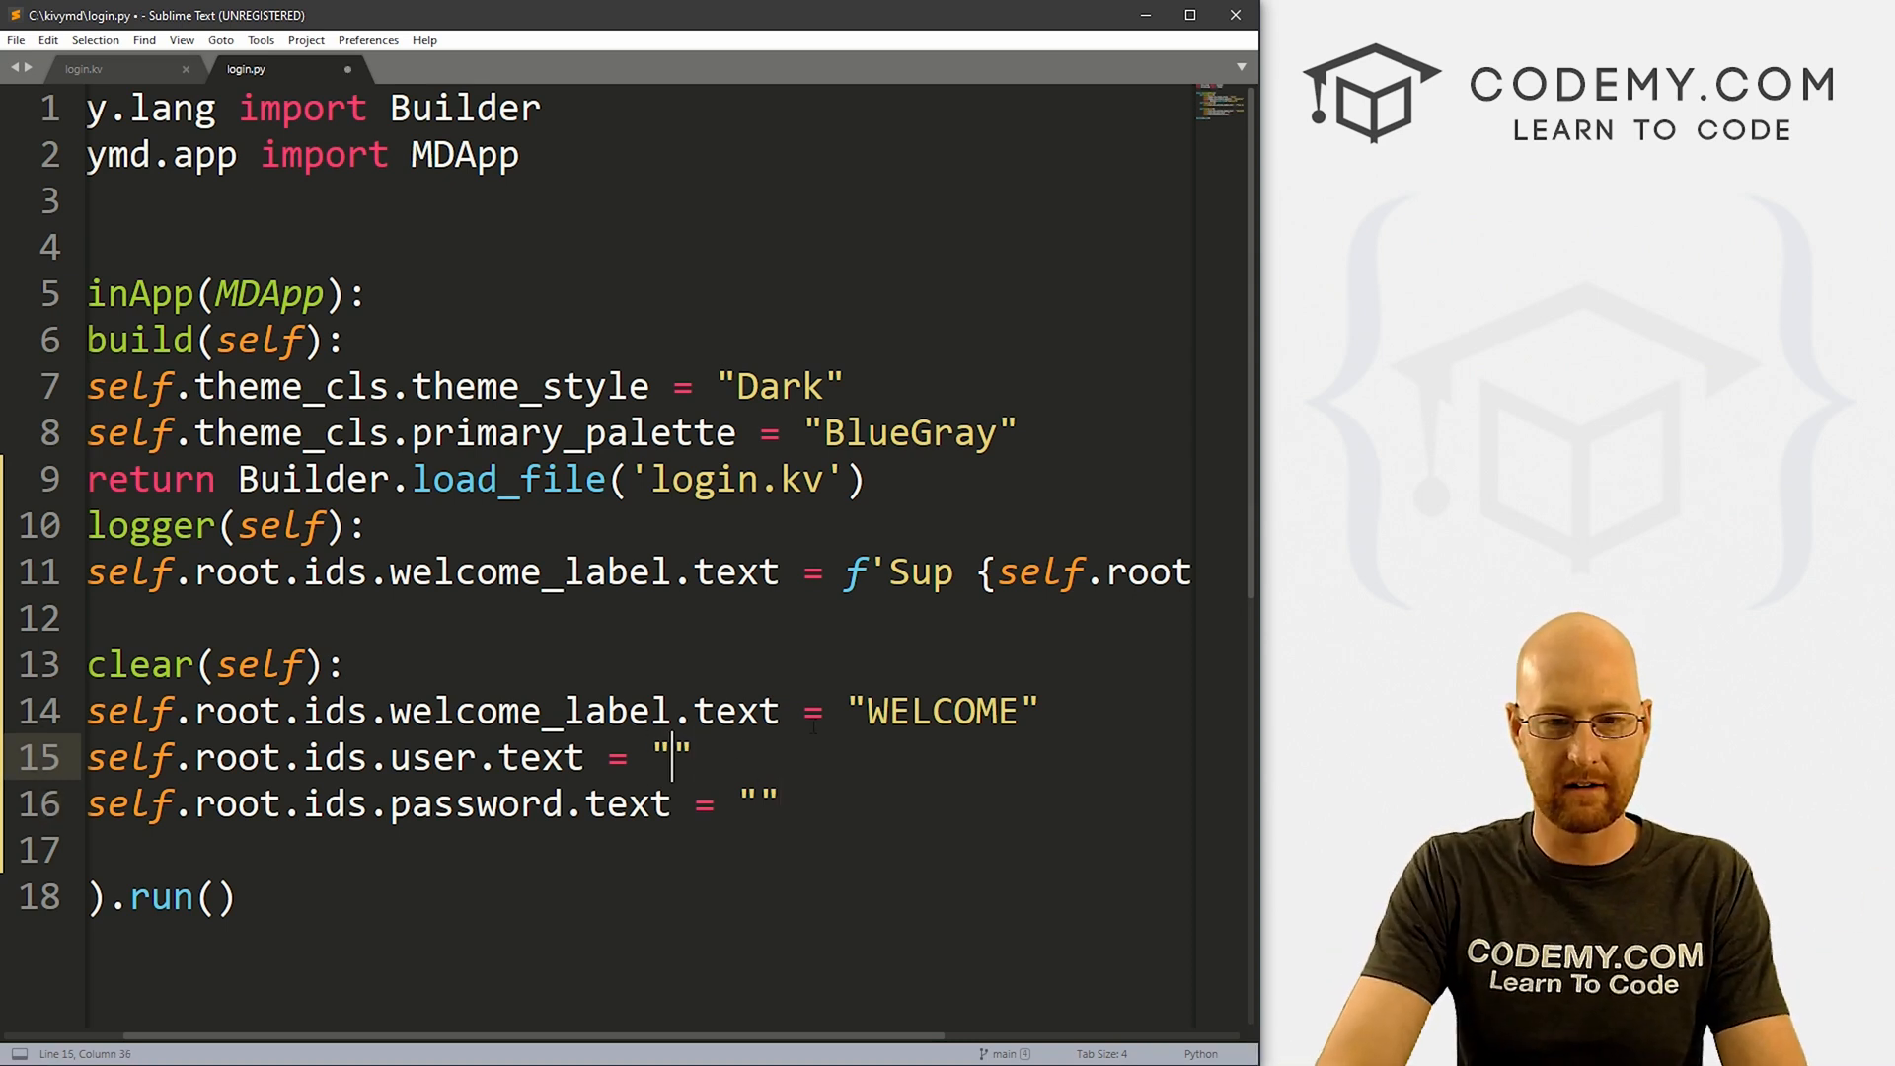
{"action": "key", "text": "ctrl+s"}
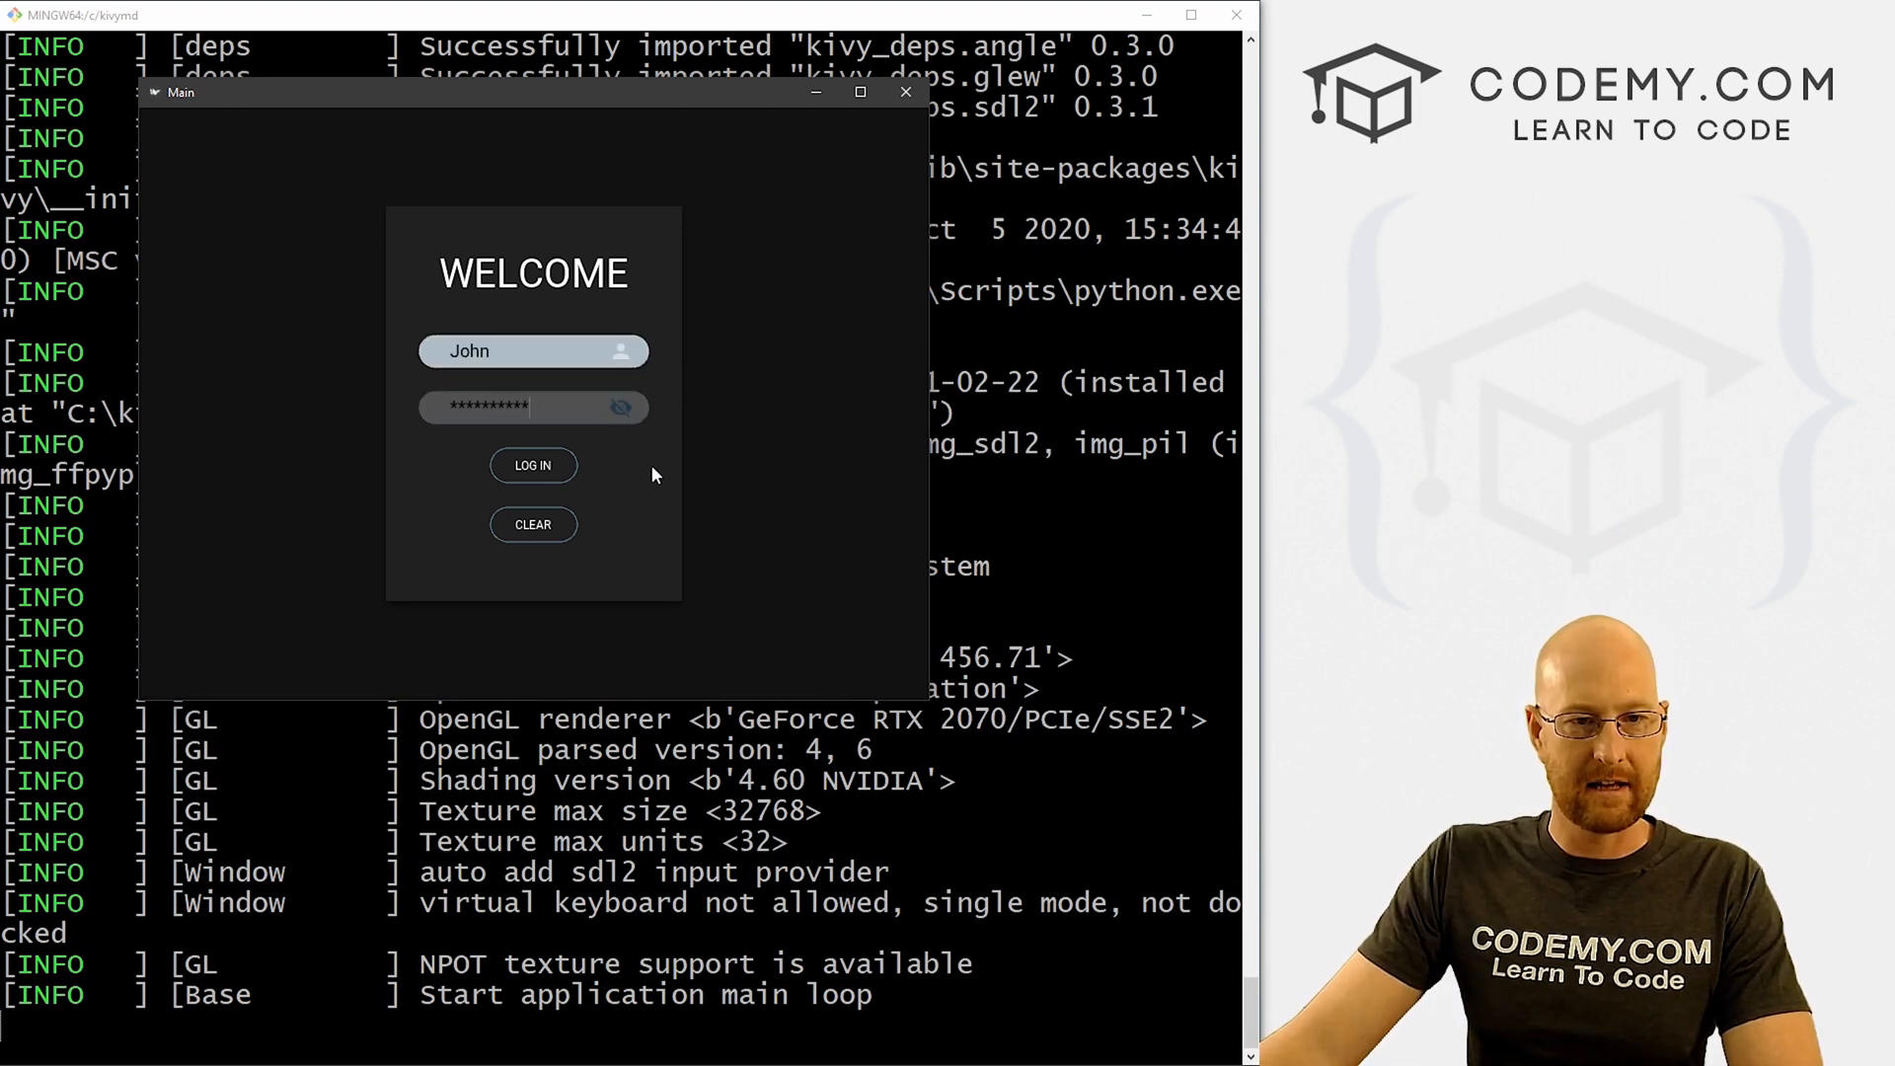
Log in and clear repeatedly to confirm the greeting appears and the form resets
{"action": "left_click", "coordinate": [531, 466]}
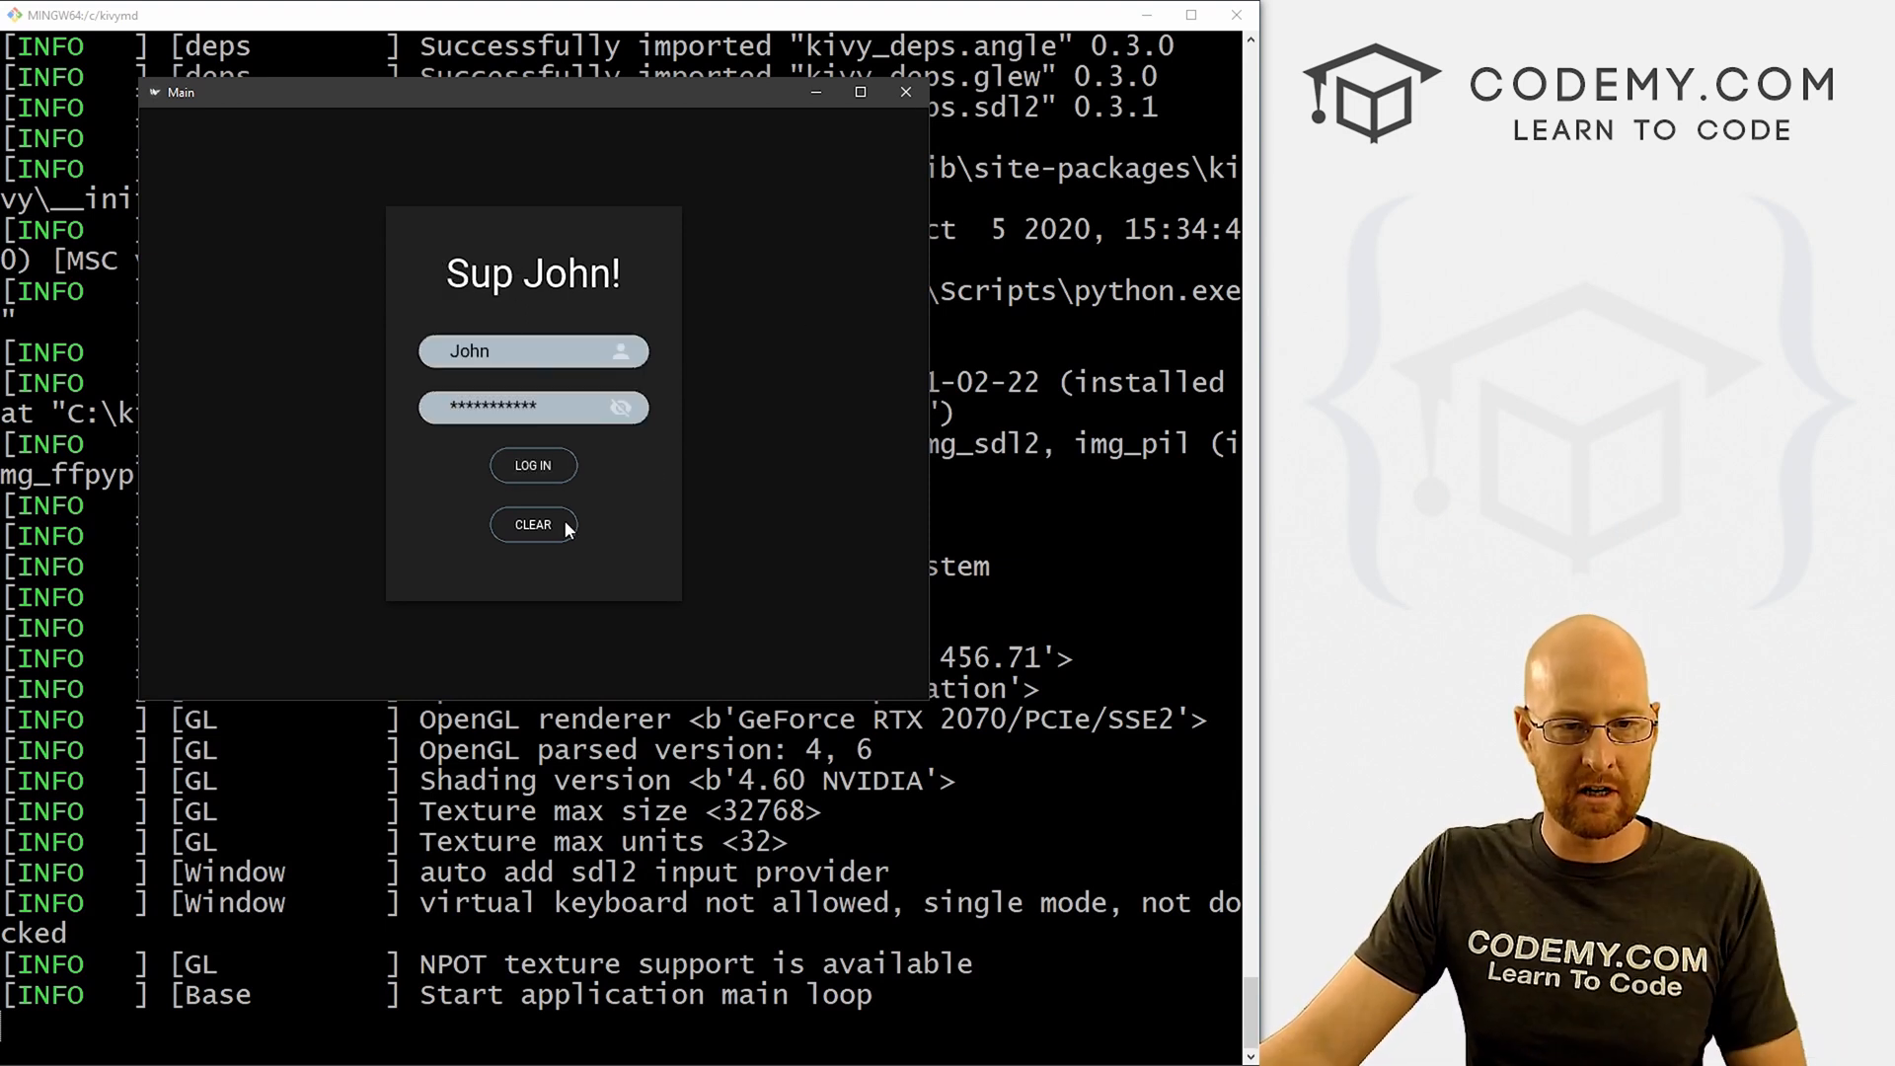
{"action": "left_click", "coordinate": [531, 525]}
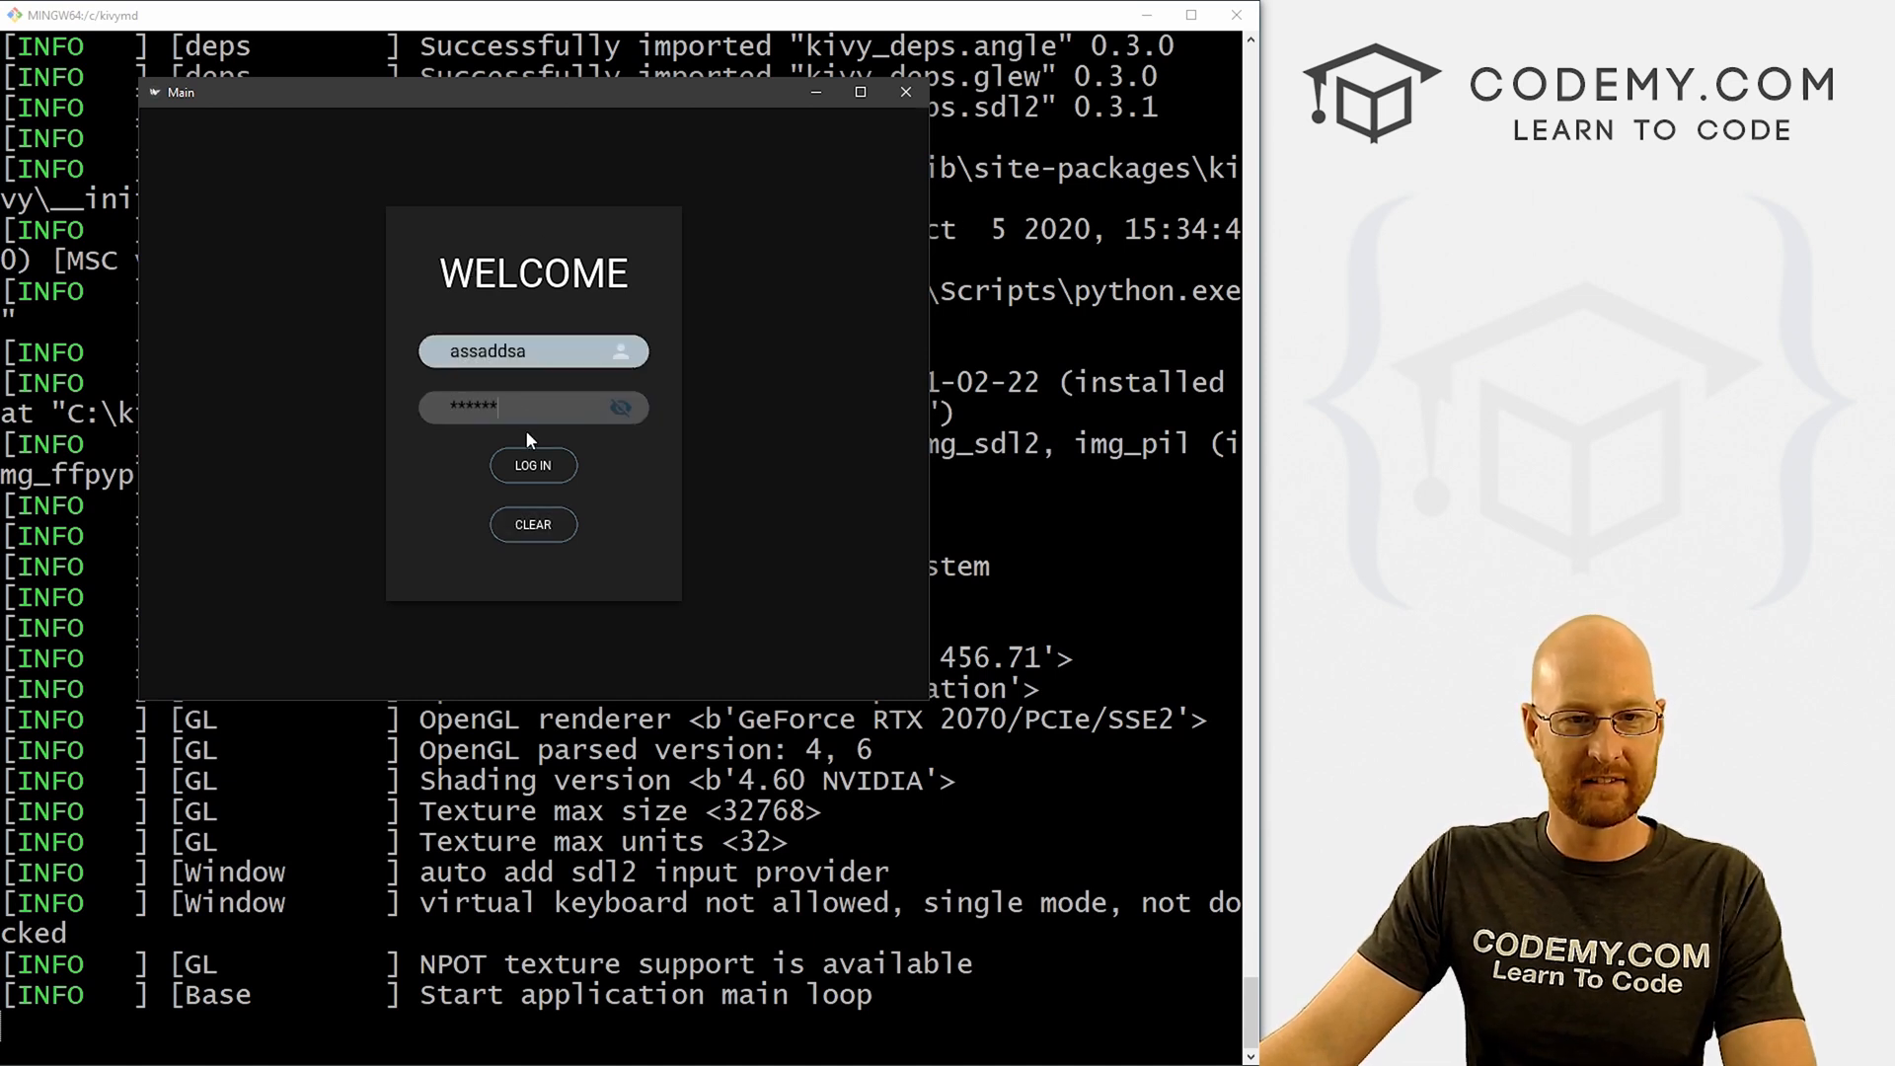
{"action": "left_click", "coordinate": [531, 523]}
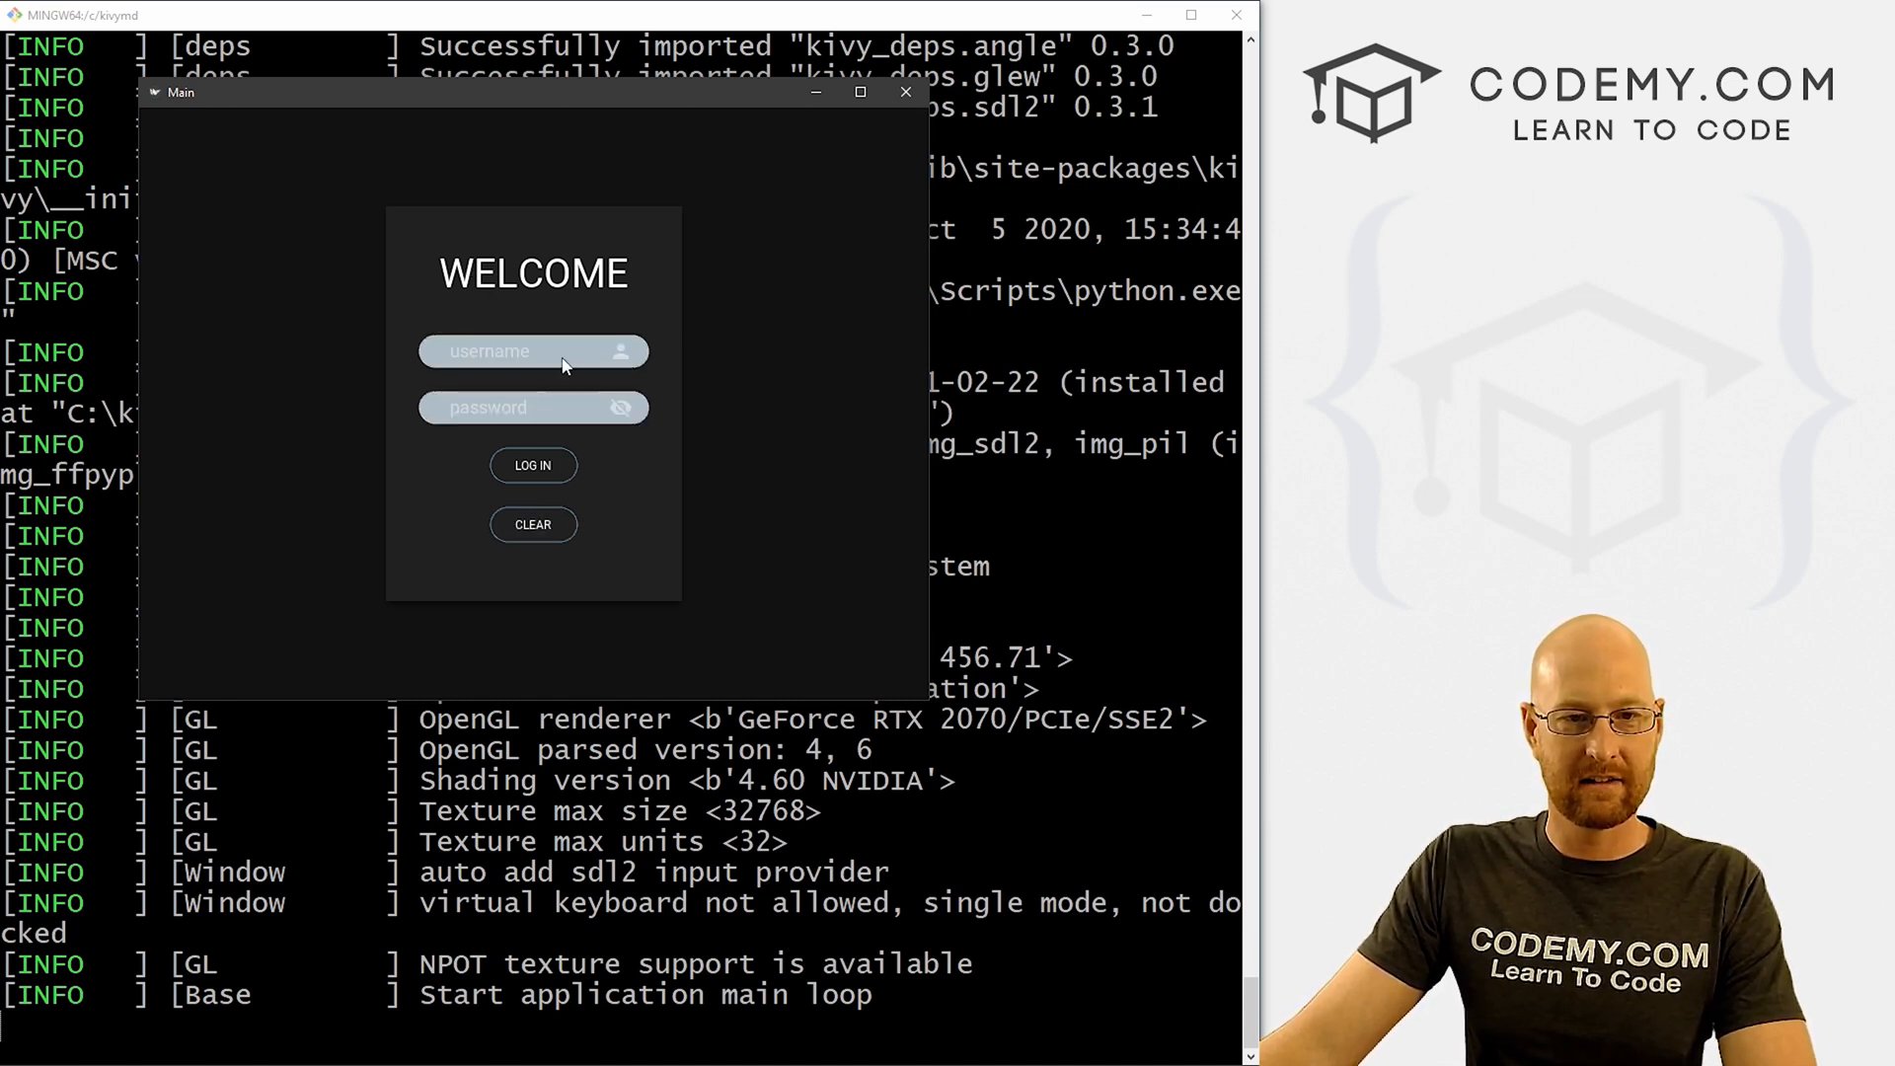
{"action": "mouse_move", "coordinate": [539, 379]}
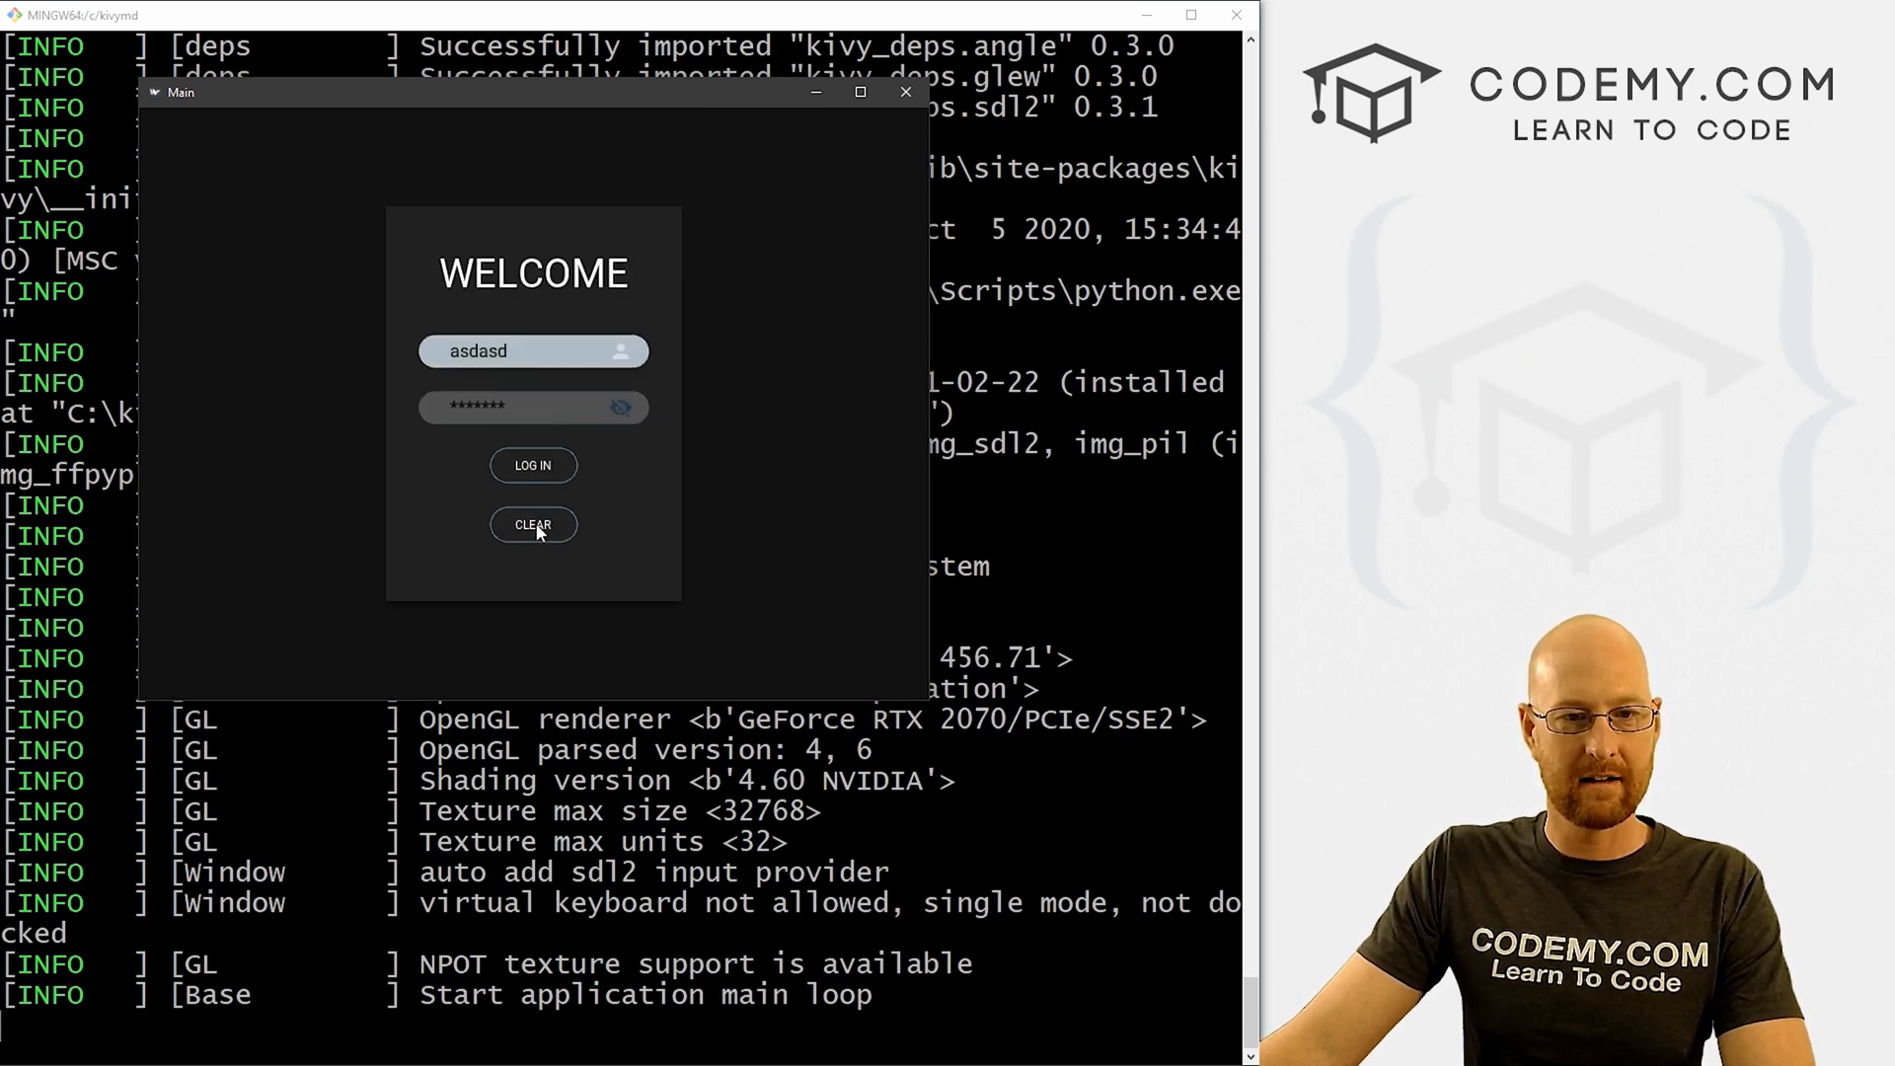
{"action": "left_click", "coordinate": [532, 466]}
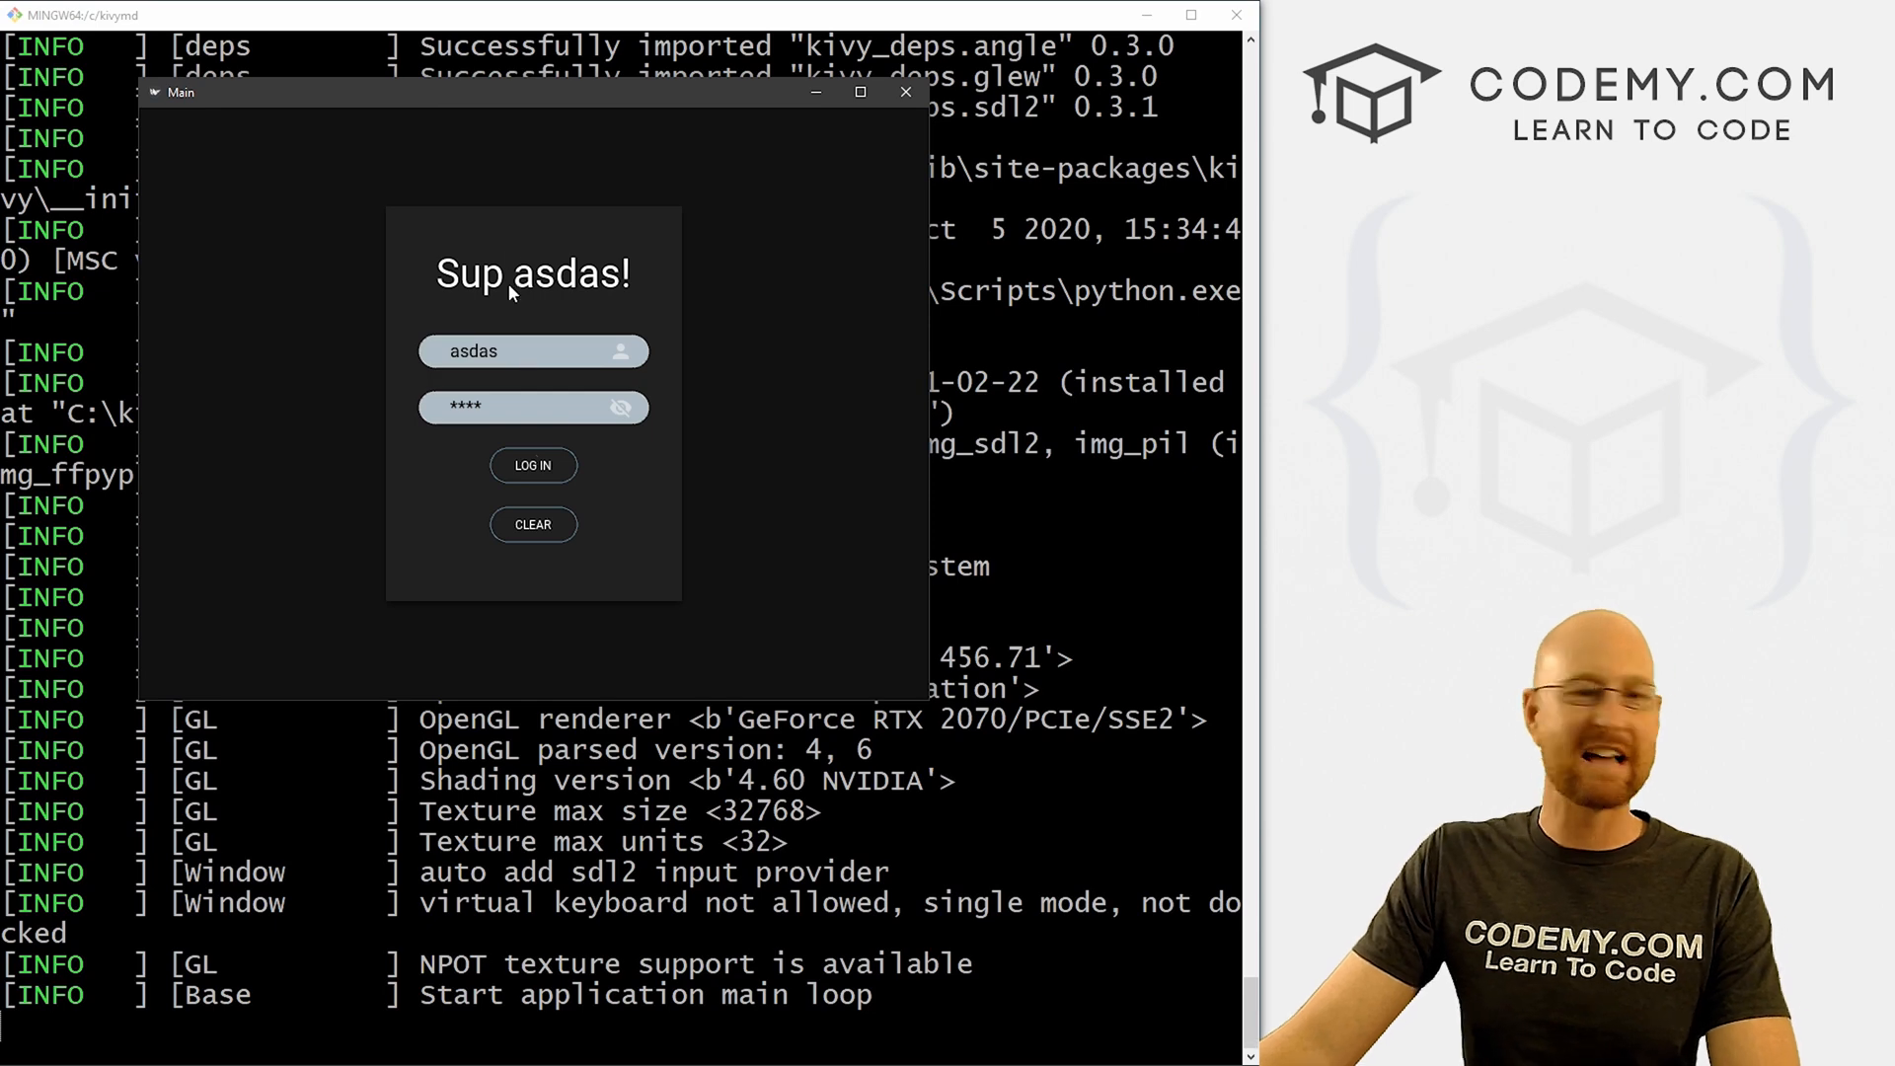
{"action": "left_click", "coordinate": [533, 525]}
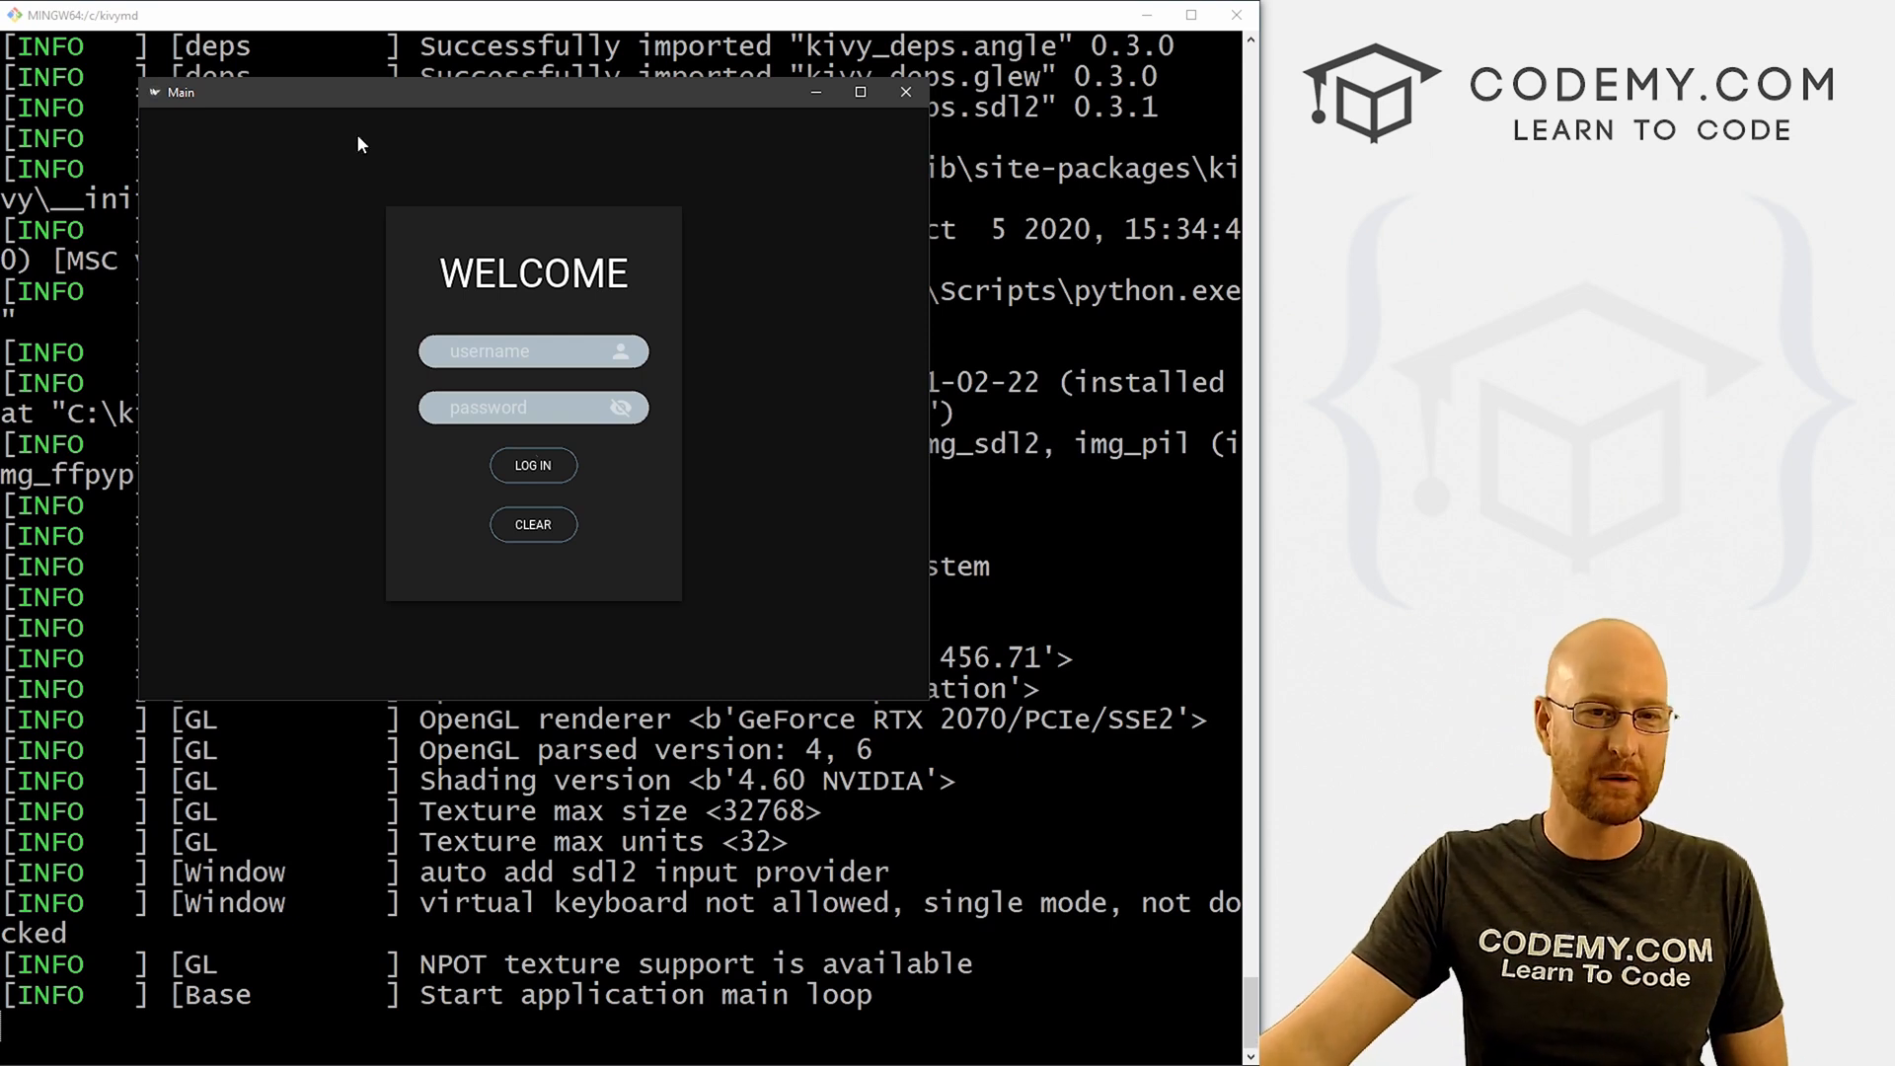
{"action": "mouse_move", "coordinate": [339, 377]}
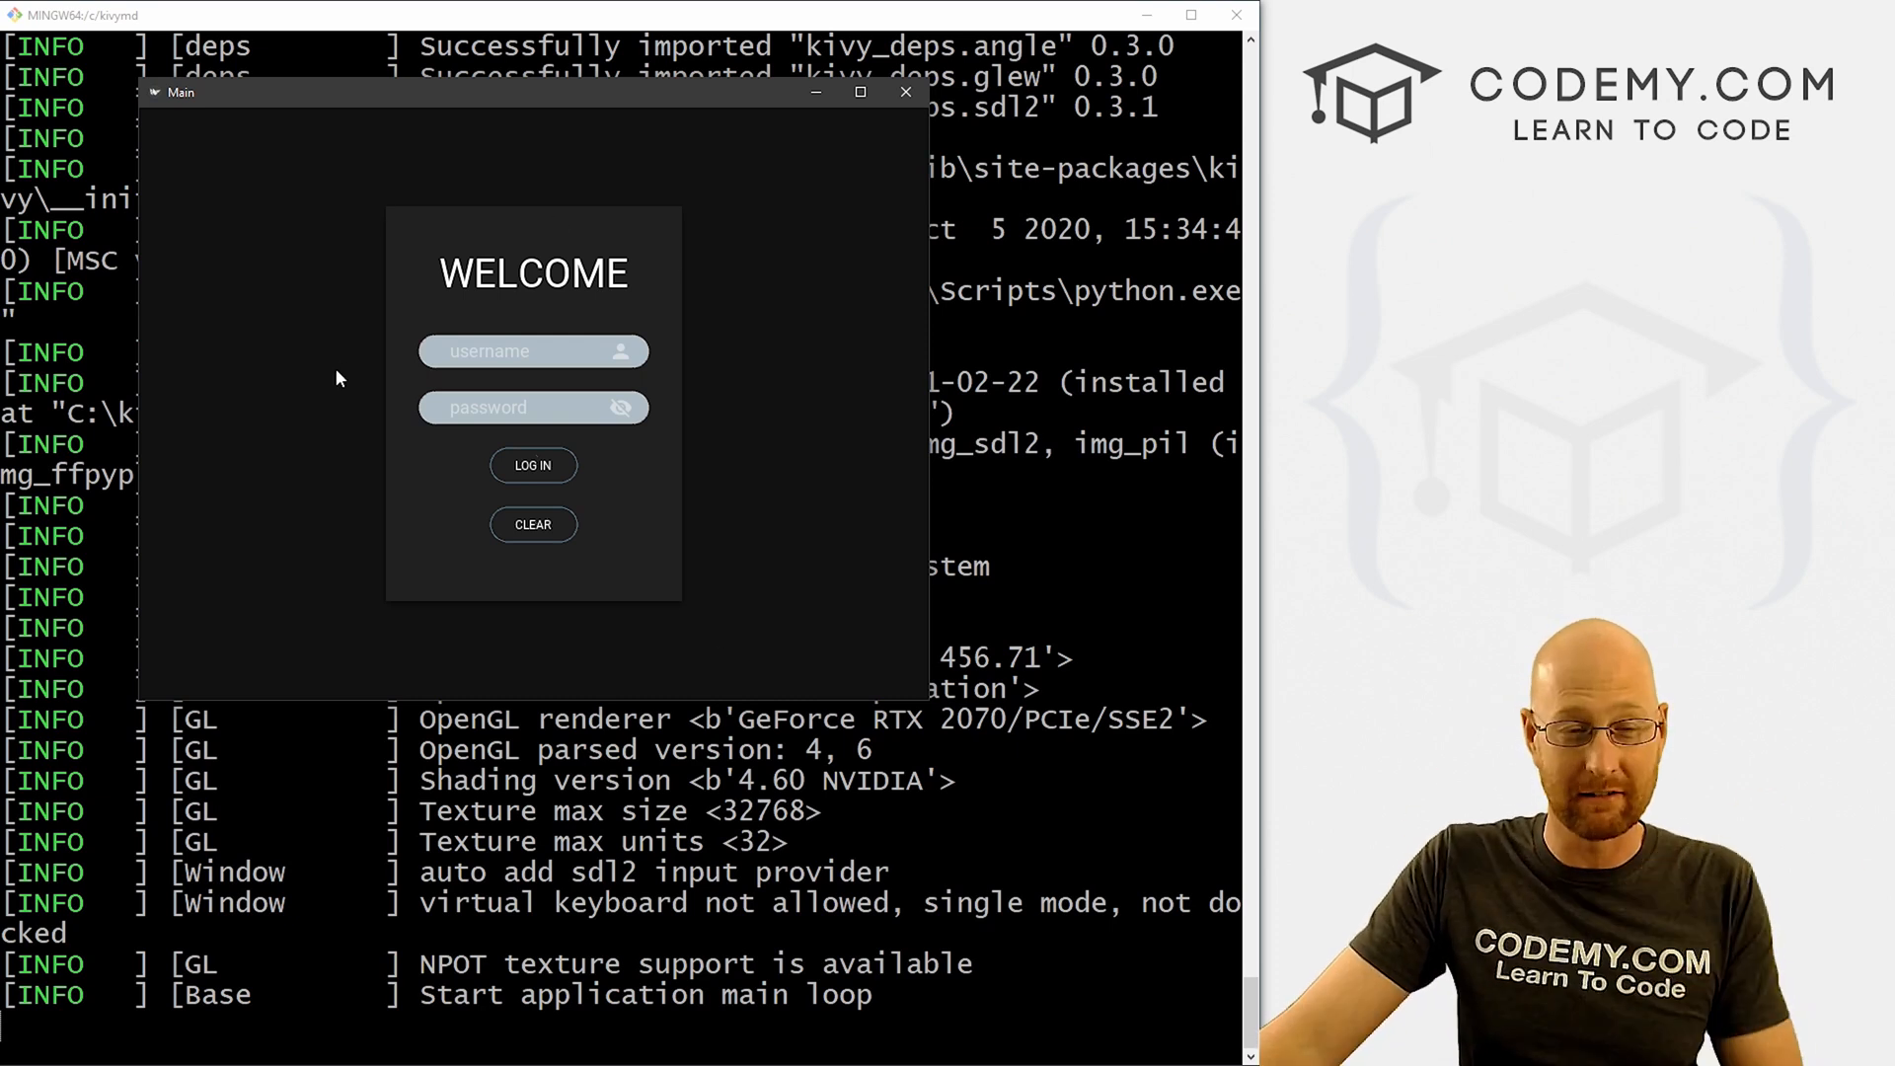
{"action": "mouse_move", "coordinate": [601, 288]}
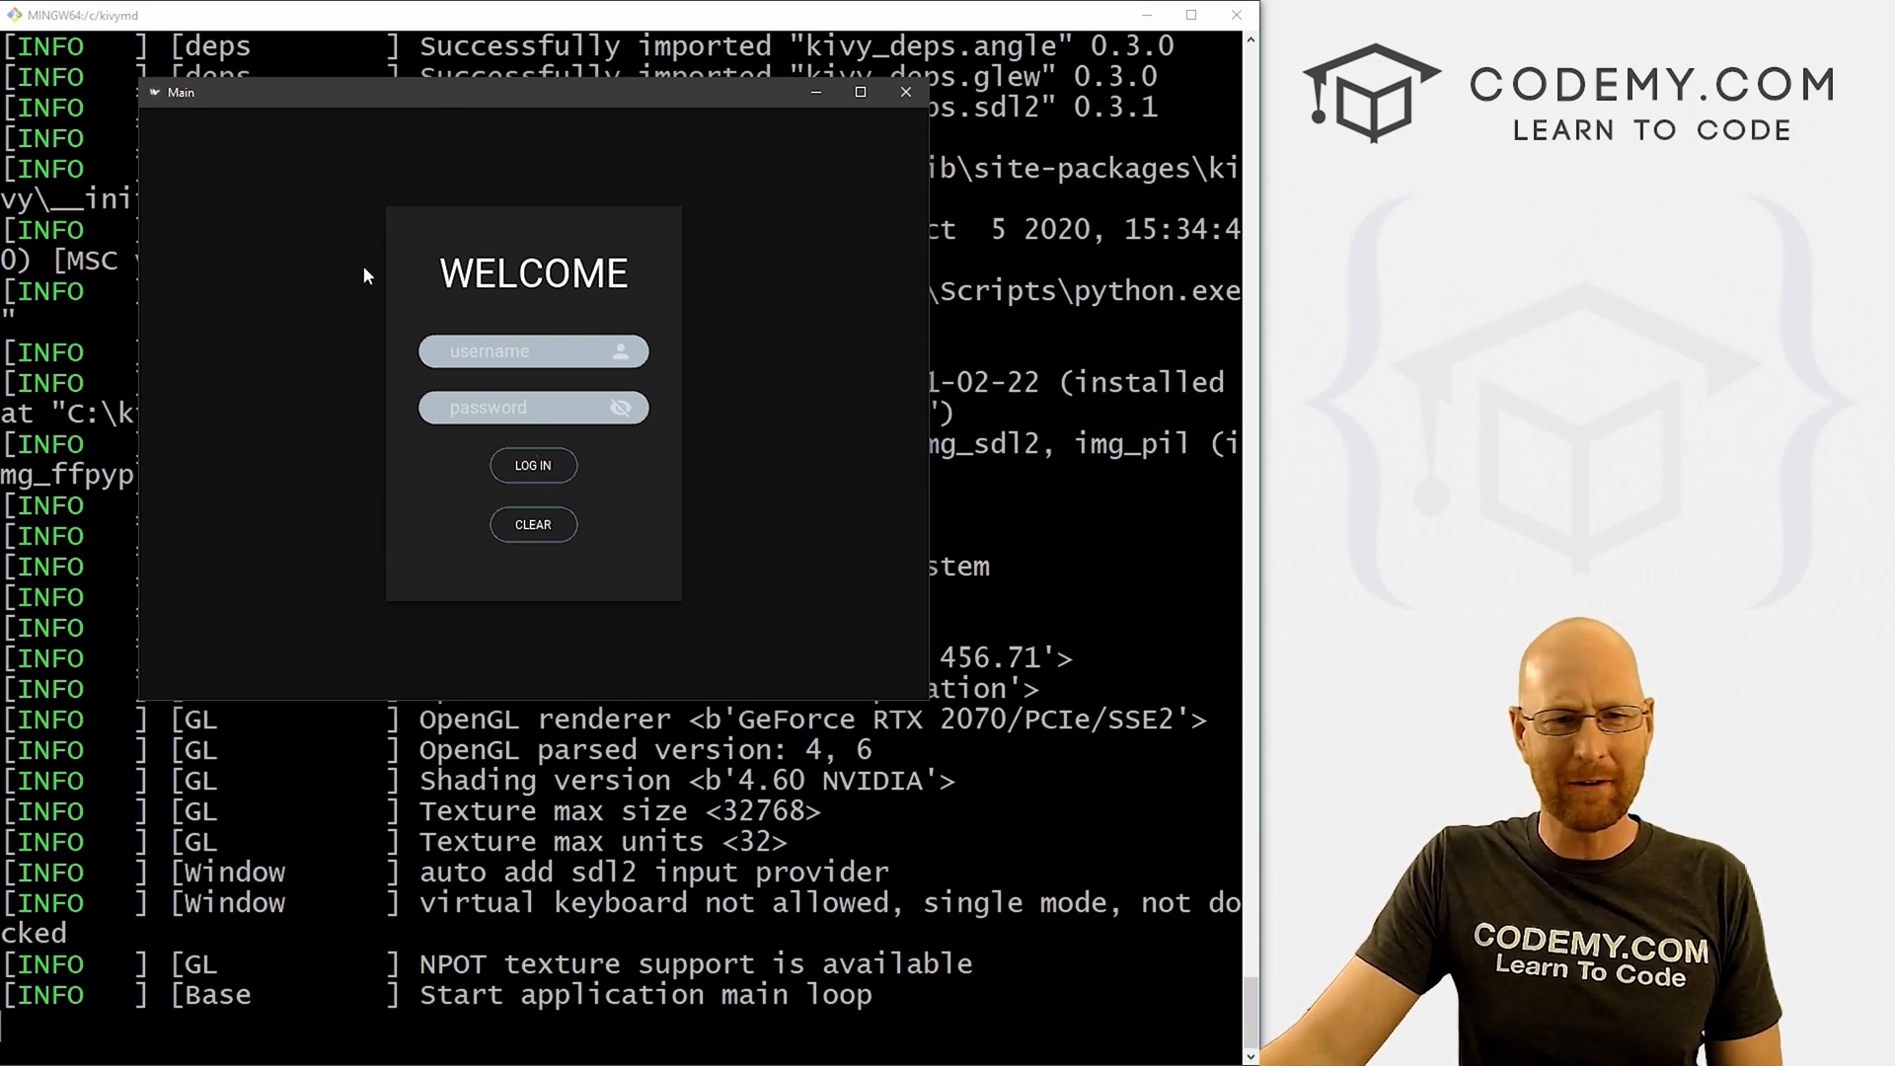
Log in with 'sadas', then with empty fields to see the blank 'Sup !' greeting
{"action": "type", "text": "sadasdsa"}
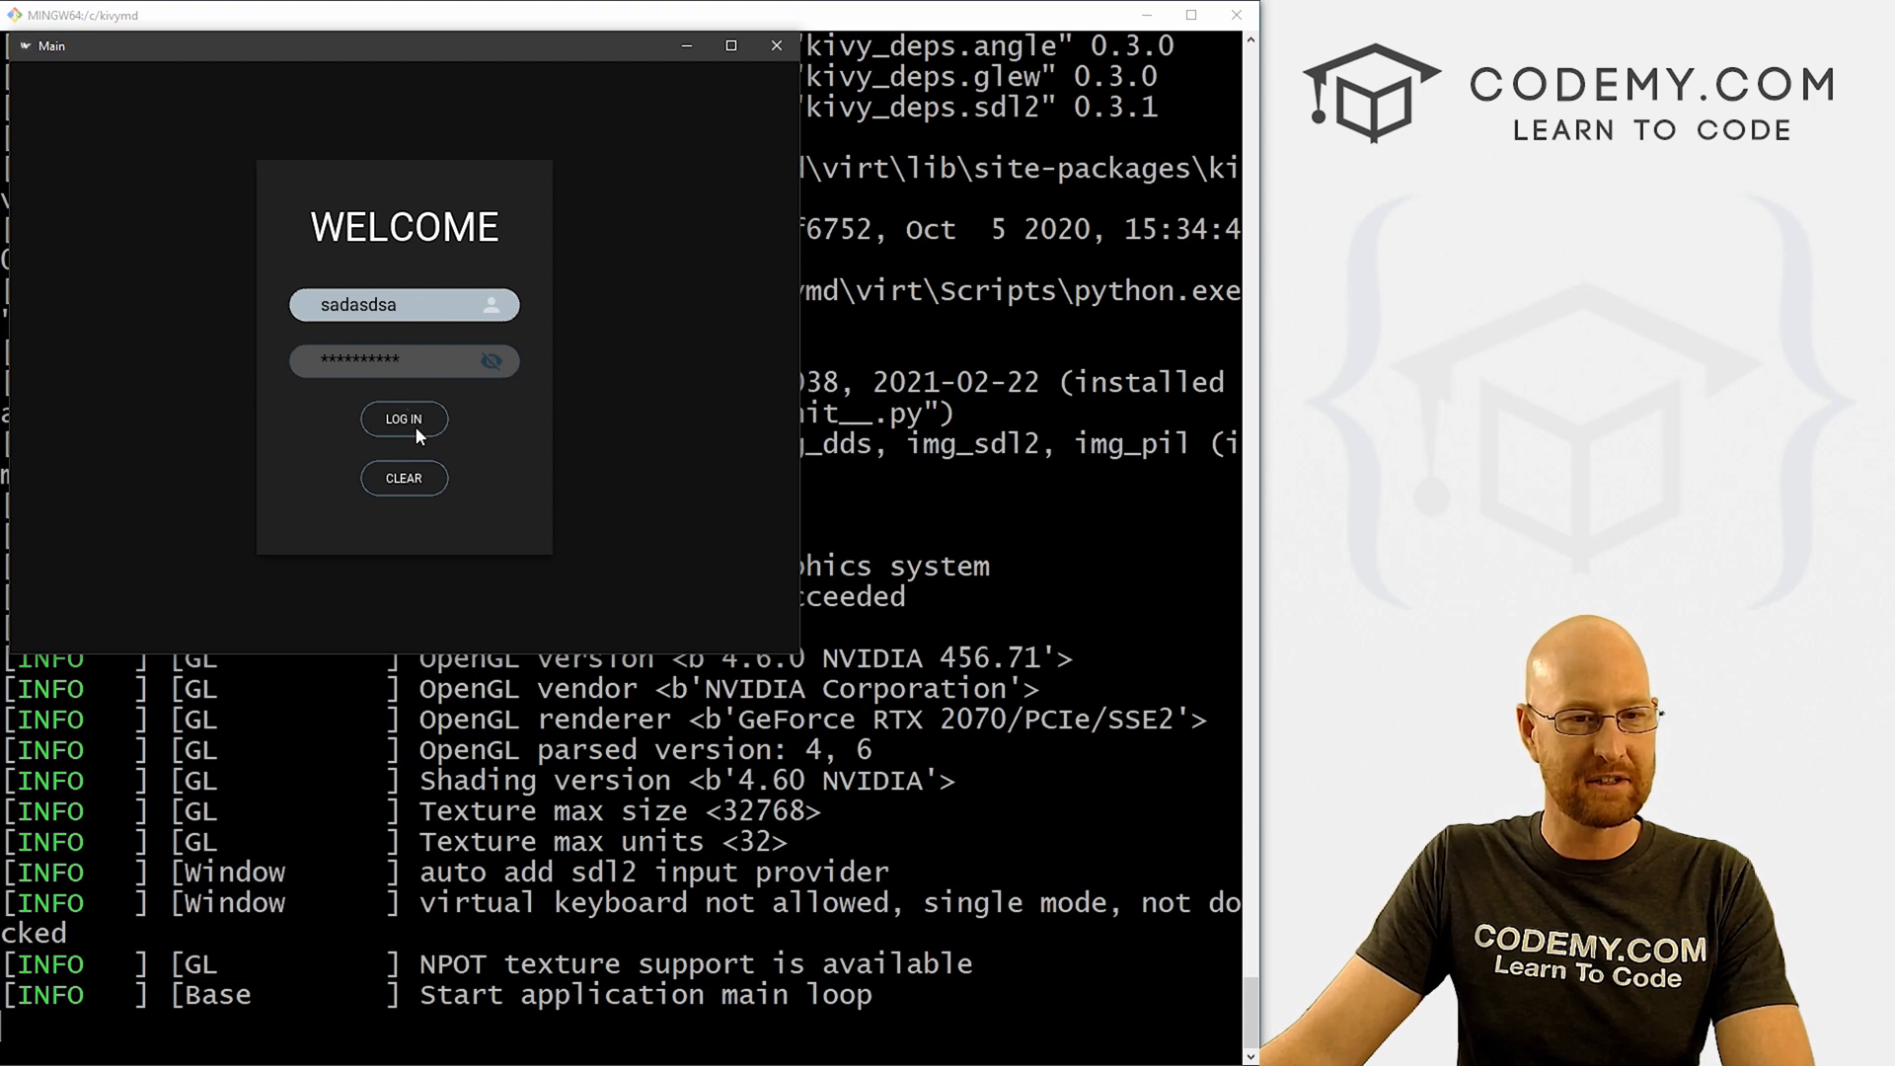
{"action": "left_click", "coordinate": [403, 477]}
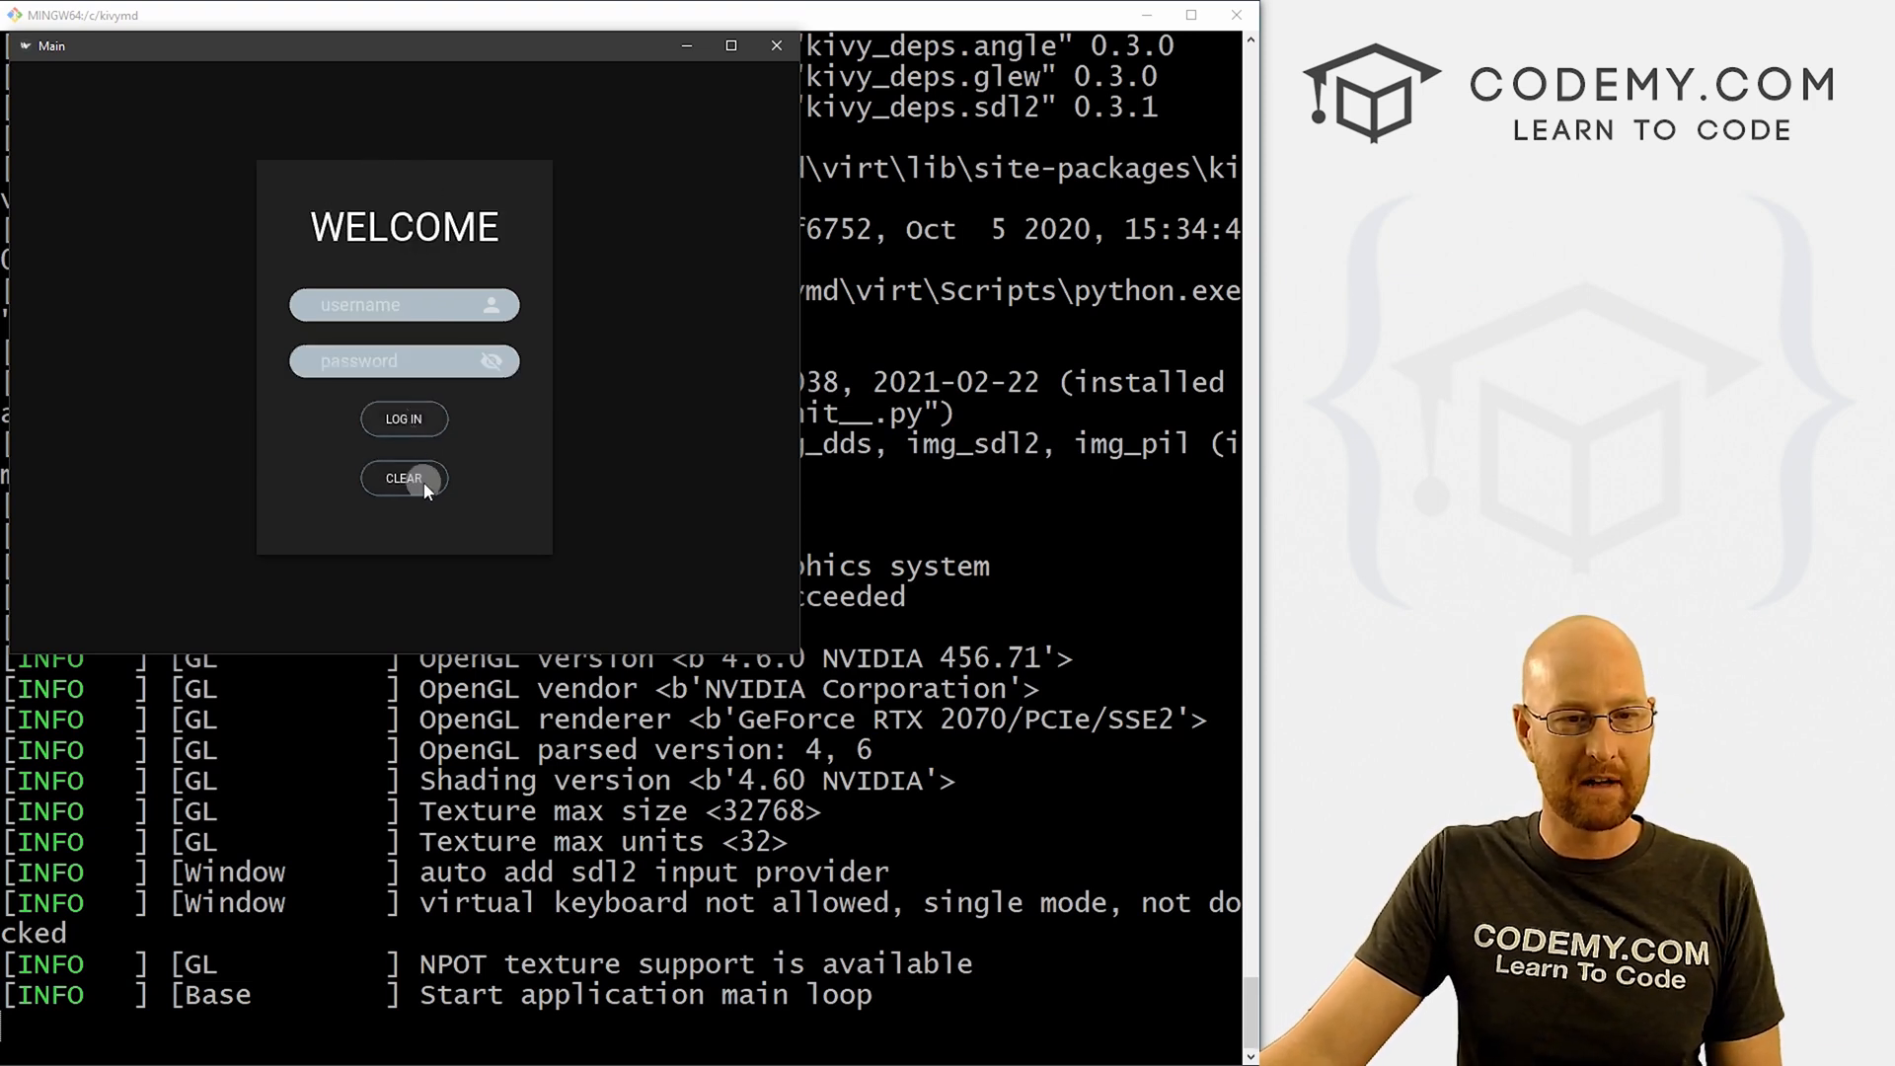
{"action": "left_click", "coordinate": [402, 478]}
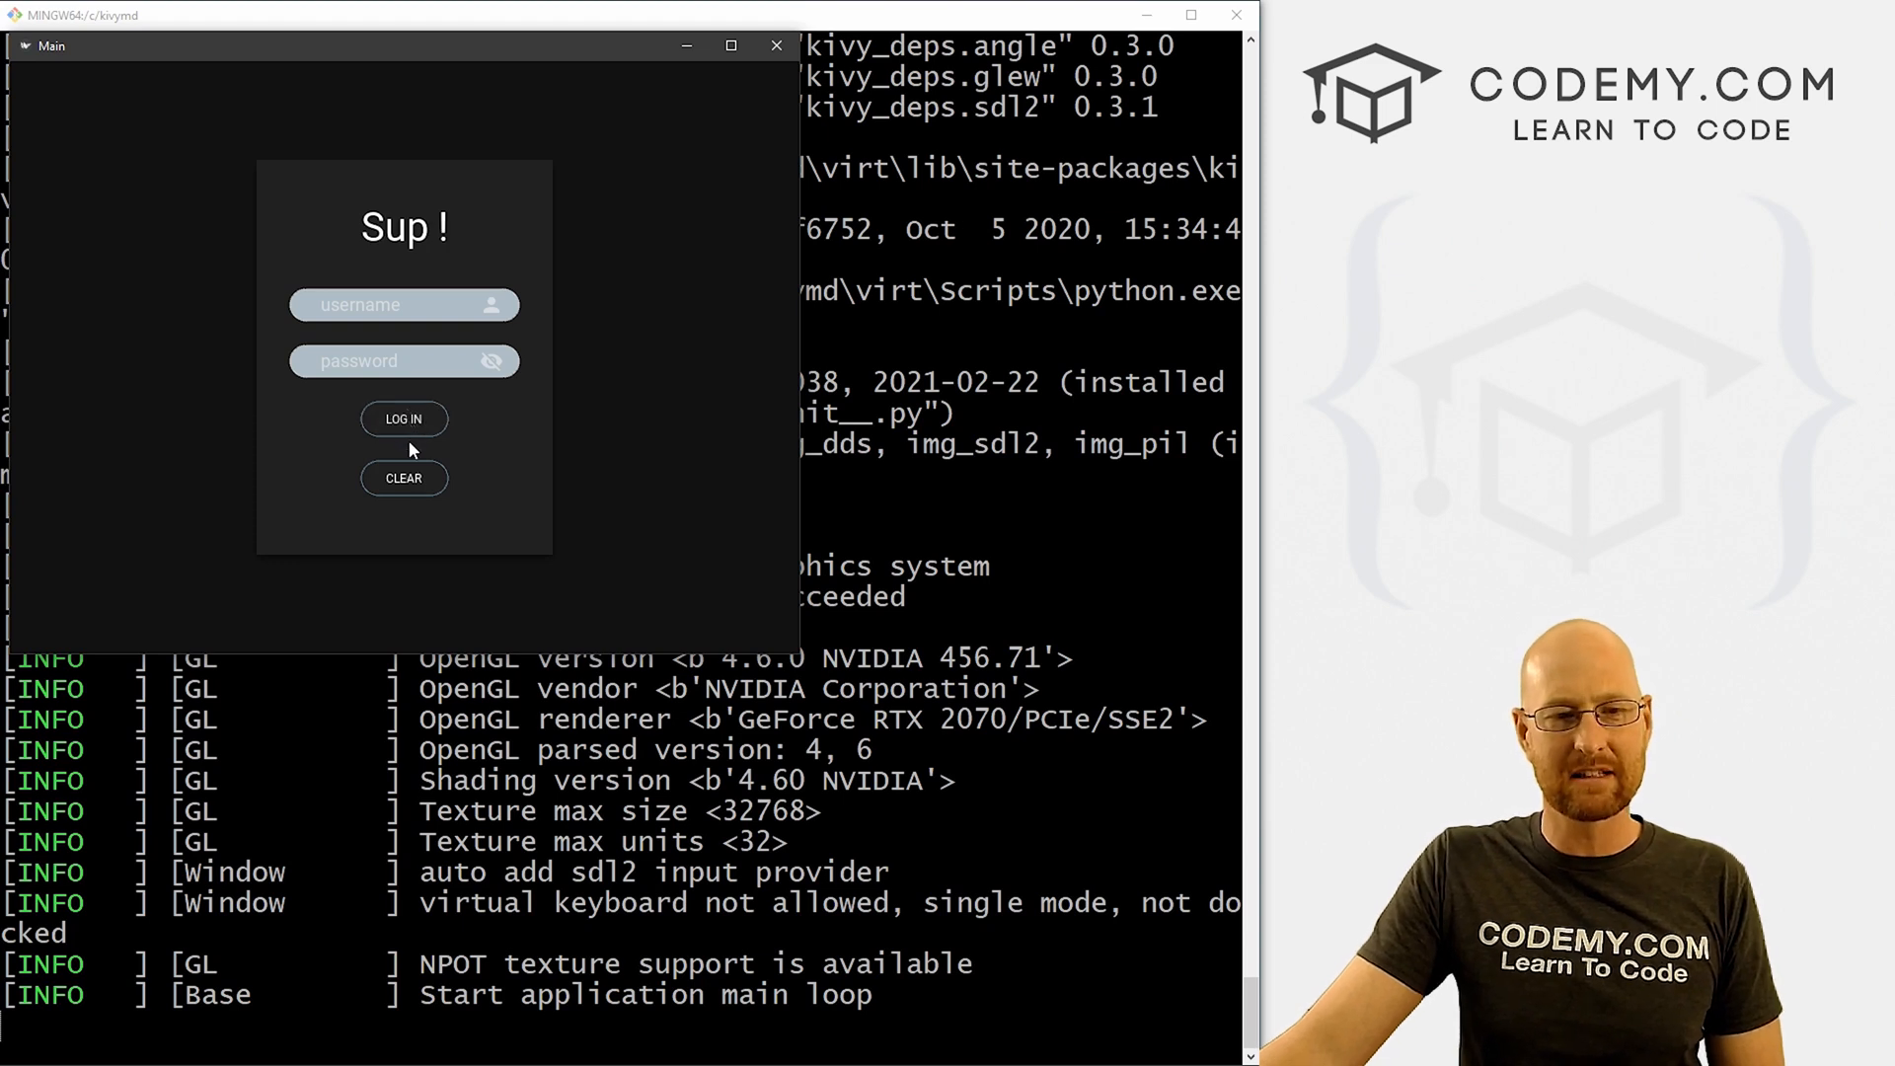
{"action": "mouse_move", "coordinate": [531, 427]}
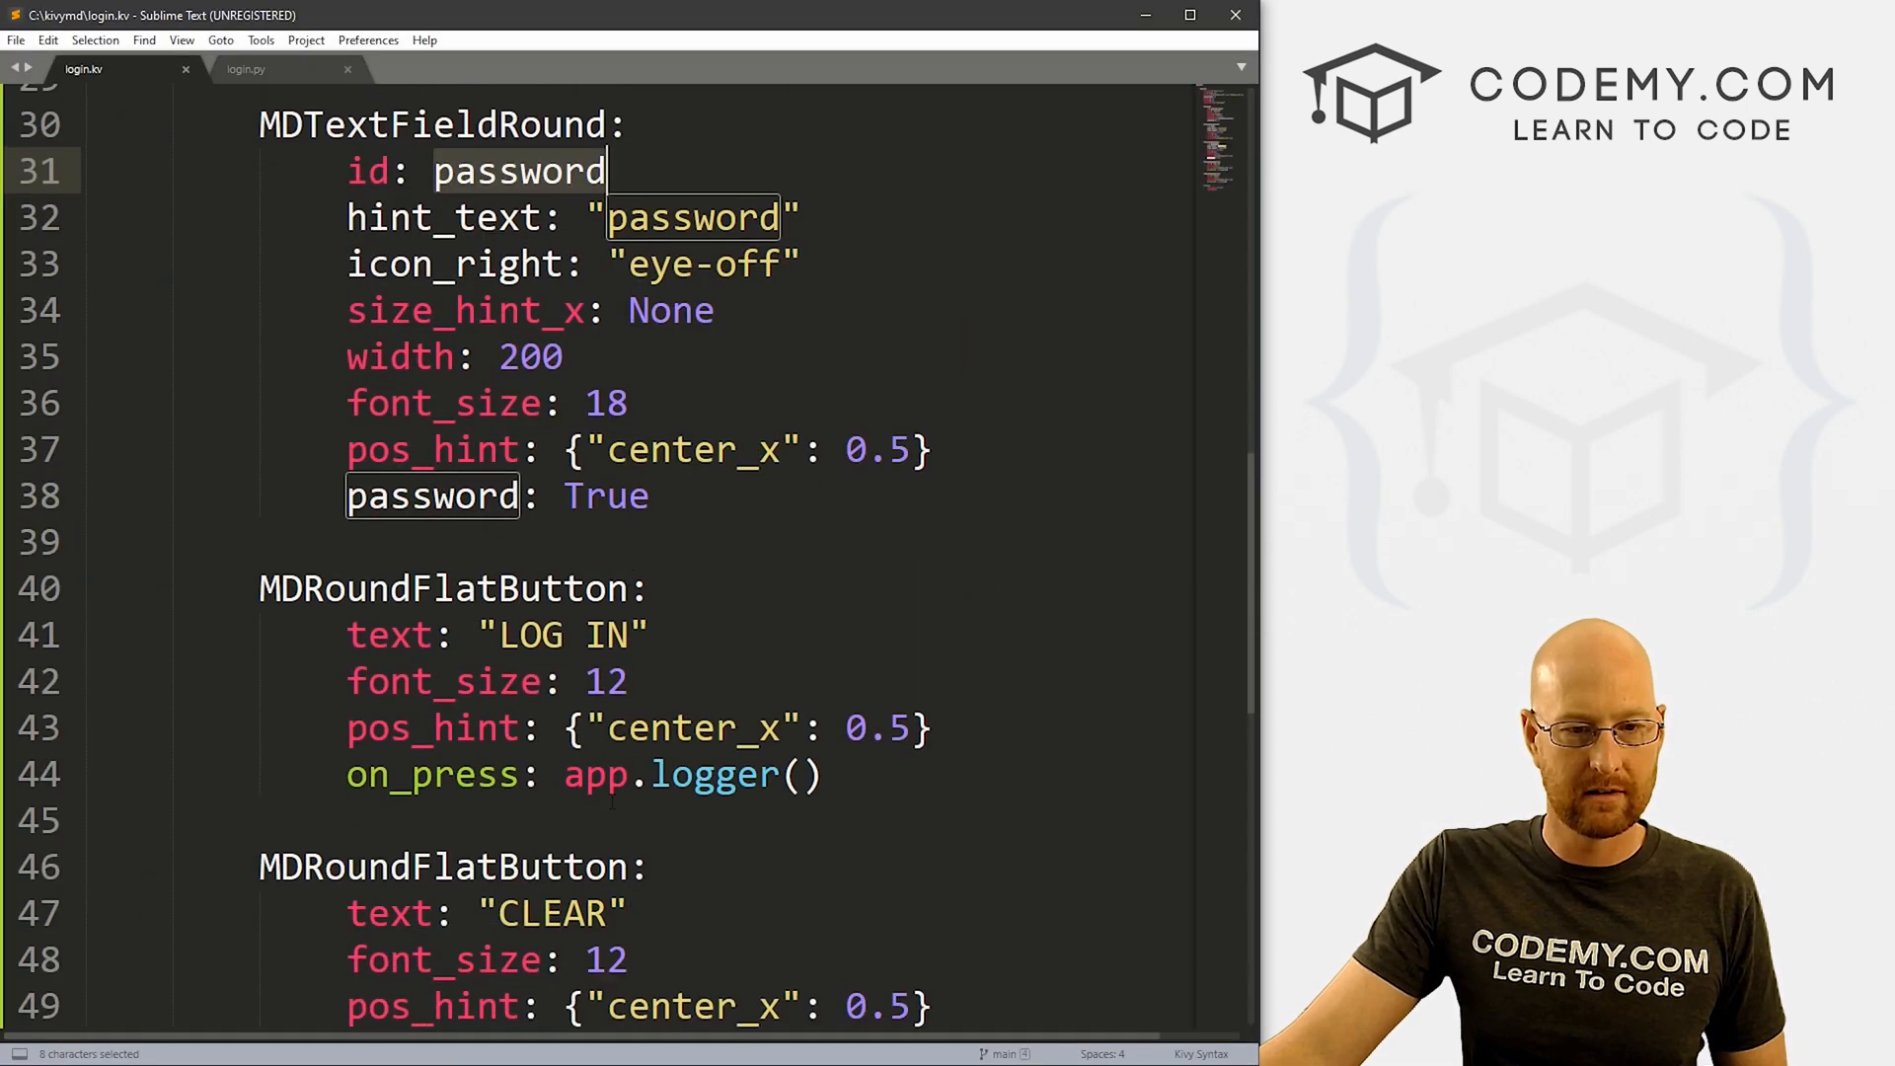
Start replacing app with root in the LOG IN on_press handler, then view login.py's MainApp
{"action": "double_click", "coordinate": [595, 774]}
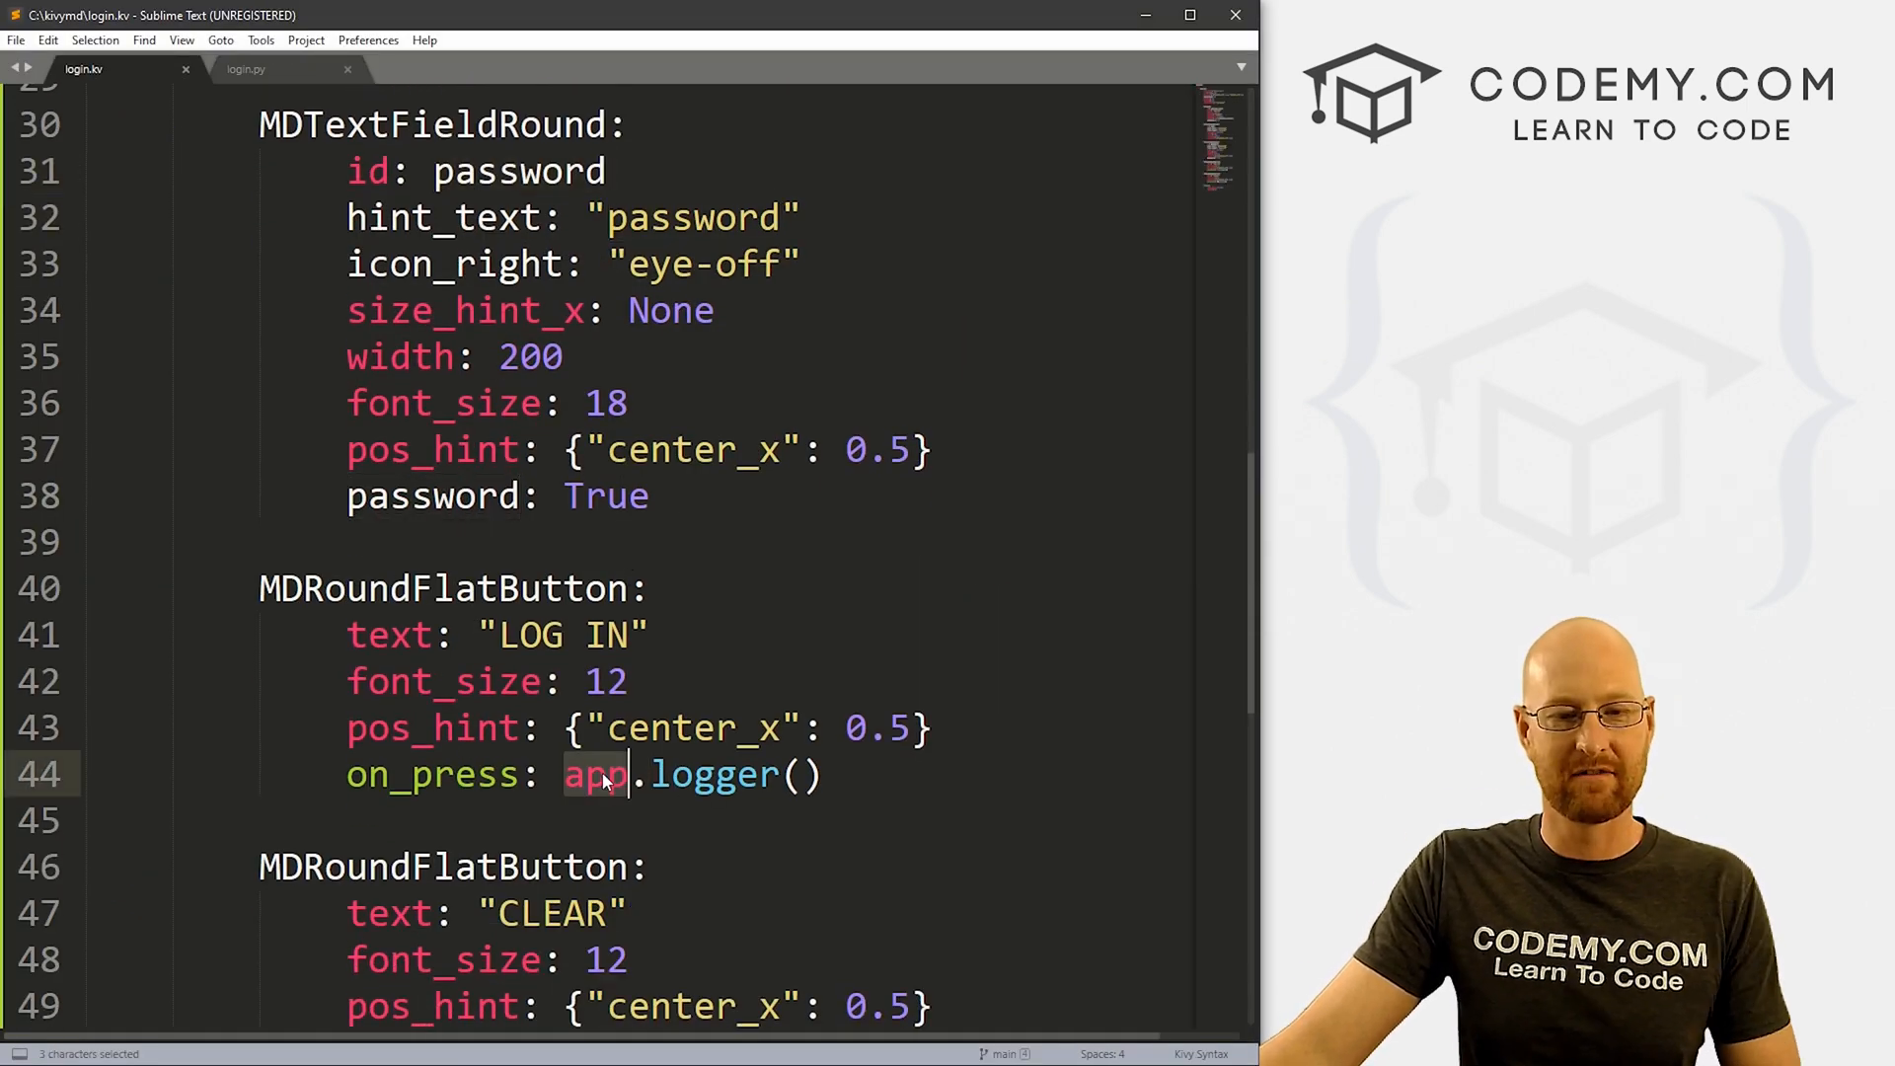
{"action": "type", "text": "roo"}
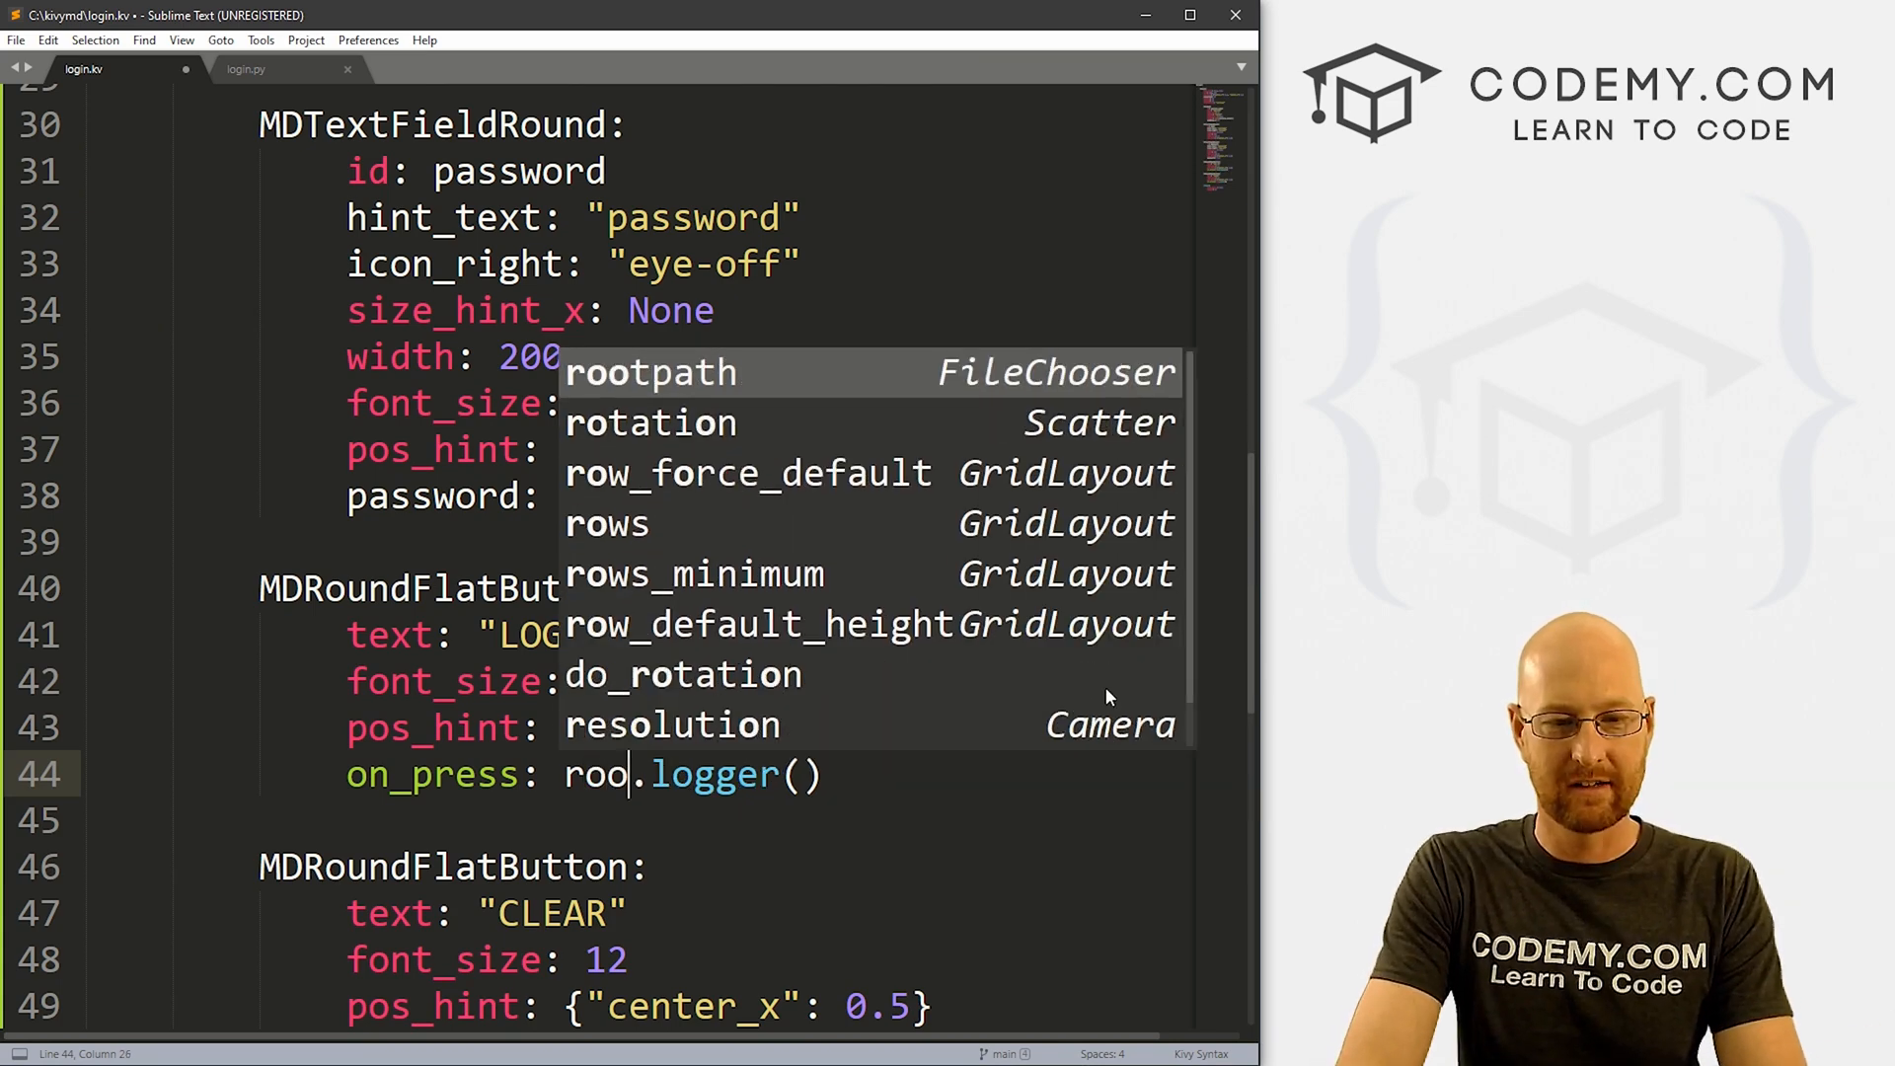
{"action": "left_click", "coordinate": [245, 69]}
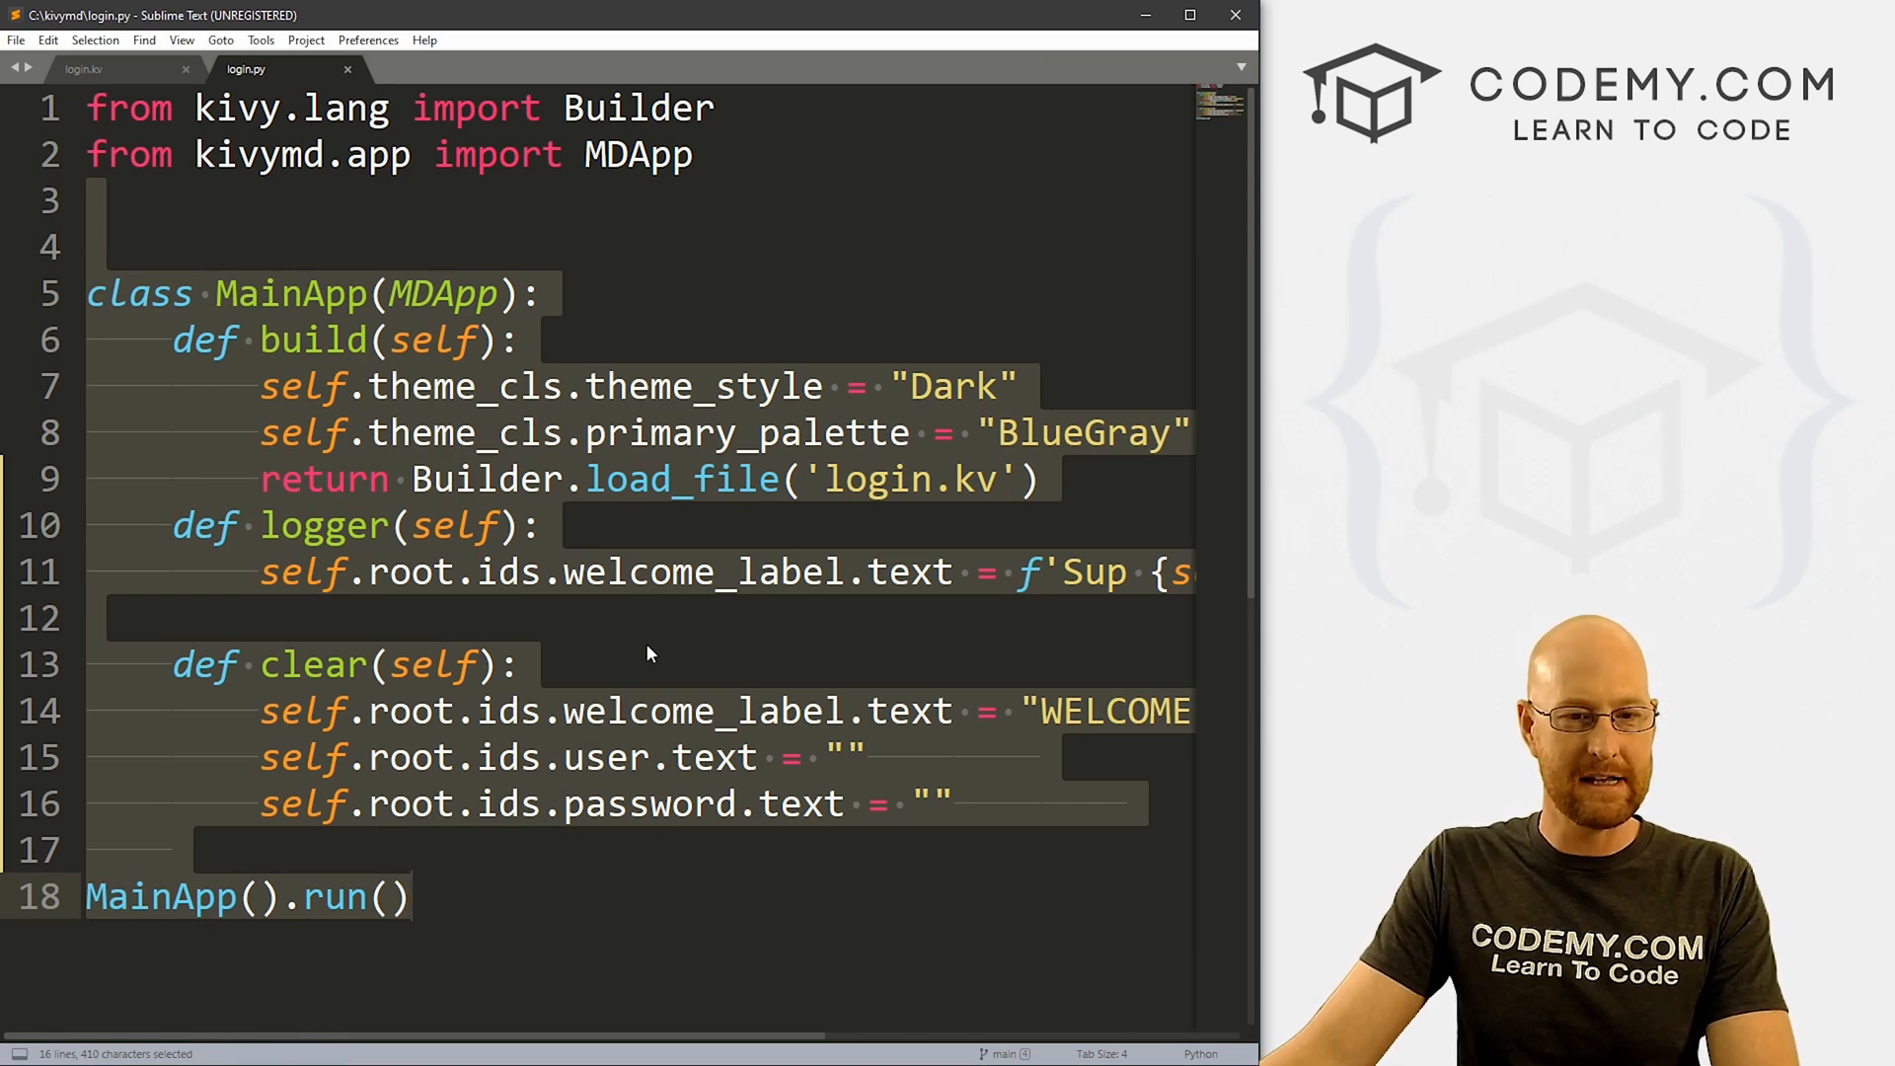
{"action": "left_click", "coordinate": [650, 664]}
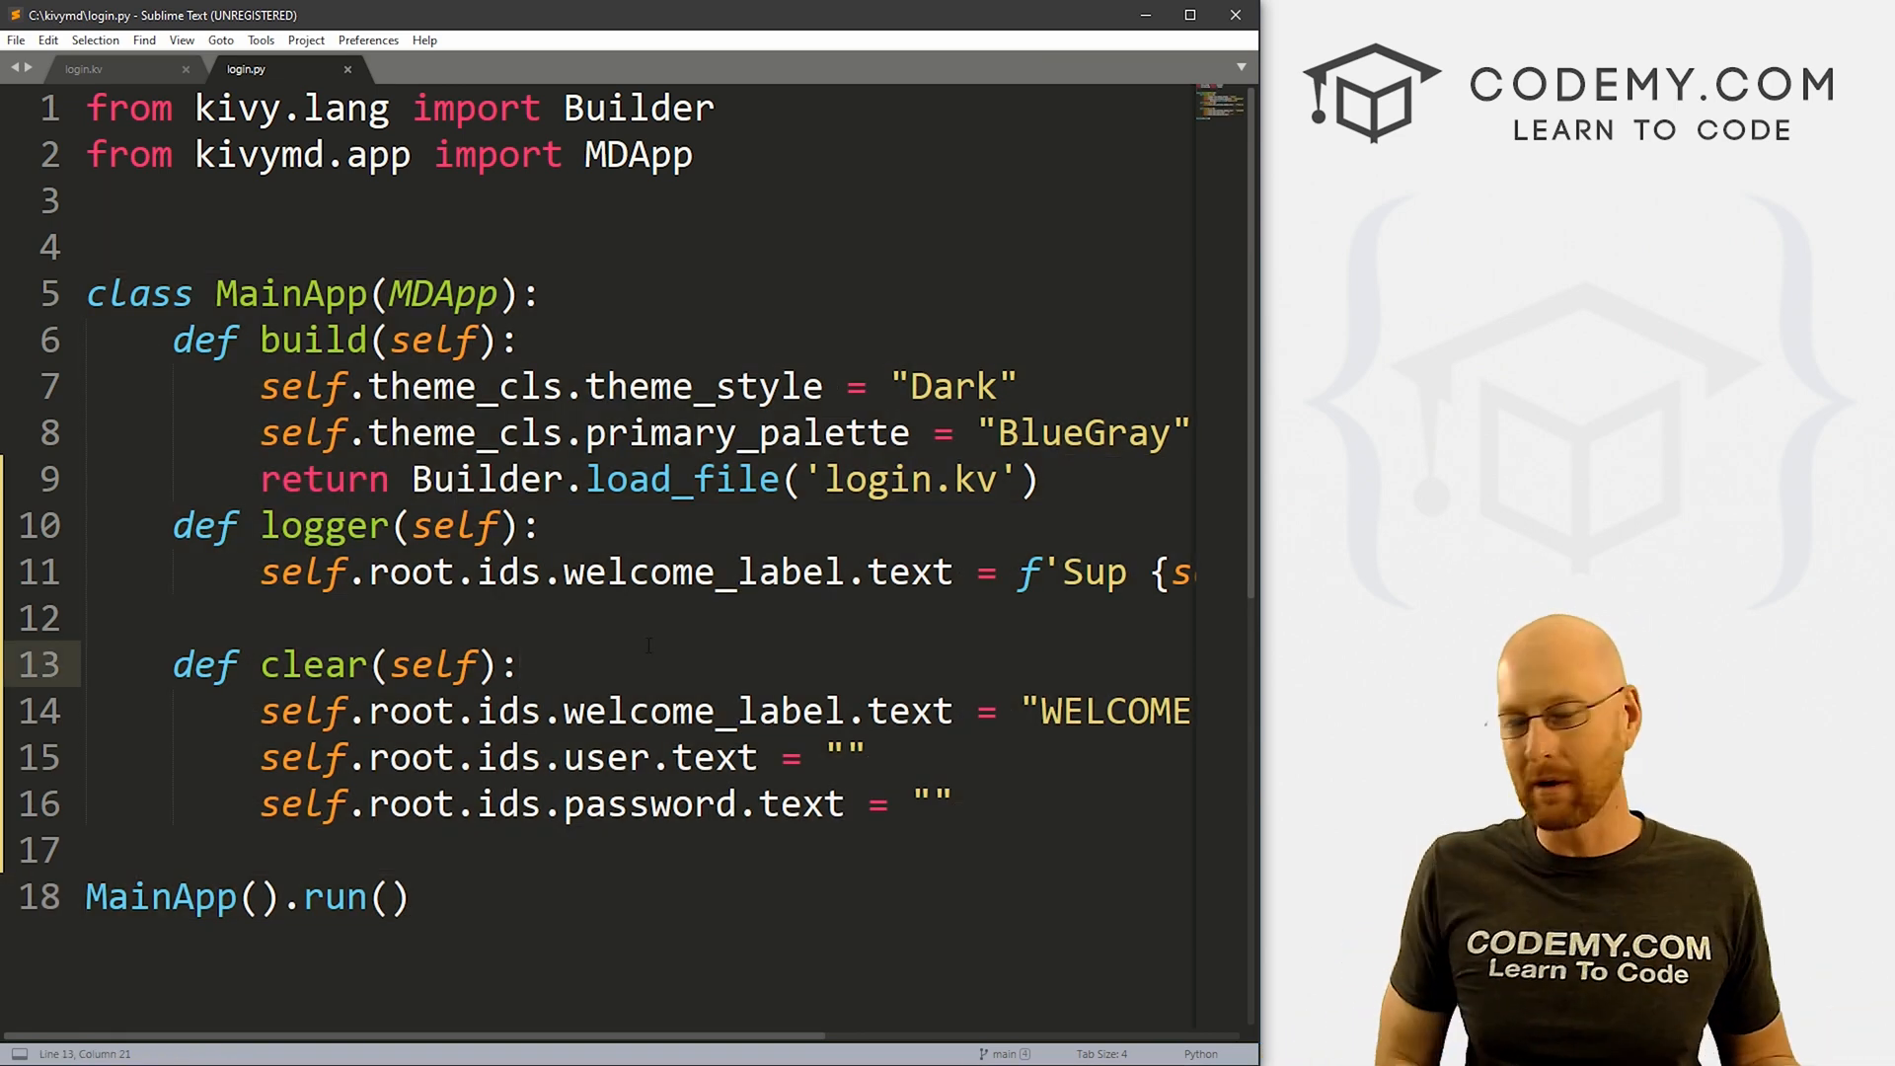